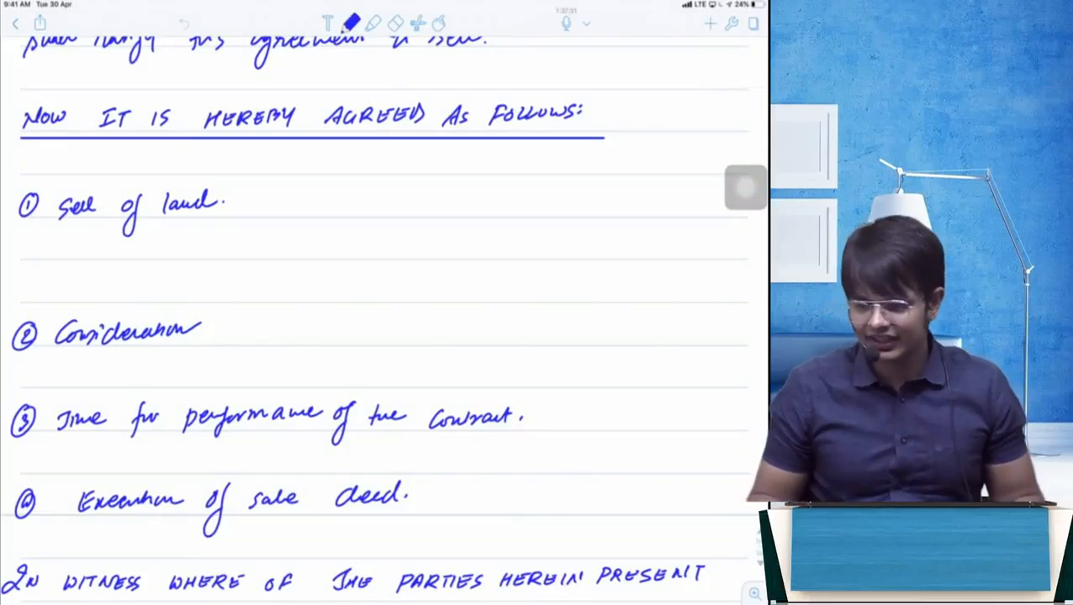
Step: Handwrite 'One: Draft a deed for the ratification of Promoters Contract.' under Schedule - I
{"action": "scroll", "scroll_direction": "down", "scroll_amount": 3}
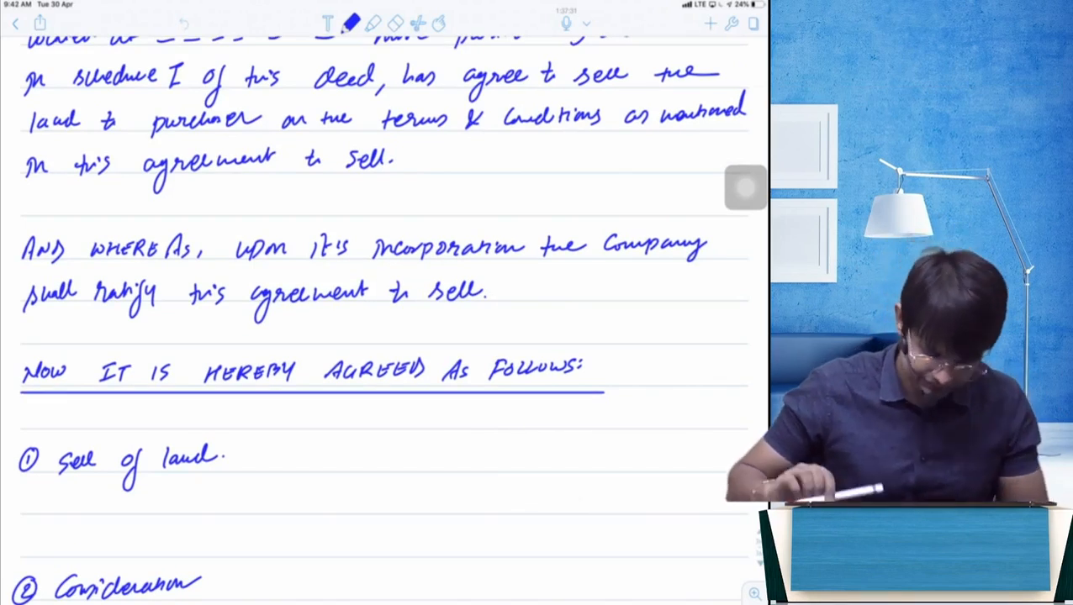
{"action": "scroll", "scroll_direction": "down", "scroll_amount": 3}
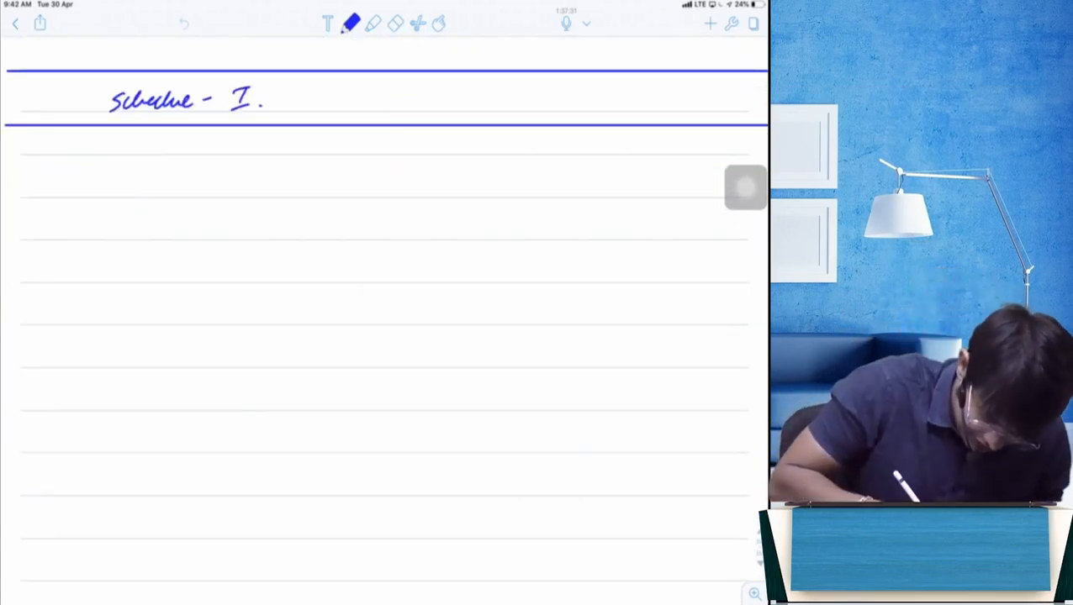
{"action": "type", "text": "One: |"}
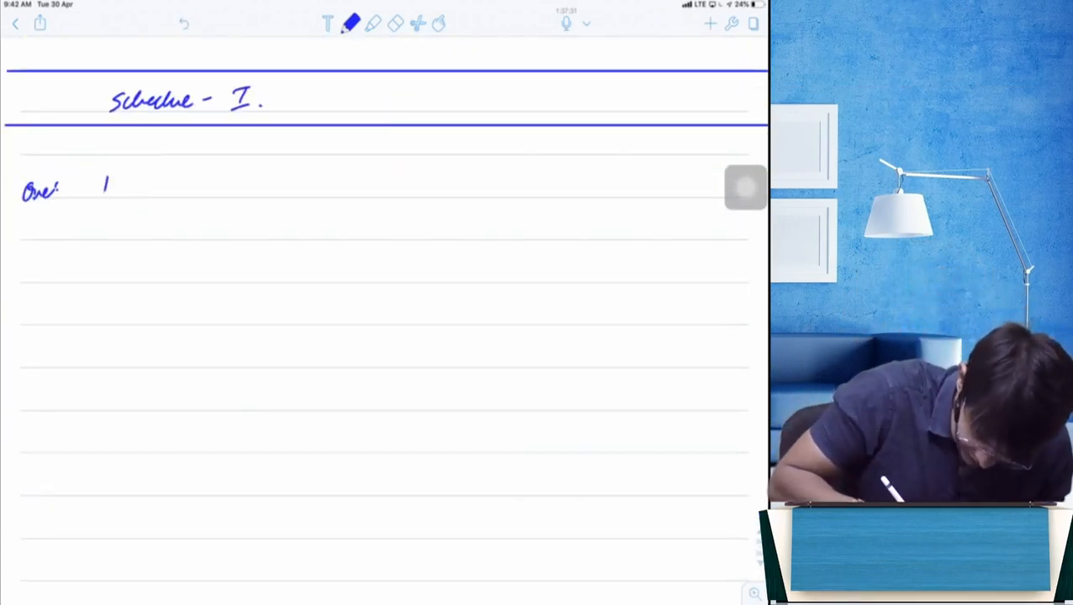
{"action": "type", "text": "Draft a deed"}
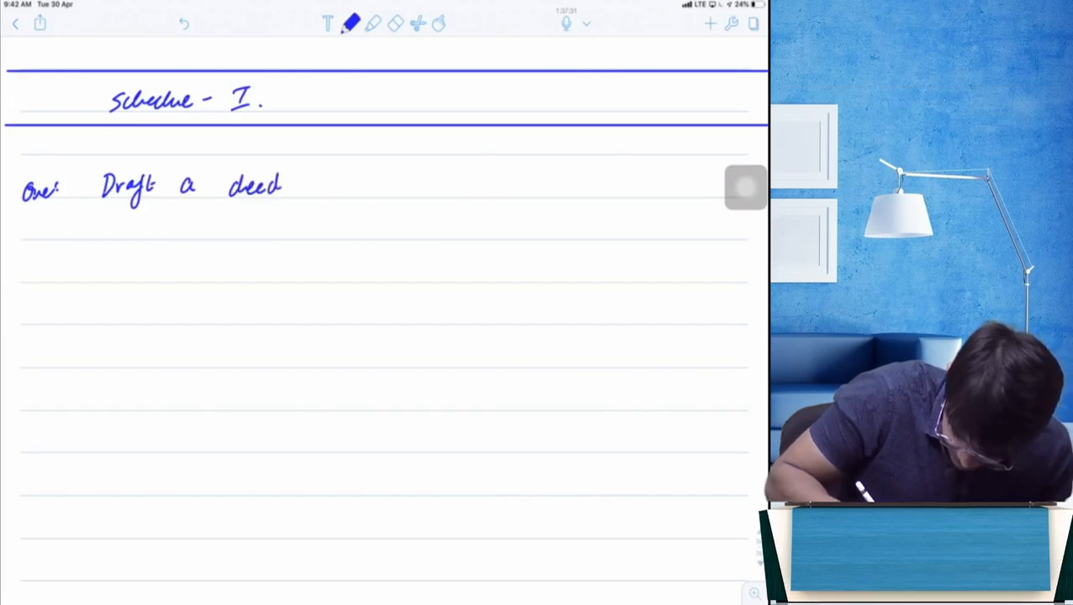
{"action": "type", "text": "for tw"}
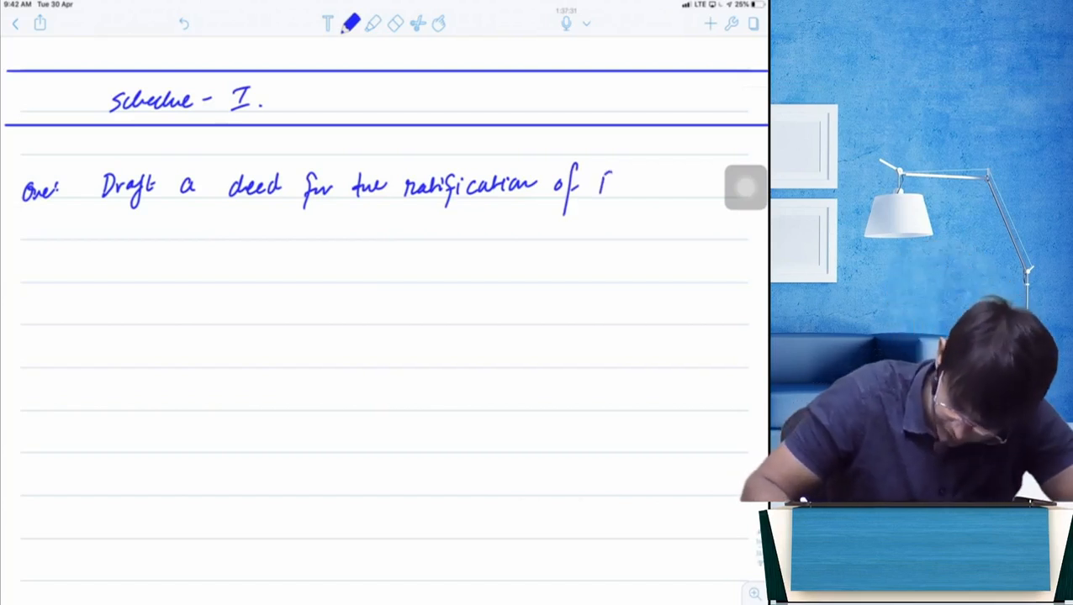
{"action": "left_click_drag", "start_coordinate": [601, 183], "coordinate": [673, 183]}
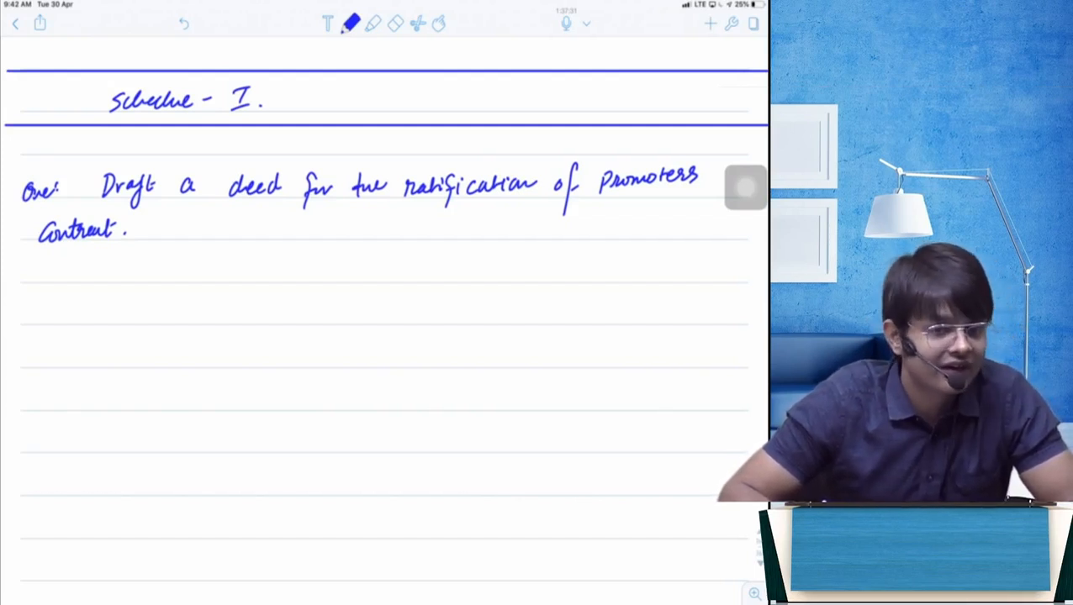
{"action": "scroll", "scroll_direction": "down", "scroll_amount": 3}
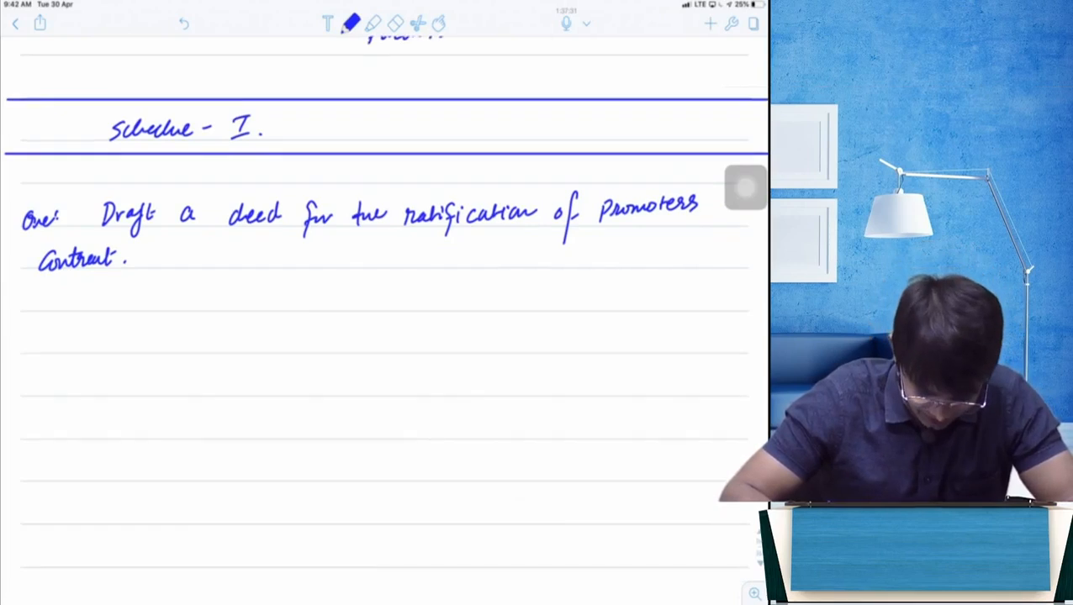
{"action": "scroll", "scroll_direction": "down", "scroll_amount": 3}
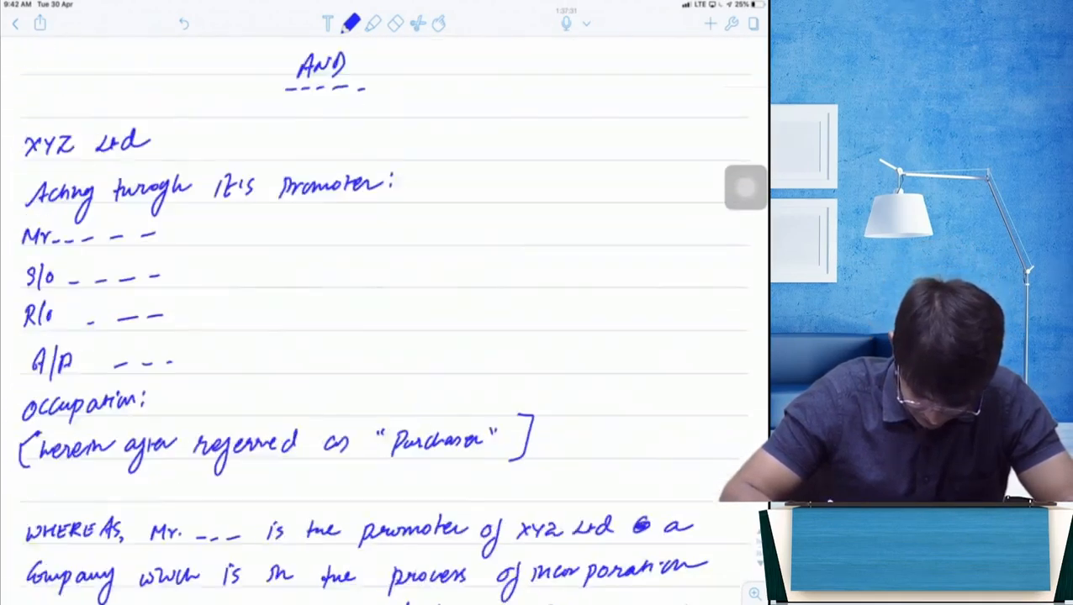
{"action": "scroll", "scroll_direction": "down", "scroll_amount": 3}
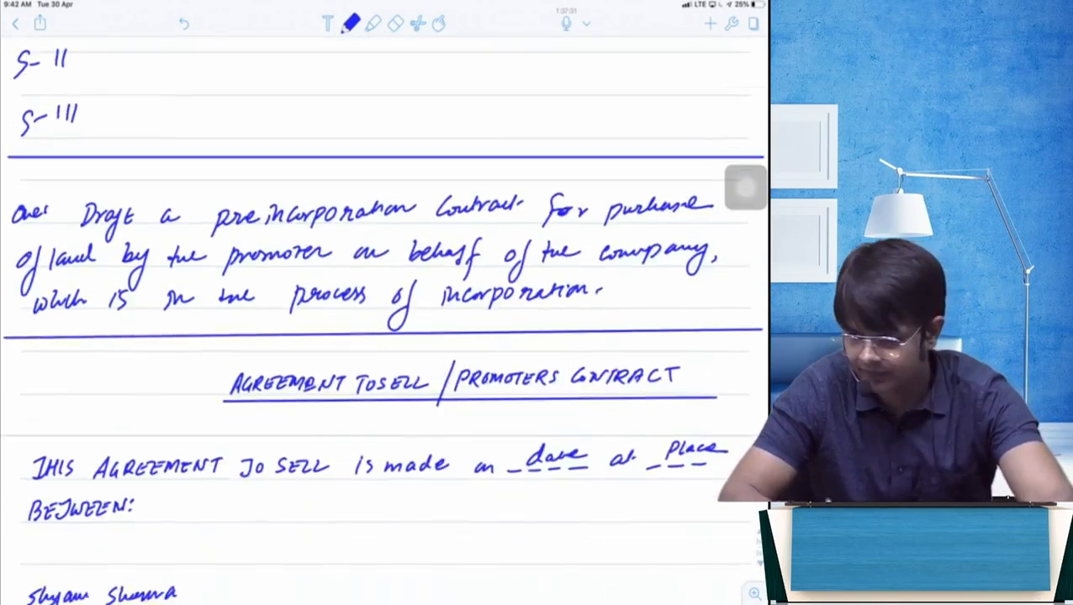
{"action": "scroll", "scroll_direction": "down", "scroll_amount": 3}
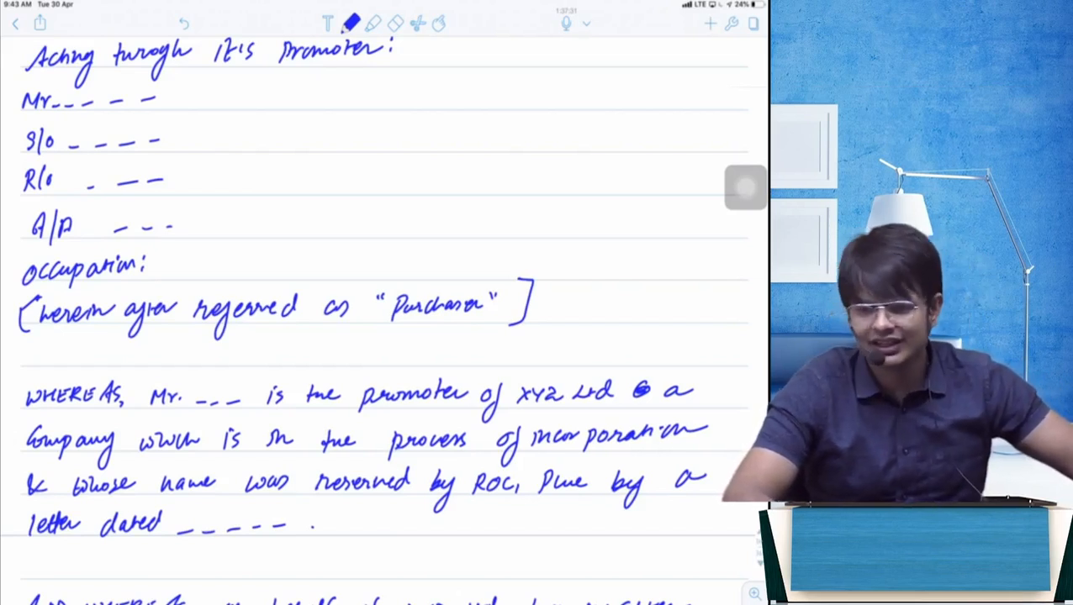
{"action": "scroll", "scroll_direction": "down", "scroll_amount": 3}
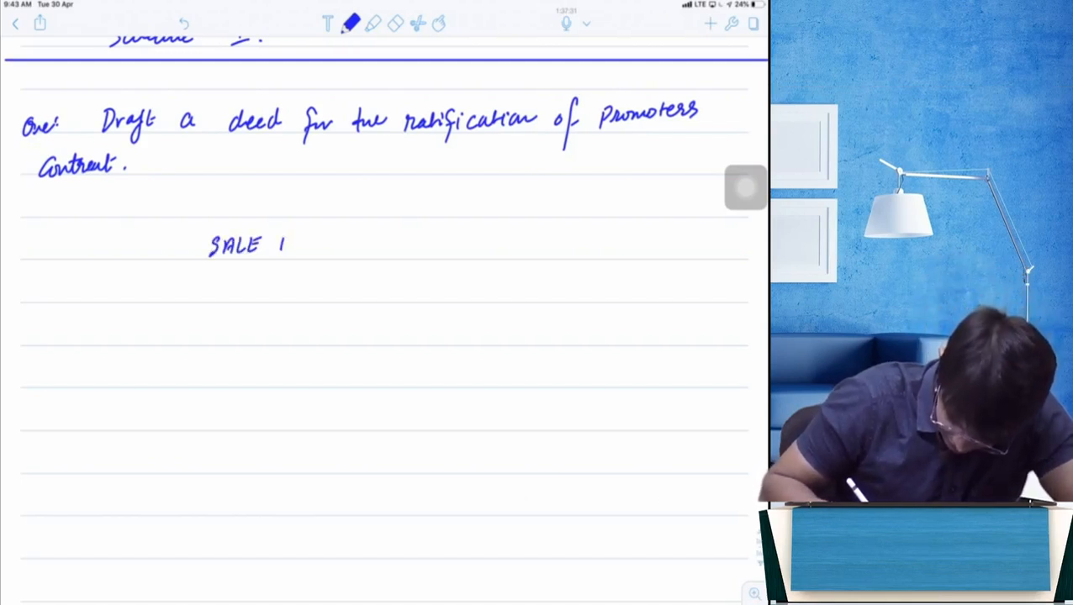
Step: Write and underline 'SALE DEED', then 'This sale deed is made on ____ at ____ BETWEEN:'
{"action": "type", "text": "DEED"}
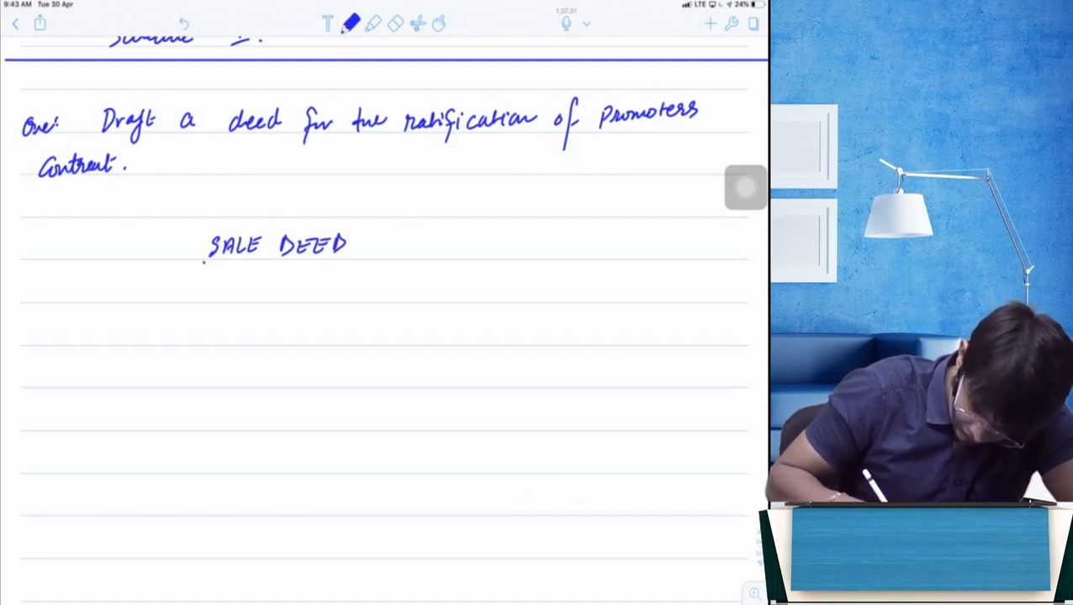
{"action": "left_click_drag", "start_coordinate": [205, 263], "coordinate": [378, 263]}
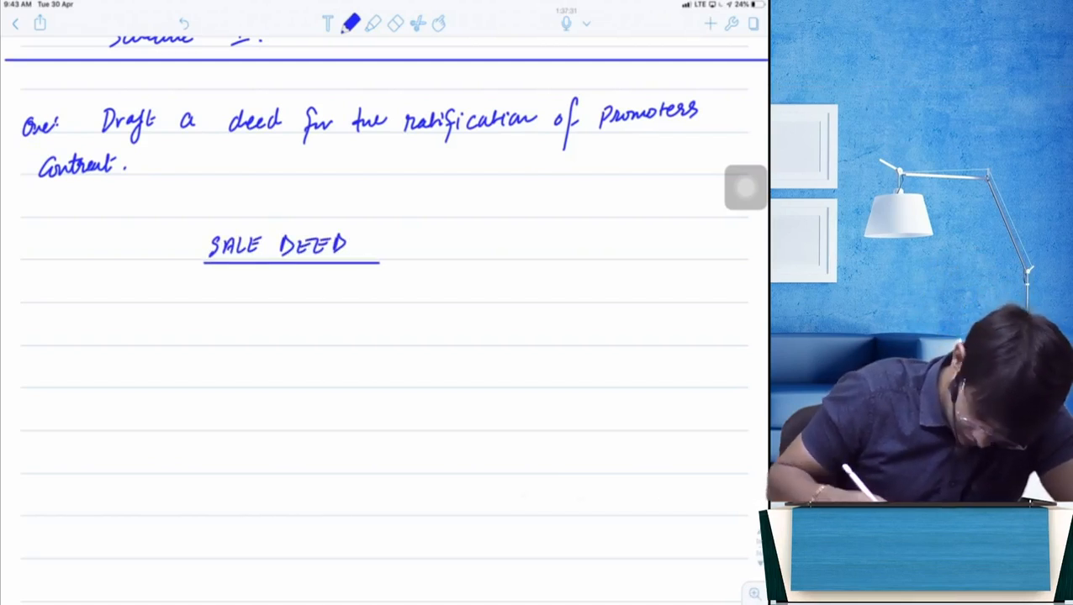
{"action": "type", "text": "In"}
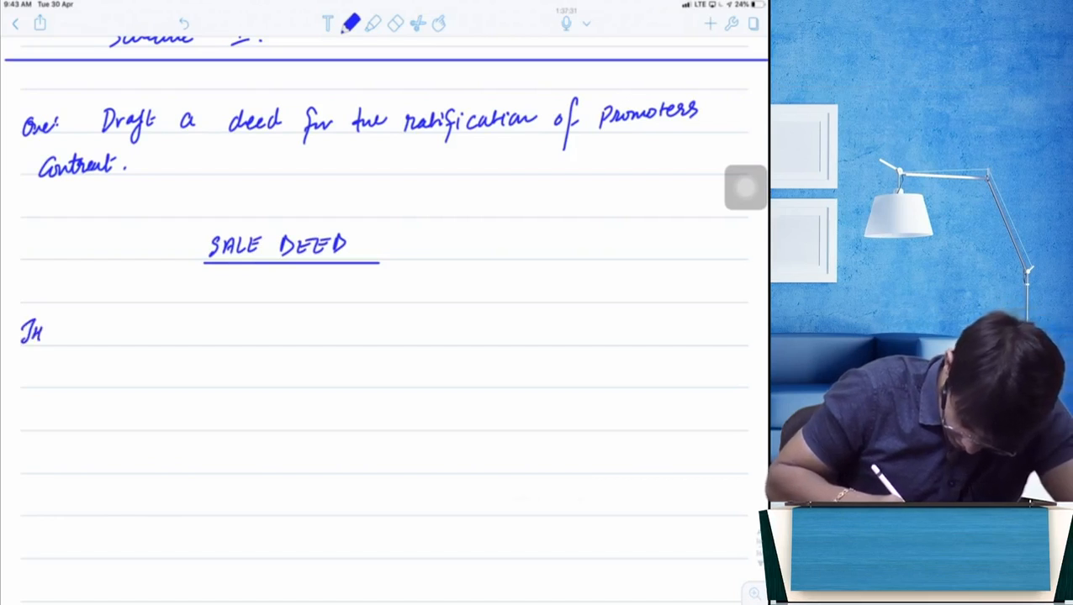
{"action": "type", "text": "THIS SALE"}
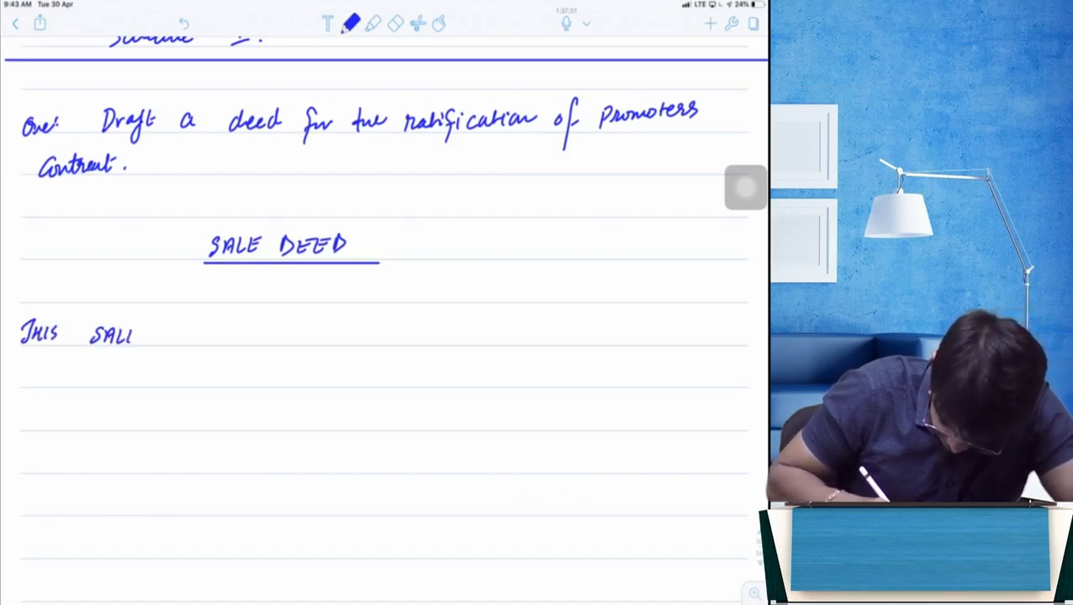
{"action": "type", "text": "DEED is made on - - - - ."}
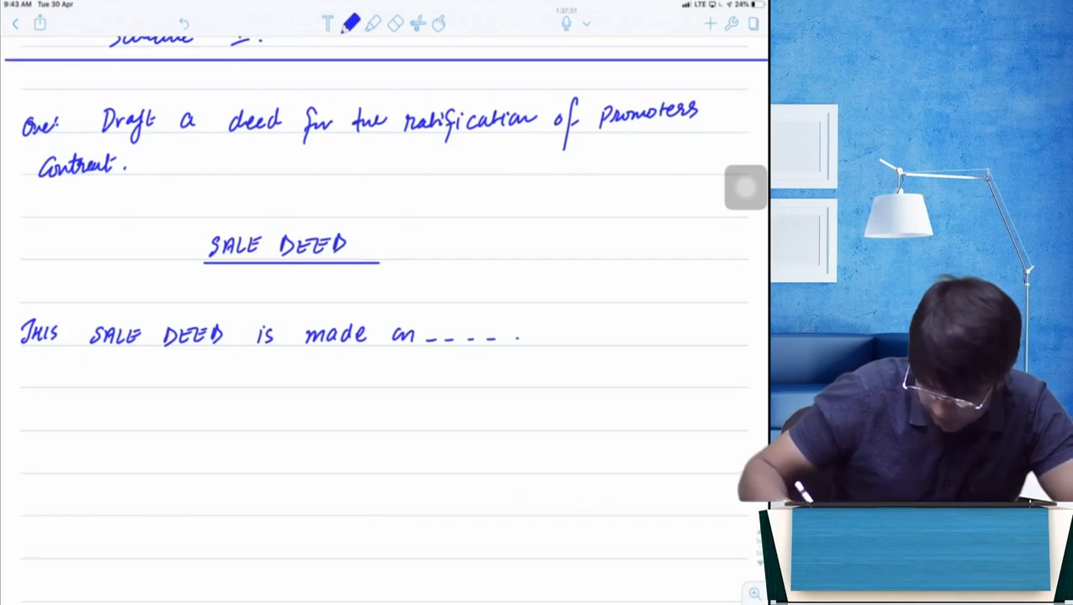
{"action": "type", "text": "at ------"}
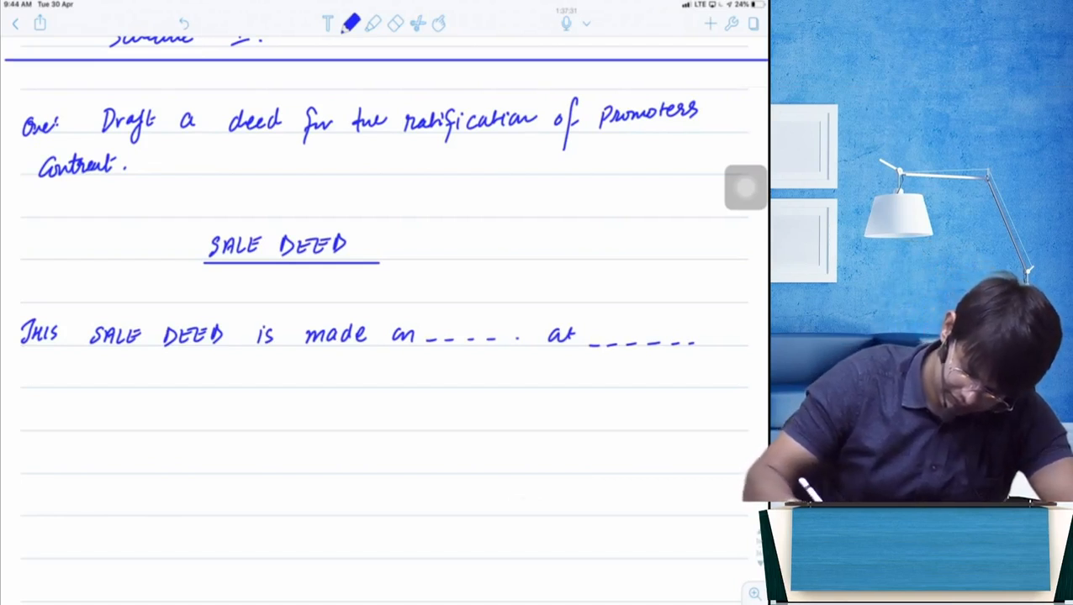
{"action": "type", "text": "Be"}
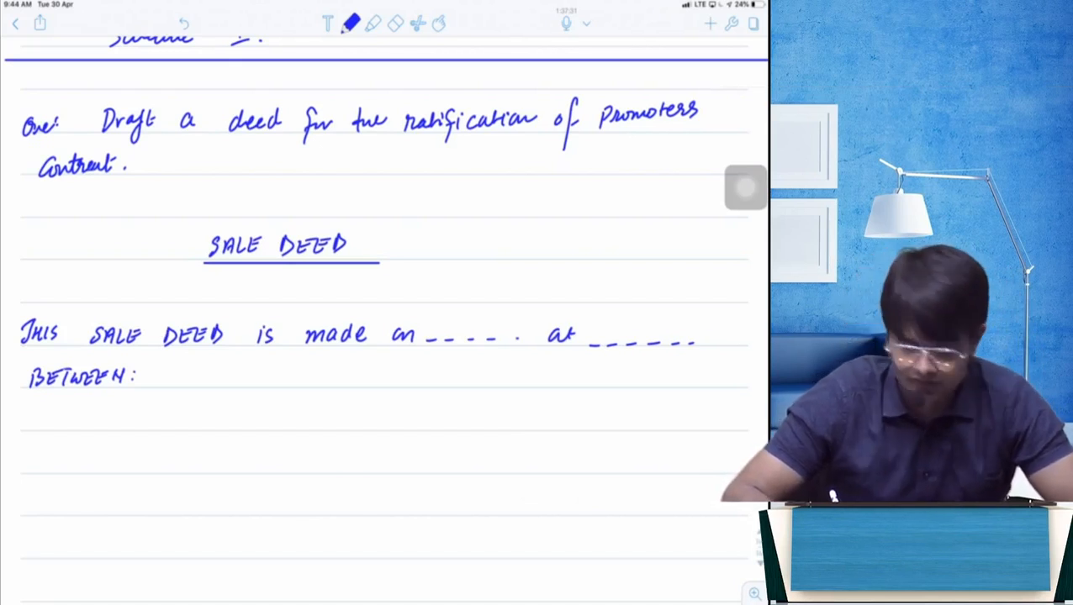
Step: Handwrite the vendor's S/o and occupation details with 'hereinafter referred as vendor'
{"action": "scroll", "scroll_direction": "down", "scroll_amount": 3}
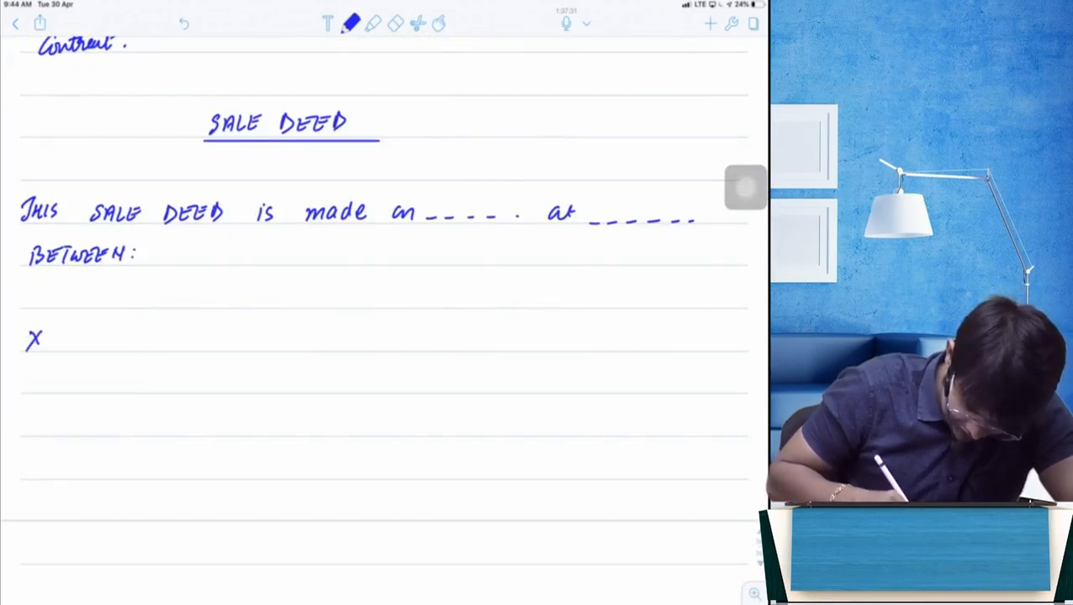
{"action": "type", "text": "S/o R"}
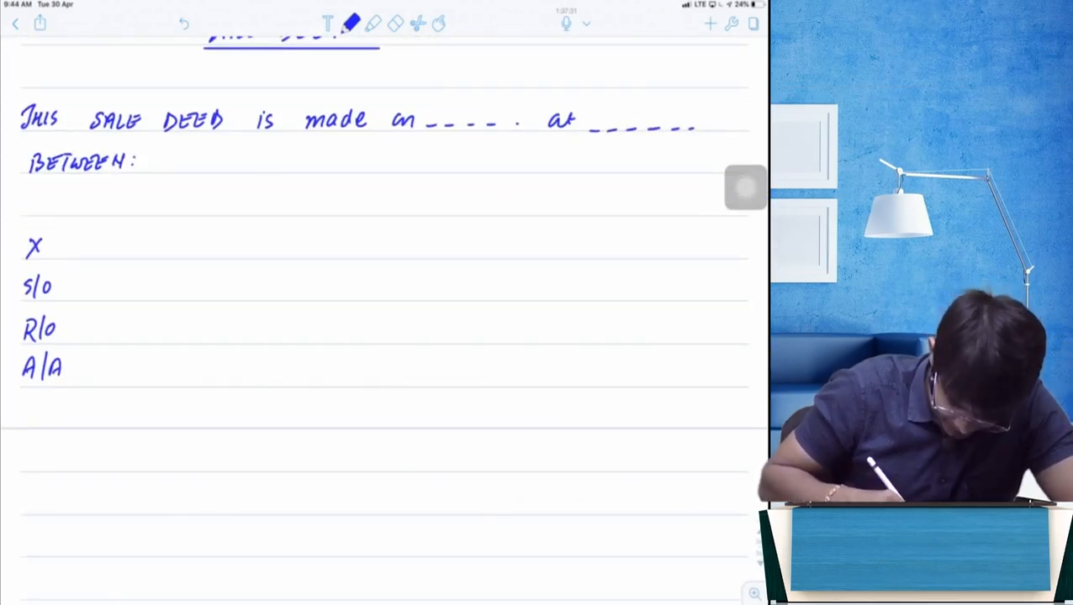
{"action": "type", "text": "Occu"}
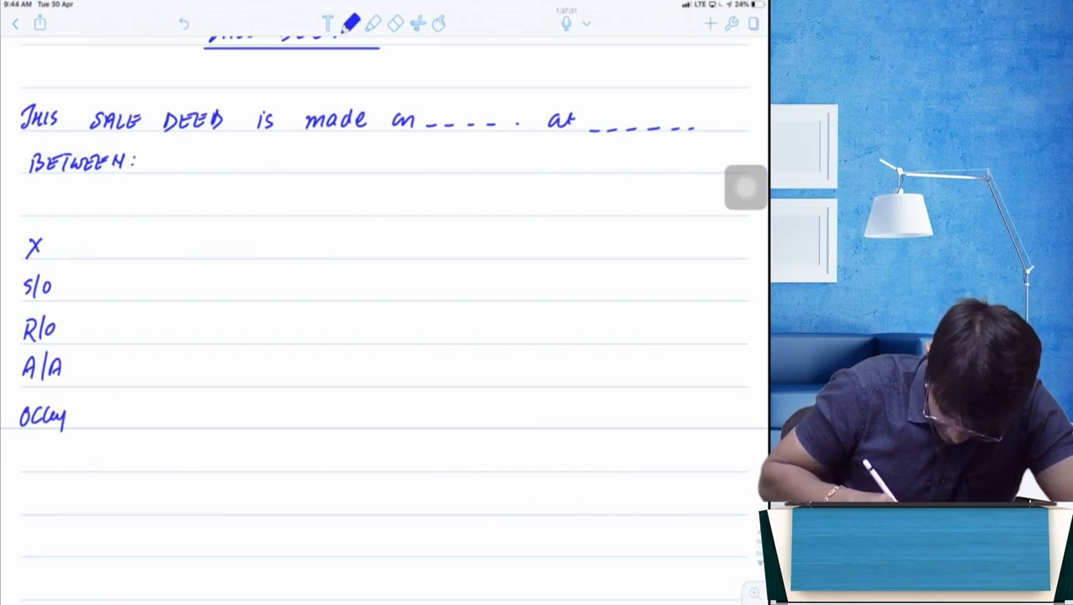
{"action": "type", "text": "Occupation"}
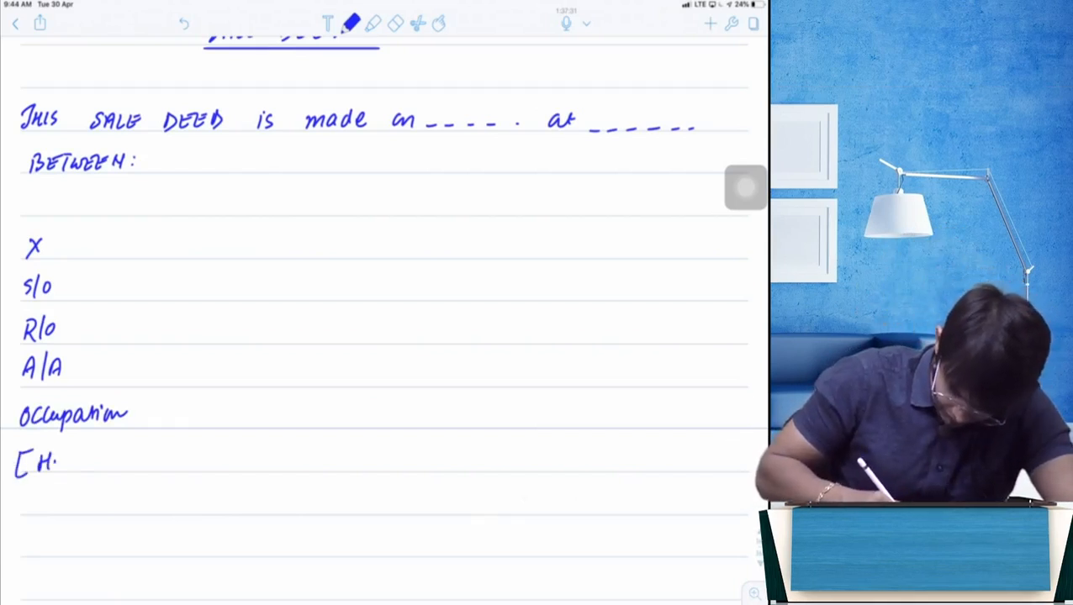
{"action": "type", "text": "Herein after"}
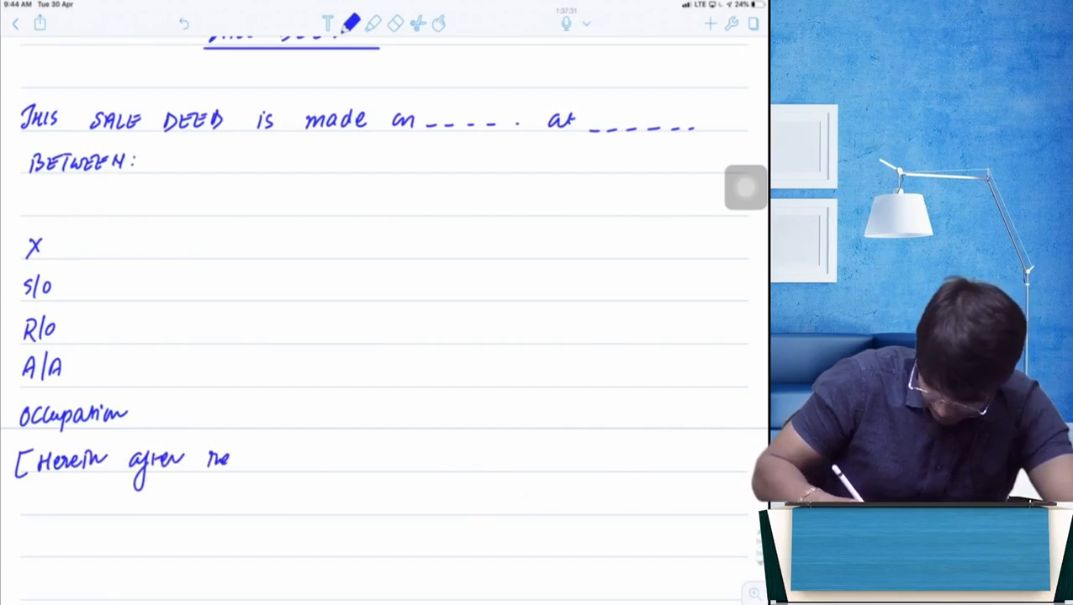
{"action": "type", "text": "referred as \"vendor"}
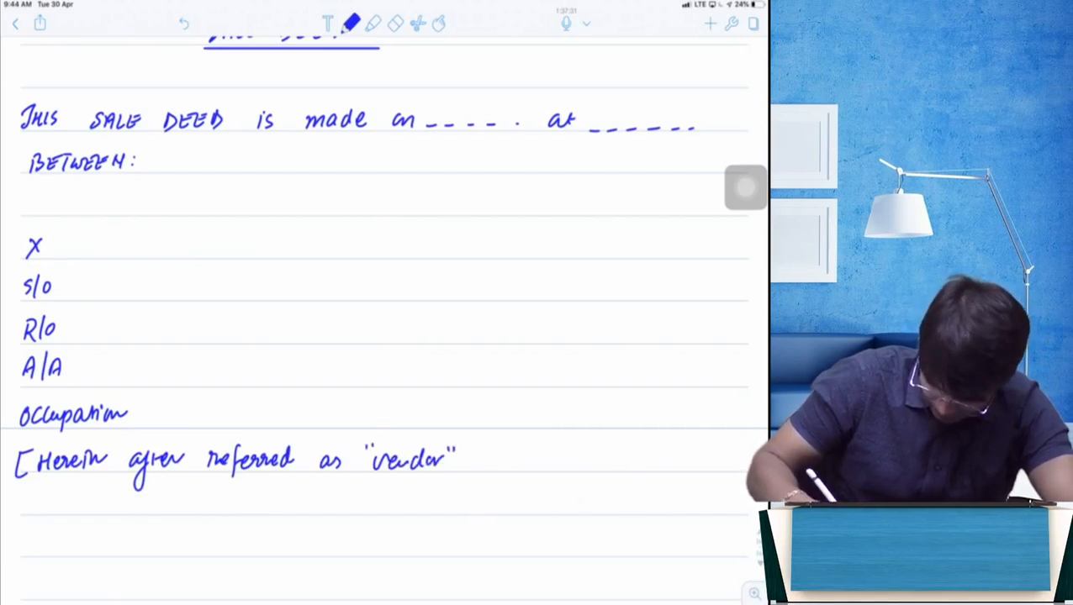
Step: Add that the expression includes his heirs, assigns and representatives unless otherwise stated, then write AND
{"action": "type", "text": "& the"}
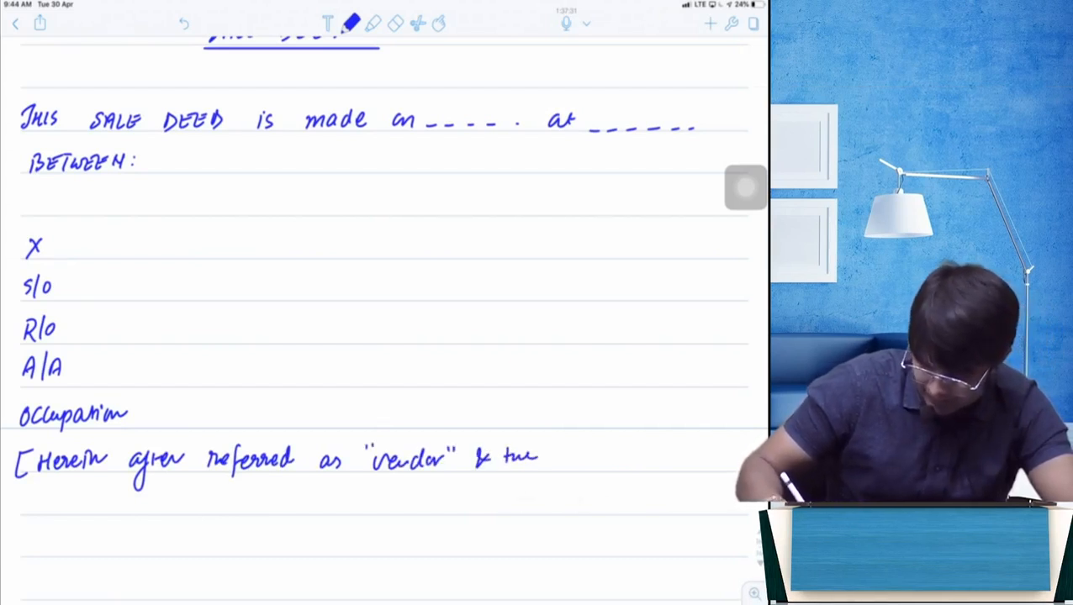
{"action": "type", "text": "said R"}
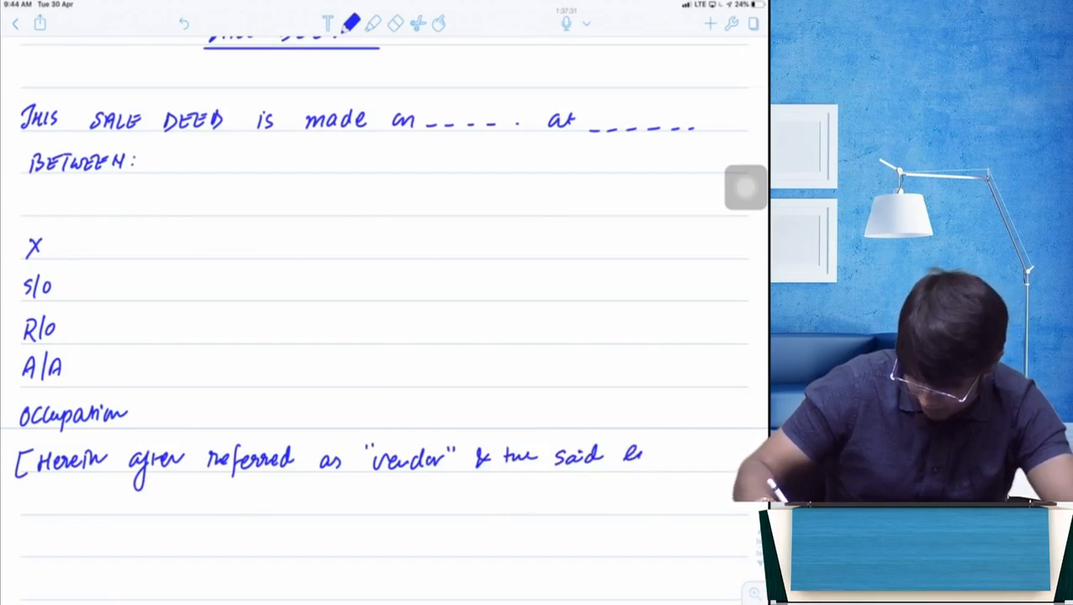
{"action": "type", "text": "expression"}
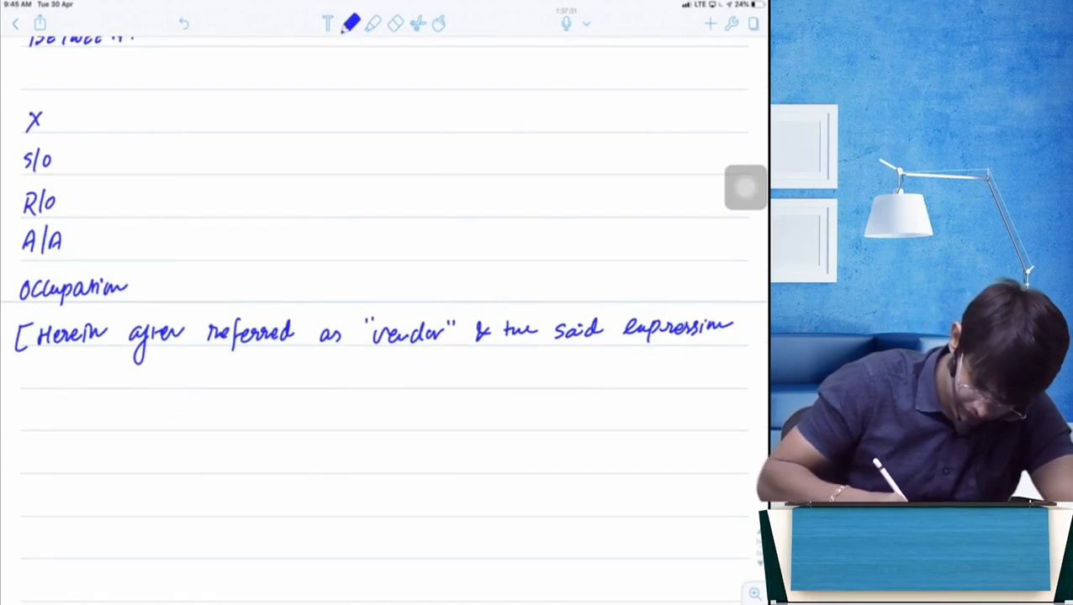
{"action": "type", "text": "Includ"}
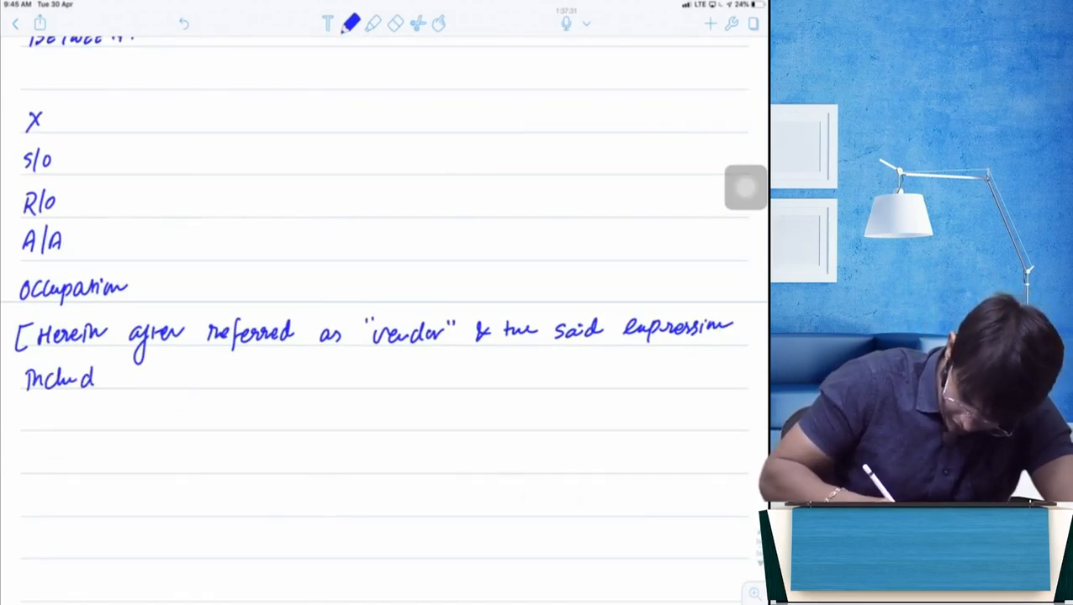
{"action": "type", "text": "es his l"}
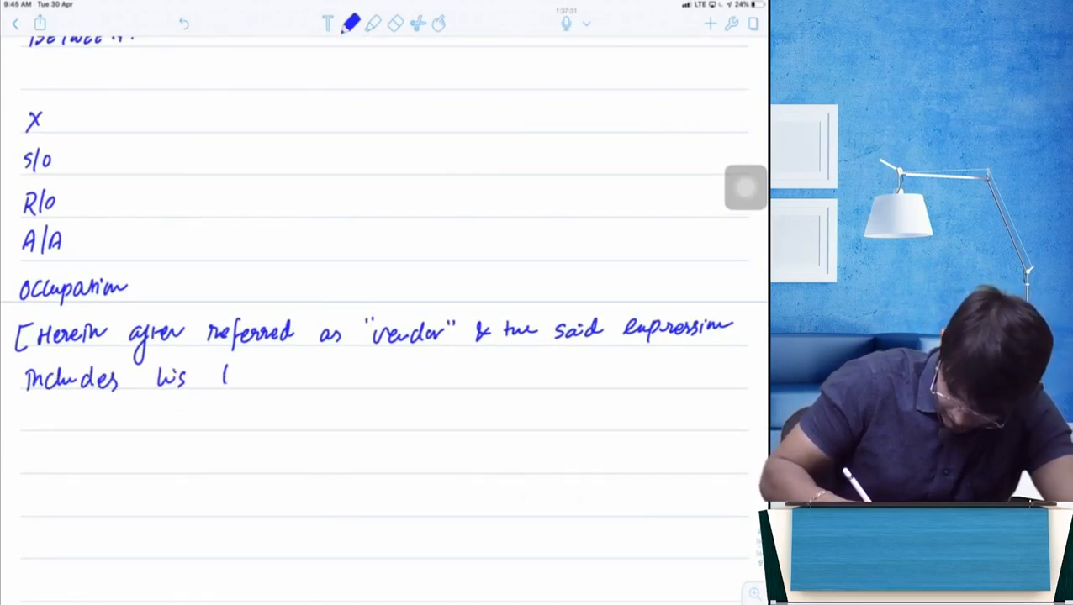
{"action": "type", "text": "heirs, a"}
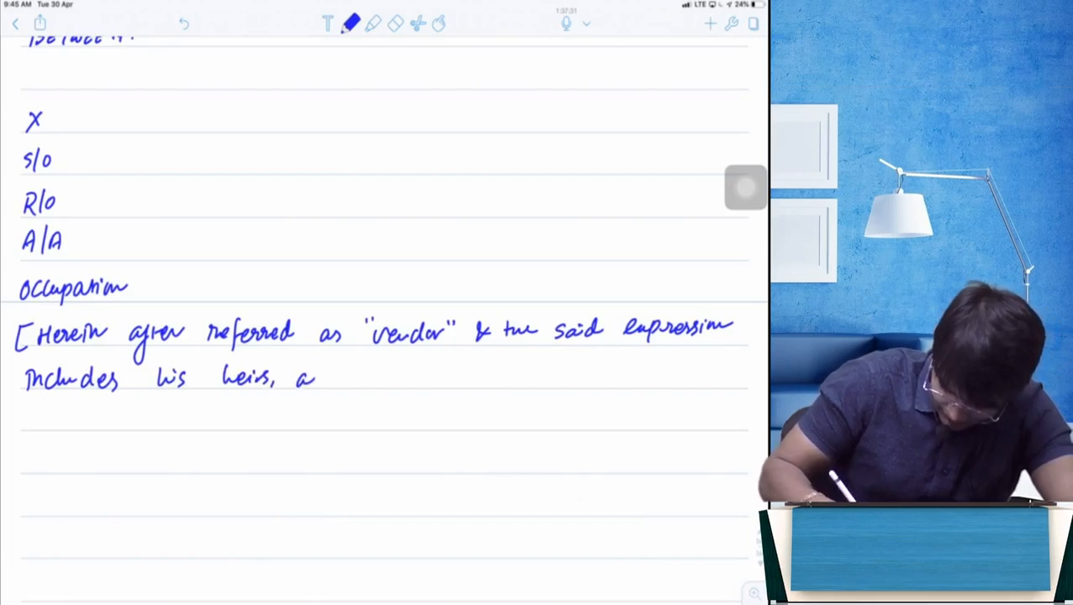
{"action": "type", "text": "assigns"}
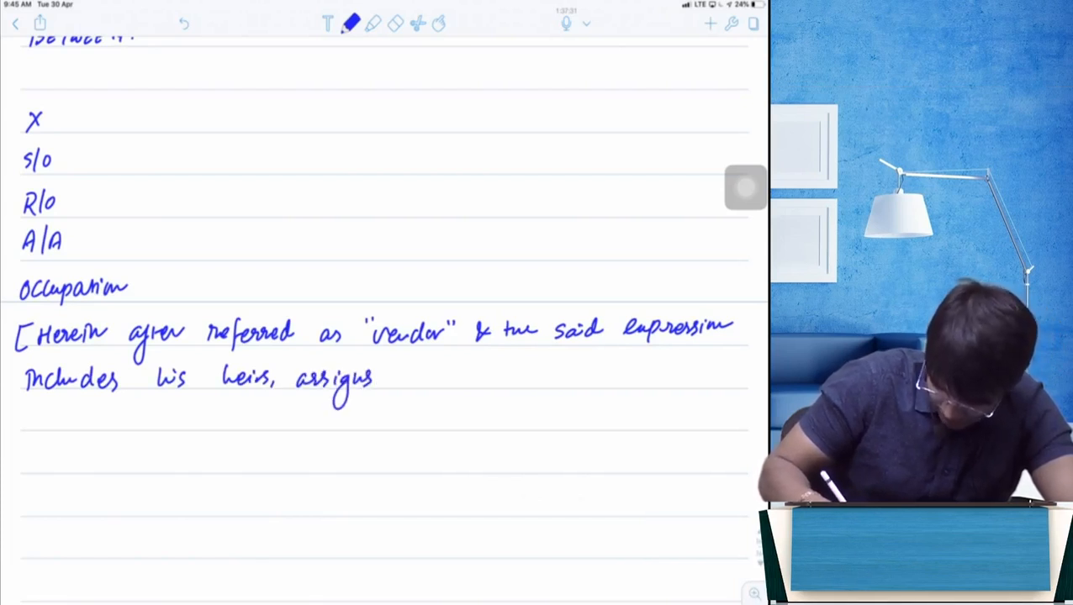
{"action": "type", "text": "& representatives unless"}
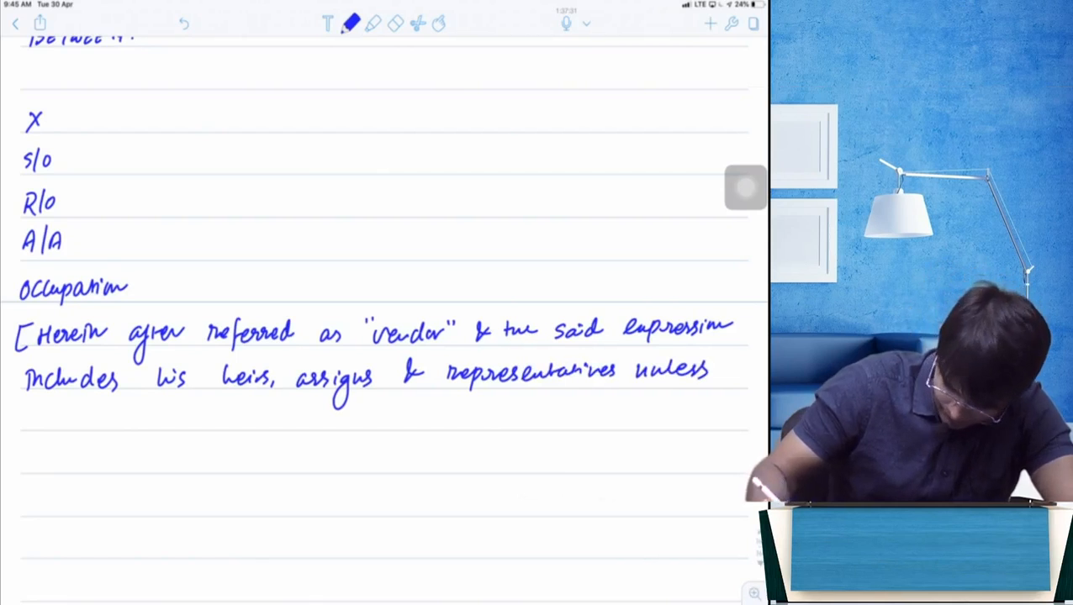
{"action": "type", "text": "otherwise is stated in this deed)"}
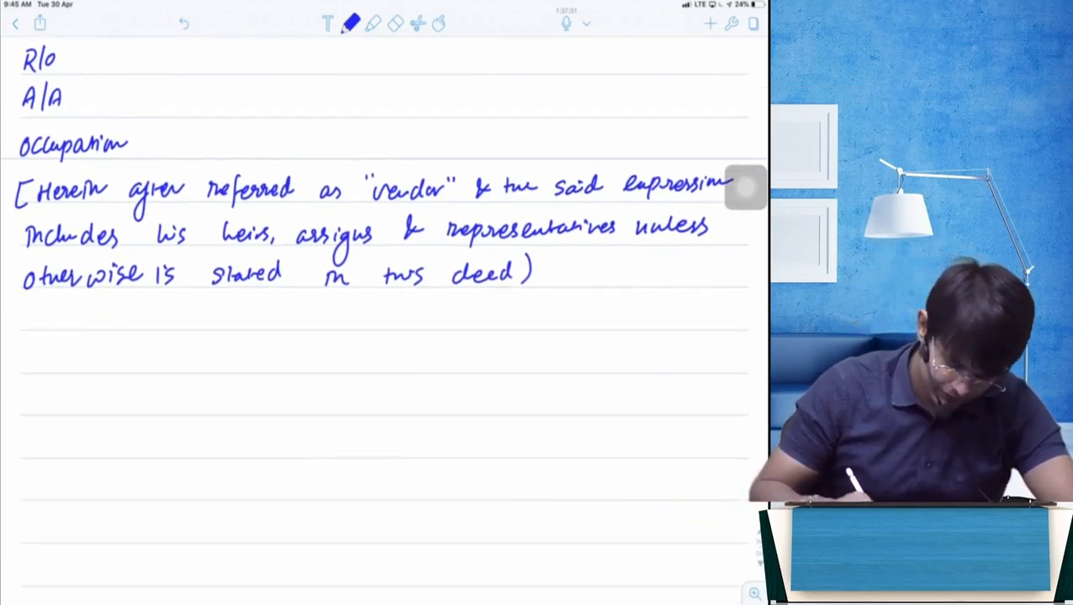
{"action": "type", "text": "AND"}
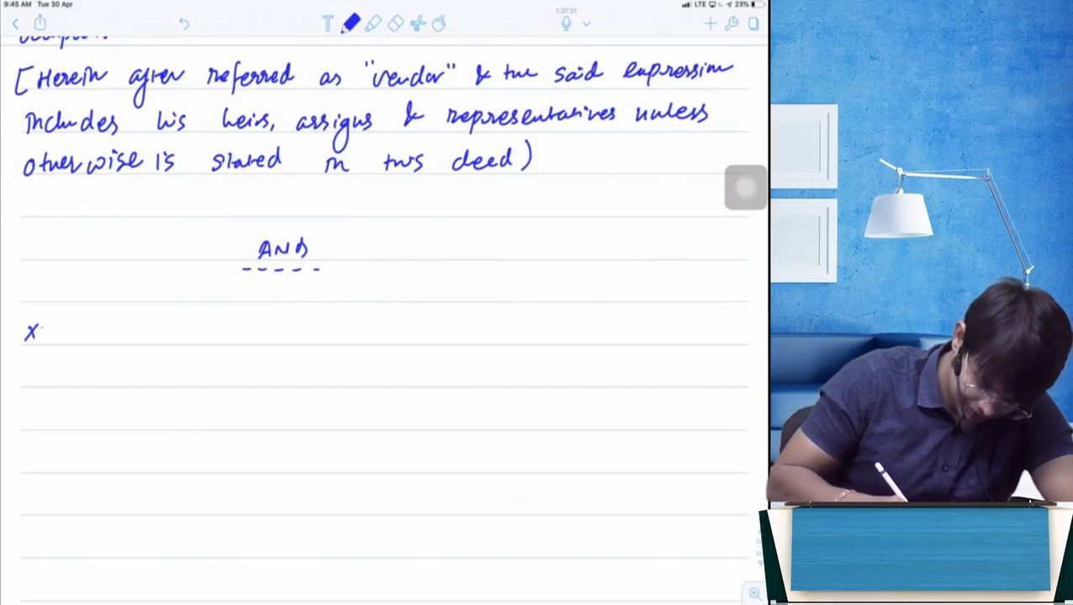
Step: Write XYZ Ltd, registered under the Companies Act, 2013, with a dashed office blank and CIN
{"action": "type", "text": "YZ Ltd"}
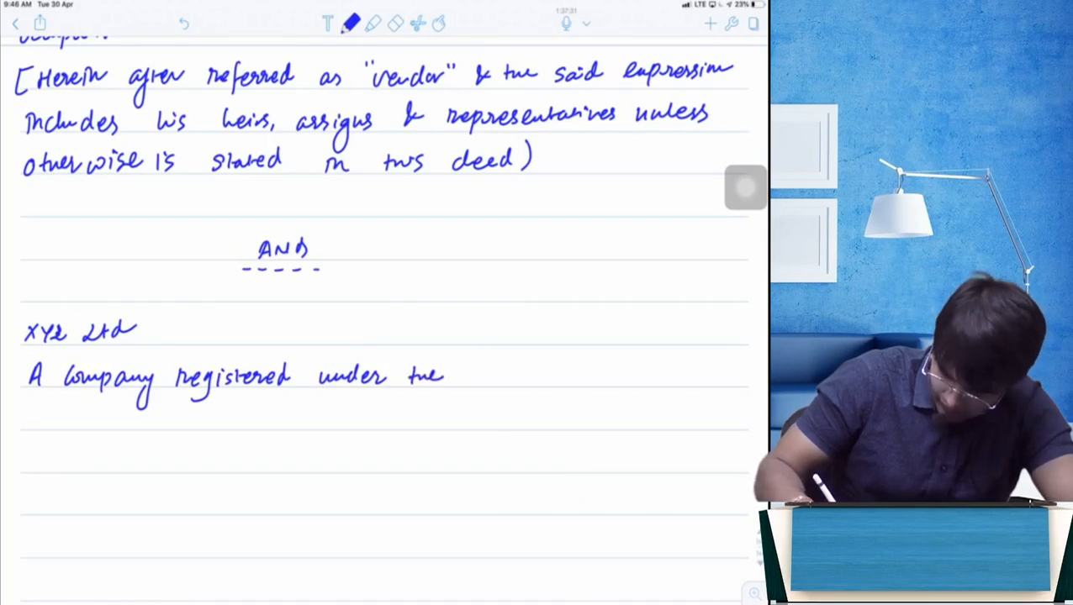
{"action": "type", "text": "Co"}
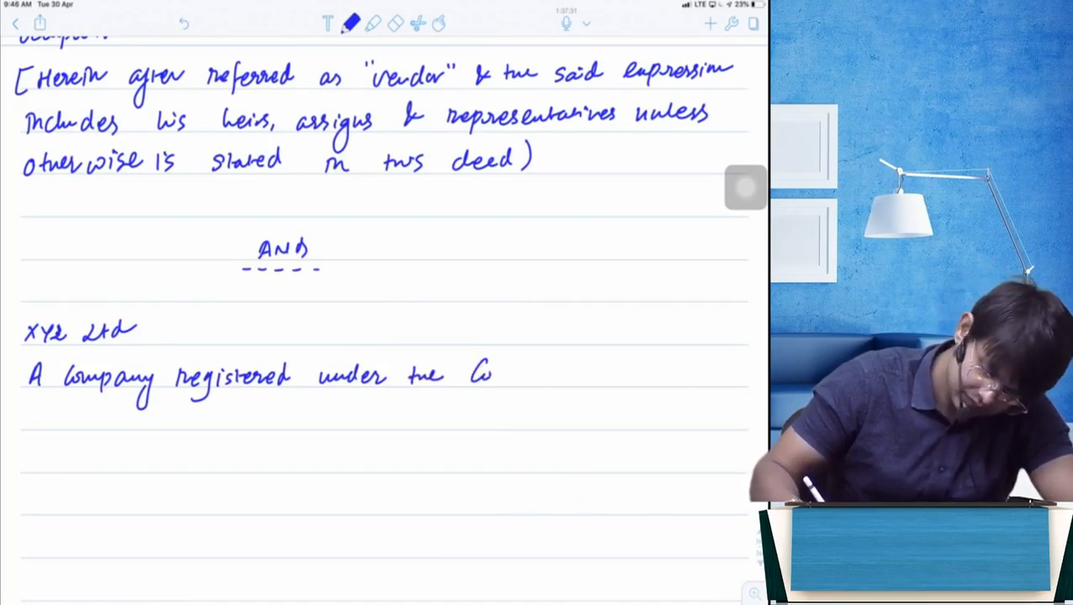
{"action": "type", "text": "Companies"}
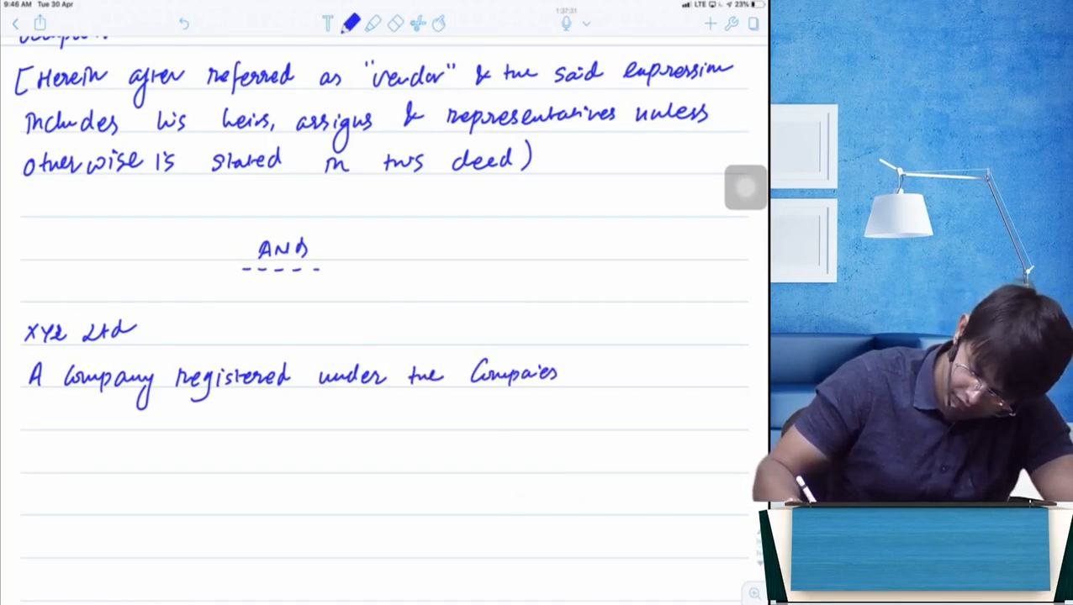
{"action": "type", "text": "Act, 2"}
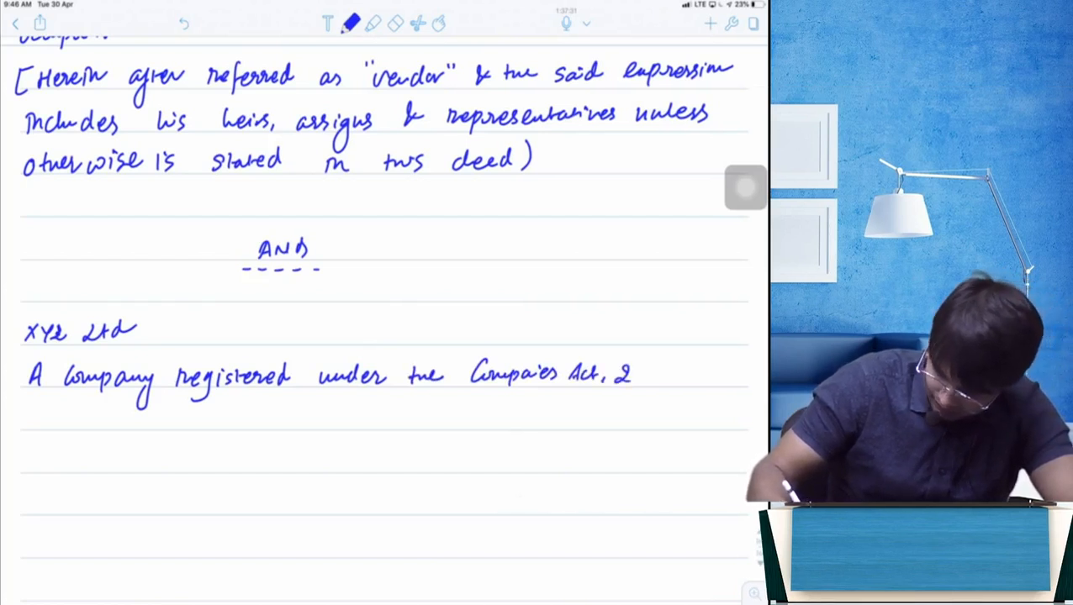
{"action": "type", "text": "013"}
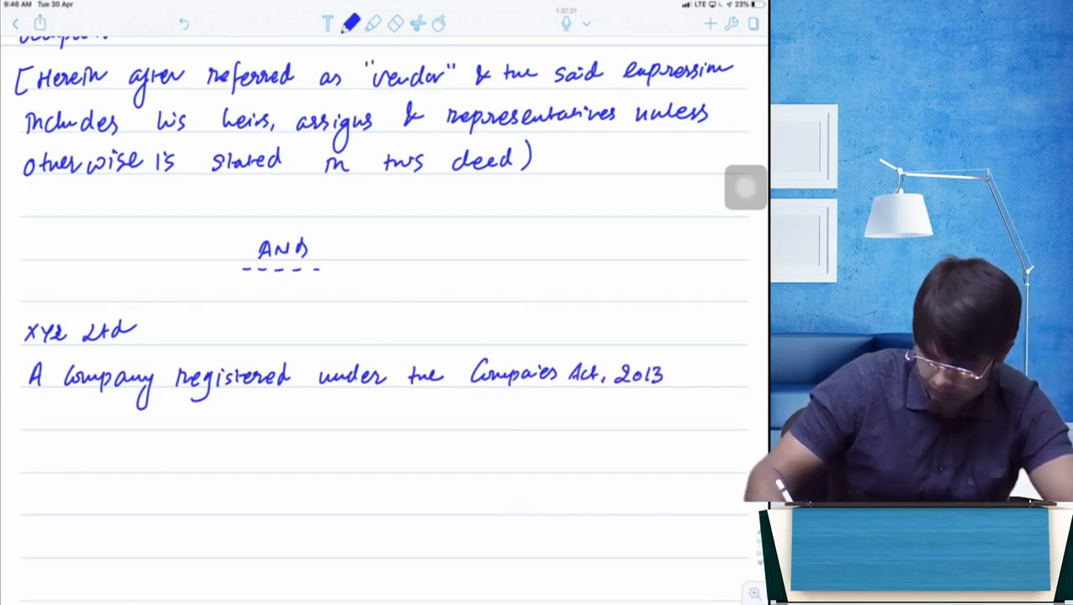
{"action": "type", "text": ", has"}
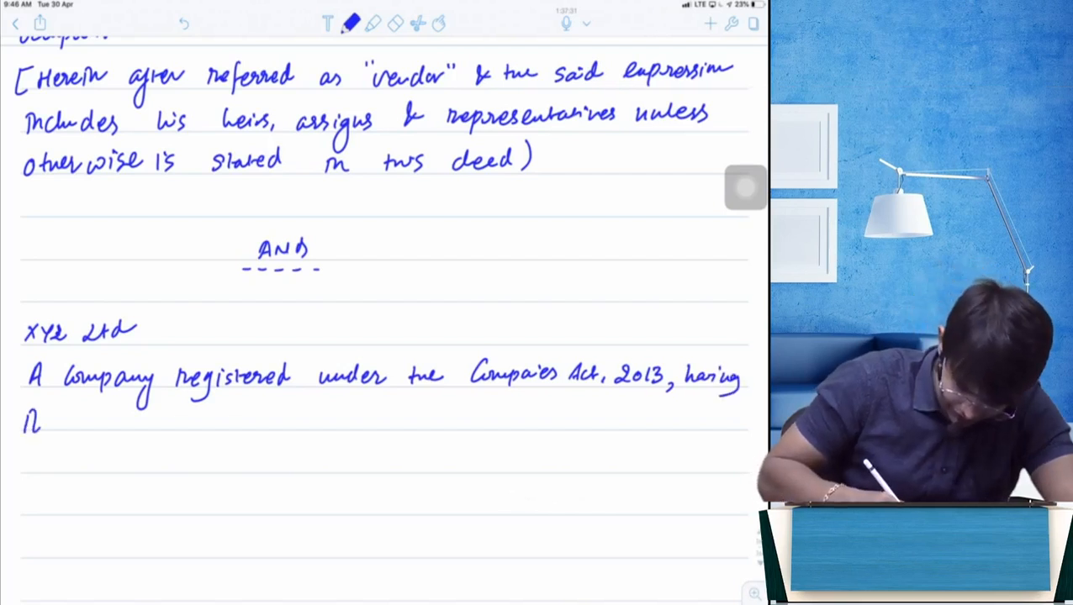
{"action": "type", "text": "it's reg."}
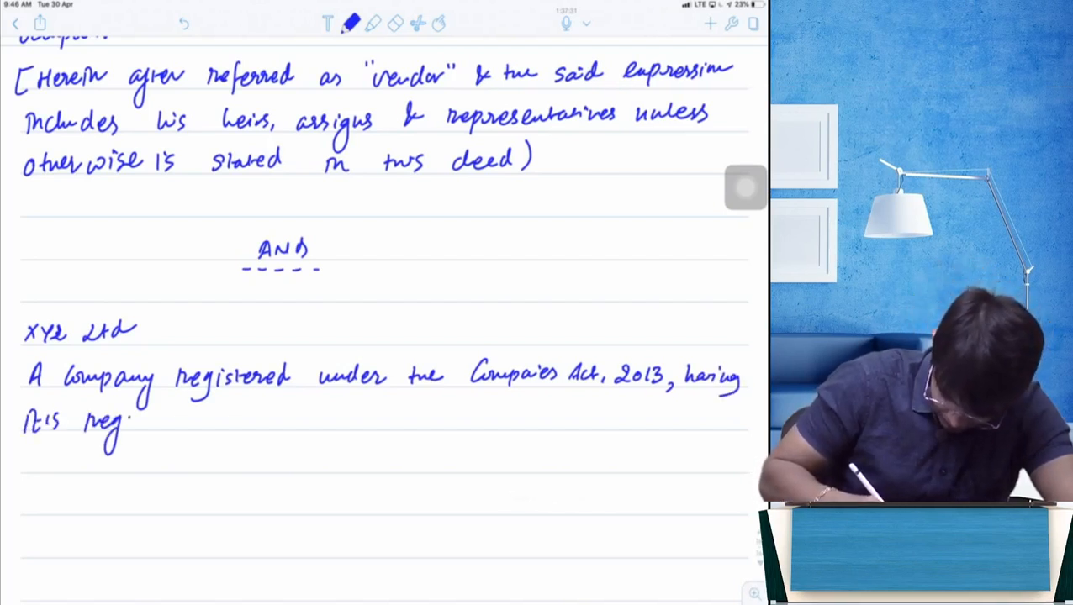
{"action": "type", "text": "office at ---"}
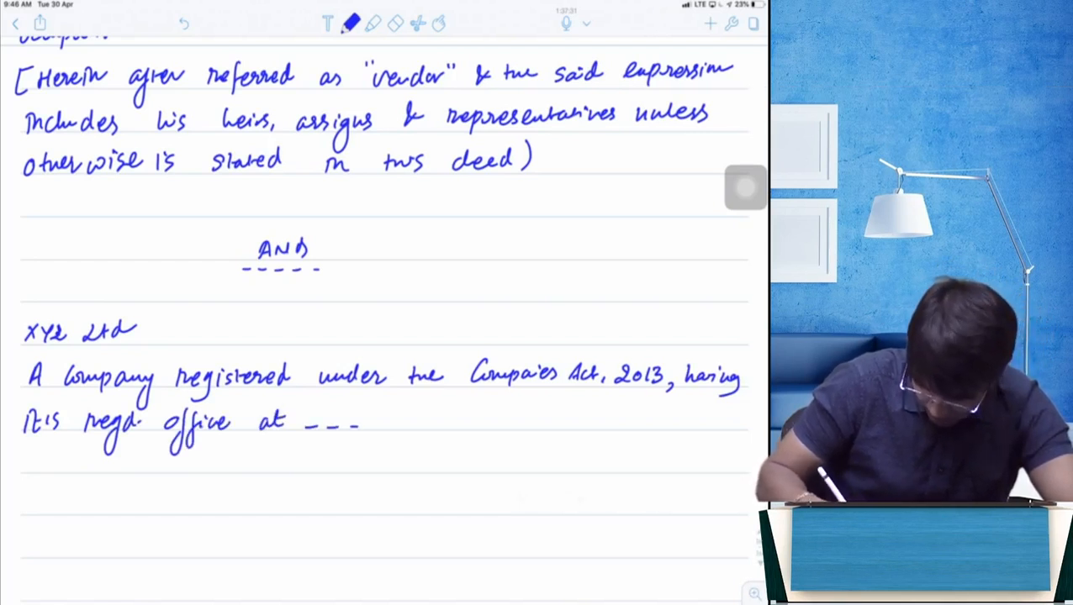
{"action": "left_click_drag", "start_coordinate": [361, 420], "coordinate": [622, 417]}
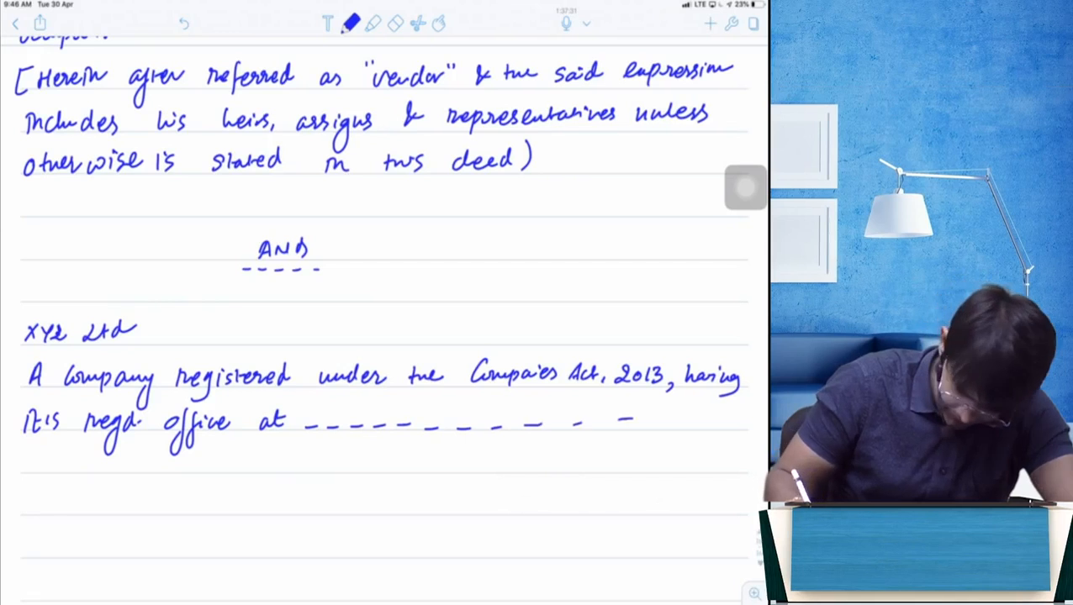
{"action": "type", "text": "CIN"}
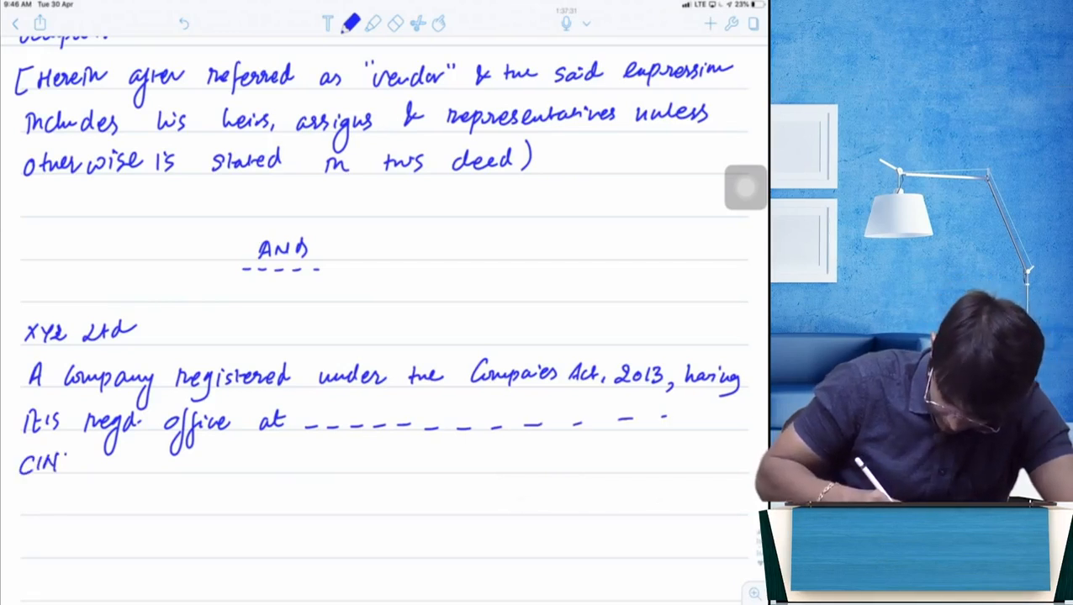
Step: Write the 'hereinafter referred as purchaser' clause with agents, unless otherwise stated in this deed
{"action": "scroll", "scroll_direction": "down", "scroll_amount": 3}
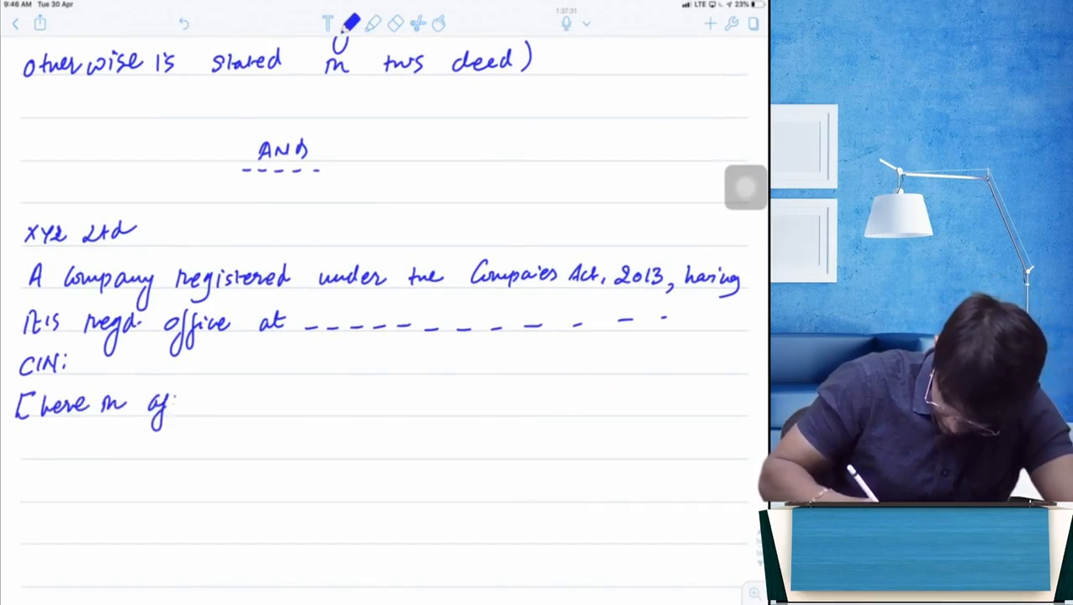
{"action": "type", "text": "after referred as purc"}
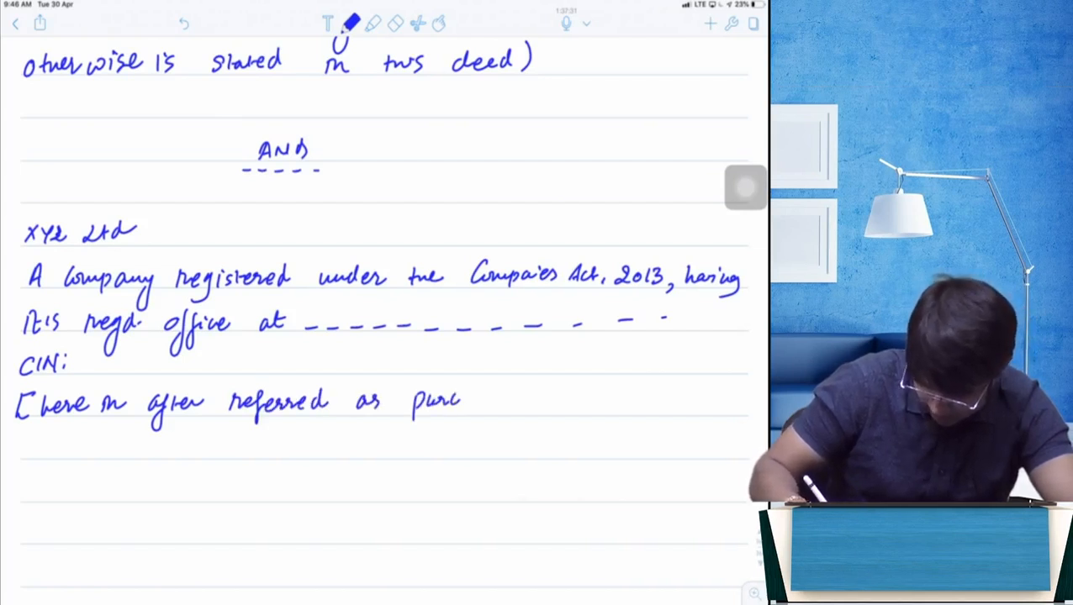
{"action": "type", "text": "haser'"}
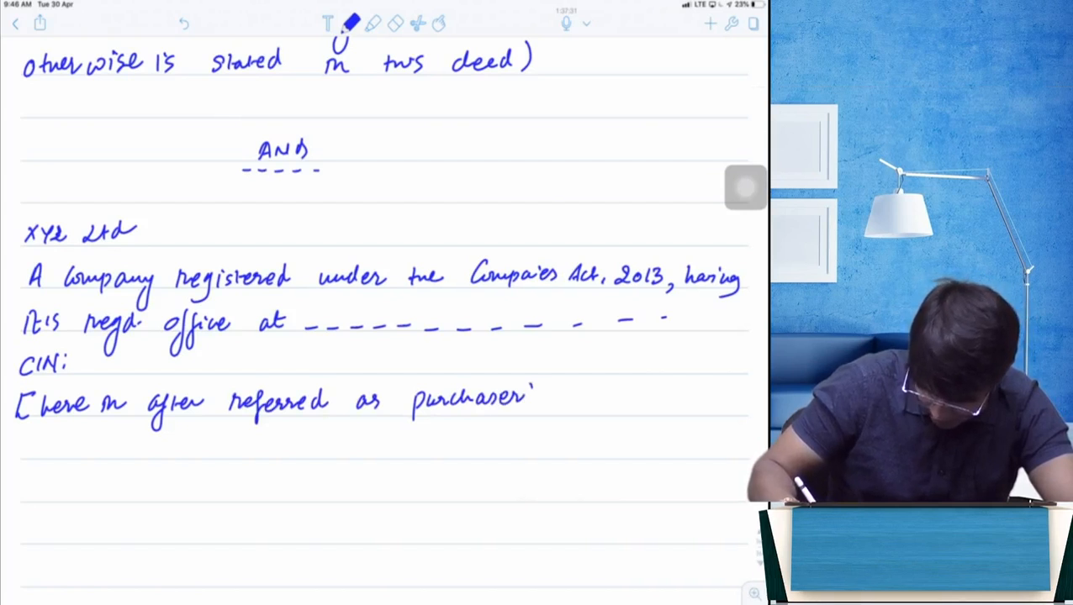
{"action": "scroll", "scroll_direction": "down", "scroll_amount": 3}
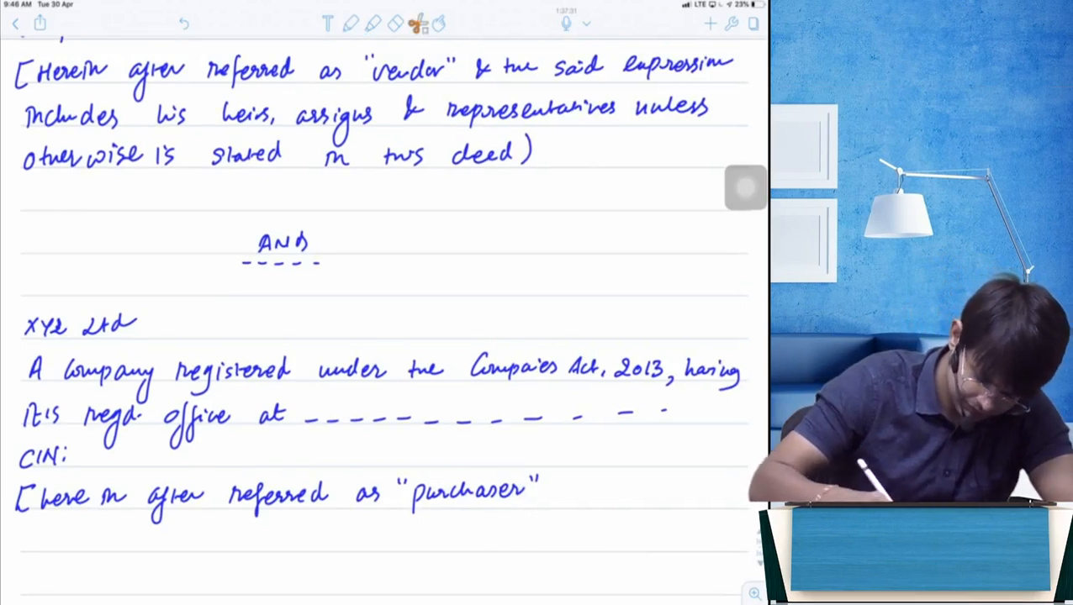
{"action": "left_click", "coordinate": [352, 22]}
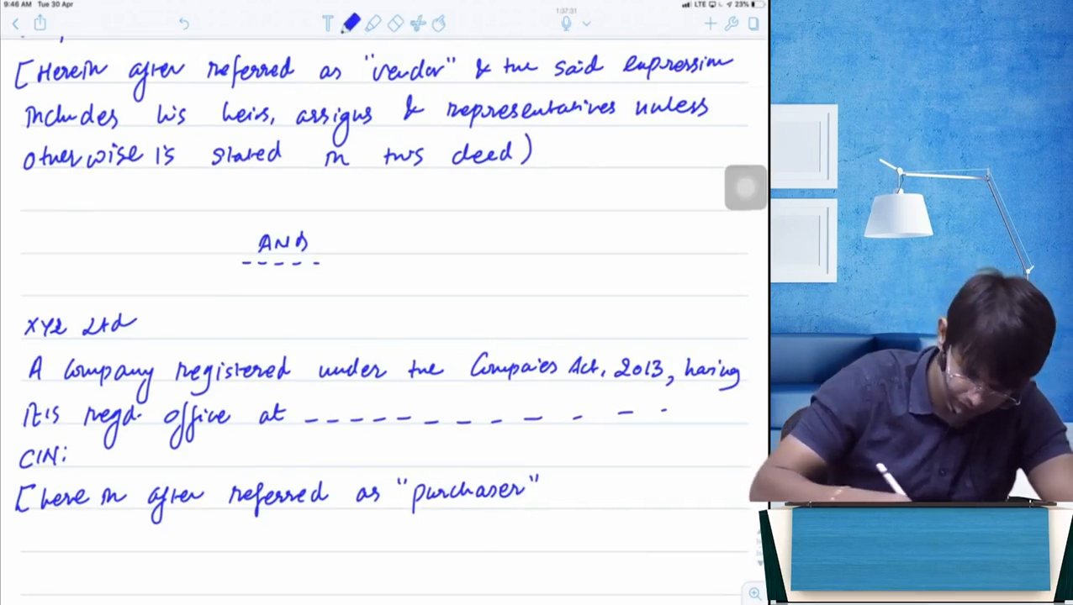
{"action": "left_click", "coordinate": [418, 23]}
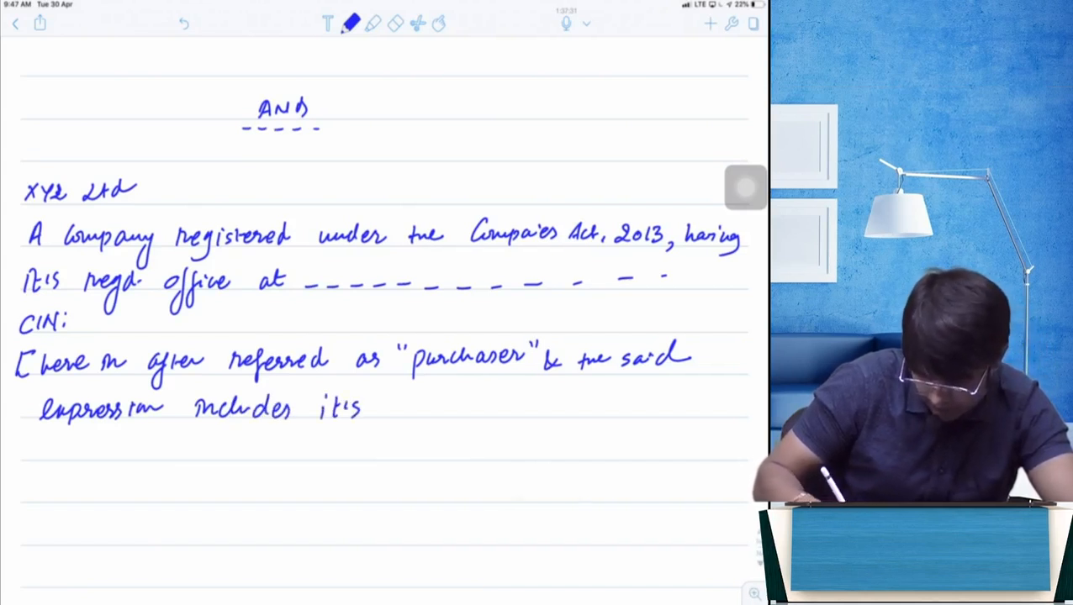
{"action": "type", "text": "agents, assigns & represent-"}
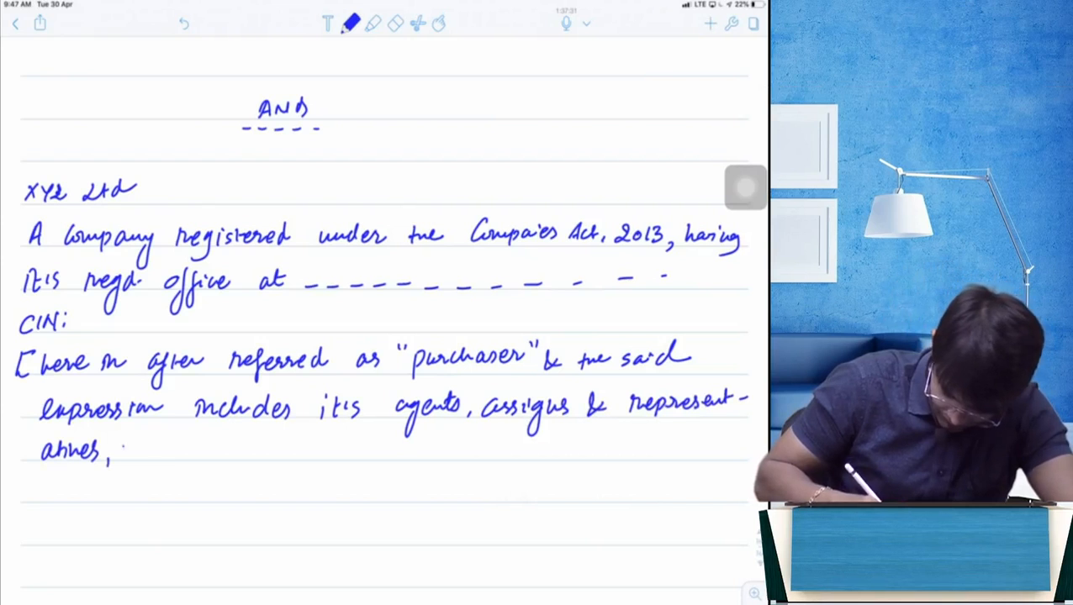
{"action": "type", "text": "unless r"}
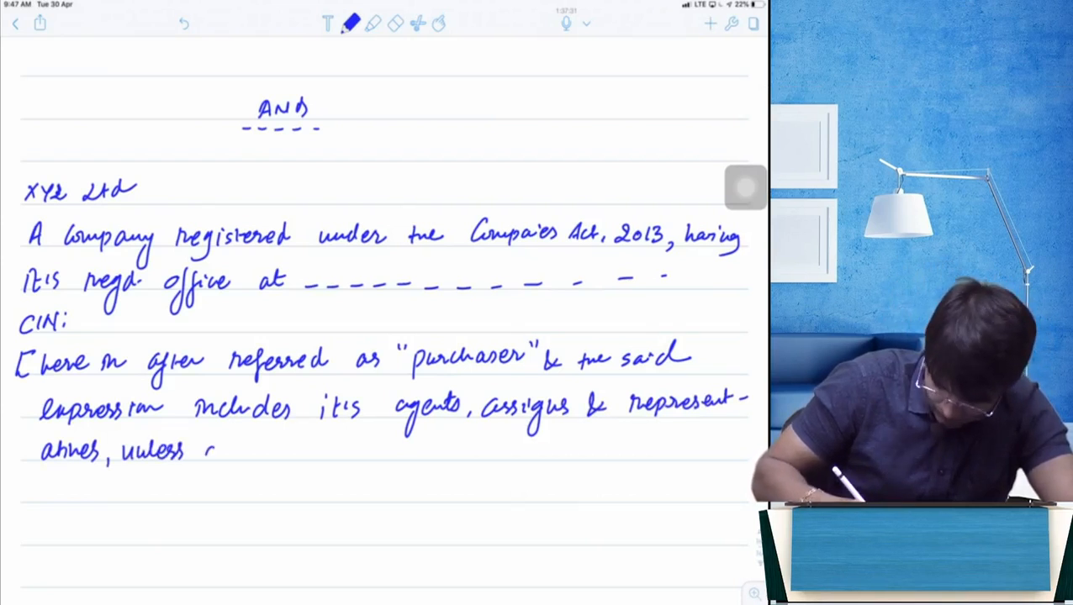
{"action": "type", "text": "other wise is stated r"}
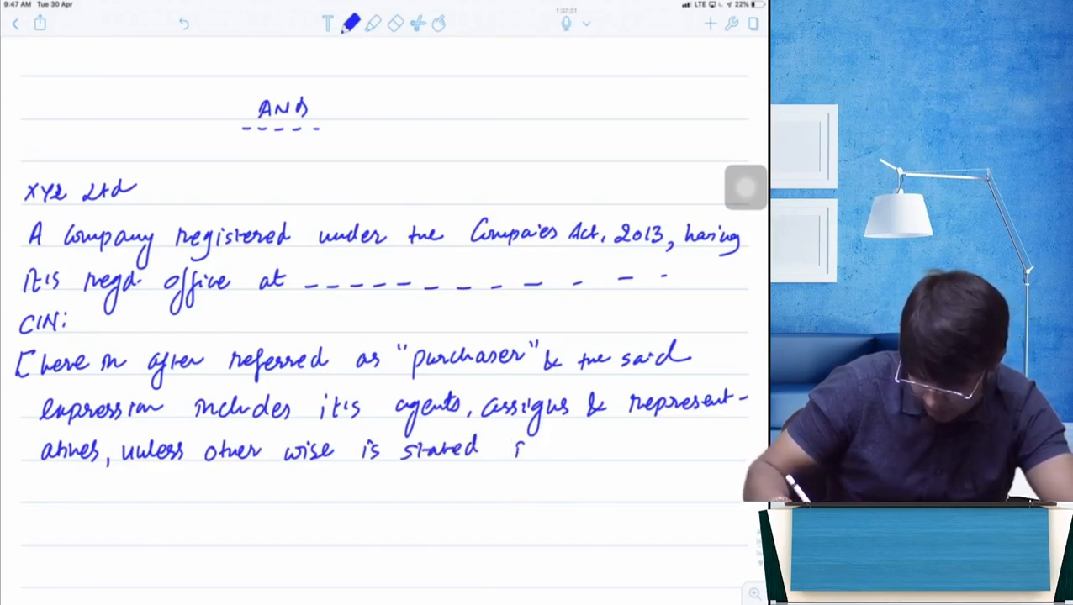
{"action": "type", "text": "in this d"}
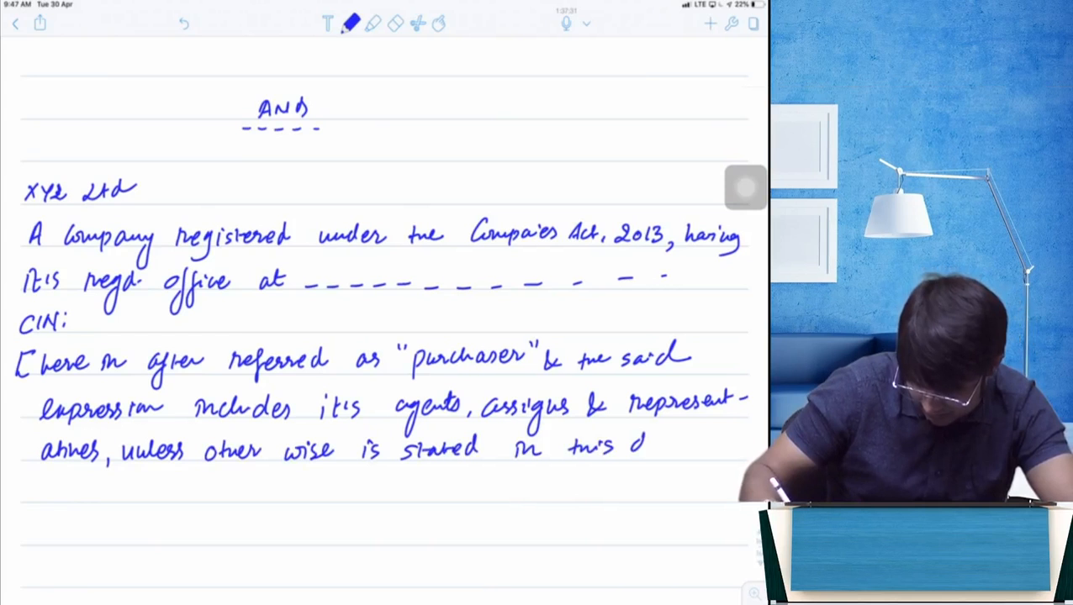
{"action": "type", "text": "deed\"]"}
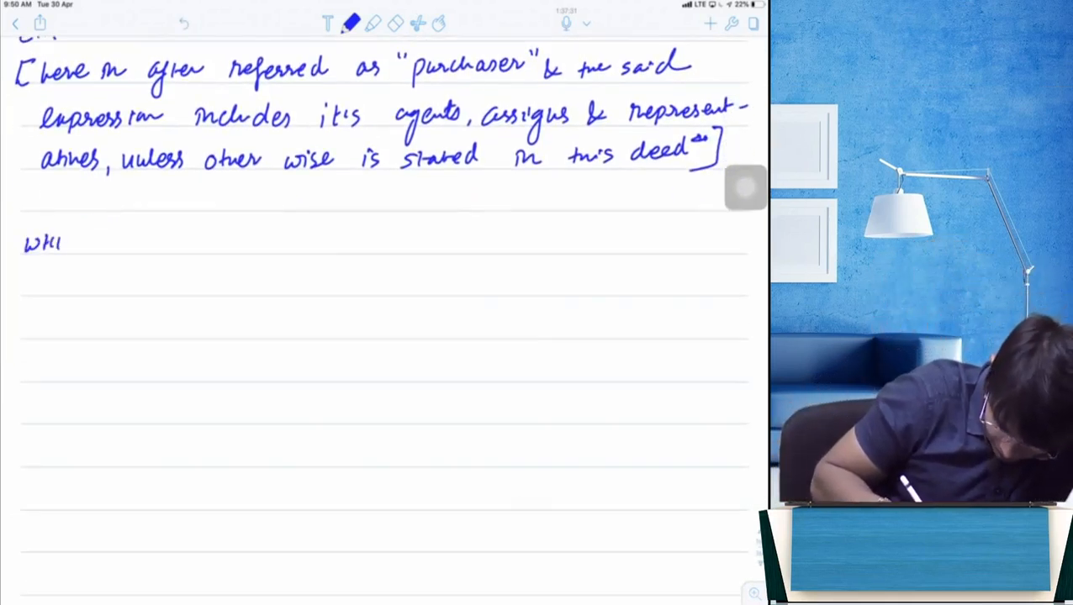
Step: Write the WHEREAS recital on XYZ Ltd's incorporation and ROC certificate granted on a blank date
{"action": "type", "text": "WHERE A"}
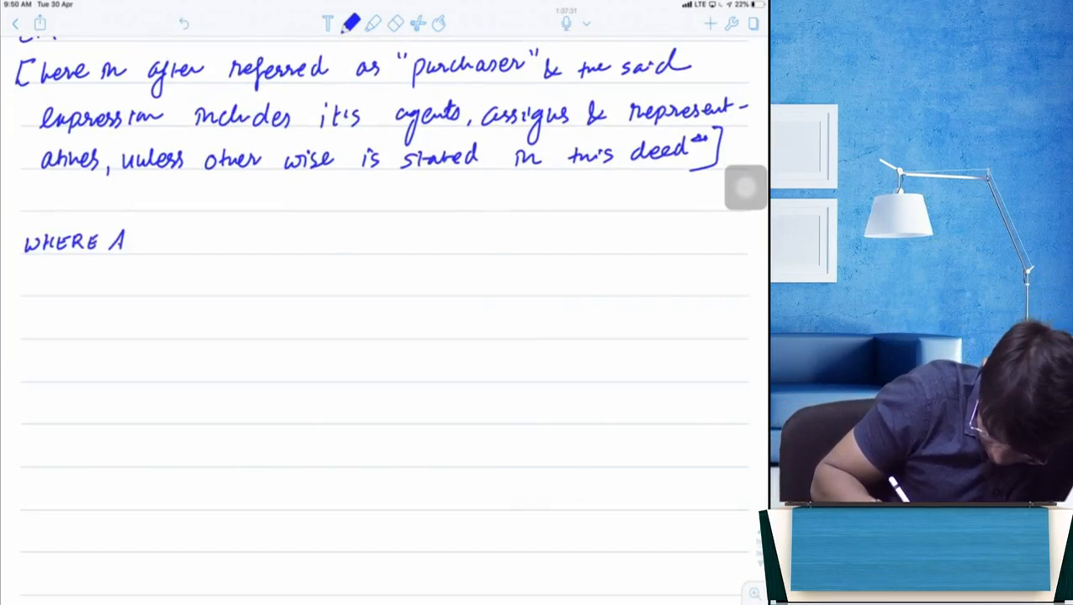
{"action": "type", "text": "S,"}
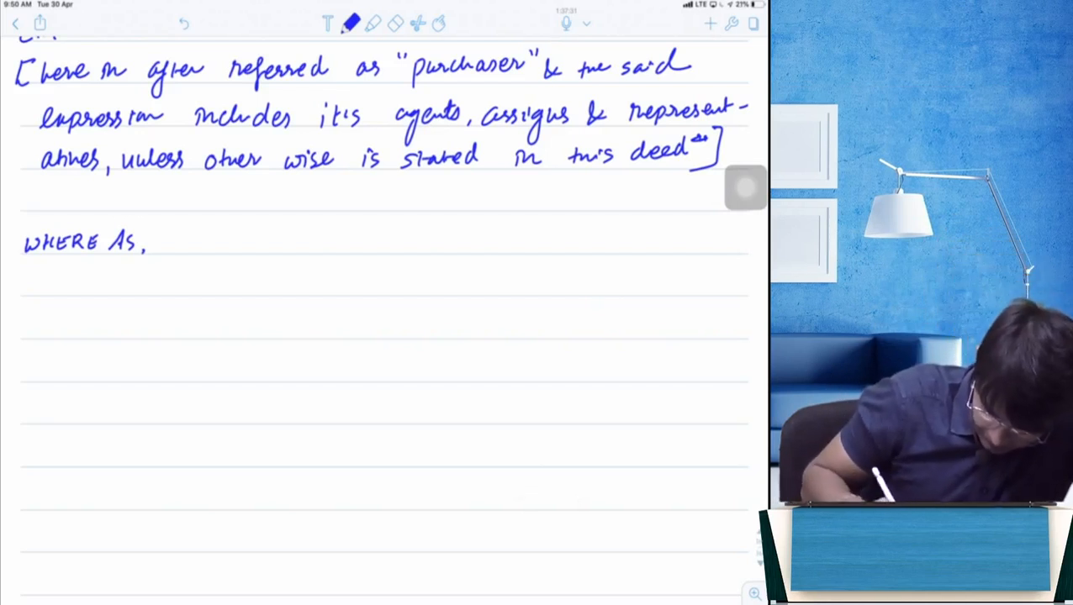
{"action": "scroll", "scroll_direction": "down", "scroll_amount": 3}
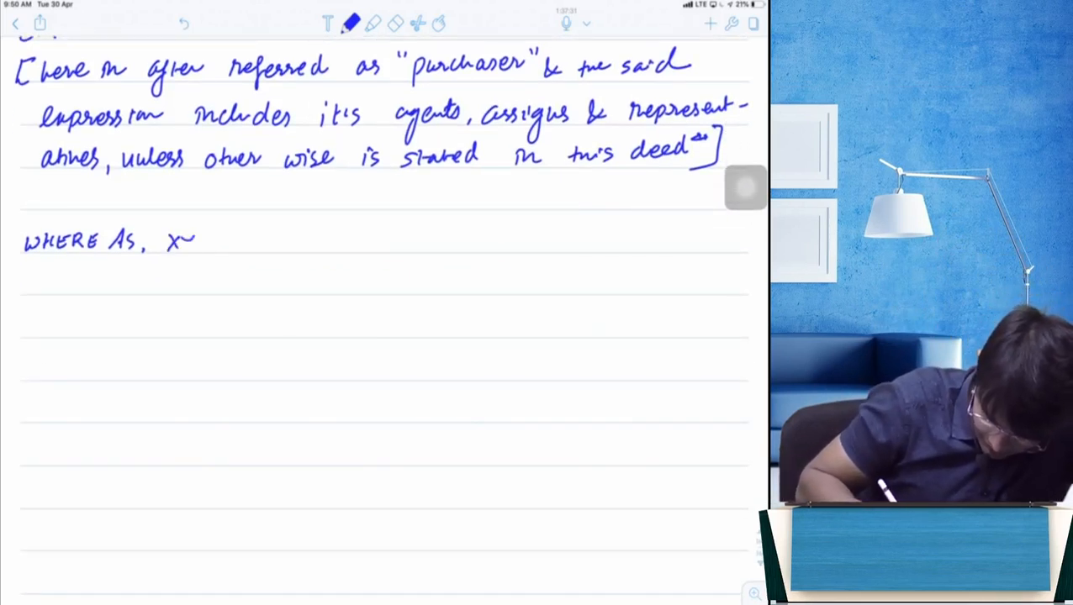
{"action": "type", "text": "XYZ Ltd"}
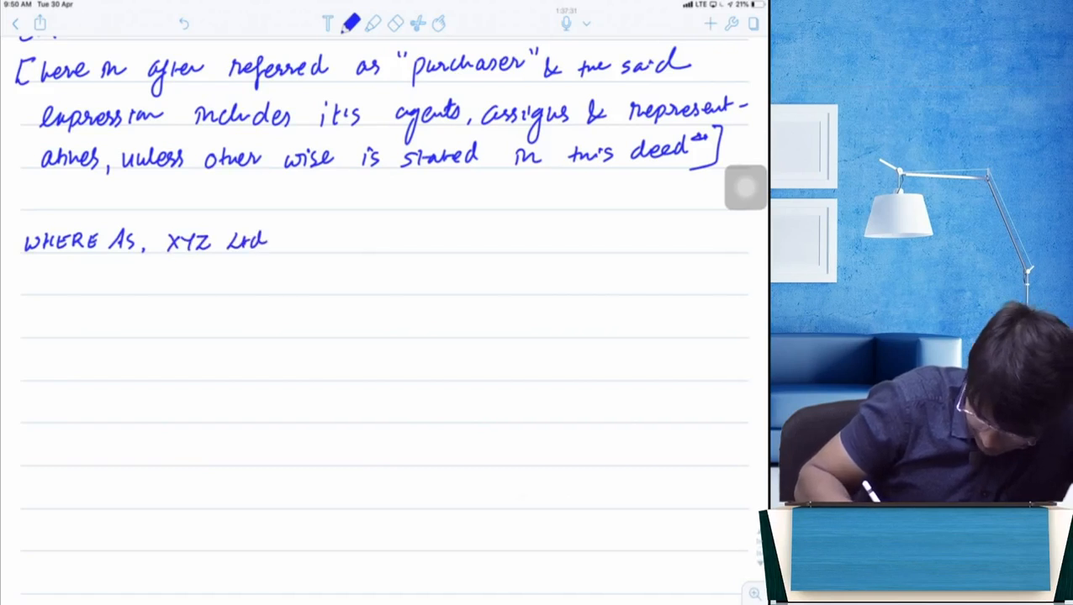
{"action": "type", "text": "was incorporated on _____."}
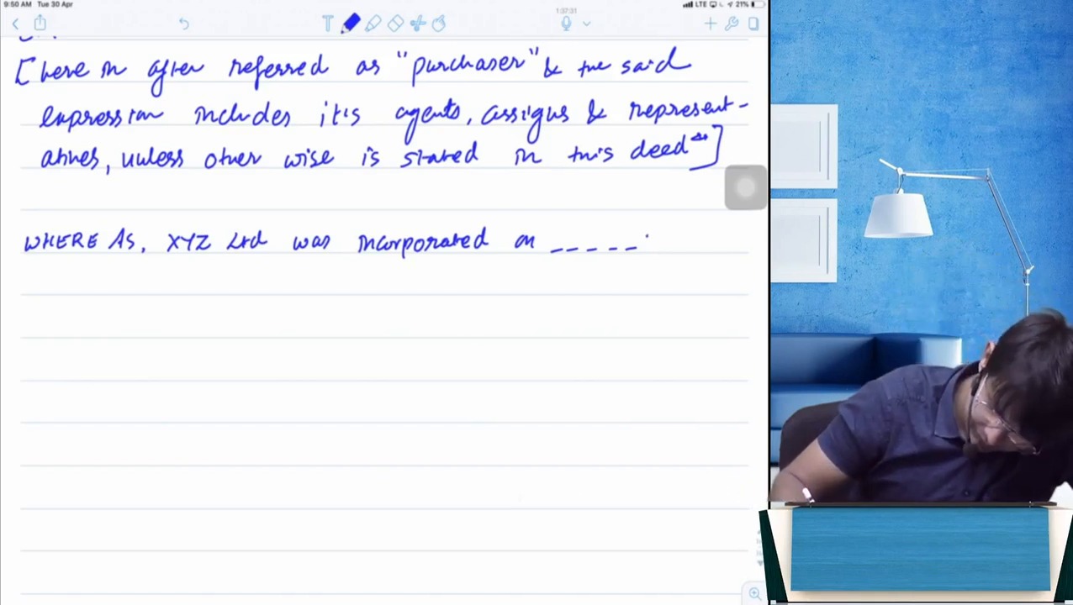
{"action": "type", "text": "by a"}
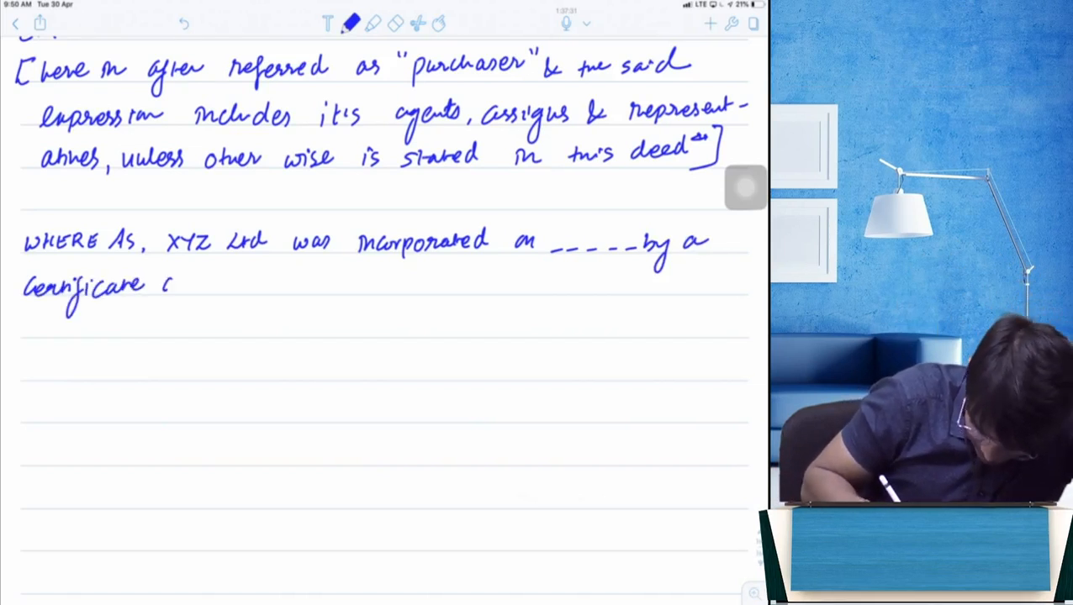
{"action": "type", "text": "of Incor"}
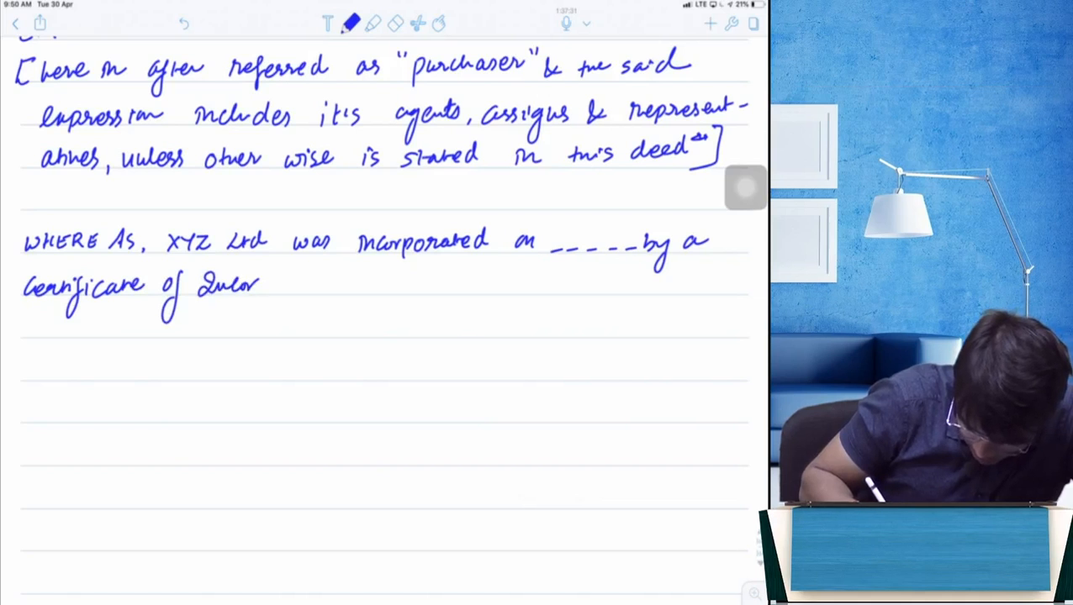
{"action": "type", "text": "porati"}
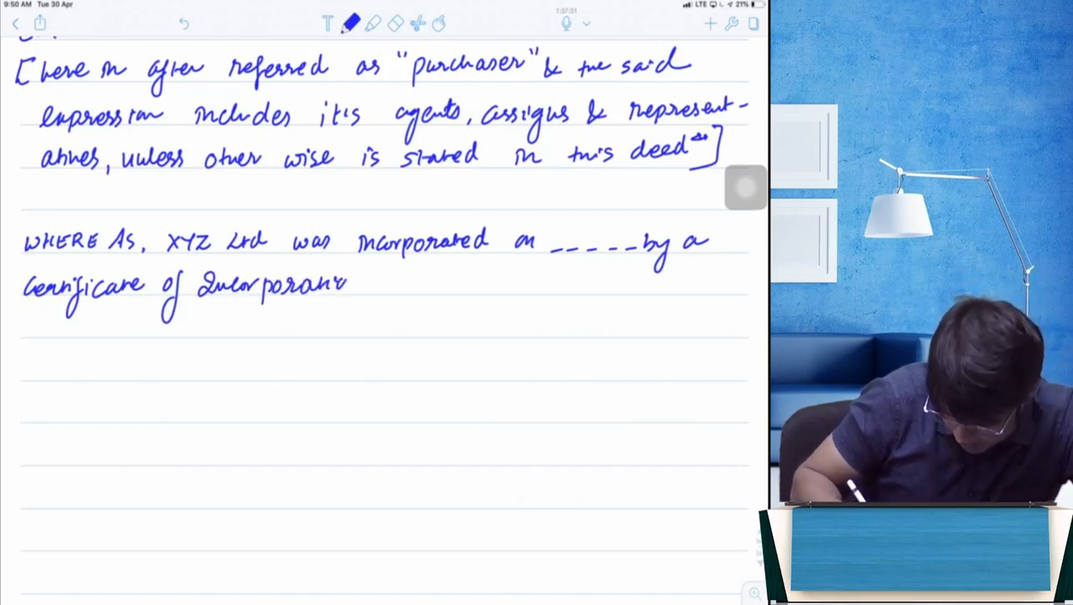
{"action": "type", "text": "granted by ROC on"}
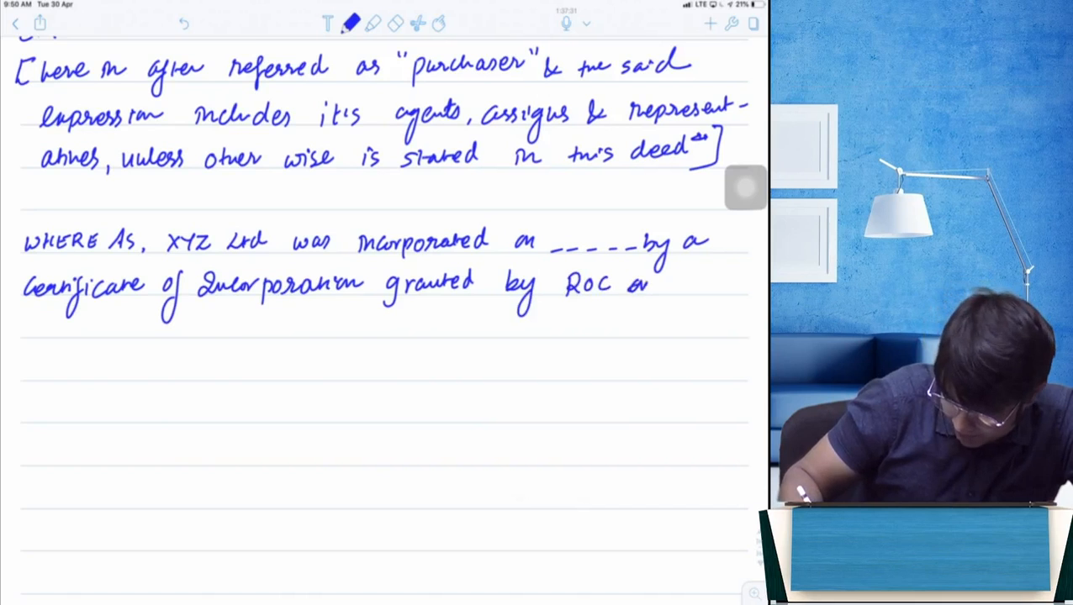
{"action": "left_click_drag", "start_coordinate": [652, 290], "coordinate": [748, 290]}
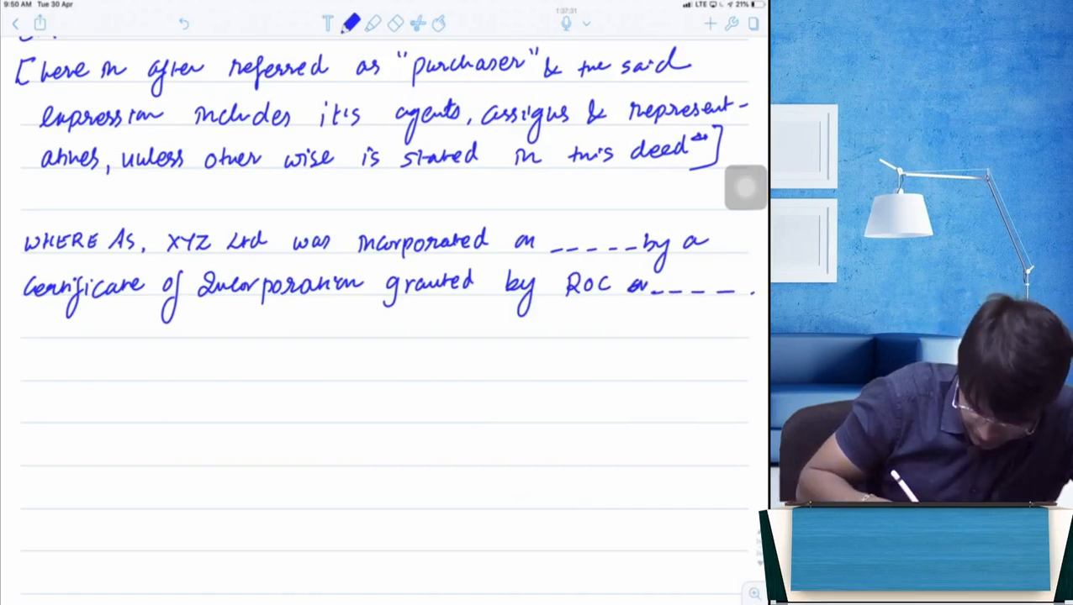
{"action": "type", "text": "on -----."}
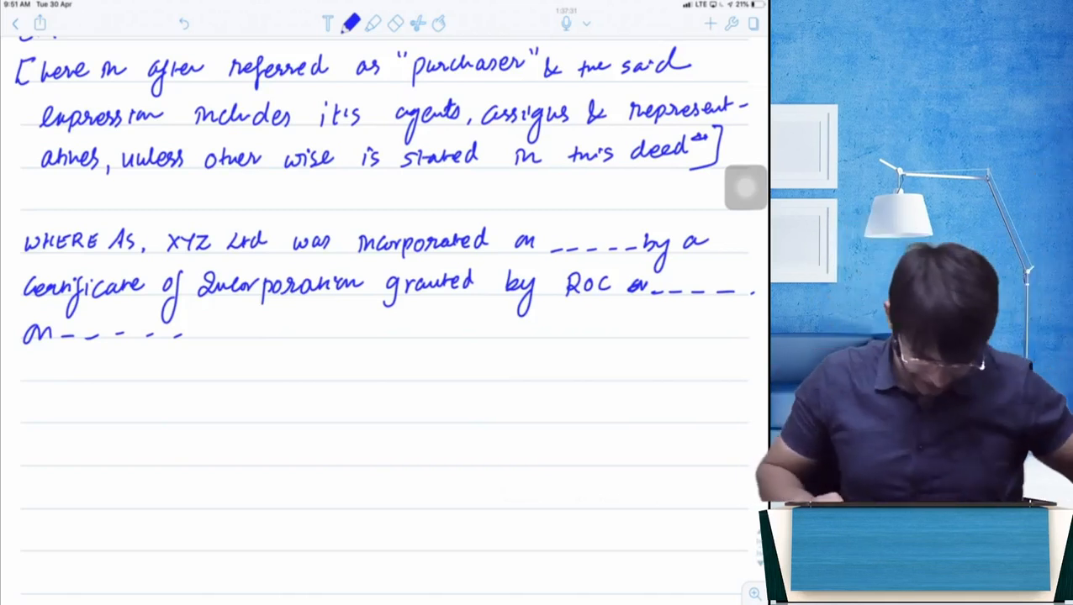
Step: Add the authorised capital blank, divided into a number of equity shares
{"action": "scroll", "scroll_direction": "down", "scroll_amount": 3}
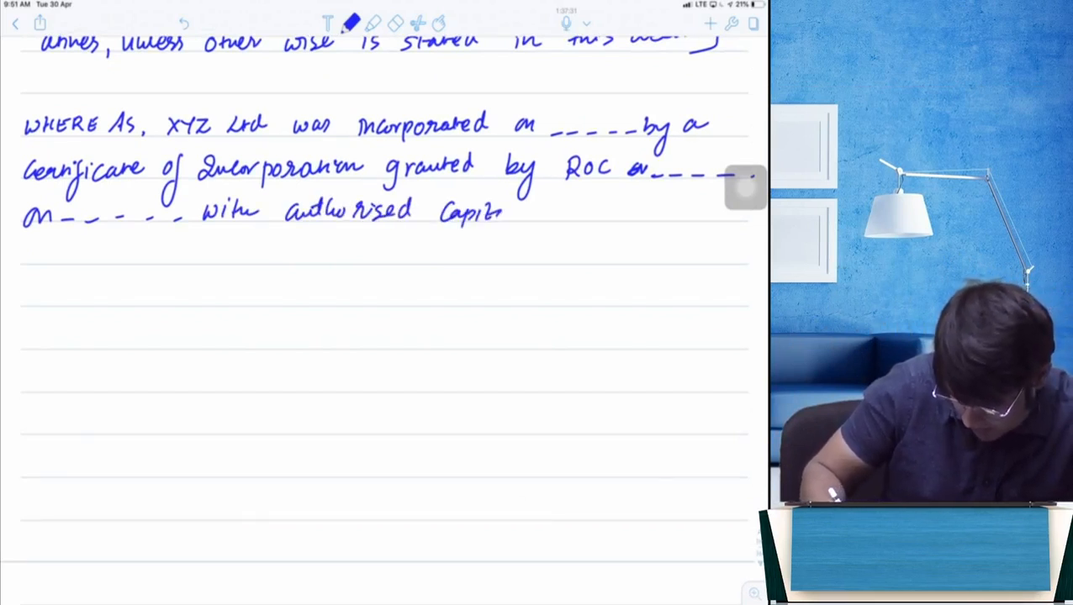
{"action": "left_click_drag", "start_coordinate": [504, 215], "coordinate": [597, 215]}
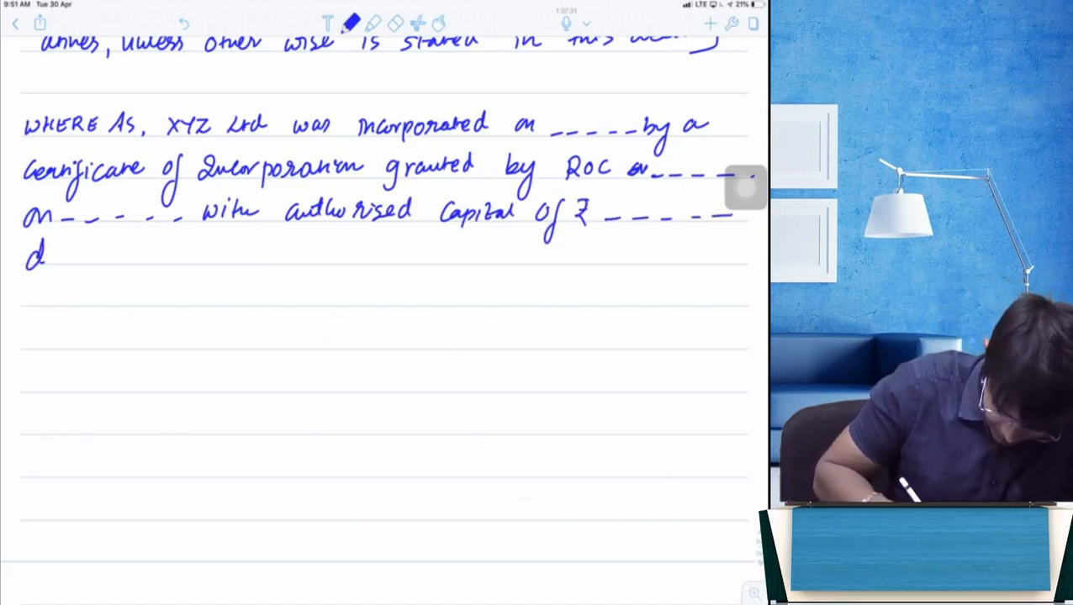
{"action": "type", "text": "divided in ____ n"}
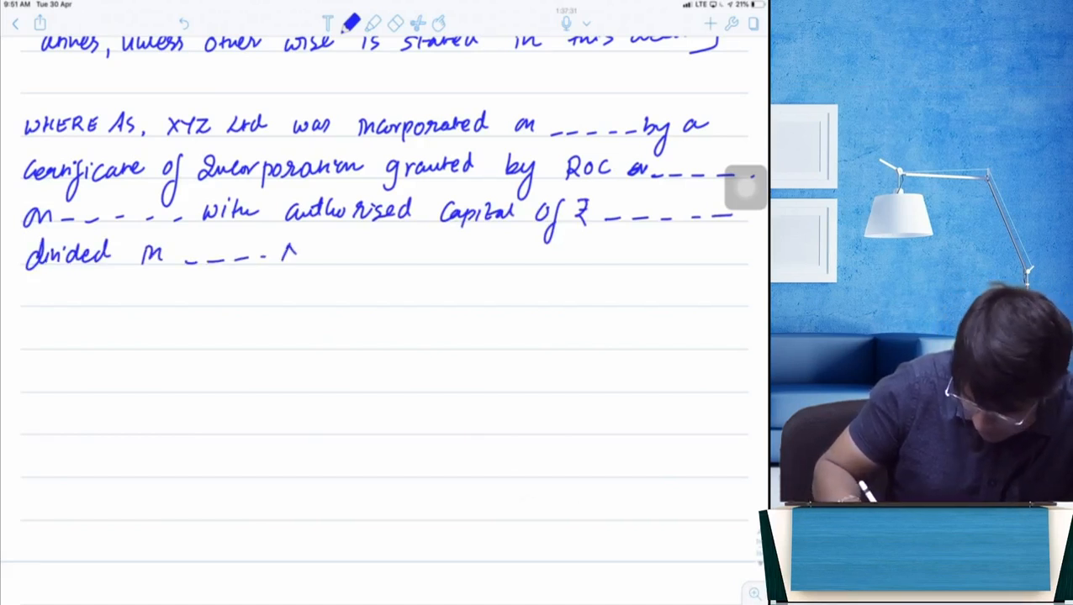
{"action": "type", "text": "No of e"}
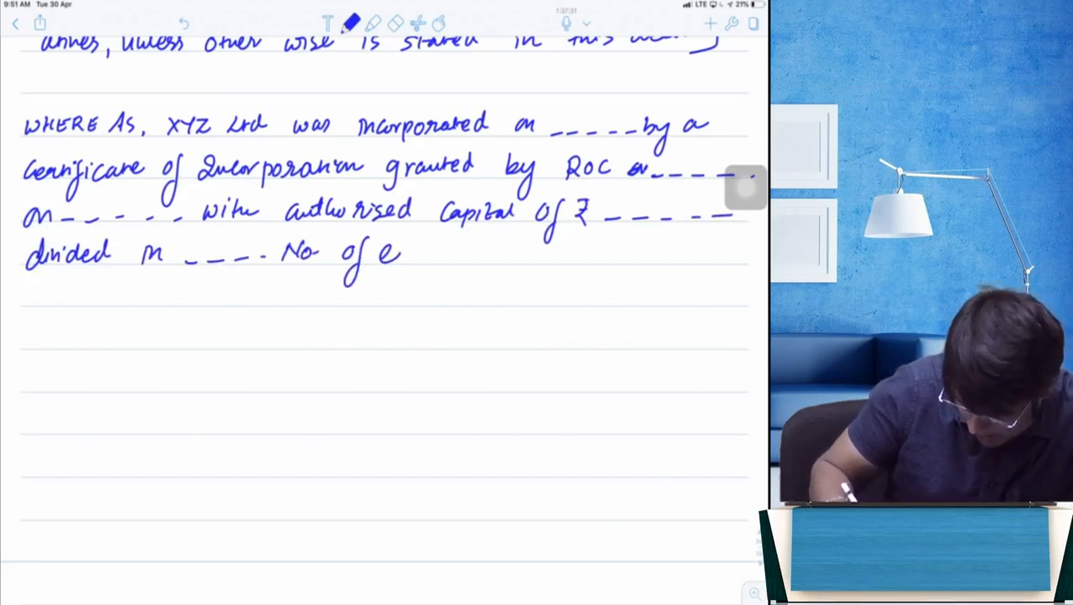
{"action": "type", "text": "equity shares of ₹___ each."}
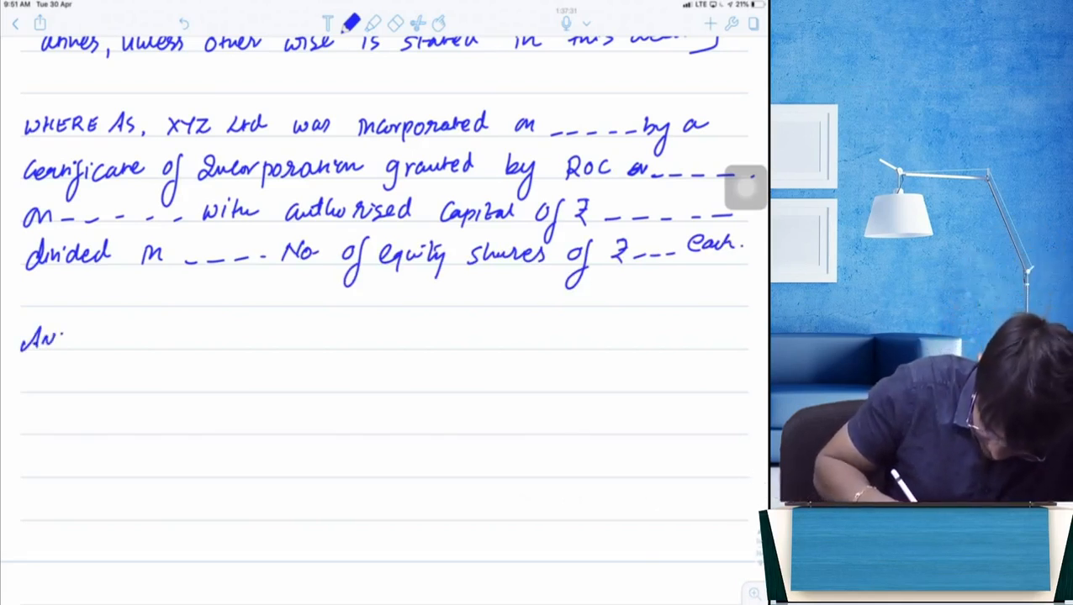
Step: Write 'AND WHEREAS Mr. X, promoter of the company, entered into an agreement to sell' for land
{"action": "type", "text": "AND WHERE AS,"}
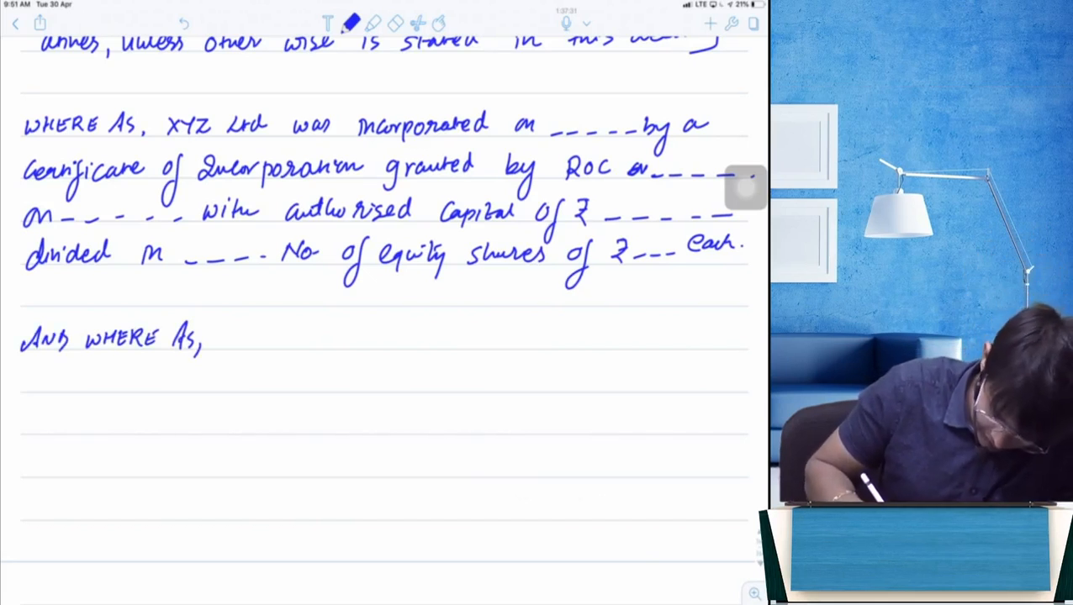
{"action": "type", "text": "Mr.X are promot"}
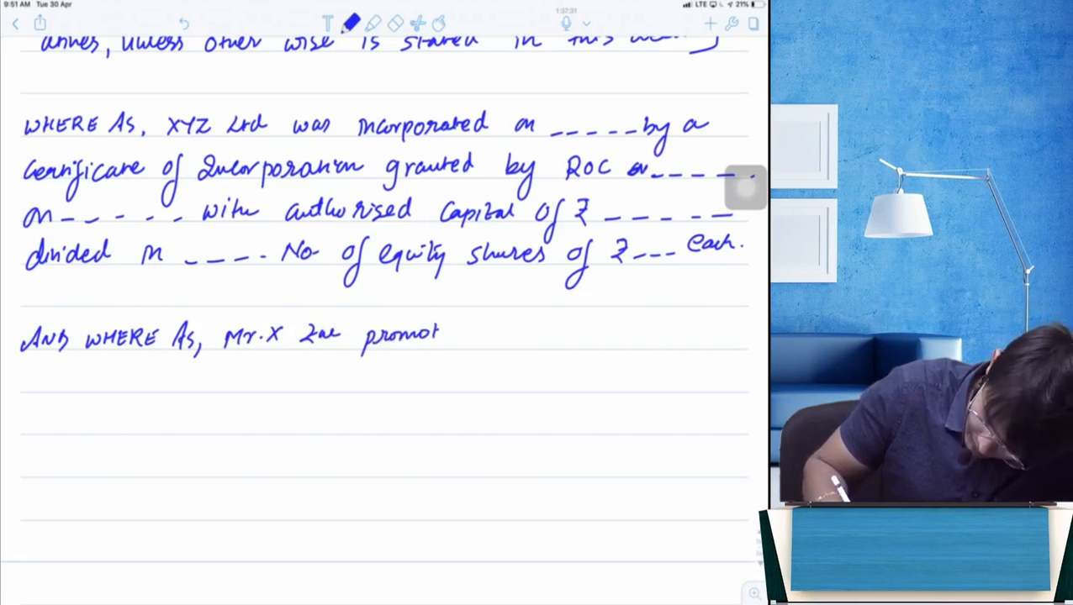
{"action": "type", "text": "er of"}
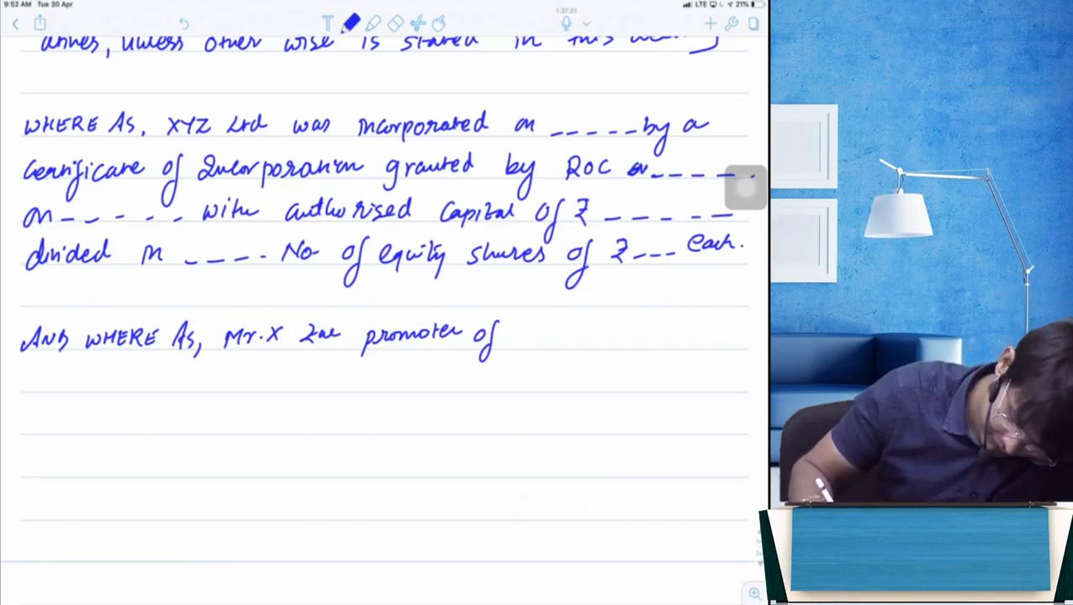
{"action": "type", "text": "the company"}
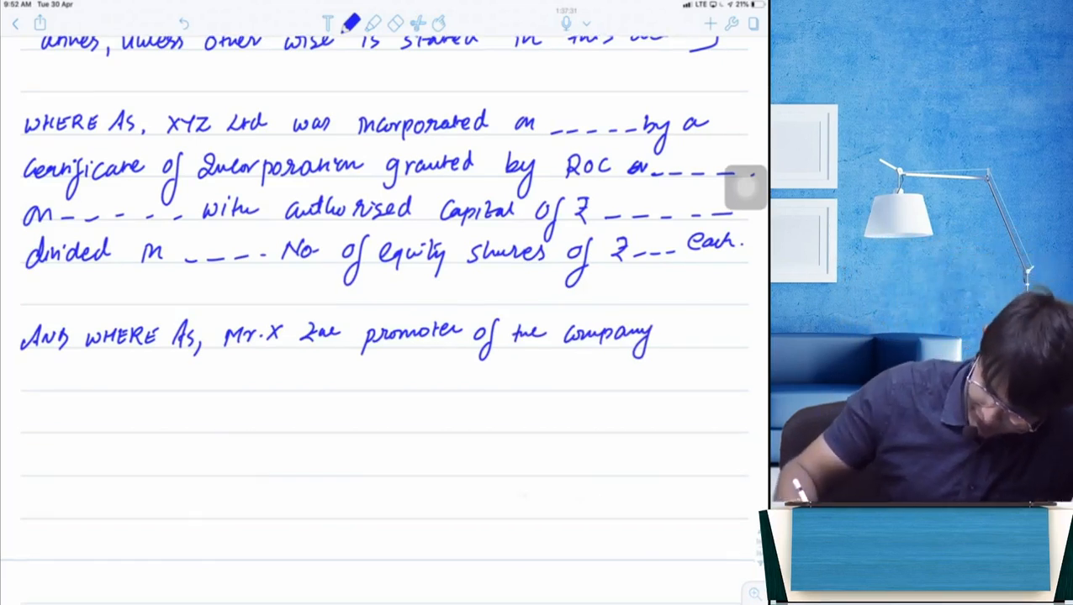
{"action": "type", "text": "had"}
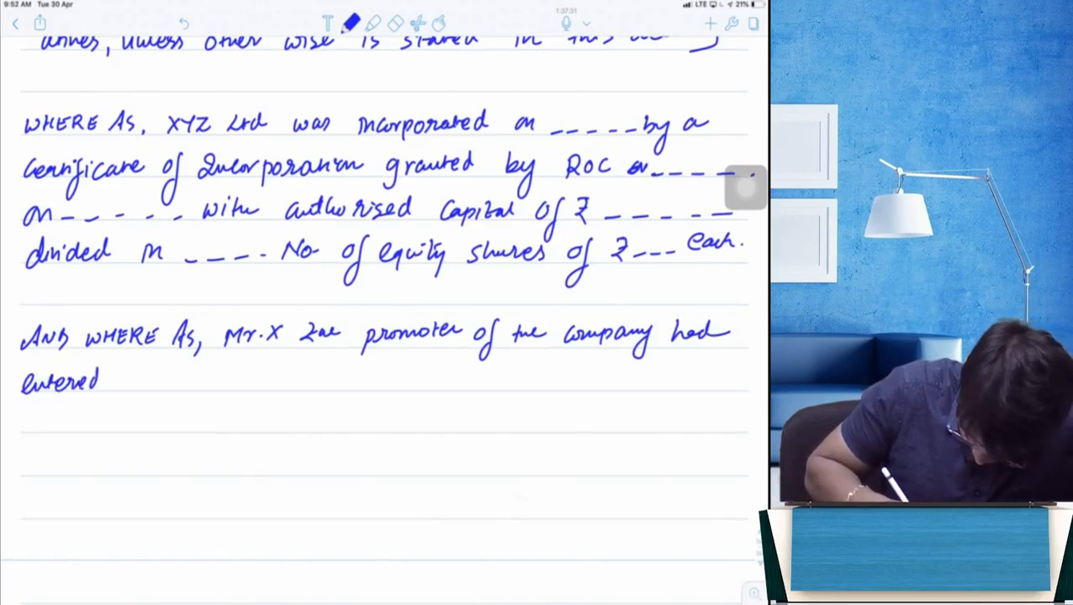
{"action": "type", "text": "in to an agree"}
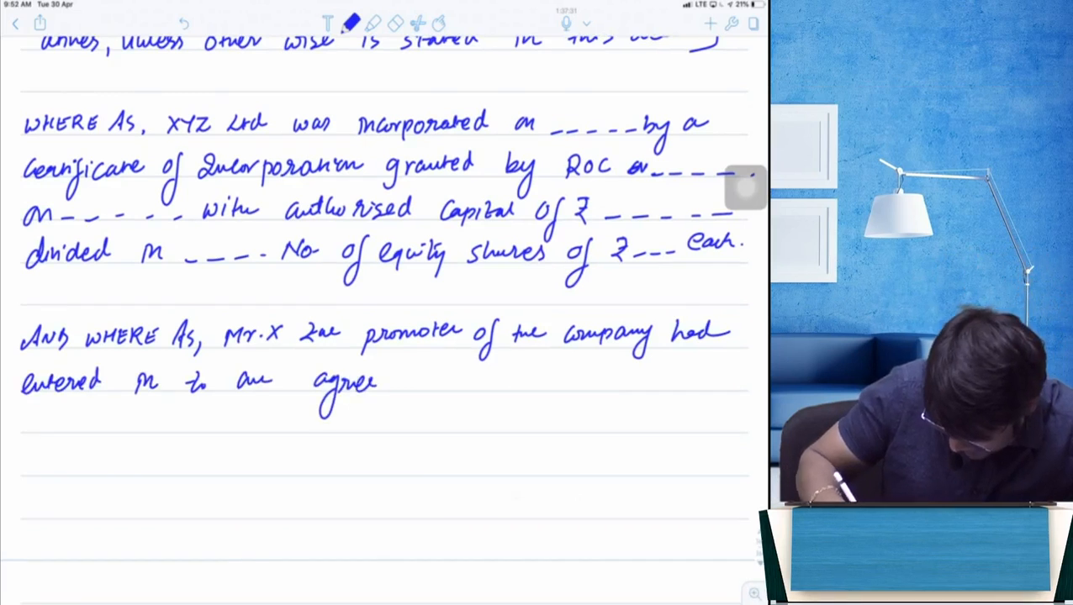
{"action": "left_click_drag", "start_coordinate": [378, 382], "coordinate": [513, 383]}
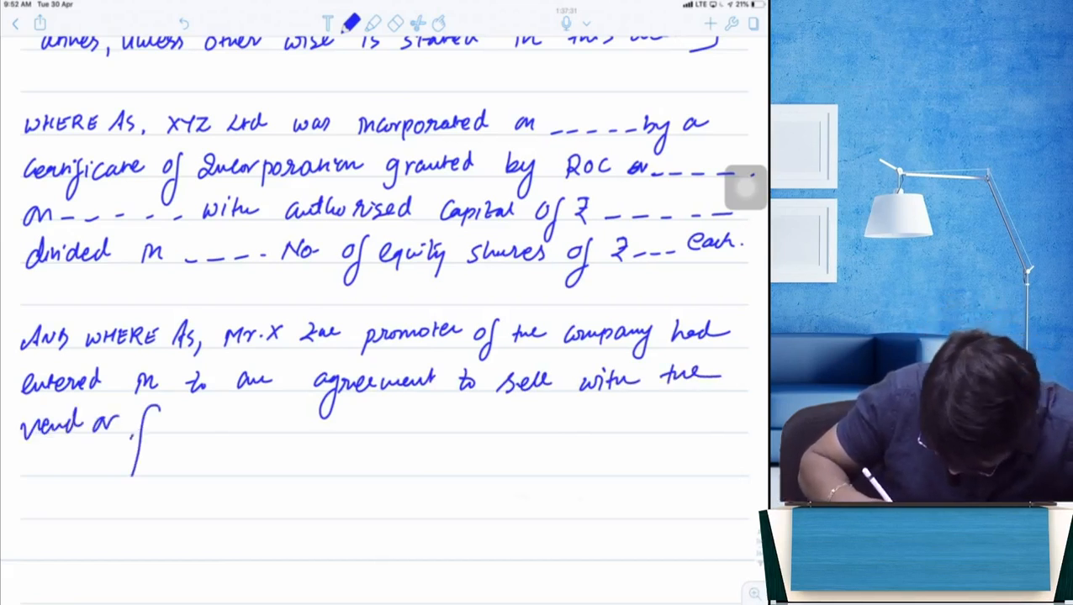
{"action": "type", "text": "for purchase of 10"}
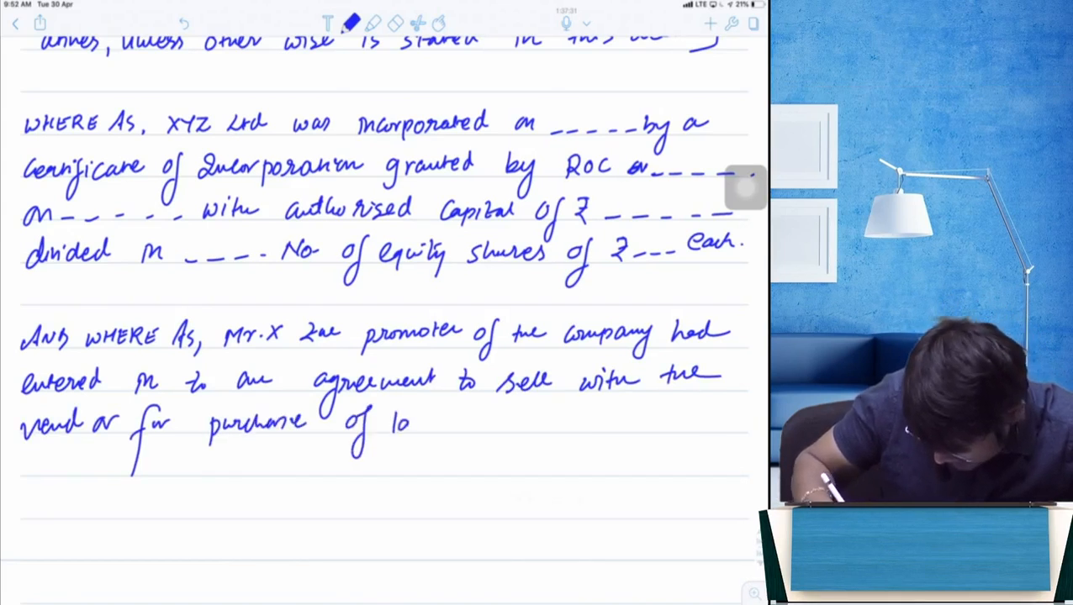
{"action": "type", "text": "land located at _____."}
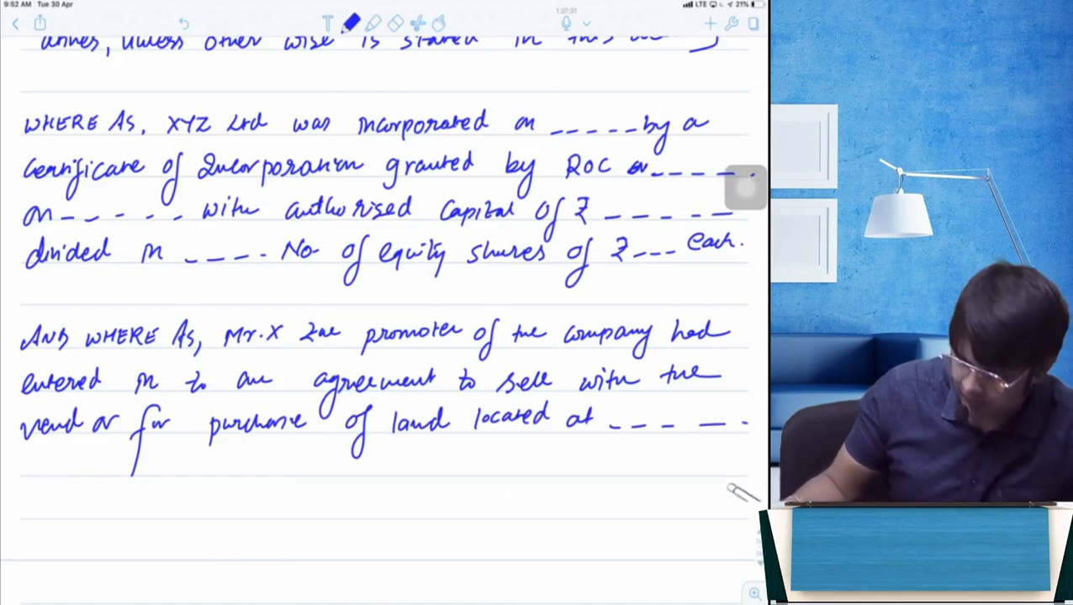
Step: Add 'more particularly described in Schedule-I of this deed' and erase the stray '& now the Company'
{"action": "scroll", "scroll_direction": "down", "scroll_amount": 3}
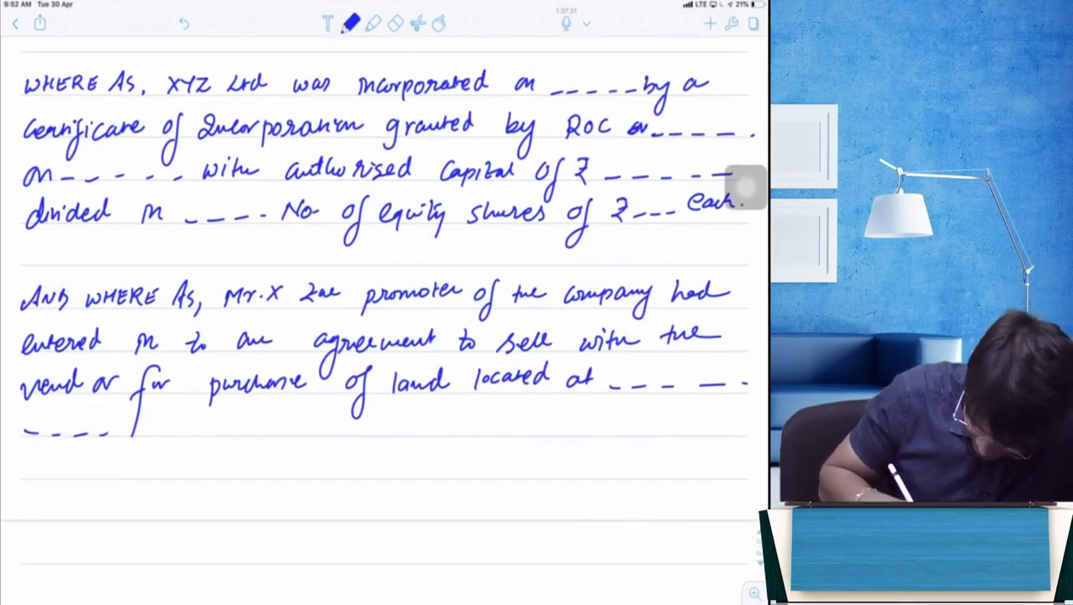
{"action": "type", "text": "more p"}
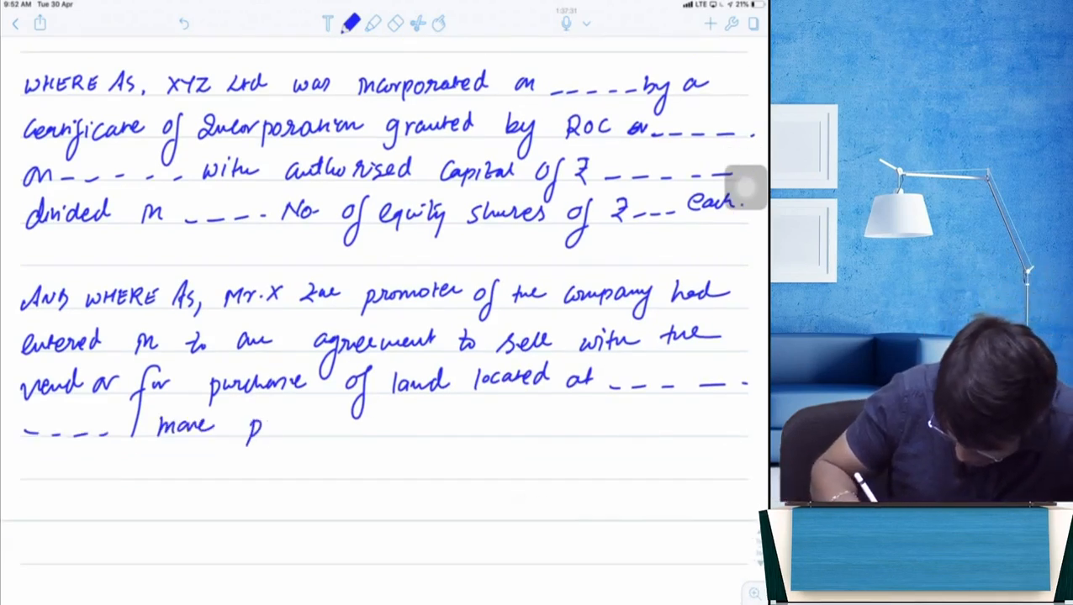
{"action": "type", "text": "particu"}
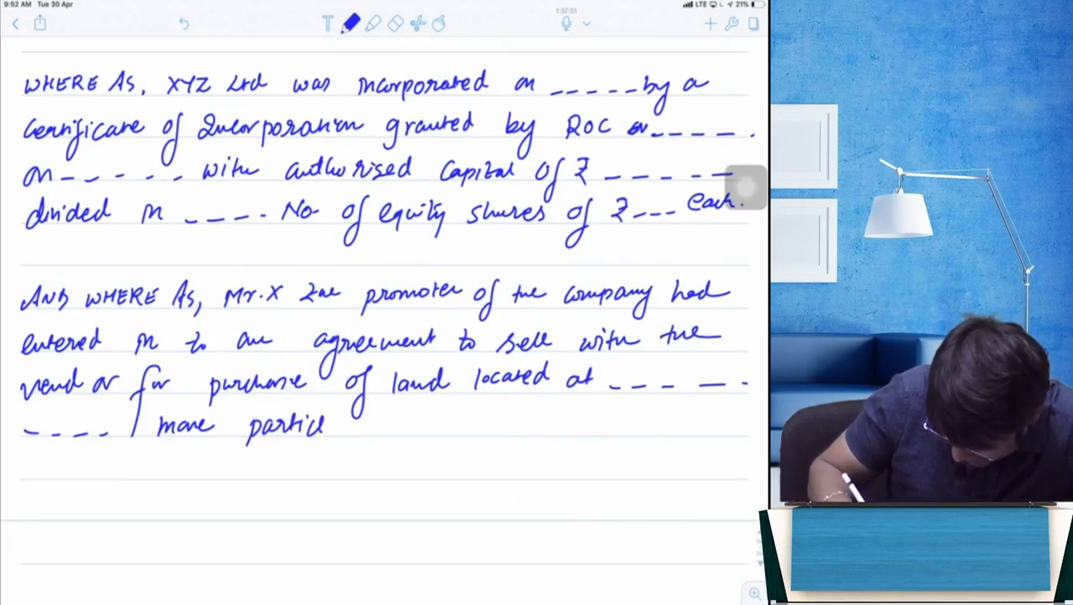
{"action": "type", "text": "llarly described in"}
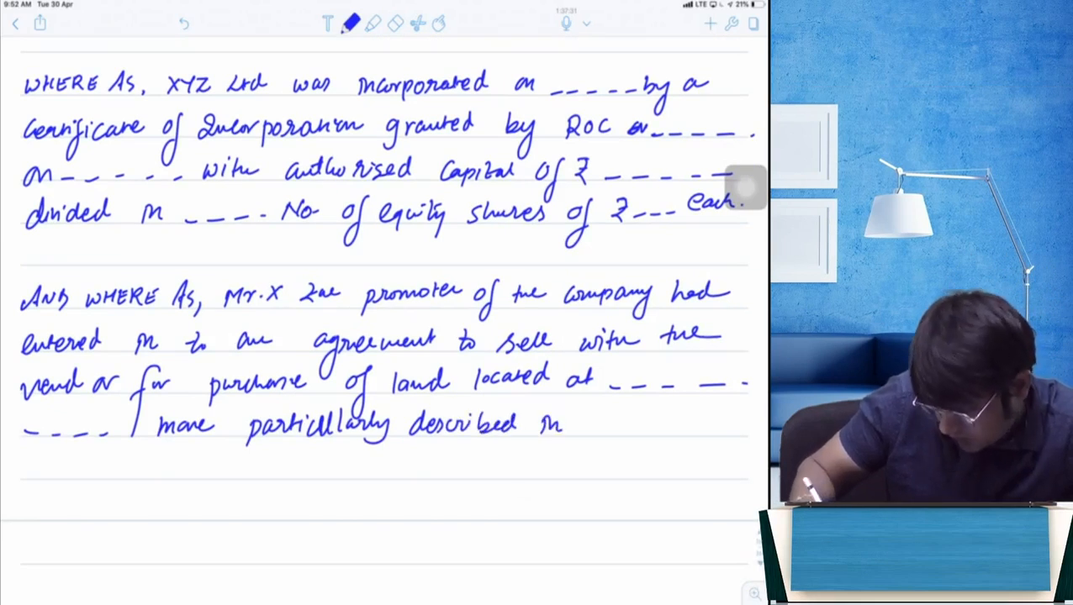
{"action": "type", "text": "Schedul"}
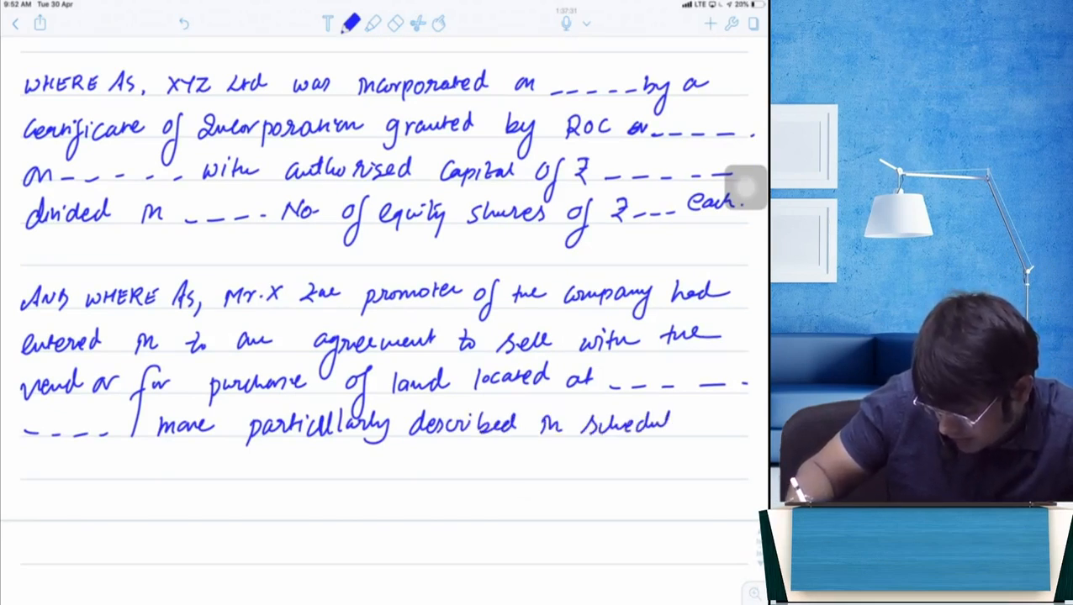
{"action": "type", "text": "-I of"}
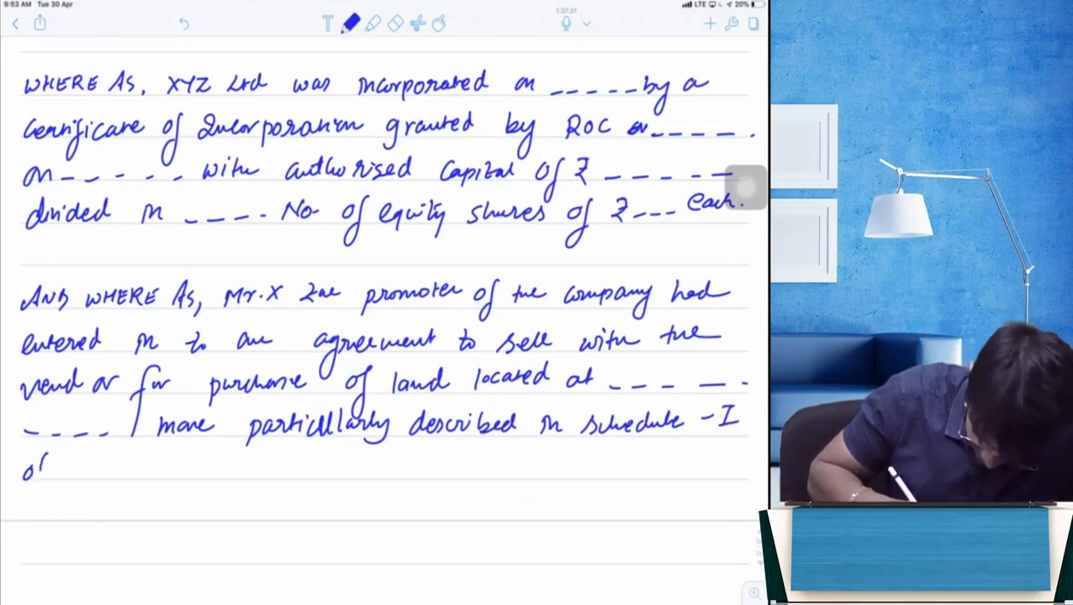
{"action": "type", "text": "this d"}
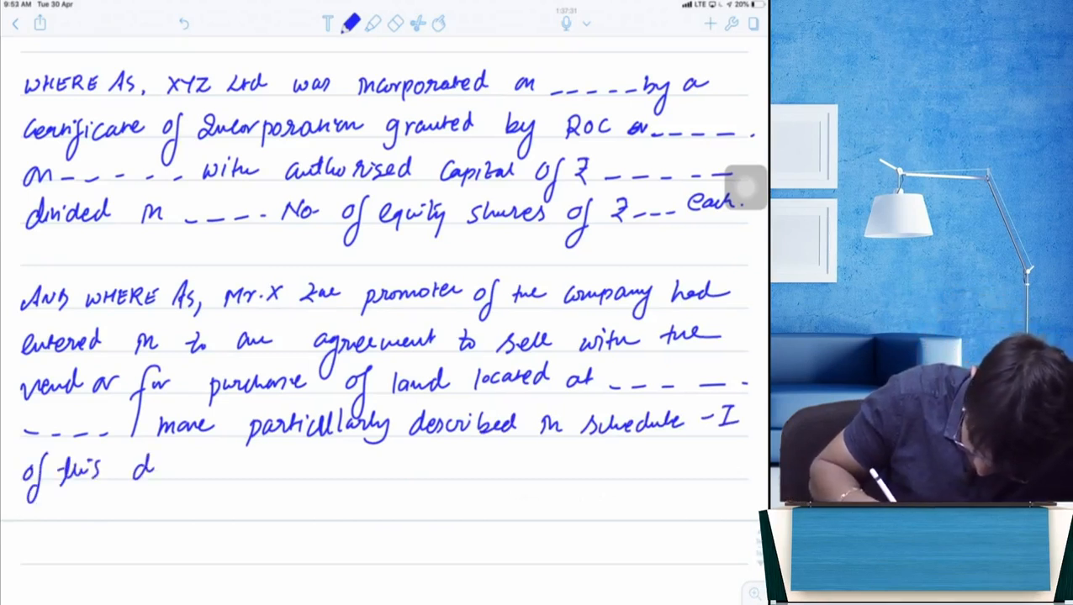
{"action": "type", "text": "deed"}
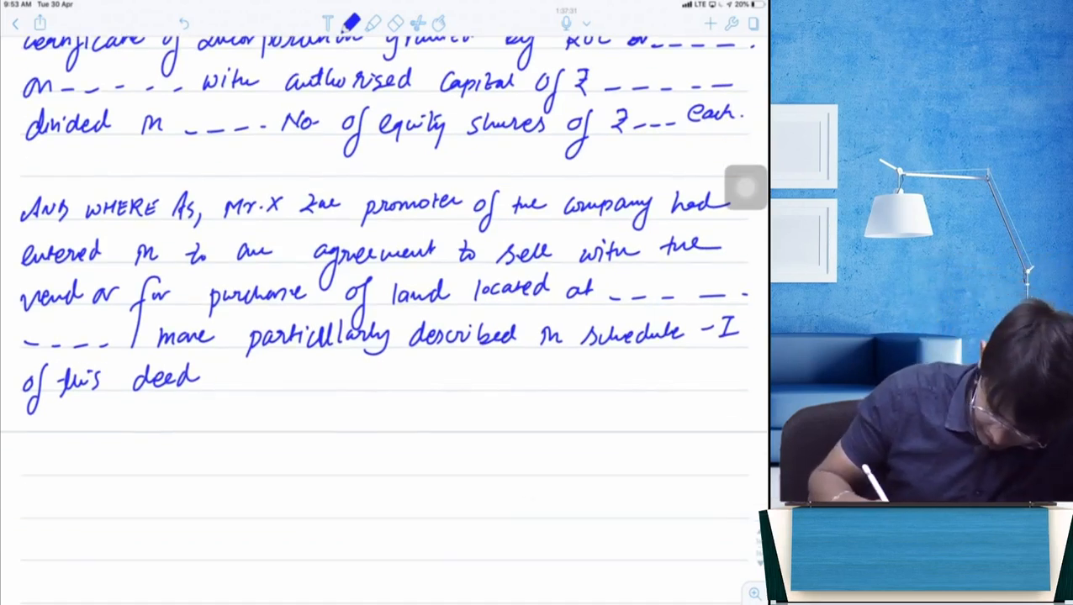
{"action": "type", "text": "& now"}
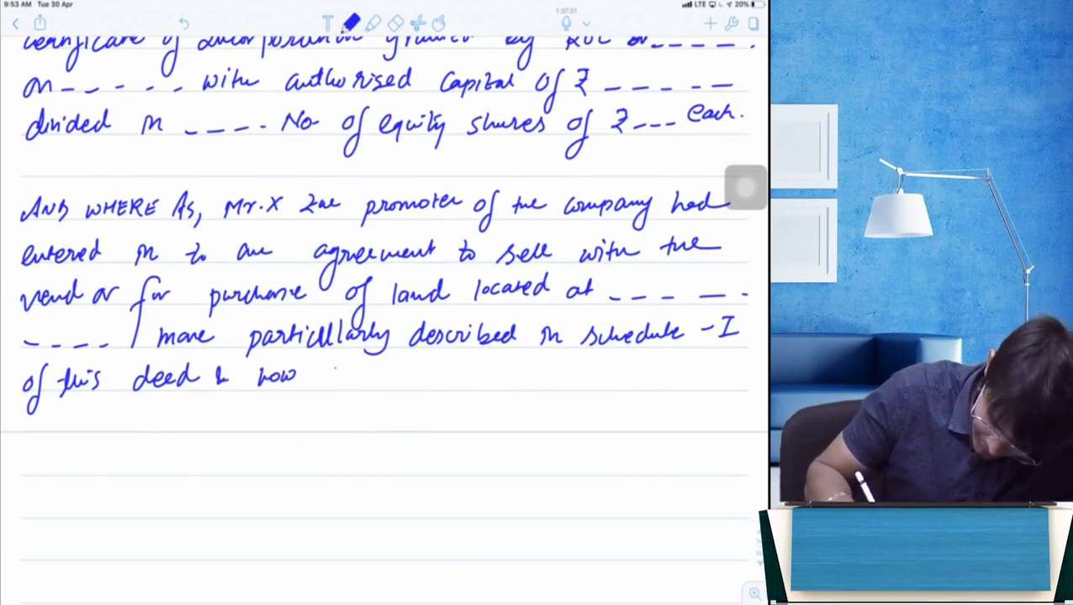
{"action": "type", "text": "the Company"}
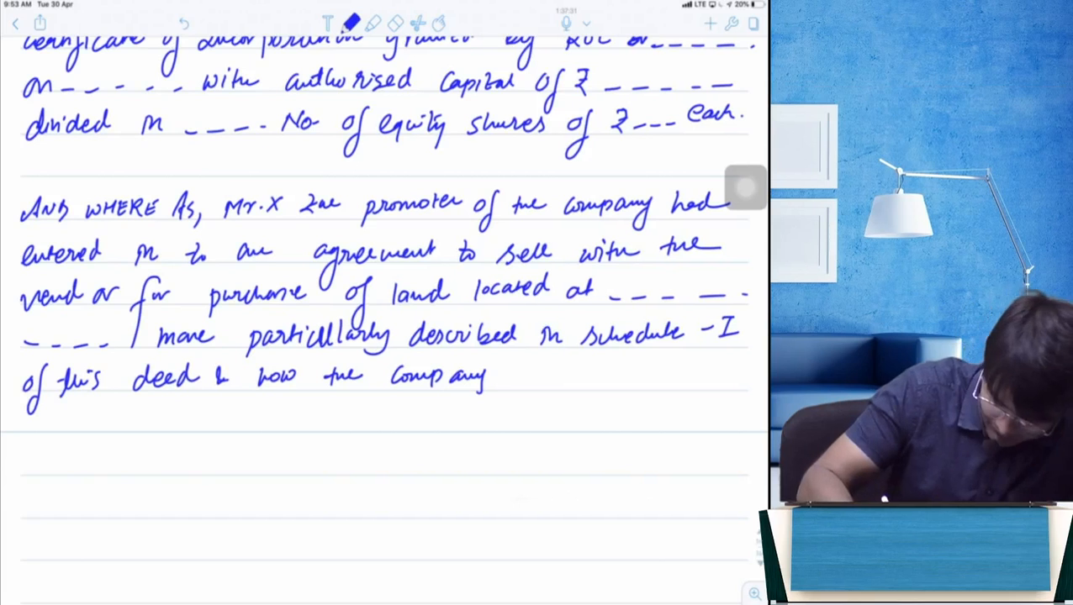
{"action": "left_click", "coordinate": [397, 22]}
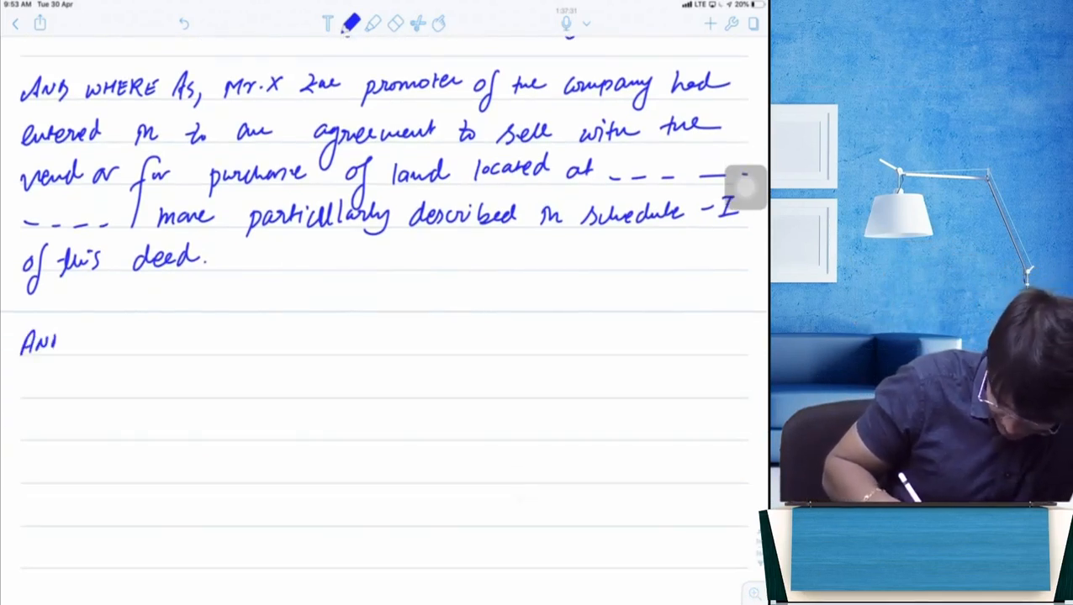
Step: Write 'AND WHEREAS the said promoter had bought the land on behalf of the Company' before incorporation
{"action": "type", "text": "WHEREAs,"}
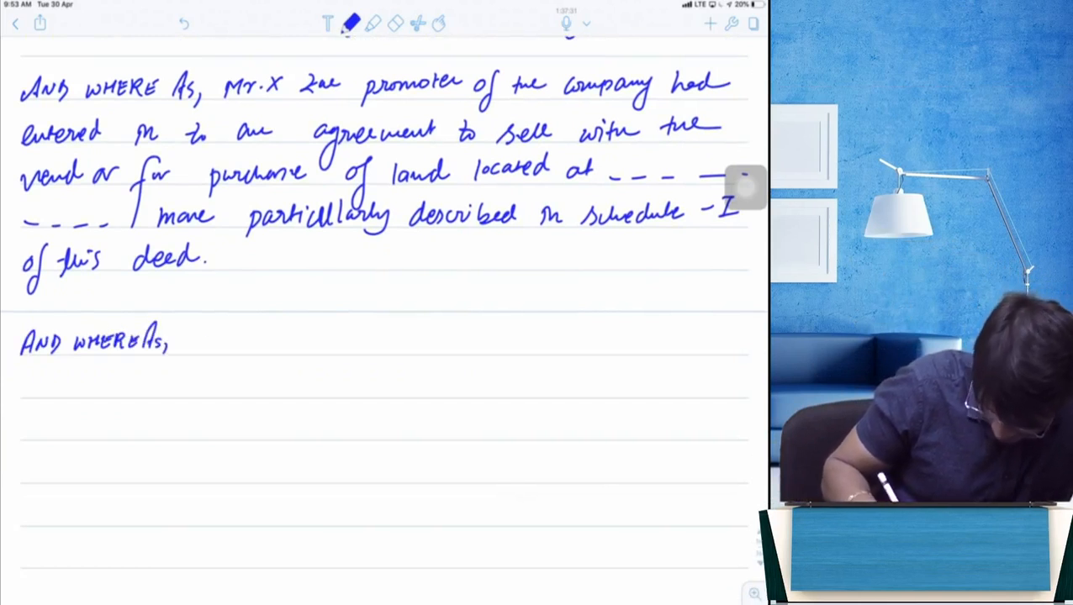
{"action": "type", "text": "the said promoter"}
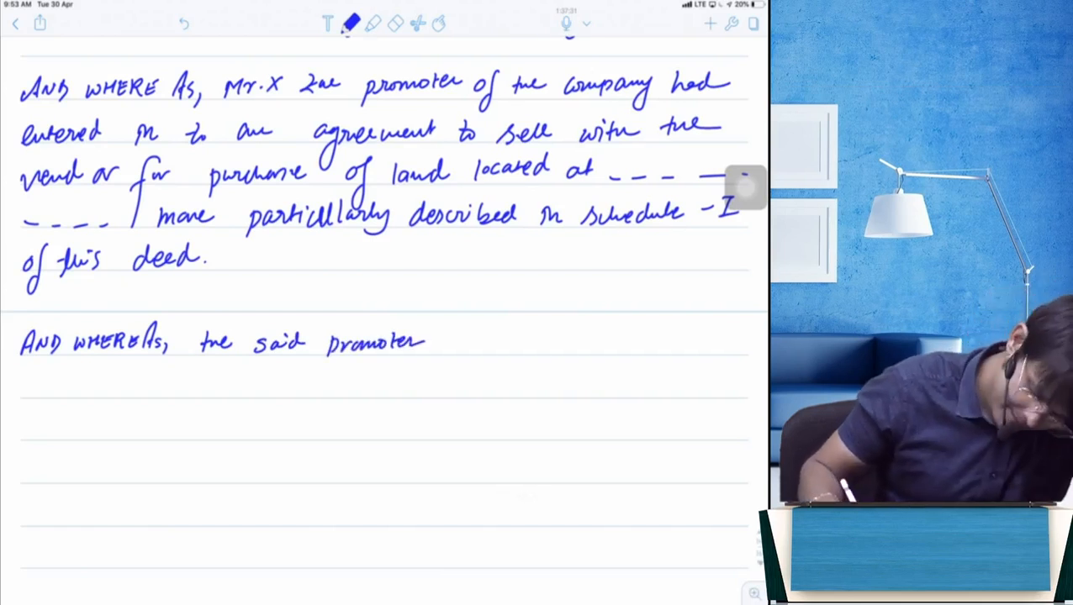
{"action": "type", "text": "had h"}
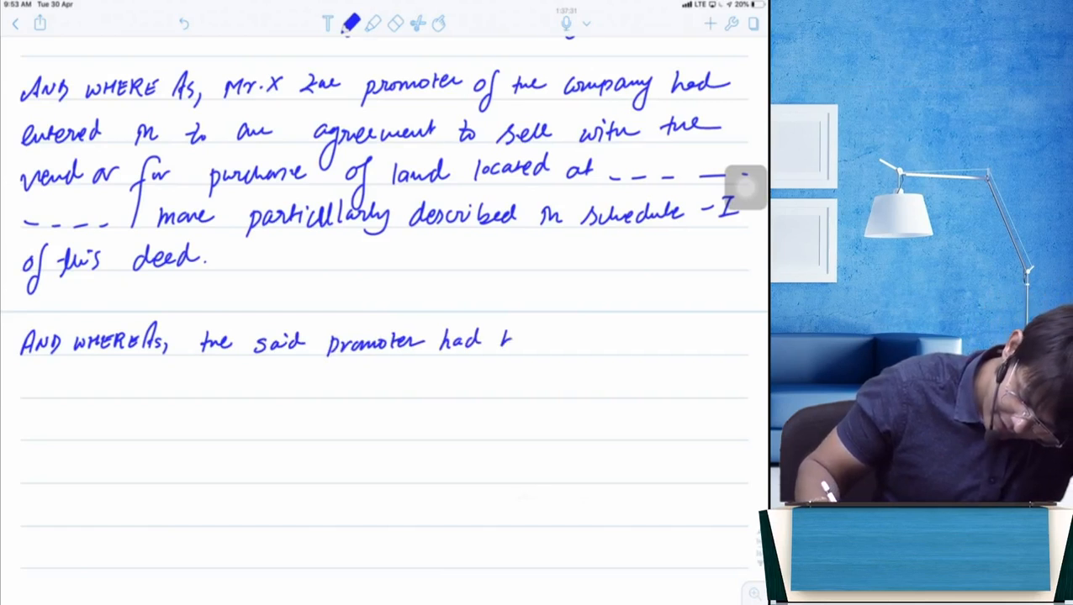
{"action": "type", "text": "bought the land"}
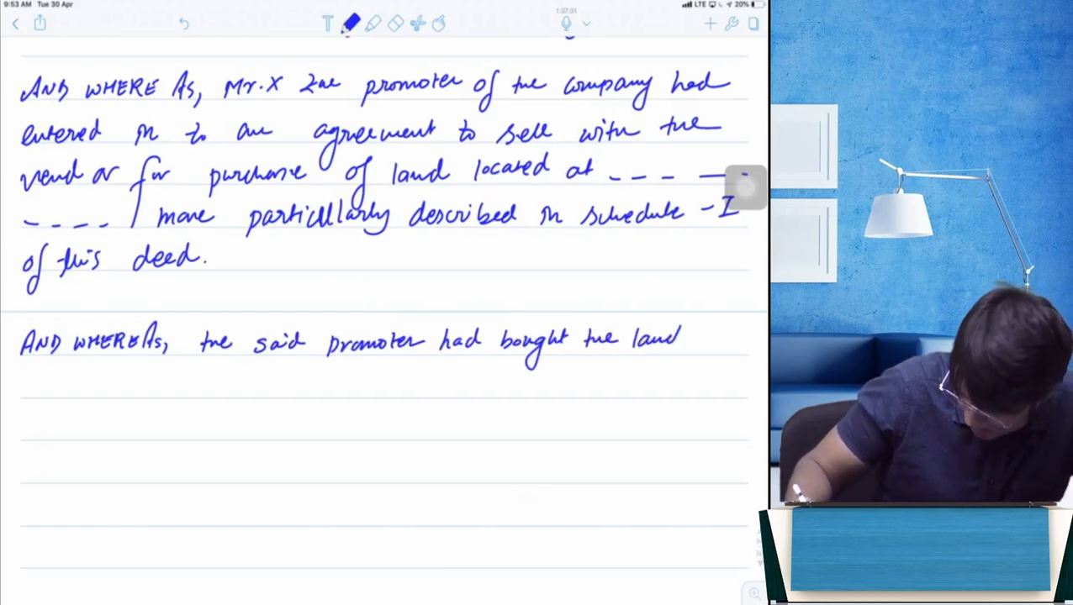
{"action": "type", "text": "on bel"}
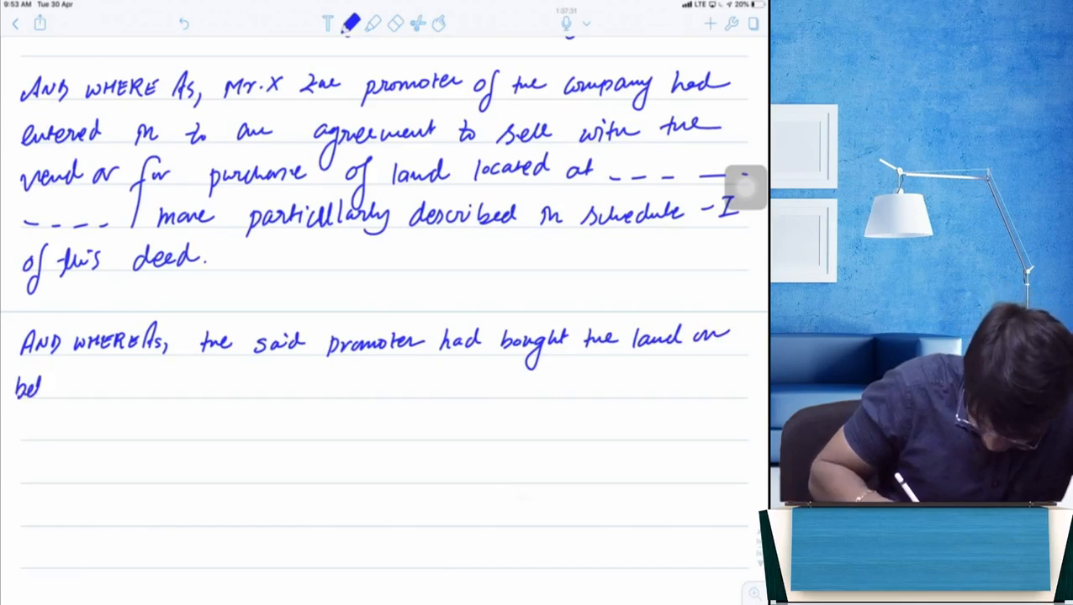
{"action": "type", "text": "behalf of"}
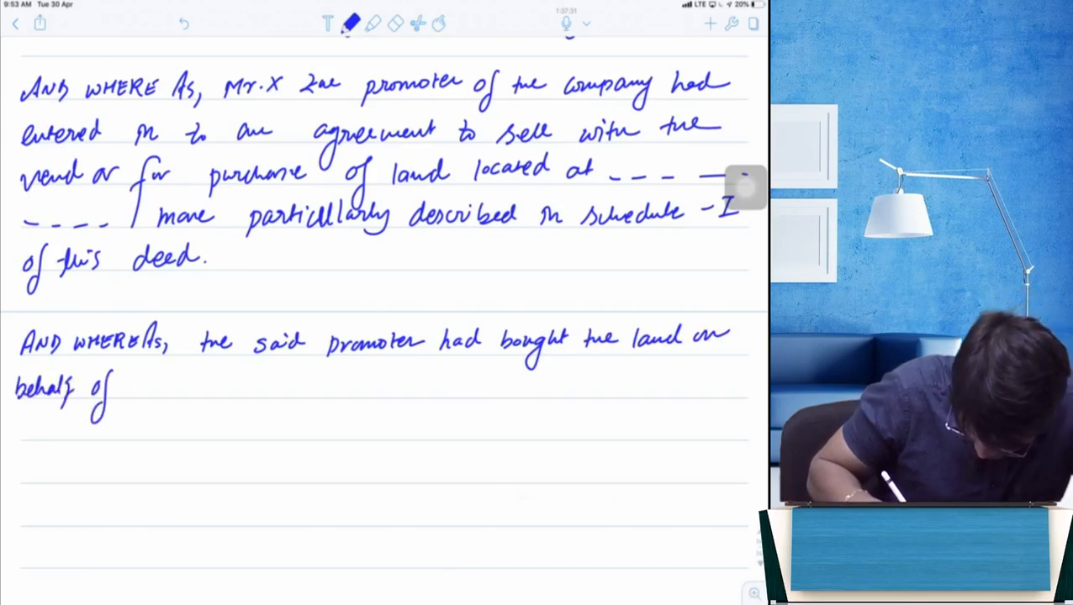
{"action": "type", "text": "the Comp"}
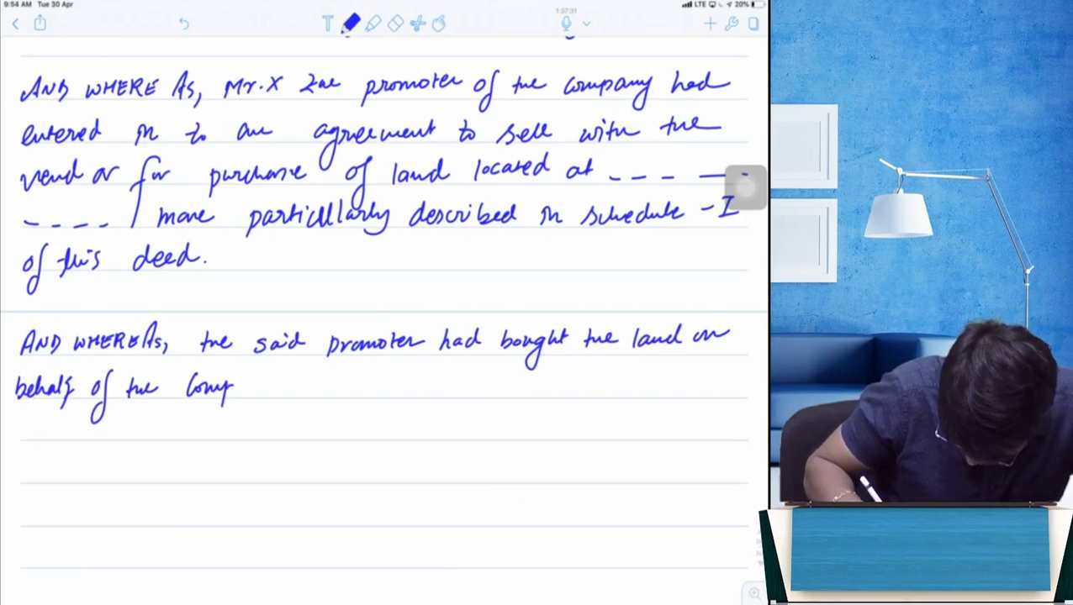
{"action": "type", "text": "any"}
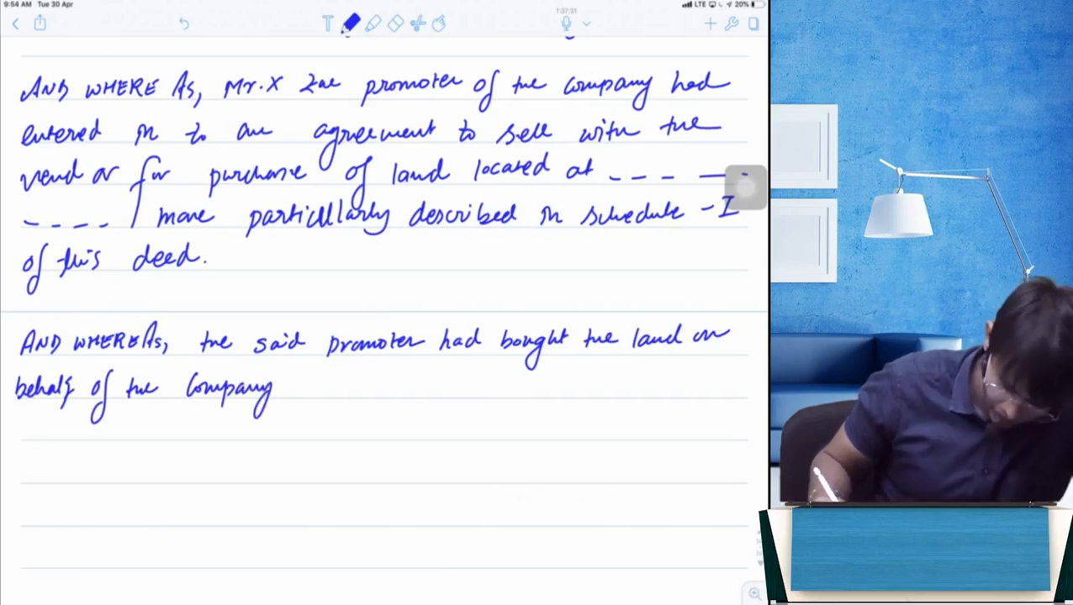
{"action": "type", "text": "as the Company had not been ,"}
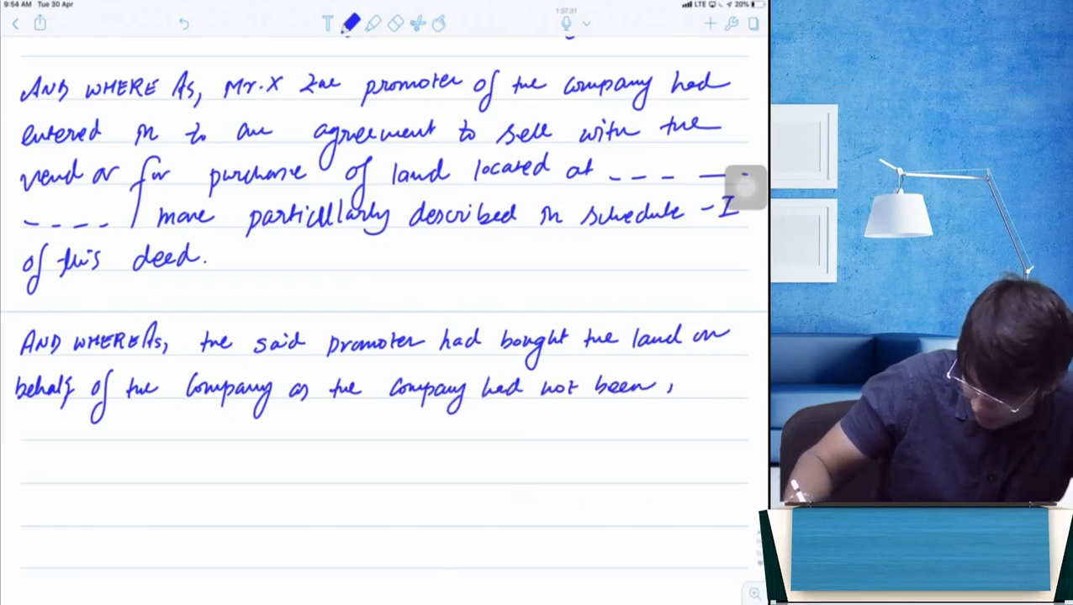
{"action": "type", "text": "incorp-"}
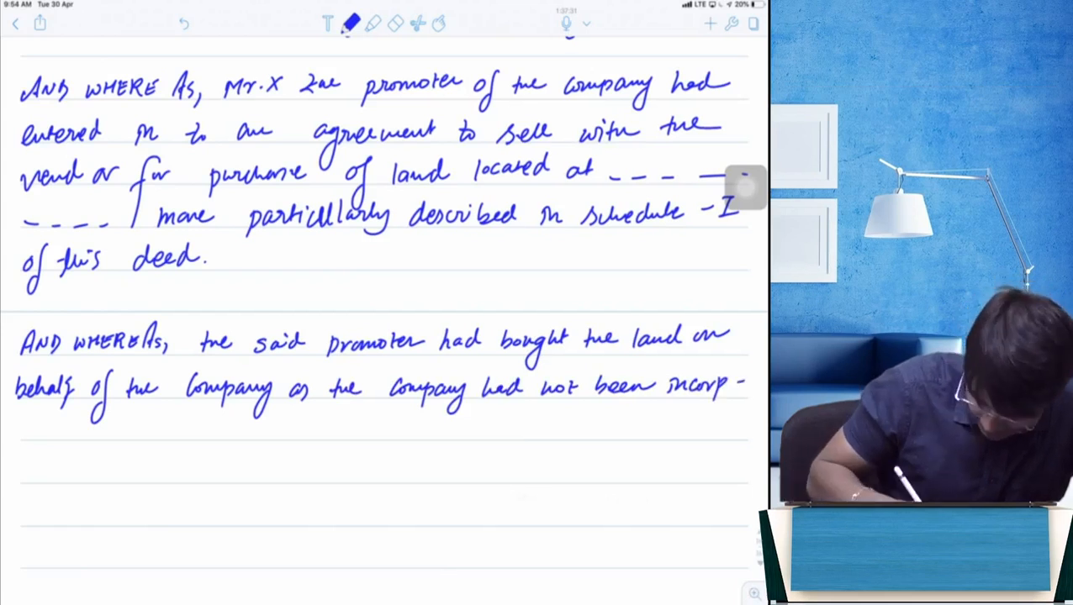
{"action": "type", "text": "orated on the day of agreement to sell,"}
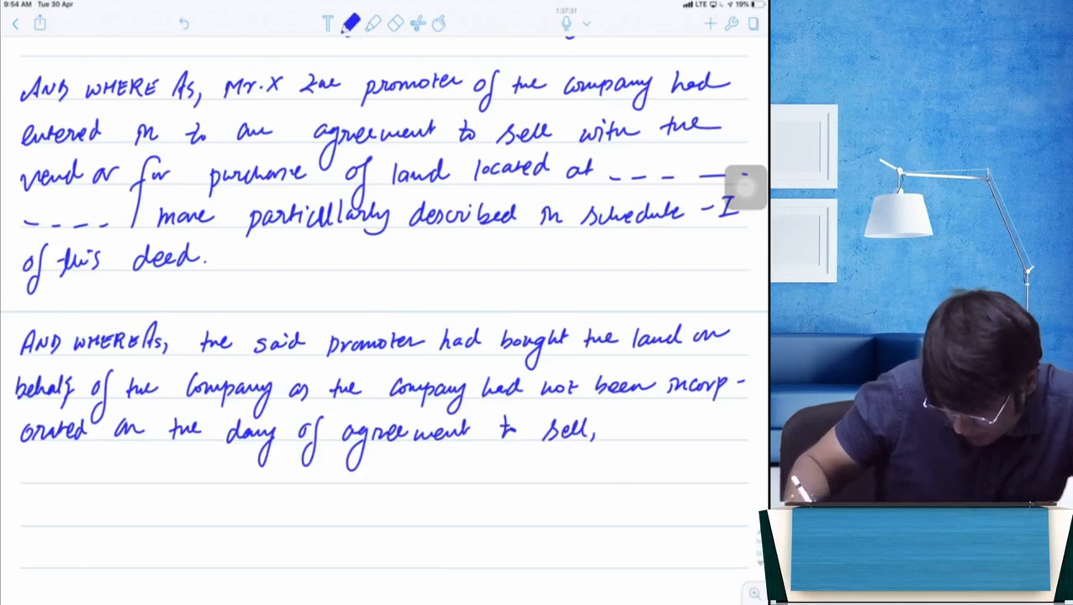
Step: Add that XYZ Ltd now ratifies the promoter's agreement to sell with the vendor
{"action": "type", "text": "through the"}
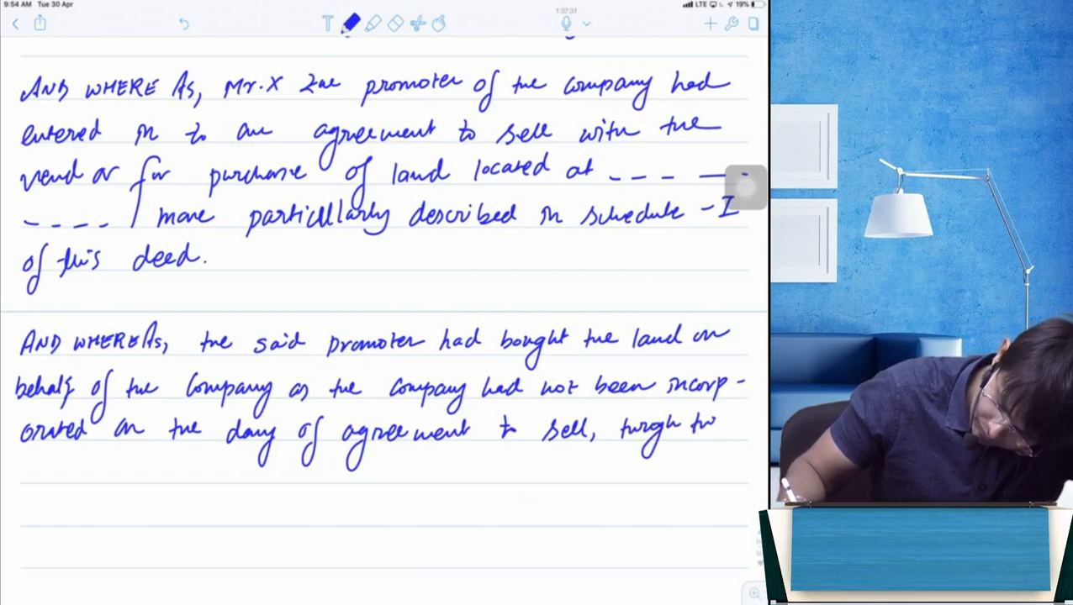
{"action": "type", "text": "Sal"}
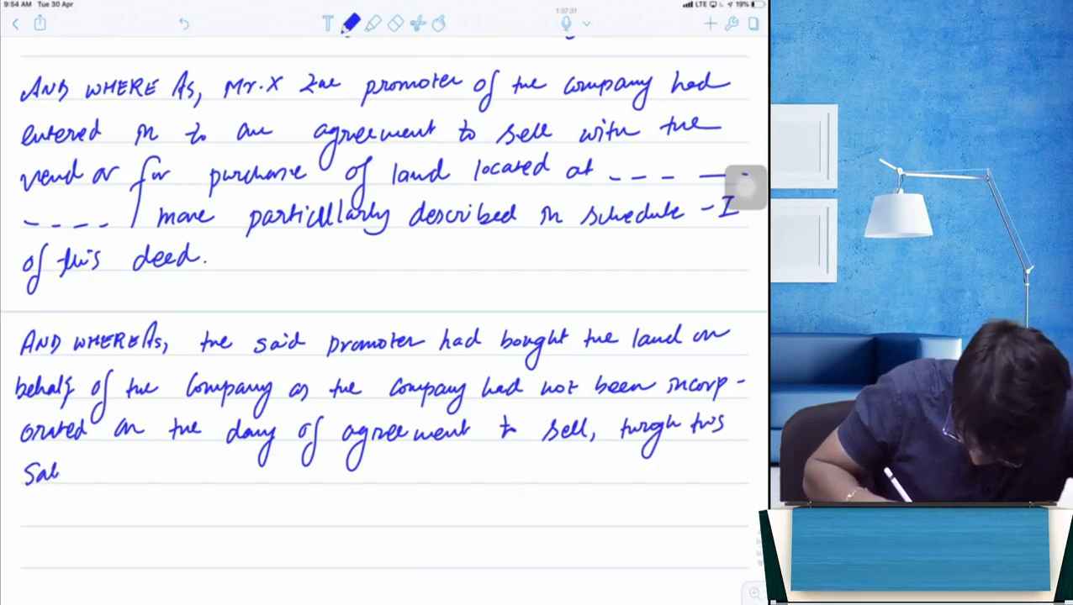
{"action": "type", "text": "deed the"}
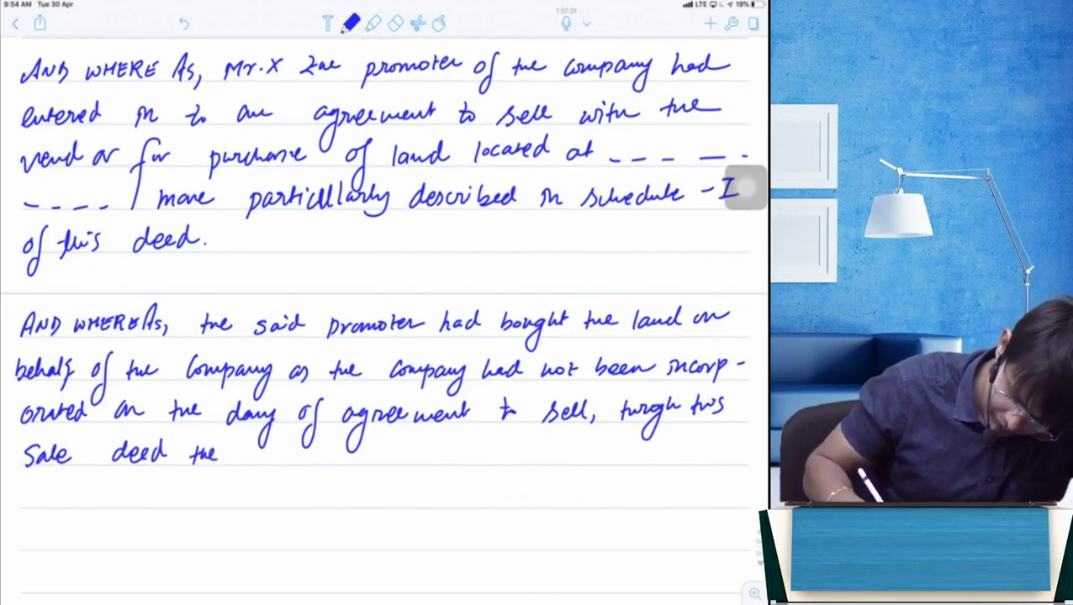
{"action": "type", "text": "said XYZ Ltd, i.e the purchaser"}
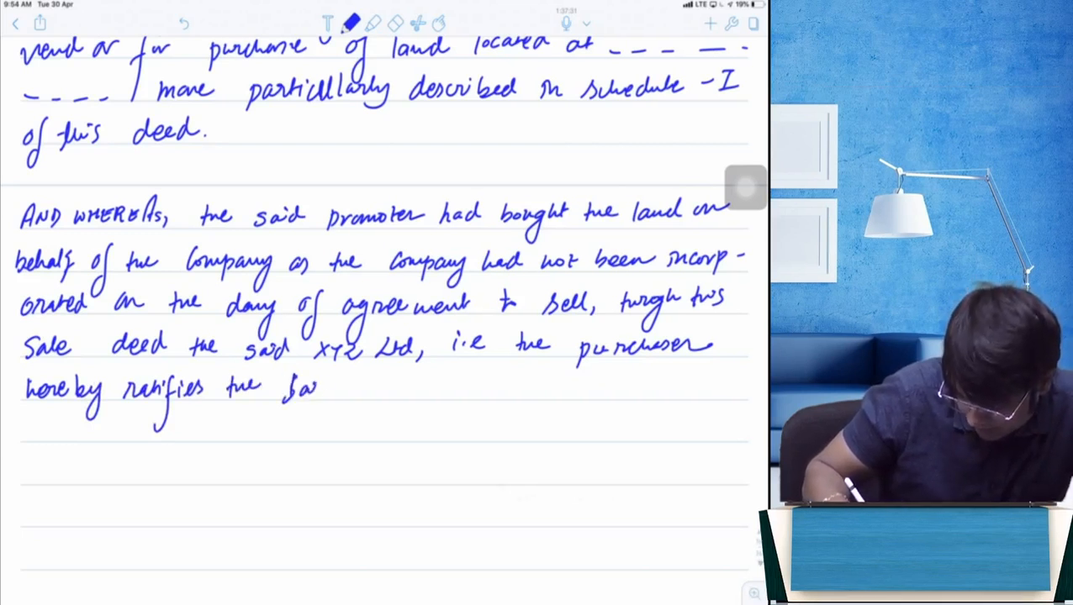
{"action": "type", "text": "agreement to"}
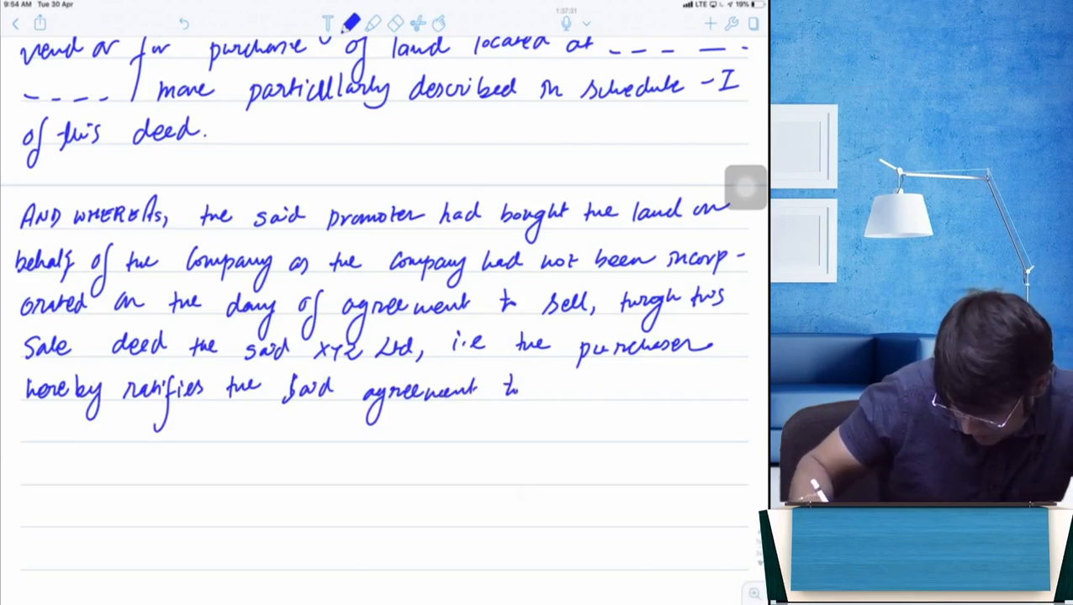
{"action": "type", "text": "Sell"}
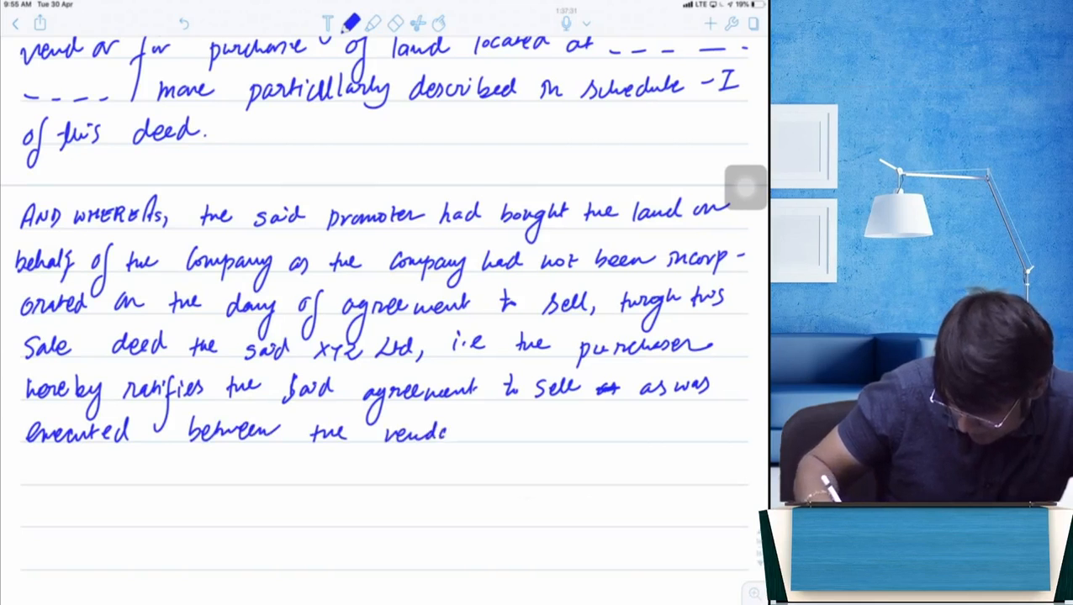
{"action": "type", "text": "& Mr. 1"}
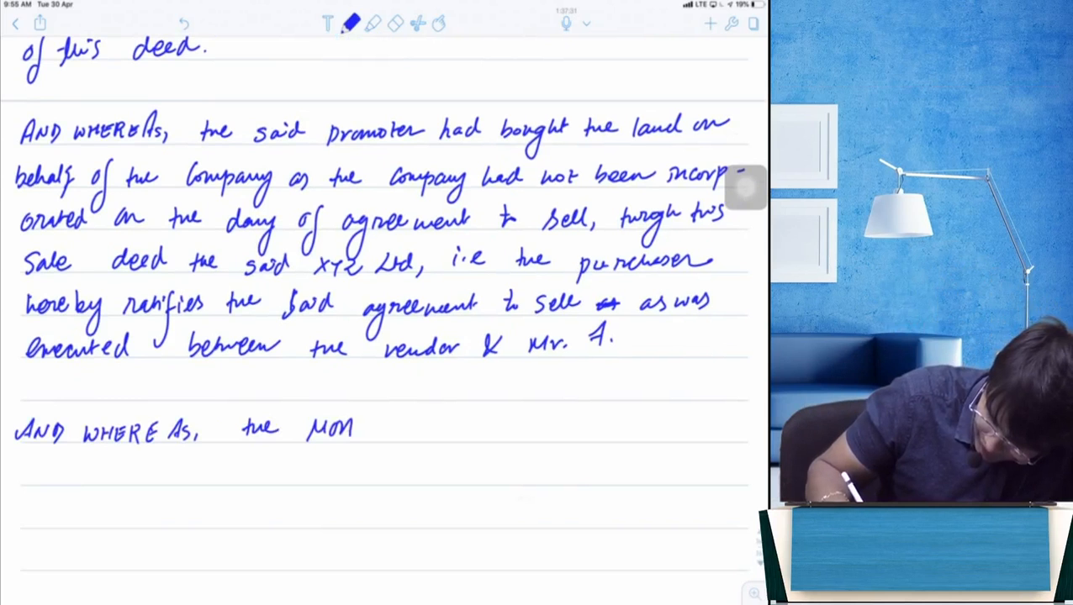
Step: Handwrite 'AND WHEREAS, the MOA of XYZ Ltd allows the Company to ratify pre-incorporation' contracts
{"action": "type", "text": "of XYZ.Ltd allows the"}
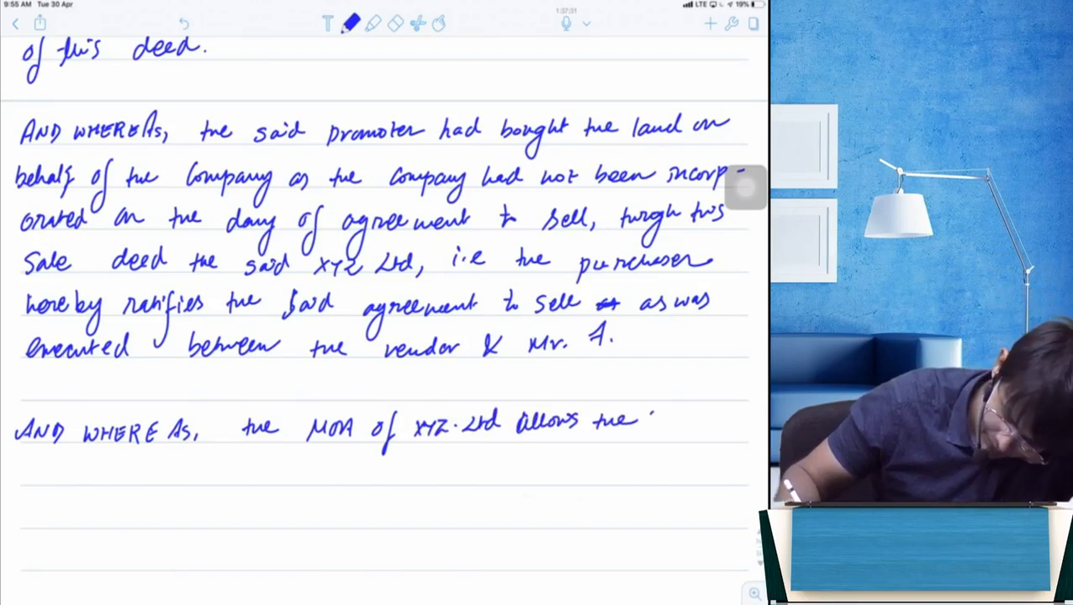
{"action": "type", "text": "Company"}
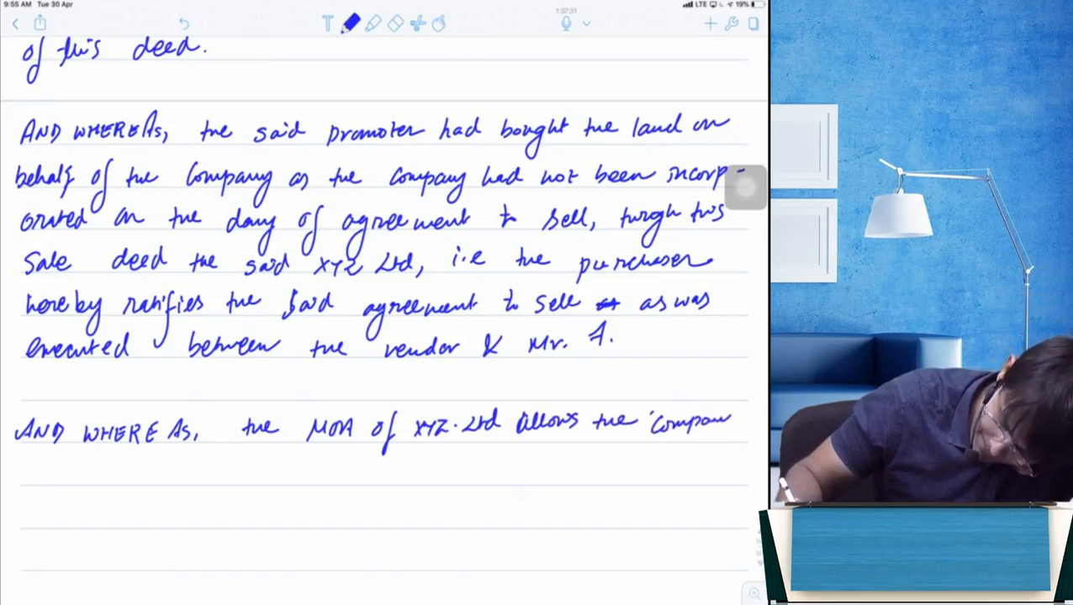
{"action": "type", "text": "to ratify"}
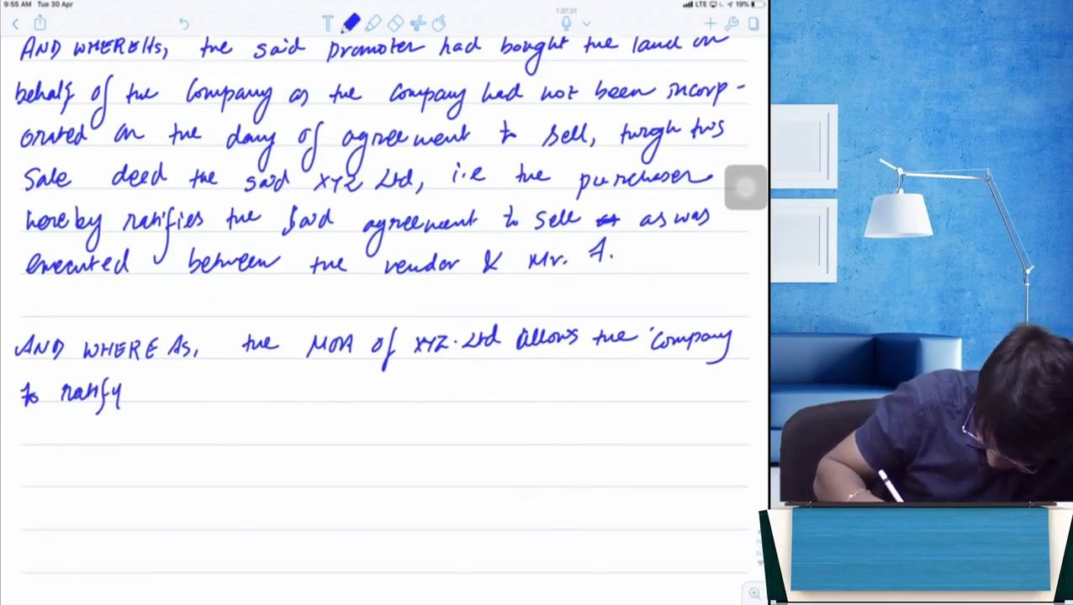
{"action": "type", "text": "the pre incorp"}
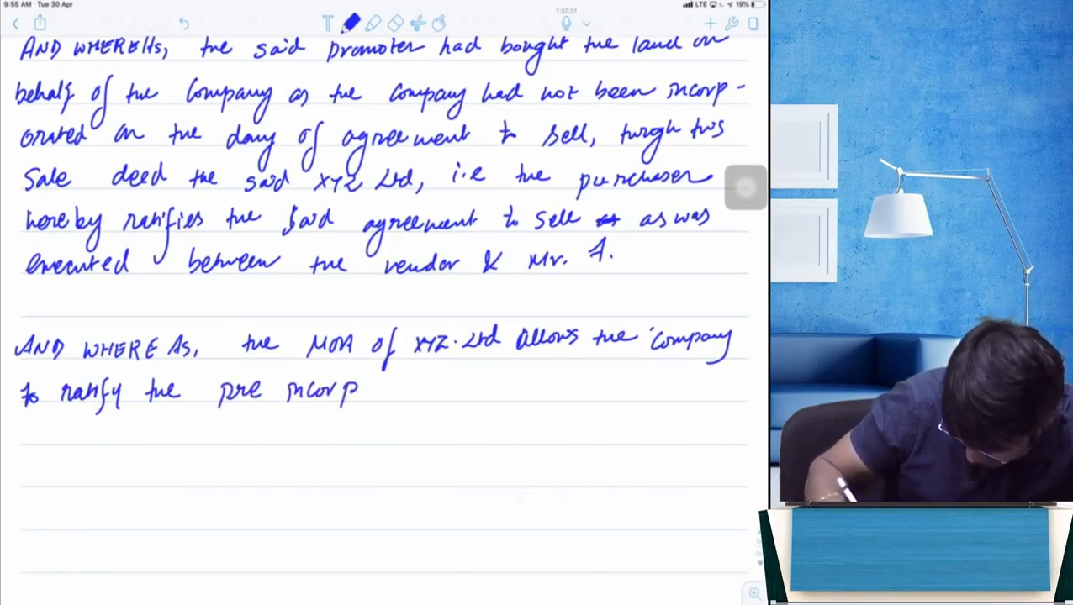
{"action": "type", "text": "oration contracts & the AOA"}
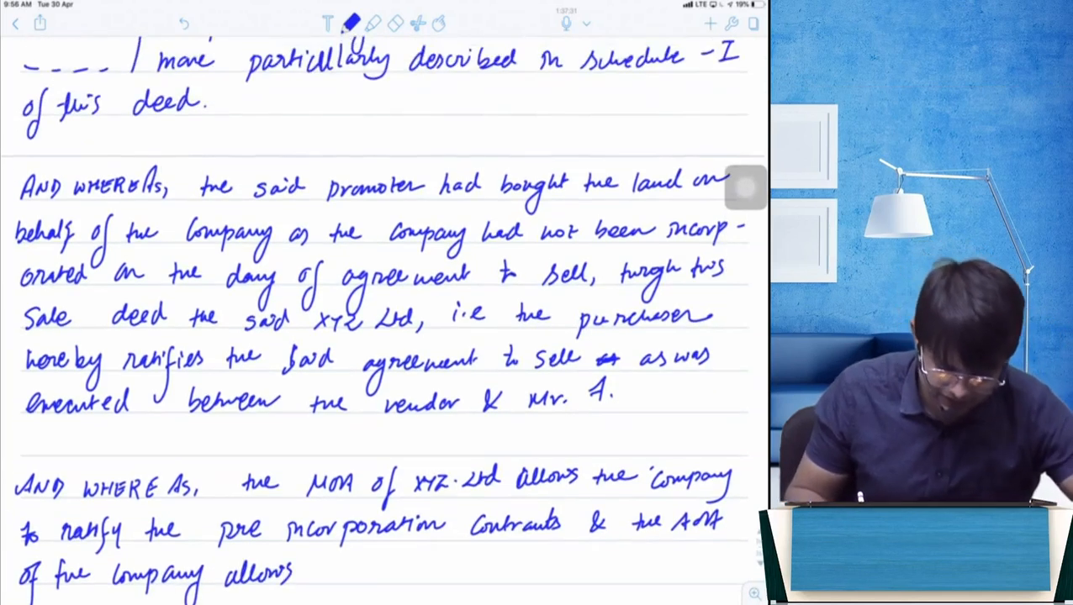
Step: Replace the defined term 'purchaser' with 'Company' in XYZ Ltd's party clause
{"action": "scroll", "scroll_direction": "down", "scroll_amount": 3}
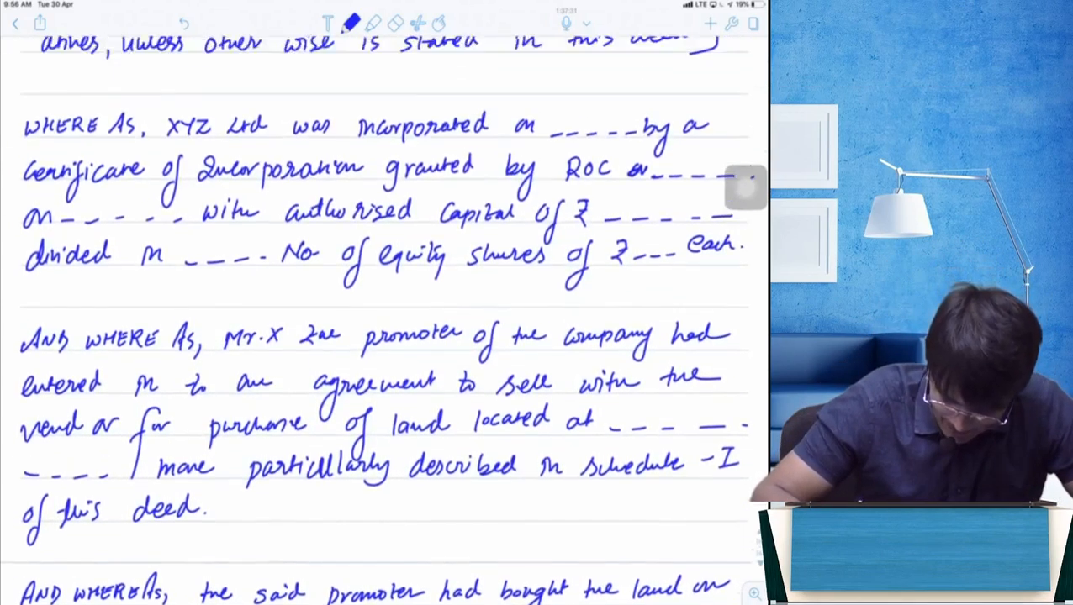
{"action": "scroll", "scroll_direction": "down", "scroll_amount": 3}
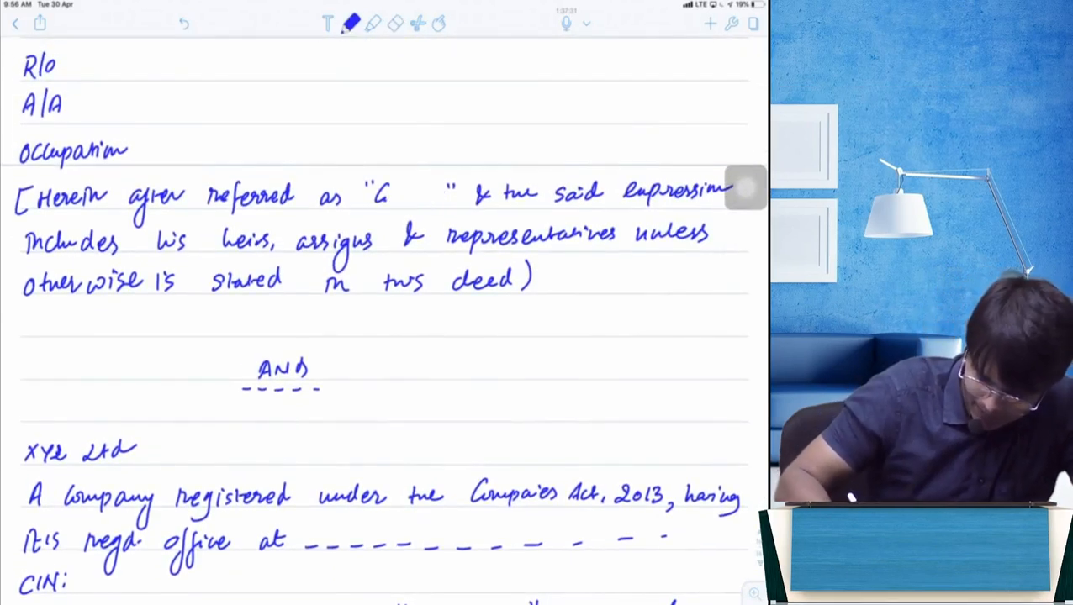
{"action": "type", "text": "Company."}
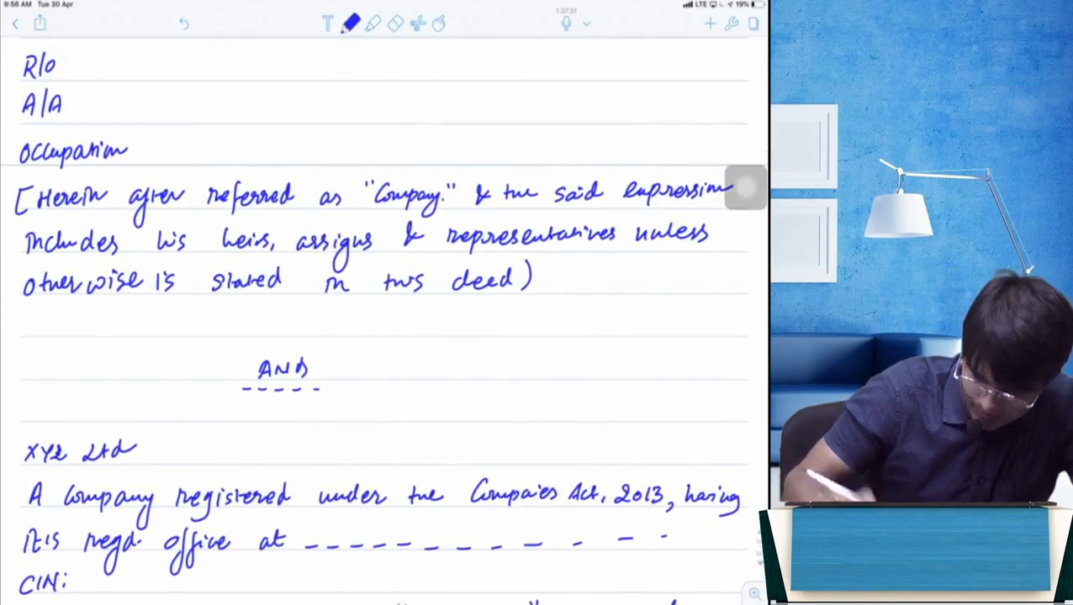
Step: Revise the ratification recital to say Company, erasing 'i.e the purchaser'
{"action": "scroll", "scroll_direction": "down", "scroll_amount": 3}
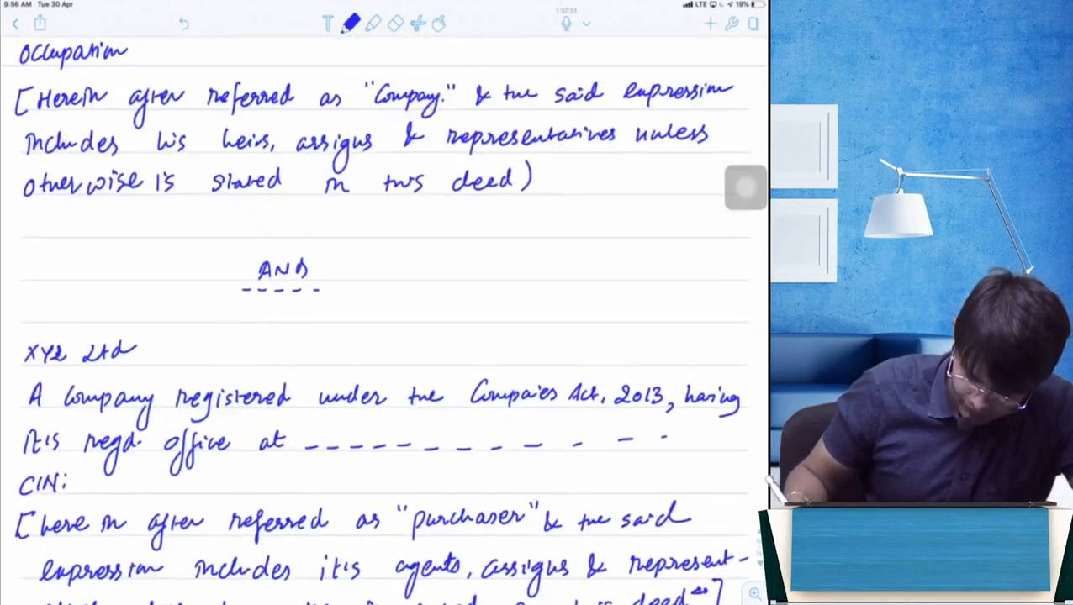
{"action": "scroll", "scroll_direction": "down", "scroll_amount": 3}
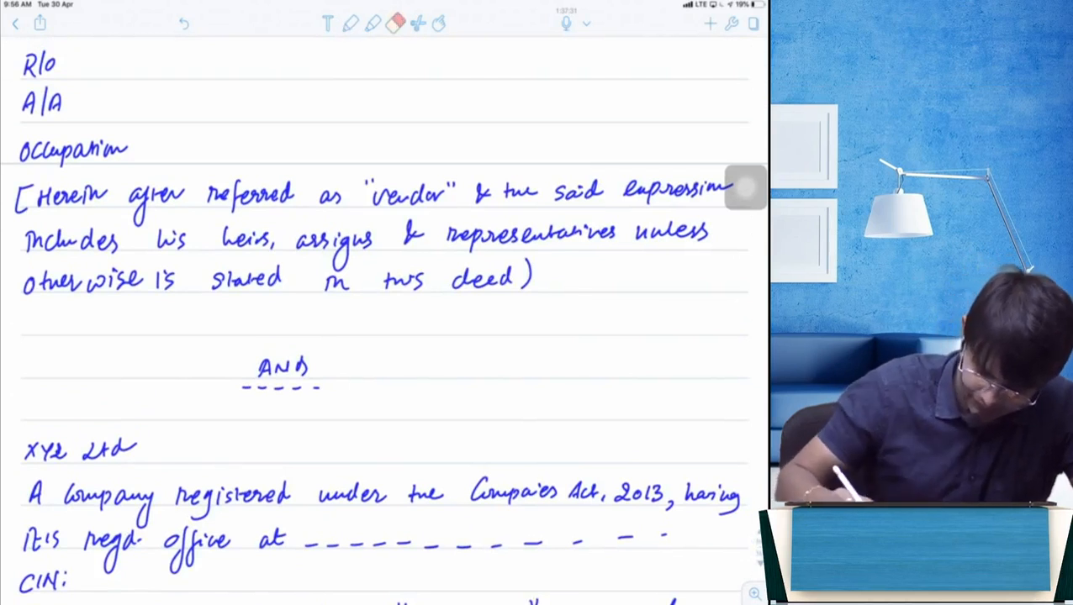
{"action": "scroll", "scroll_direction": "down", "scroll_amount": 3}
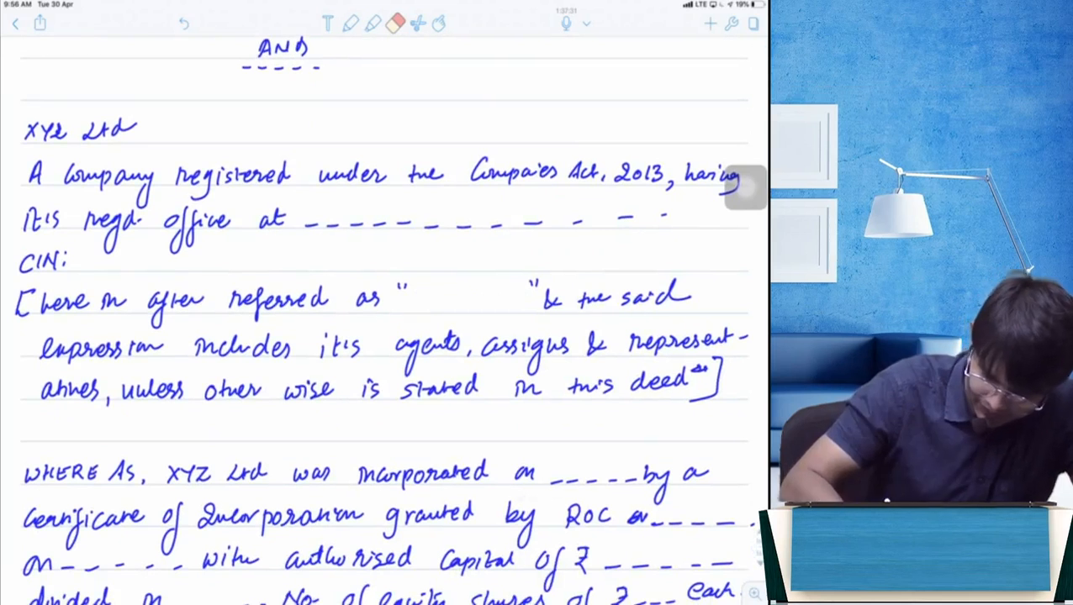
{"action": "type", "text": "Comp."}
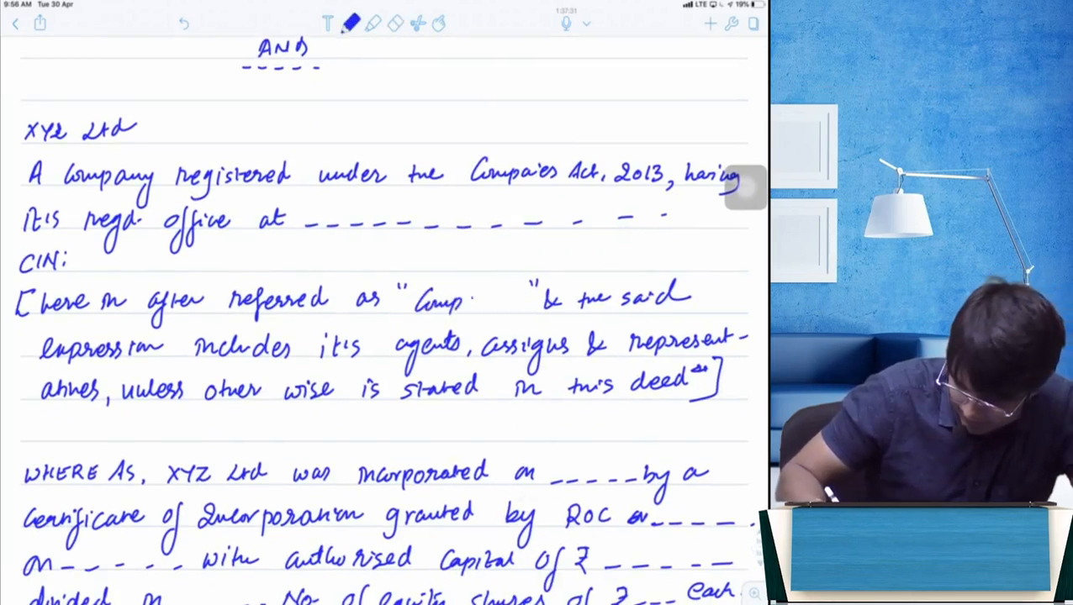
{"action": "scroll", "scroll_direction": "down", "scroll_amount": 3}
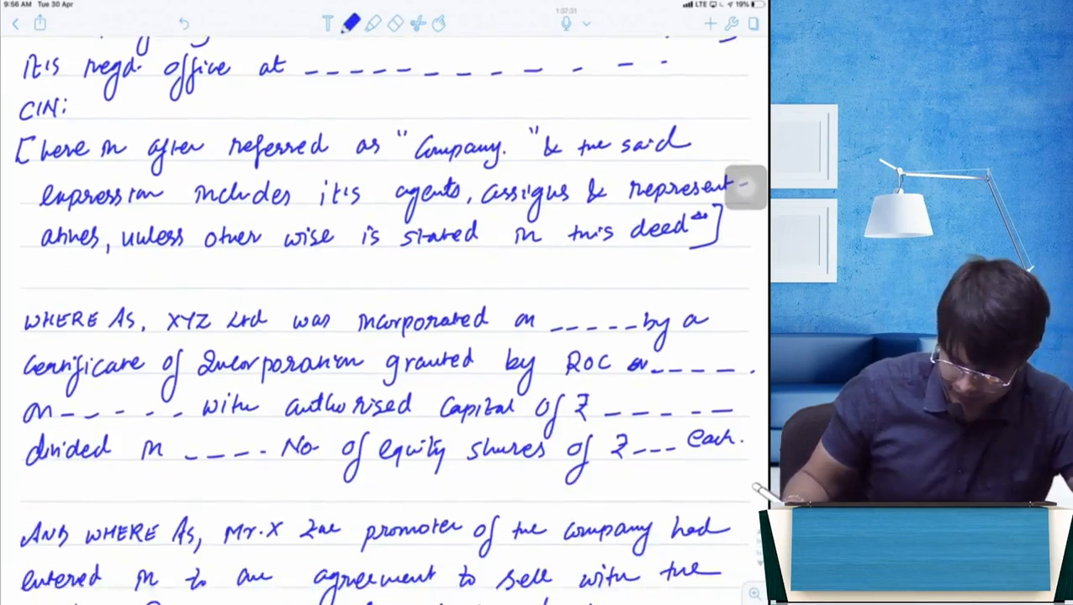
{"action": "scroll", "scroll_direction": "down", "scroll_amount": 3}
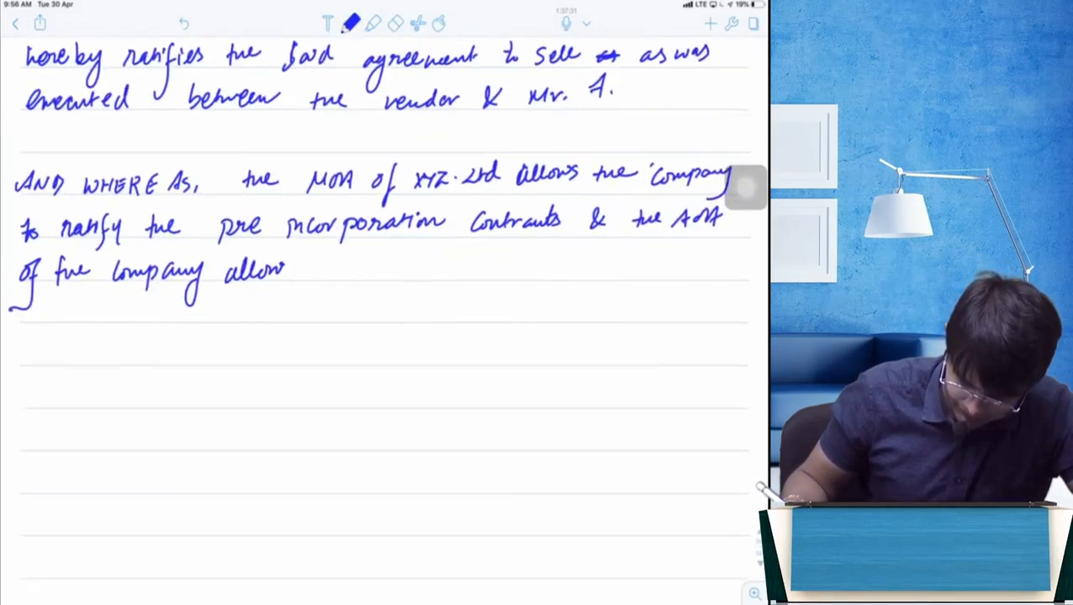
{"action": "scroll", "scroll_direction": "down", "scroll_amount": 3}
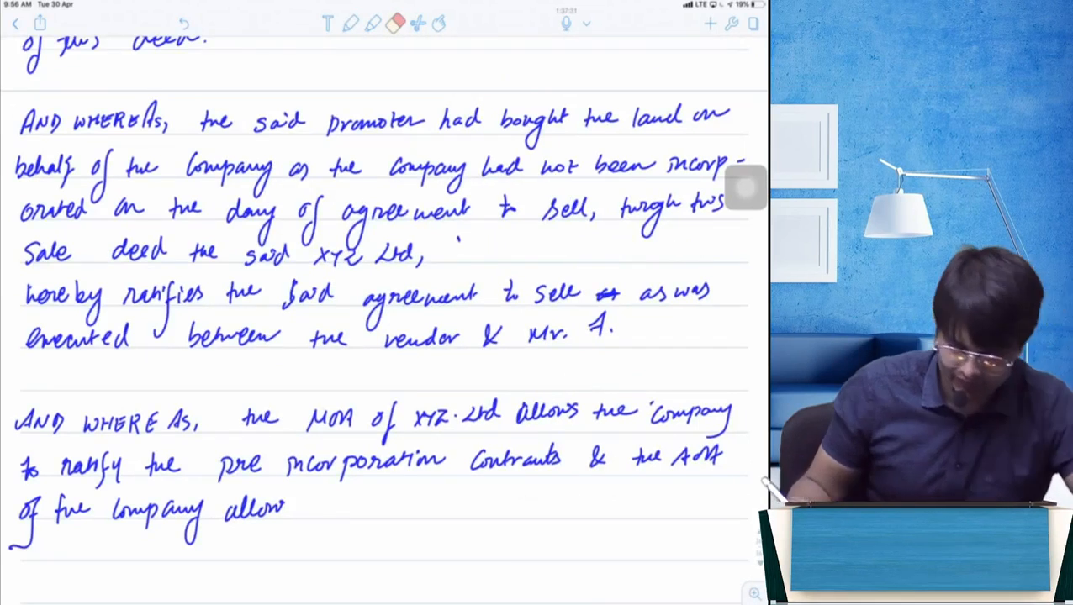
Step: Handwrite the recital's ending: the AOA lets the BoD ratify the pre-incorporation contract
{"action": "left_click", "coordinate": [352, 22]}
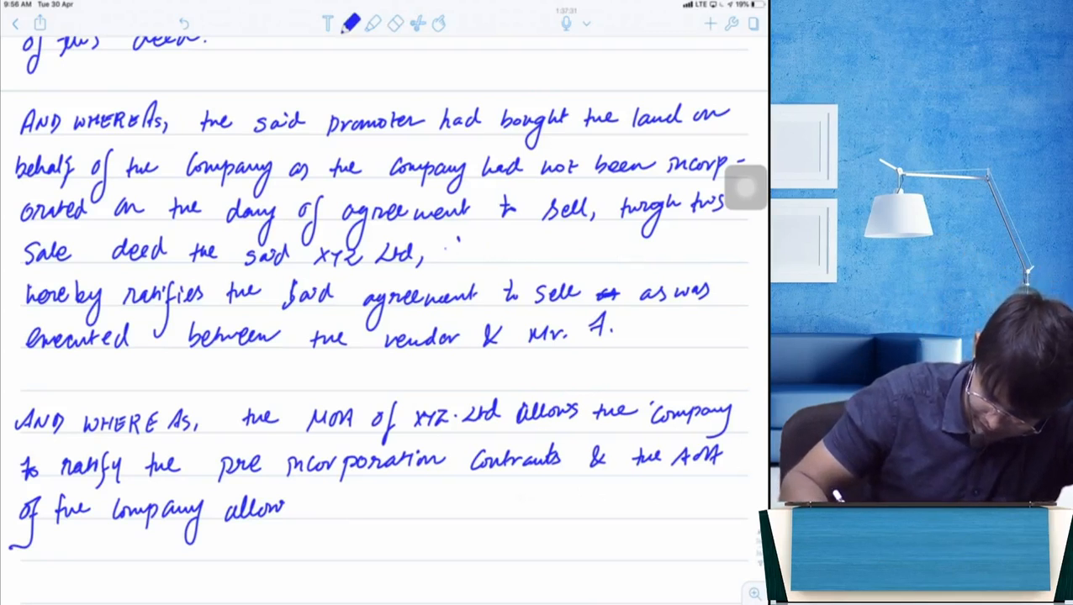
{"action": "type", "text": "i.e the Company,"}
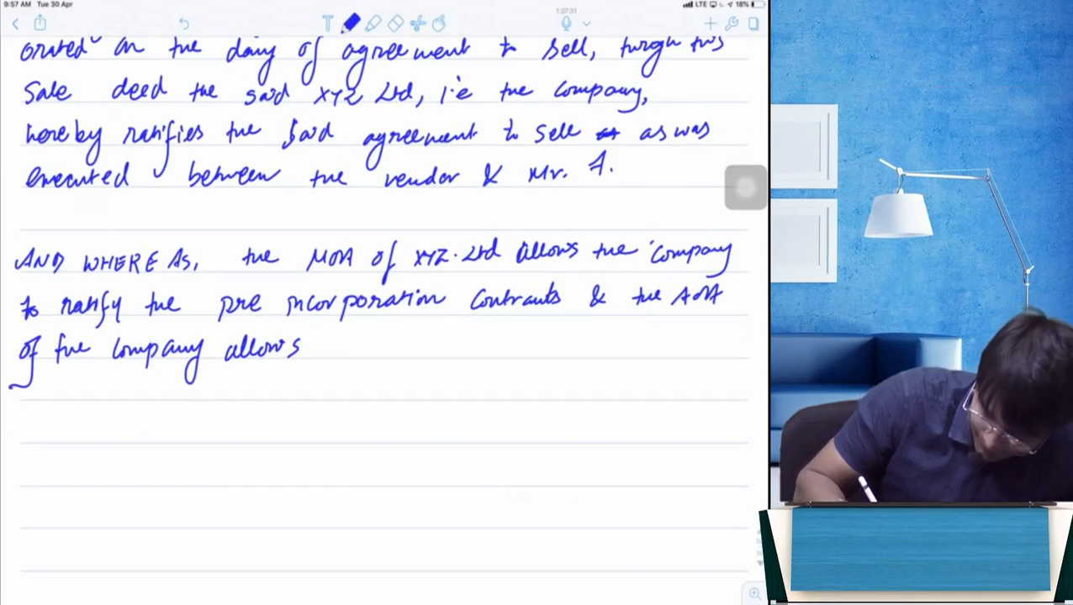
{"action": "type", "text": "the BoI"}
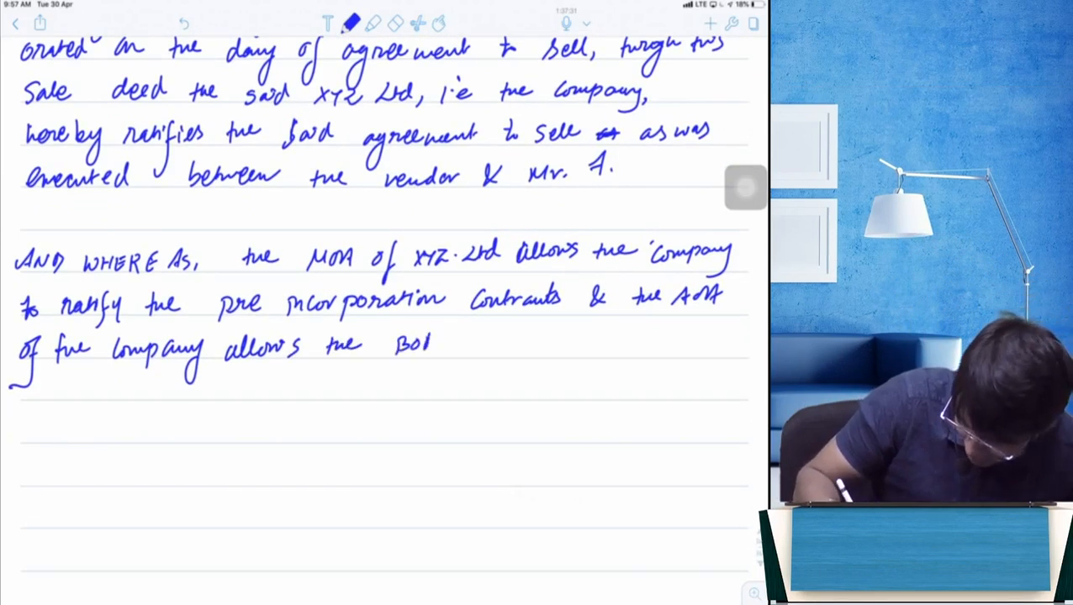
{"action": "type", "text": "to |"}
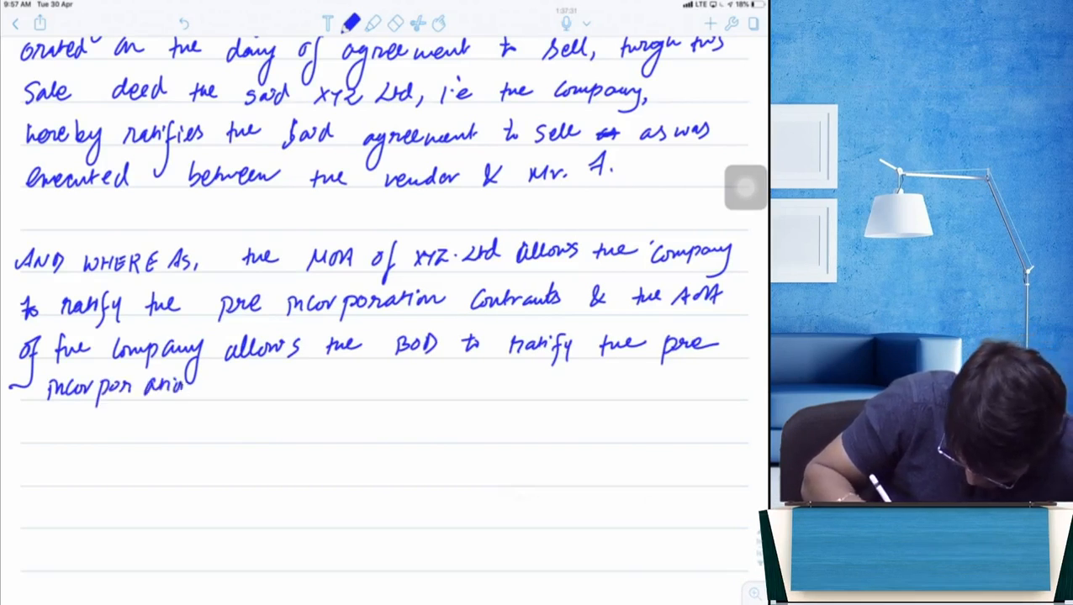
{"action": "type", "text": "Contrac"}
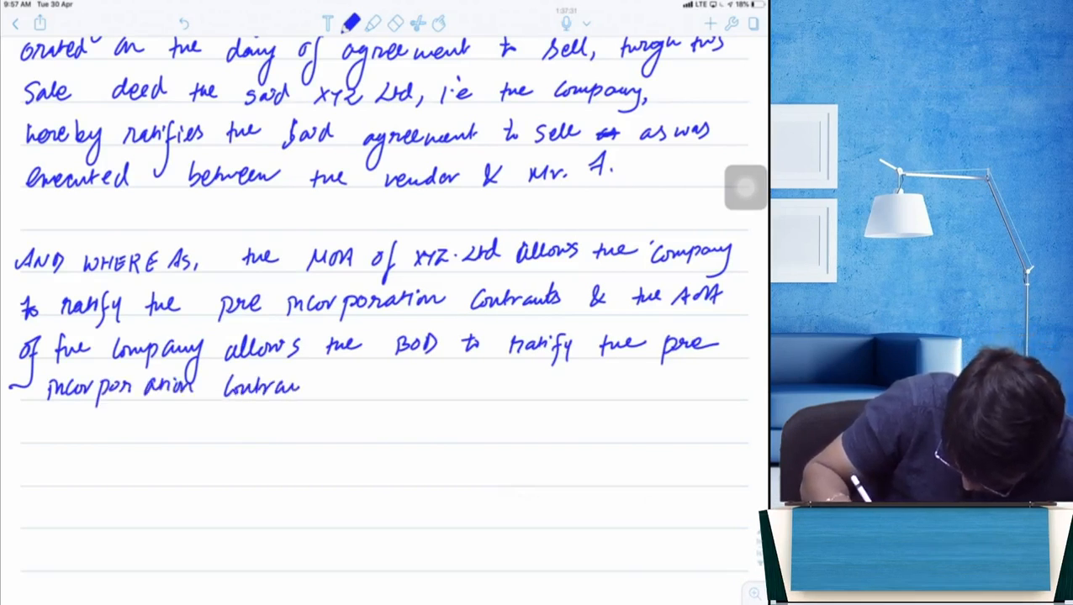
{"action": "left_click", "coordinate": [303, 386]}
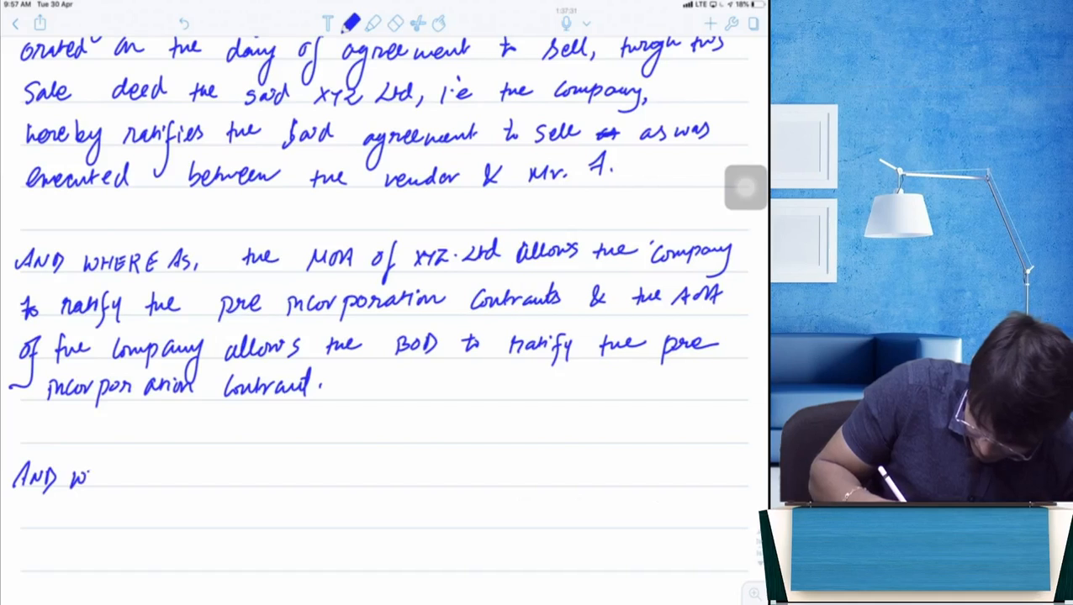
Step: Scroll down and begin 'AND WHEREAS, at the first Board meeting of the Company held on ----'
{"action": "type", "text": "HERE"}
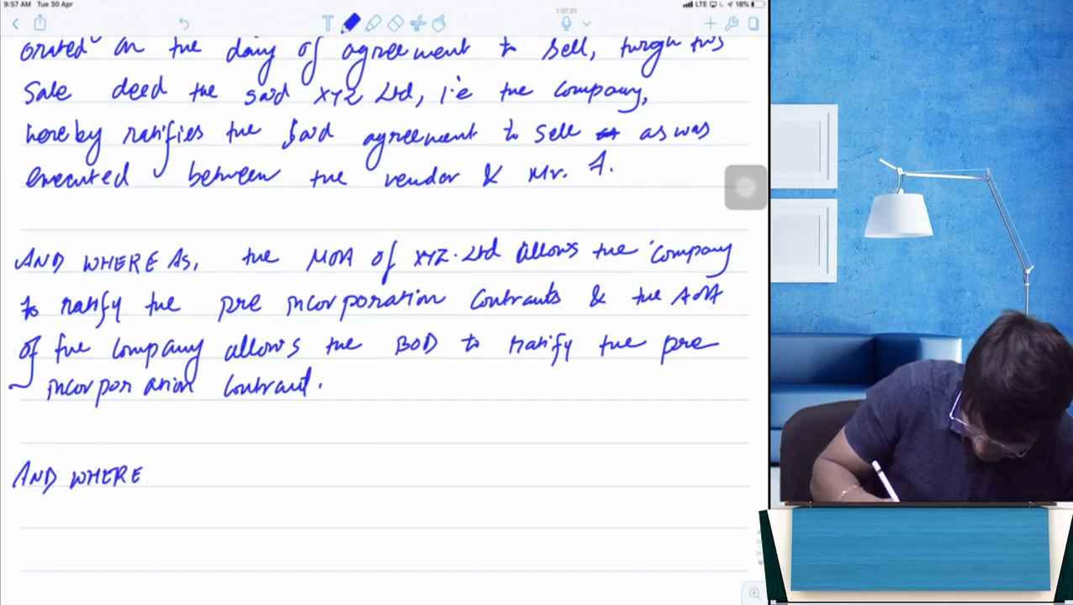
{"action": "scroll", "scroll_direction": "down", "scroll_amount": 3}
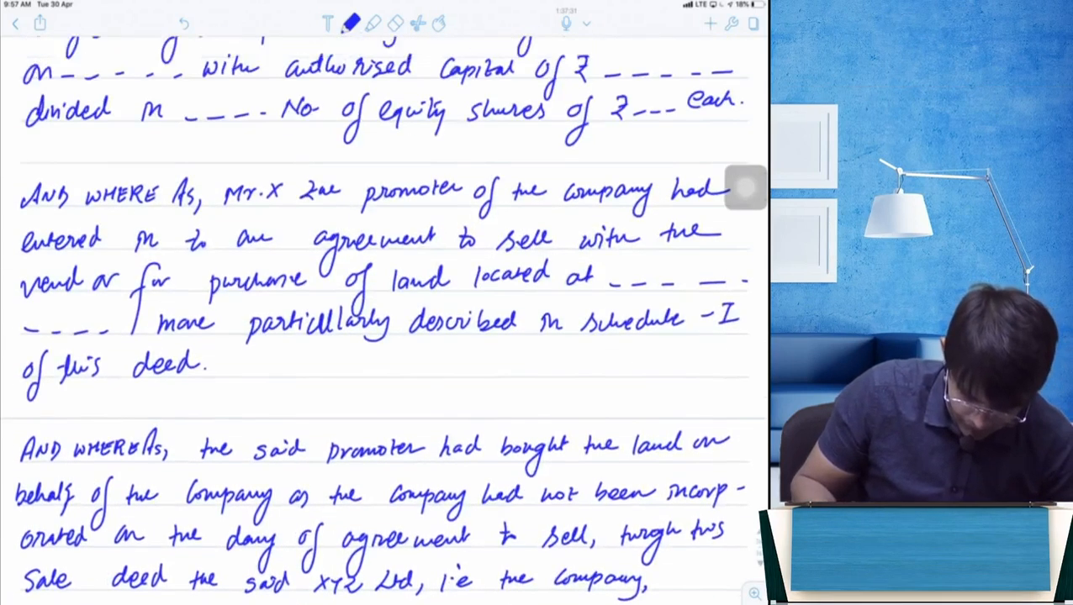
{"action": "scroll", "scroll_direction": "down", "scroll_amount": 3}
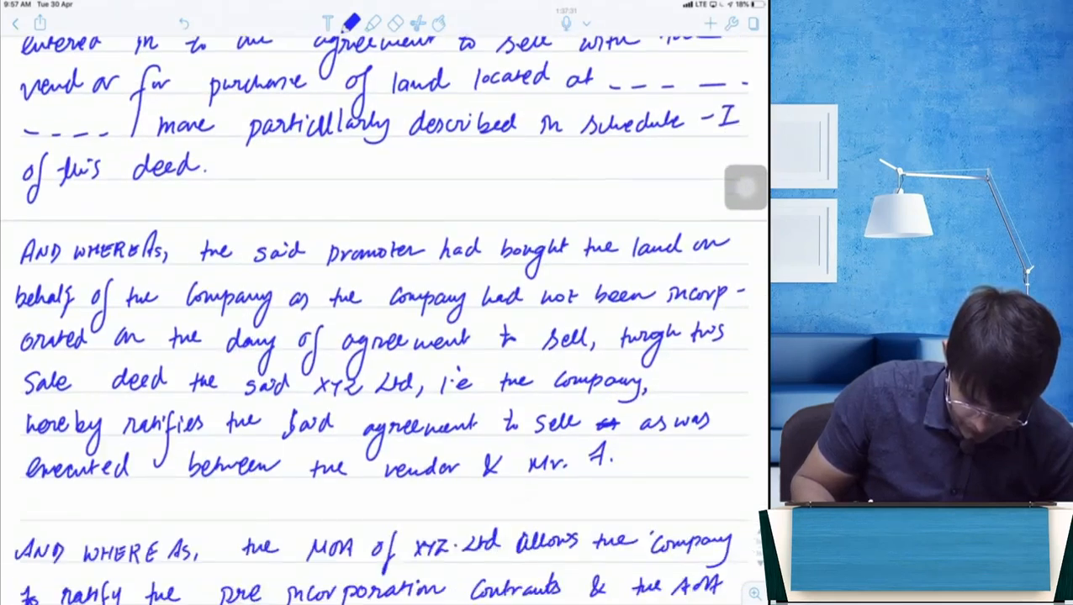
{"action": "scroll", "scroll_direction": "down", "scroll_amount": 3}
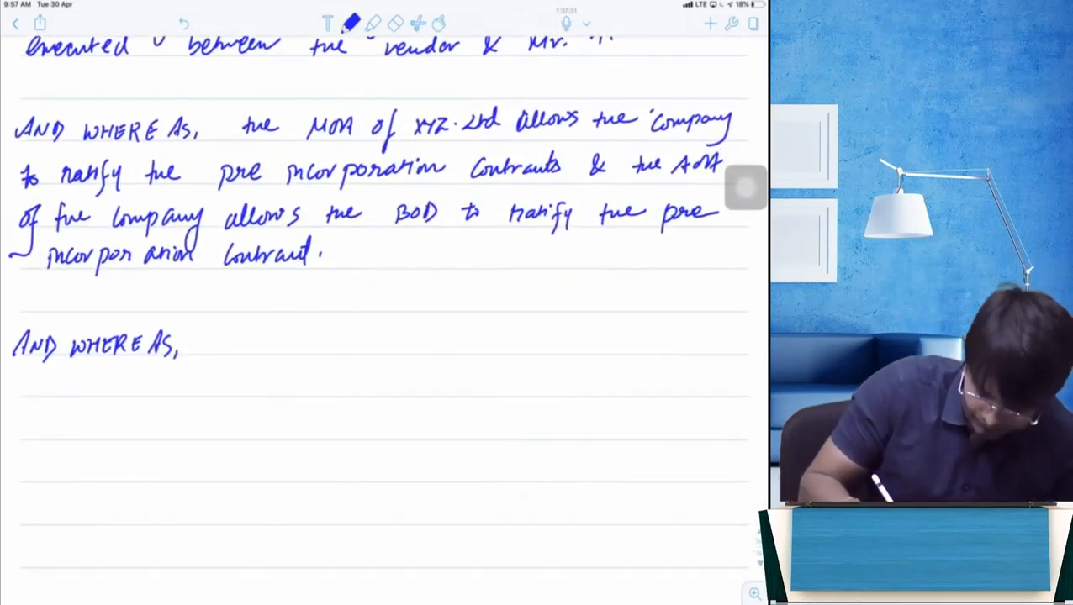
{"action": "type", "text": "at the first"}
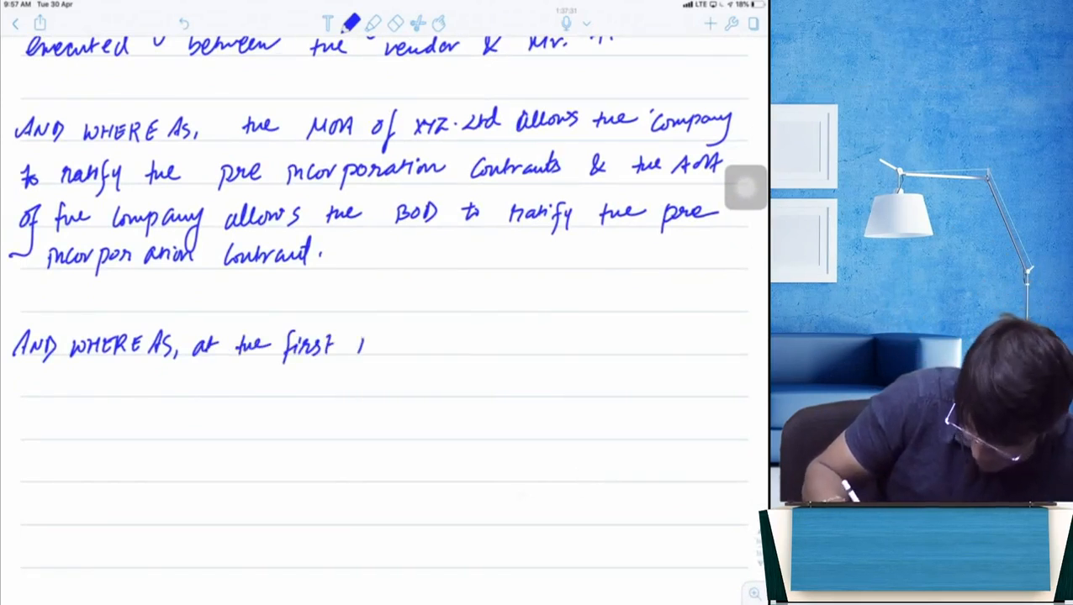
{"action": "type", "text": "Board M"}
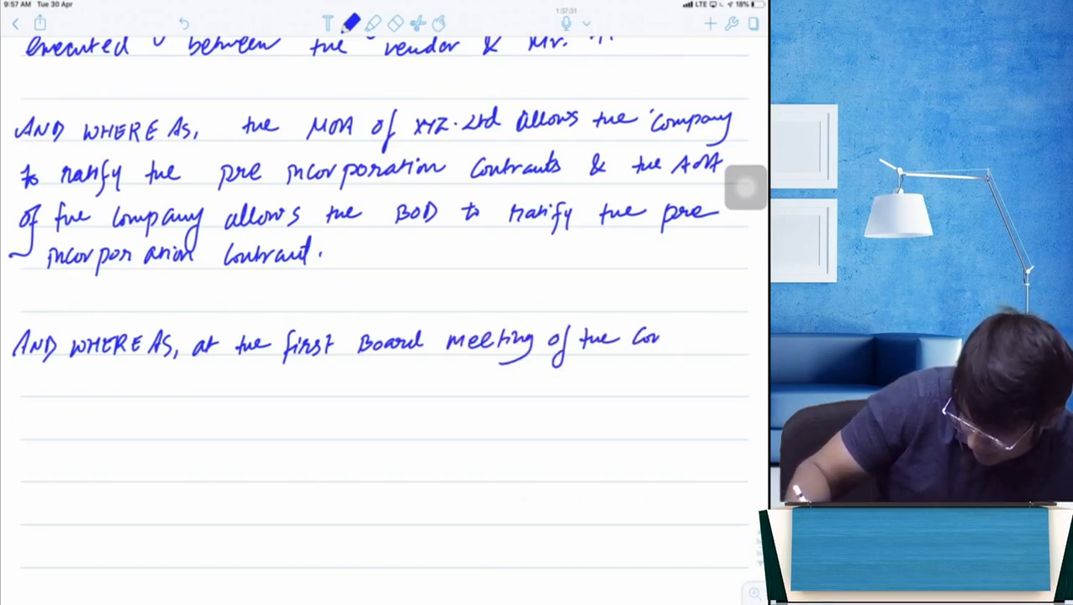
{"action": "type", "text": "Company"}
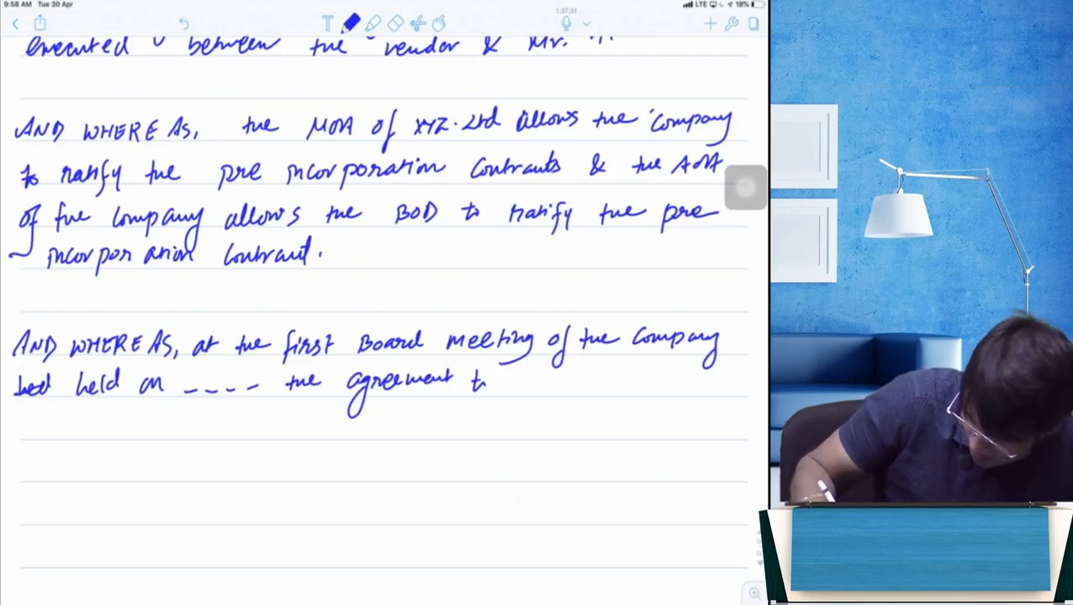
Step: Write that the promoter's agreement to sell was placed before the BOD and unanimously approved
{"action": "type", "text": "sell, &"}
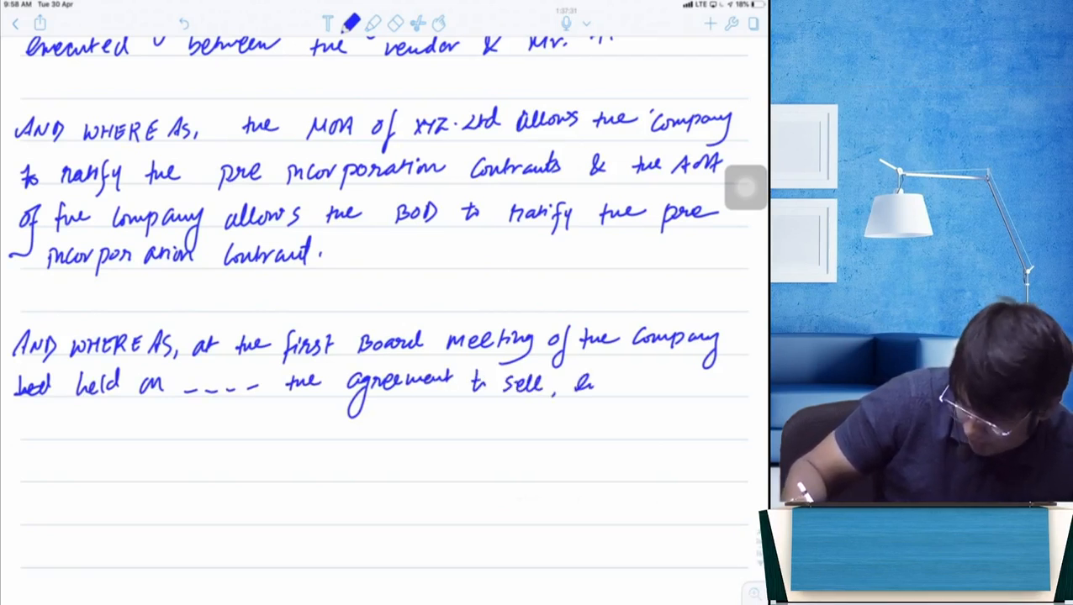
{"action": "type", "text": "entered b"}
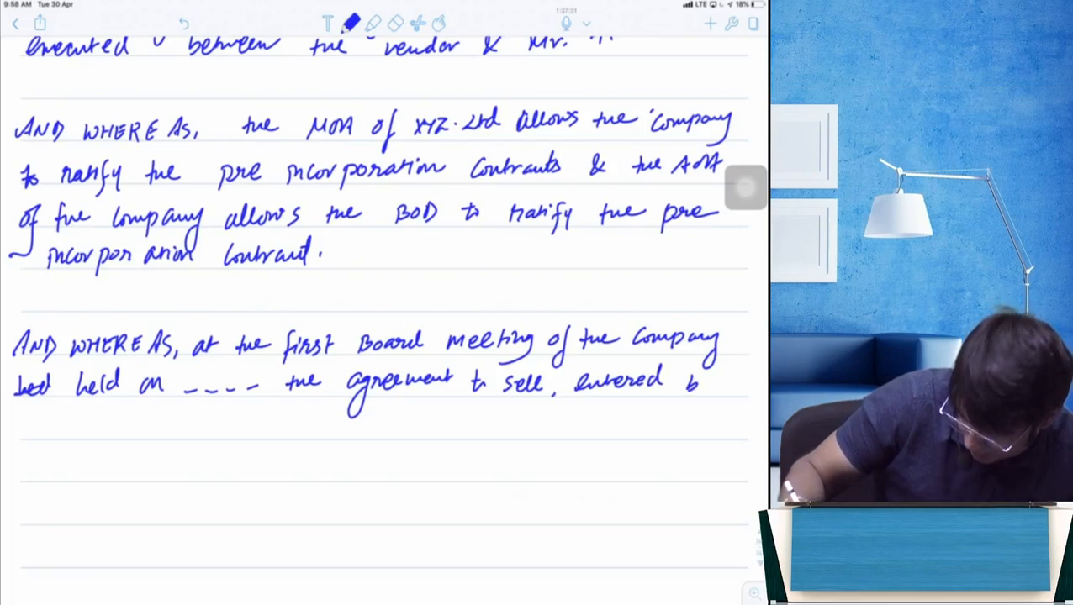
{"action": "type", "text": "by pro"}
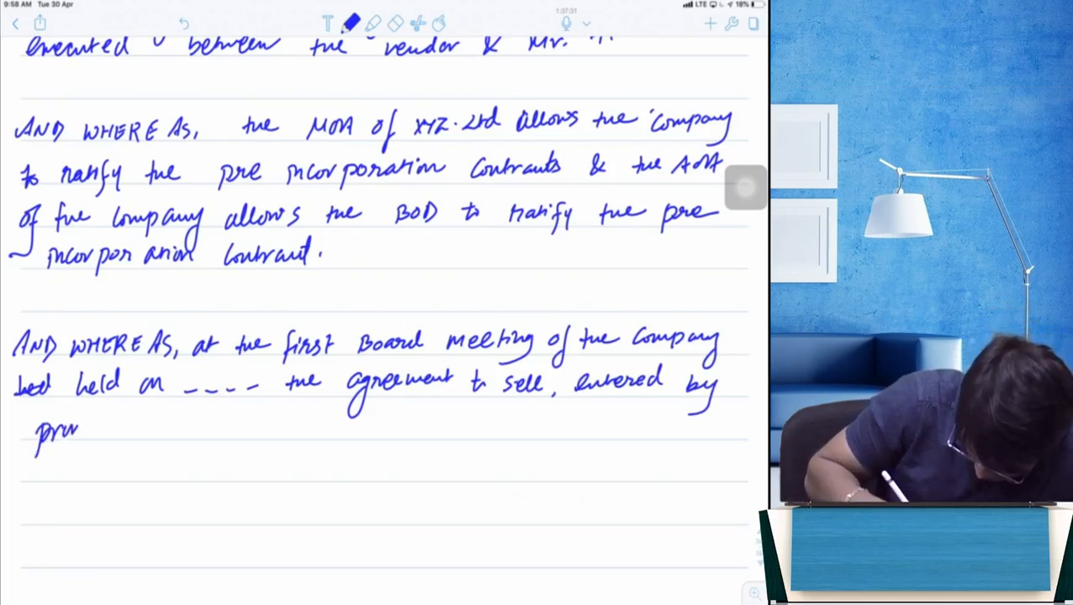
{"action": "type", "text": "promoter wo"}
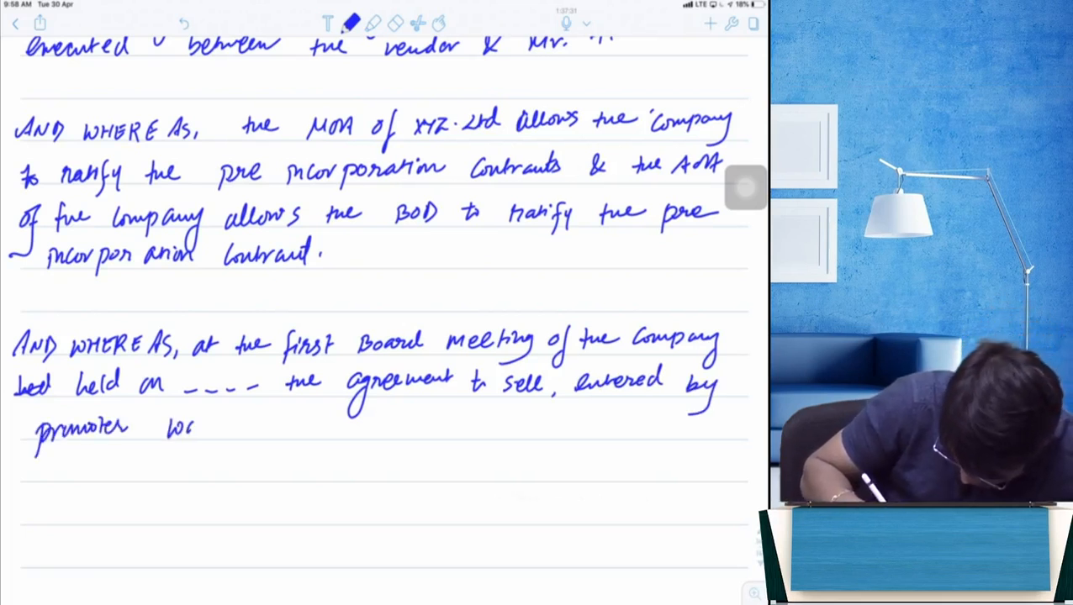
{"action": "type", "text": "was place"}
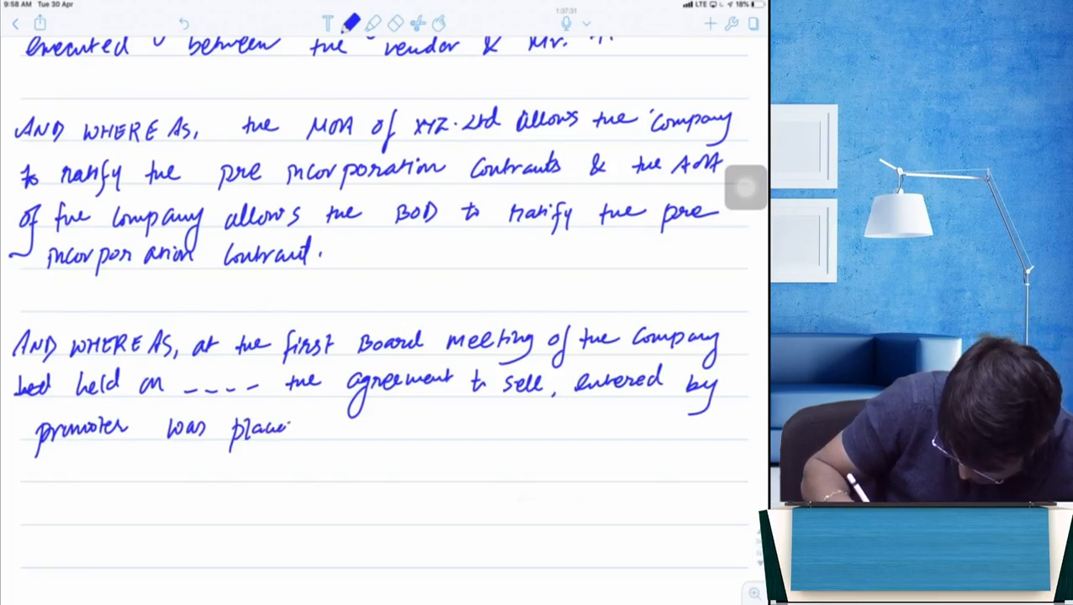
{"action": "type", "text": "d be"}
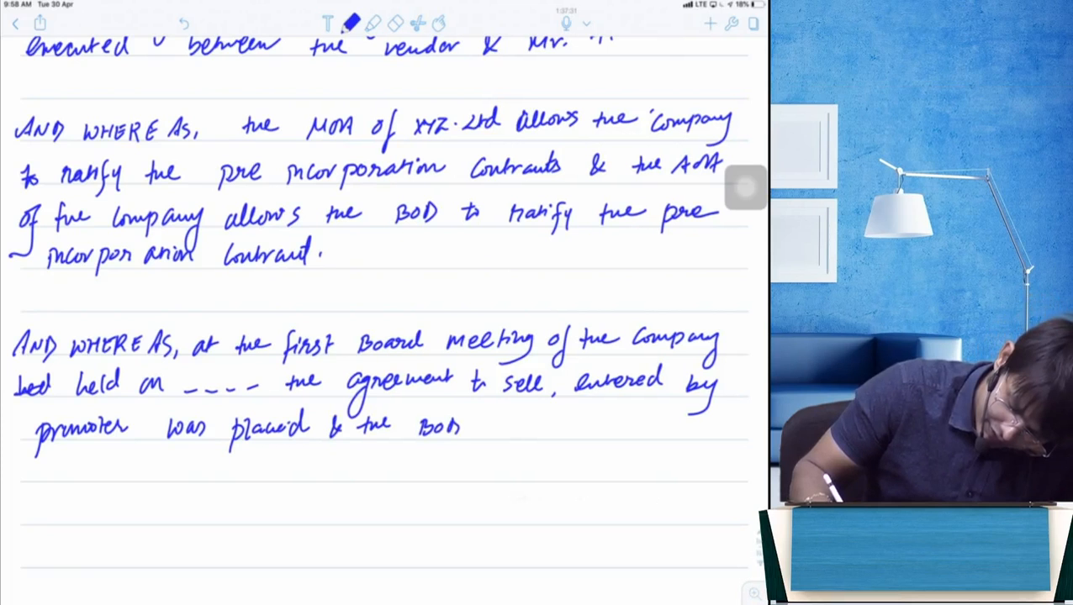
{"action": "type", "text": "un"}
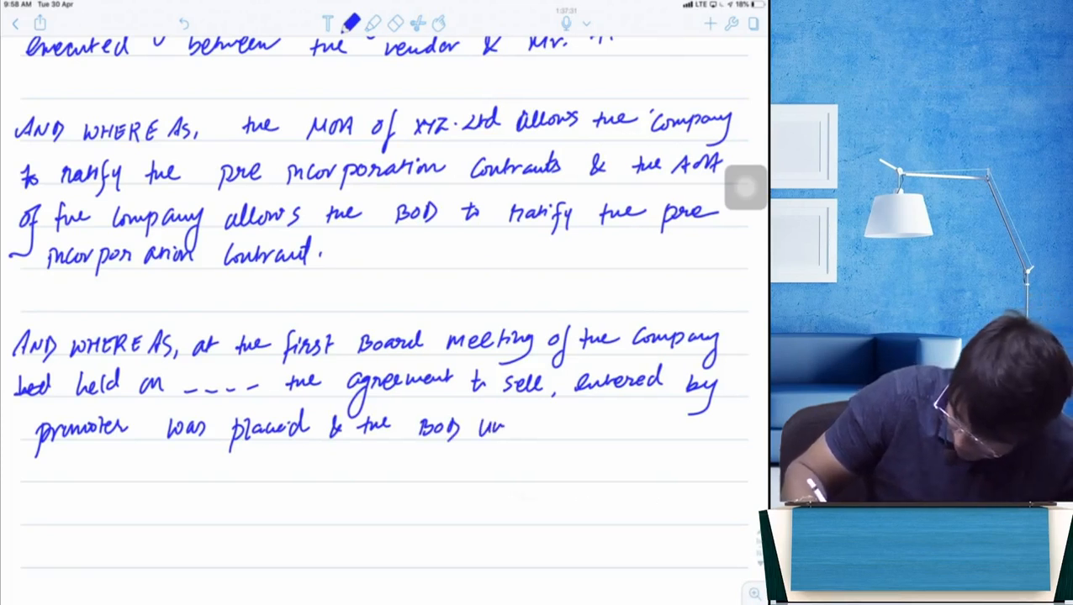
{"action": "type", "text": "anim."}
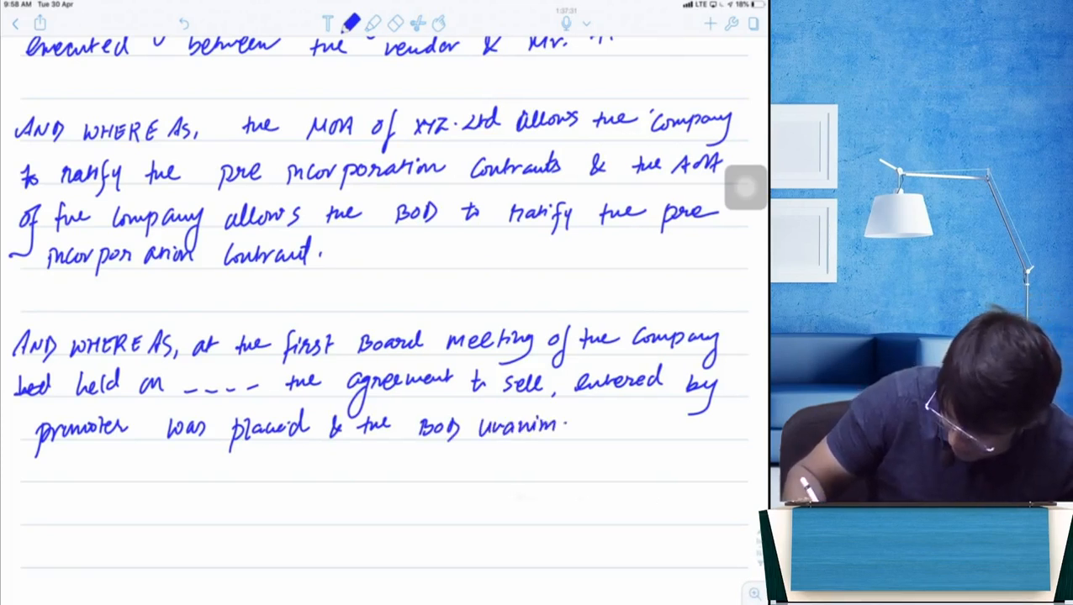
{"action": "type", "text": "ously"}
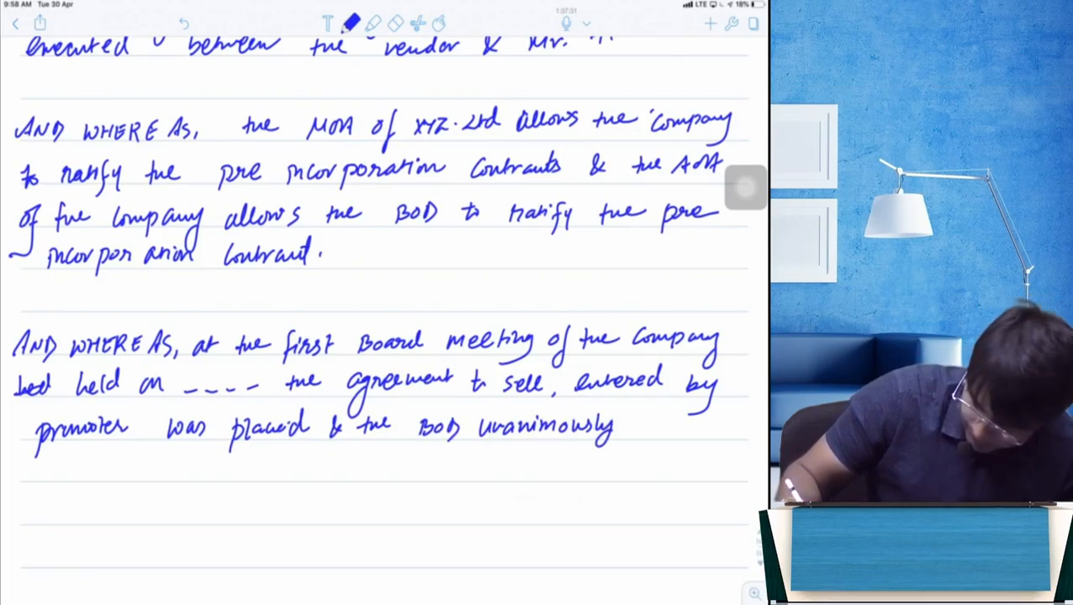
{"action": "type", "text": "approved"}
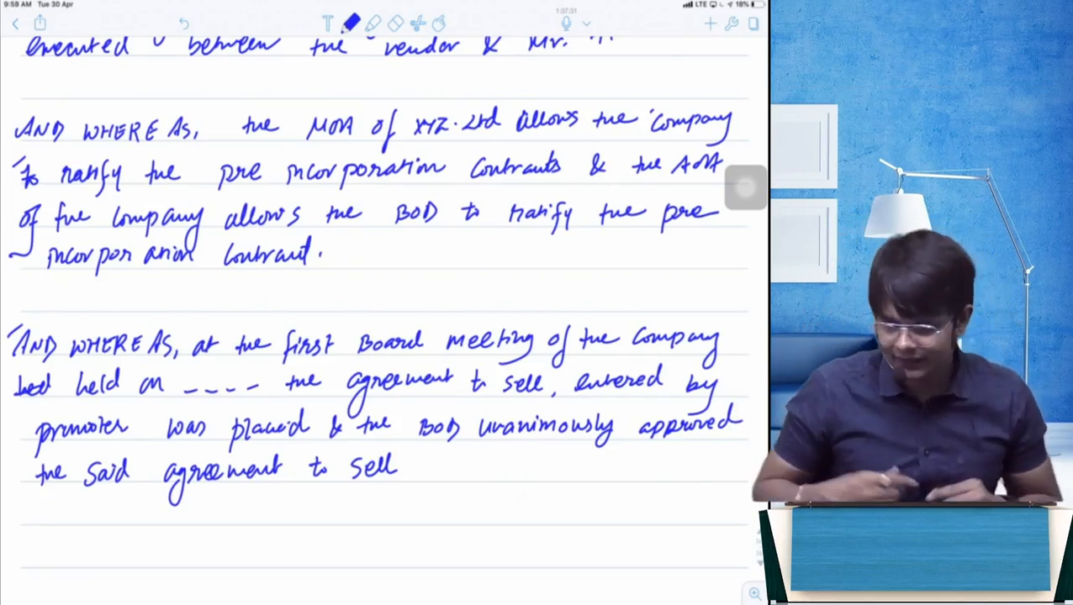
Step: Handwrite 'NOW THIS DEED WITNESSES AS FOLLOWS:' below the recitals and underline it
{"action": "scroll", "scroll_direction": "down", "scroll_amount": 3}
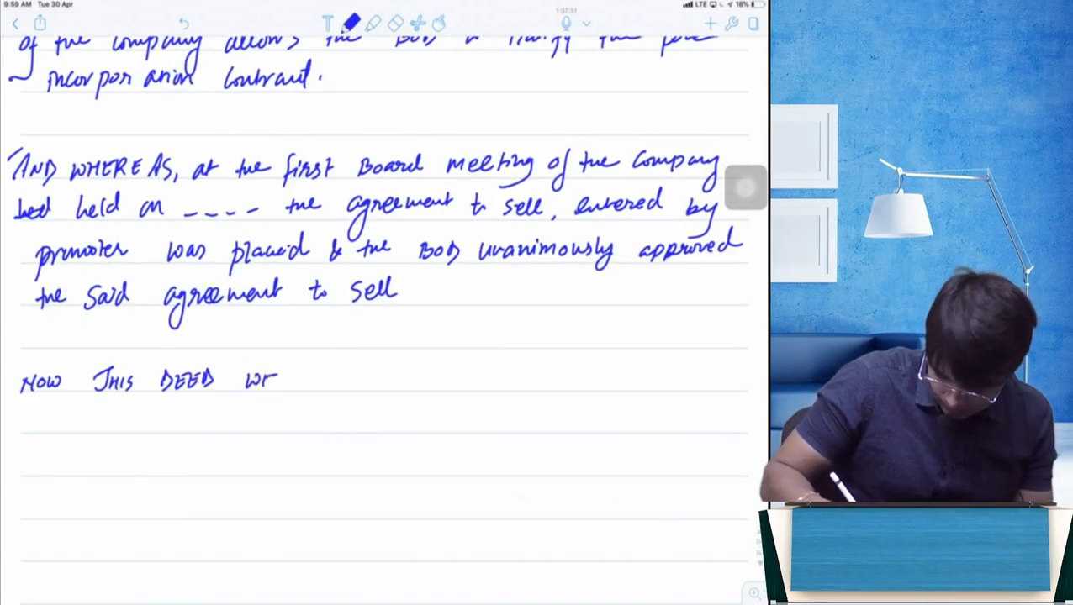
{"action": "type", "text": "WITNESSES AS"}
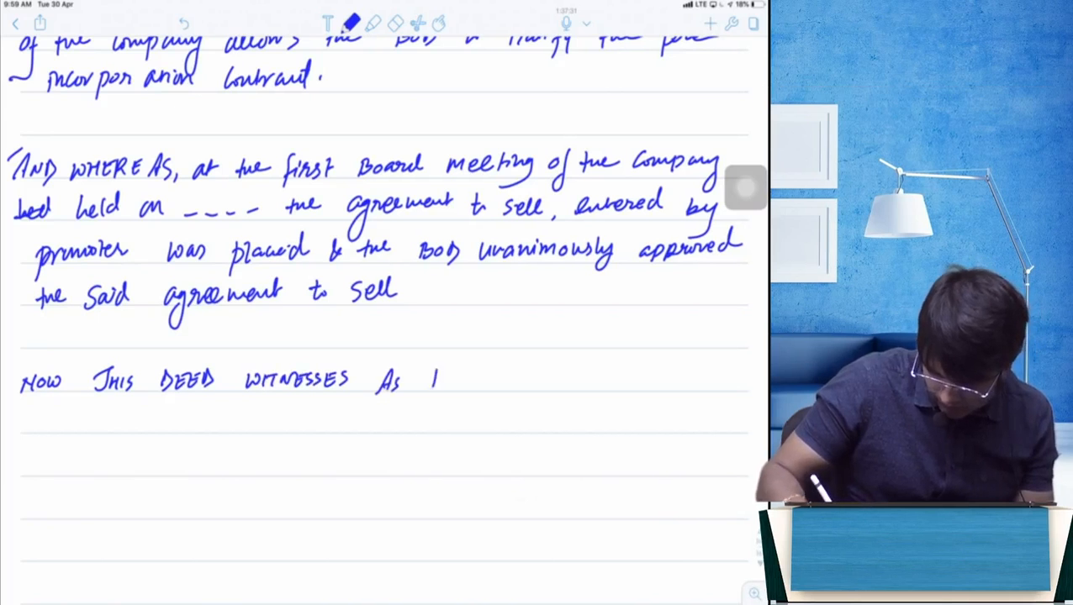
{"action": "type", "text": "Follows"}
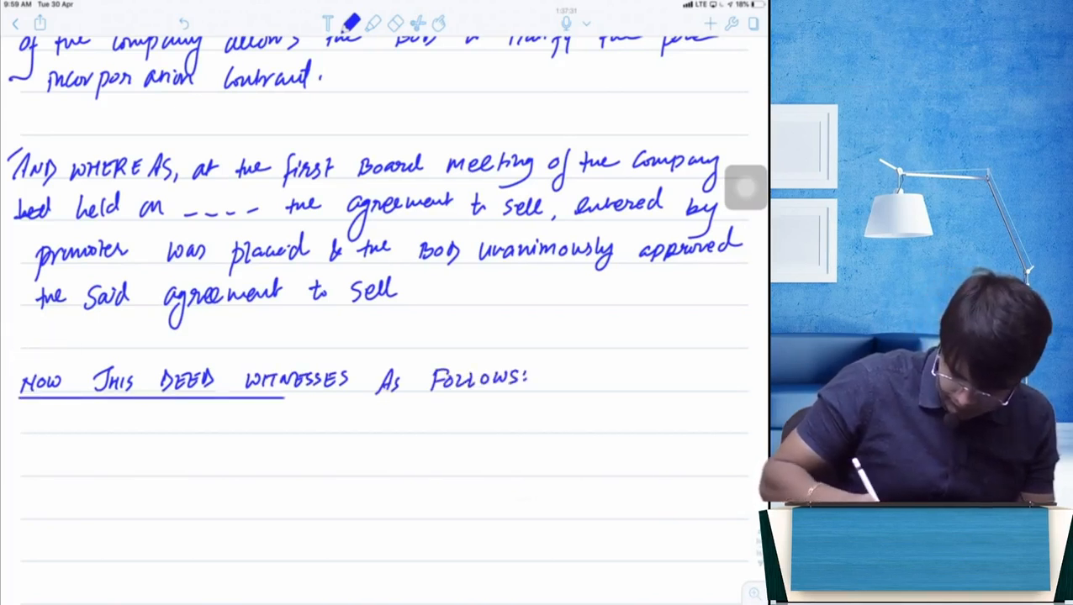
{"action": "left_click_drag", "start_coordinate": [285, 396], "coordinate": [555, 396]}
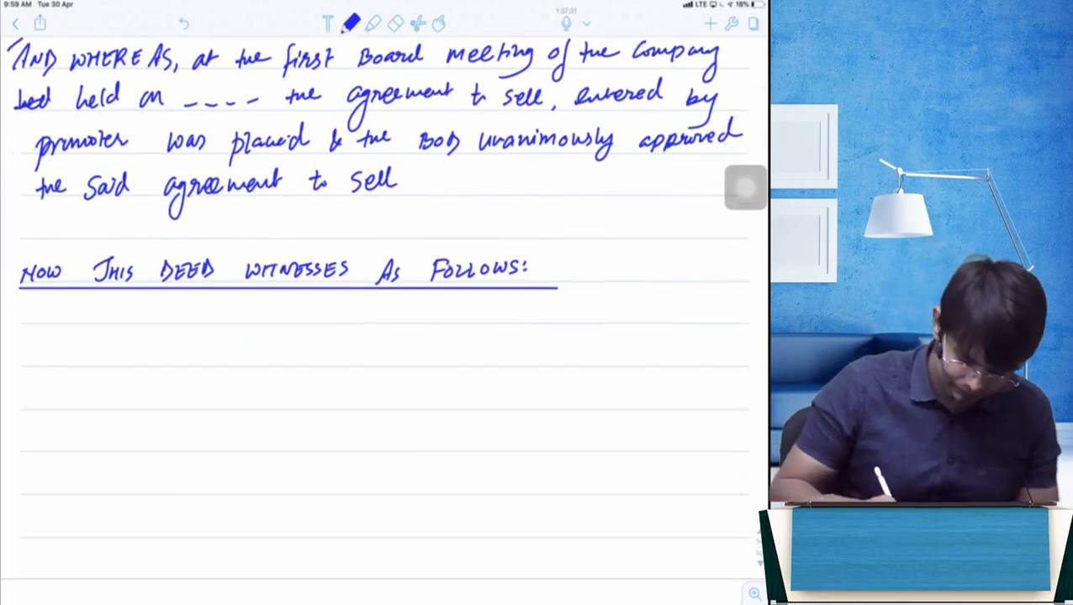
Step: Write that the vendor hereby transfers and conveys the land to the Company as absolute owner
{"action": "type", "text": "i"}
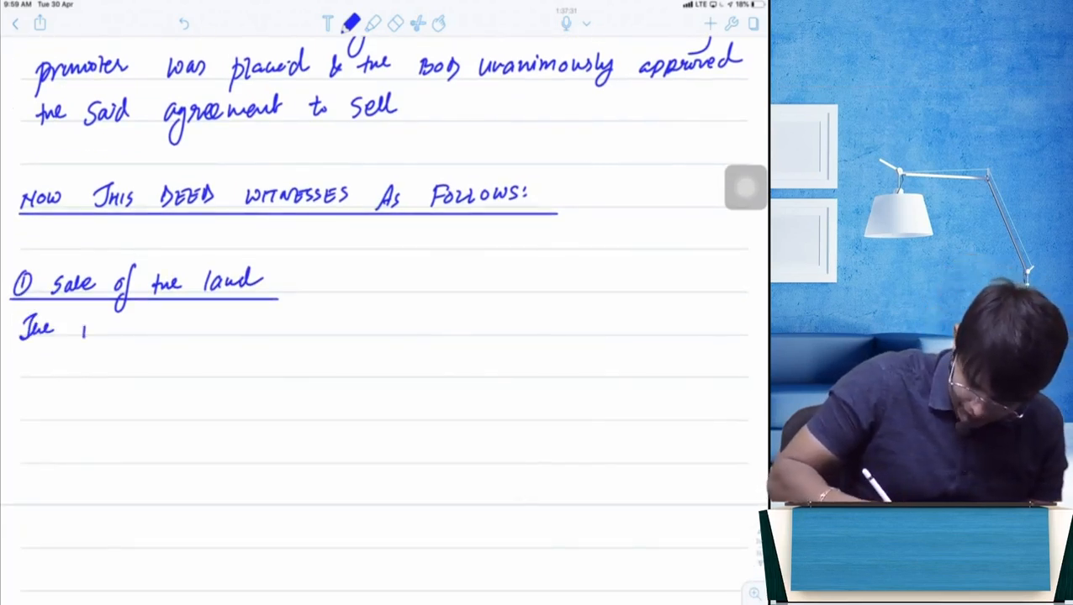
{"action": "type", "text": "vendor h"}
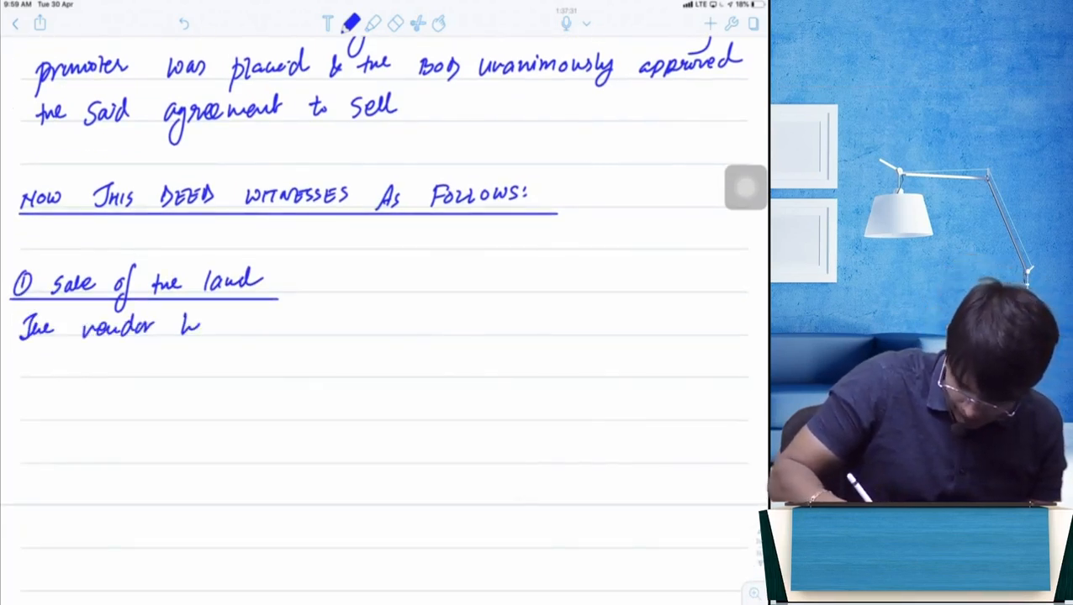
{"action": "type", "text": "hereby sells, l"}
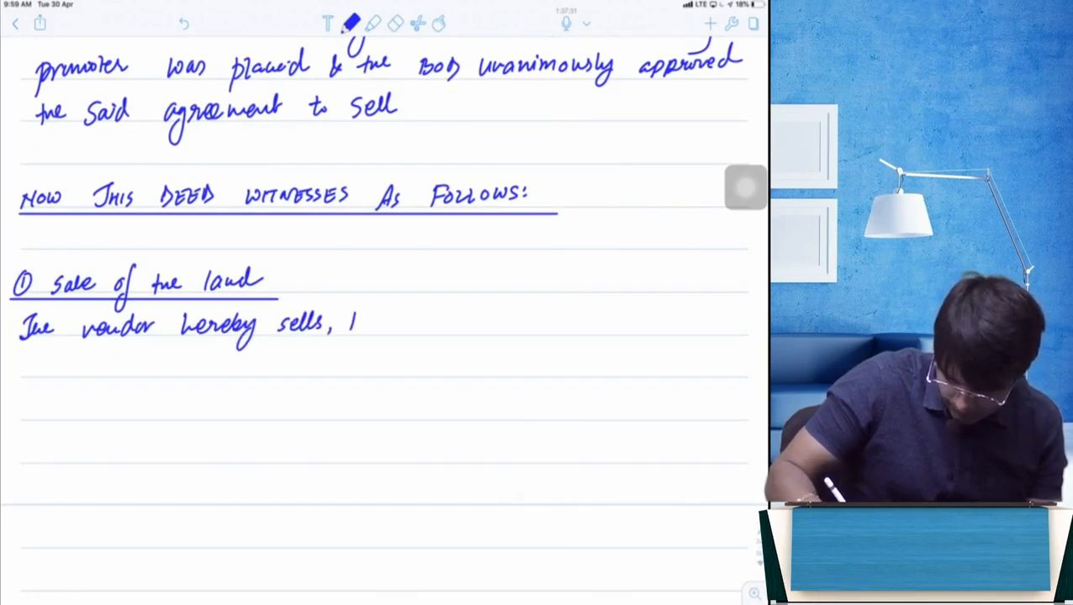
{"action": "type", "text": "tranfer"}
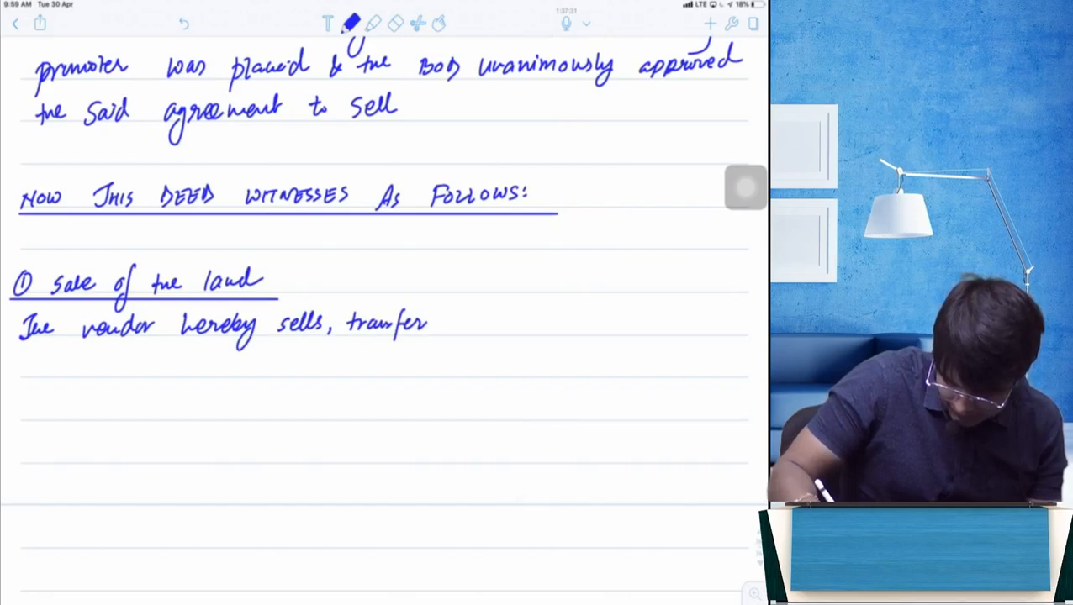
{"action": "type", "text": "s"}
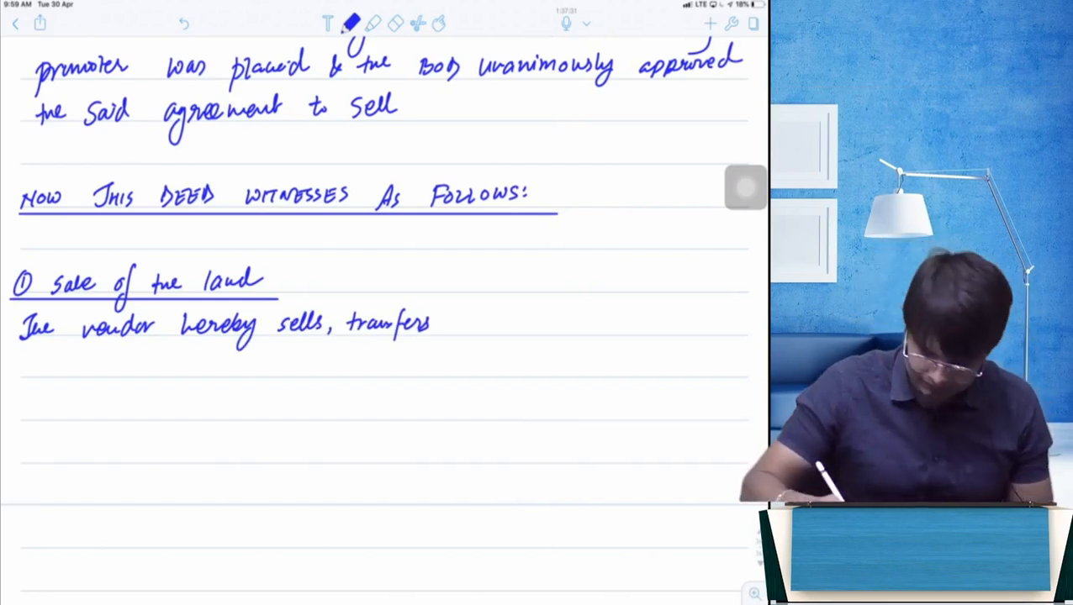
{"action": "type", "text": "Conveys, gives, grants the"}
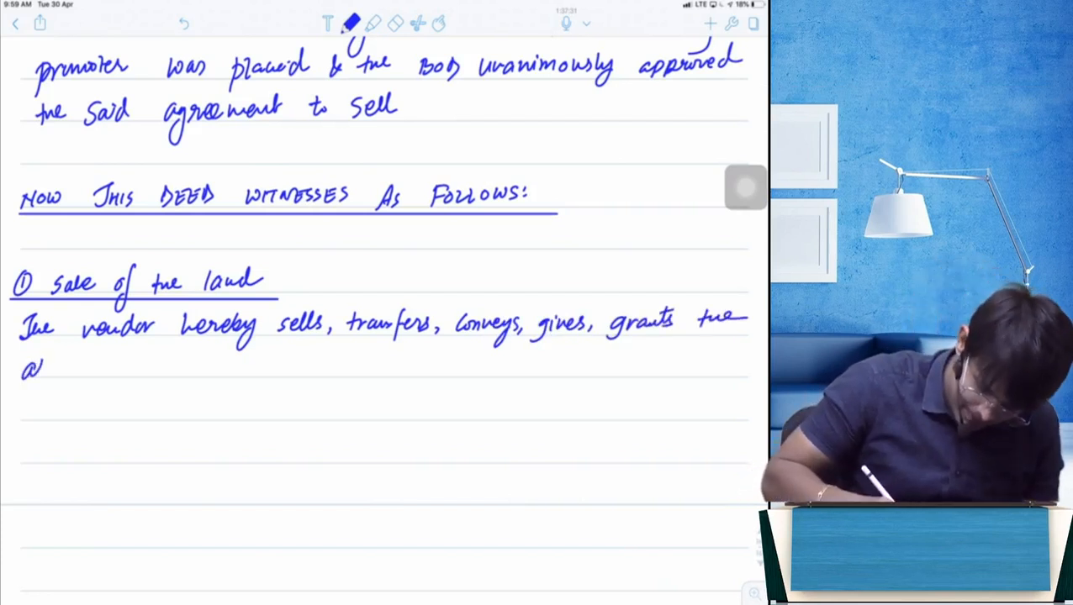
{"action": "type", "text": "absolute"}
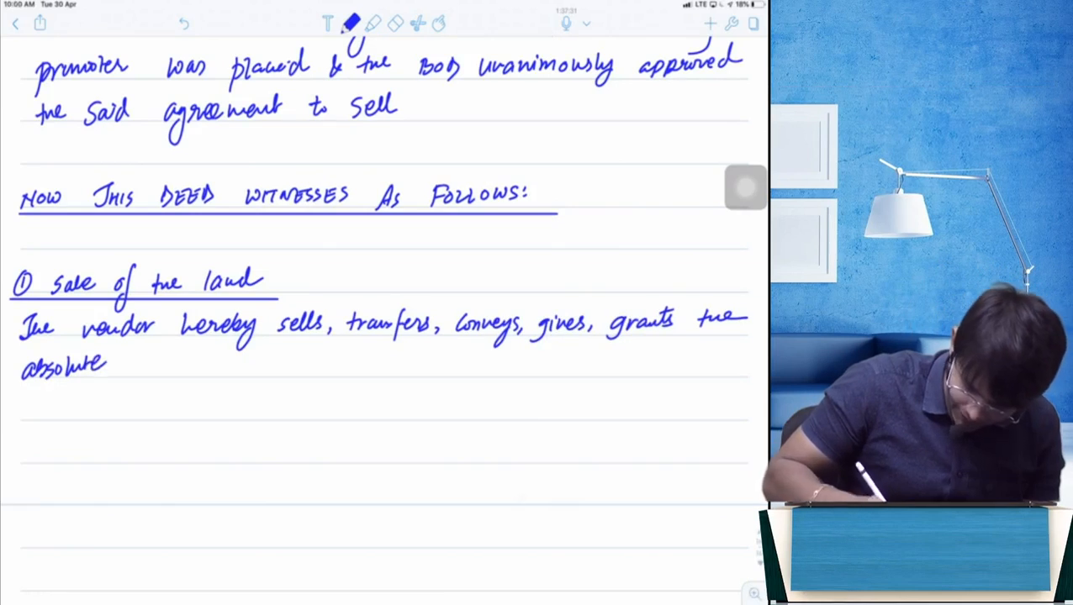
{"action": "type", "text": "ownership in the land"}
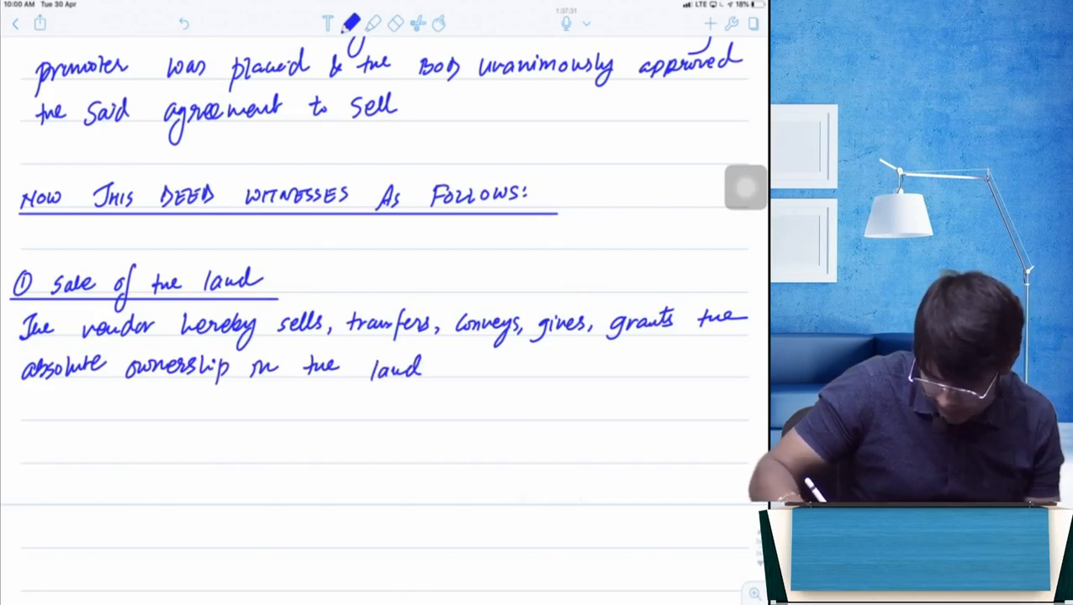
Step: Add that the Schedule-I land passes from this deed's date, ending 'owner of the said land.'
{"action": "type", "text": "as described in"}
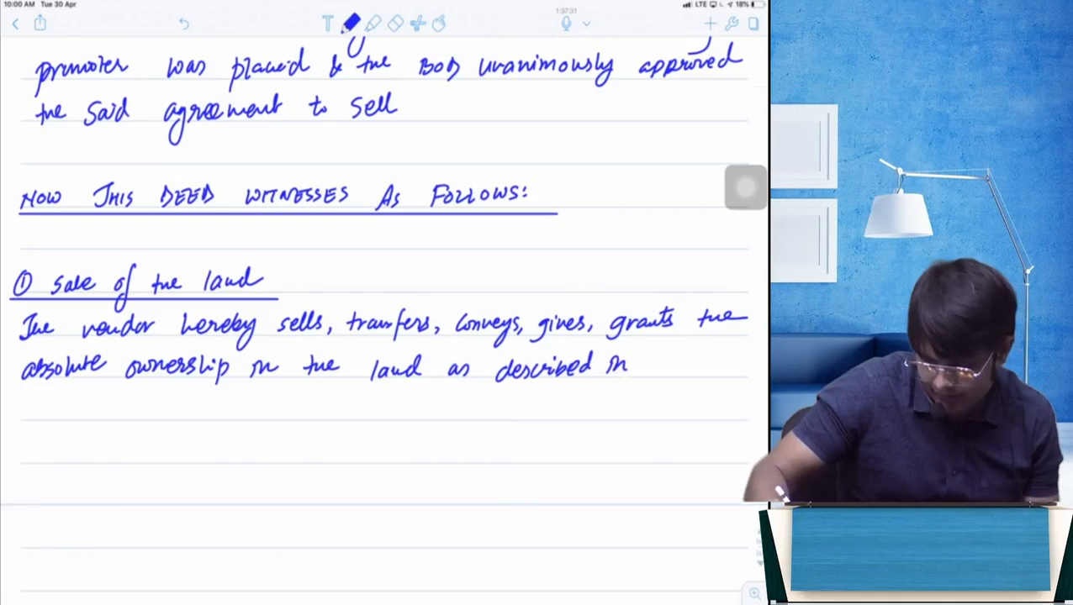
{"action": "type", "text": "schedule-"}
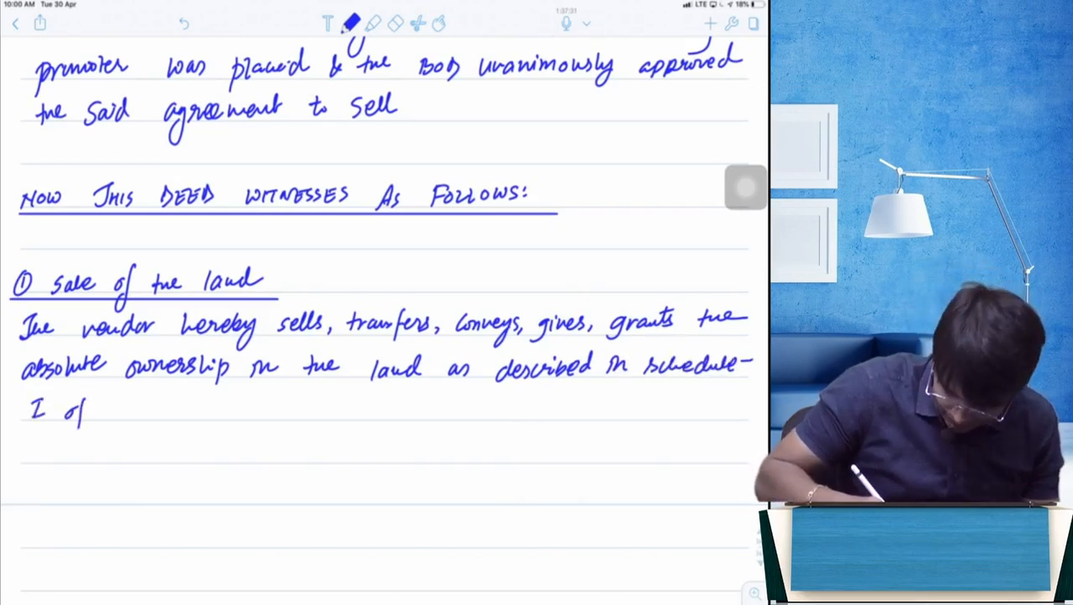
{"action": "type", "text": "this deed to the"}
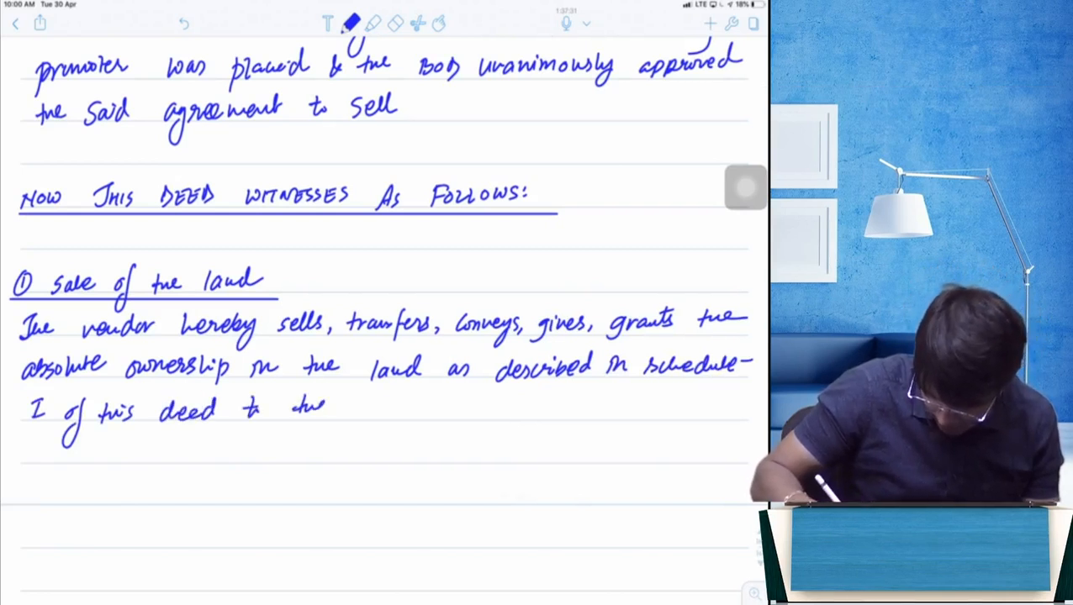
{"action": "type", "text": "Compr"}
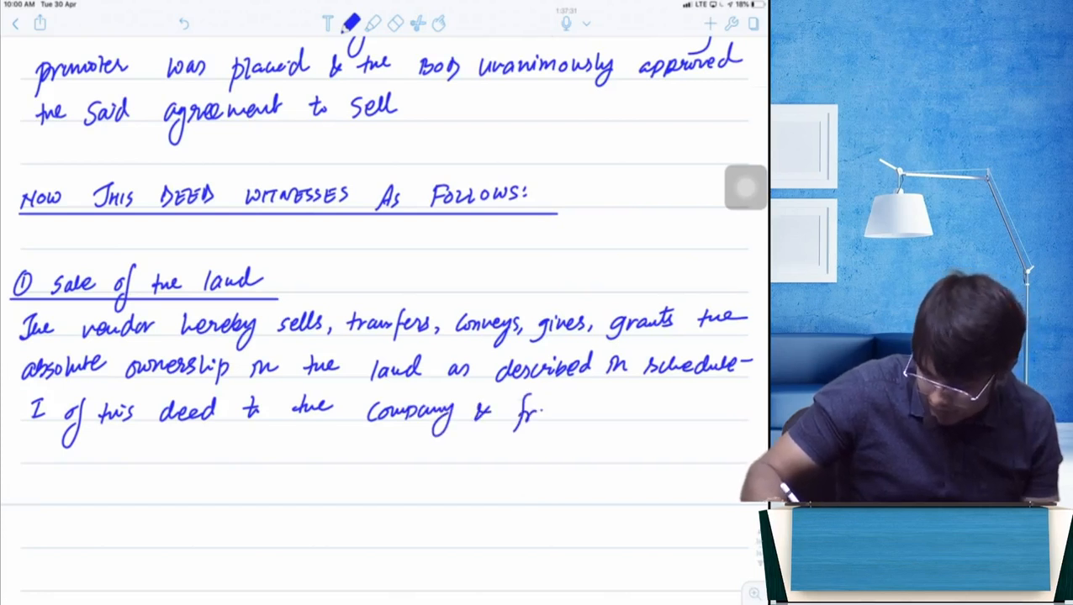
{"action": "type", "text": "from the date of"}
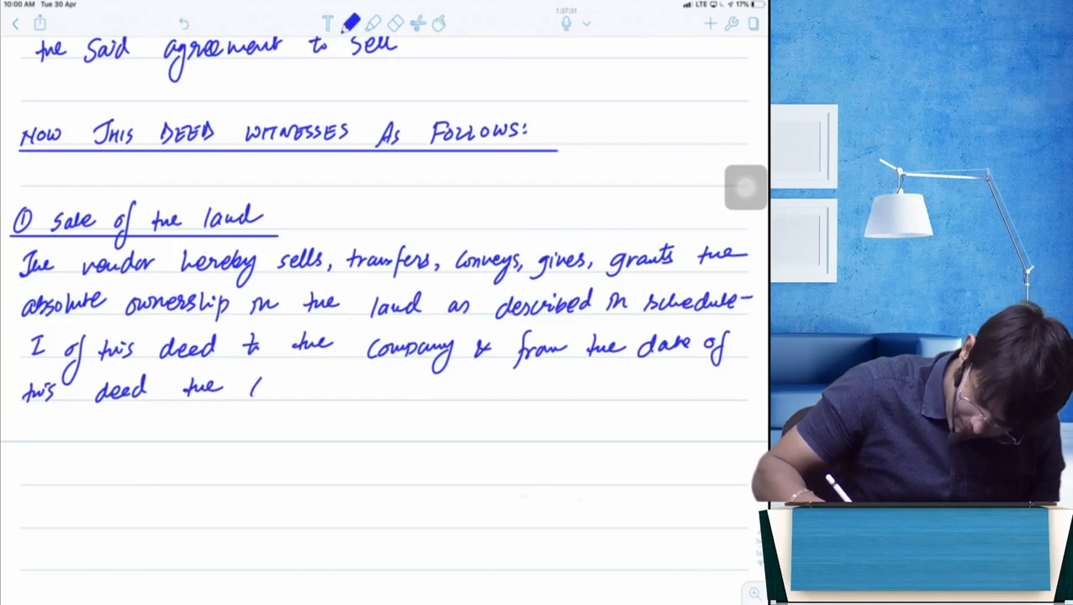
{"action": "type", "text": "Company shall be treate"}
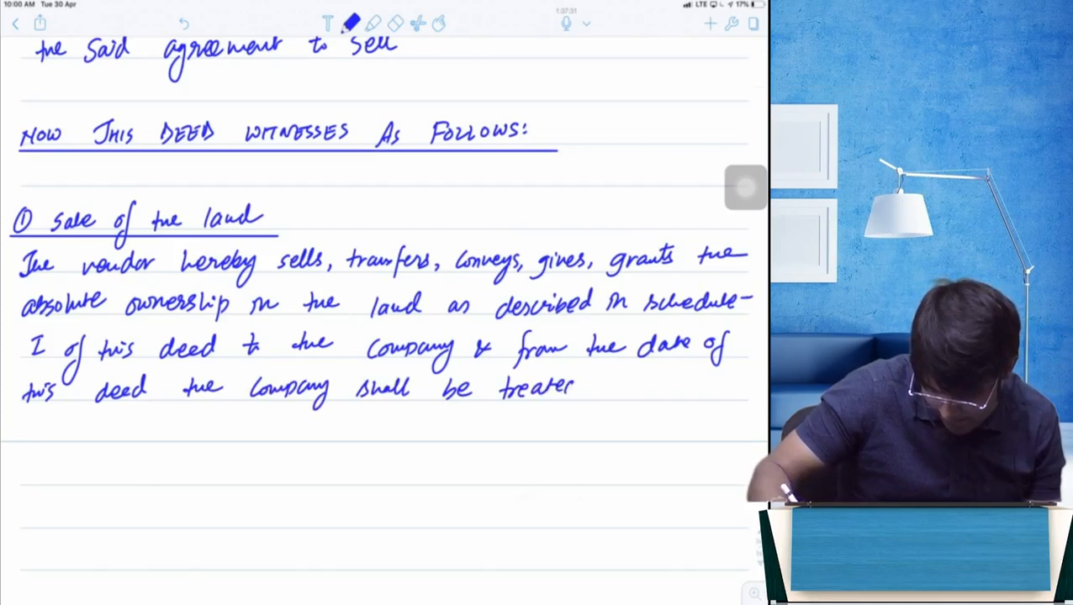
{"action": "left_click_drag", "start_coordinate": [580, 387], "coordinate": [715, 387]}
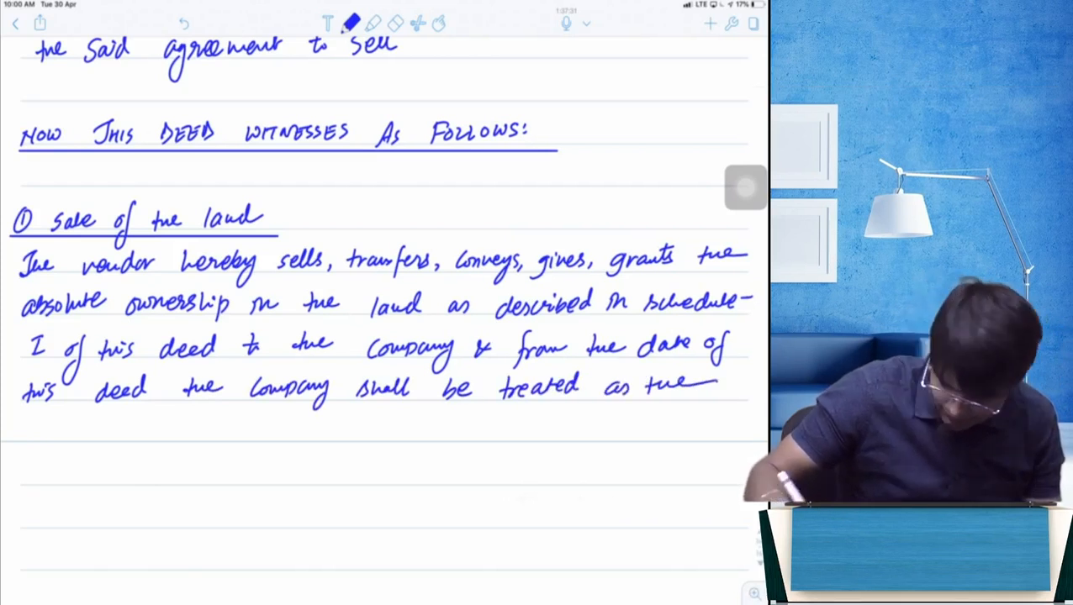
{"action": "type", "text": "owner"}
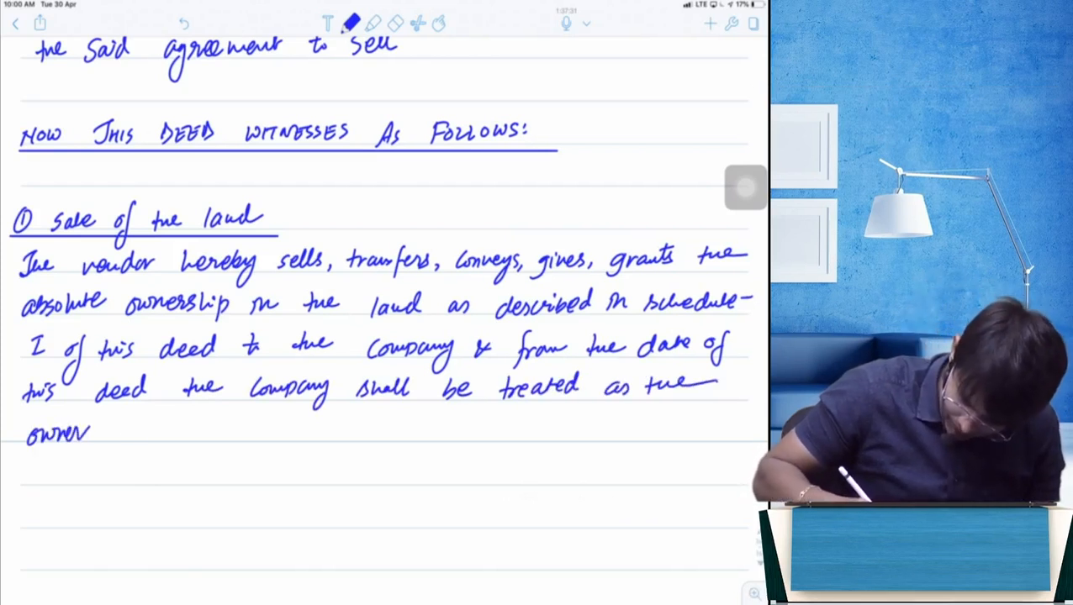
{"action": "type", "text": "of the so"}
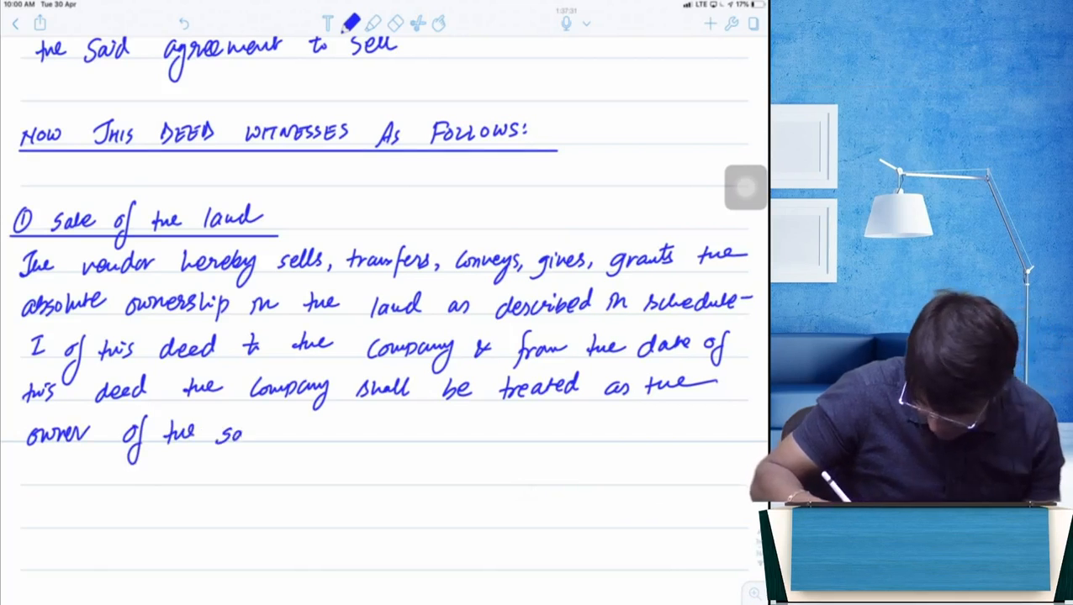
{"action": "type", "text": "said land."}
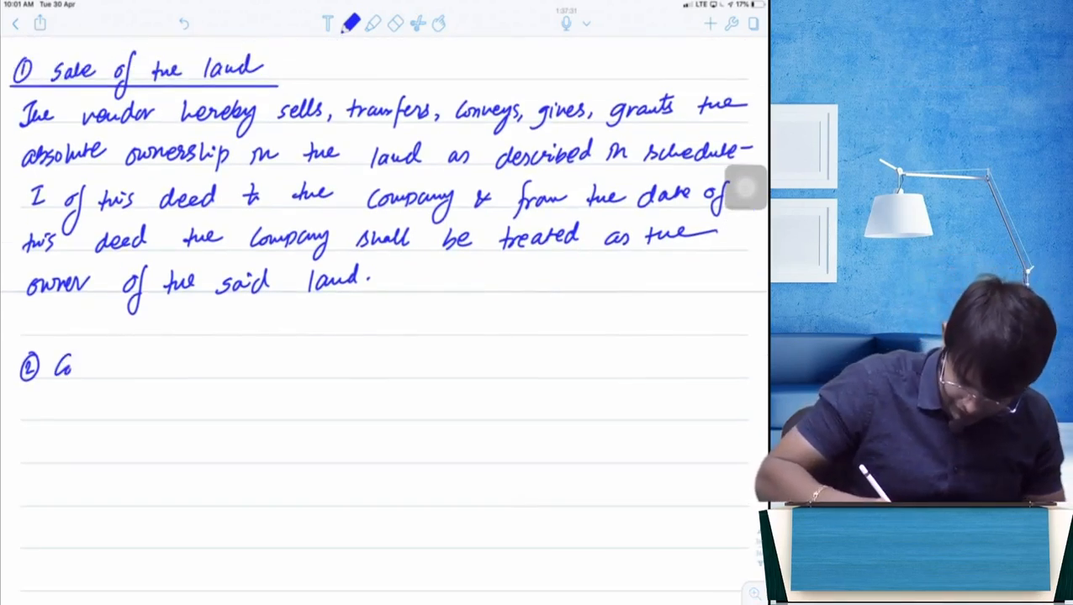
Step: Write and underline 'Consideration', then begin 'The Company has paid' with a blank amount line
{"action": "type", "text": "Considero"}
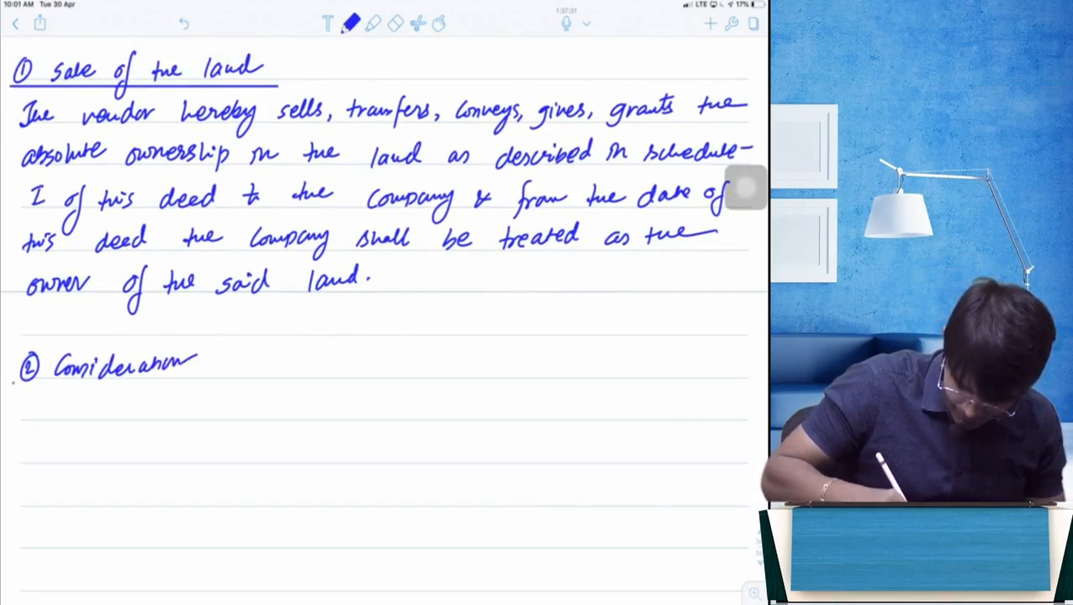
{"action": "left_click_drag", "start_coordinate": [12, 385], "coordinate": [240, 385]}
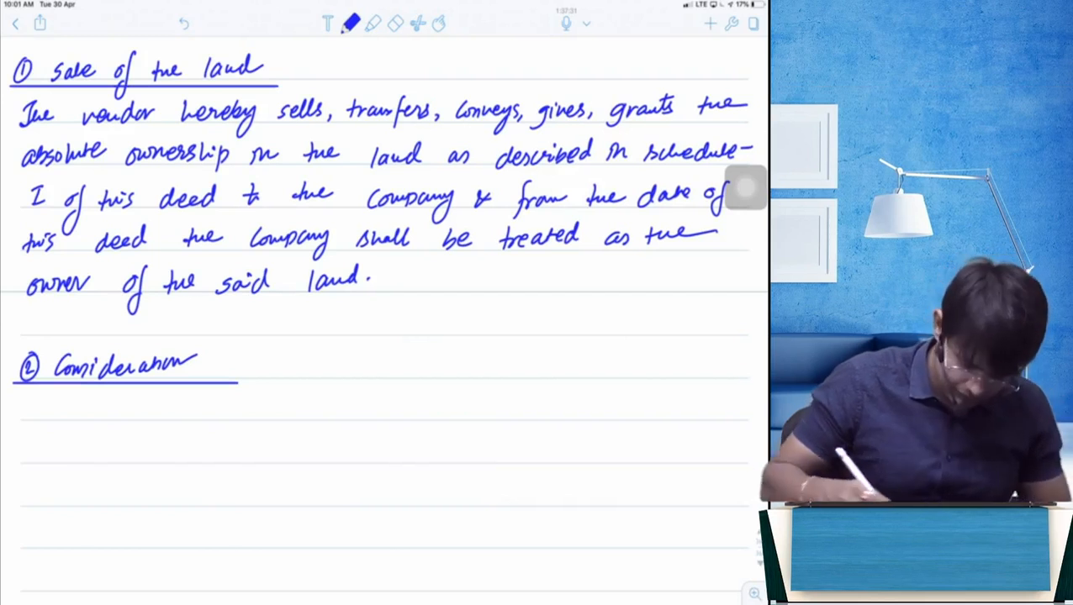
{"action": "type", "text": "The Company l"}
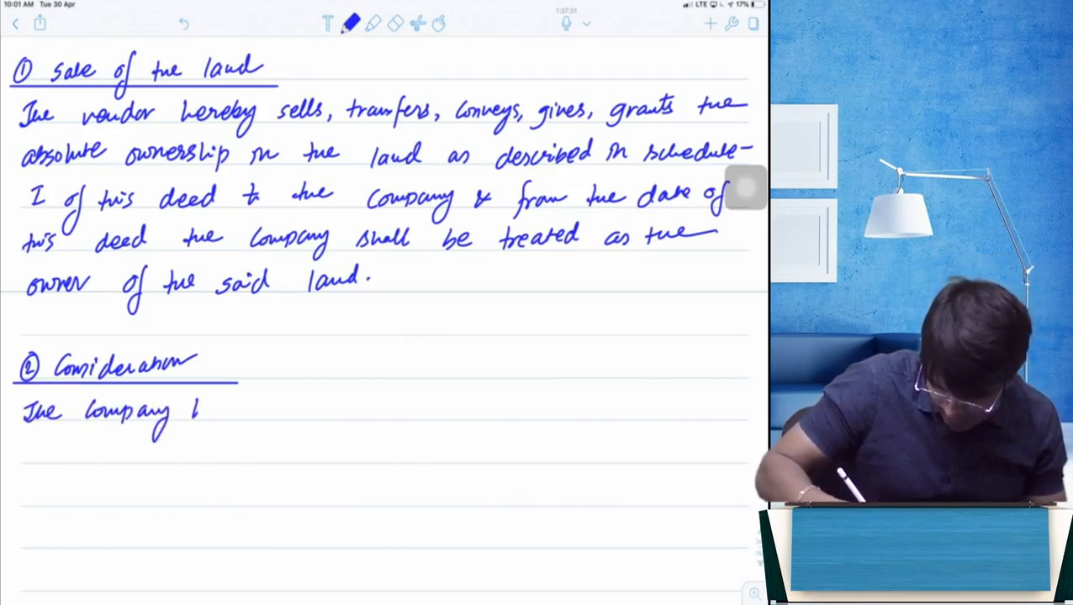
{"action": "type", "text": "has paid a balance of ₹"}
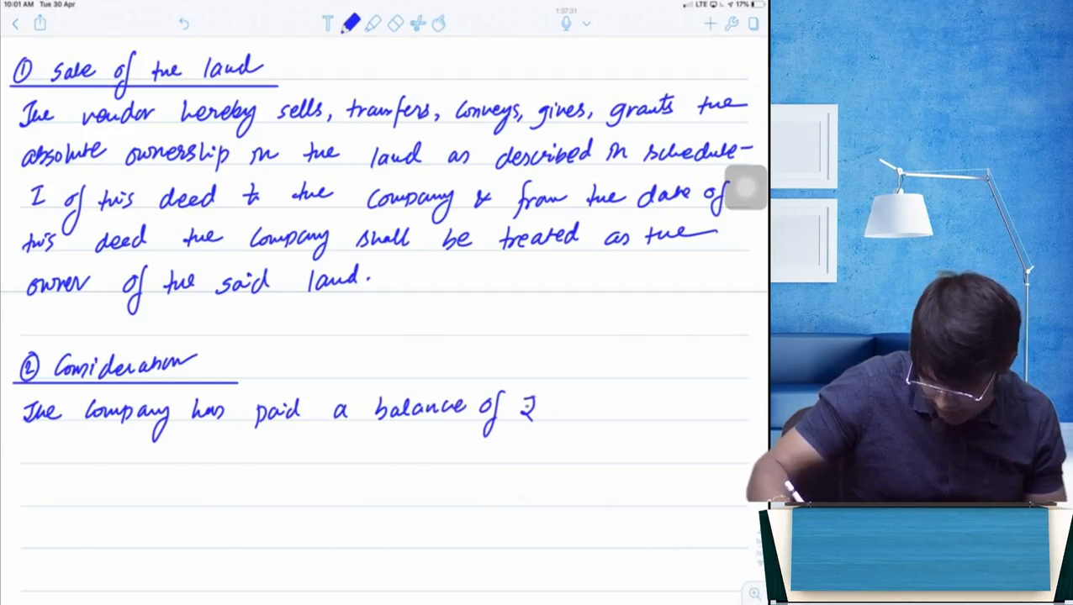
{"action": "left_click_drag", "start_coordinate": [551, 416], "coordinate": [639, 416]}
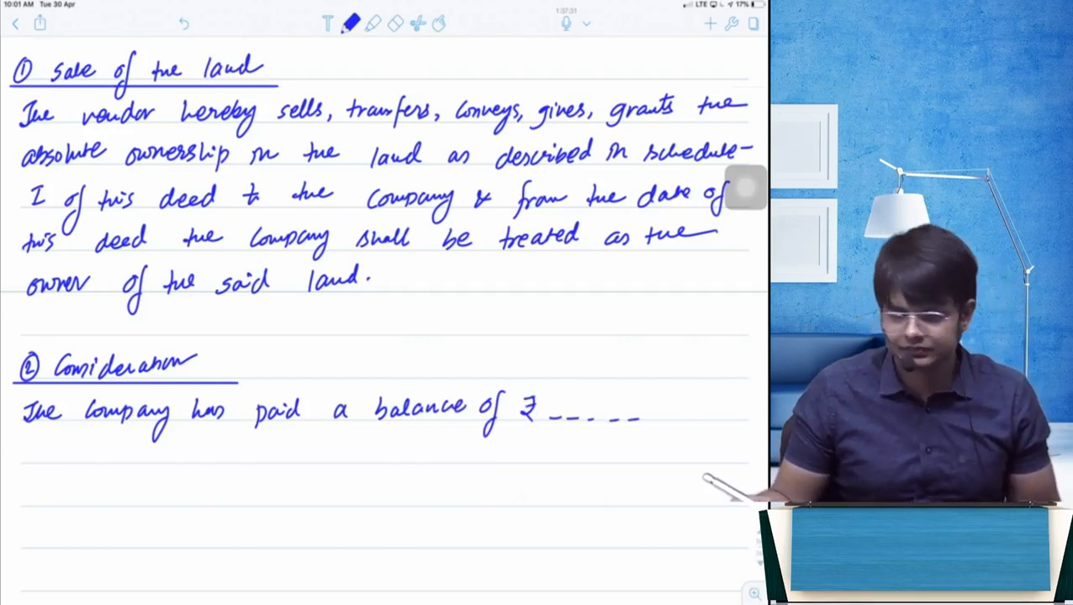
Step: Write that ₹ was paid to the vendor by cheque bearing number on HDFC Bank
{"action": "type", "text": "₹ '"}
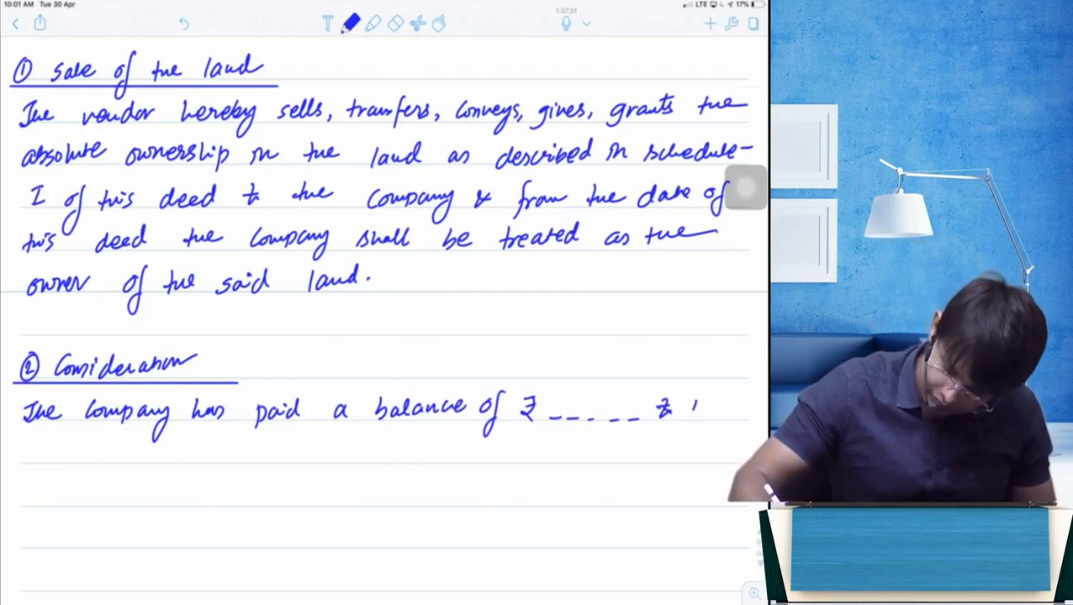
{"action": "type", "text": "the ver"}
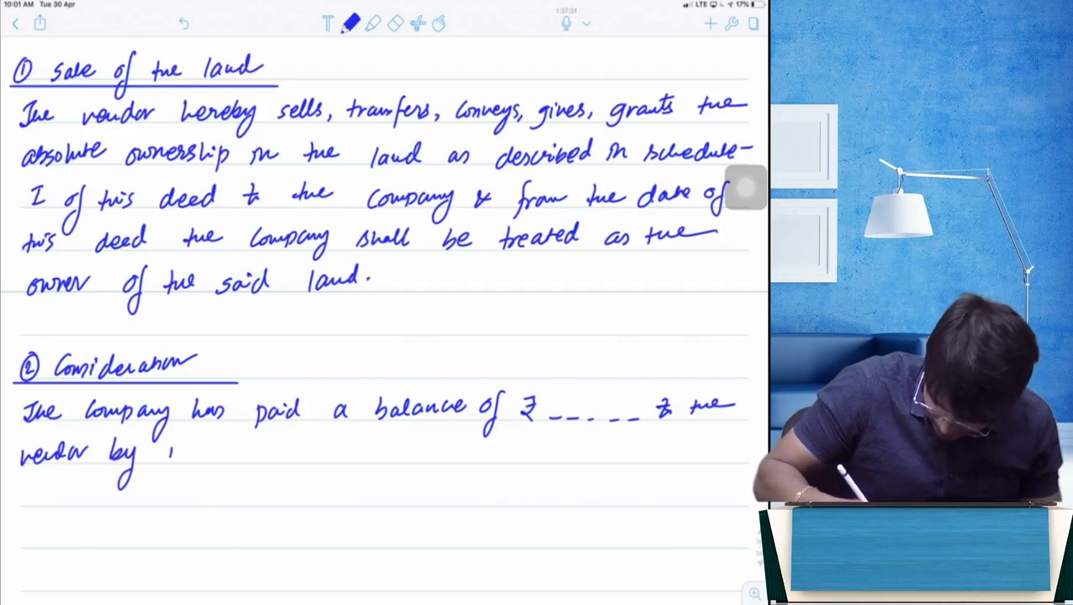
{"action": "type", "text": "way of"}
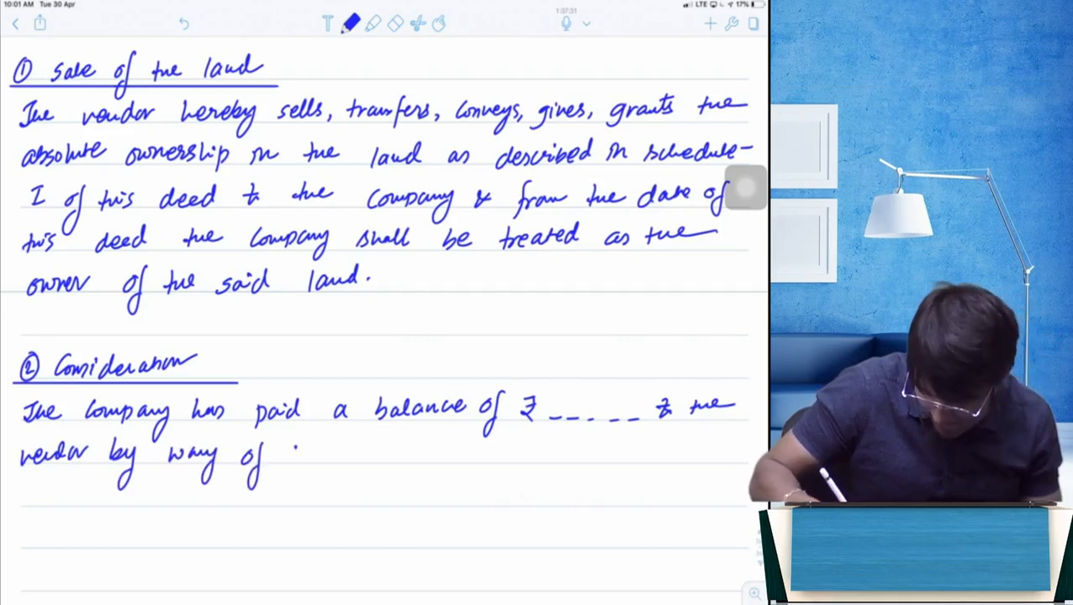
{"action": "type", "text": "cheque"}
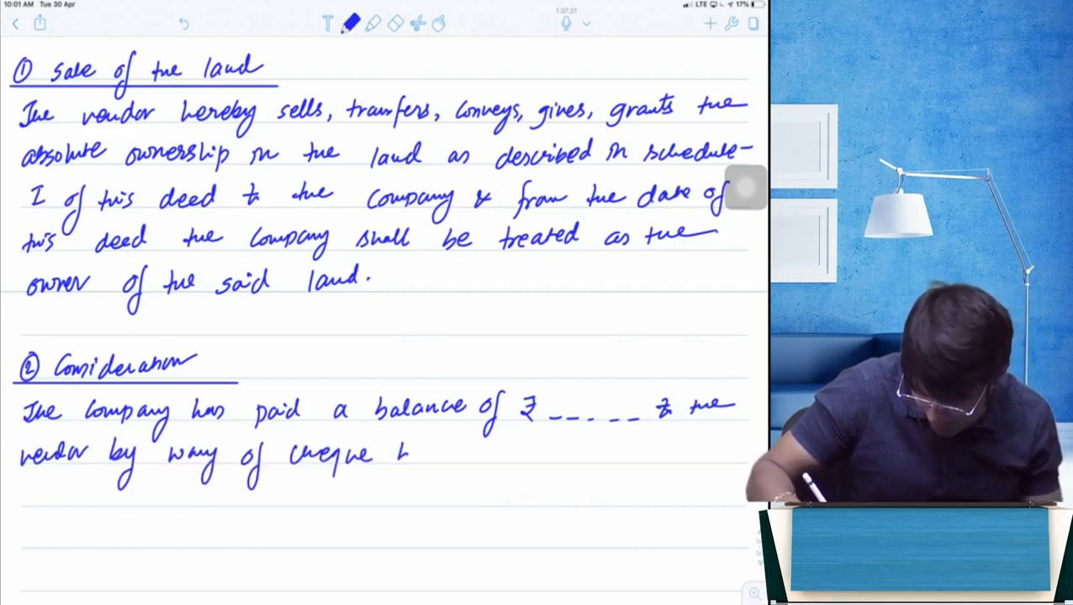
{"action": "type", "text": "bearing no_____ drawn"}
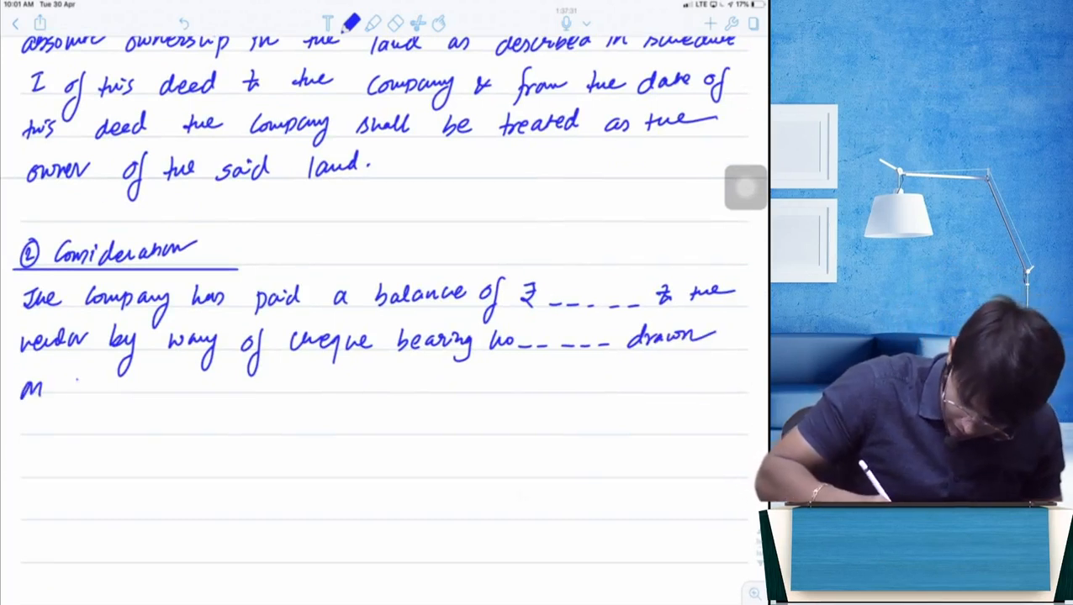
{"action": "type", "text": "HDFC Bank in favor of vendor, & the"}
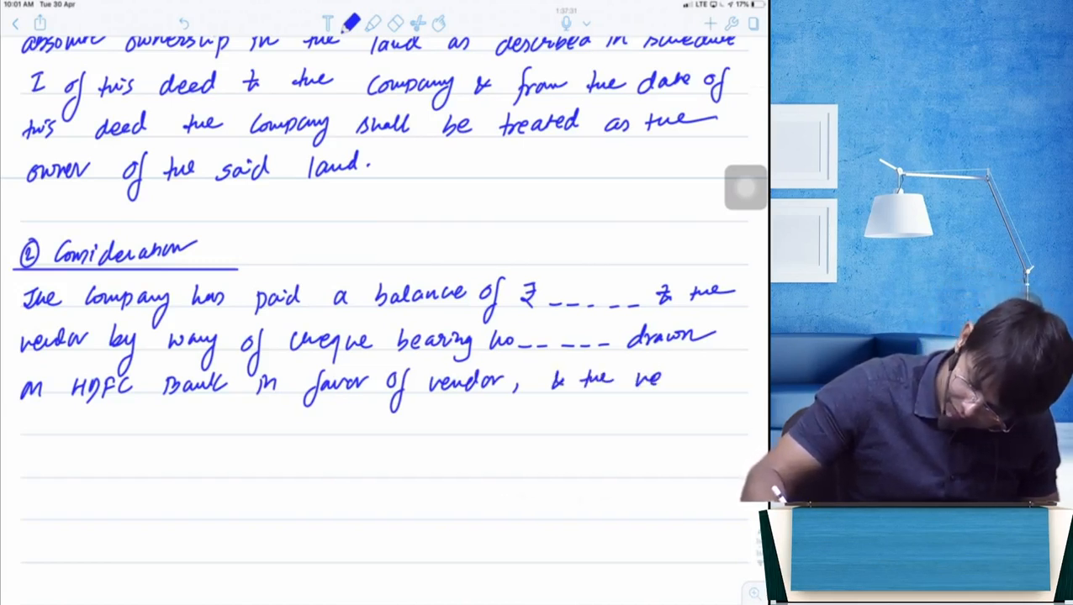
Step: Write that the vendor acknowledges receipt and the advance has been adjusted, then scroll down
{"action": "type", "text": "vendor"}
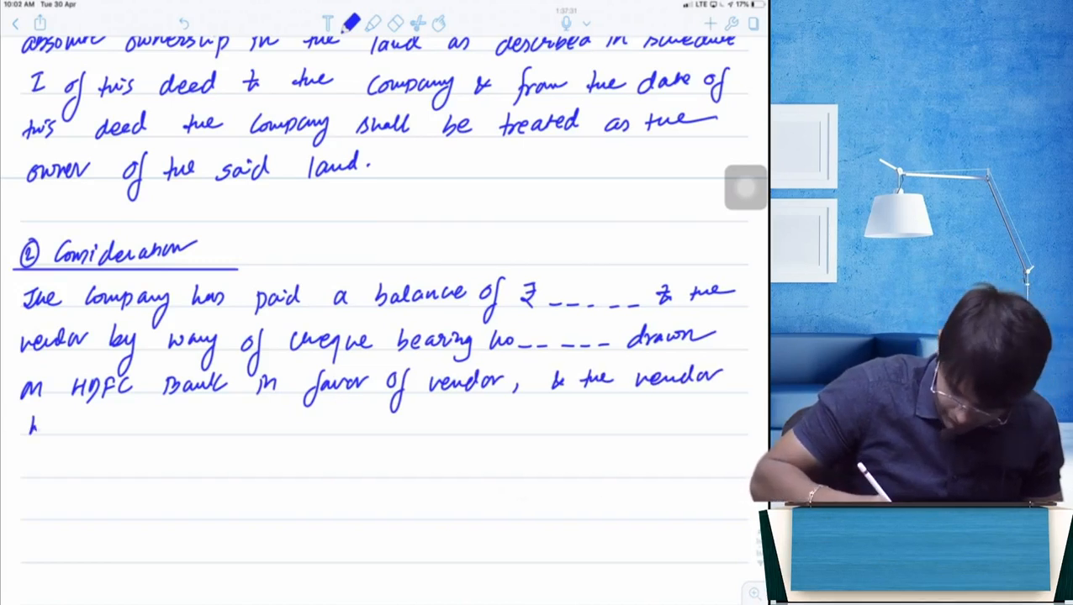
{"action": "type", "text": "here by"}
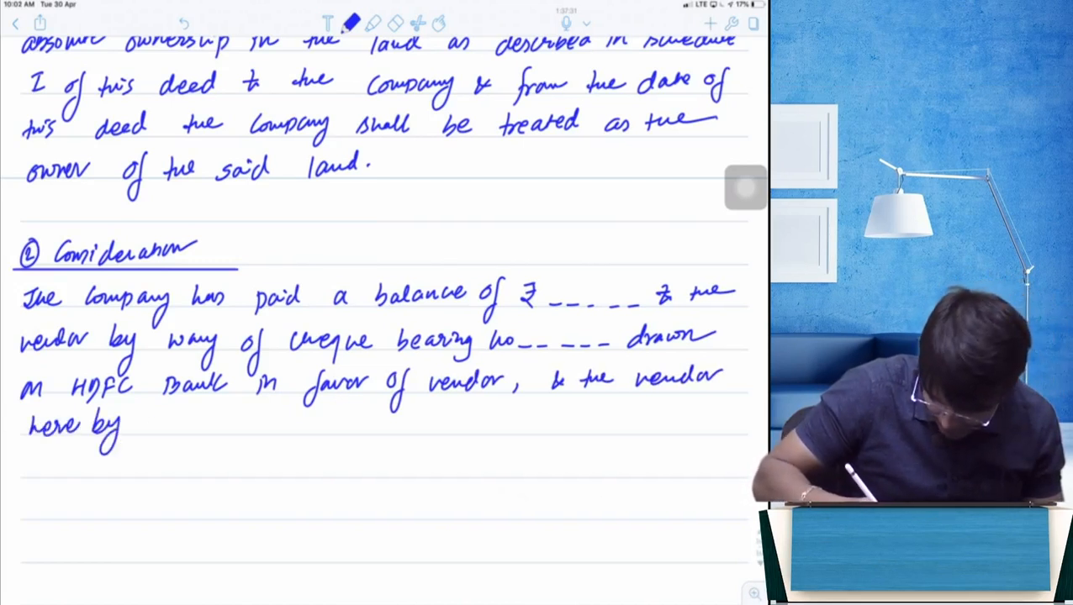
{"action": "type", "text": "acknowledges the"}
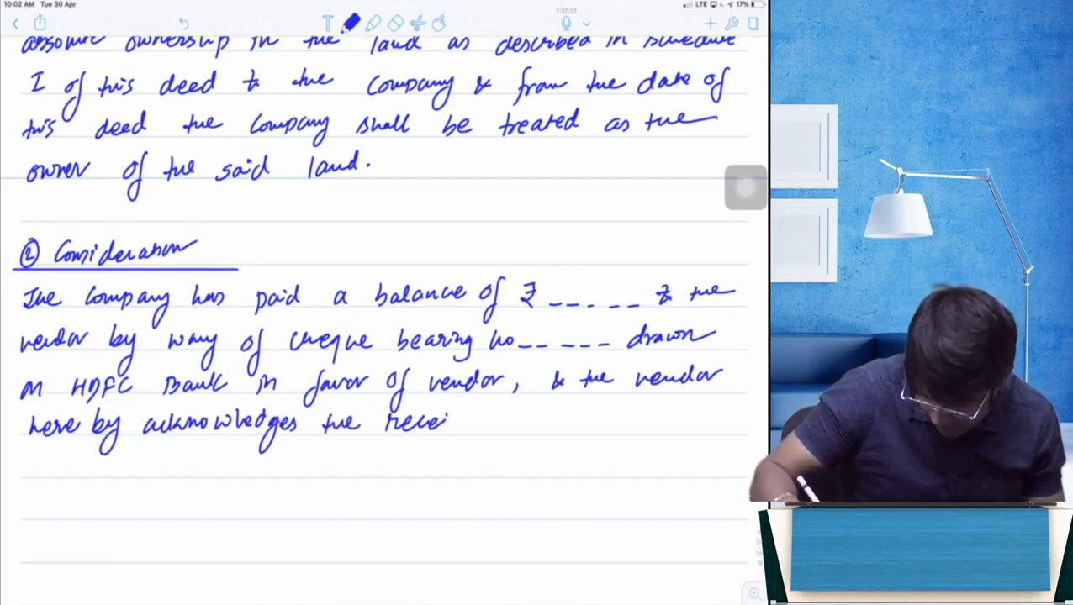
{"action": "type", "text": "receipt of same v"}
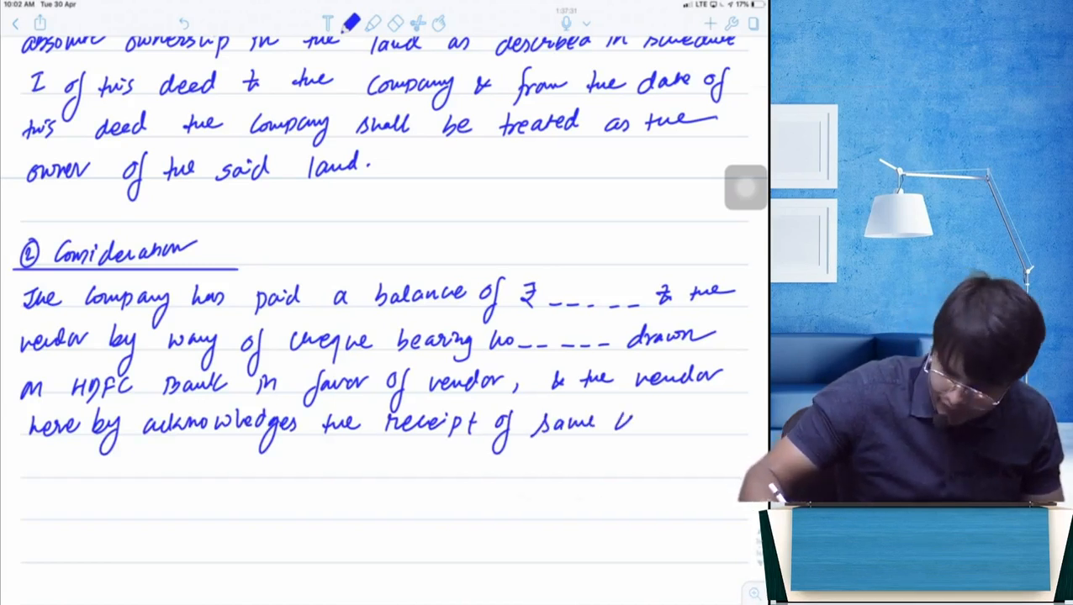
{"action": "type", "text": "& the ac"}
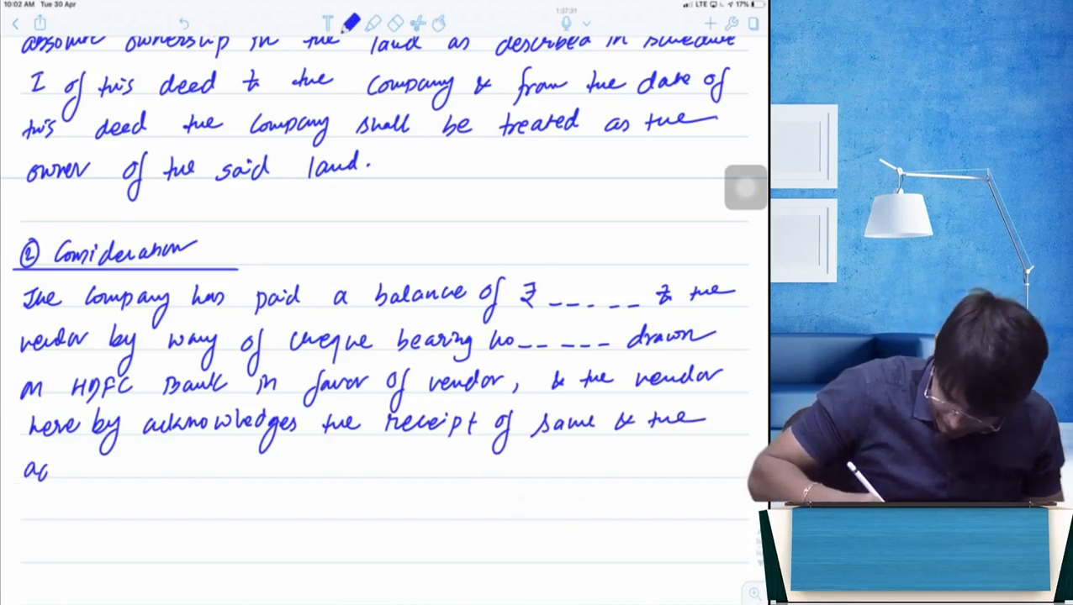
{"action": "type", "text": "advance of ₹ _____ paid by Mr. A"}
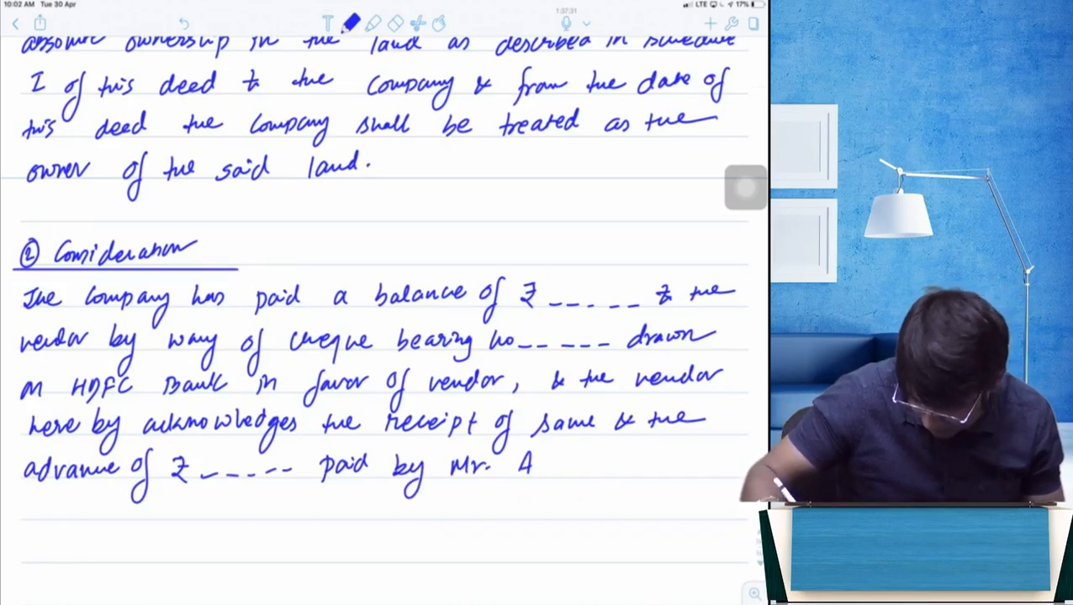
{"action": "type", "text": "has been"}
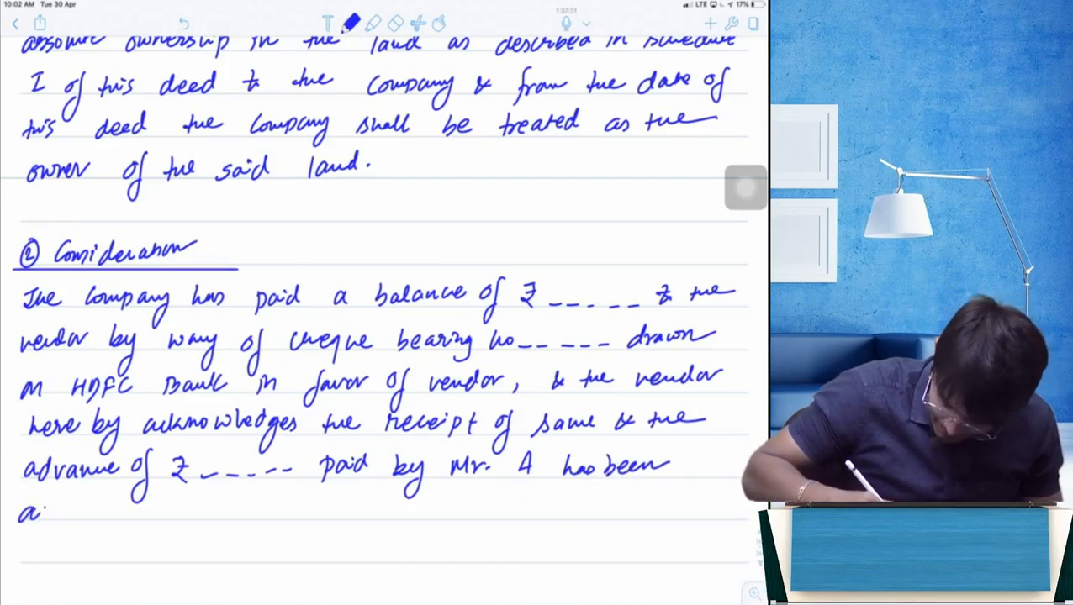
{"action": "type", "text": "adjuster"}
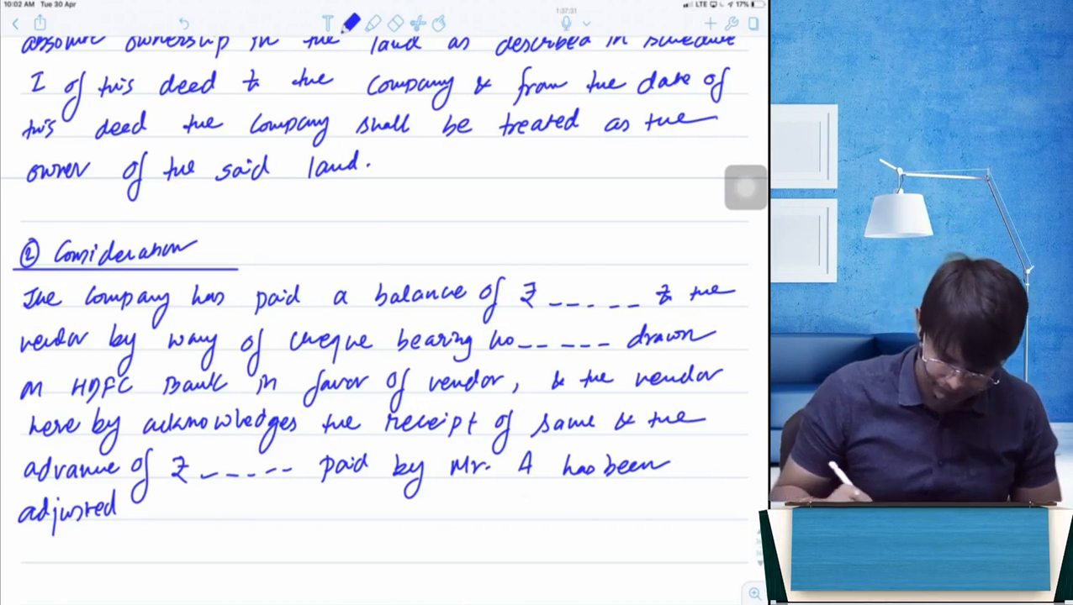
{"action": "scroll", "scroll_direction": "down", "scroll_amount": 3}
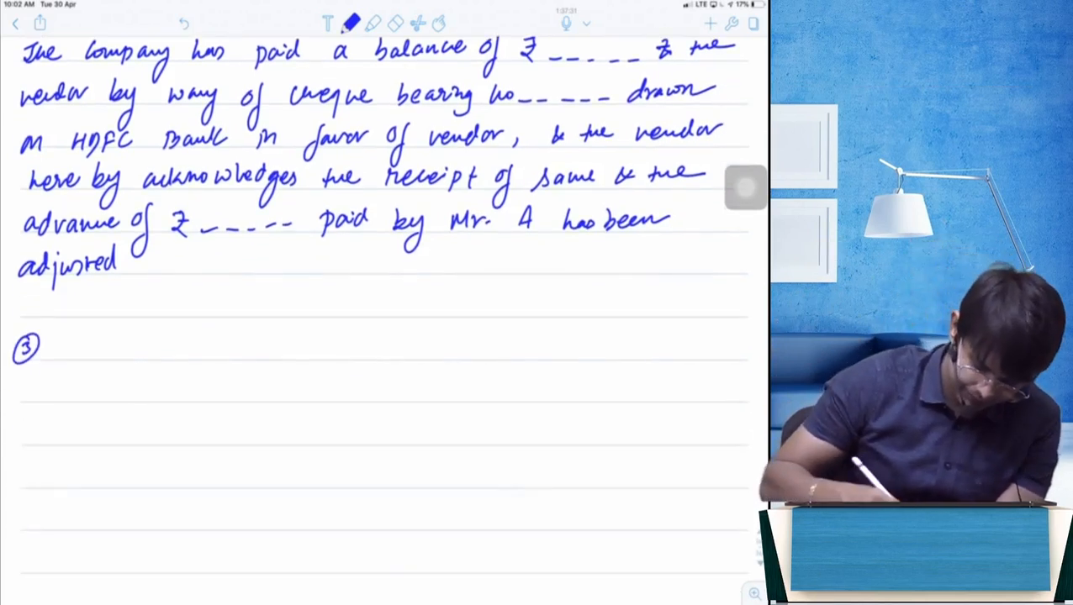
Step: Underline the 'Stamp duty & Registration' heading; write that both parties present the deed at the sub-registrar
{"action": "type", "text": "Stamp duty & Registration"}
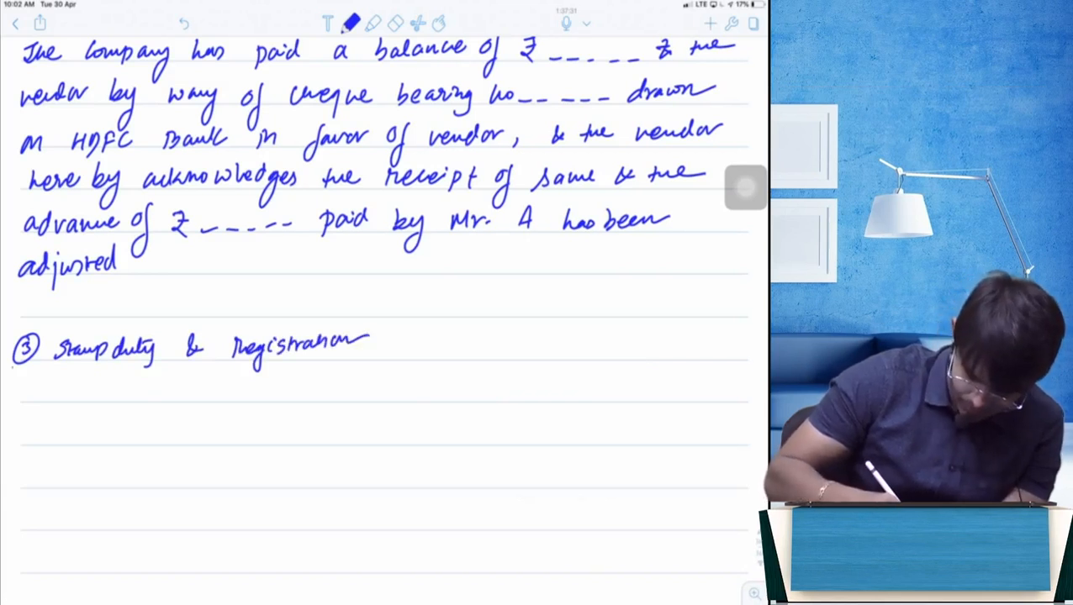
{"action": "left_click_drag", "start_coordinate": [10, 364], "coordinate": [445, 364]}
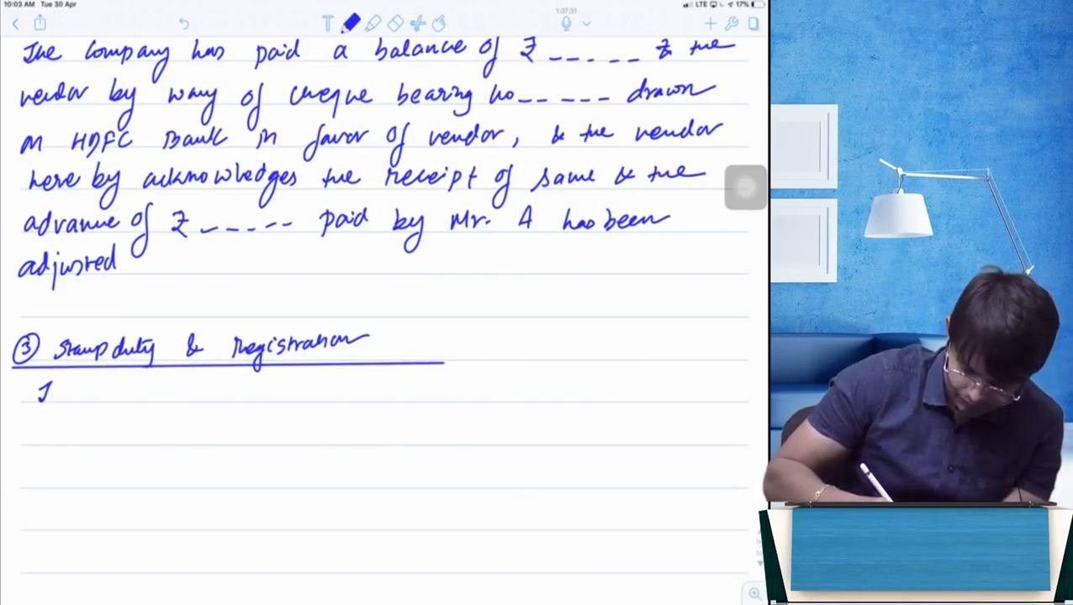
{"action": "type", "text": "Both the partie"}
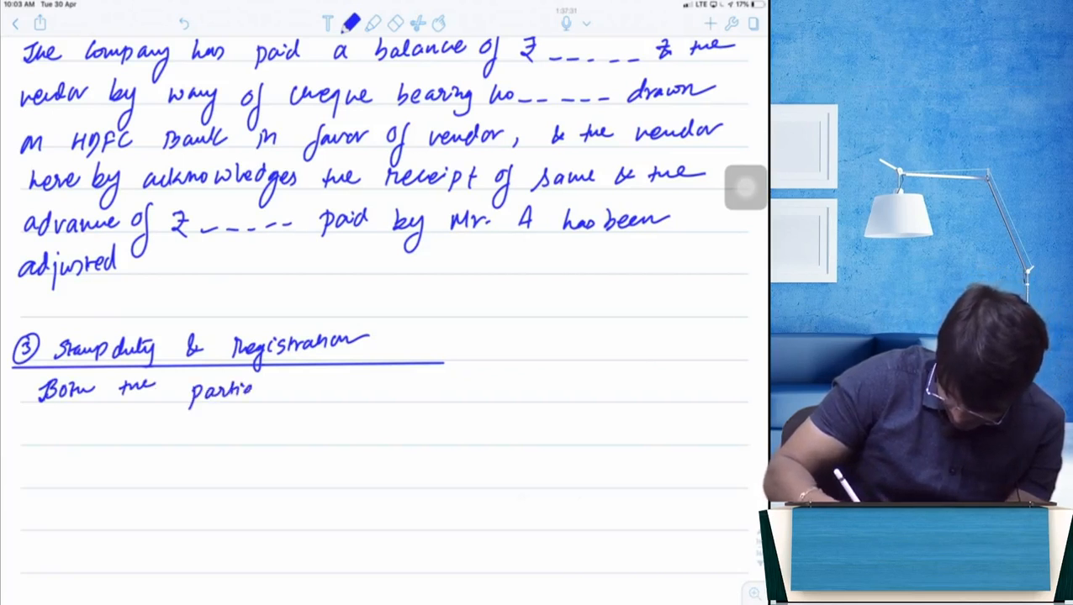
{"action": "type", "text": "shall present this"}
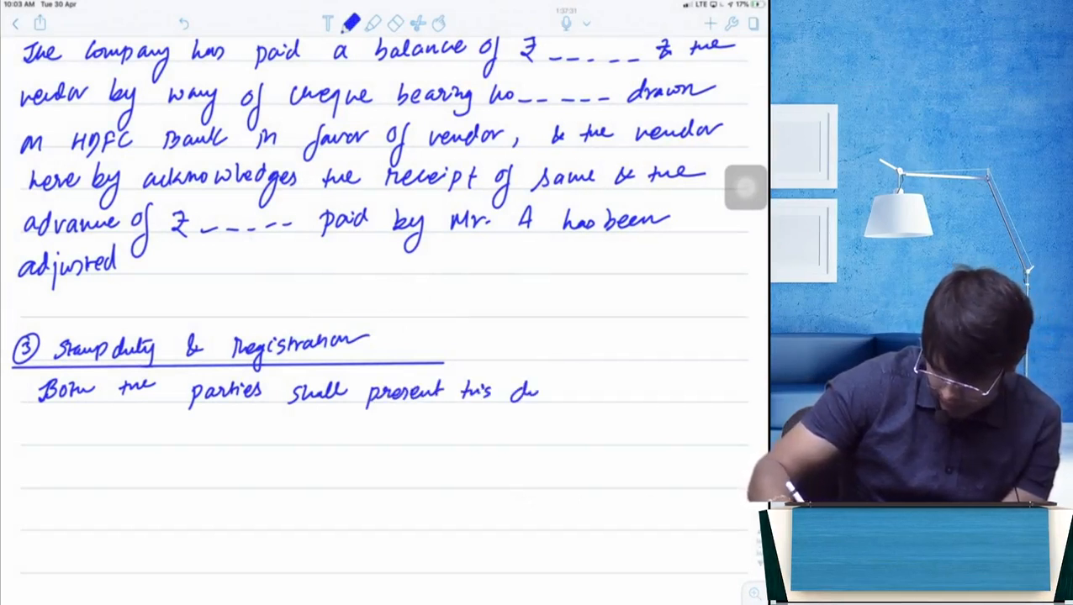
{"action": "type", "text": "deed for regi"}
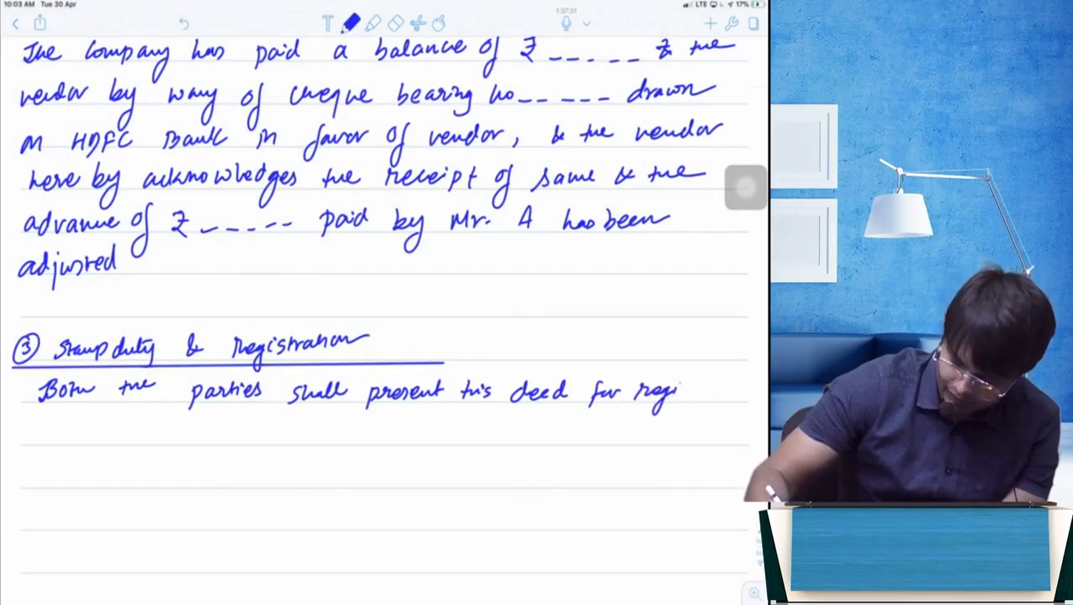
{"action": "type", "text": "stration"}
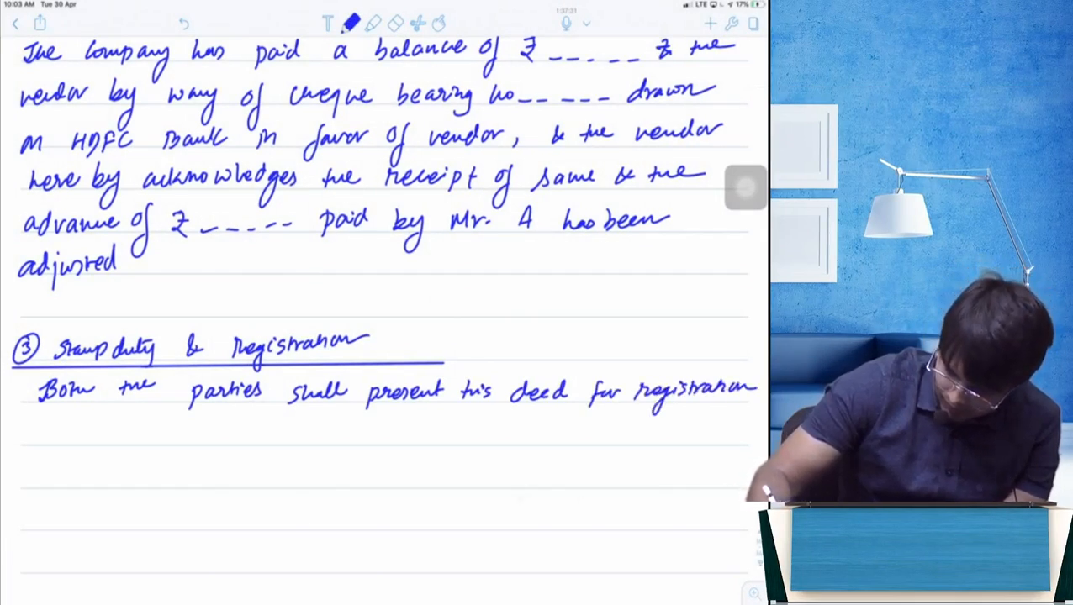
{"action": "type", "text": "at the earlies"}
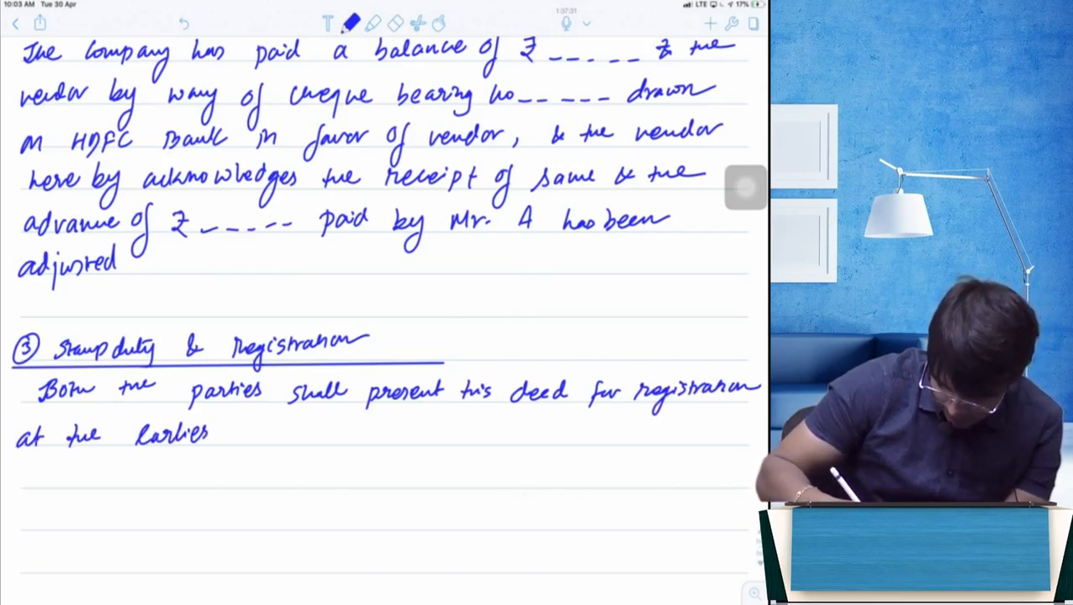
{"action": "type", "text": "at the office"}
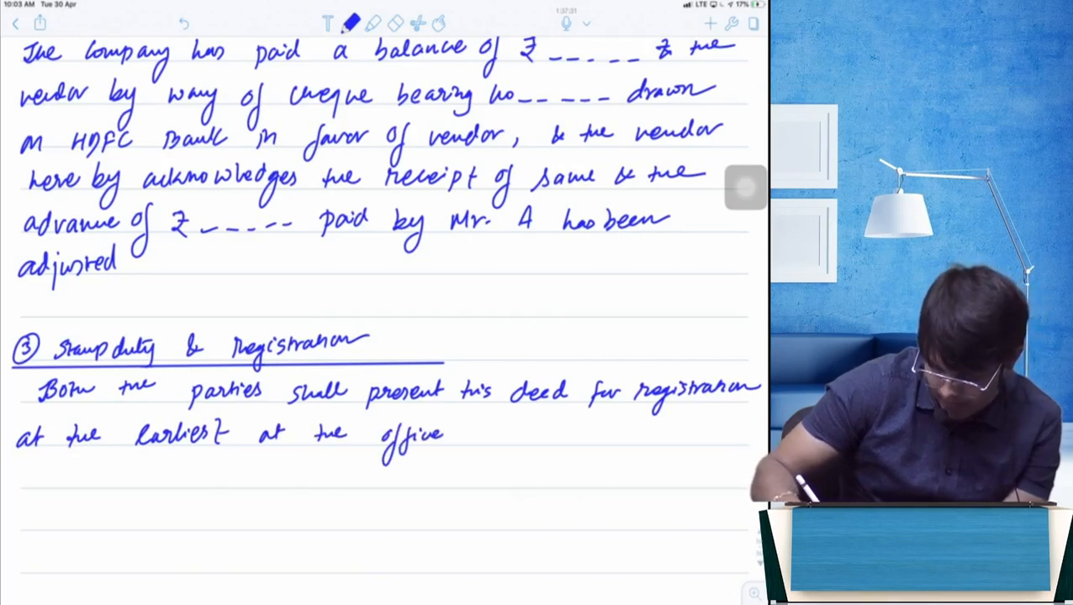
{"action": "type", "text": "of sub."}
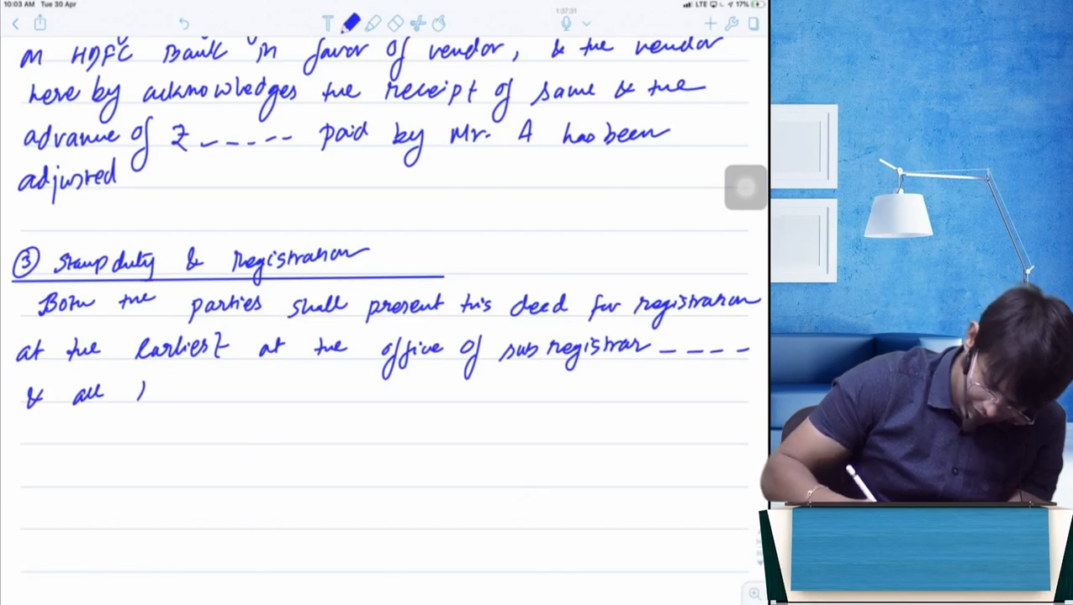
Step: Write that stamp duty and registration costs shall be borne by the Company
{"action": "type", "text": "the Co"}
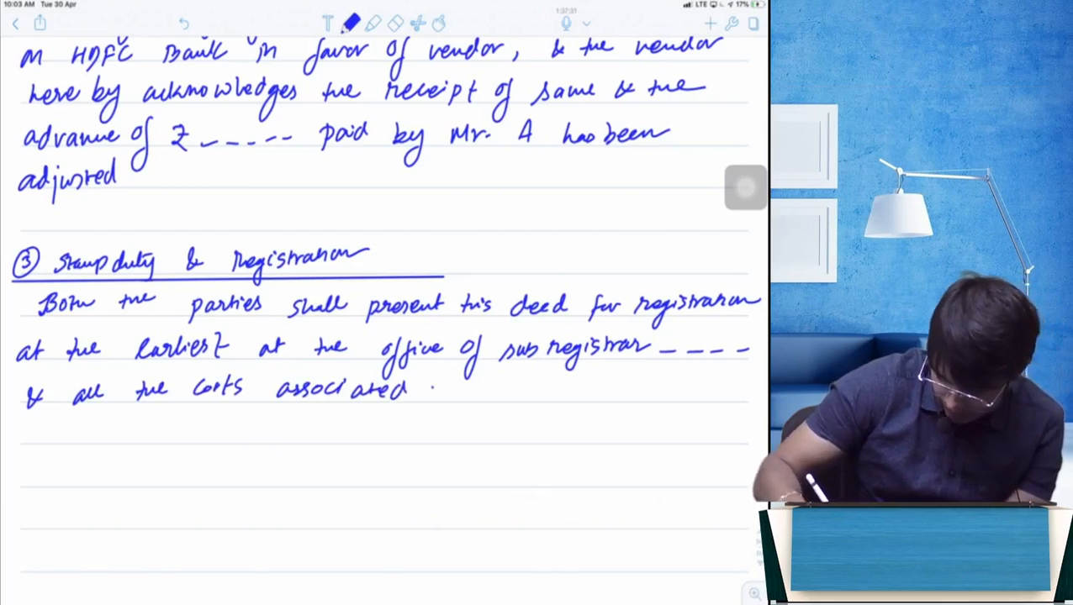
{"action": "type", "text": "with Stamp dut"}
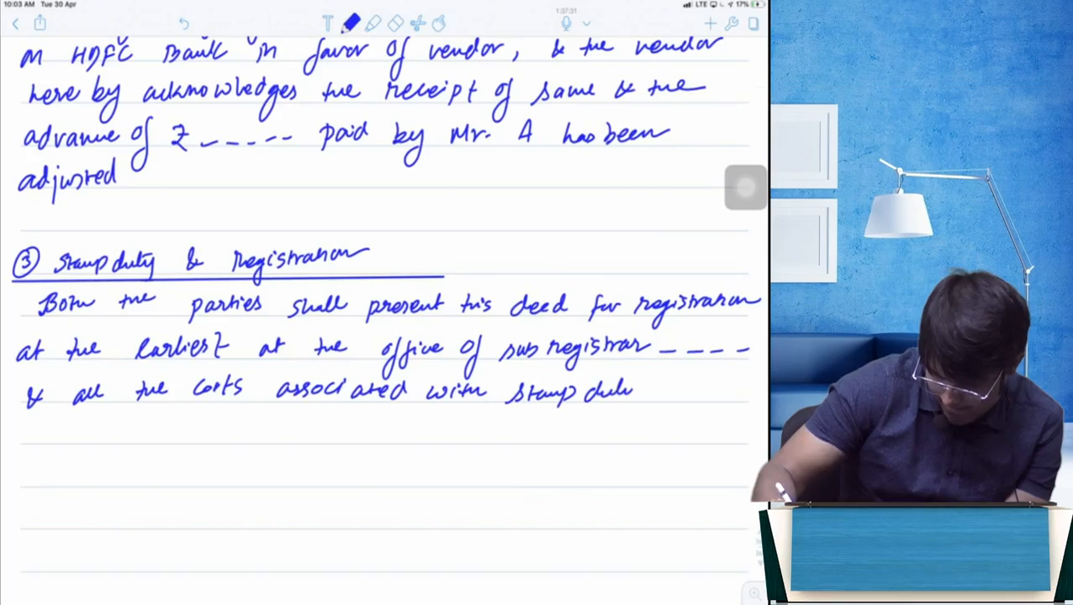
{"action": "type", "text": "& reg"}
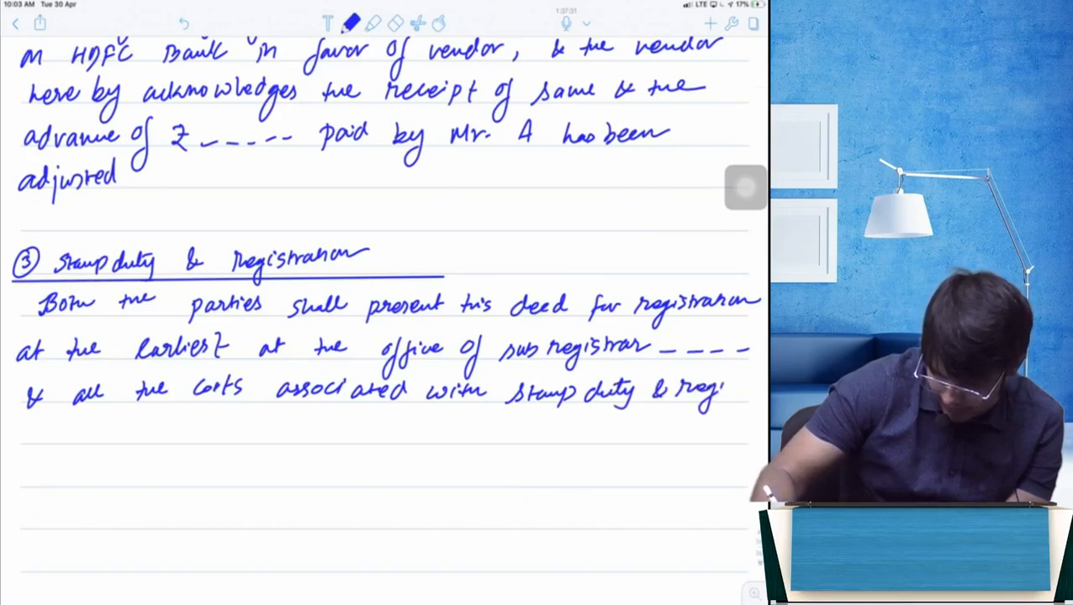
{"action": "type", "text": "tra"}
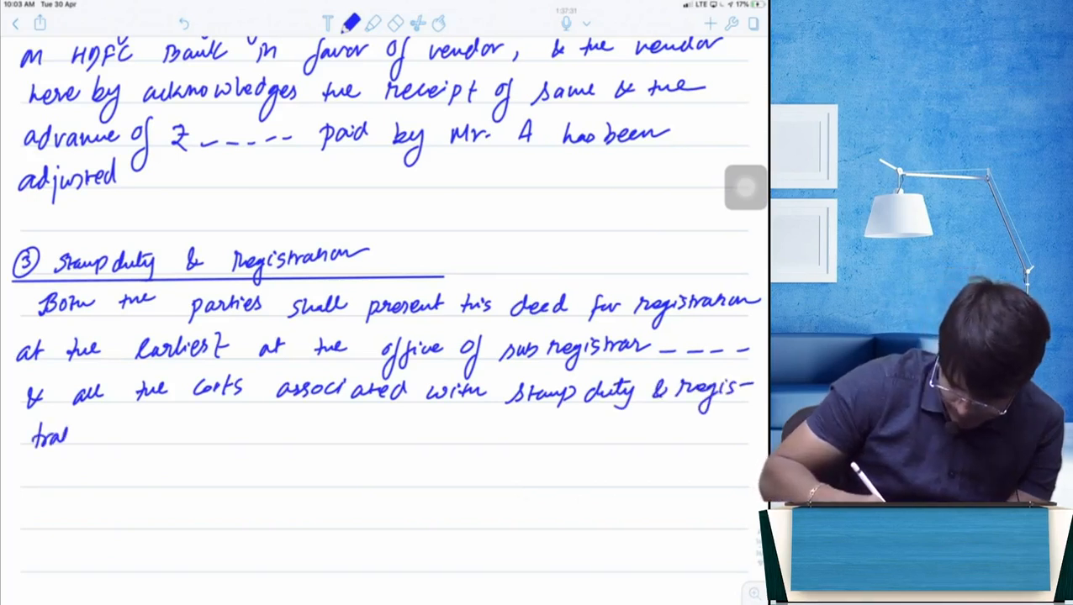
{"action": "type", "text": "shall"}
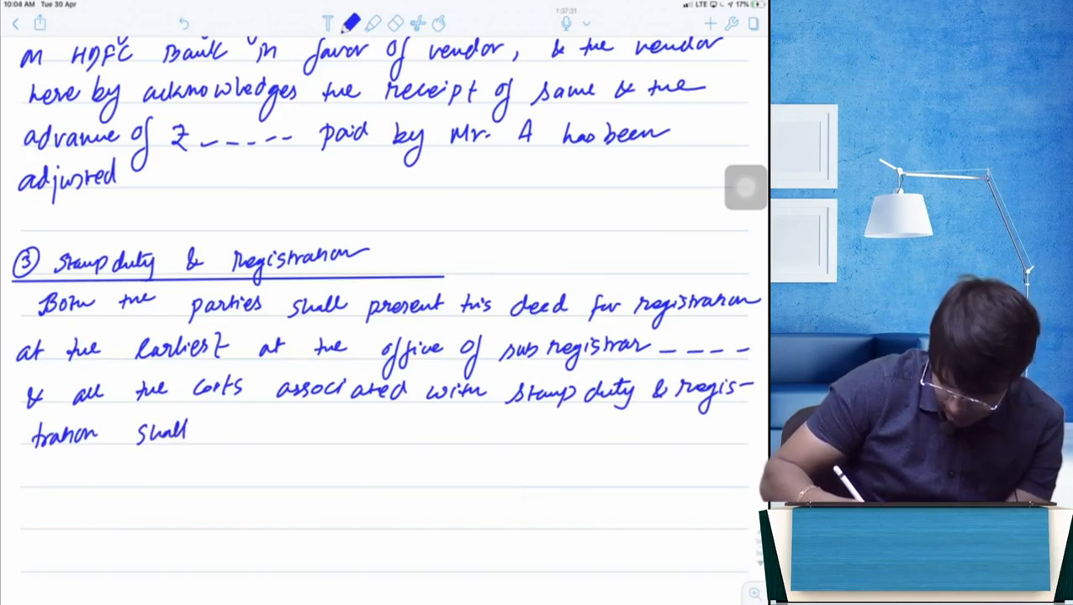
{"action": "type", "text": "be borne by"}
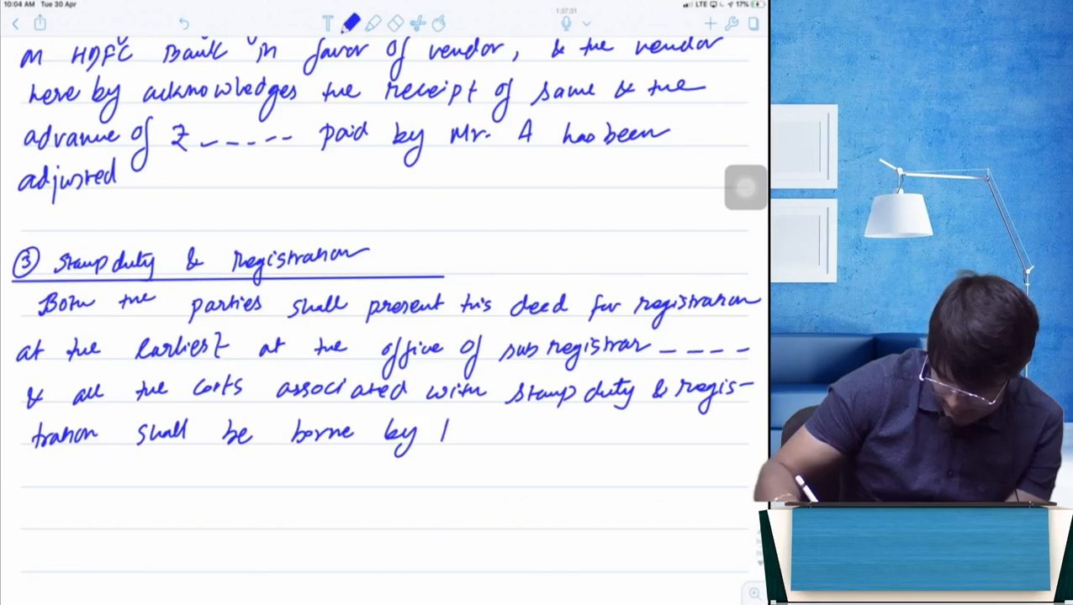
{"action": "type", "text": "the Compr"}
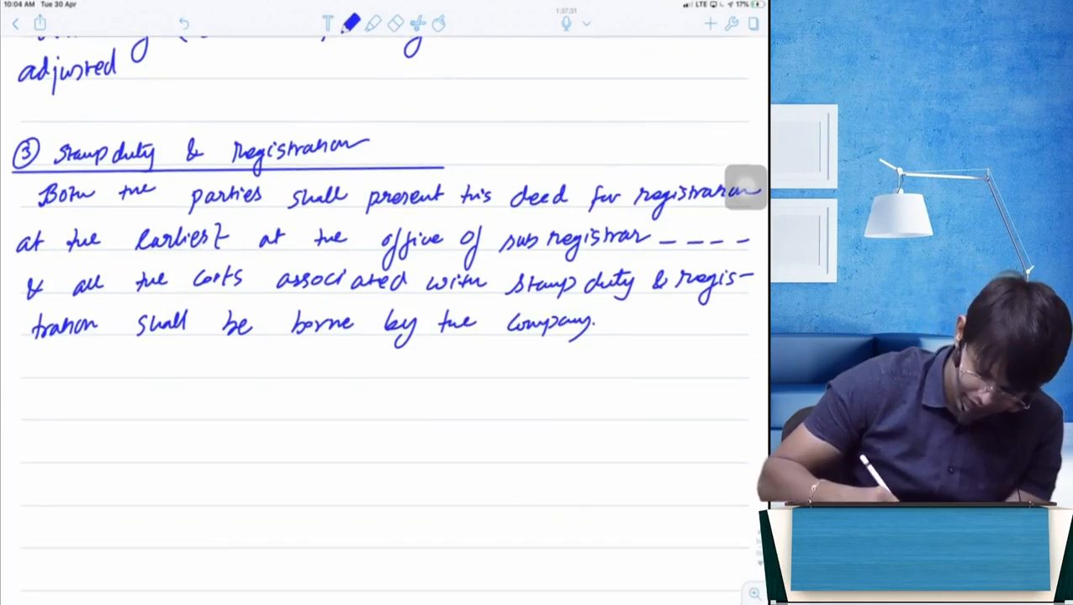
{"action": "type", "text": "In w"}
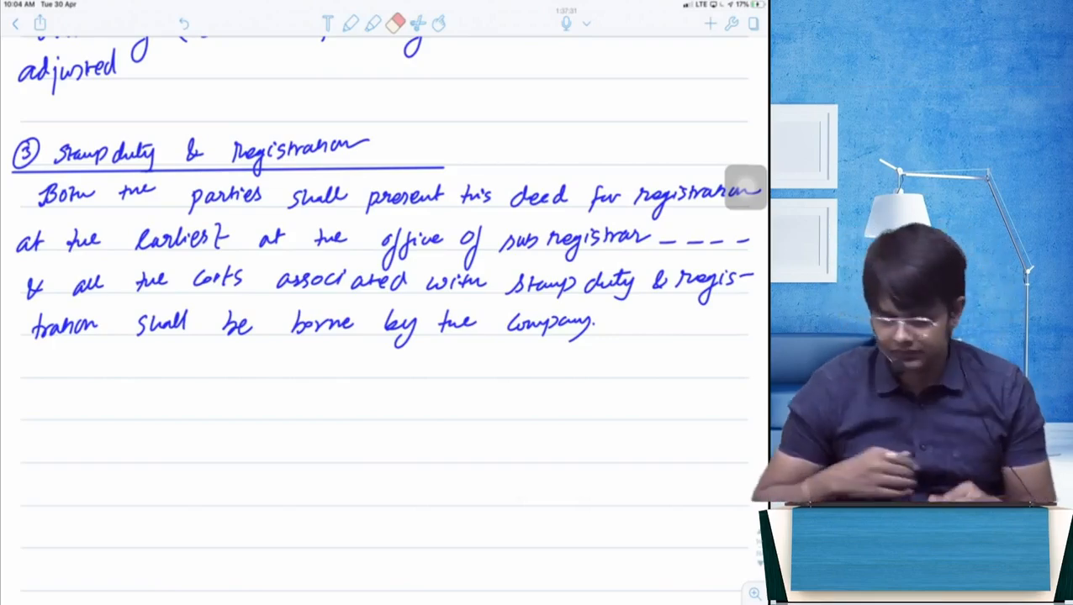
Step: Scroll down the page to the witness and signature block area below clause 3
{"action": "scroll", "scroll_direction": "down", "scroll_amount": 3}
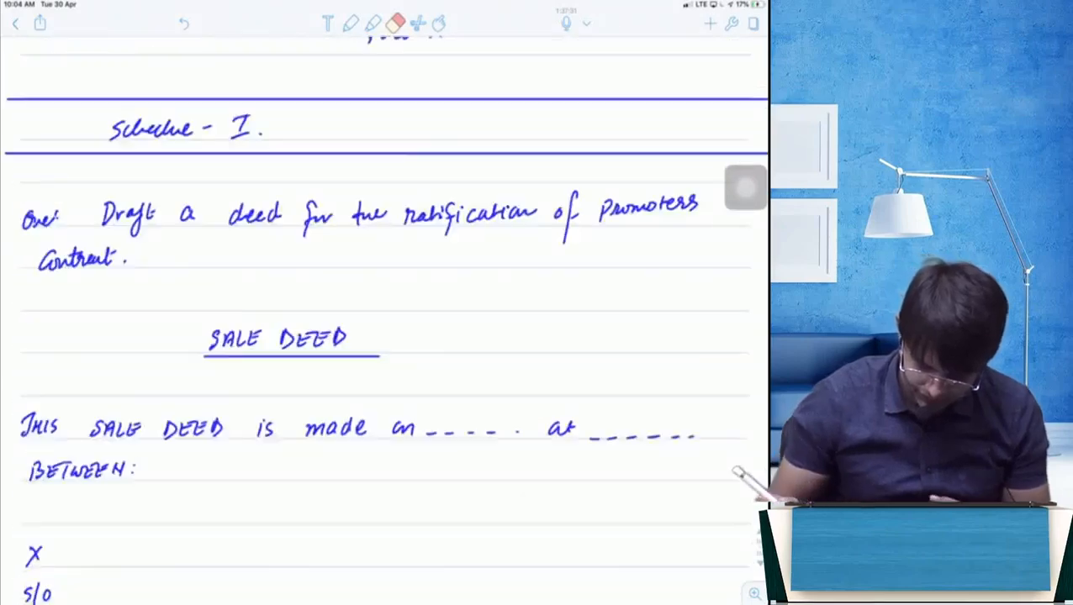
{"action": "scroll", "scroll_direction": "down", "scroll_amount": 3}
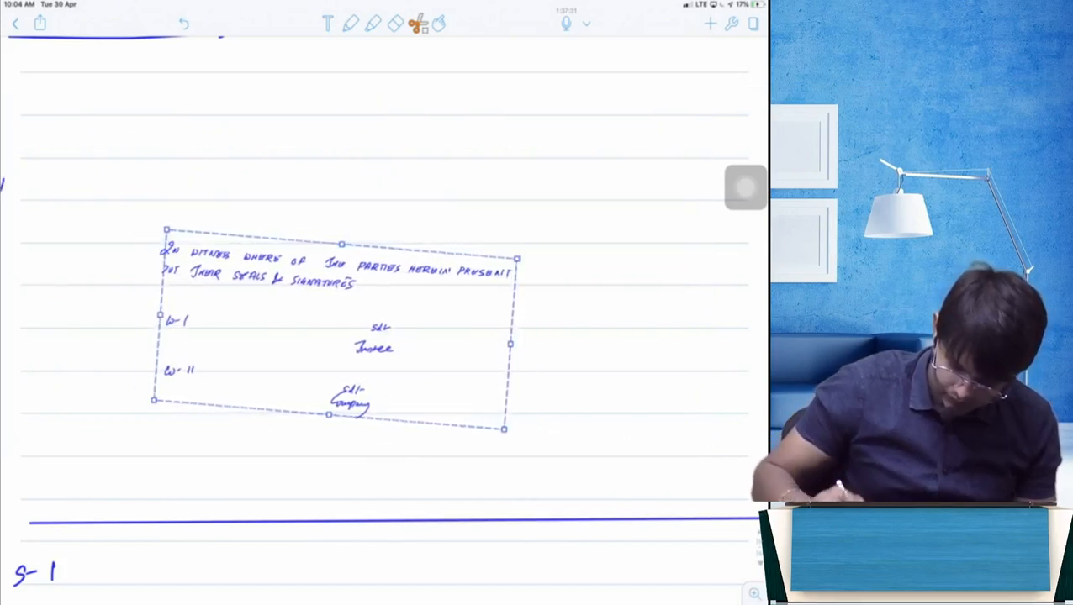
{"action": "scroll", "scroll_direction": "down", "scroll_amount": 3}
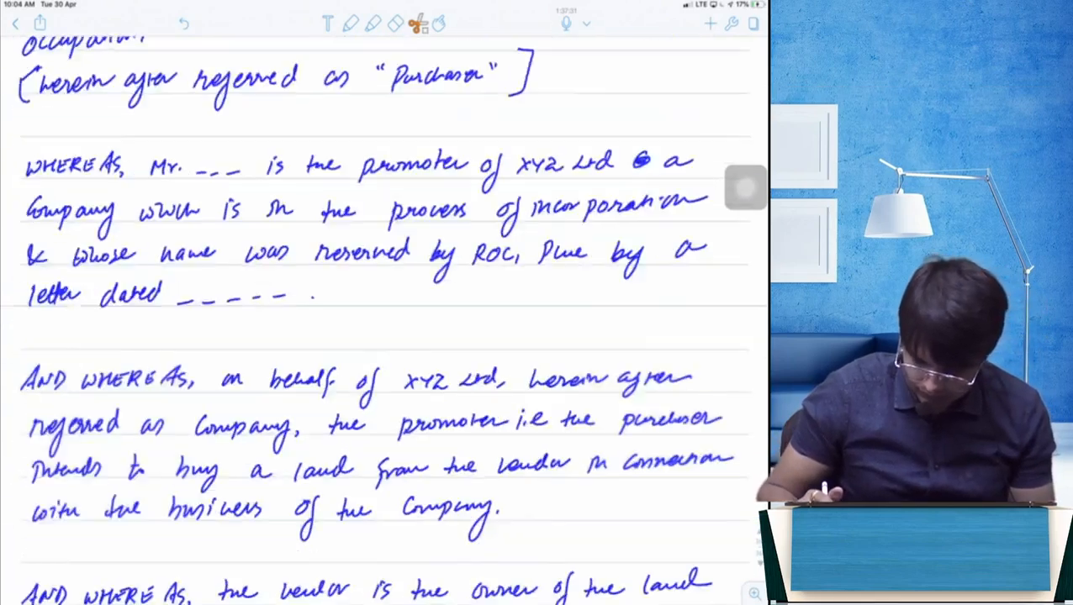
{"action": "scroll", "scroll_direction": "down", "scroll_amount": 3}
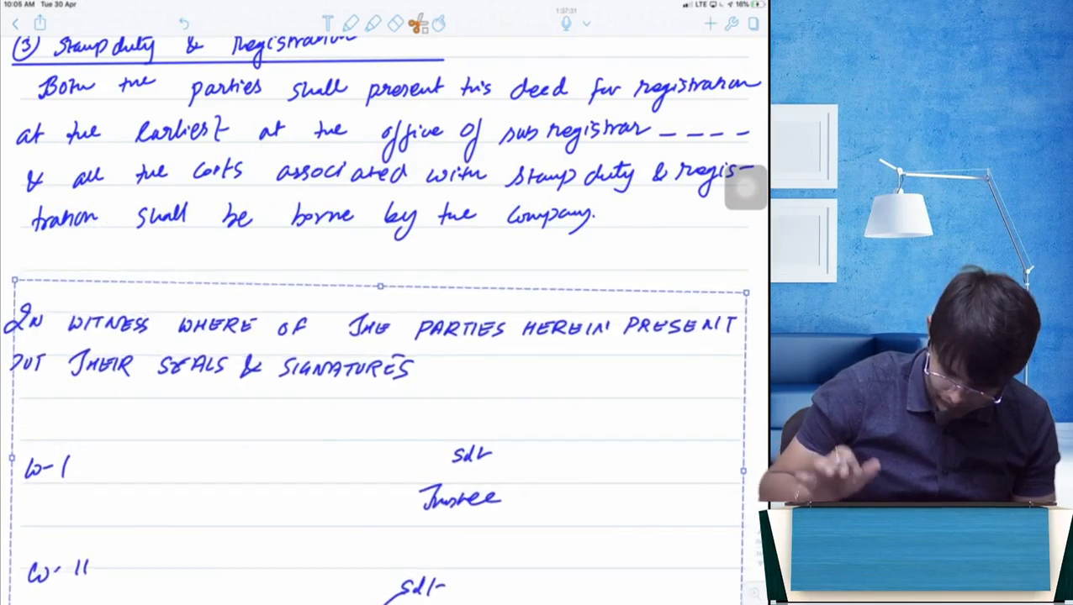
{"action": "scroll", "scroll_direction": "down", "scroll_amount": 3}
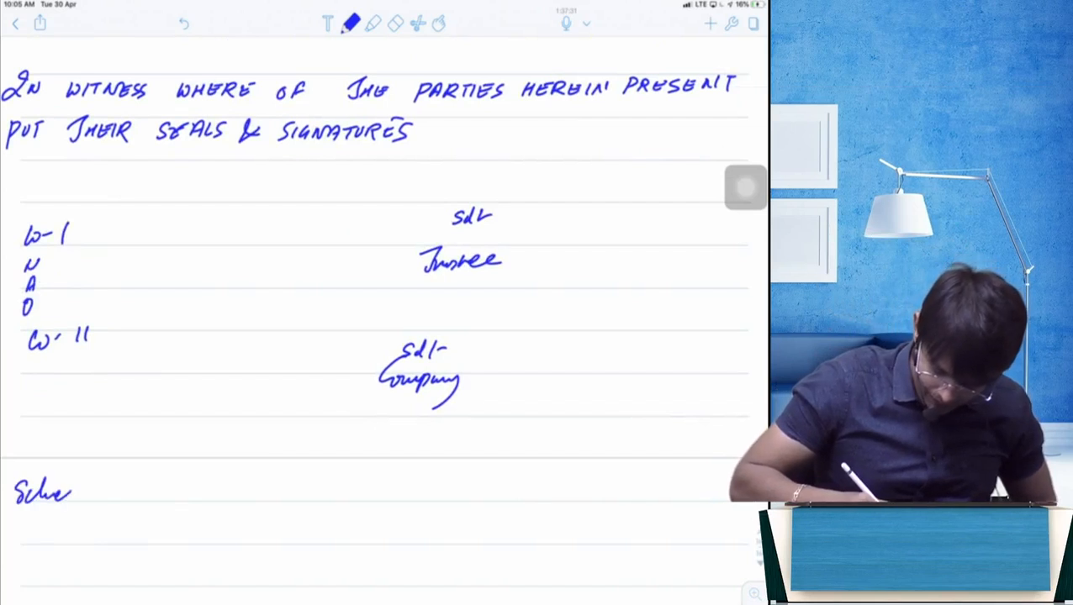
Step: Handwrite 'Schedule - I' beneath the signature block
{"action": "type", "text": "Schedule - I"}
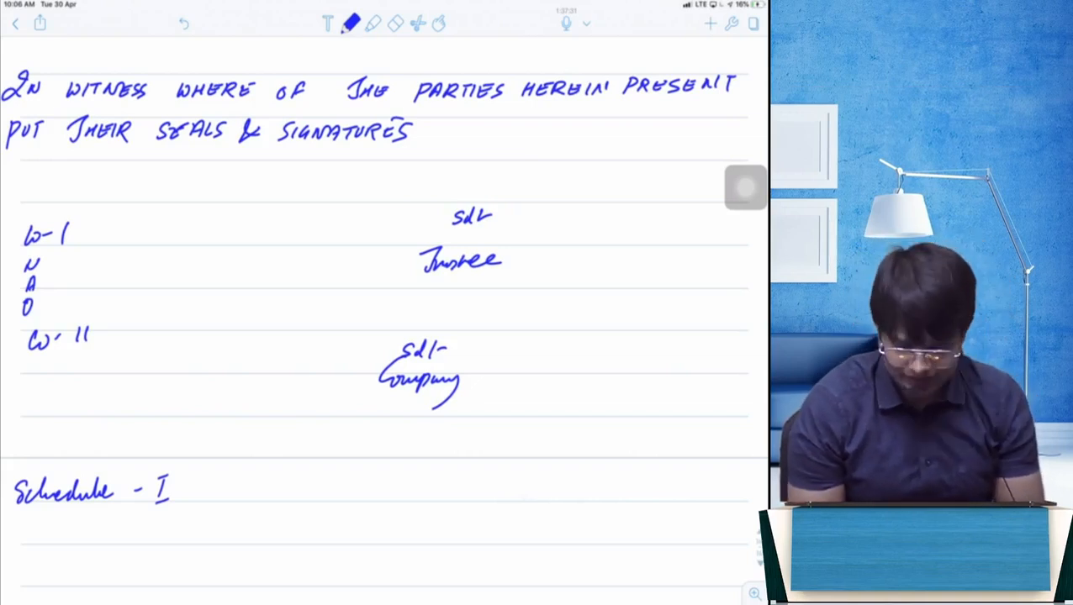
{"action": "scroll", "scroll_direction": "down", "scroll_amount": 3}
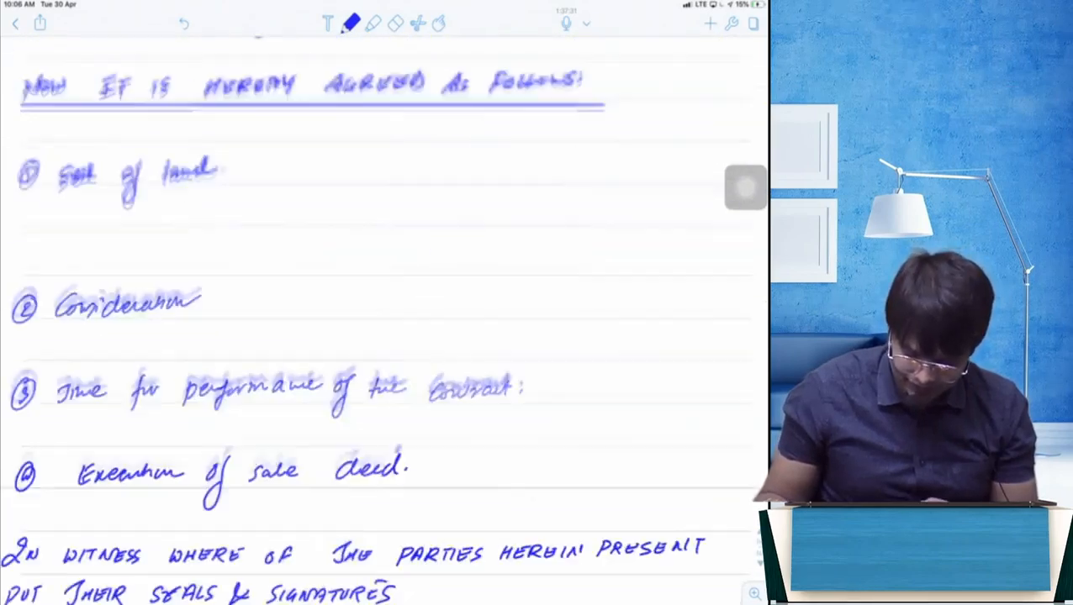
{"action": "scroll", "scroll_direction": "down", "scroll_amount": 3}
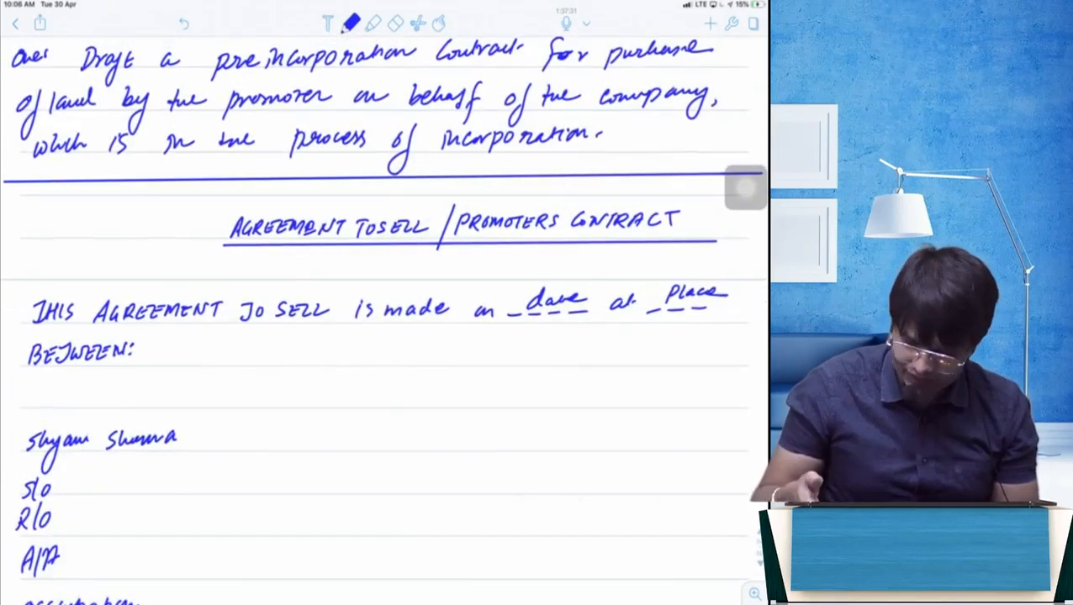
{"action": "scroll", "scroll_direction": "down", "scroll_amount": 3}
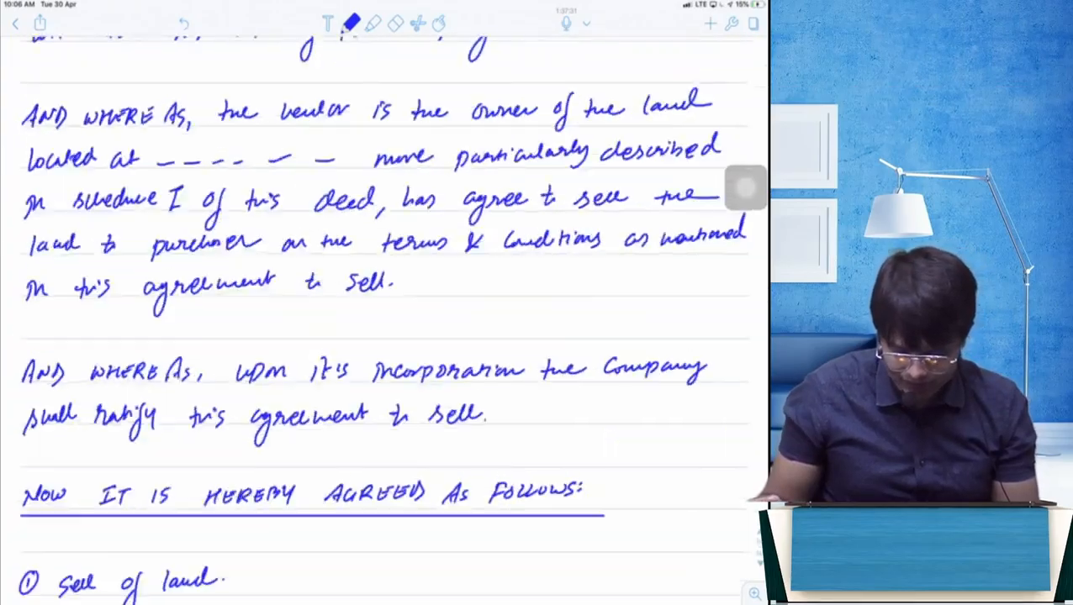
{"action": "scroll", "scroll_direction": "down", "scroll_amount": 3}
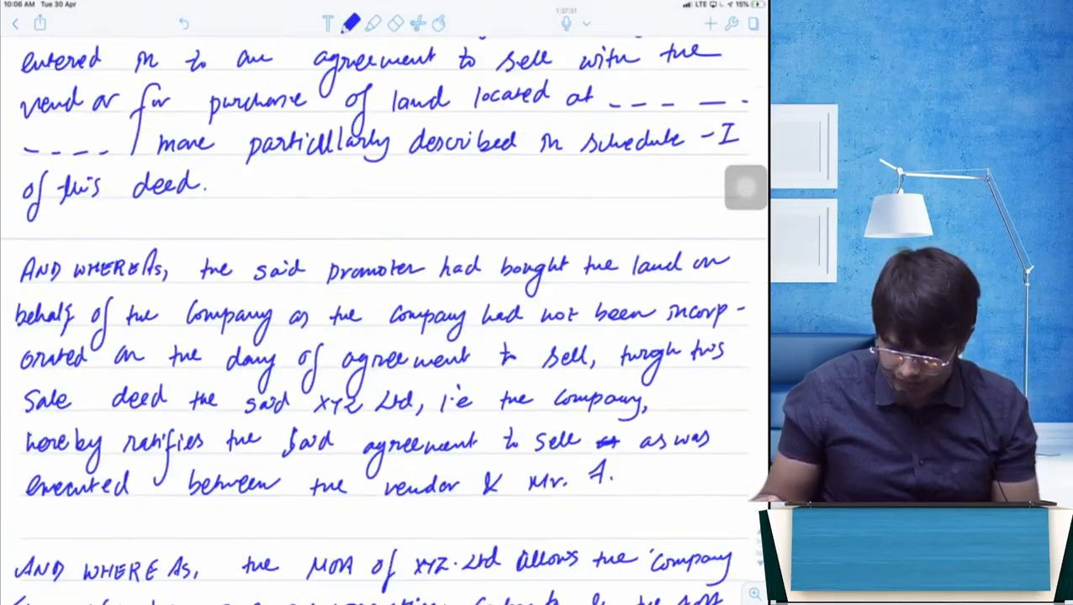
{"action": "scroll", "scroll_direction": "down", "scroll_amount": 3}
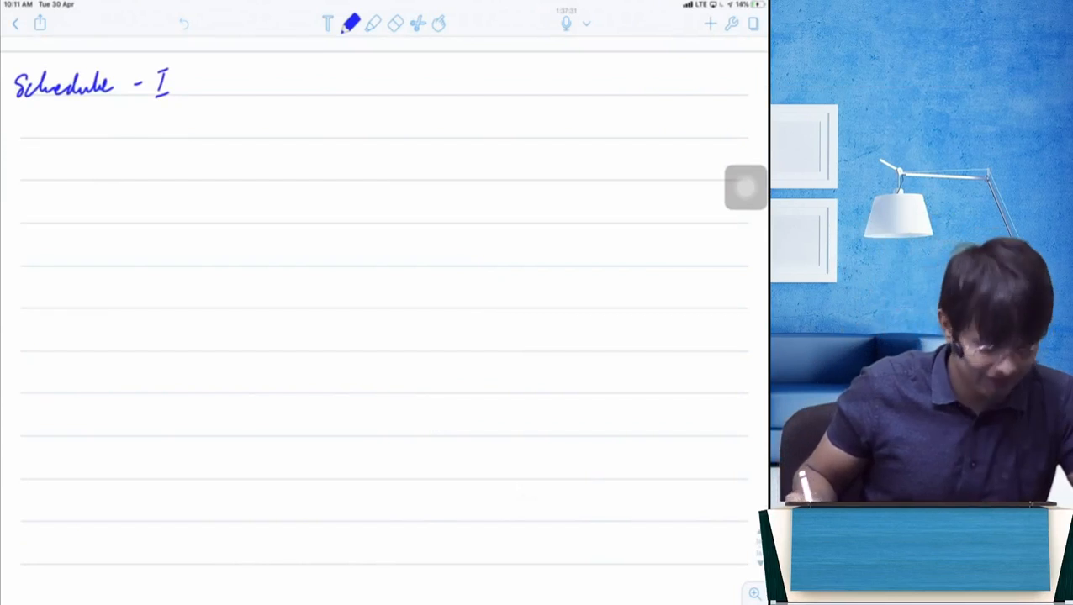
Step: Underline the 'Release deed / Relinquishment deed' title, begin 'Through release deed a person releases', dismiss alert
{"action": "type", "text": "Ro"}
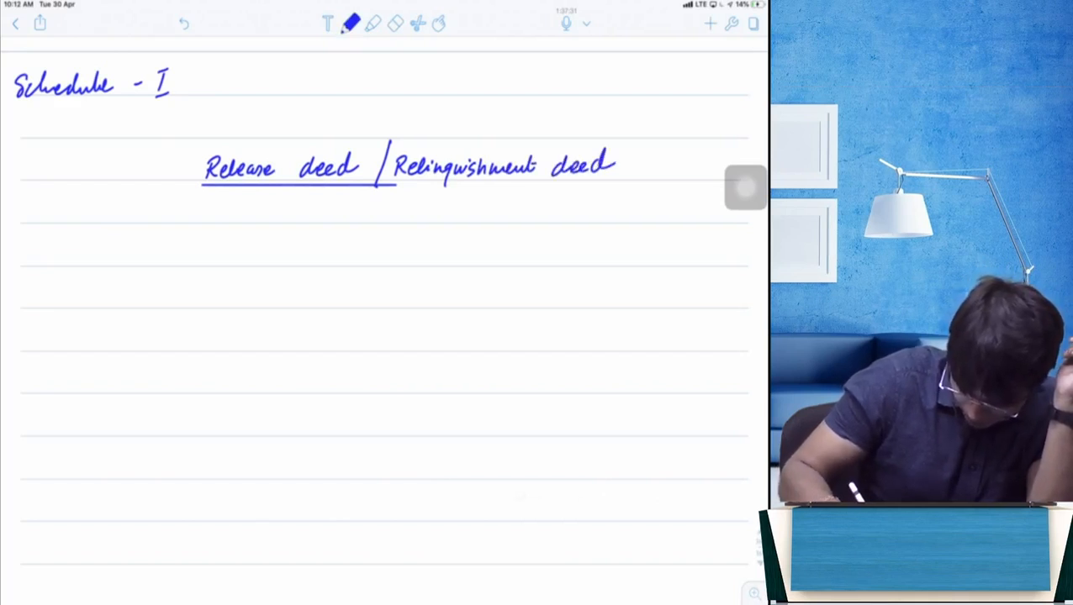
{"action": "left_click_drag", "start_coordinate": [382, 183], "coordinate": [673, 185]}
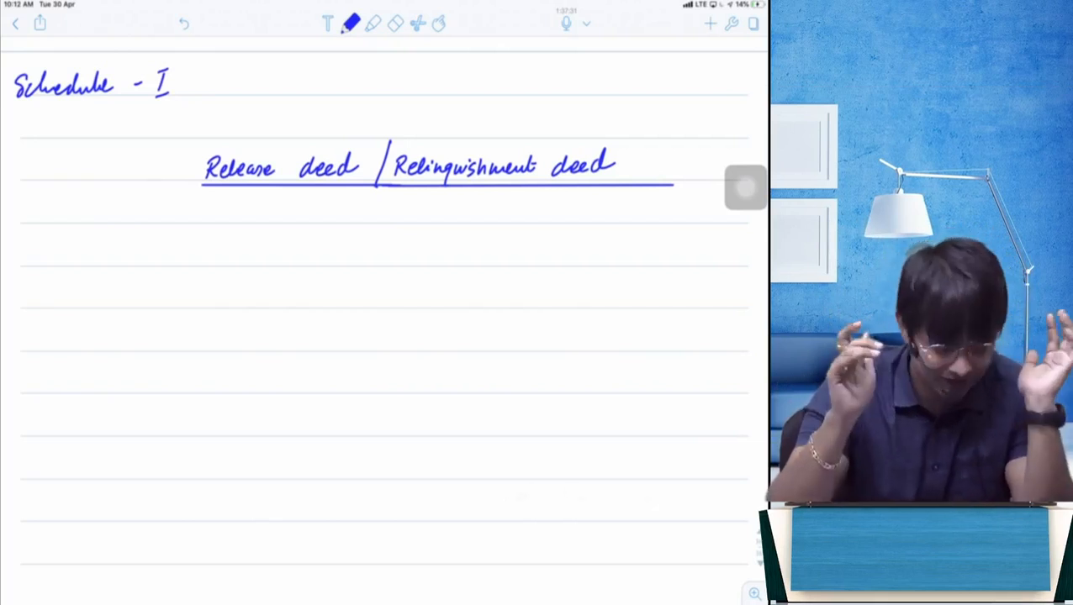
{"action": "type", "text": "J"}
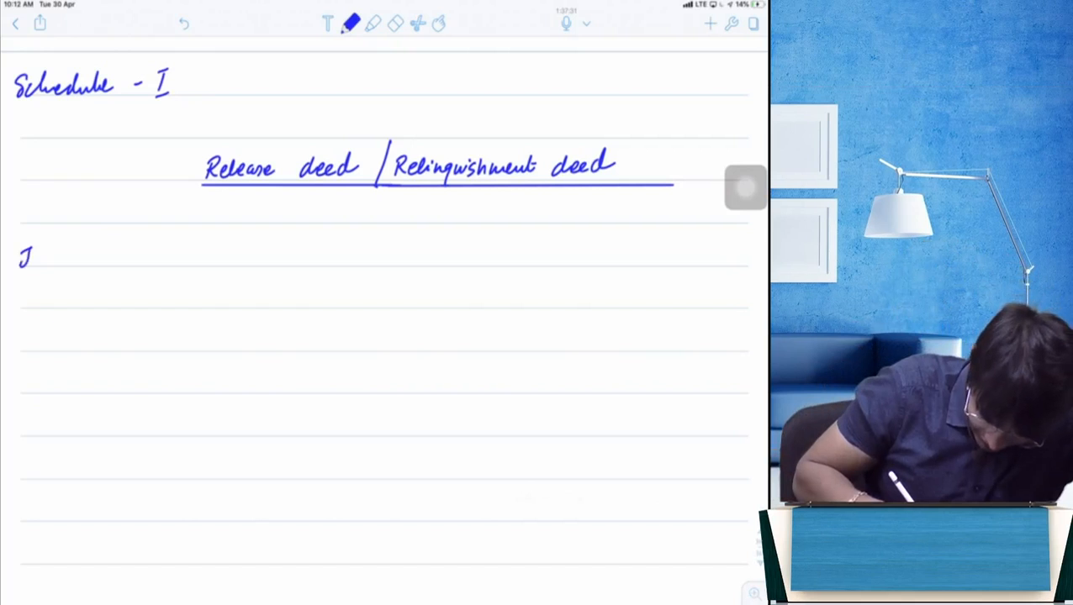
{"action": "type", "text": "Through release deed"}
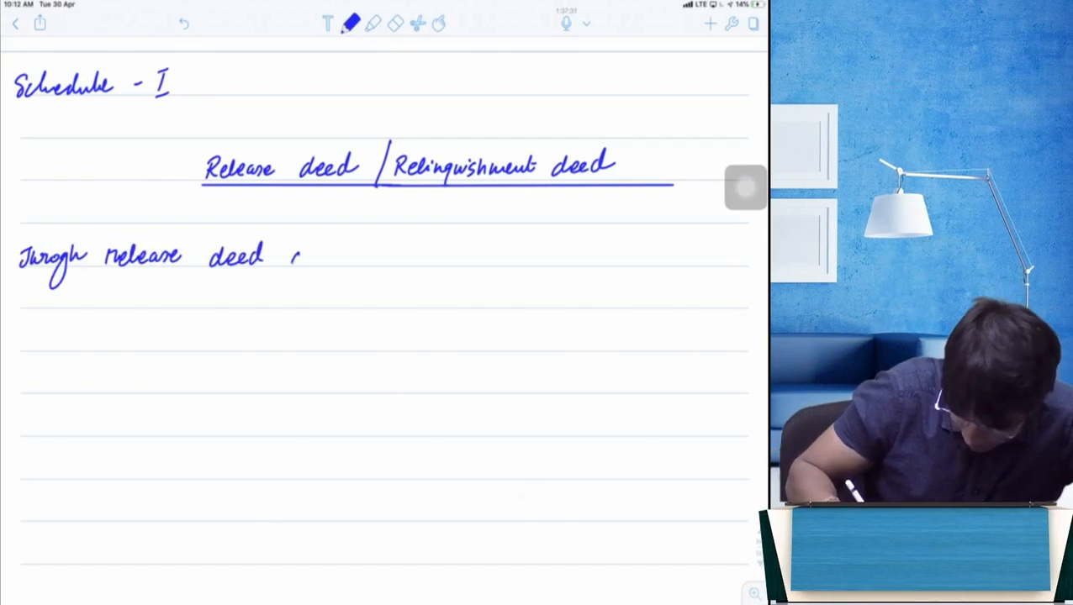
{"action": "type", "text": "a persa"}
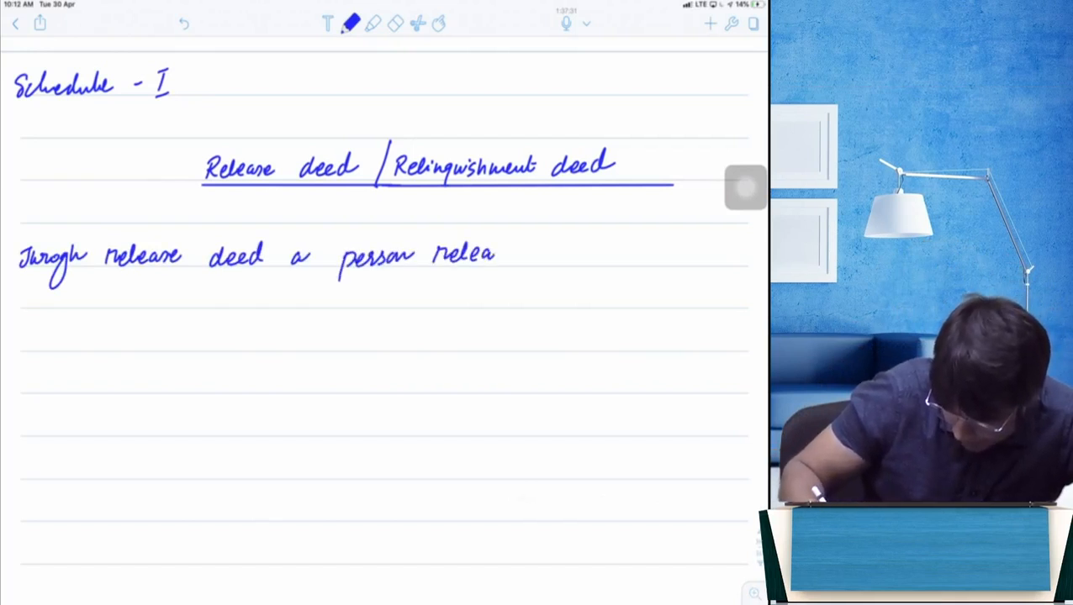
{"action": "type", "text": "releases or l"}
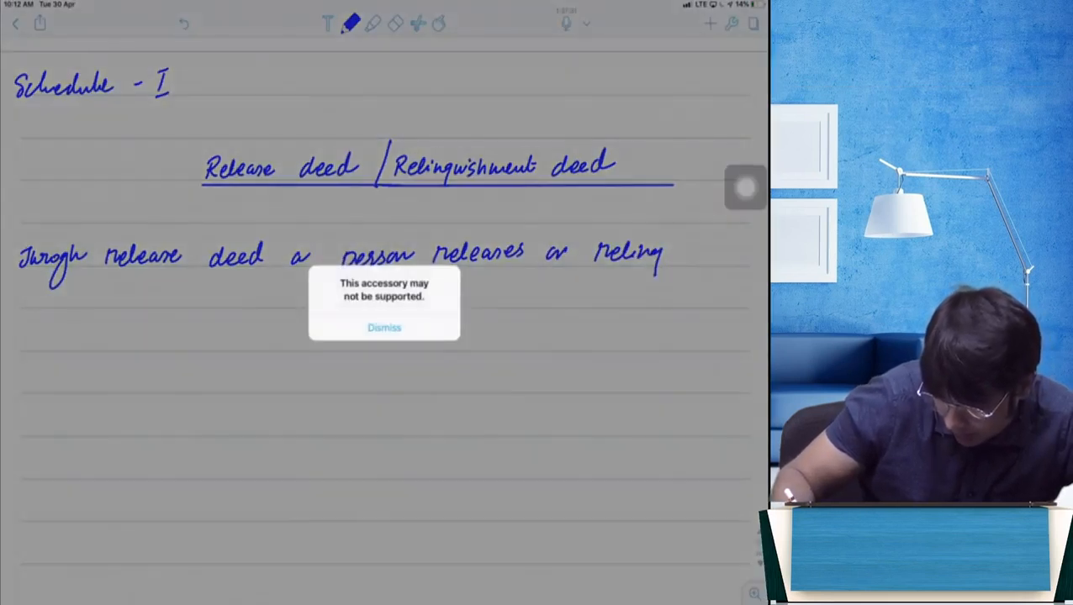
{"action": "left_click", "coordinate": [383, 327]}
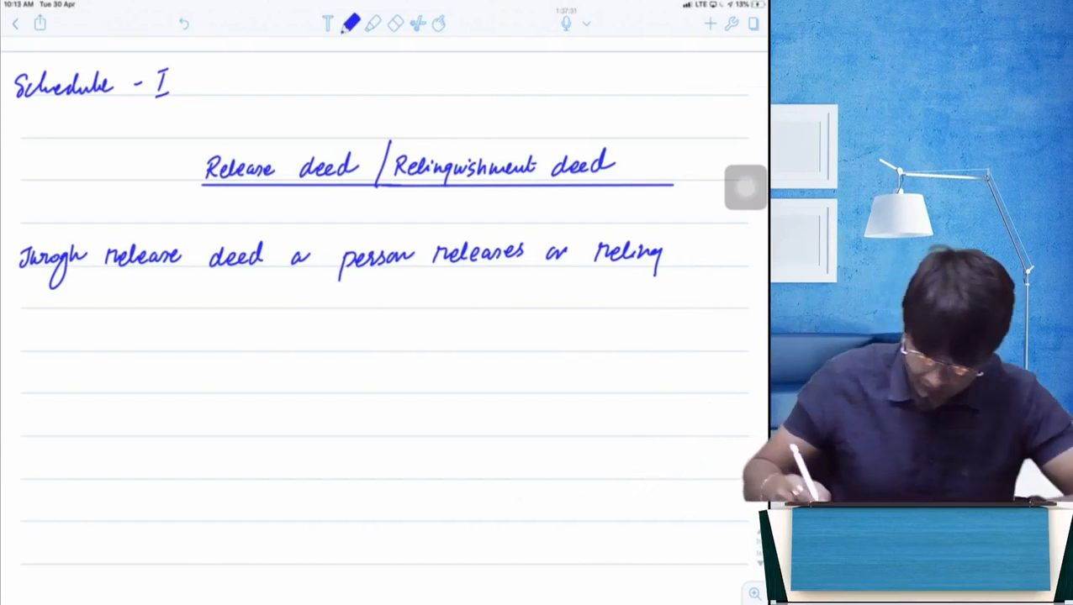
Step: Handwrite '...relinquishes any right or claim attached to any property or against any specific person.'
{"action": "type", "text": "uishes"}
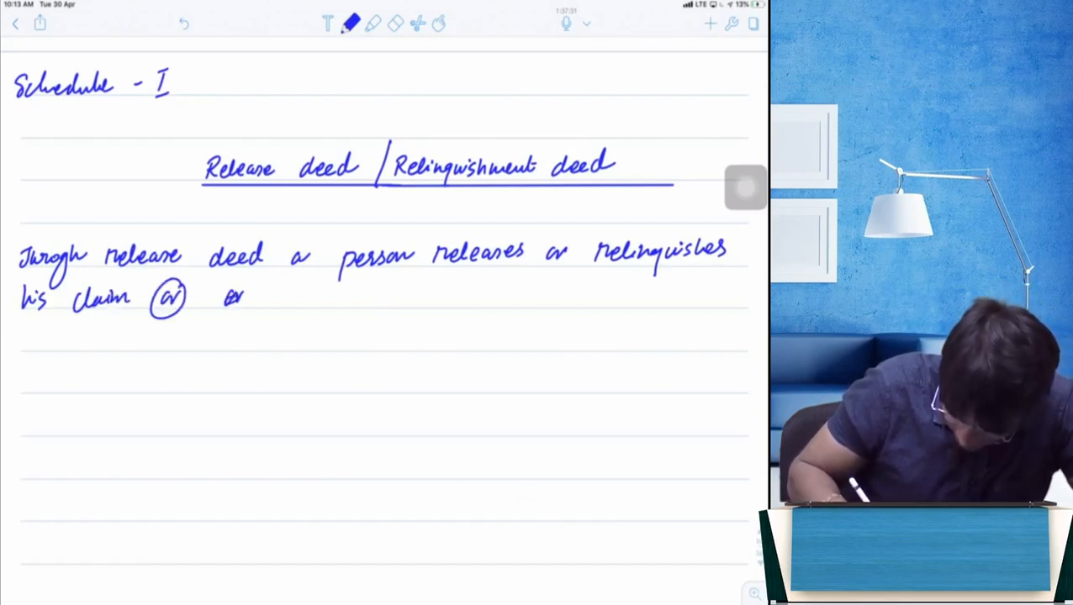
{"action": "type", "text": "any ri"}
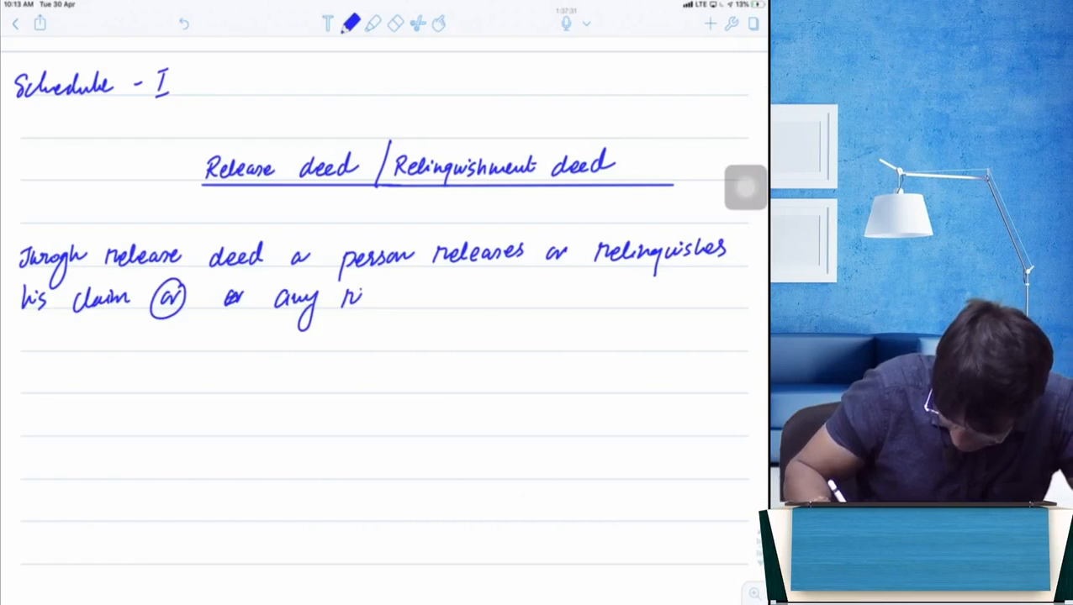
{"action": "type", "text": "right (or) any"}
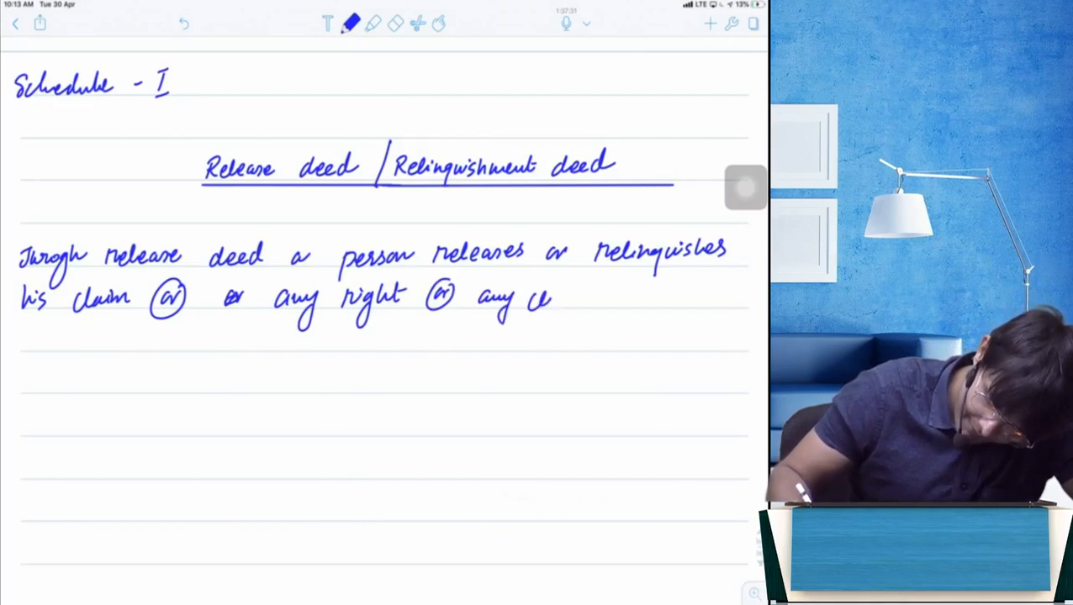
{"action": "type", "text": "claim (or) right"}
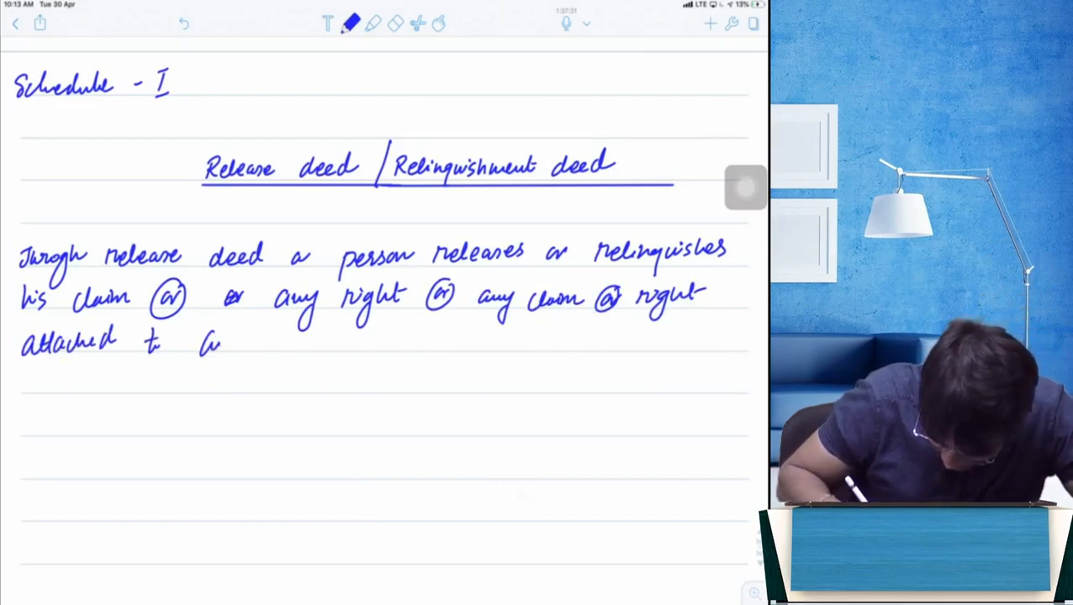
{"action": "type", "text": "any pro"}
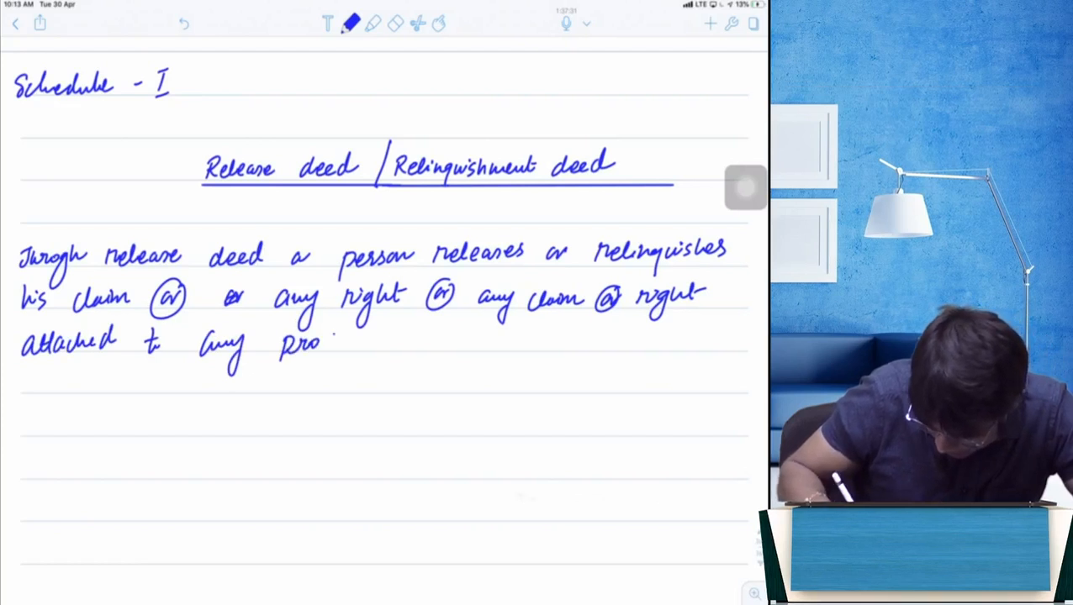
{"action": "type", "text": "perty."}
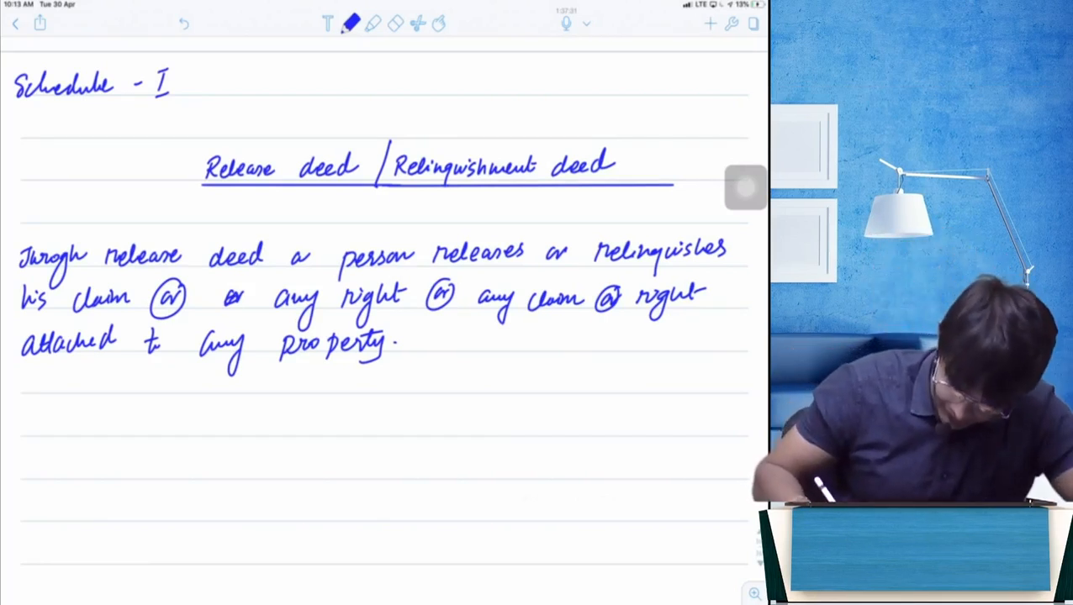
{"action": "type", "text": "or aga"}
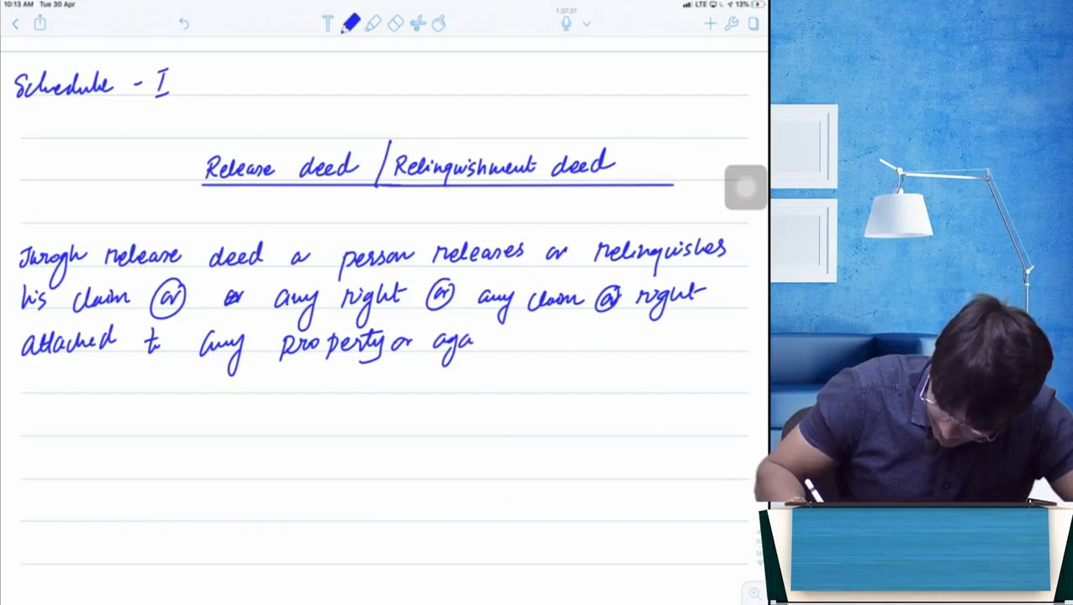
{"action": "type", "text": "against any specific"}
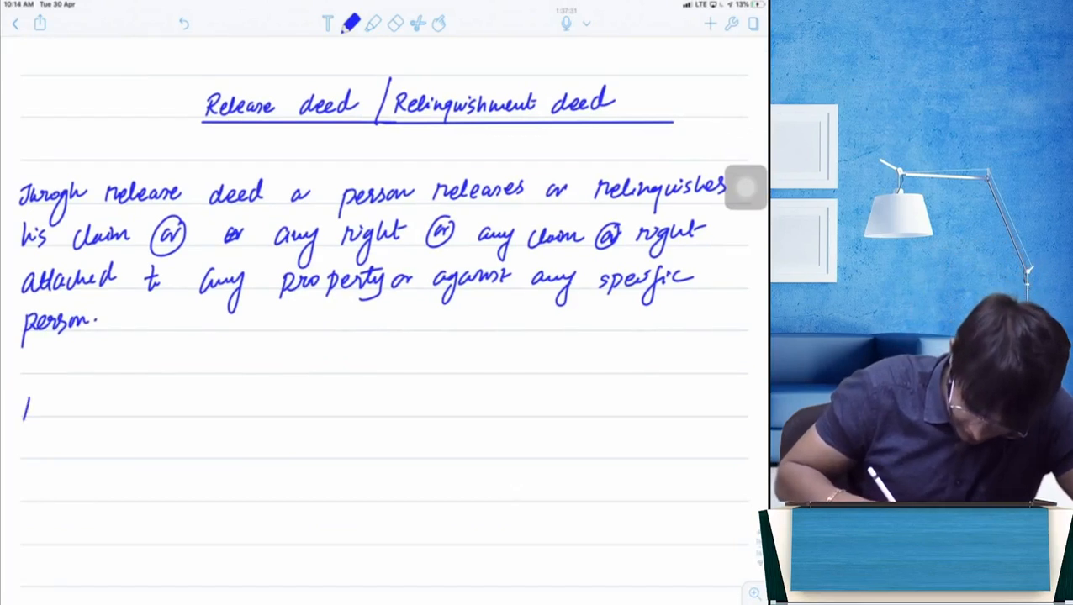
Step: Write 'Release deed can be drafted as a deed poll or as a normal deed.'
{"action": "type", "text": "Release deed can be drafted as c"}
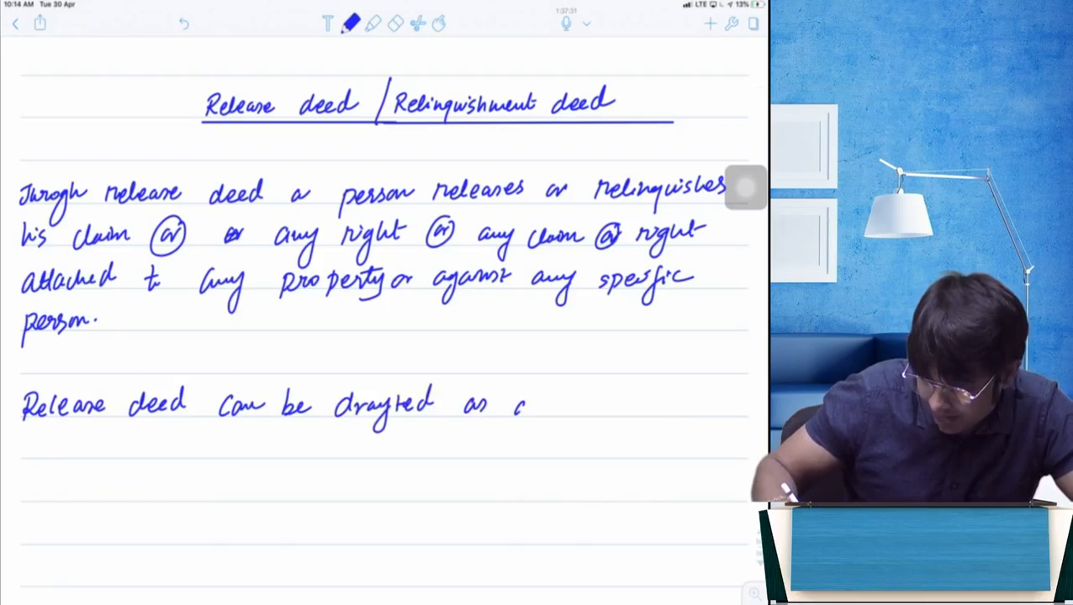
{"action": "type", "text": "a deed r"}
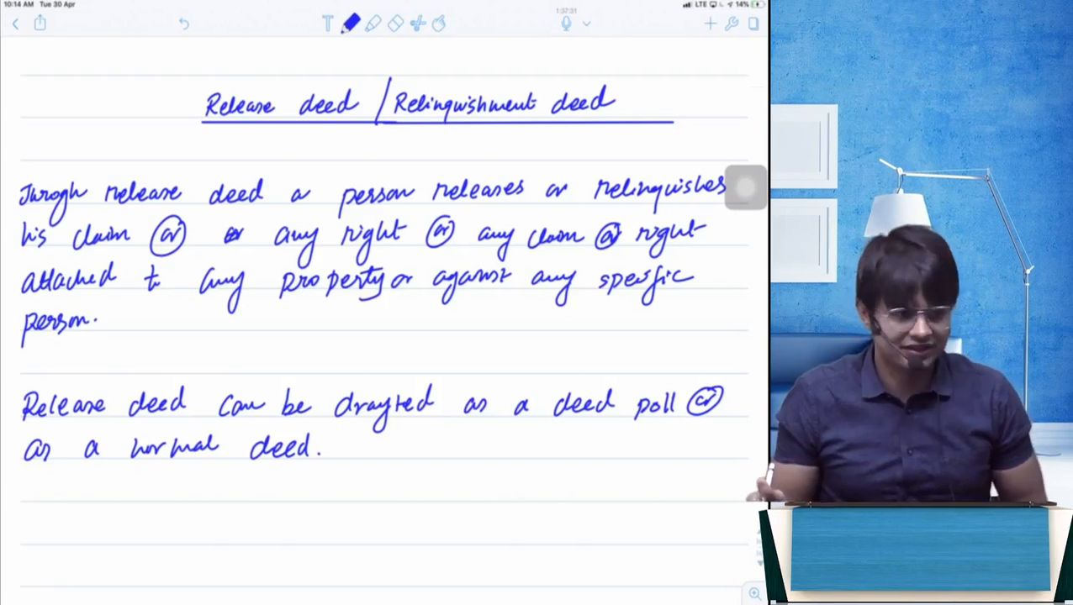
{"action": "scroll", "scroll_direction": "down", "scroll_amount": 3}
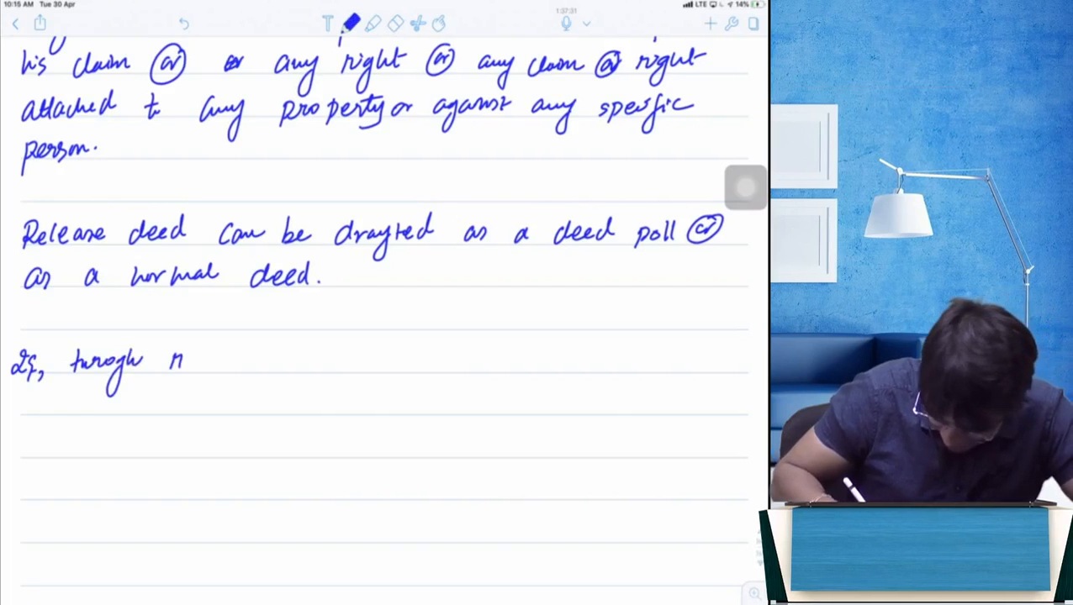
Step: Write that a person leaving his claim must have the release deed attested; begin 'Releas'
{"action": "type", "text": "release deed a"}
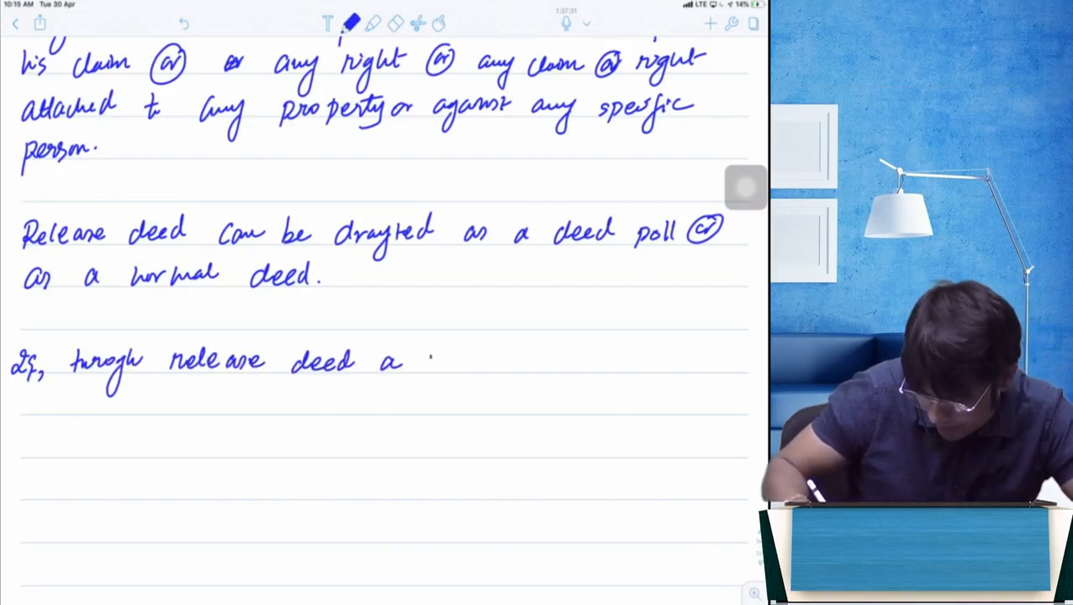
{"action": "type", "text": "person leaves"}
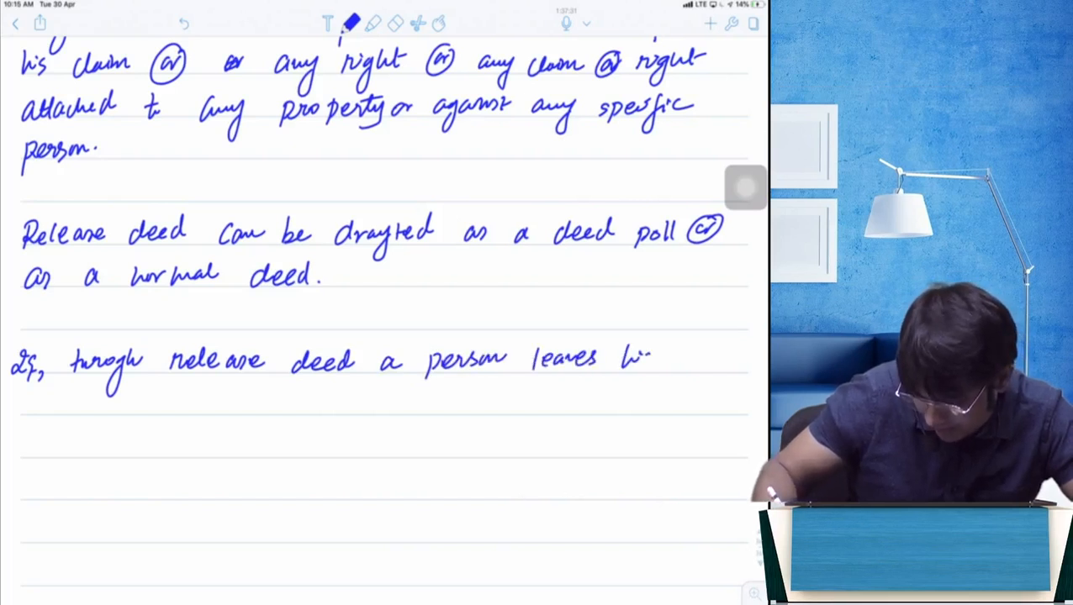
{"action": "type", "text": "his claim"}
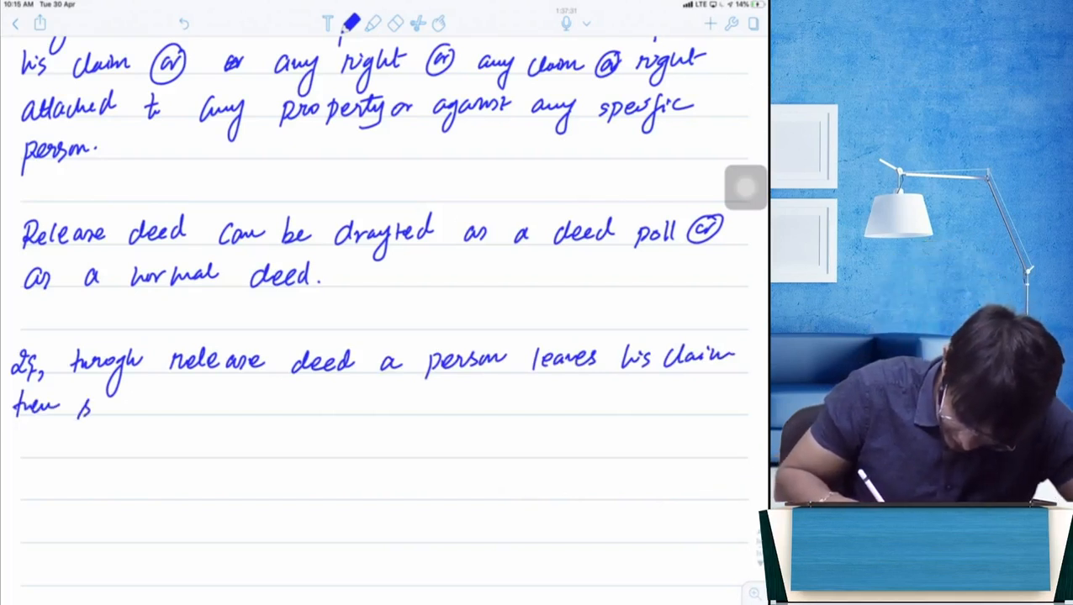
{"action": "left_click_drag", "start_coordinate": [79, 404], "coordinate": [210, 404]}
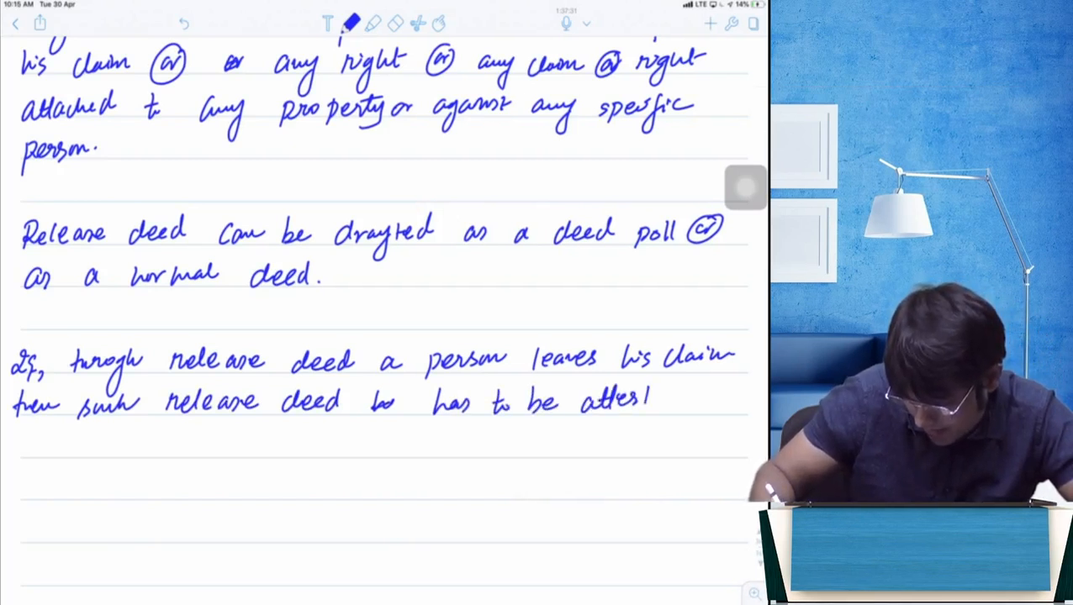
{"action": "type", "text": "ed."}
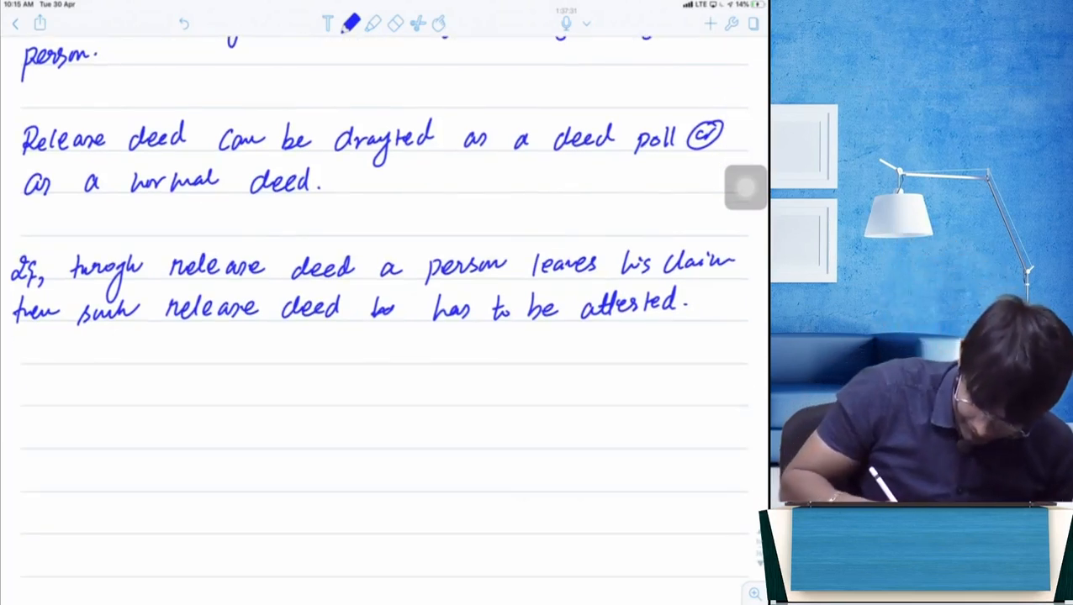
{"action": "type", "text": "Release deed has to b"}
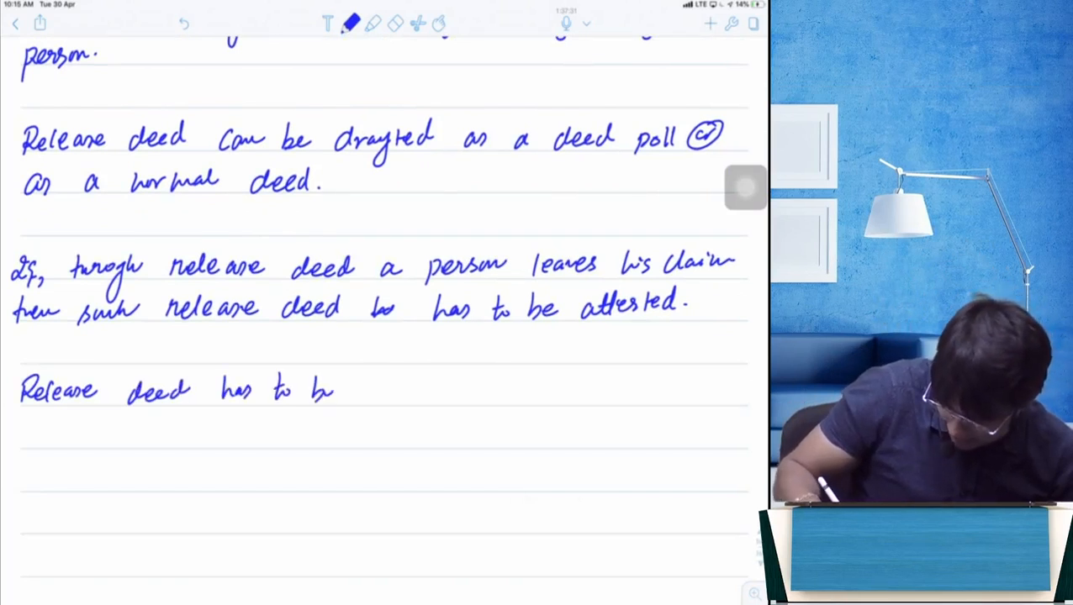
Step: Handwrite 'Release deed has to be signed by all the releasers.'
{"action": "type", "text": "Signer"}
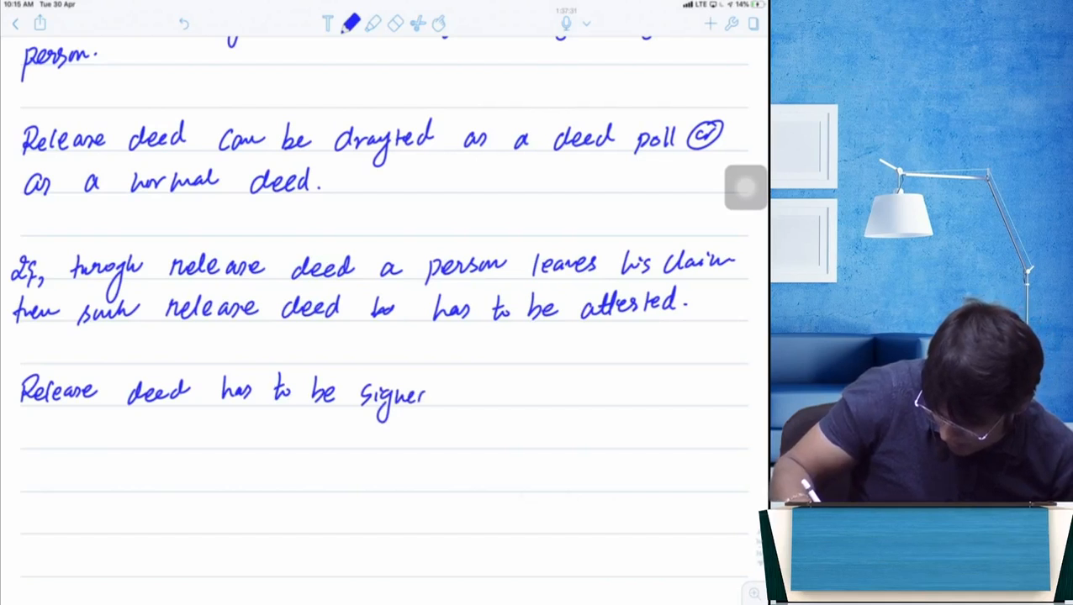
{"action": "type", "text": "d by all the"}
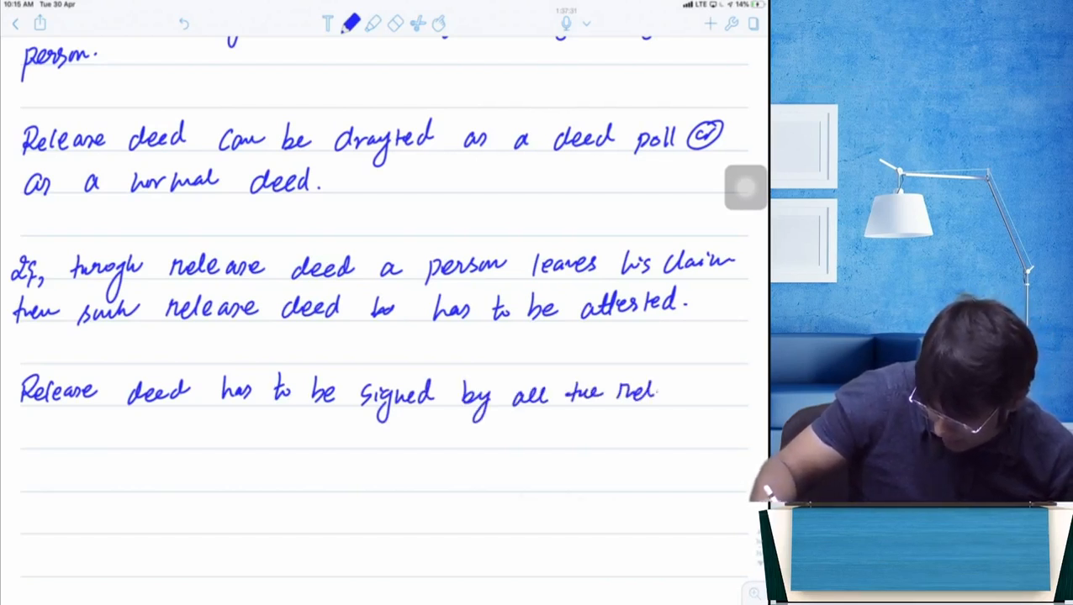
{"action": "type", "text": "releasers."}
{"action": "type", "text": "Release deed is si"}
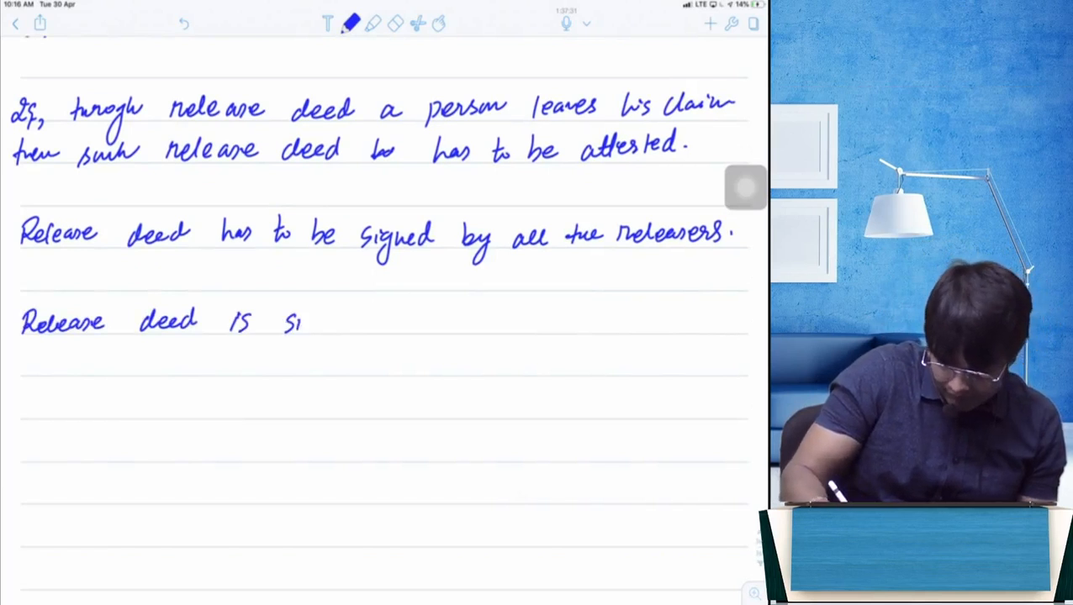
Step: Write that the release deed is subject to stamp duty under state stamp law
{"action": "type", "text": "subject l"}
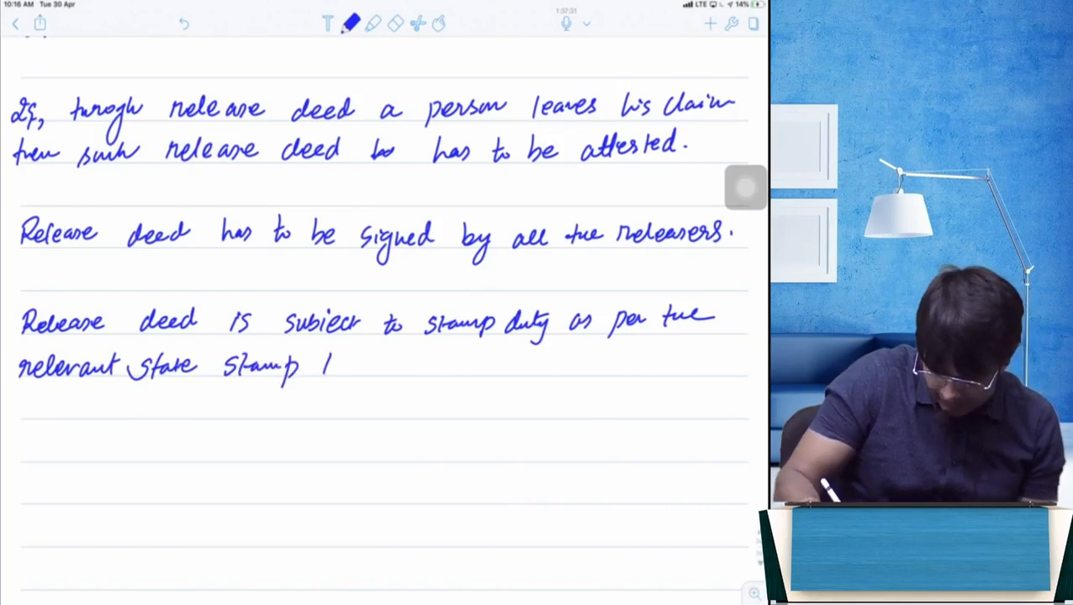
{"action": "type", "text": "law."}
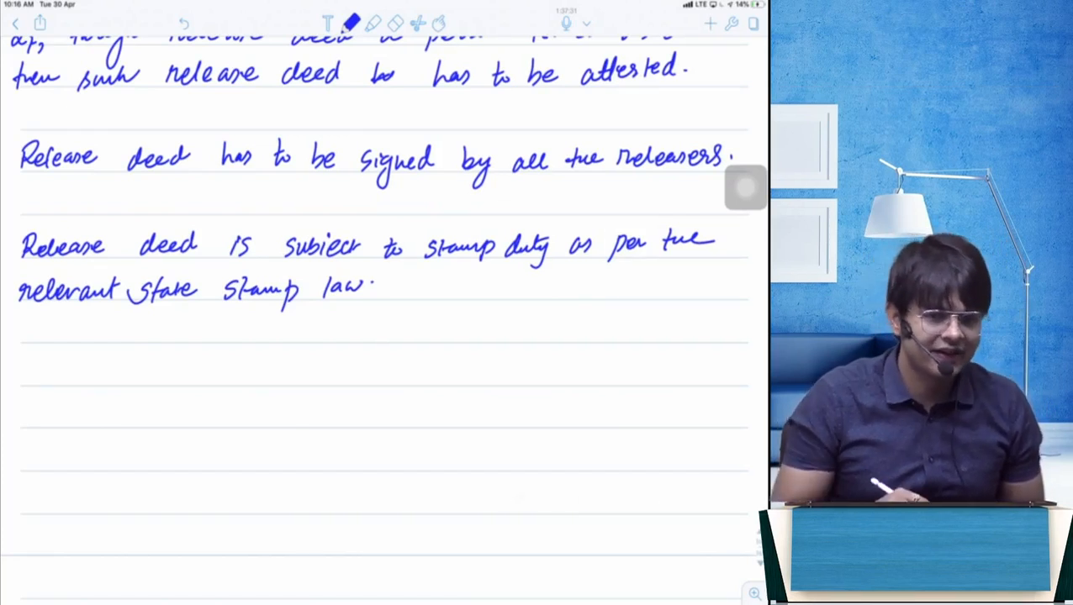
{"action": "scroll", "scroll_direction": "down", "scroll_amount": 3}
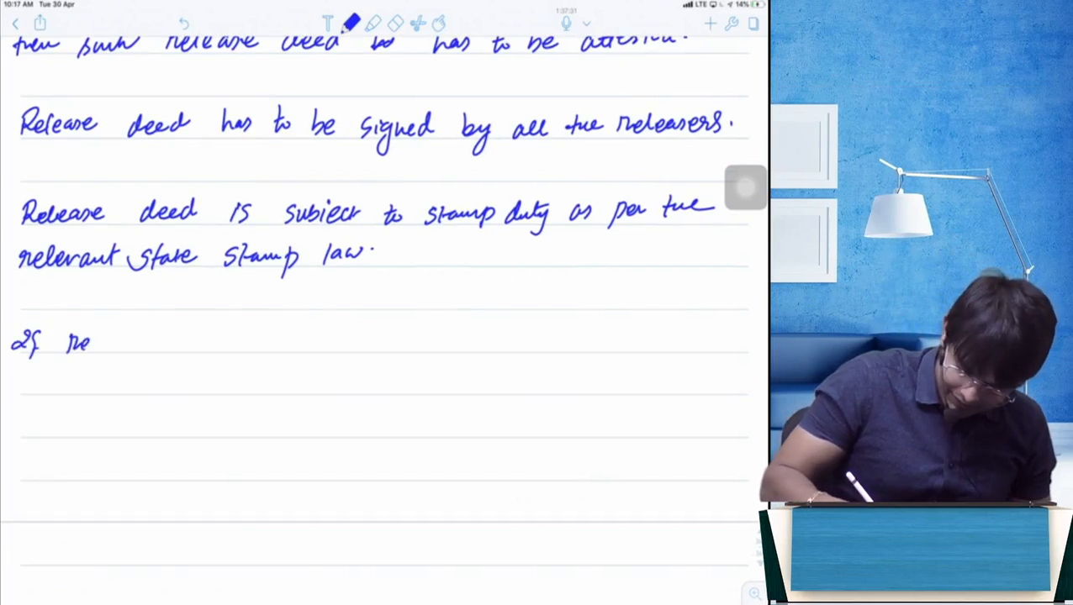
{"action": "type", "text": "release d"}
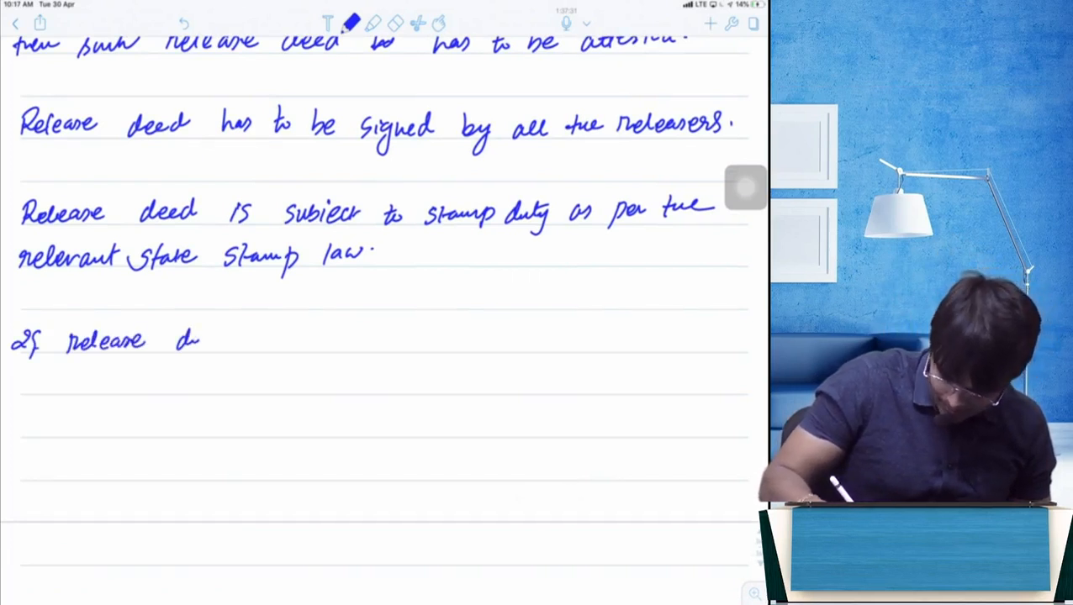
Step: Write that if a release deed relates to immoveable property of value more than…
{"action": "type", "text": "deed rela"}
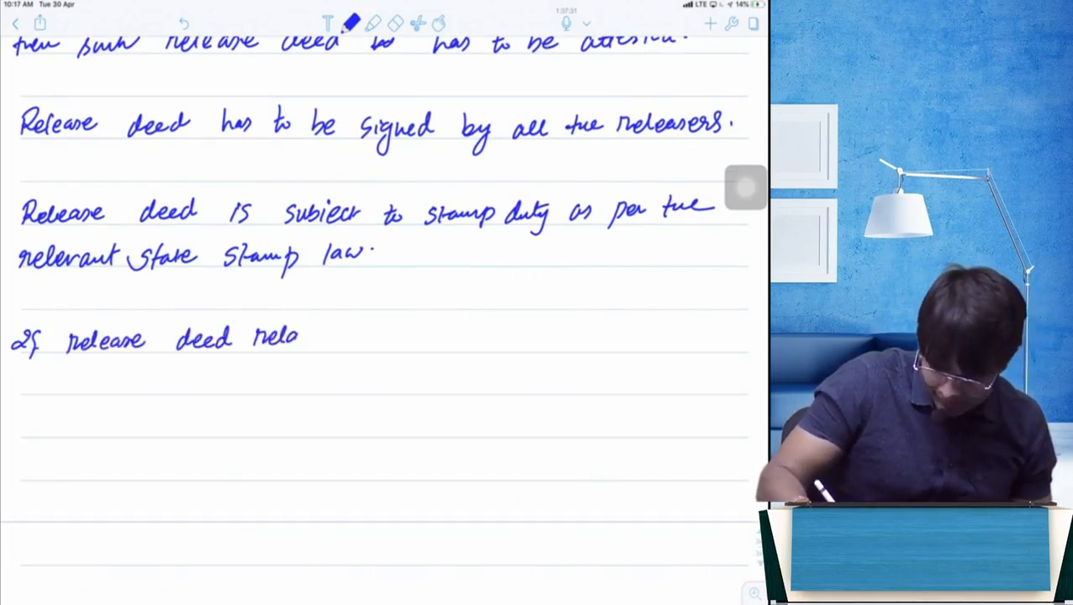
{"action": "type", "text": "relates to an immo"}
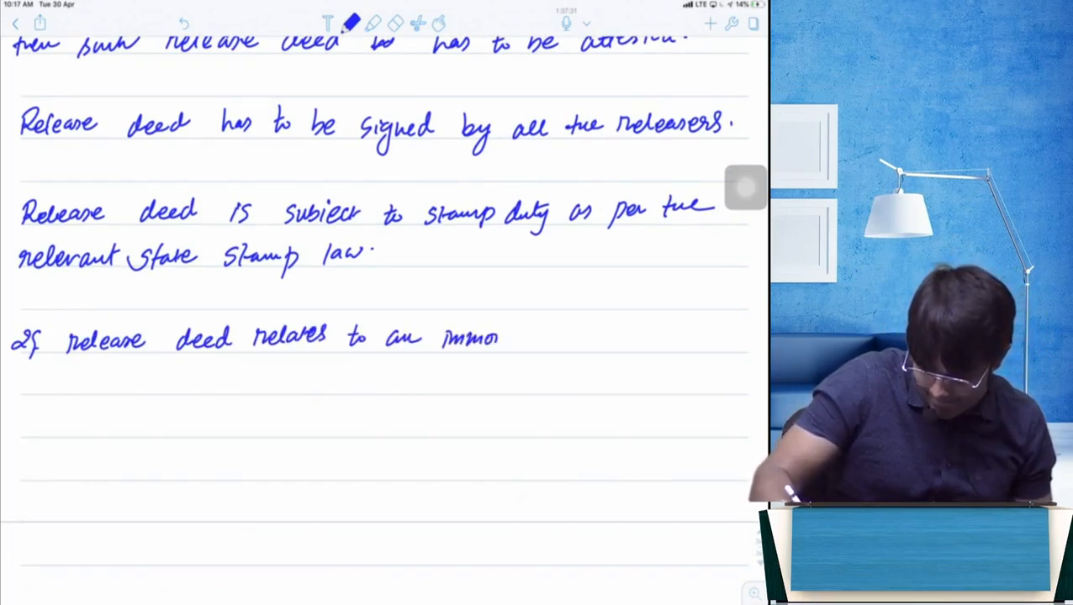
{"action": "type", "text": "reable"}
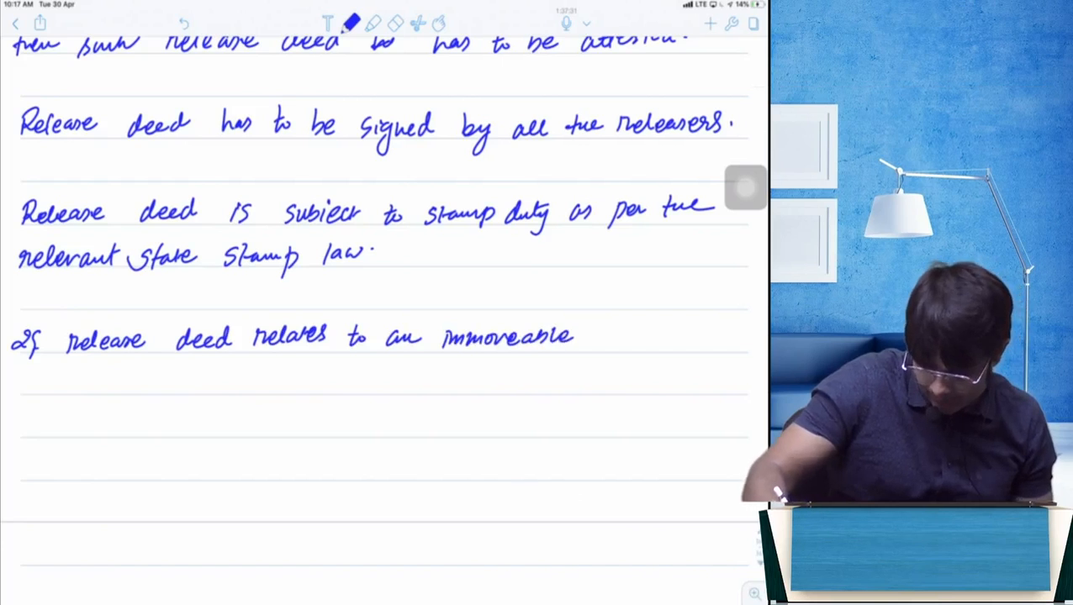
{"action": "type", "text": "property"}
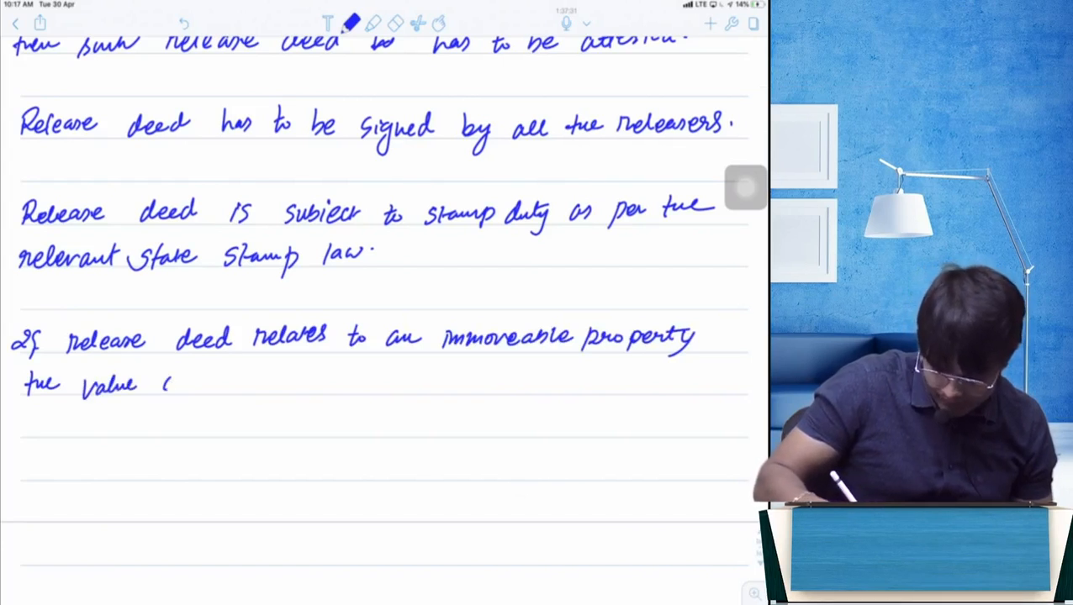
{"action": "type", "text": "of which is"}
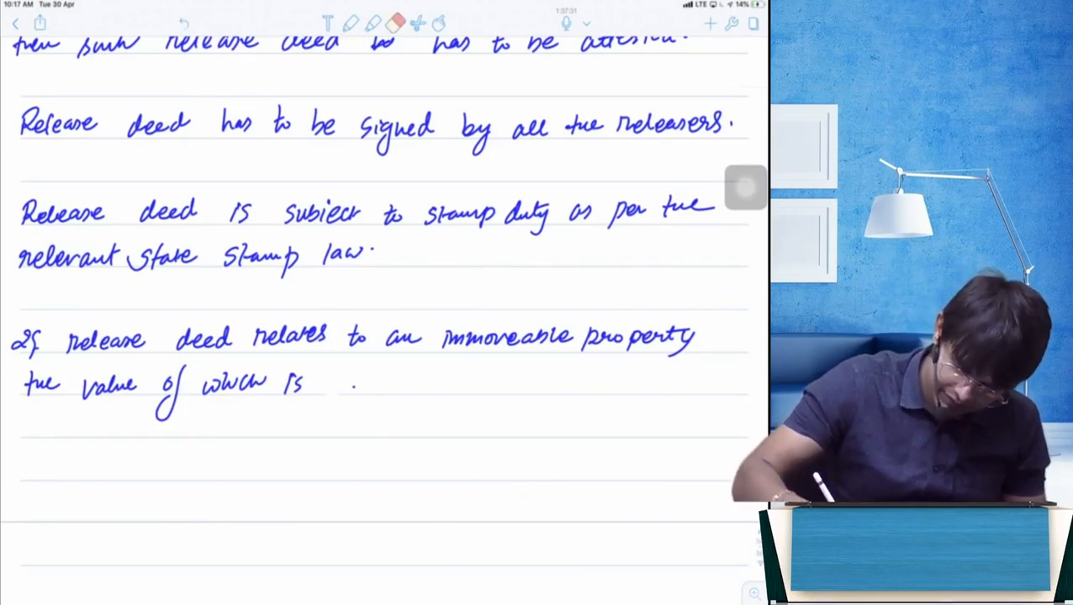
{"action": "type", "text": "mor"}
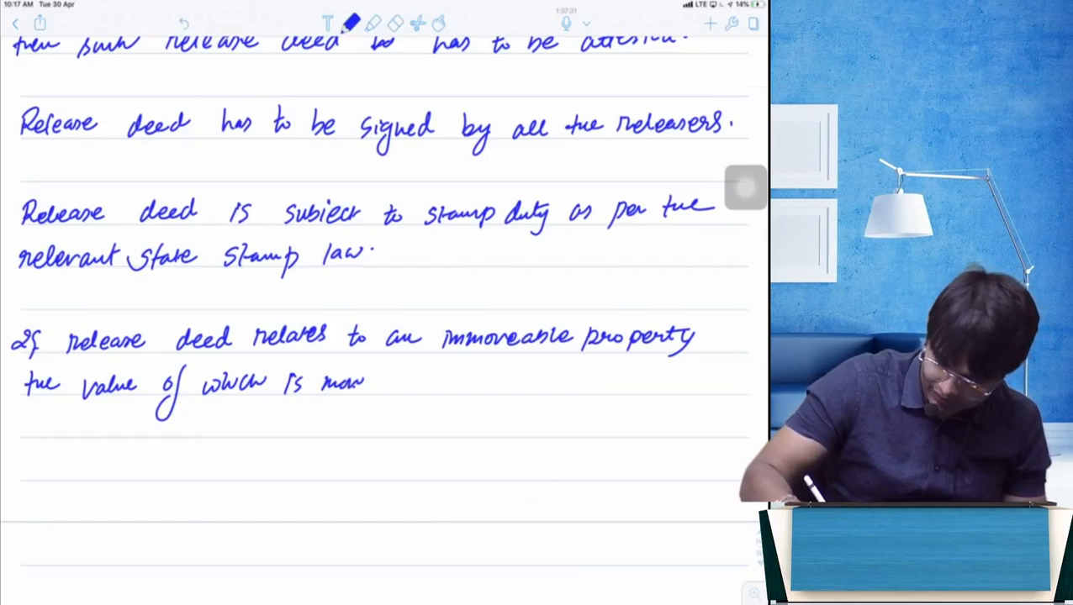
Step: Finish with over ₹100 being compulsorily registrable, and begin 'Que: Draft a release deed'
{"action": "left_click_drag", "start_coordinate": [370, 383], "coordinate": [479, 383]}
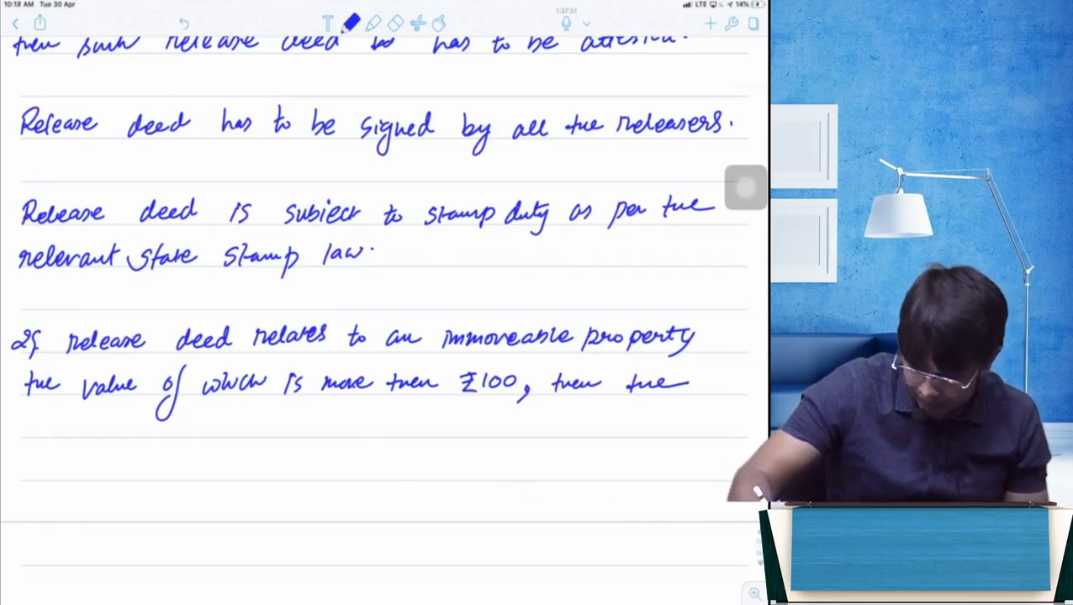
{"action": "type", "text": "release deed is compulsarily"}
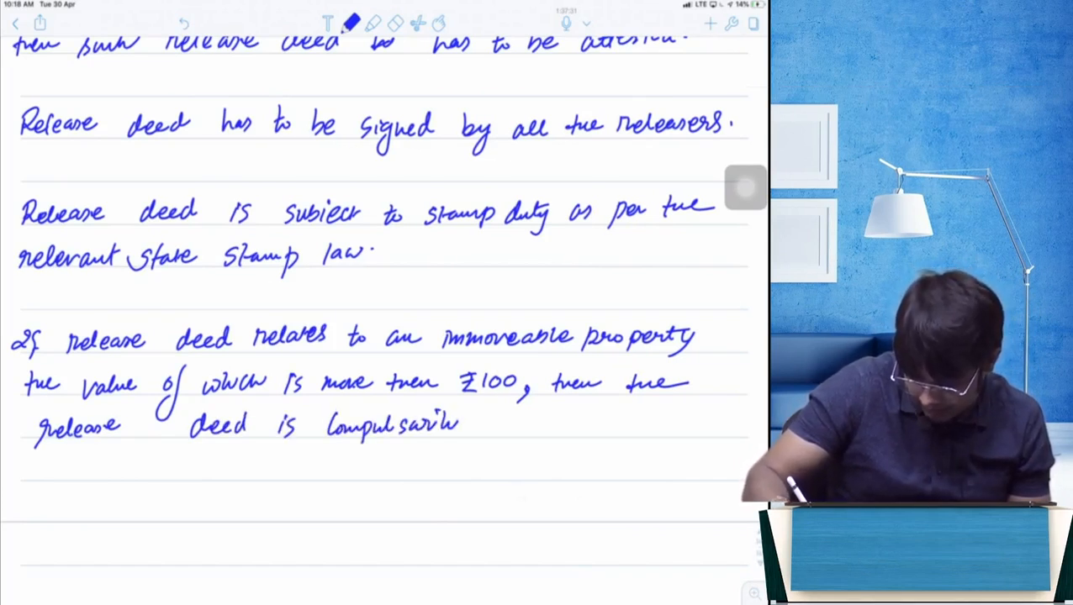
{"action": "type", "text": "regis"}
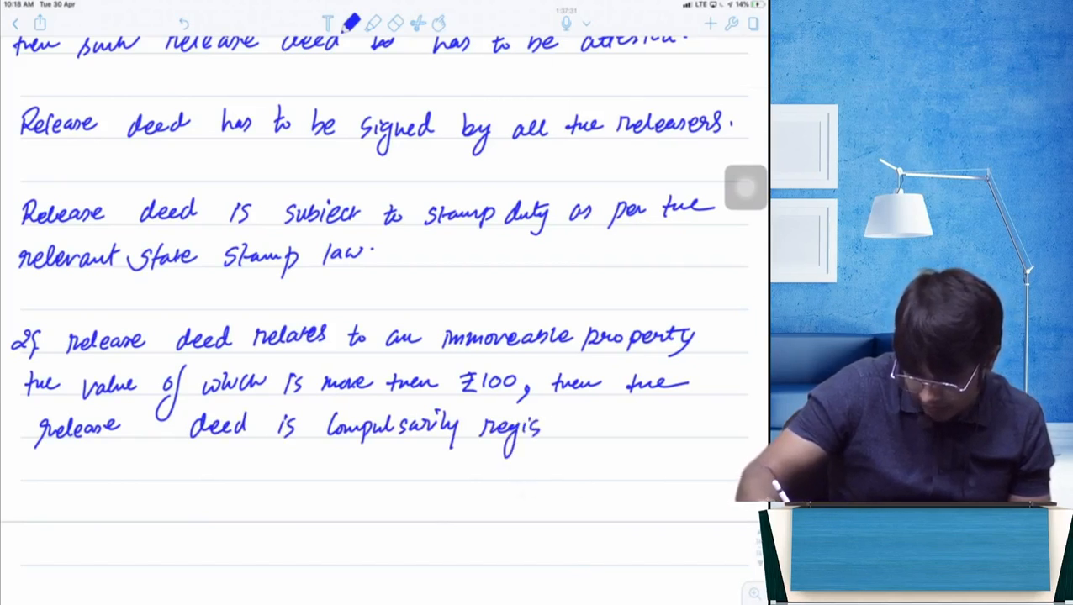
{"action": "type", "text": "rable."}
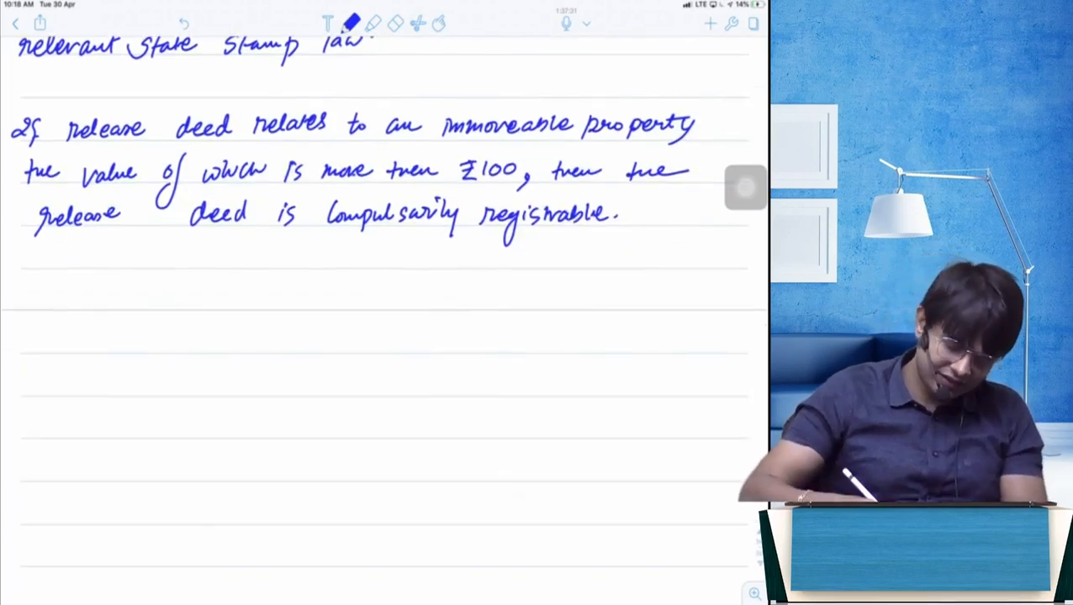
{"action": "type", "text": "Que: /"}
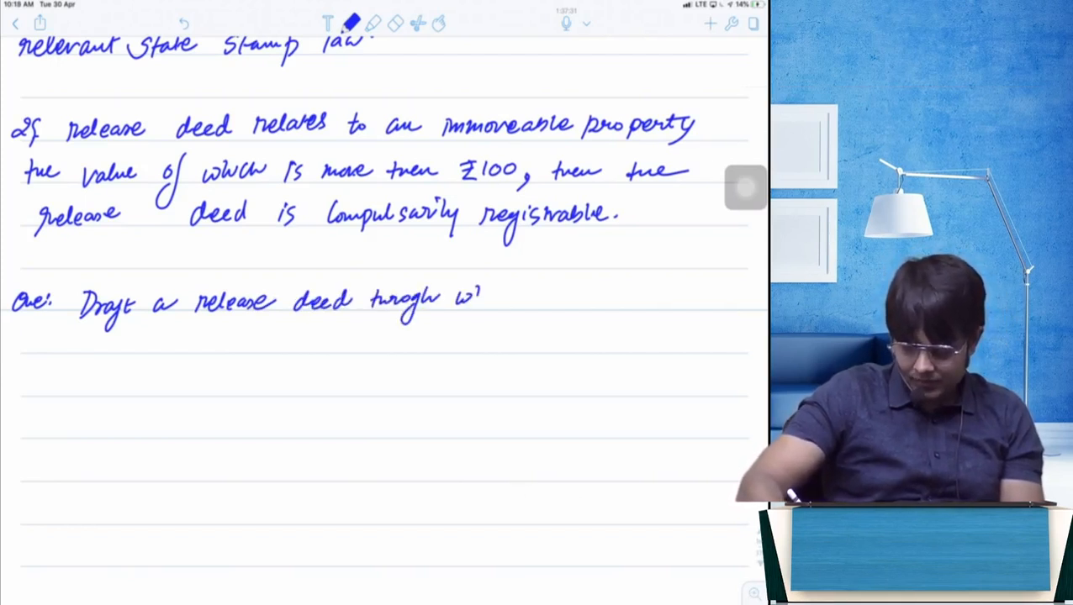
Step: Write 'which a creditor is granting a release to his debtor.'
{"action": "type", "text": "which"}
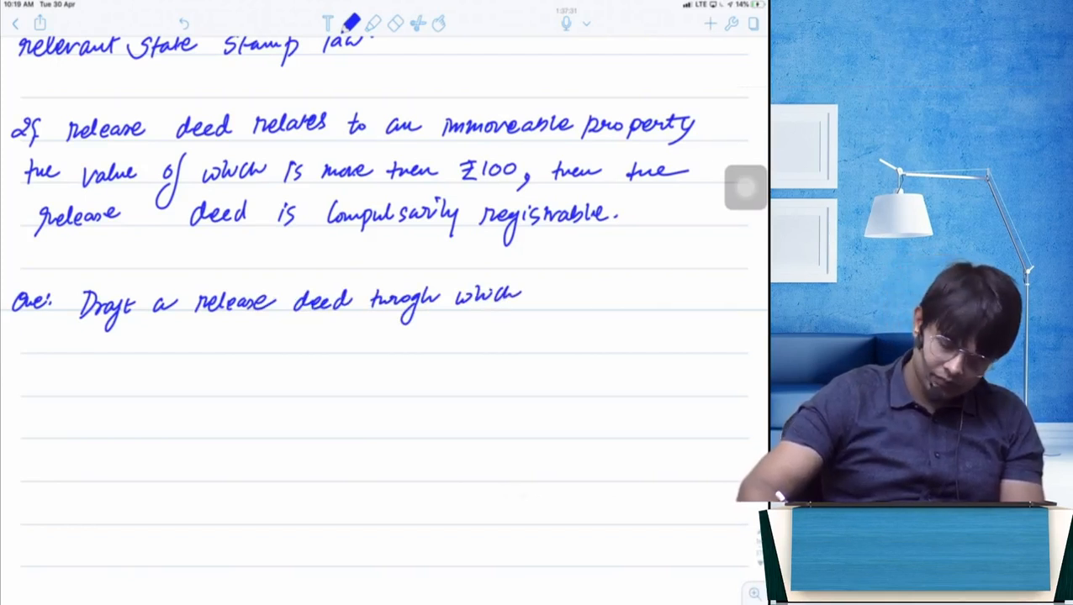
{"action": "type", "text": "a creditor is"}
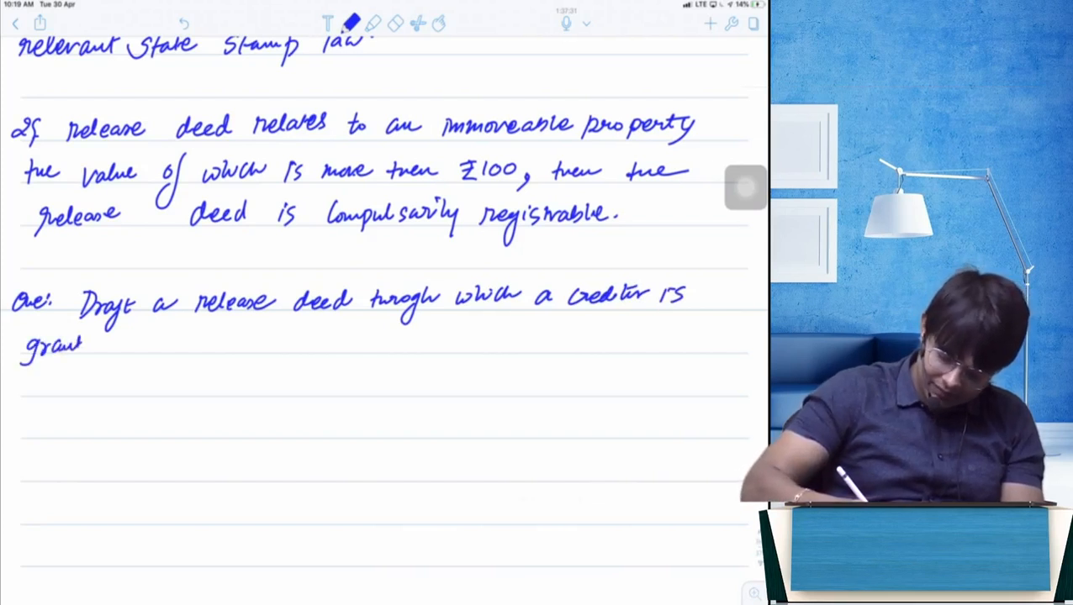
{"action": "type", "text": "granting a m"}
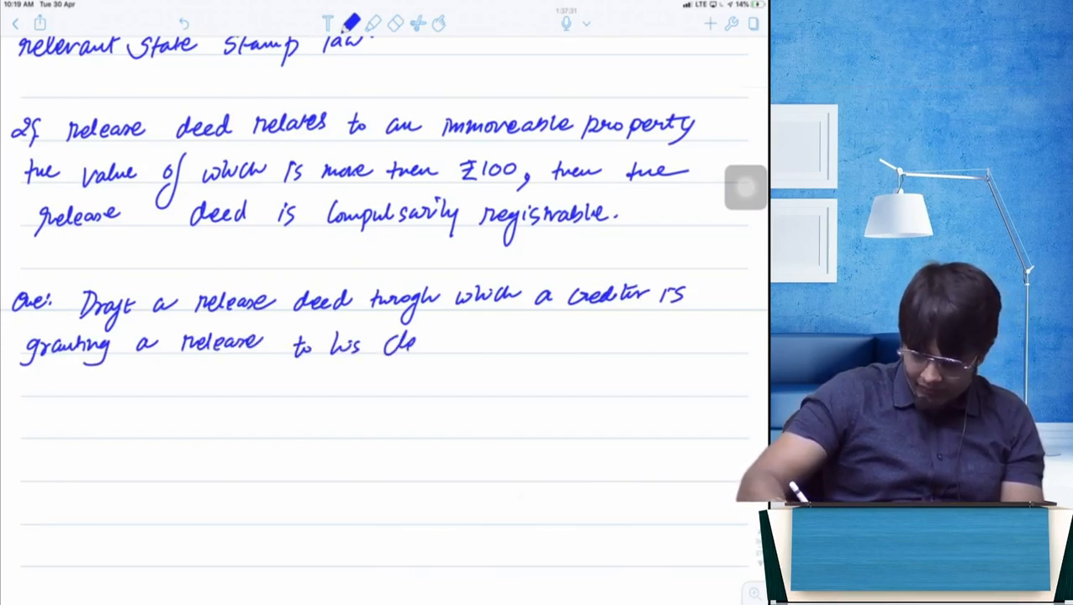
{"action": "type", "text": "debtor."}
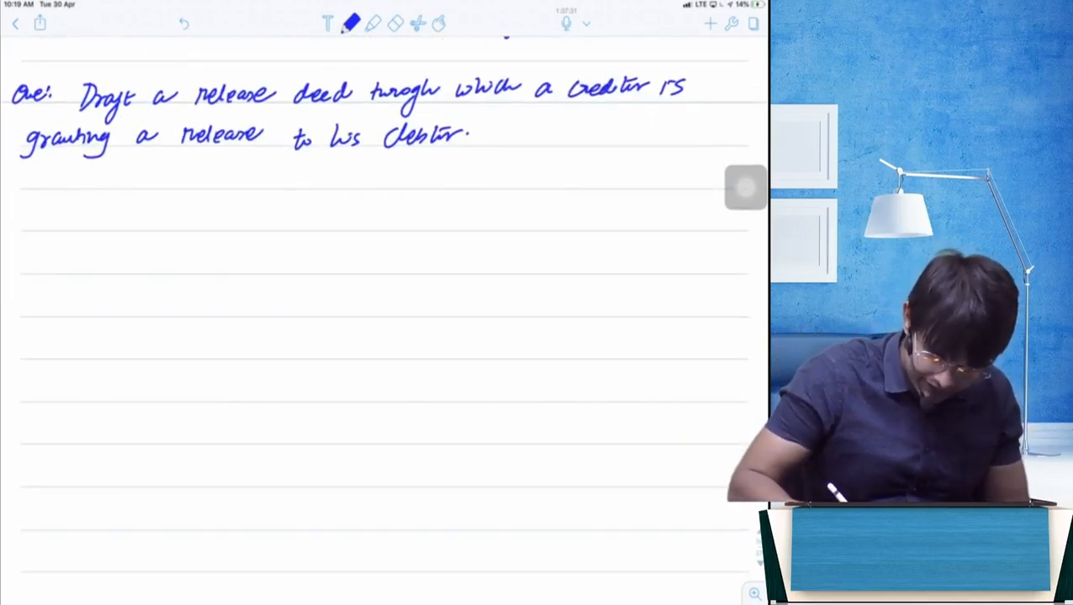
Step: Write the 'RELEASE DEED' title, fix the misspelling, and underline it
{"action": "type", "text": "Rele"}
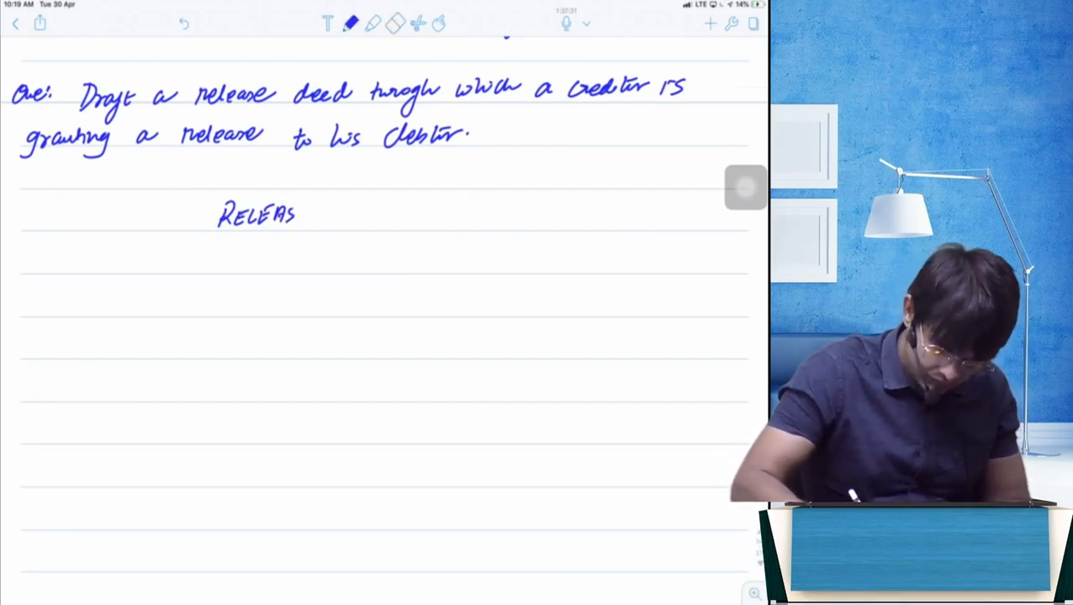
{"action": "type", "text": "DF"}
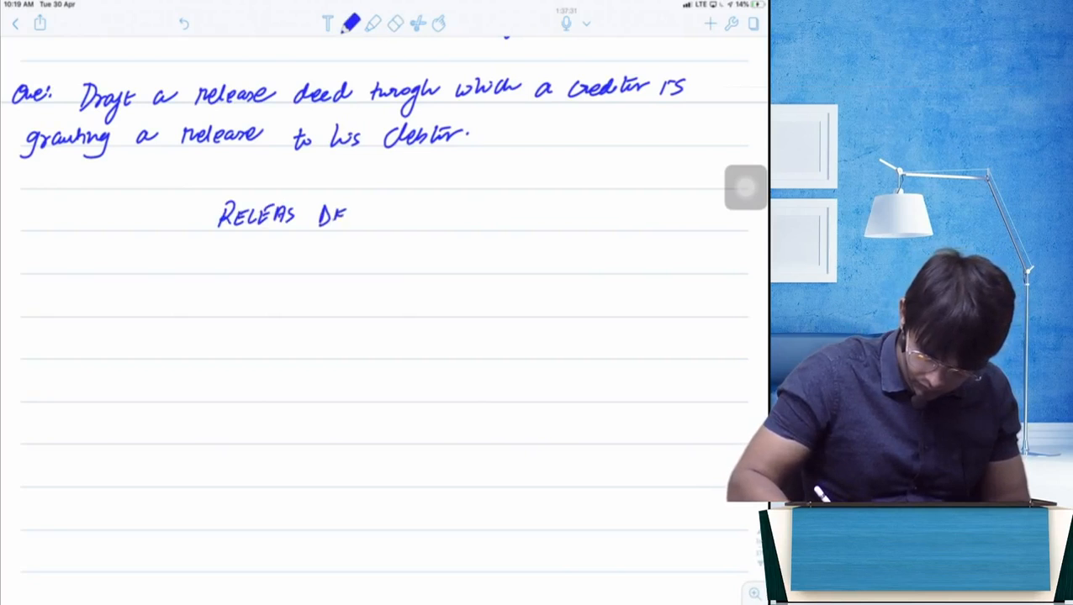
{"action": "type", "text": "DEED"}
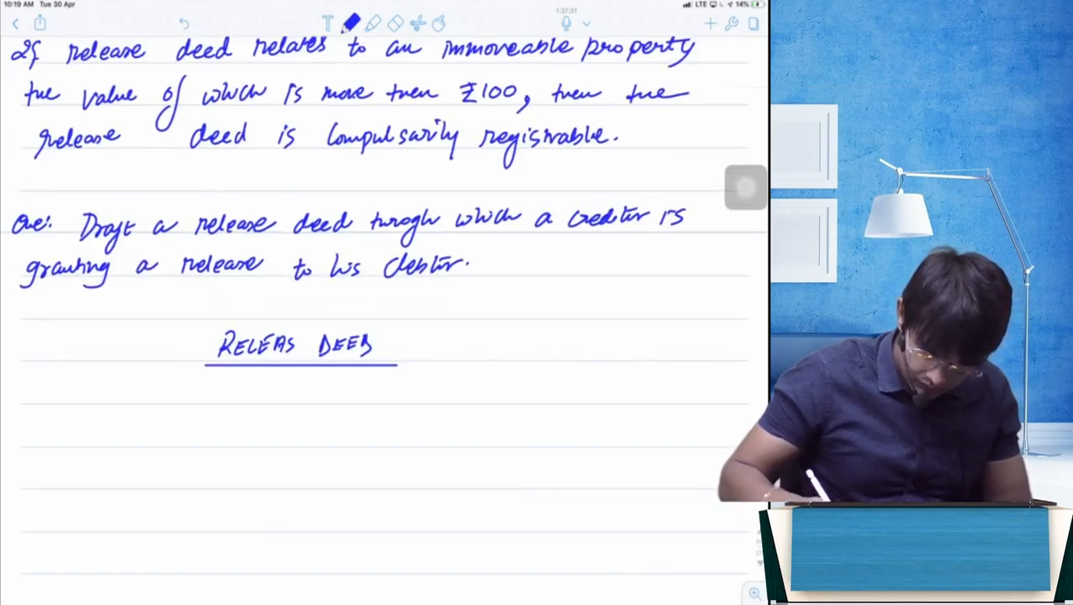
{"action": "left_click", "coordinate": [396, 22]}
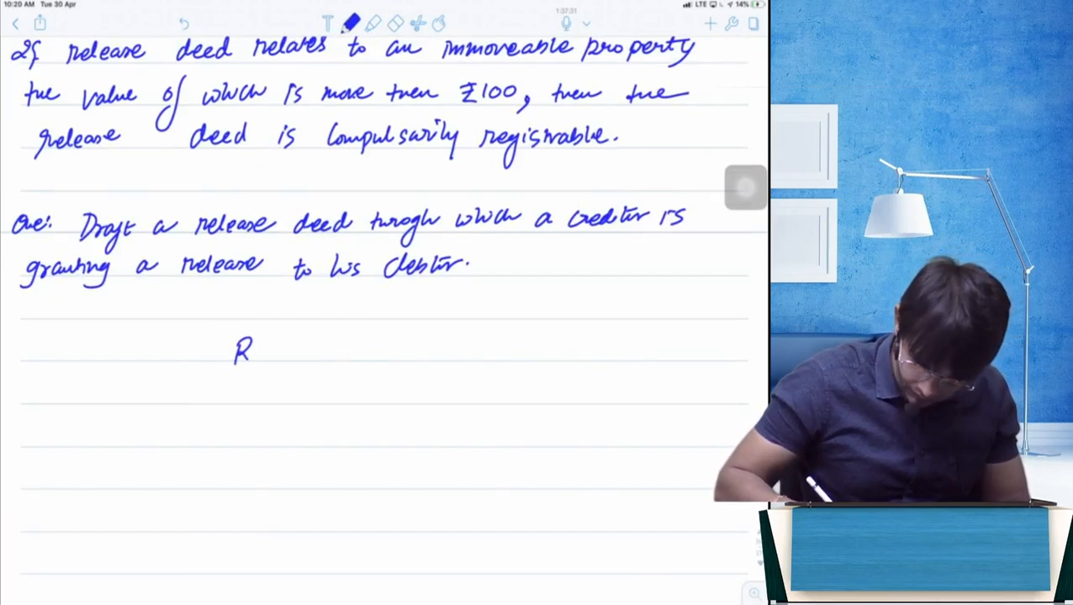
{"action": "type", "text": "ELEASE D"}
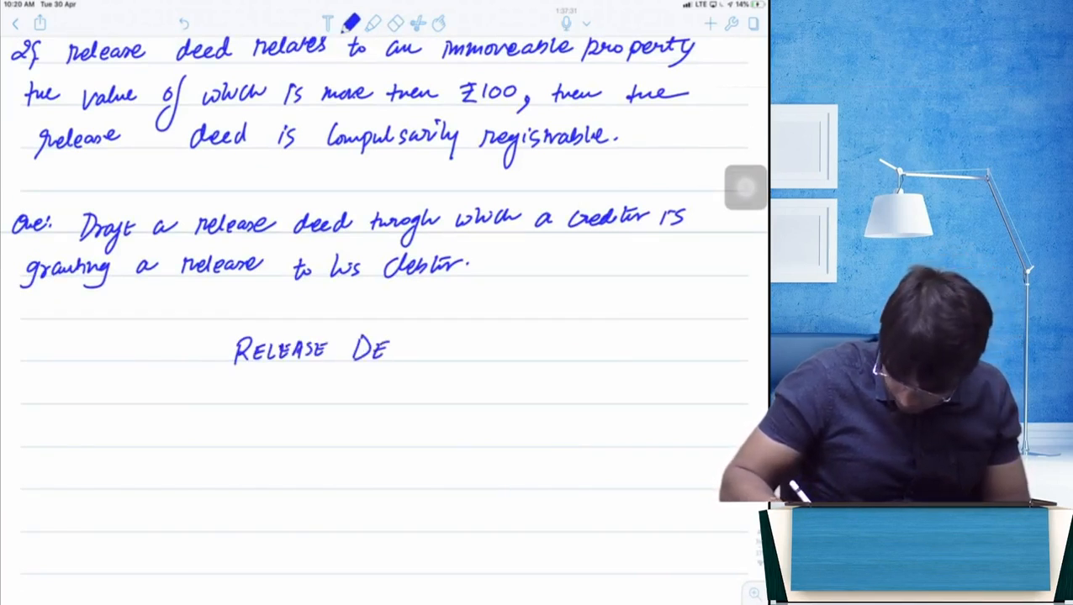
{"action": "type", "text": "ED"}
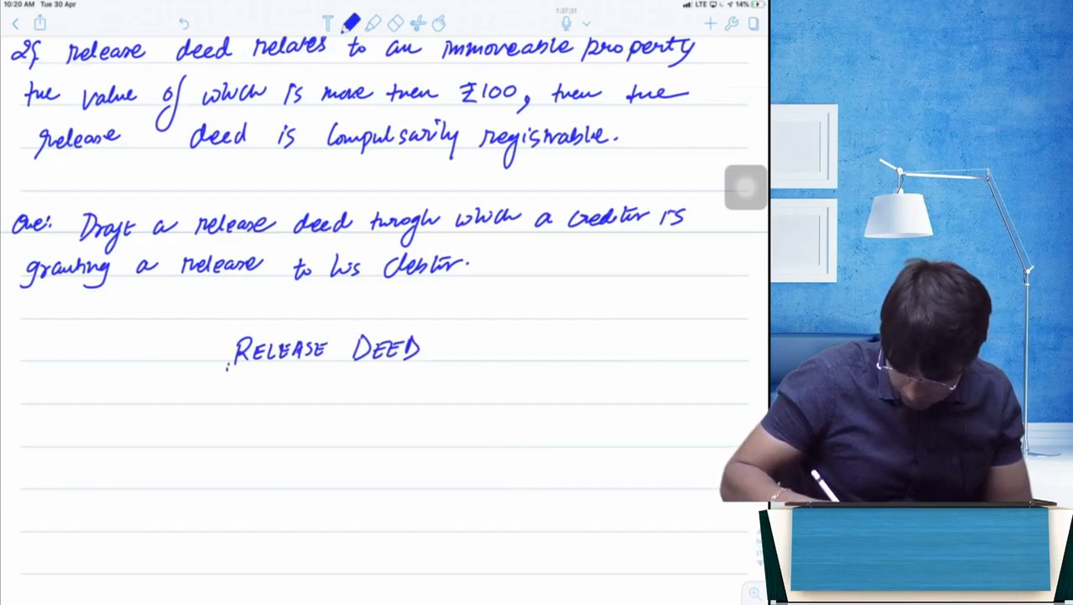
{"action": "left_click_drag", "start_coordinate": [227, 369], "coordinate": [442, 370]}
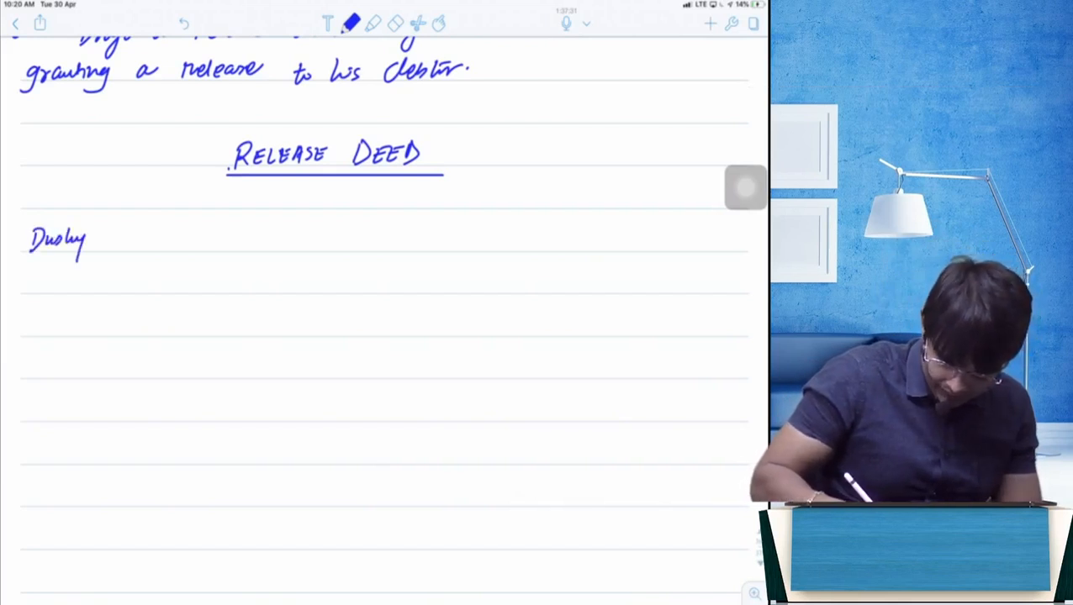
Step: Write the Jain sender address (Pune 411 00…), a 'Date:' line and 'To, Mr. Ravikant'
{"action": "type", "text": "ant Ja"}
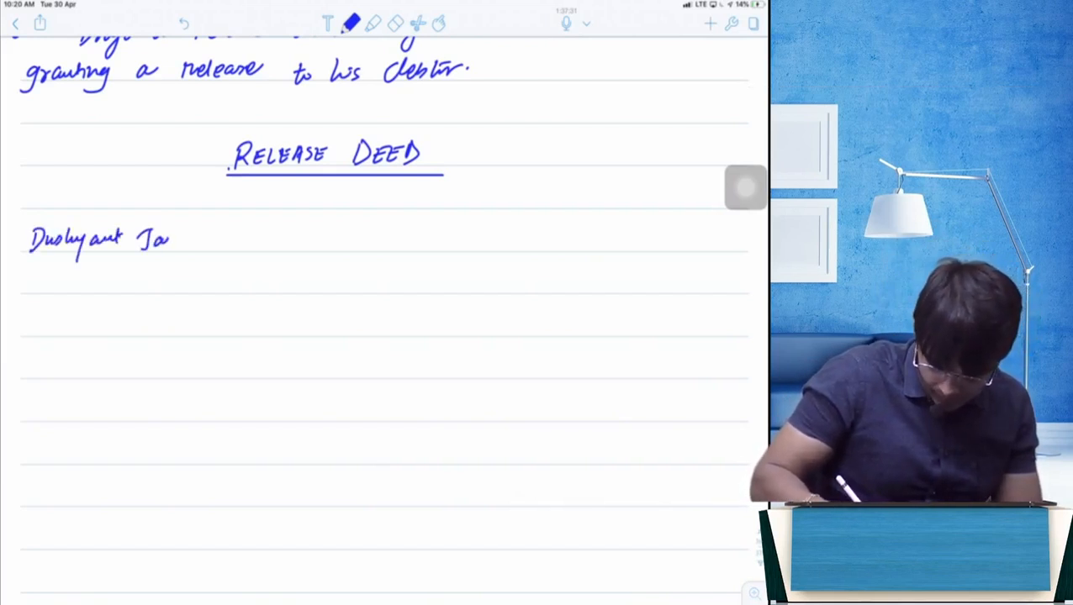
{"action": "type", "text": "Jain,"}
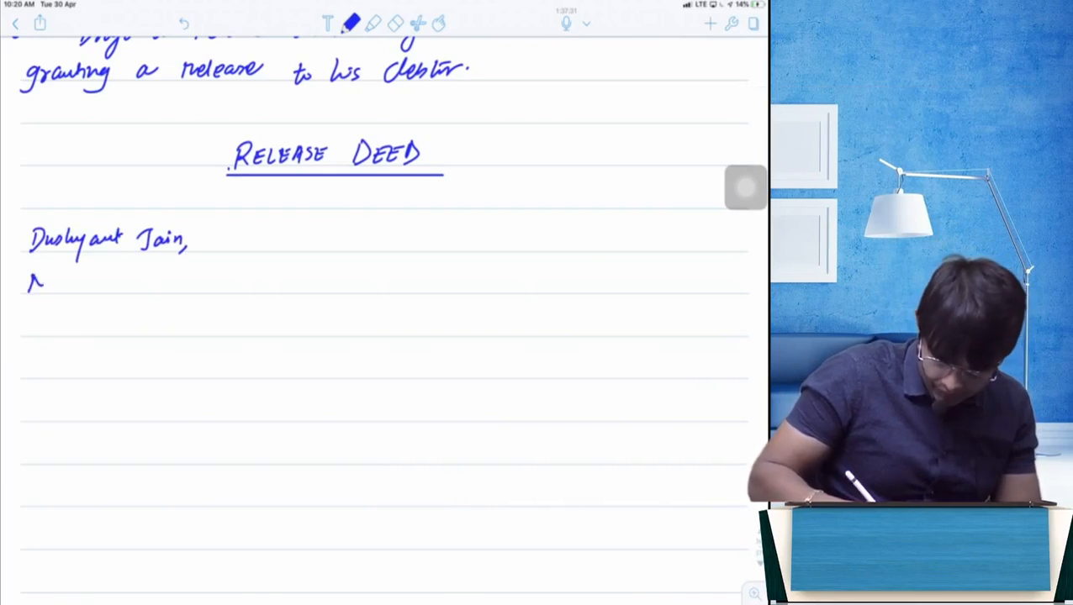
{"action": "type", "text": "Navi Pel"}
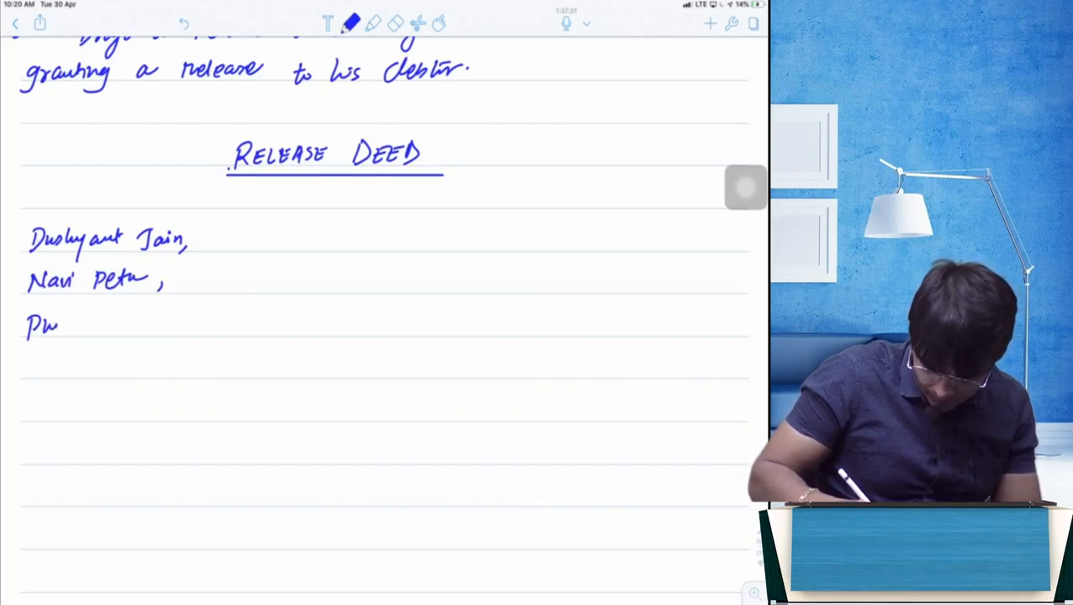
{"action": "type", "text": "- 411 007."}
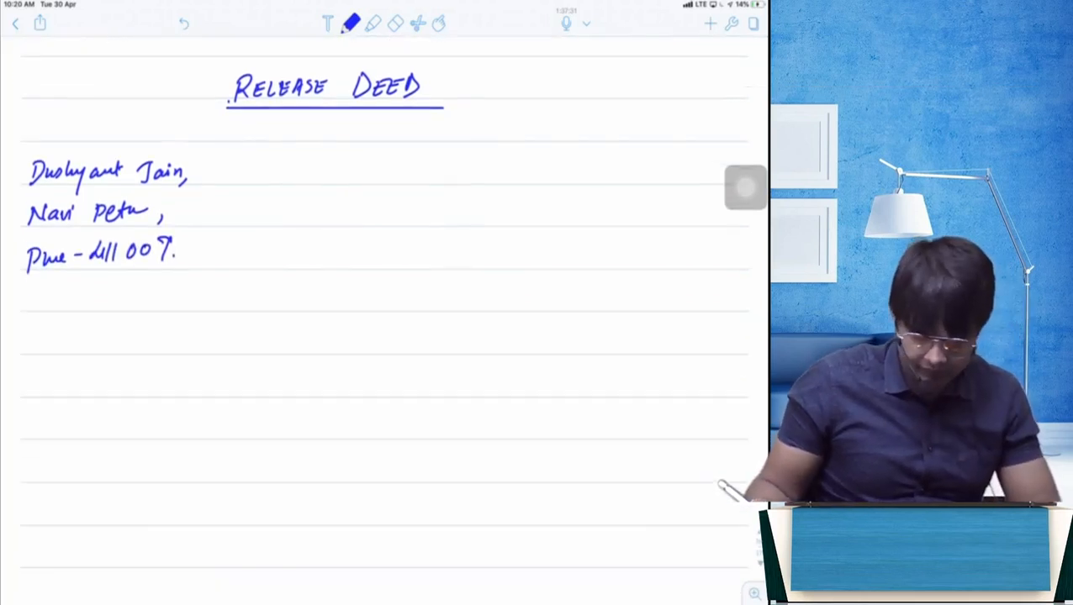
{"action": "type", "text": "Date:"}
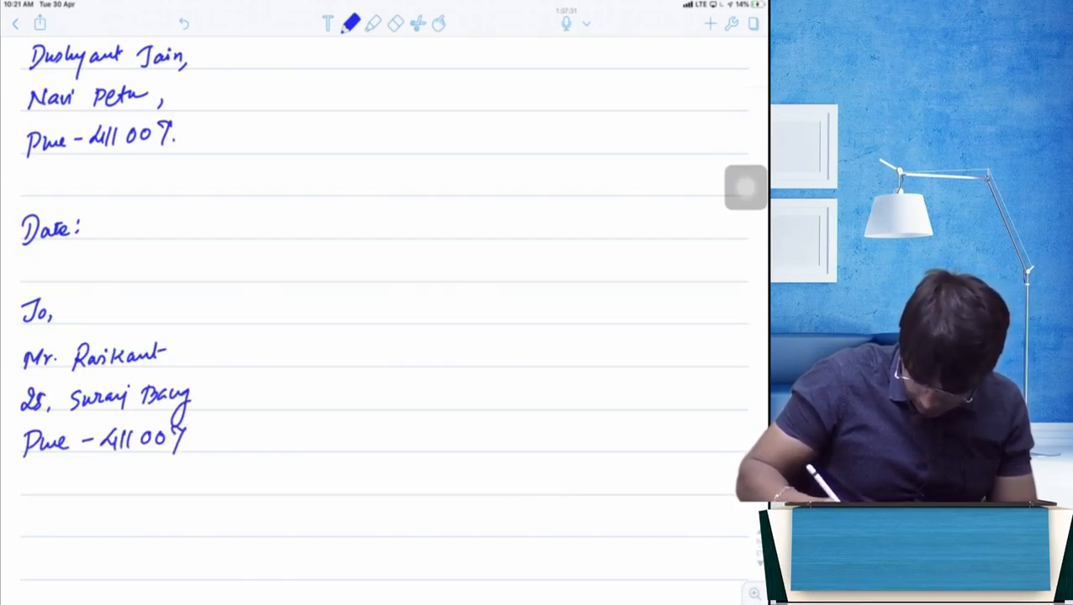
Step: Write 'Subject: Release from d…' below the recipient address
{"action": "scroll", "scroll_direction": "down", "scroll_amount": 3}
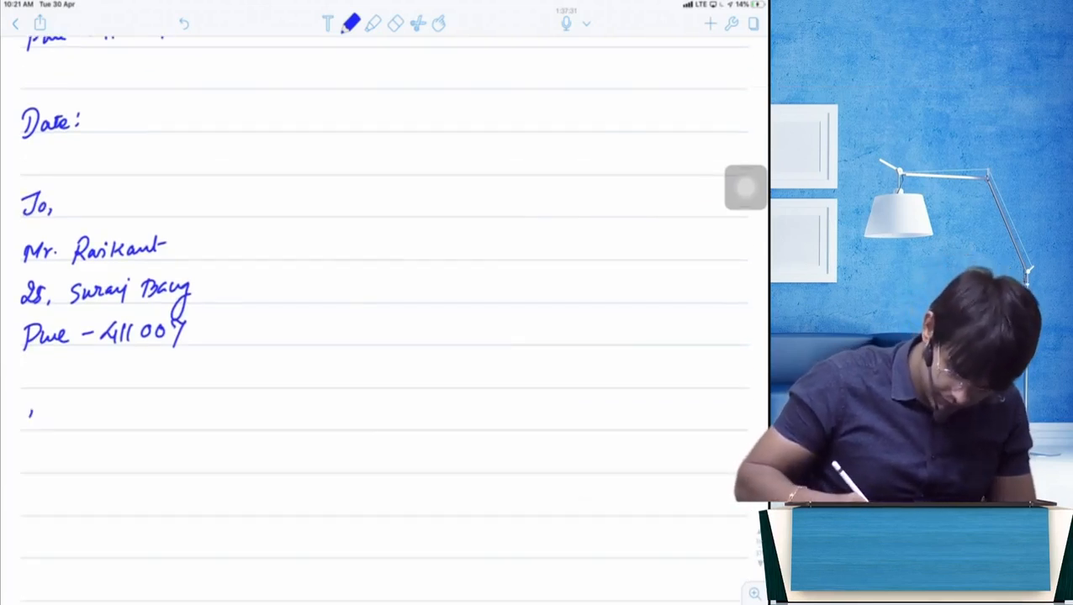
{"action": "type", "text": "Subject: P"}
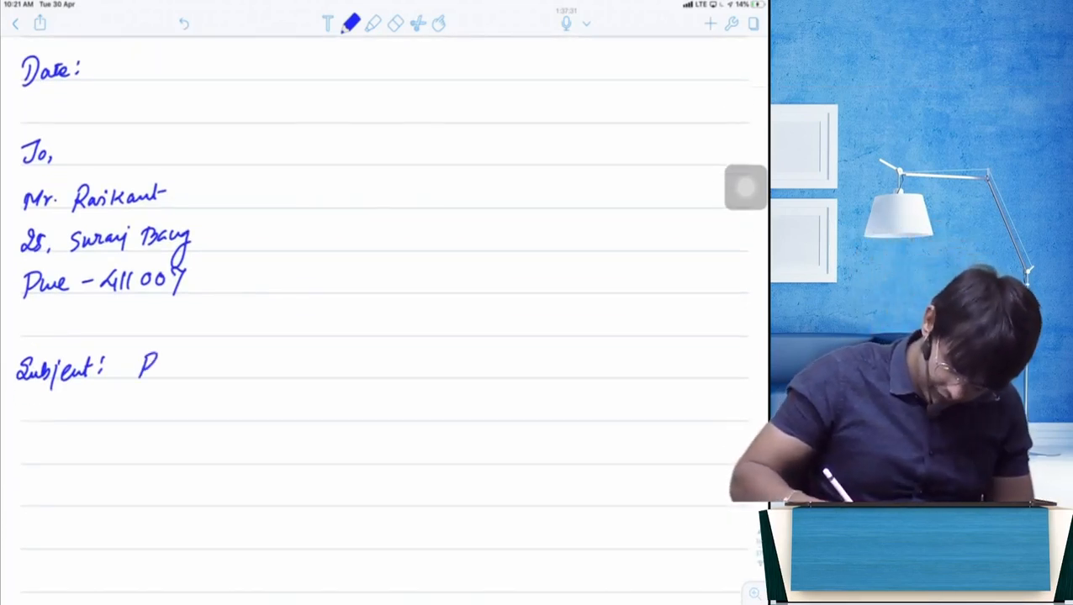
{"action": "type", "text": "Release"}
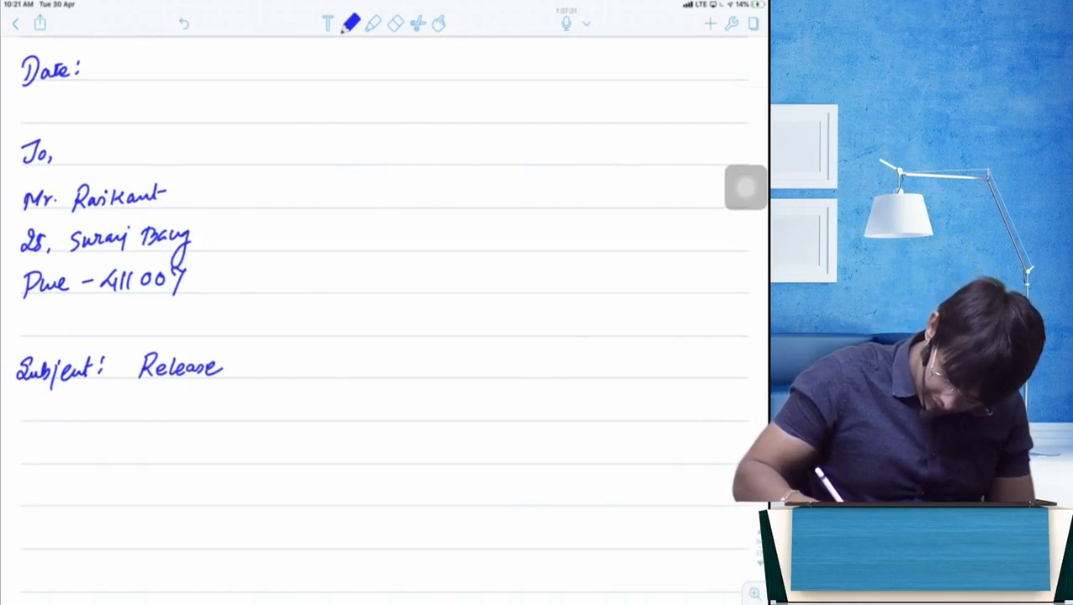
{"action": "type", "text": "from"}
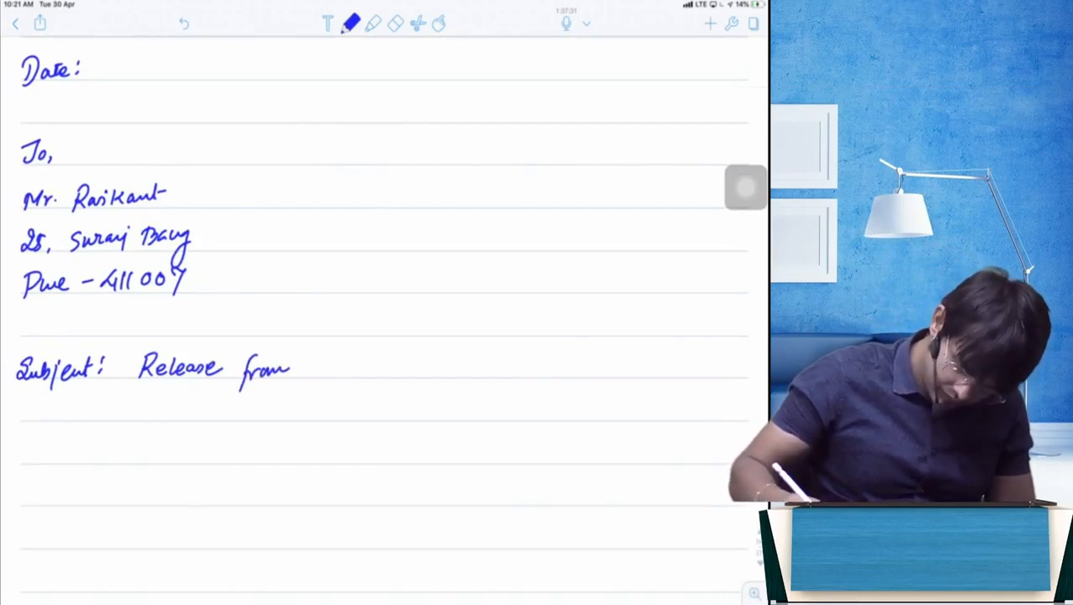
{"action": "type", "text": "d"}
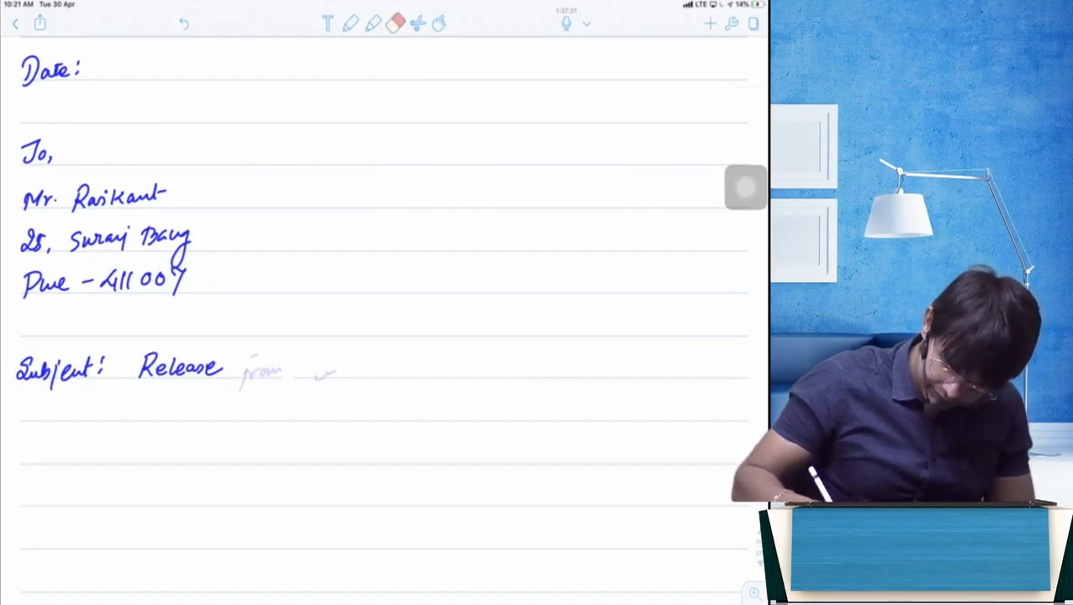
Step: Erase the wrong words, rewrite 'from the debts', and underline the subject line
{"action": "left_click", "coordinate": [352, 23]}
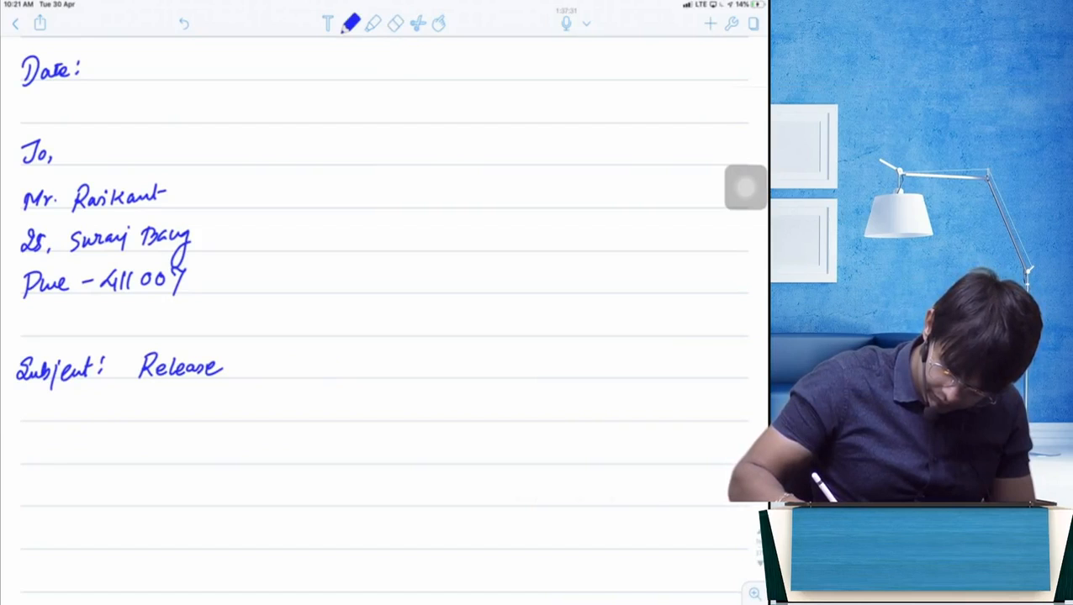
{"action": "type", "text": "from to"}
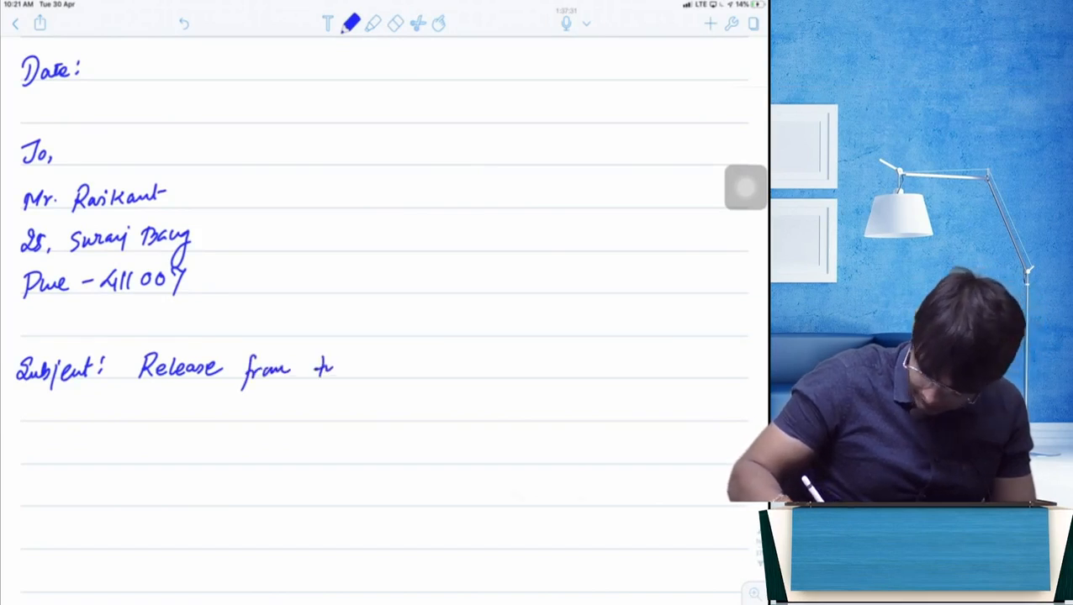
{"action": "type", "text": "debts"}
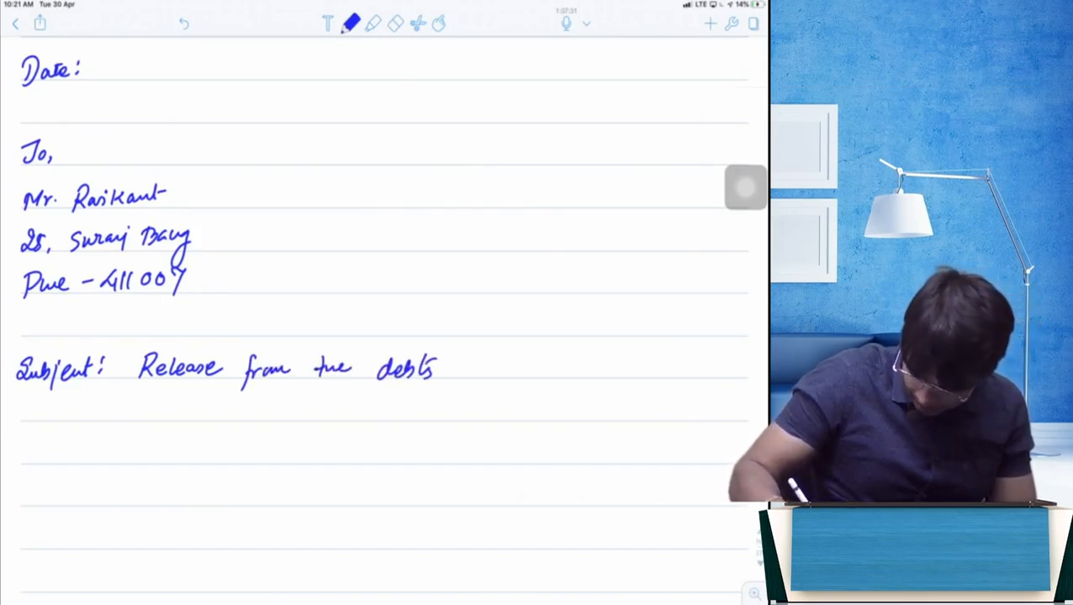
{"action": "left_click_drag", "start_coordinate": [18, 393], "coordinate": [197, 393]}
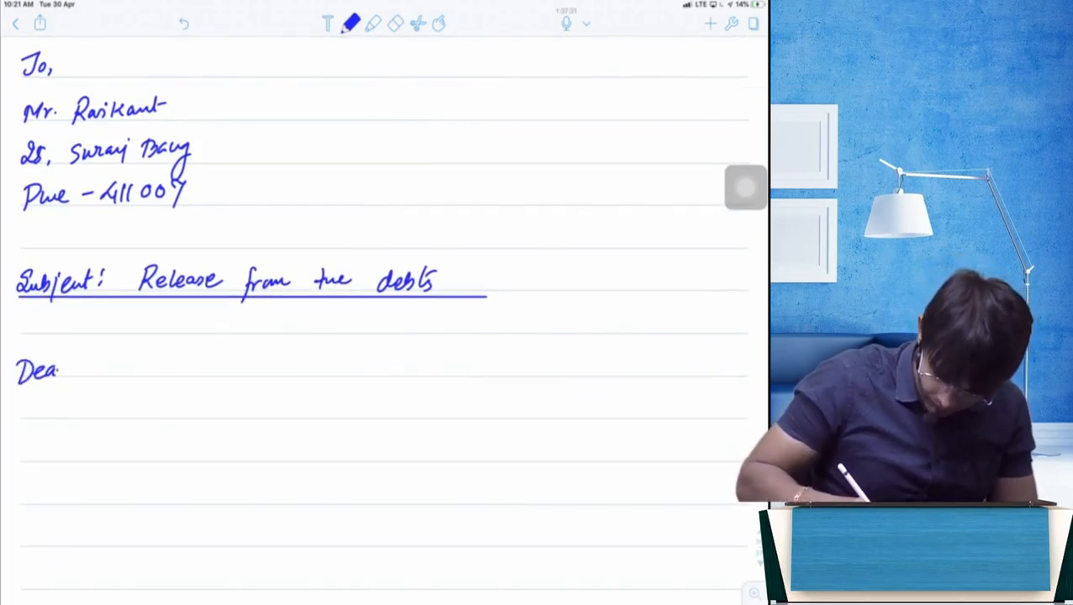
Step: Complete 'Dear Ravikant,' and undo the words written beneath it
{"action": "type", "text": "Ravikant,"}
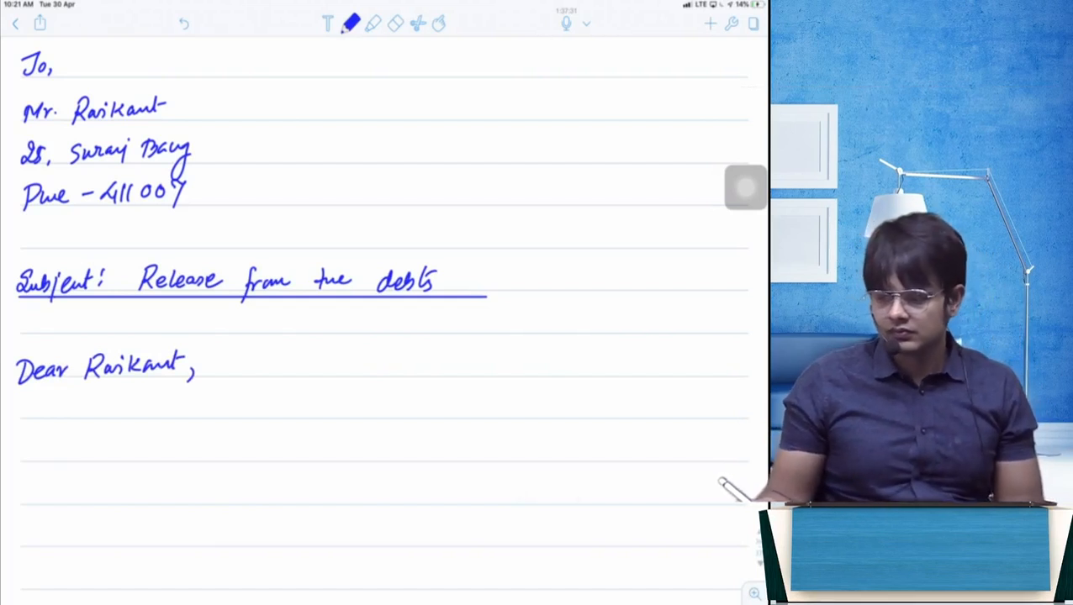
{"action": "scroll", "scroll_direction": "down", "scroll_amount": 3}
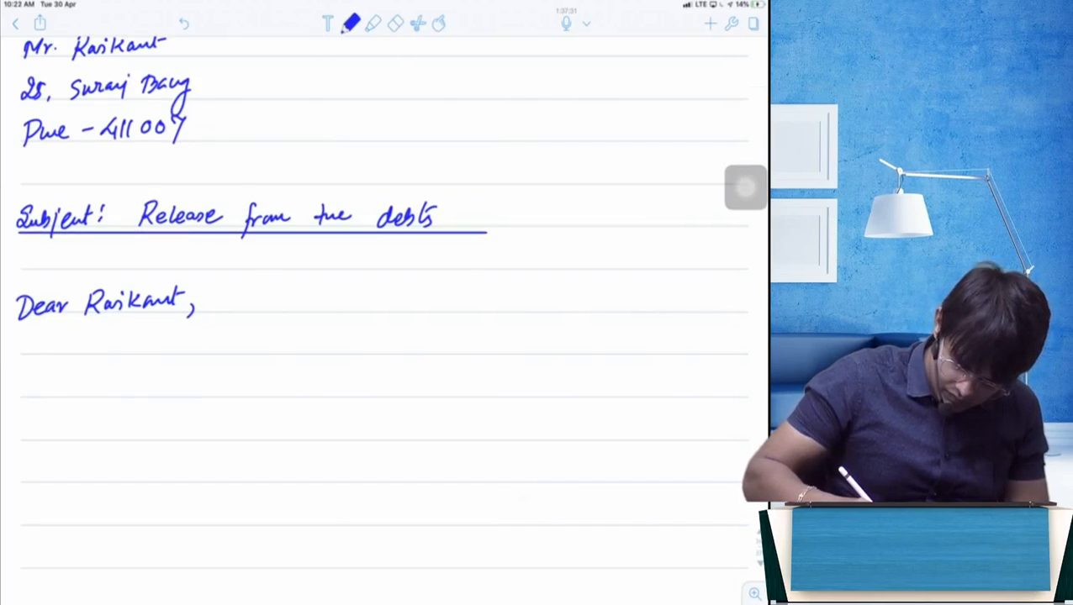
{"action": "scroll", "scroll_direction": "down", "scroll_amount": 3}
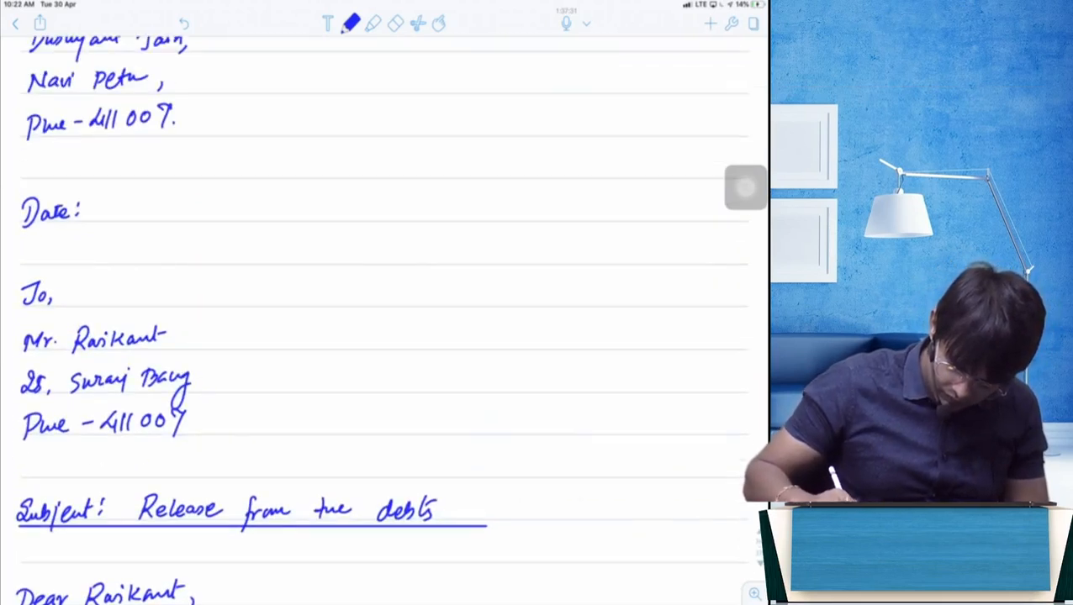
{"action": "scroll", "scroll_direction": "down", "scroll_amount": 3}
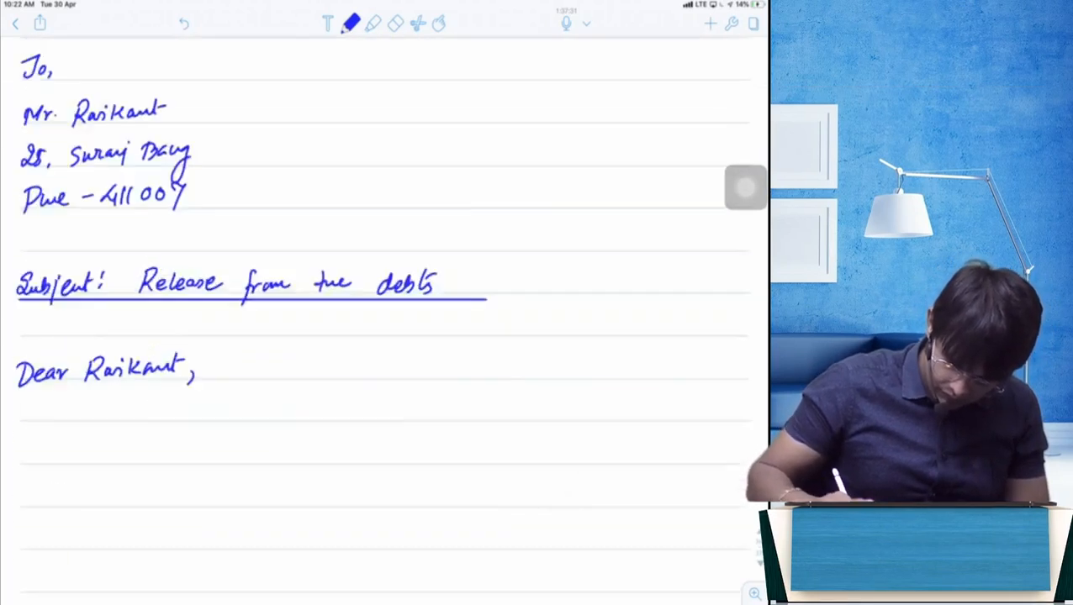
{"action": "scroll", "scroll_direction": "down", "scroll_amount": 3}
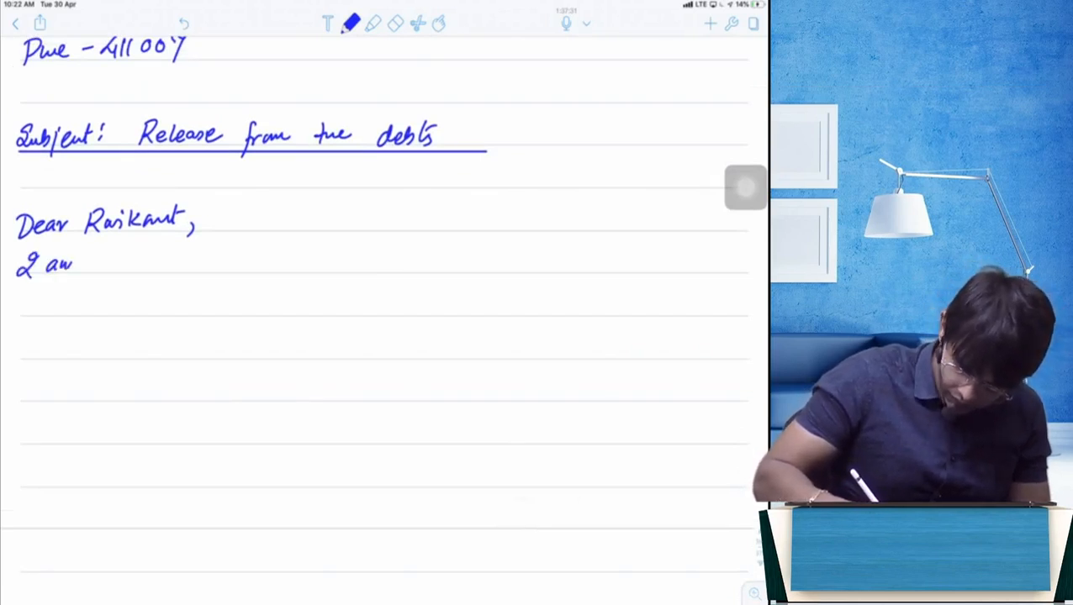
{"action": "left_click", "coordinate": [396, 23]}
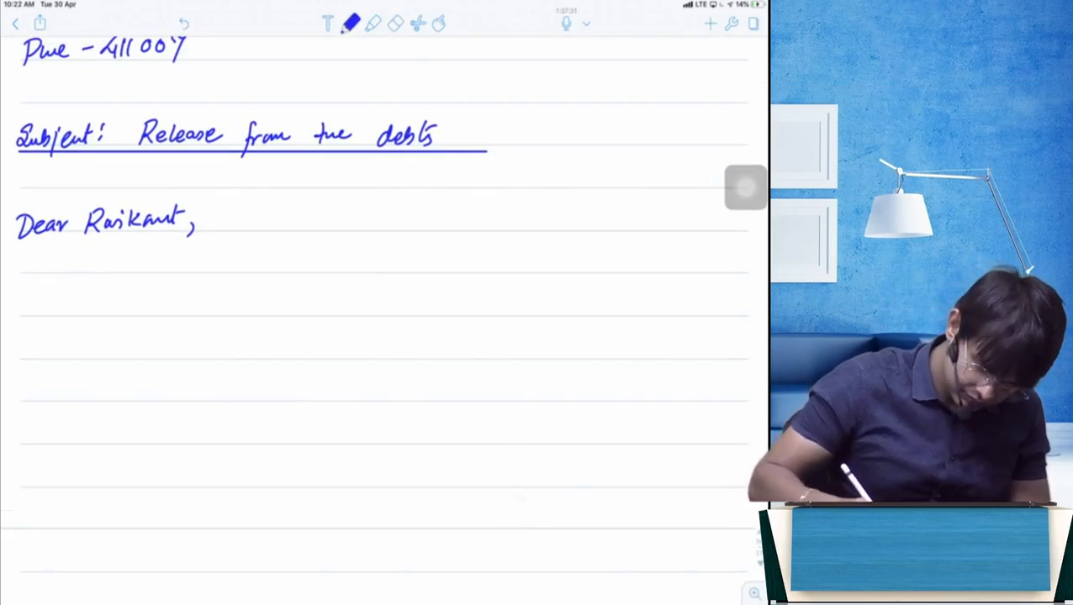
Step: Write 'Please refer to the loan of ₹____ that you had obtained from me on…'
{"action": "type", "text": "Please refer to the"}
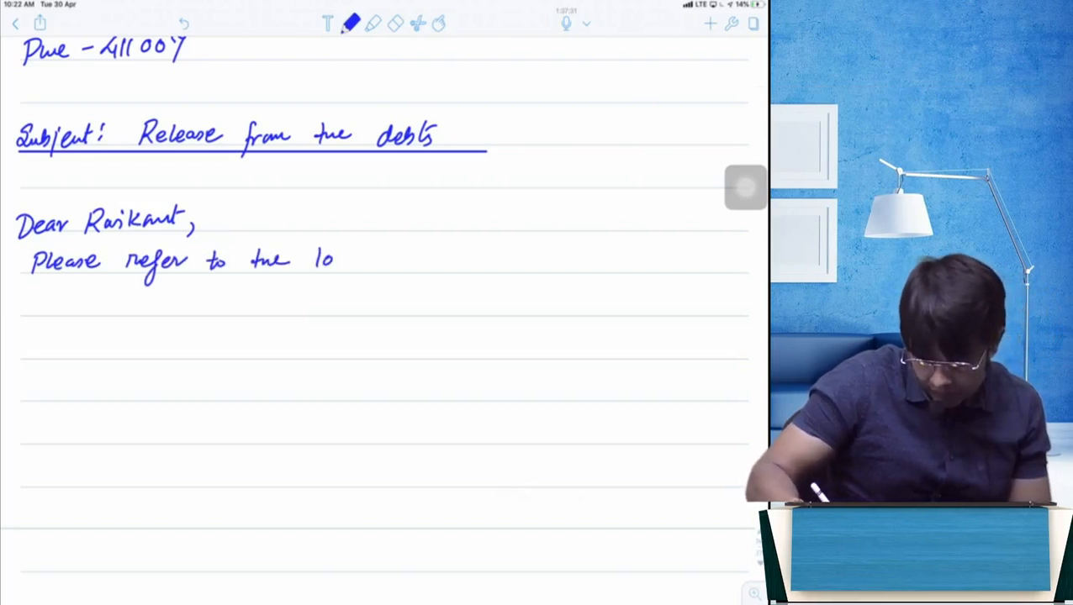
{"action": "type", "text": "loan of ₹"}
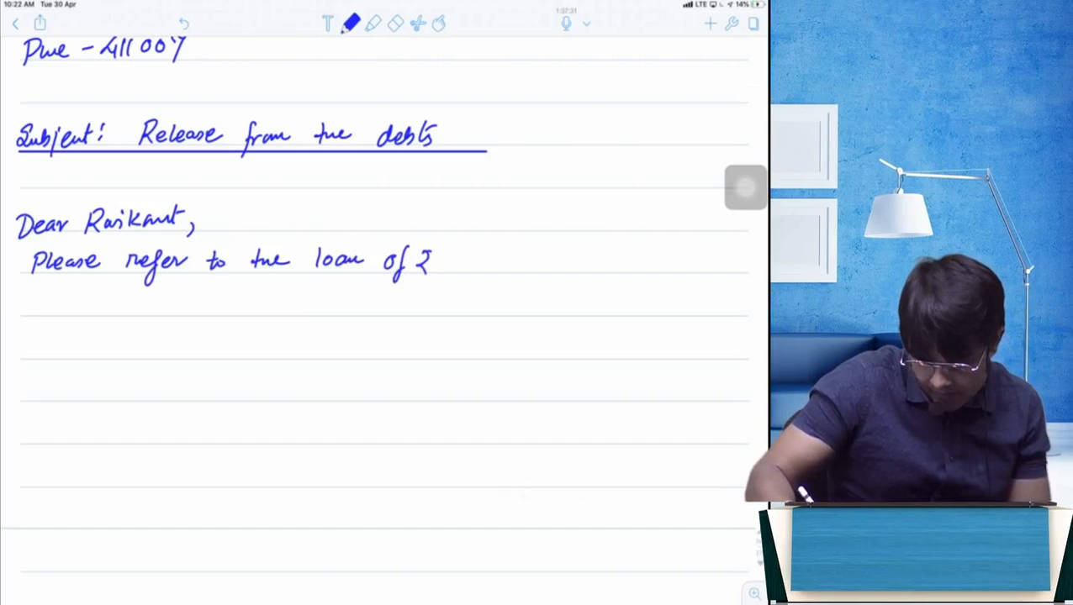
{"action": "left_click_drag", "start_coordinate": [421, 261], "coordinate": [546, 260]}
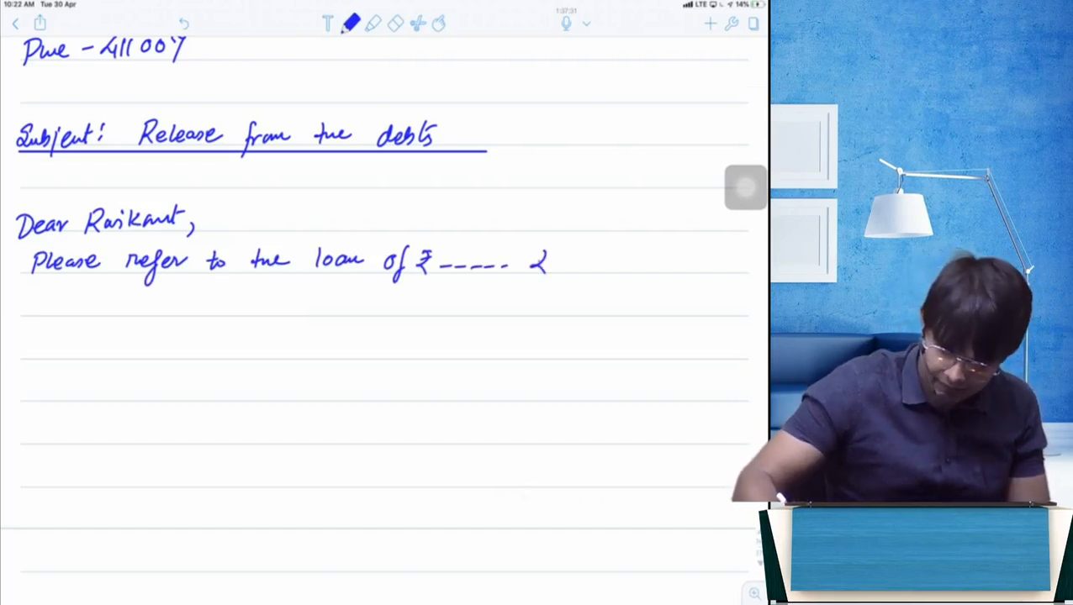
{"action": "type", "text": "that you had"}
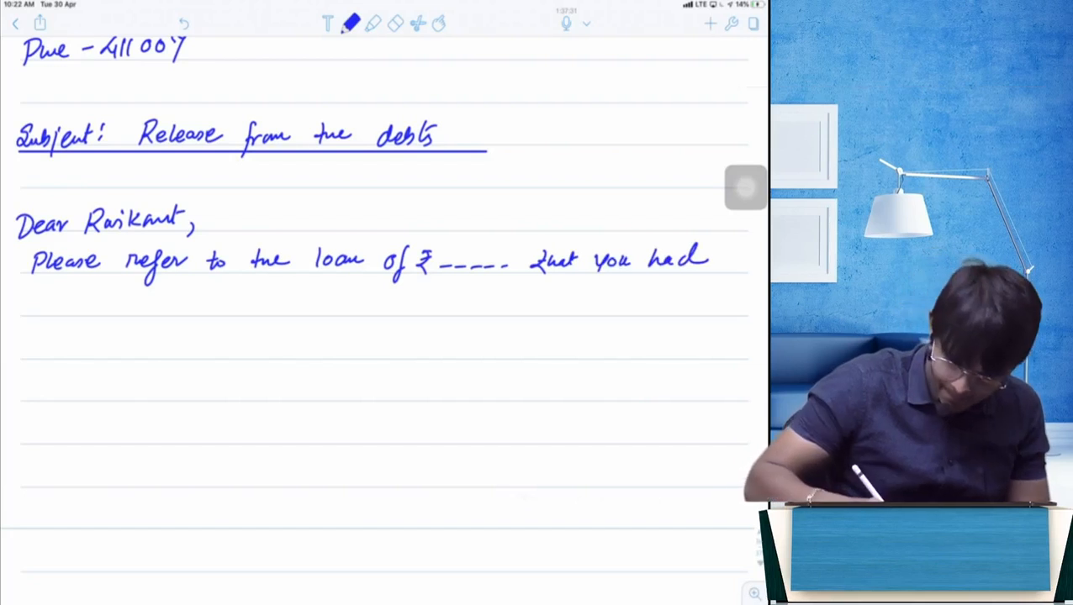
{"action": "type", "text": "Obtain"}
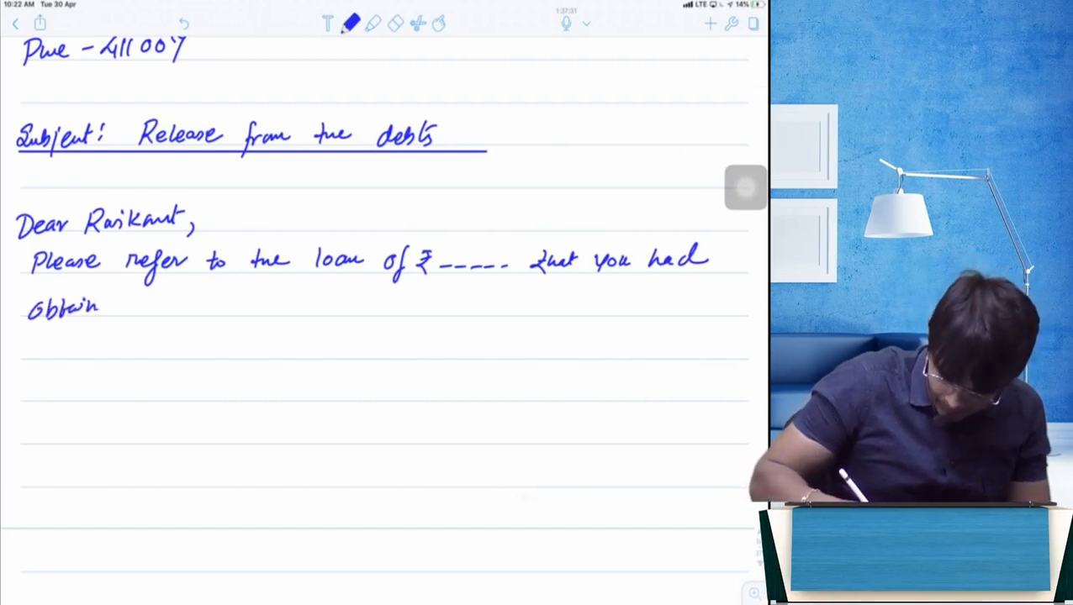
{"action": "type", "text": "ned from me on ______."}
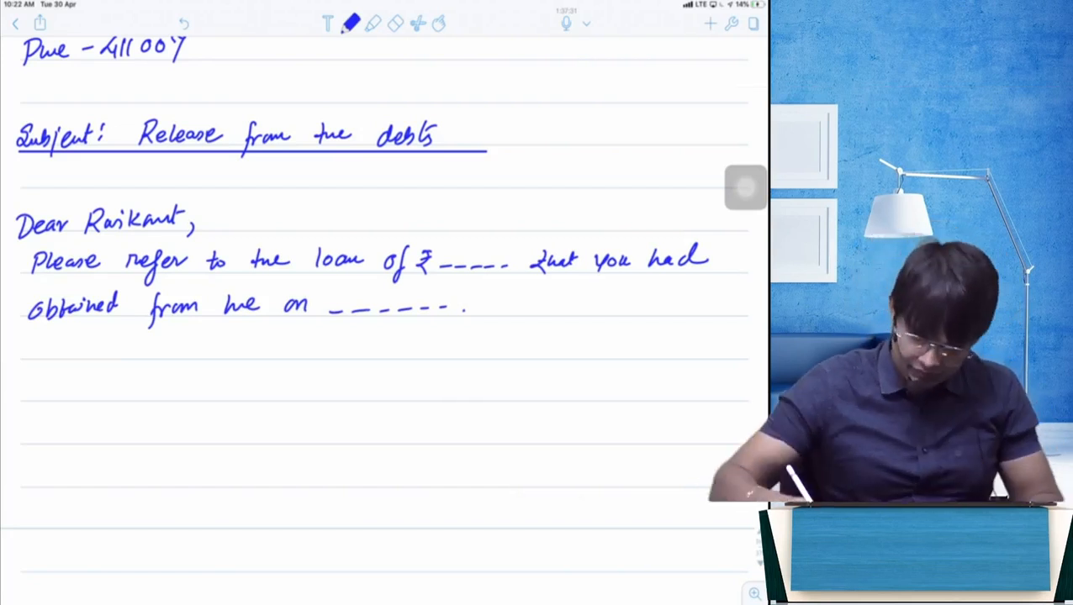
{"action": "type", "text": "On +"}
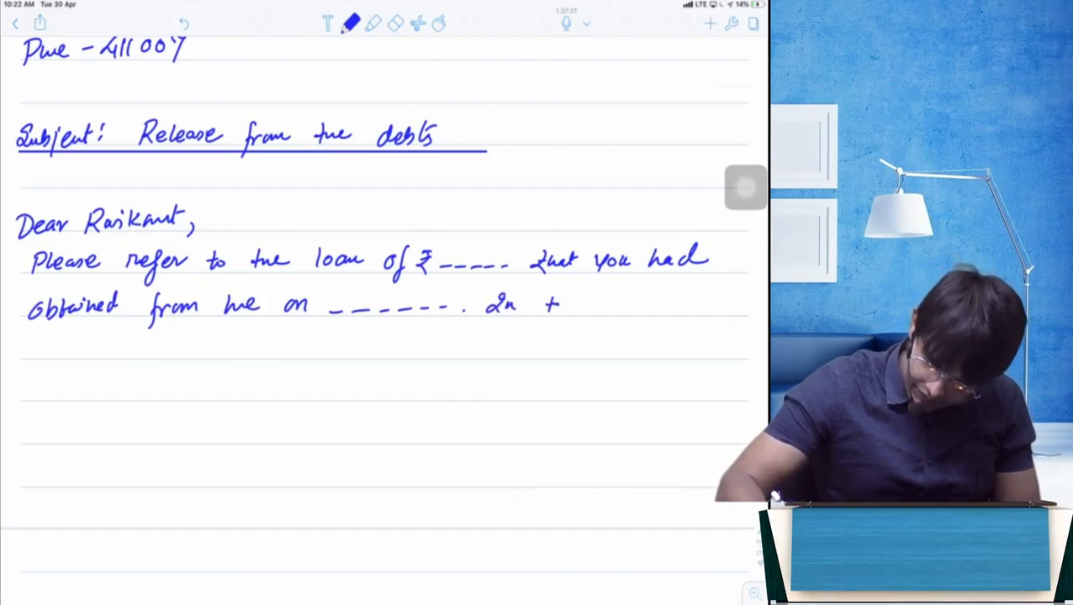
Step: Continue the body with the reference wording up to repayment with all due interest
{"action": "type", "text": "the same"}
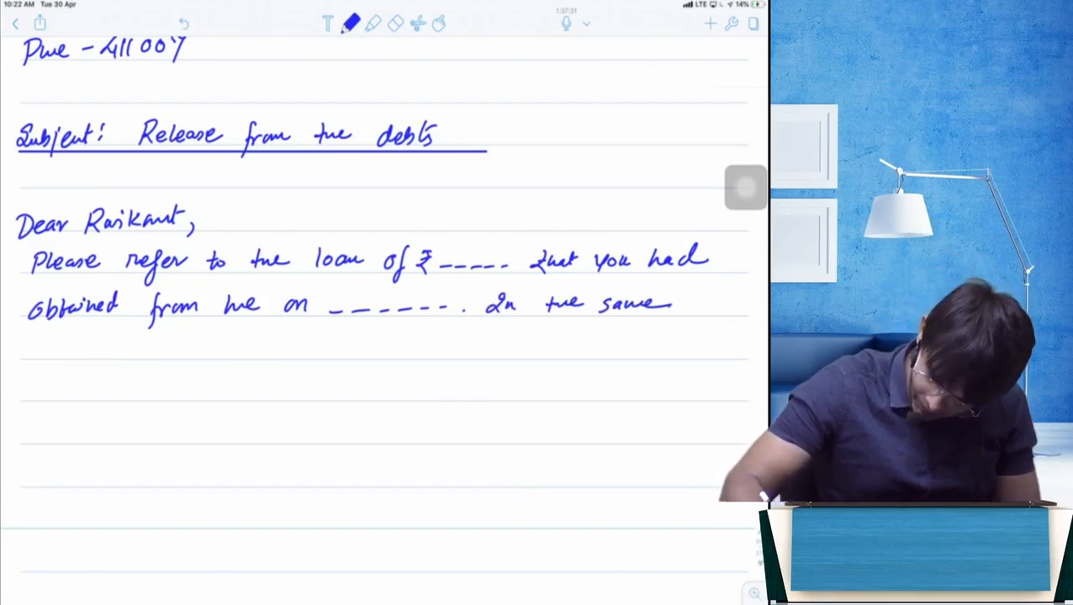
{"action": "type", "text": "refer"}
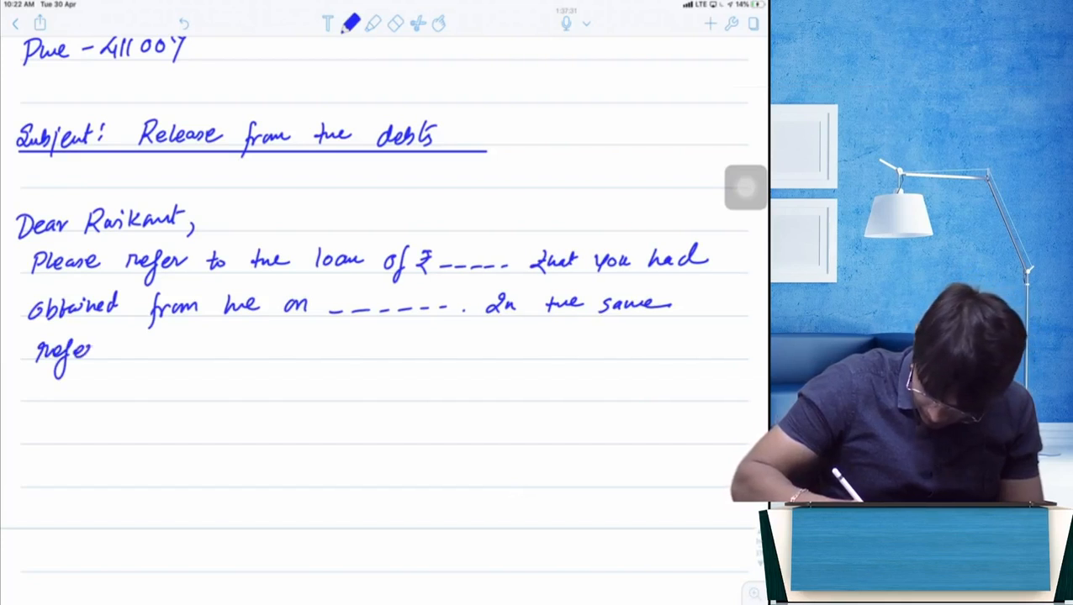
{"action": "type", "text": "reference 2"}
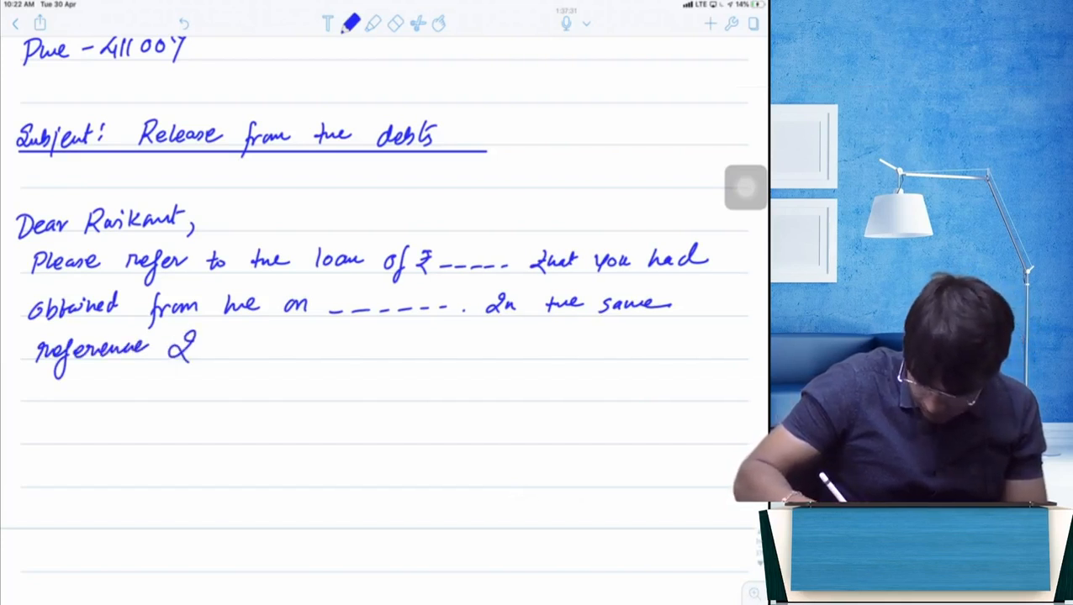
{"action": "type", "text": "would like to inform you that,"}
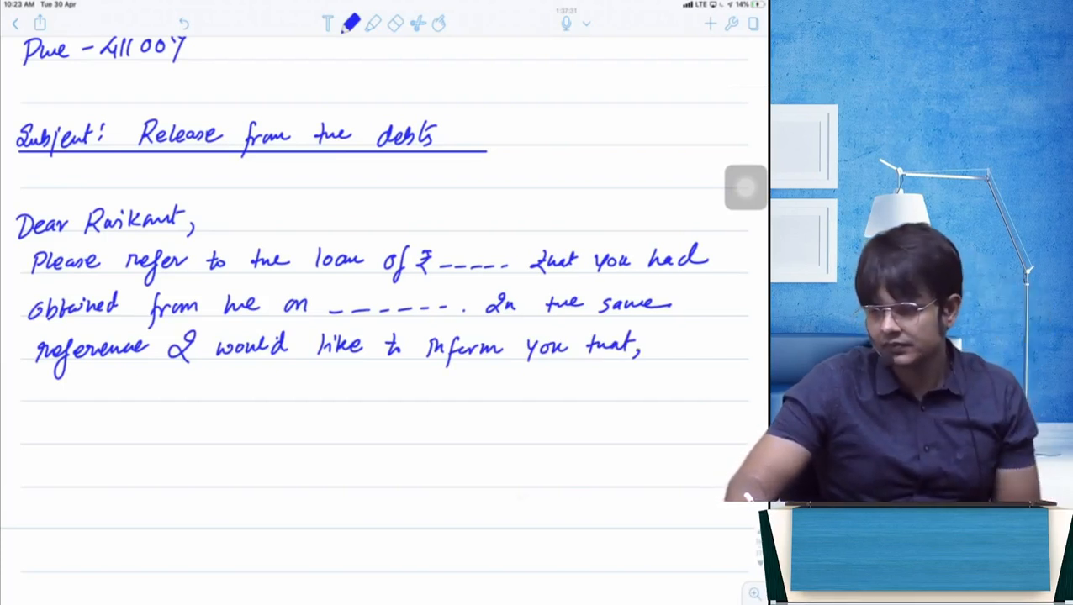
{"action": "type", "text": "upon"}
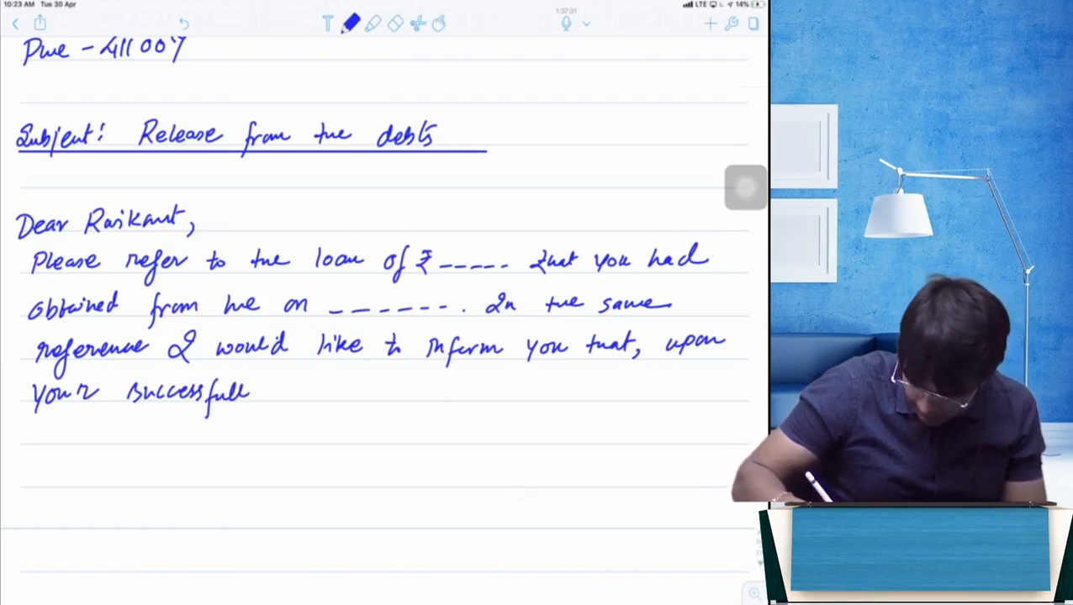
{"action": "type", "text": "repayi"}
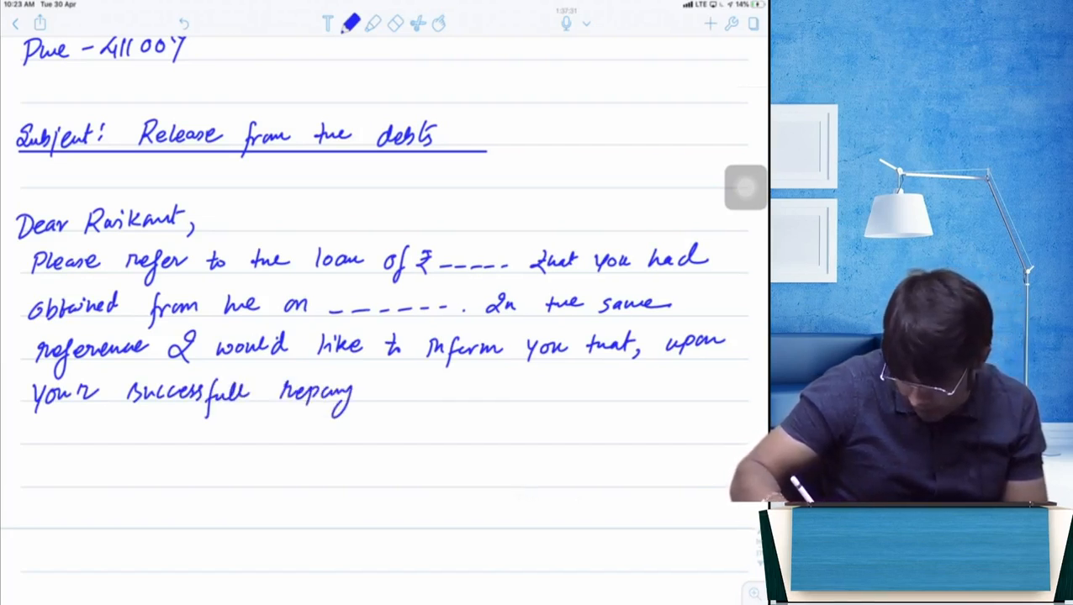
{"action": "type", "text": "ment of the said loan together"}
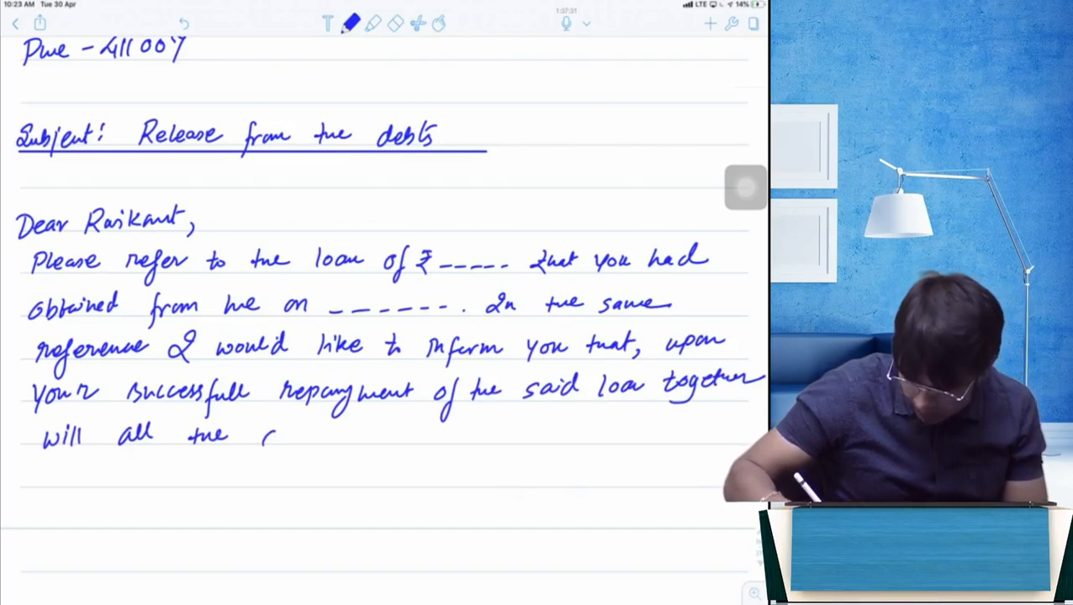
{"action": "type", "text": "due m"}
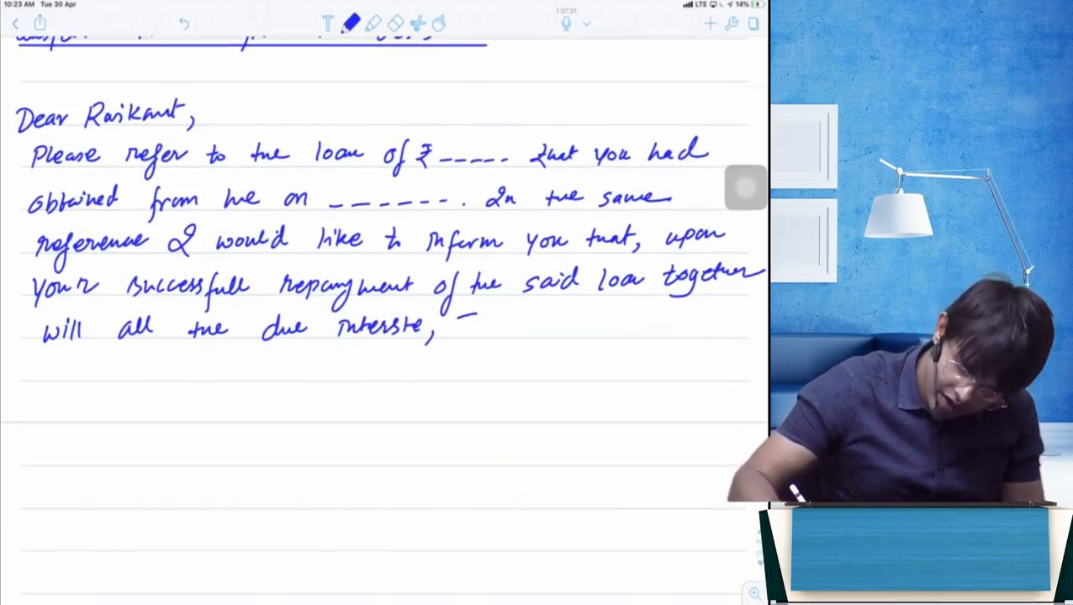
Step: Handwrite 'I hereby release you from the said loan…', ending 'no relation of debtor & creditor between us.'
{"action": "type", "text": "I hereby release"}
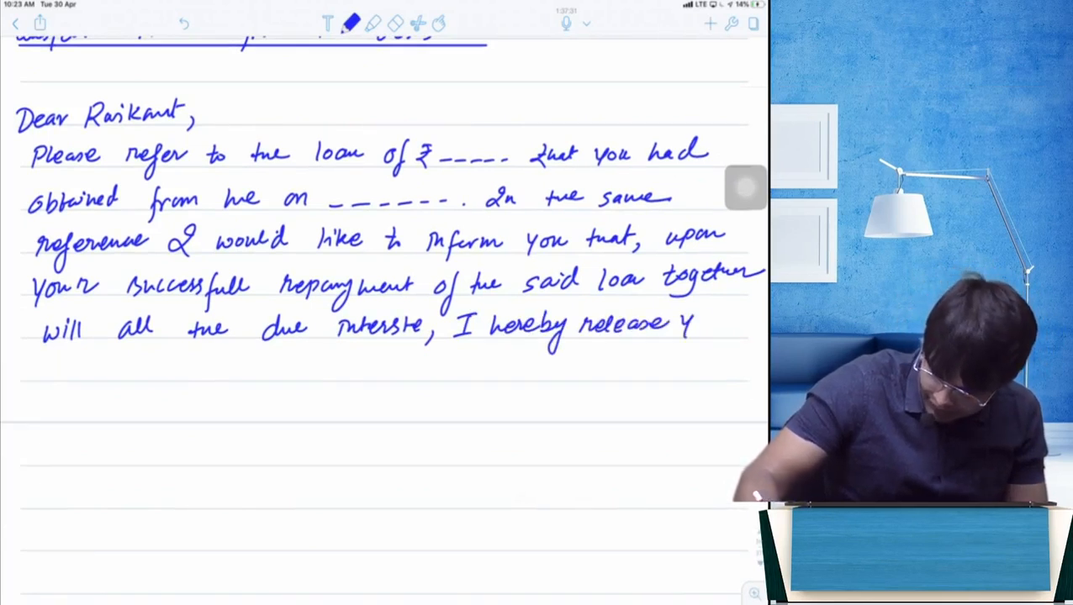
{"action": "type", "text": "you fr"}
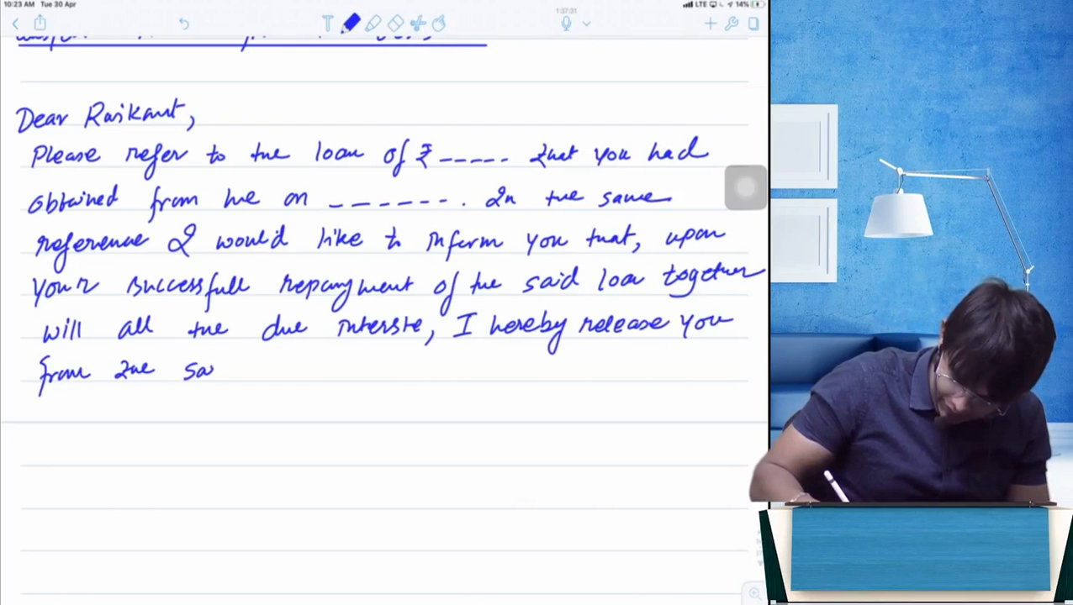
{"action": "type", "text": "said loan & all the oblig"}
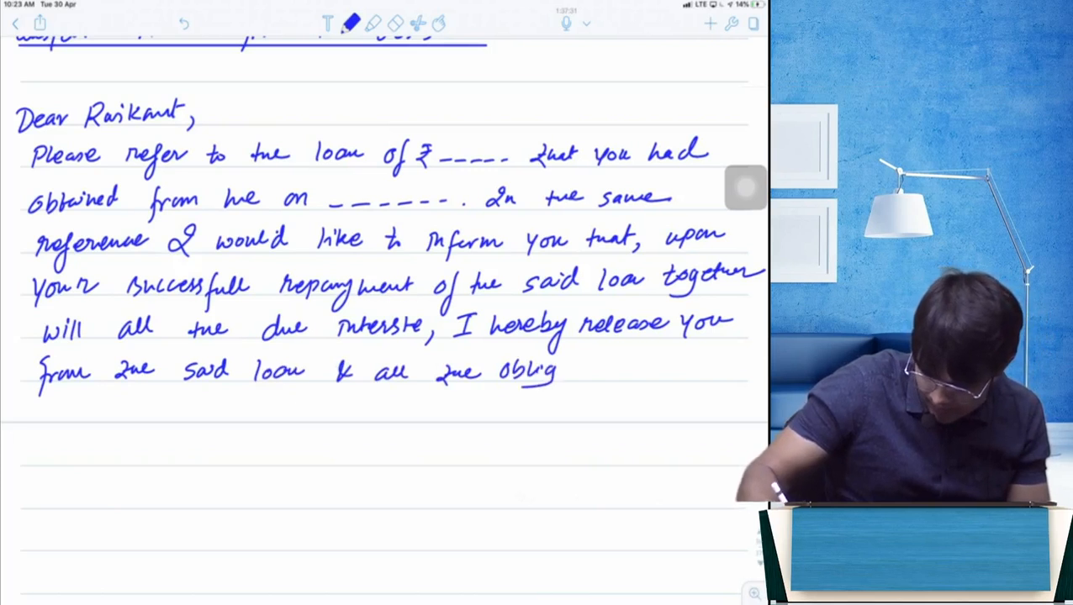
{"action": "type", "text": "ations in"}
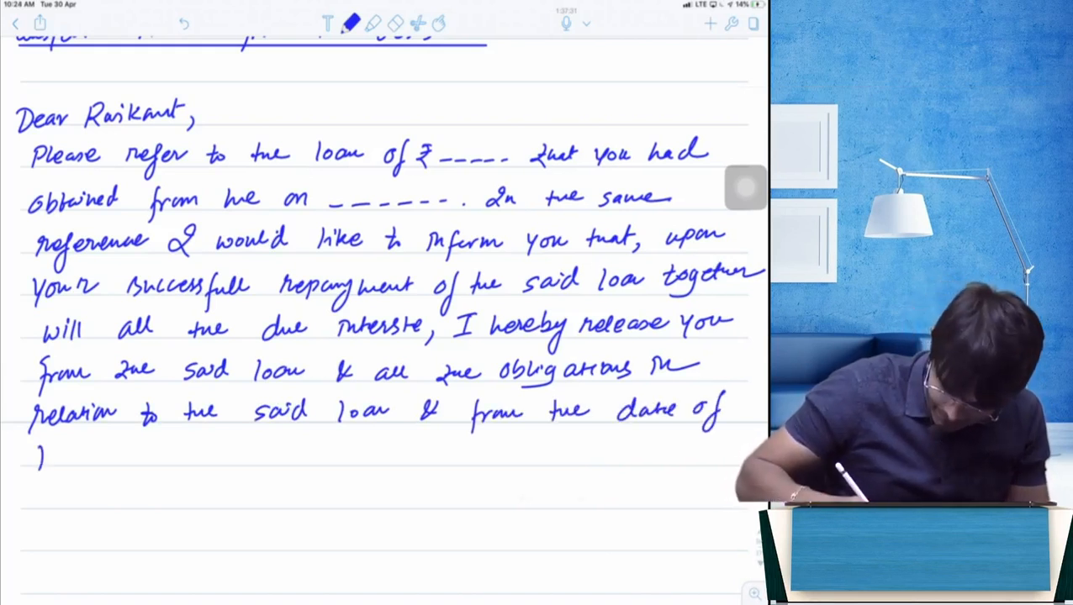
{"action": "type", "text": "this deed there is no relation of debtor & creditor"}
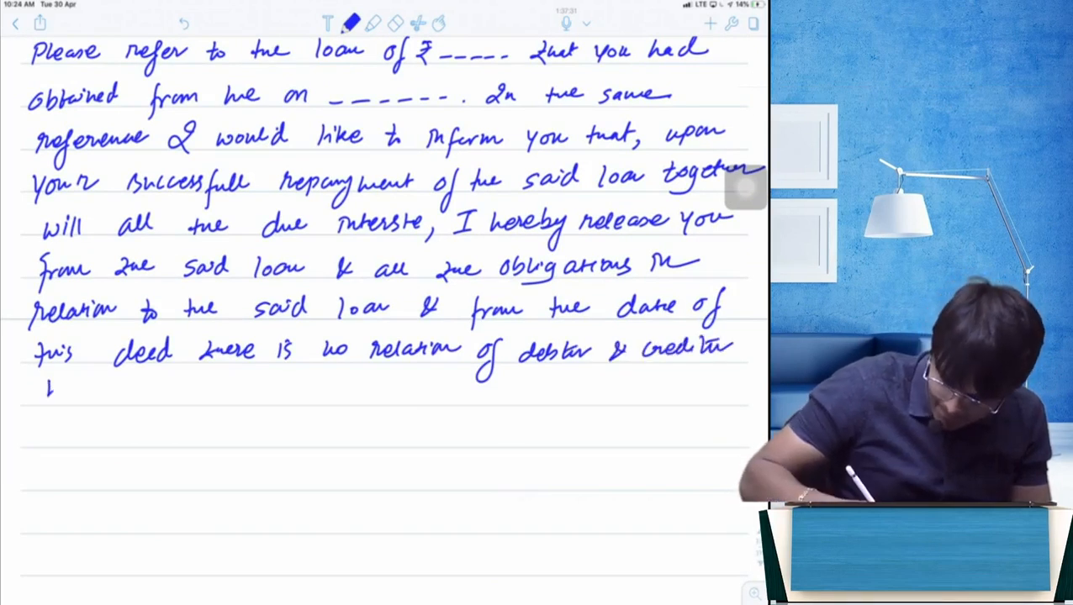
{"action": "type", "text": "between 8 us."}
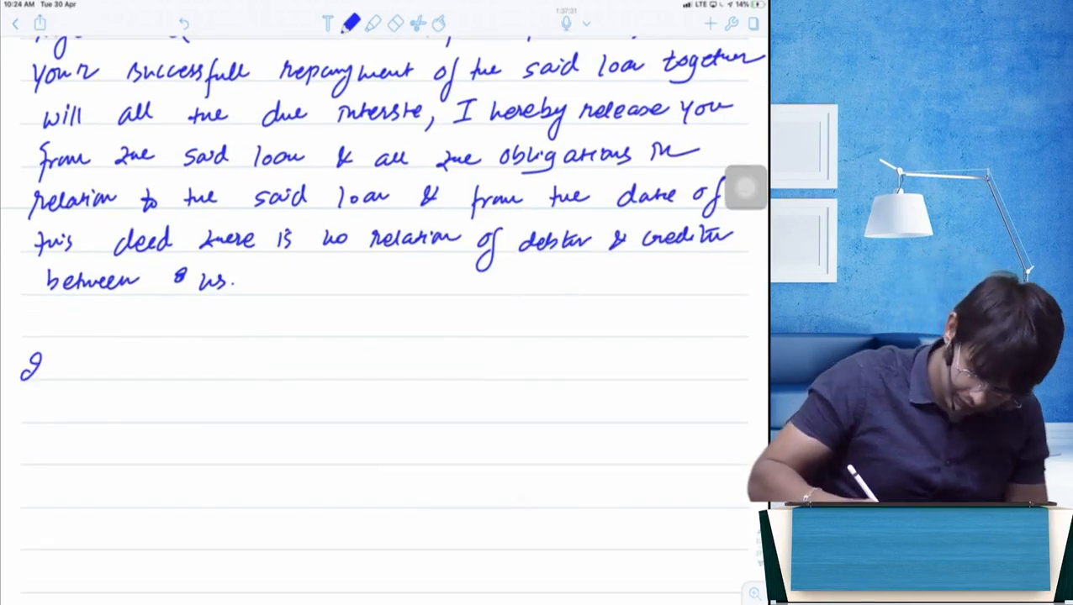
Step: Handwrite 'I further declare that you are discharged from all the liabilities' on the loan
{"action": "type", "text": "Further declar"}
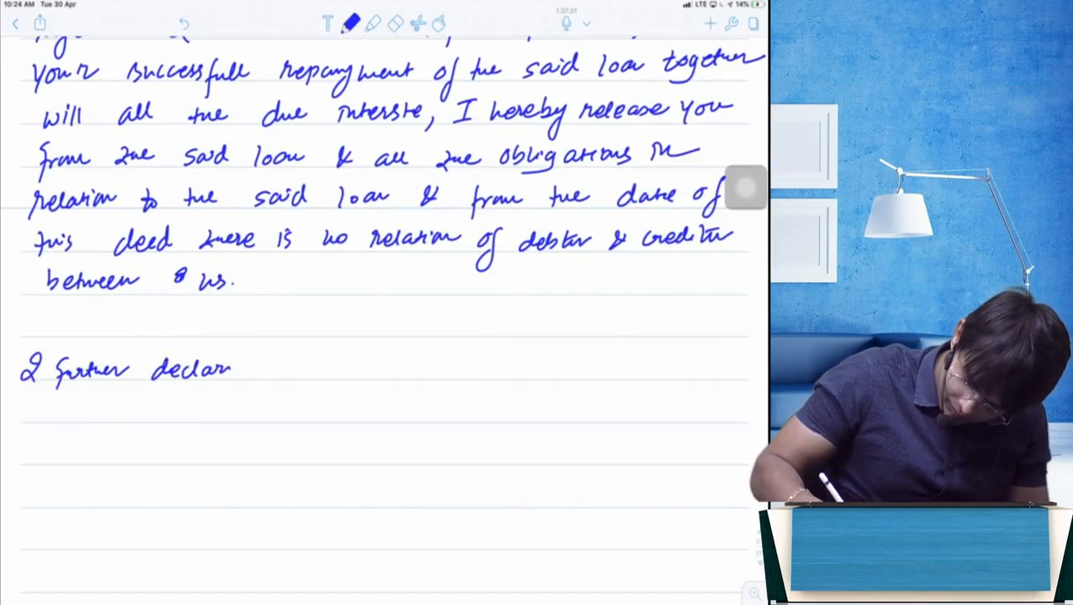
{"action": "type", "text": "that v"}
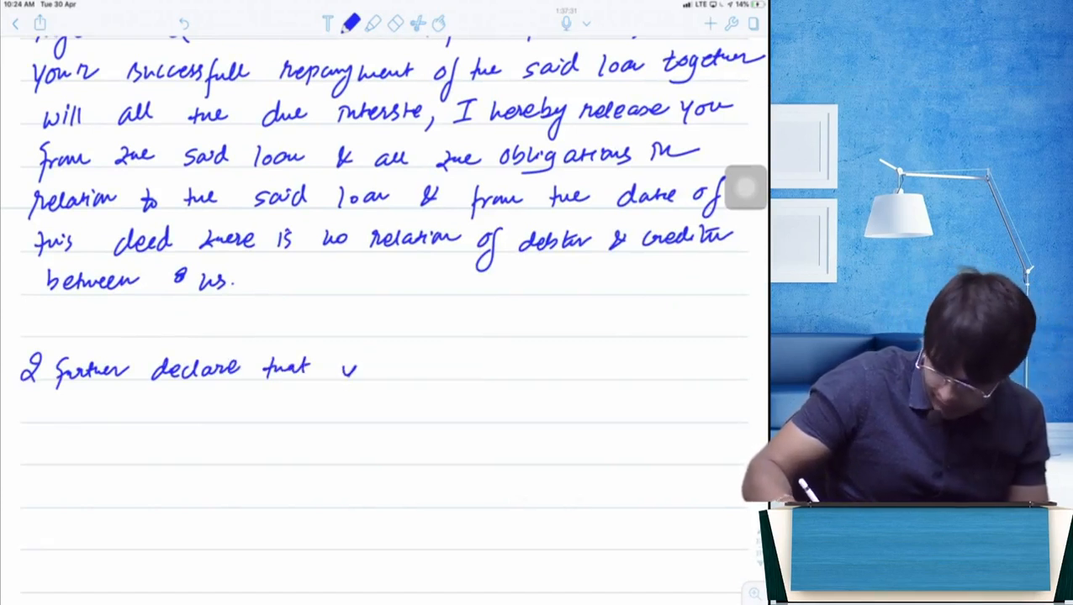
{"action": "type", "text": "you are l"}
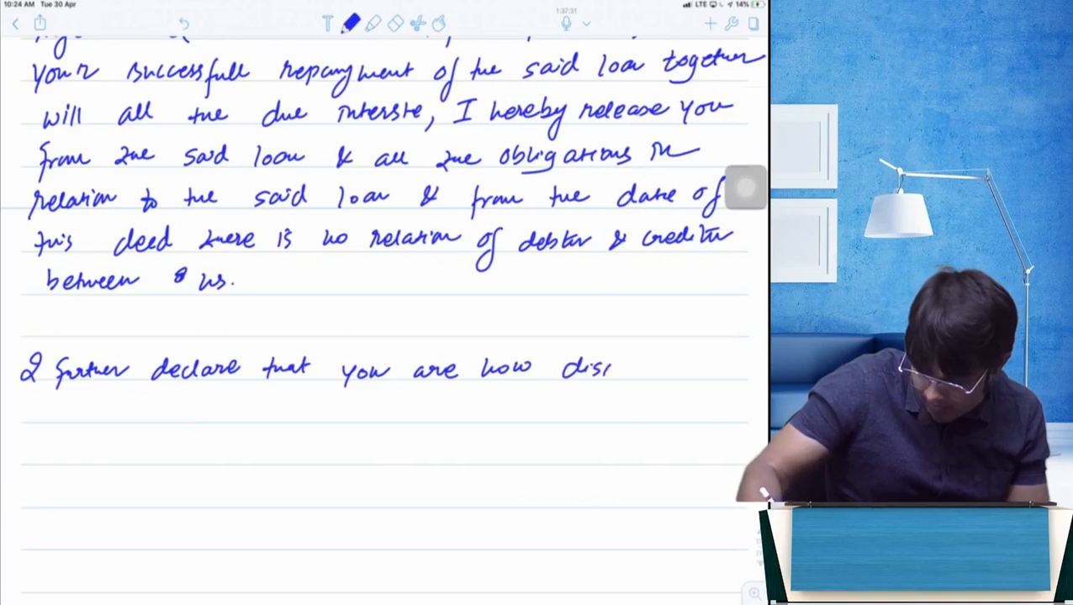
{"action": "type", "text": "harged"}
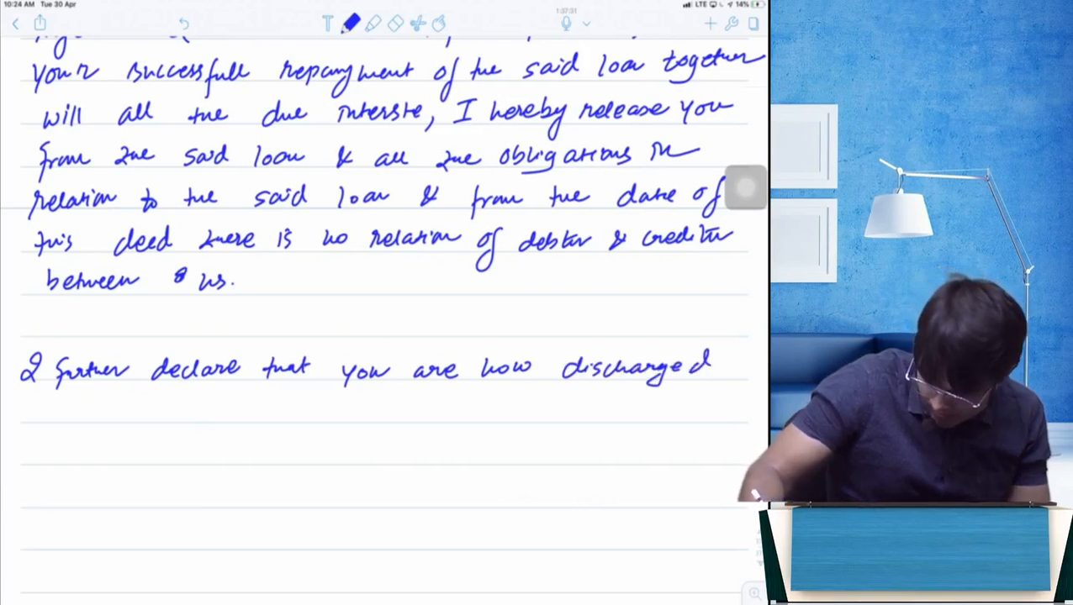
{"action": "type", "text": "from"}
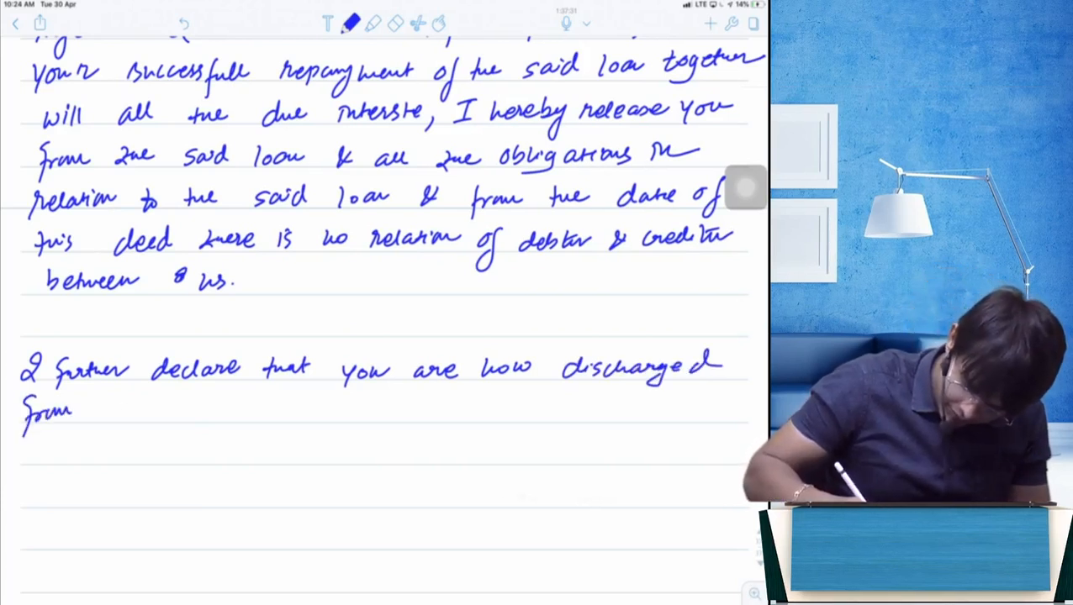
{"action": "type", "text": "all the liabilities & claims towards the said"}
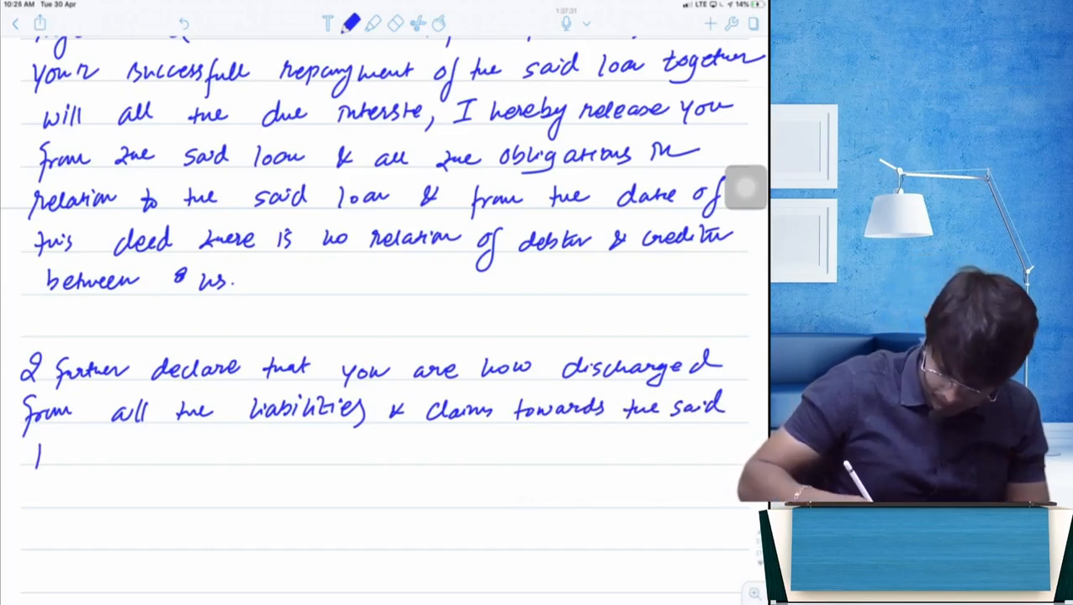
{"action": "type", "text": "loan of 2"}
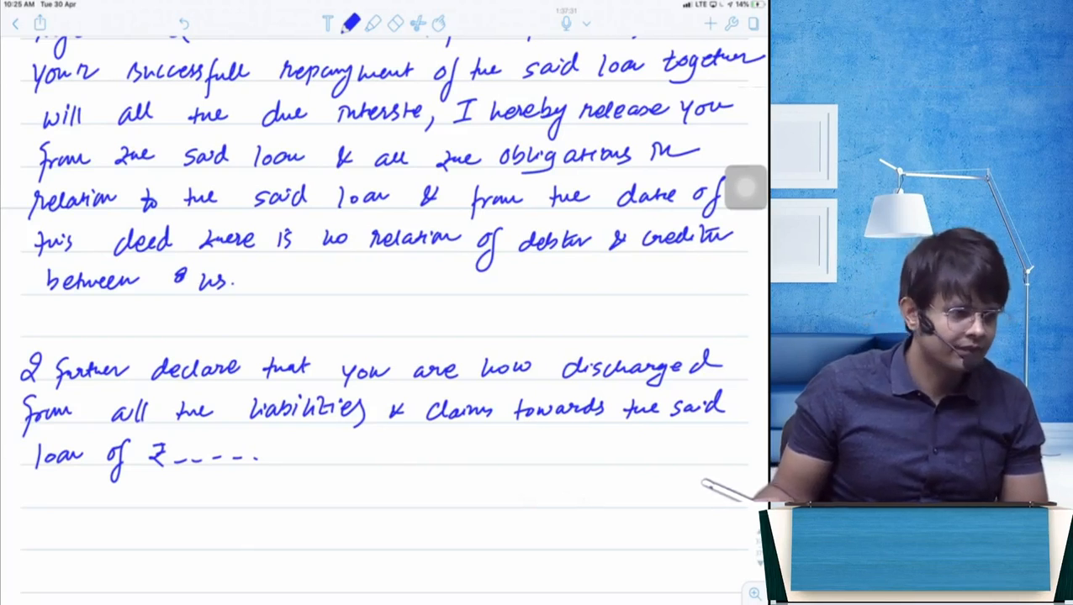
Step: Write that I have no further right to recover anything on the said loan, and 'You are R…'
{"action": "scroll", "scroll_direction": "down", "scroll_amount": 3}
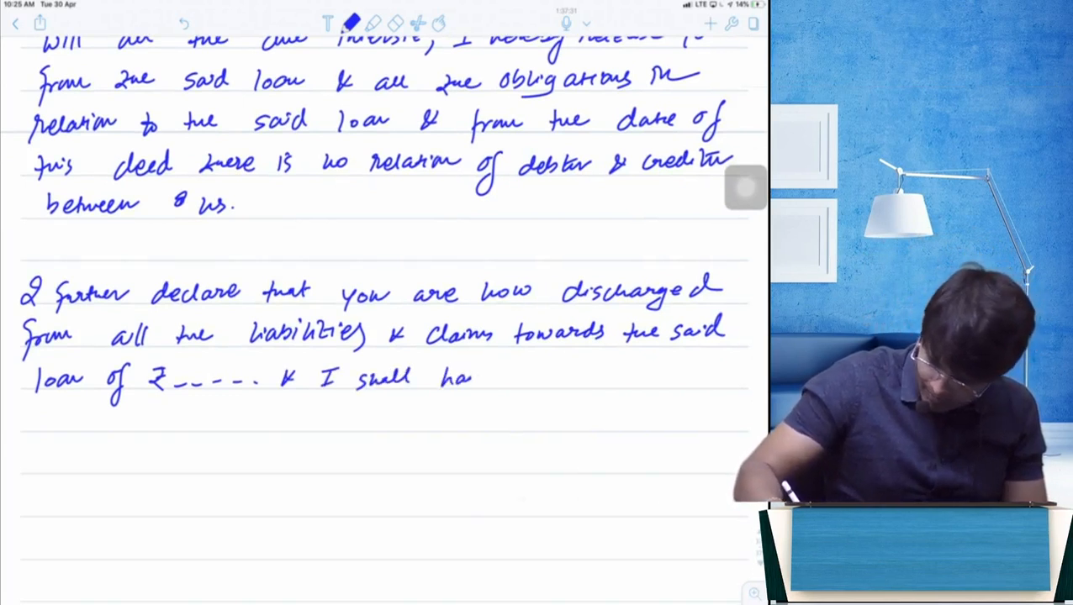
{"action": "type", "text": "have no further rig"}
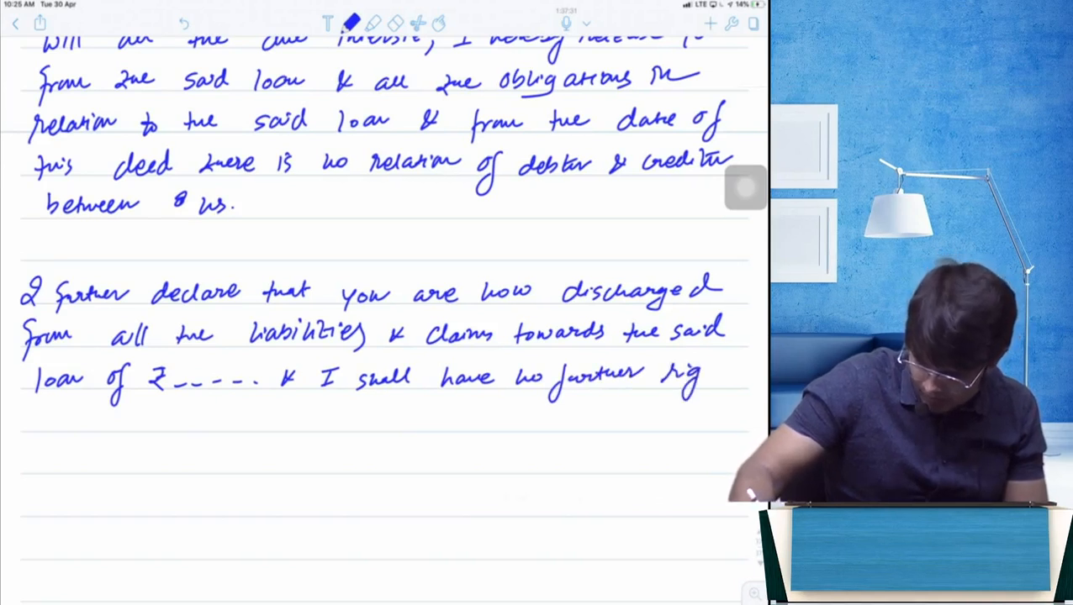
{"action": "type", "text": "to R"}
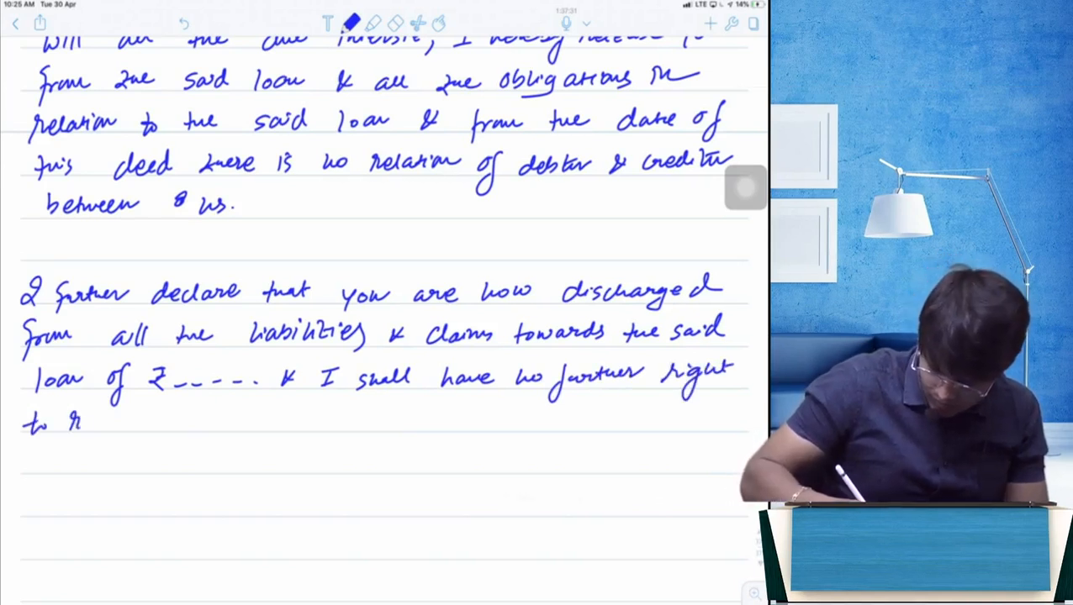
{"action": "type", "text": "recover anything from you in respect of."}
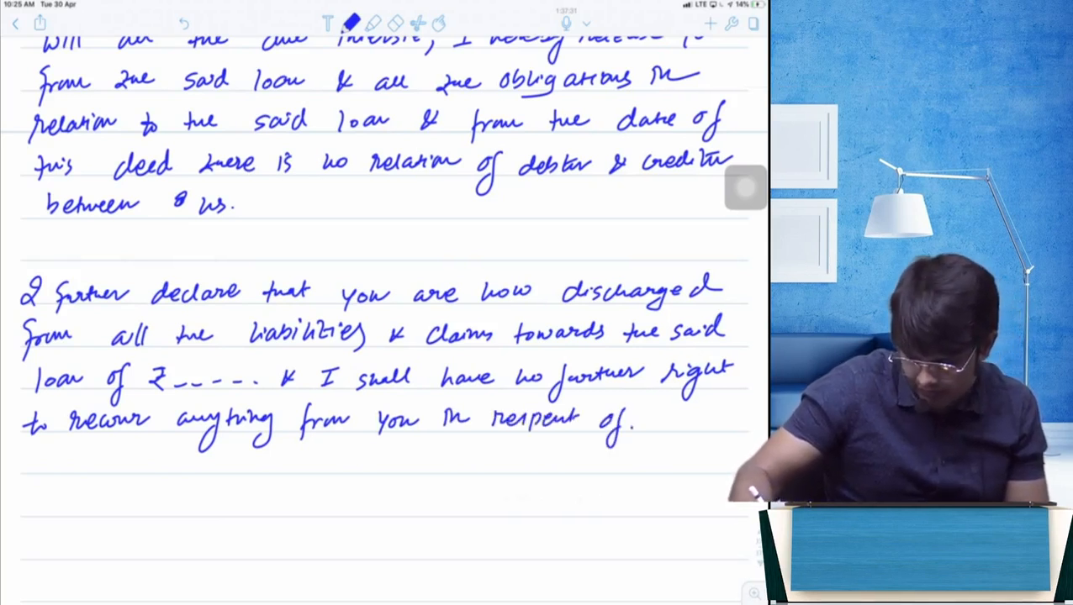
{"action": "type", "text": "said loan"}
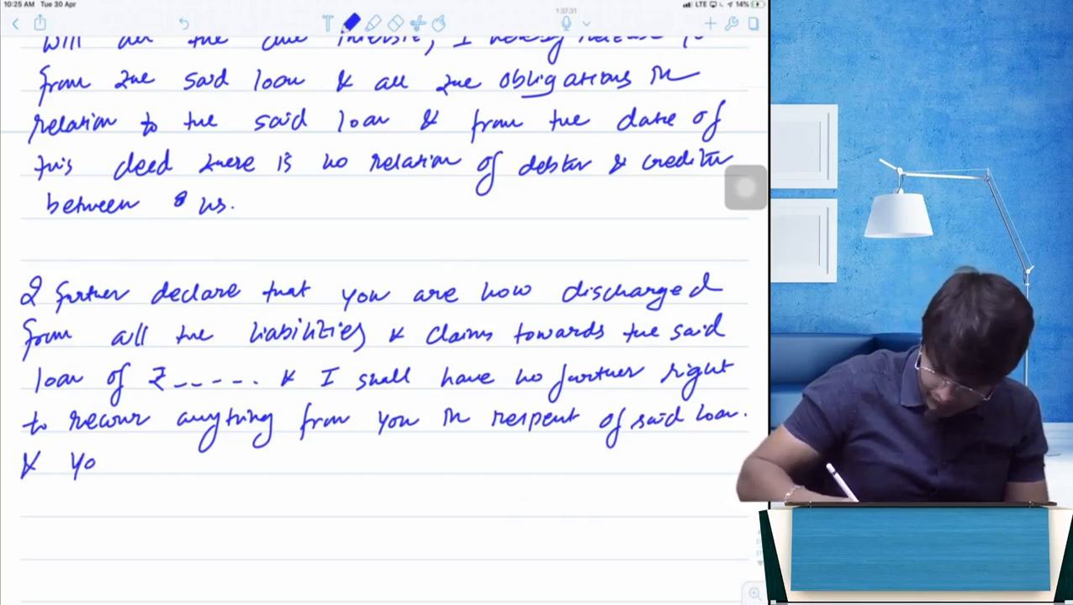
{"action": "type", "text": "You are RELEASED."}
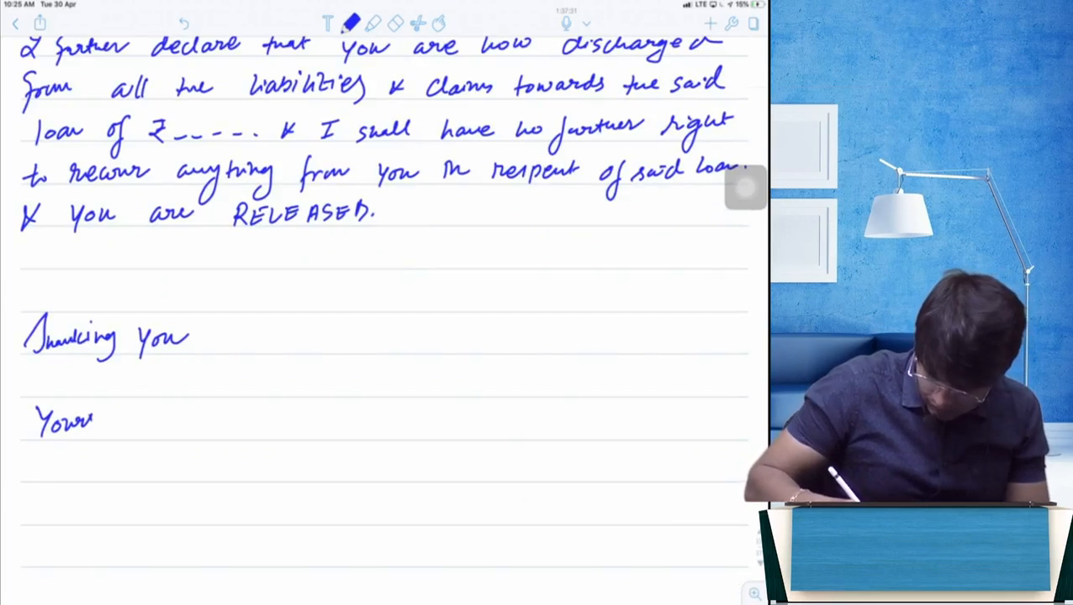
Step: Write 'Yours Faithfully', the sd/- signature with the name Sai, and 'Place :'
{"action": "type", "text": "S Faithfully"}
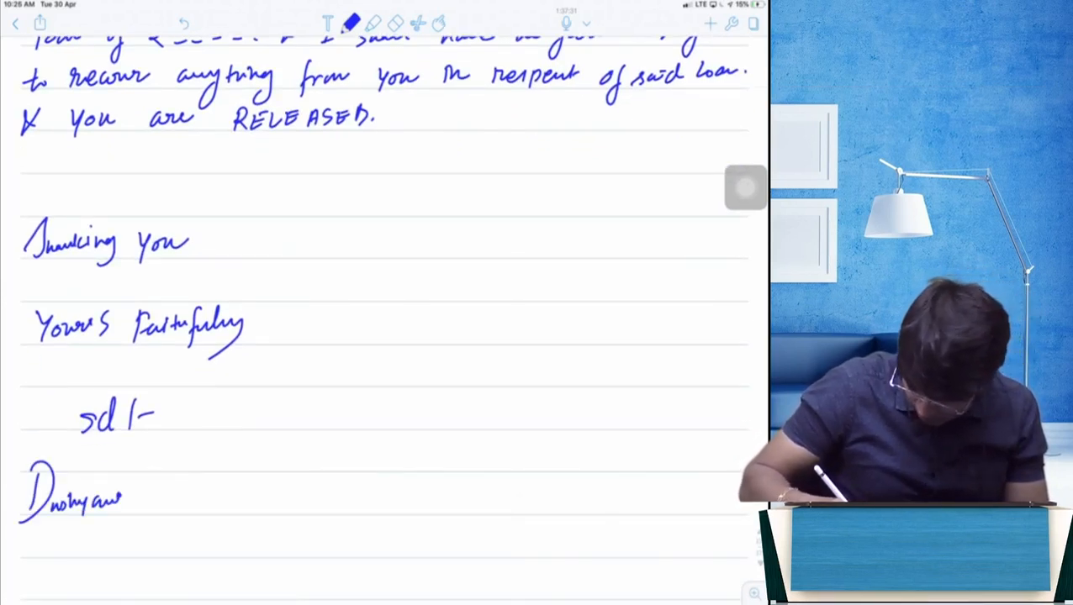
{"action": "type", "text": "Sain"}
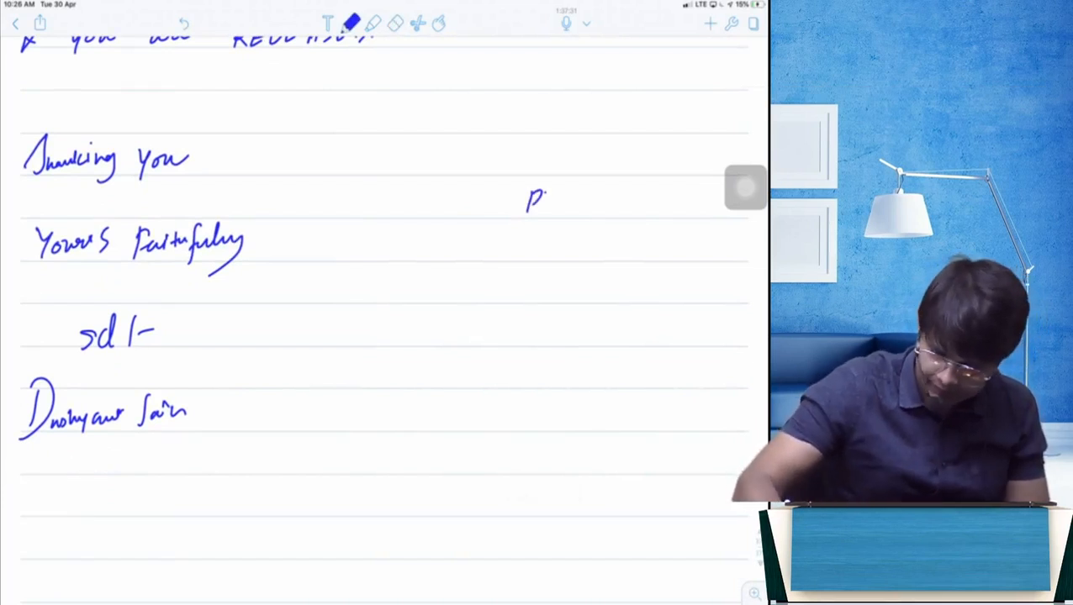
{"action": "type", "text": "Place :"}
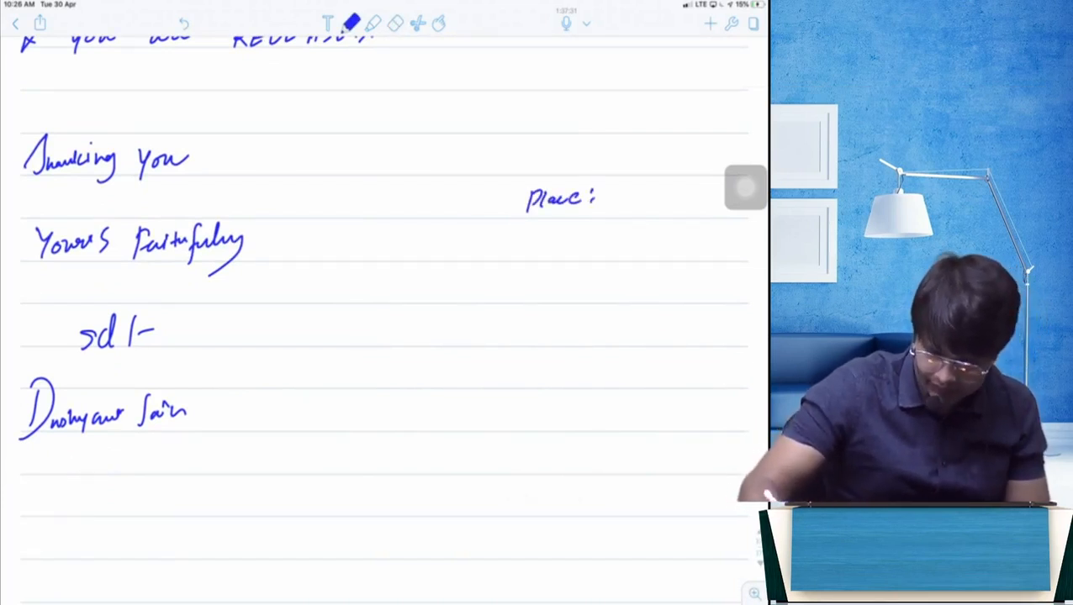
{"action": "scroll", "scroll_direction": "down", "scroll_amount": 3}
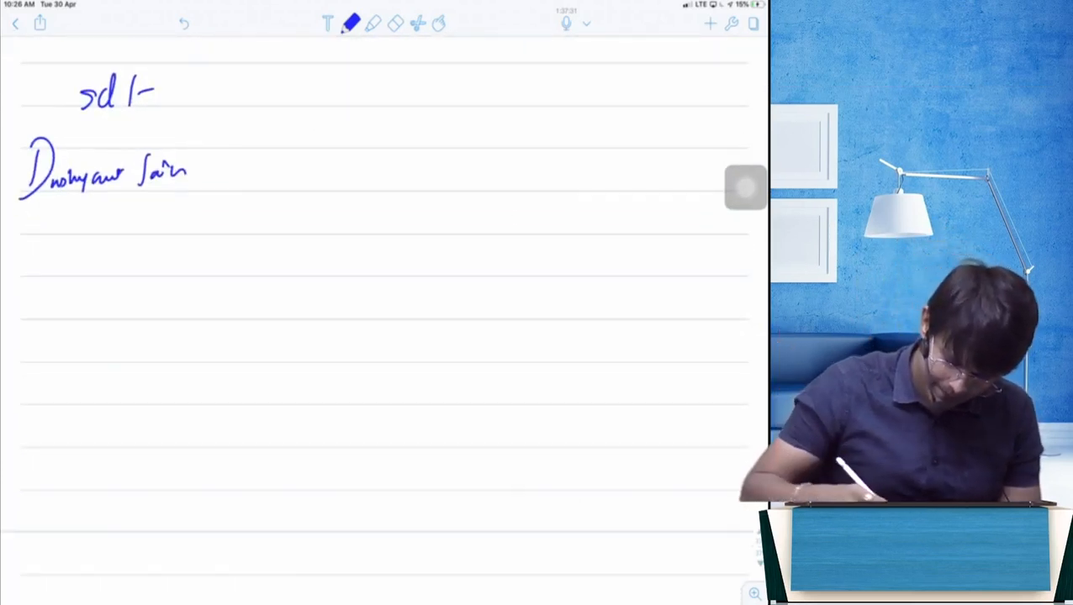
Step: Handwrite the question asking for a release deed for a Court-appointed certified guardian of a minor
{"action": "type", "text": "one: Draft a"}
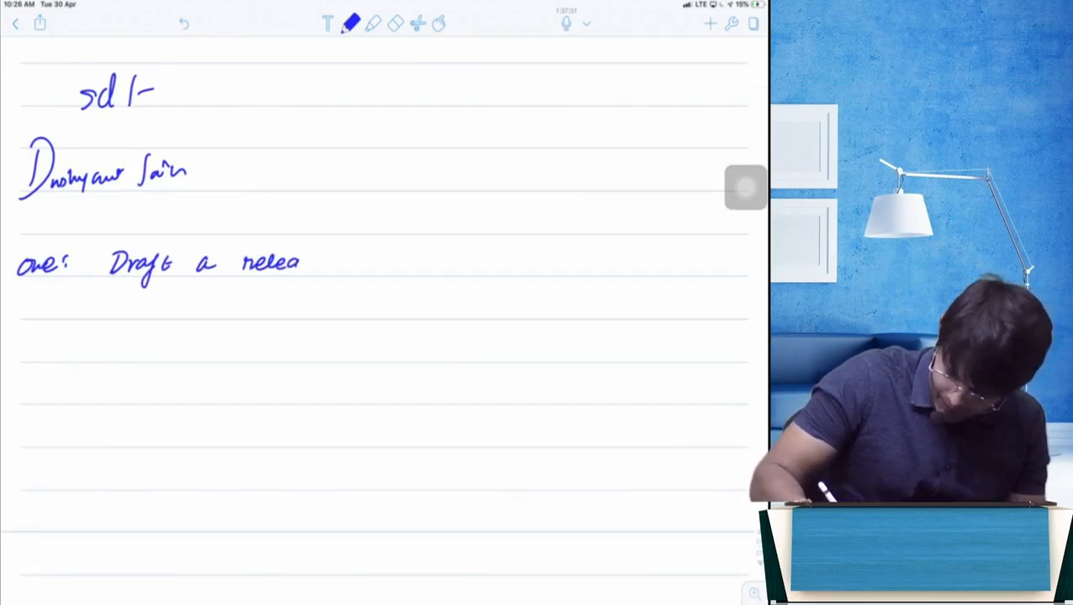
{"action": "type", "text": "release deed for releasing me"}
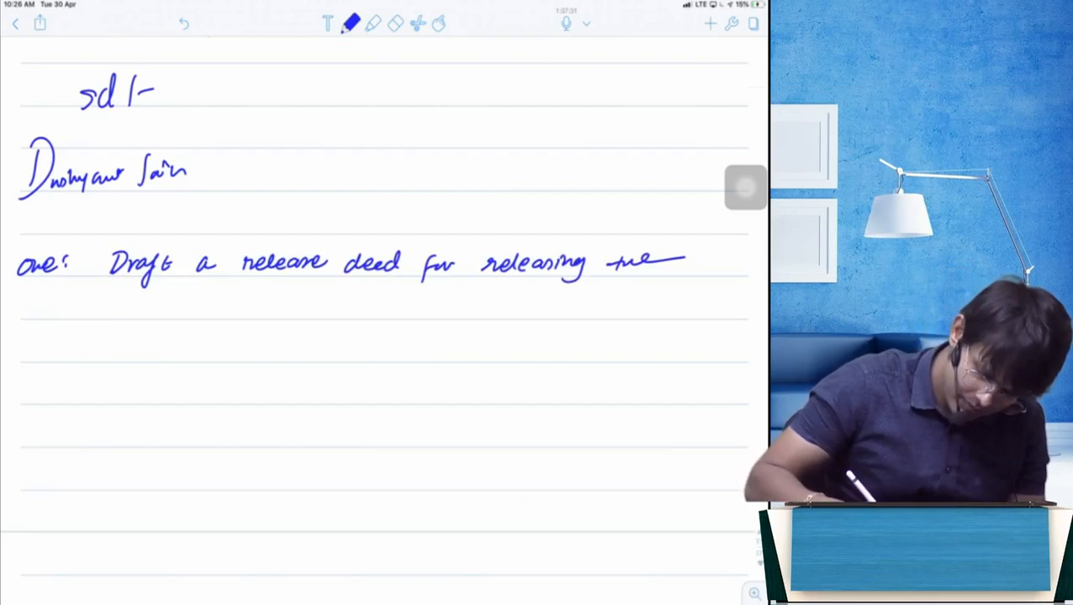
{"action": "type", "text": "Cert"}
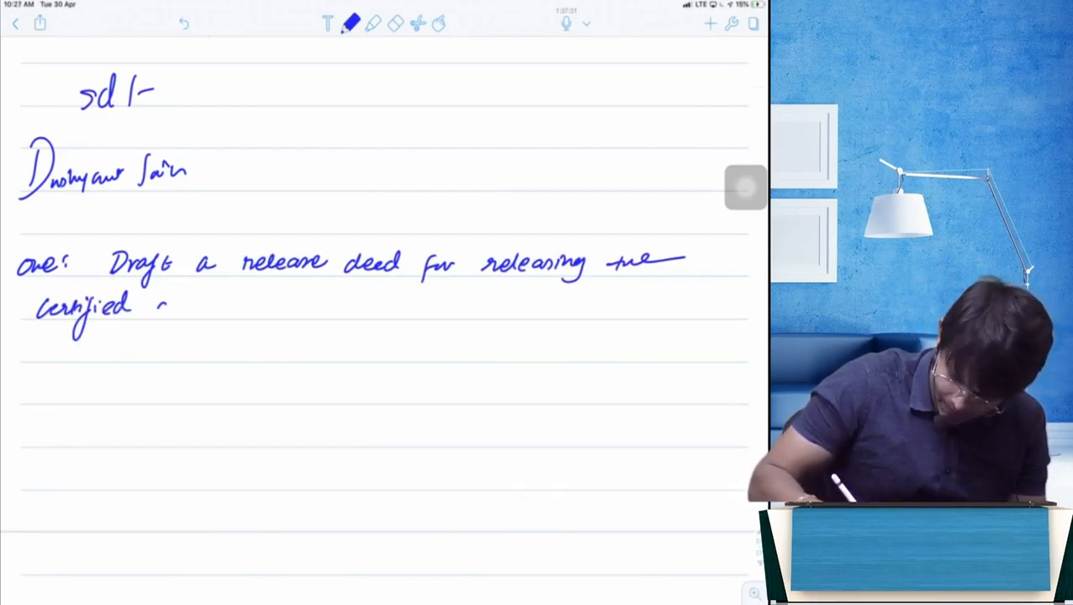
{"action": "type", "text": "guardi"}
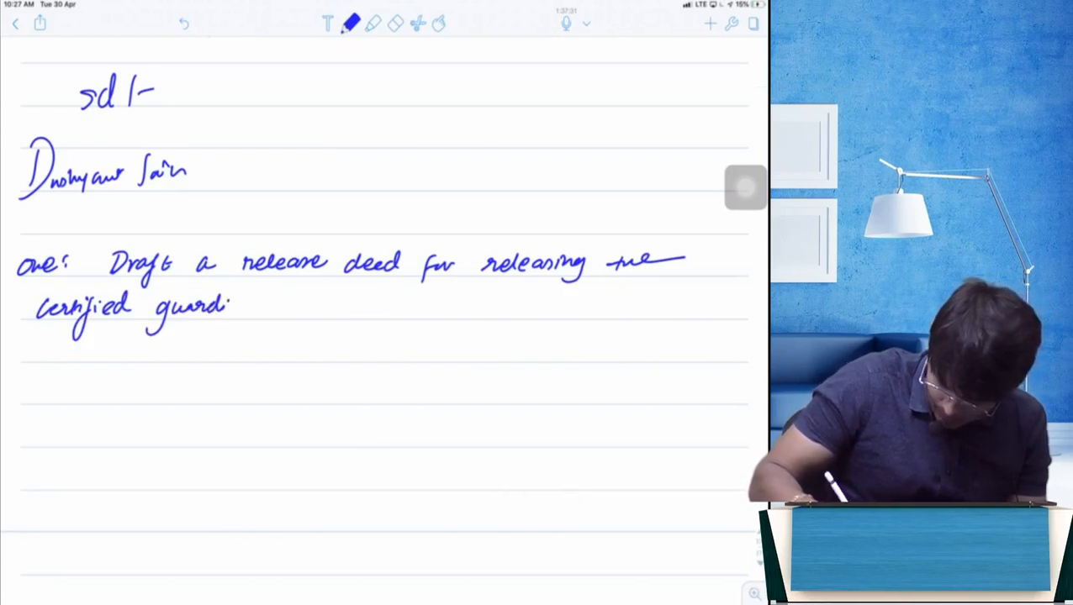
{"action": "type", "text": "an app"}
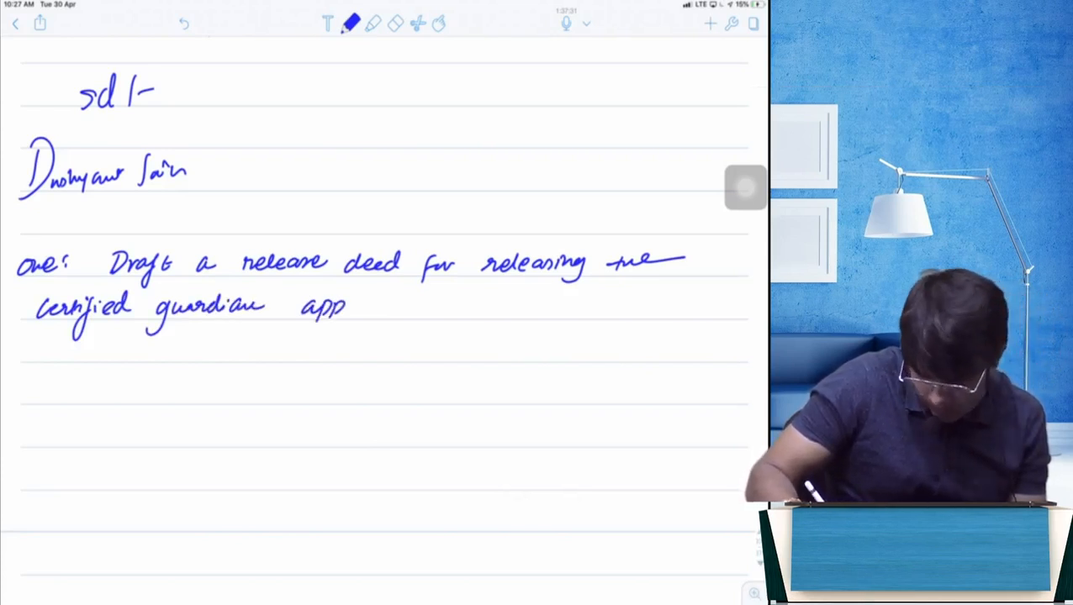
{"action": "type", "text": "appointed by the Court for"}
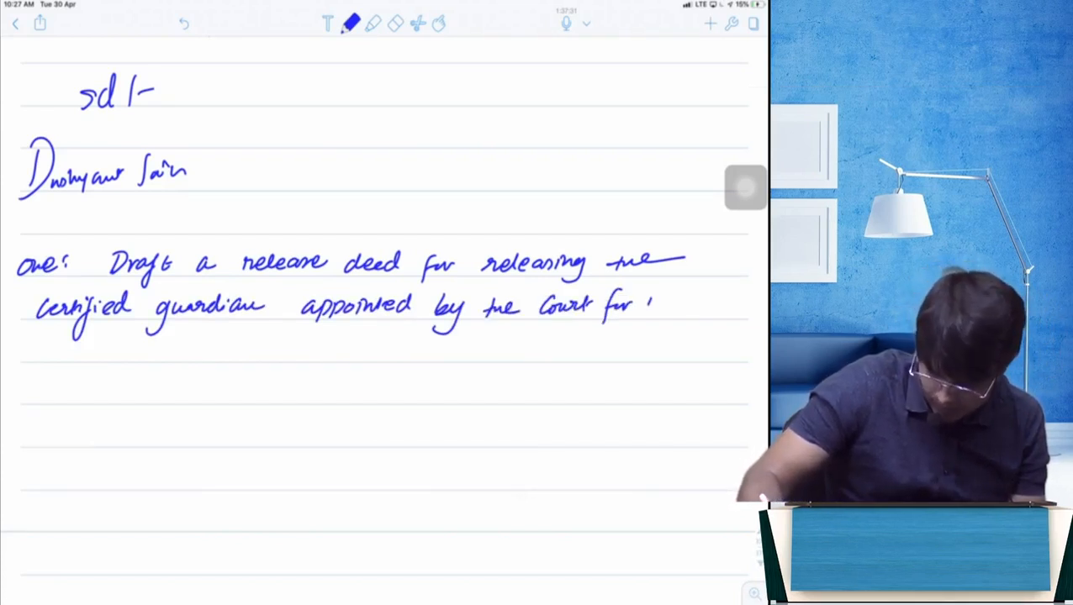
{"action": "type", "text": "minor,"}
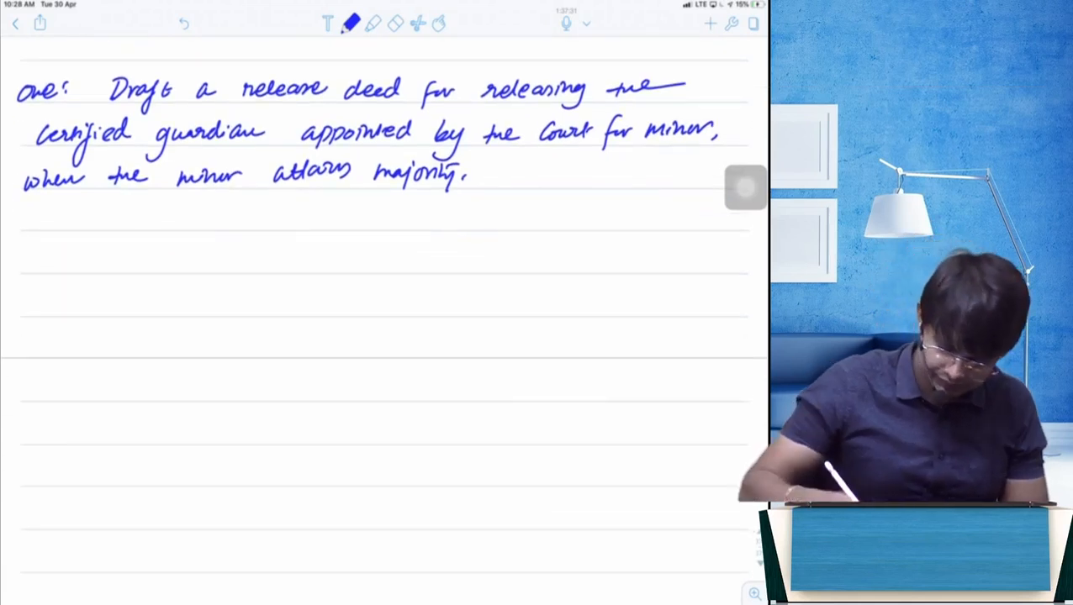
Step: Write and underline the centred 'RELEASE DEED' heading, then begin 'KNOW ALL' below
{"action": "type", "text": "Re"}
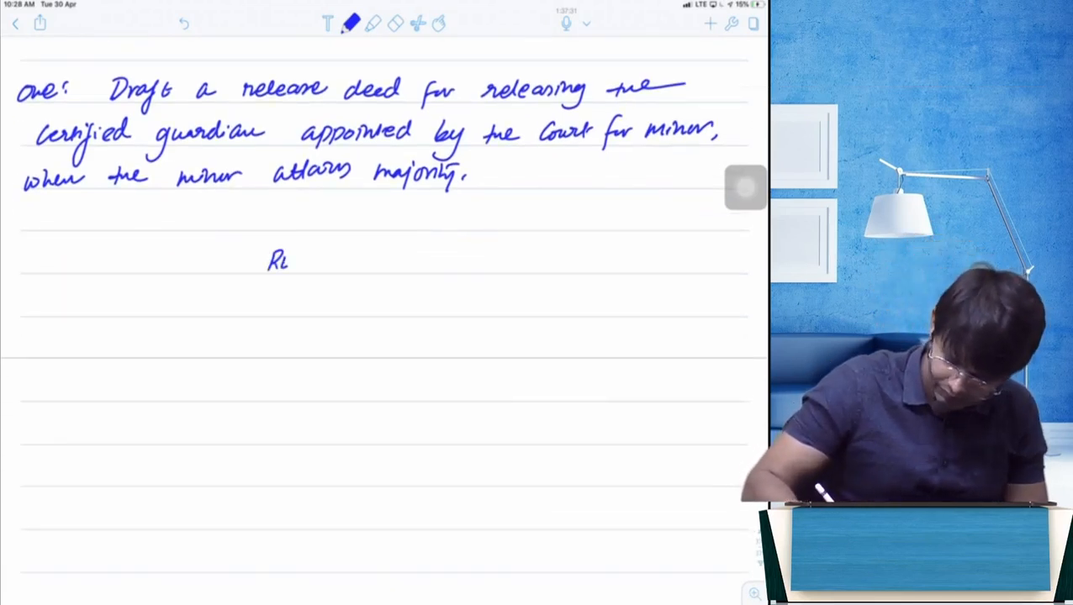
{"action": "type", "text": "RELEASE"}
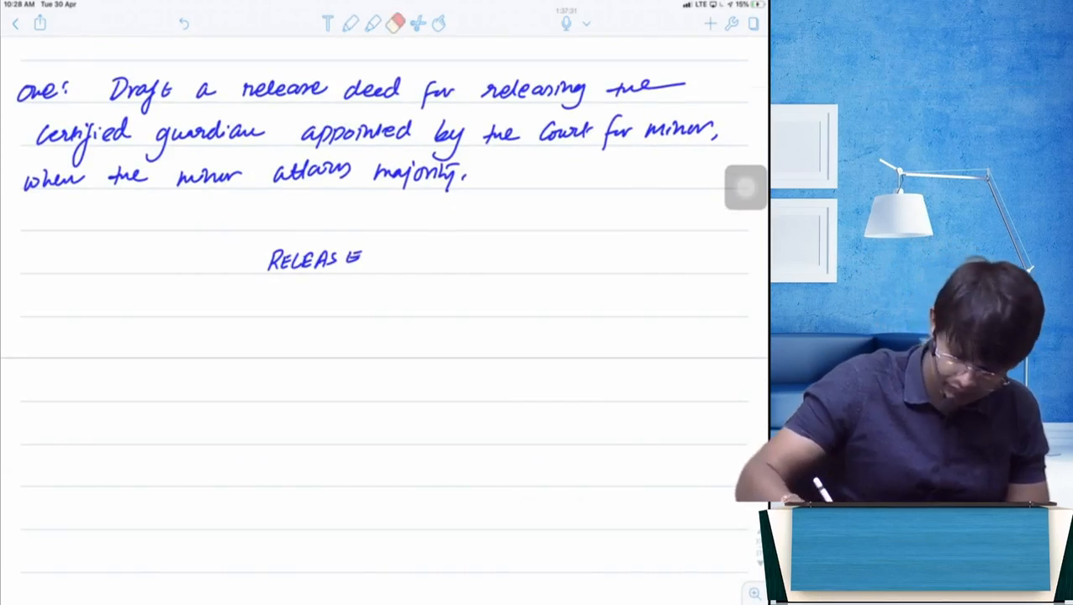
{"action": "left_click", "coordinate": [352, 23]}
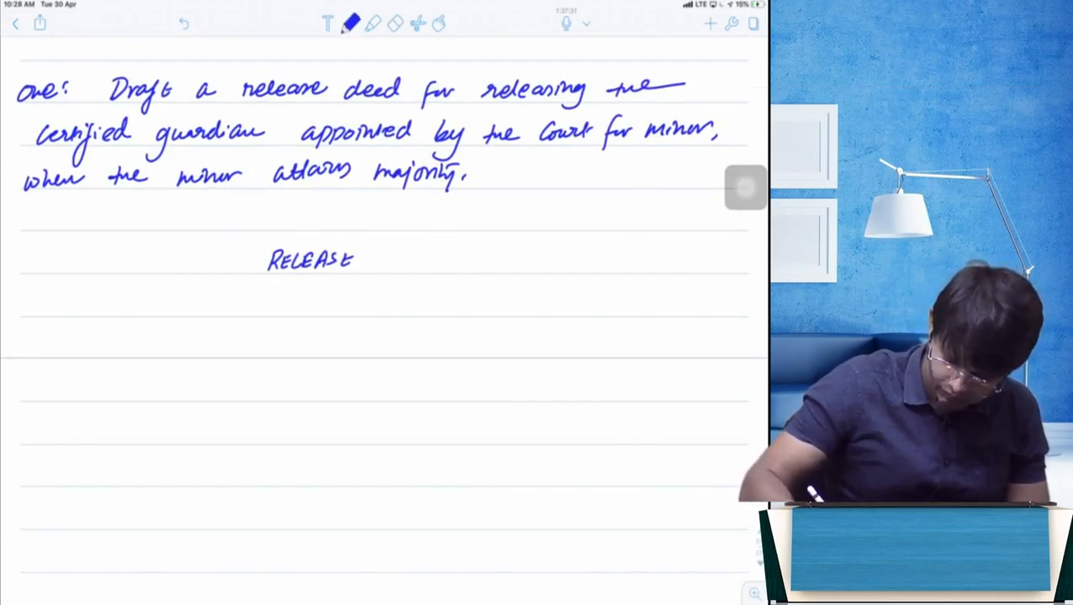
{"action": "type", "text": "DEED"}
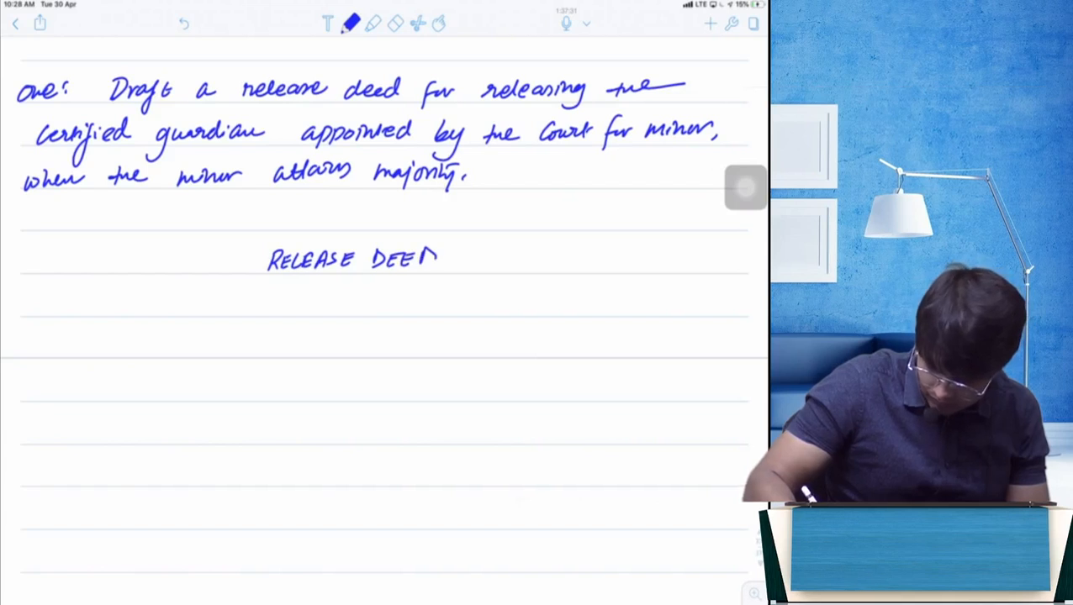
{"action": "left_click_drag", "start_coordinate": [267, 276], "coordinate": [448, 274]}
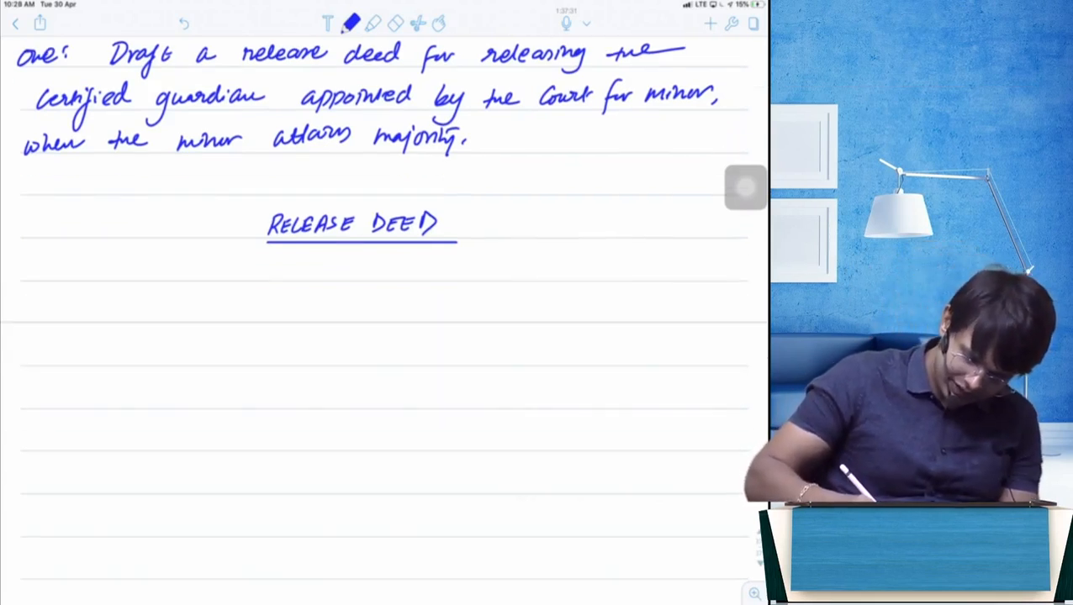
{"action": "type", "text": "KNOW ALL"}
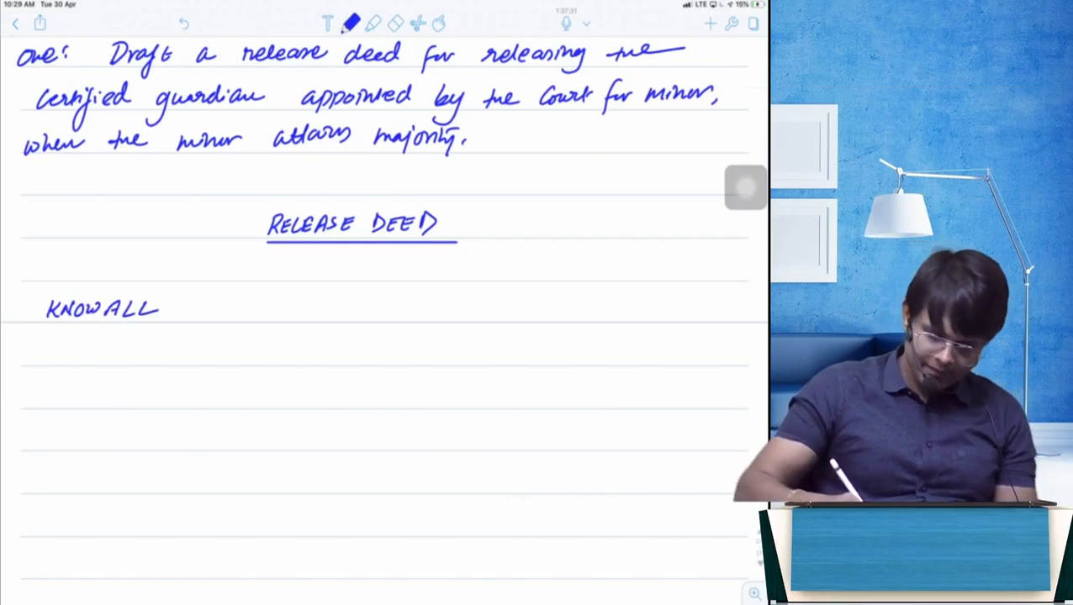
Step: Write the opening 'KNOW ALL… by this deed' with the s/o name blank
{"action": "type", "text": "JHA"}
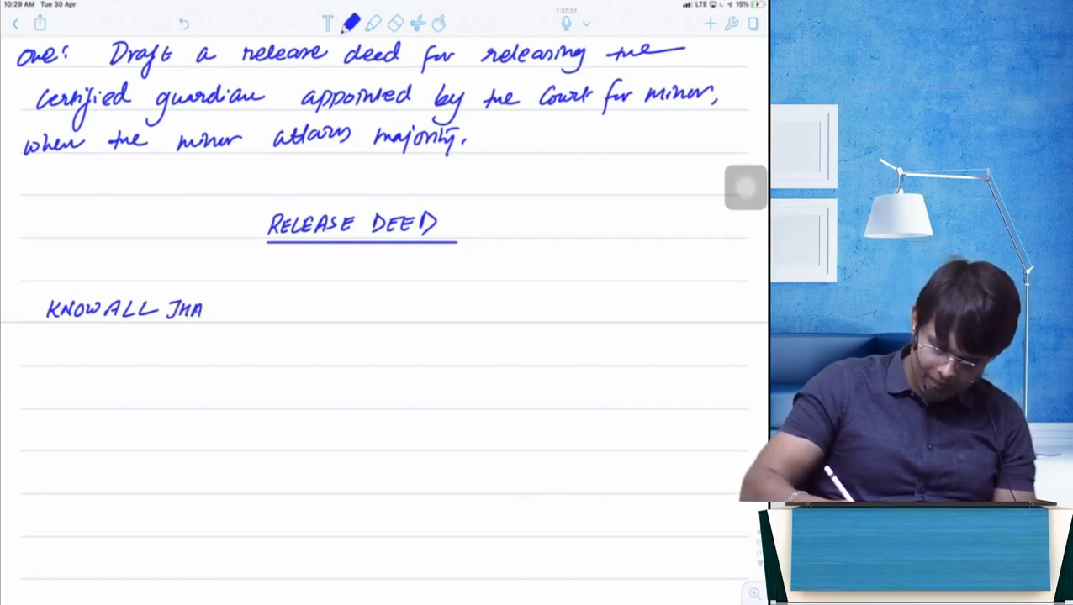
{"action": "type", "text": "T, b"}
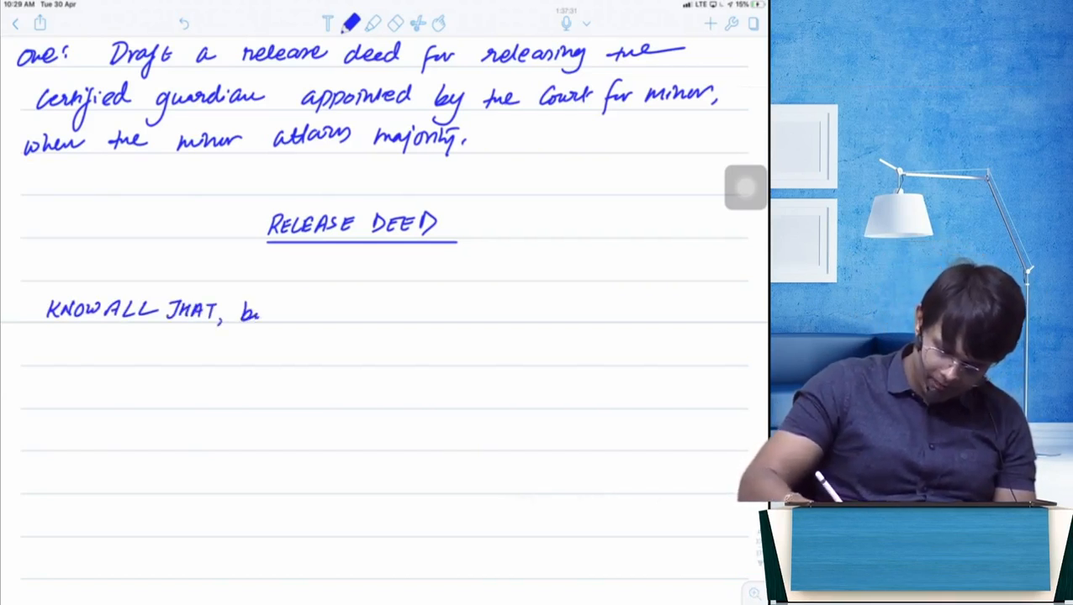
{"action": "type", "text": "by this"}
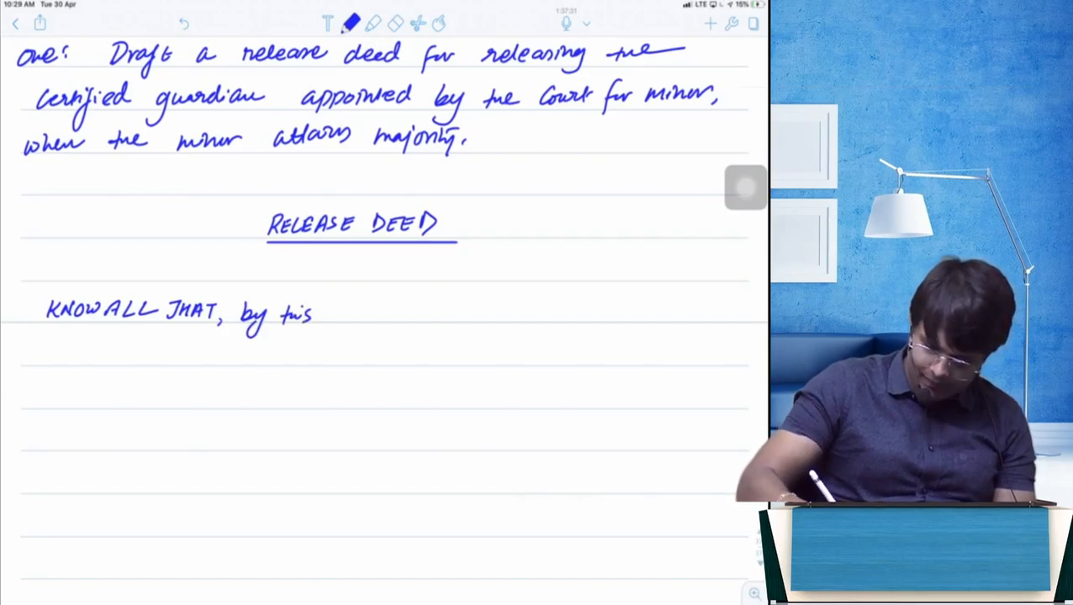
{"action": "type", "text": "deed I --- ---"}
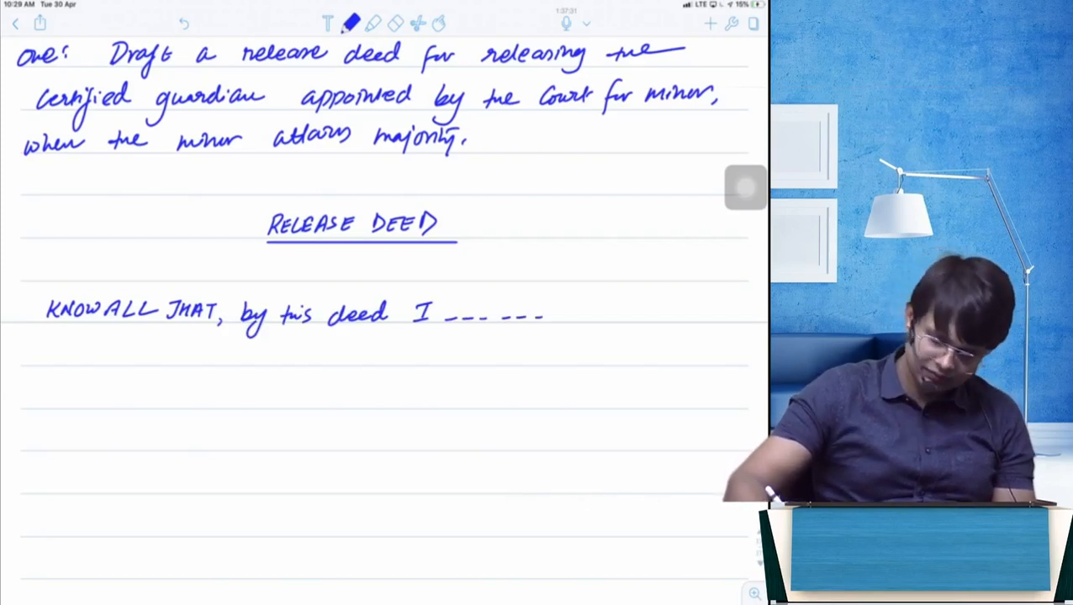
{"action": "type", "text": "s/o -----"}
{"action": "type", "text": "A/A _"}
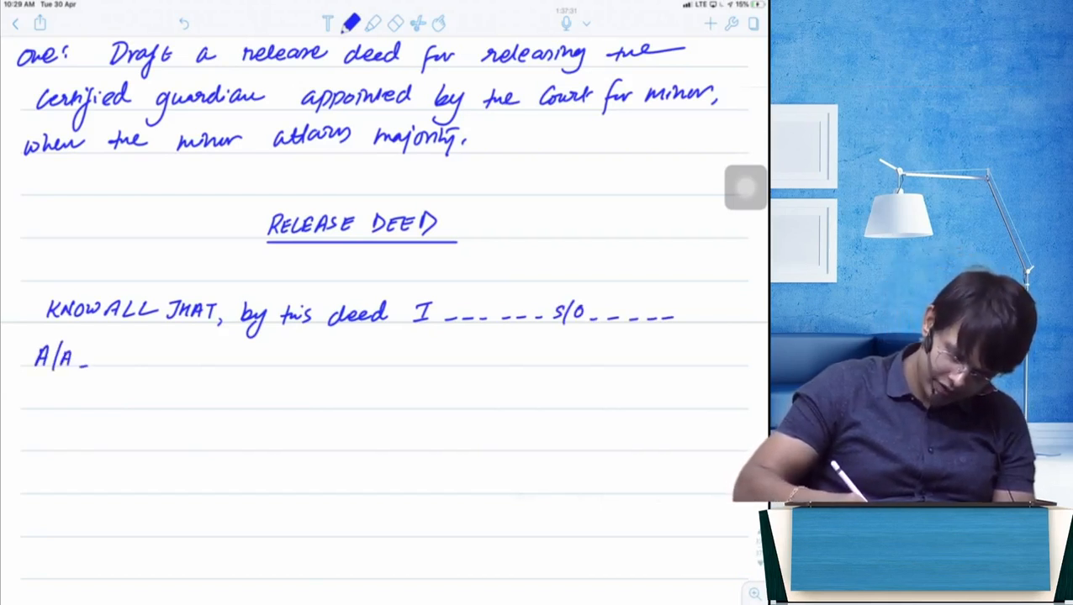
{"action": "left_click_drag", "start_coordinate": [92, 363], "coordinate": [189, 363]}
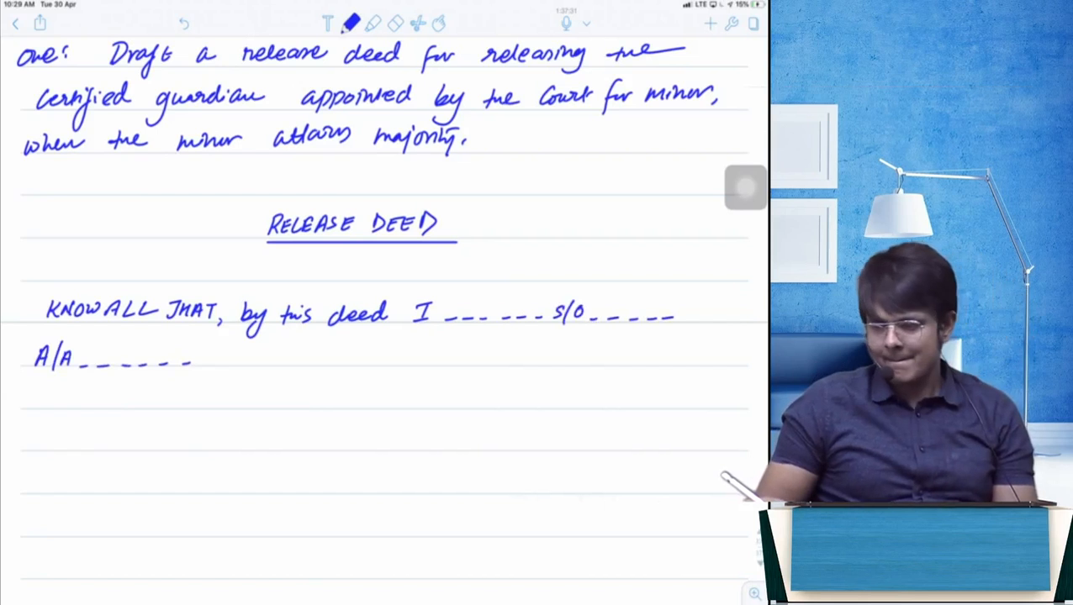
Step: Write 'for whom the ____ Court had appointed' with a blank for the court
{"action": "type", "text": "f"}
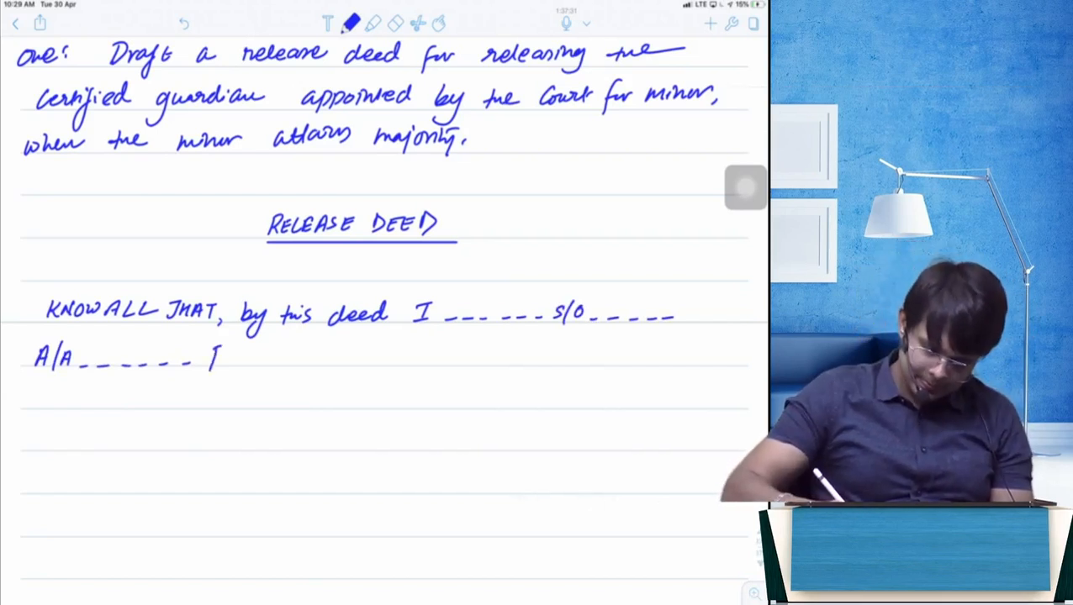
{"action": "type", "text": "for who"}
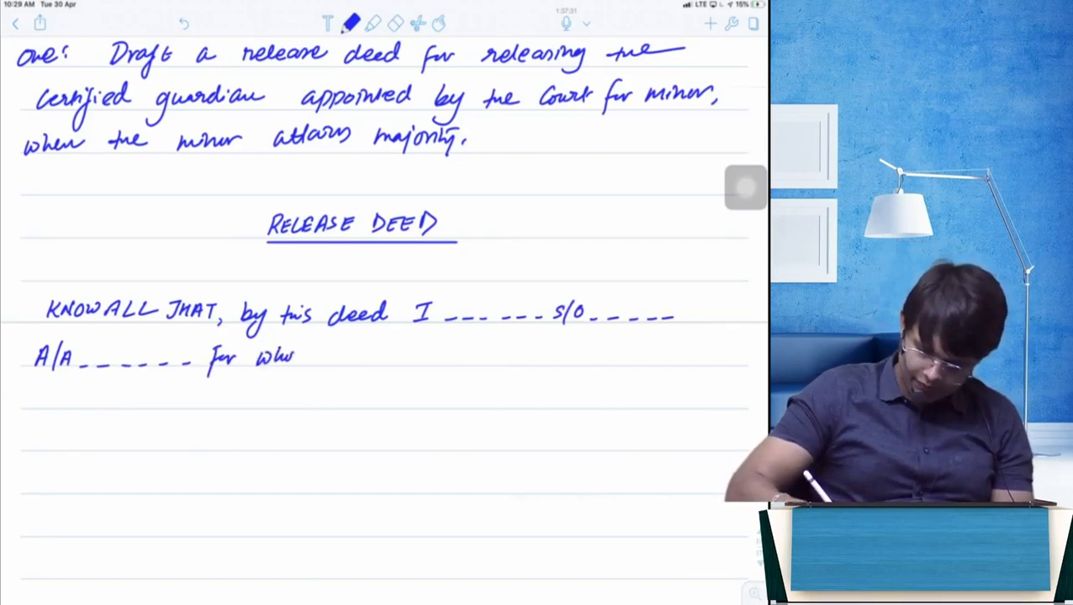
{"action": "type", "text": "whom l"}
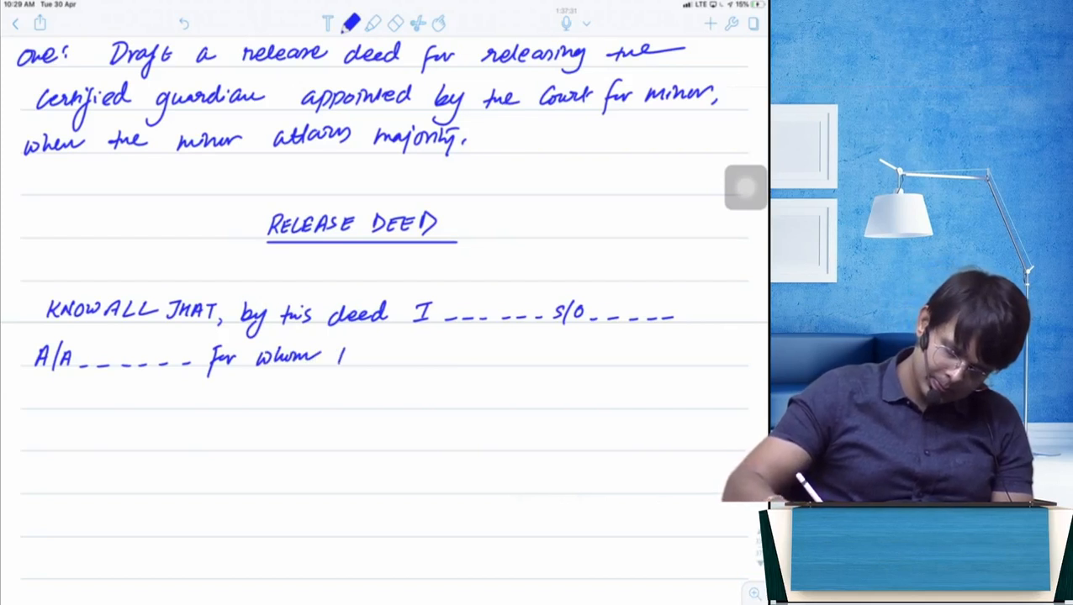
{"action": "type", "text": "the"}
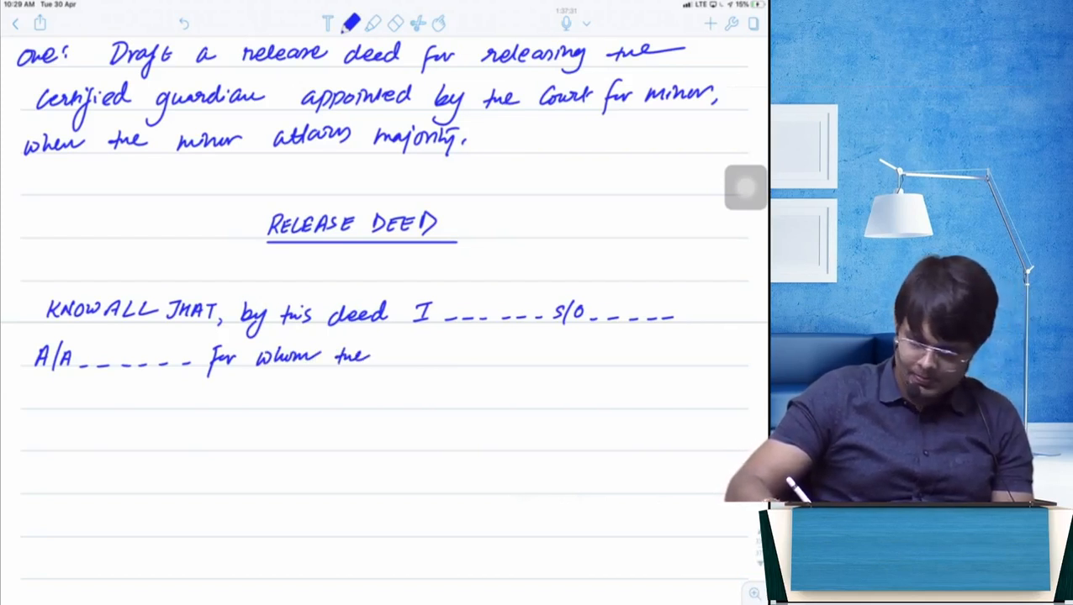
{"action": "type", "text": "Court of.."}
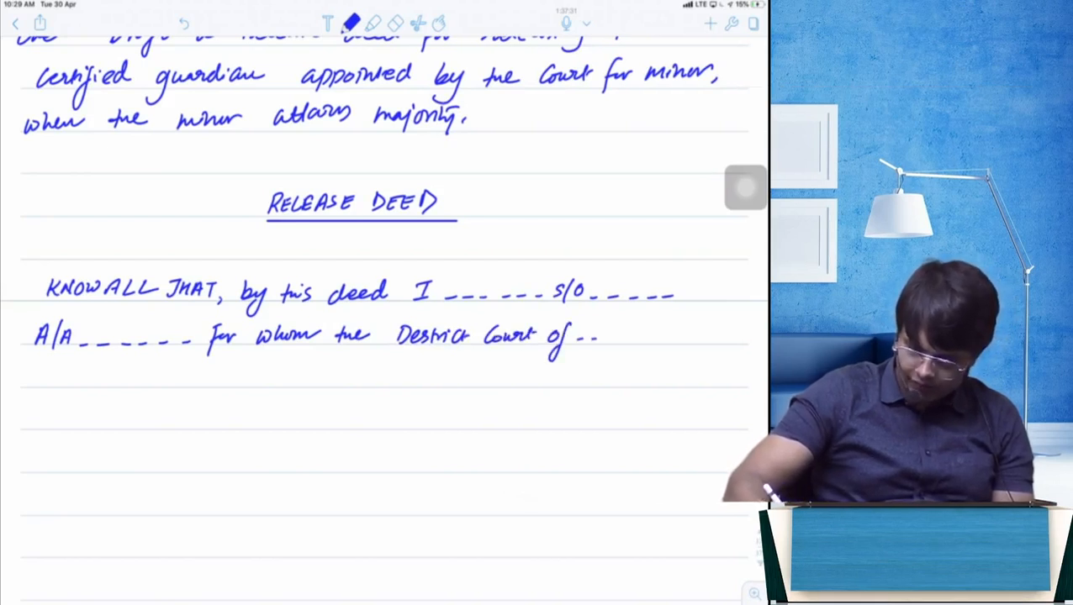
{"action": "type", "text": "------"}
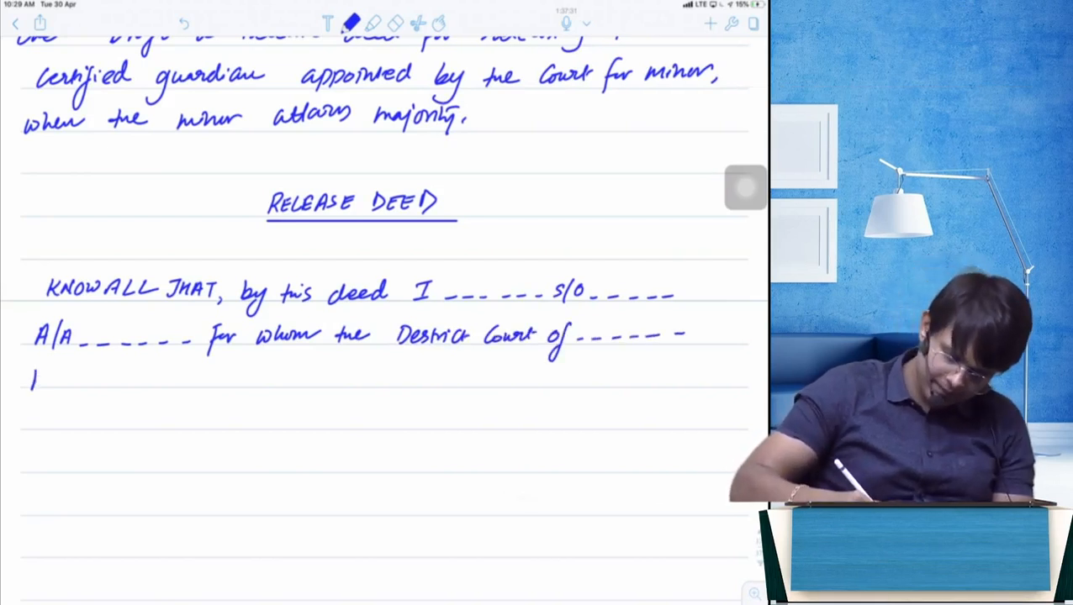
{"action": "type", "text": "had app"}
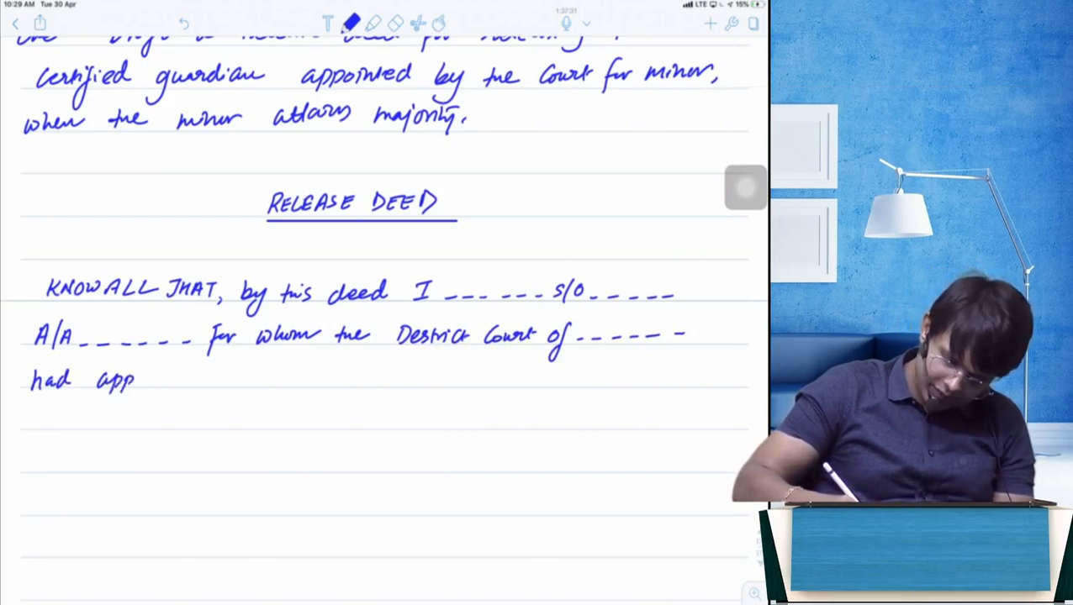
{"action": "type", "text": "appointed a certified"}
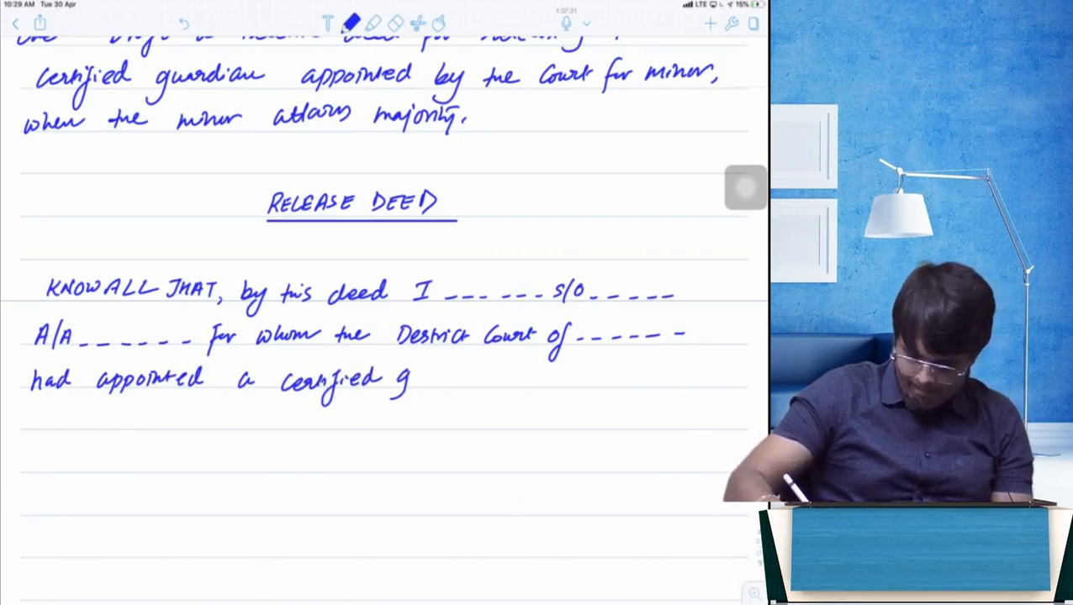
Step: Write 'guardian for minor for management of the properties as specified in schedule of this deed,'
{"action": "type", "text": "guardian"}
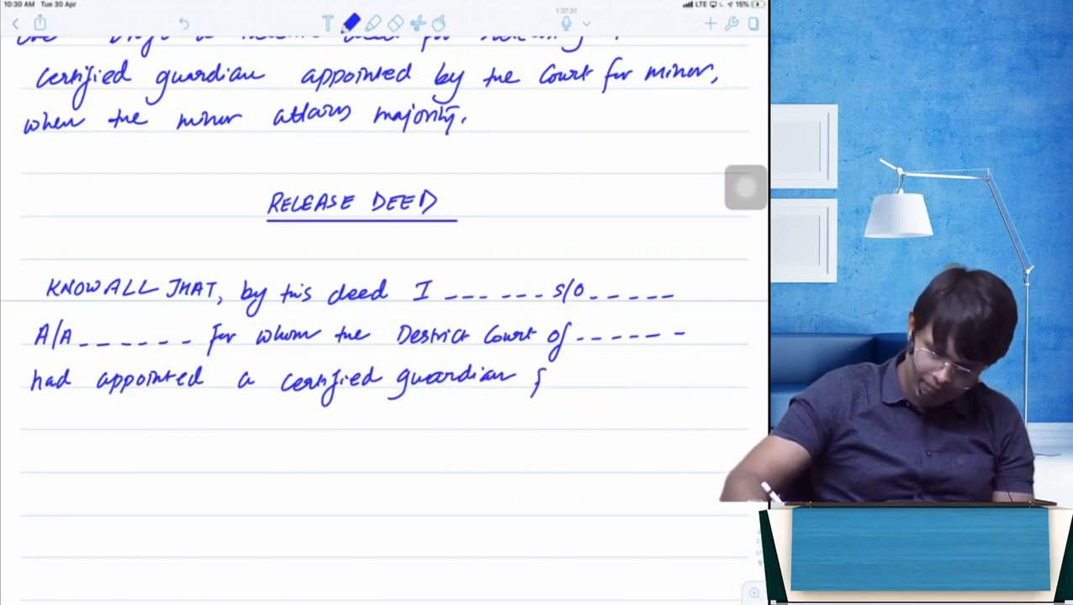
{"action": "type", "text": "for minor"}
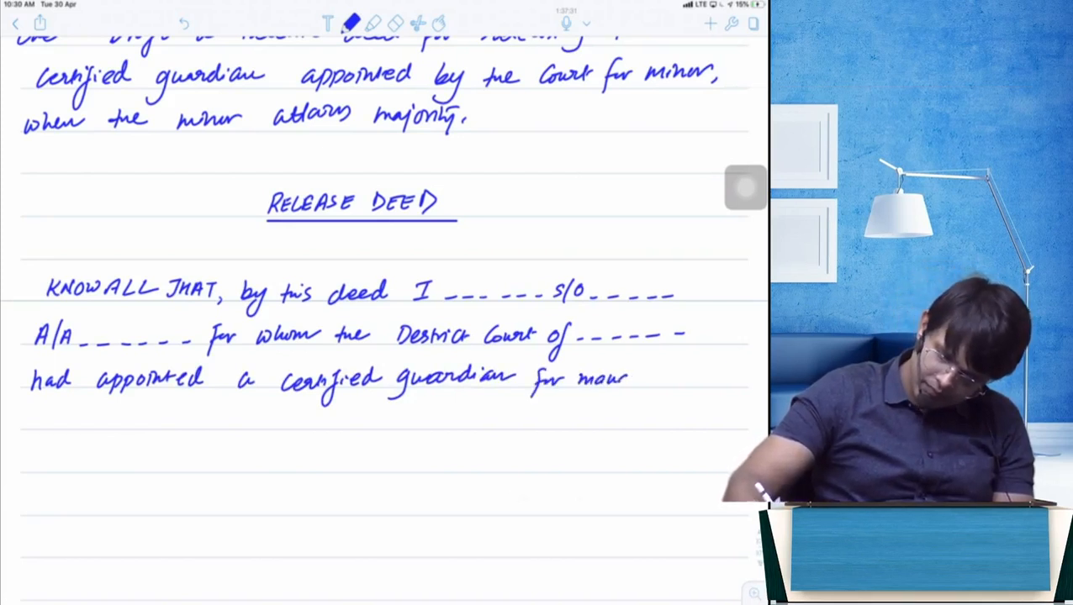
{"action": "type", "text": "management"}
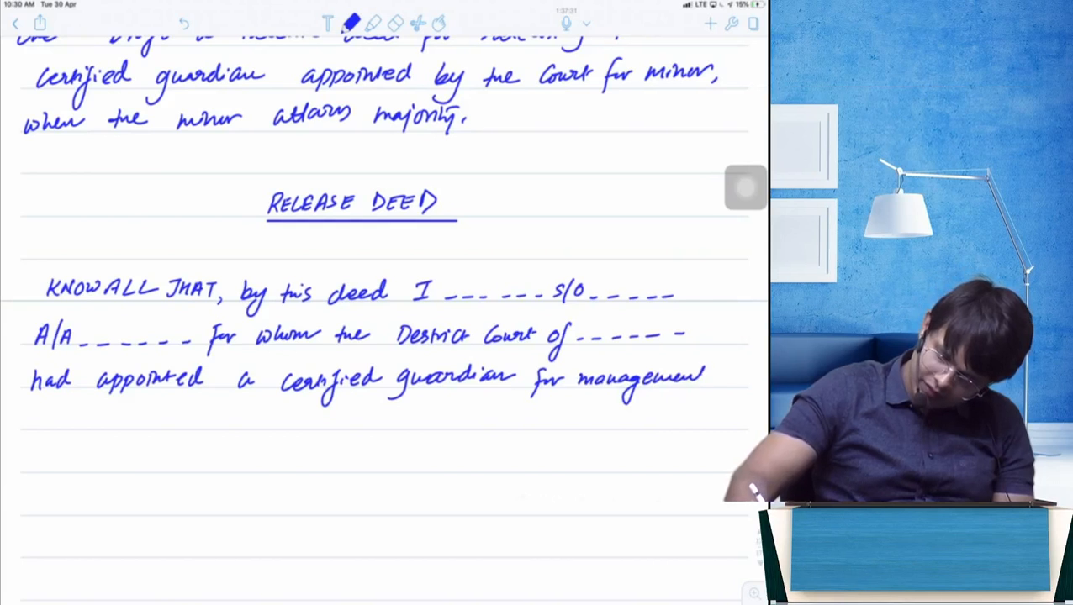
{"action": "type", "text": "of t"}
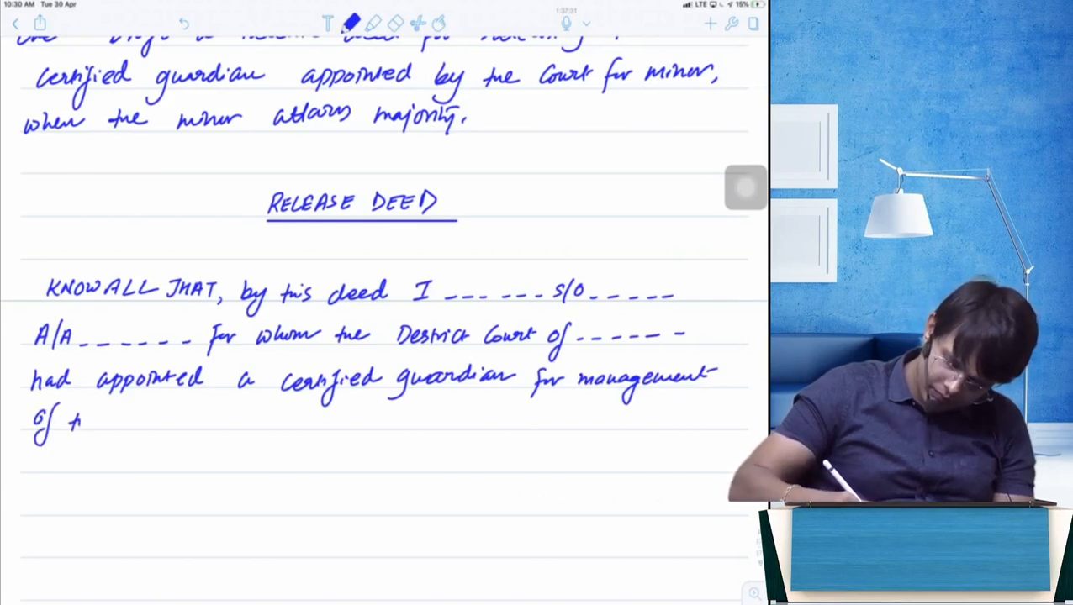
{"action": "type", "text": "the properties"}
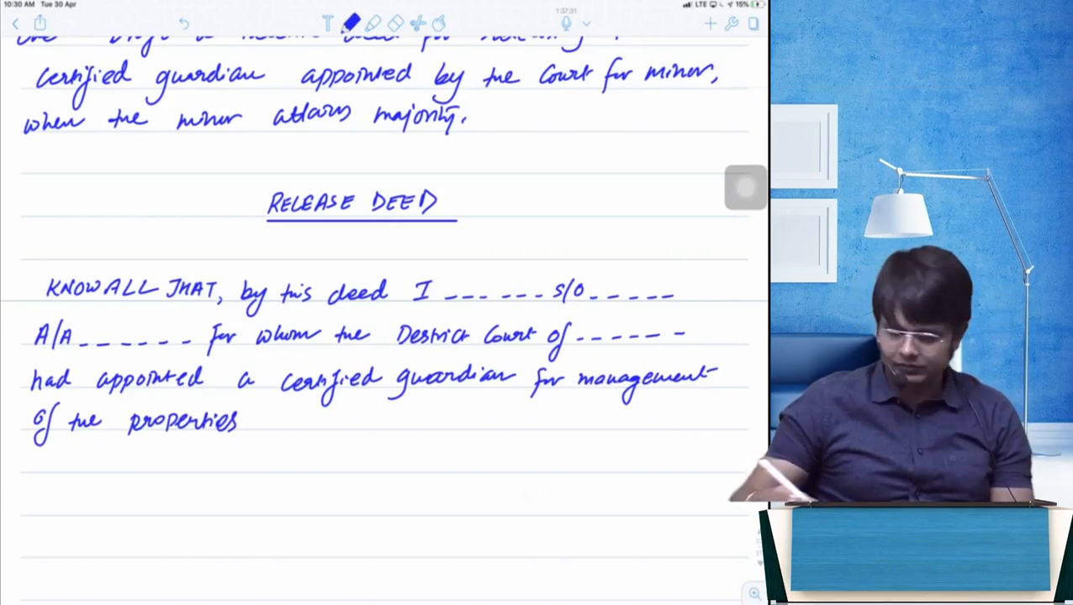
{"action": "type", "text": "as specified"}
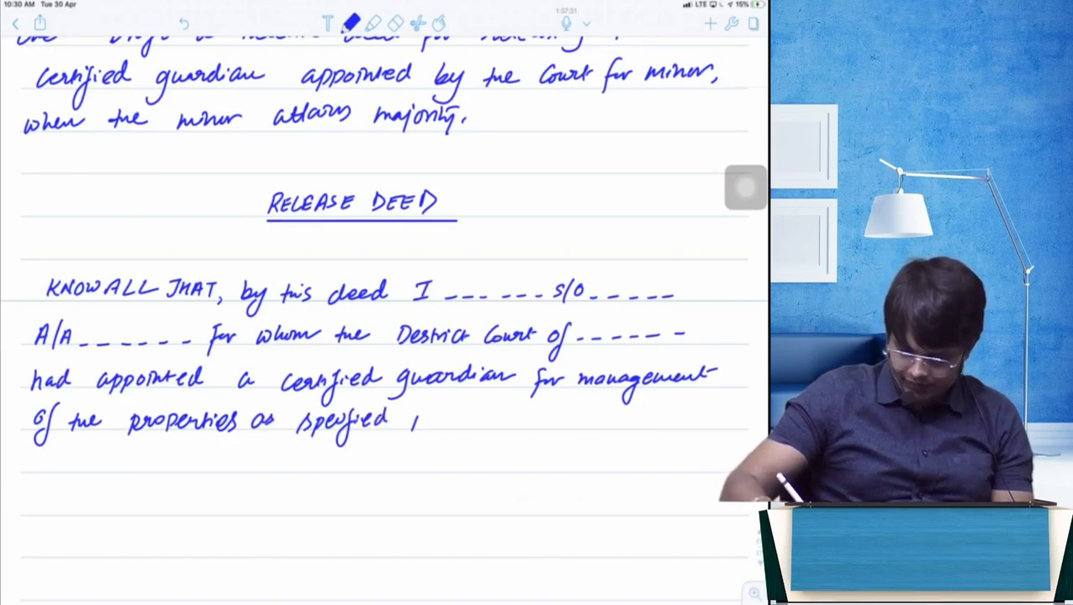
{"action": "type", "text": "in schedule-I"}
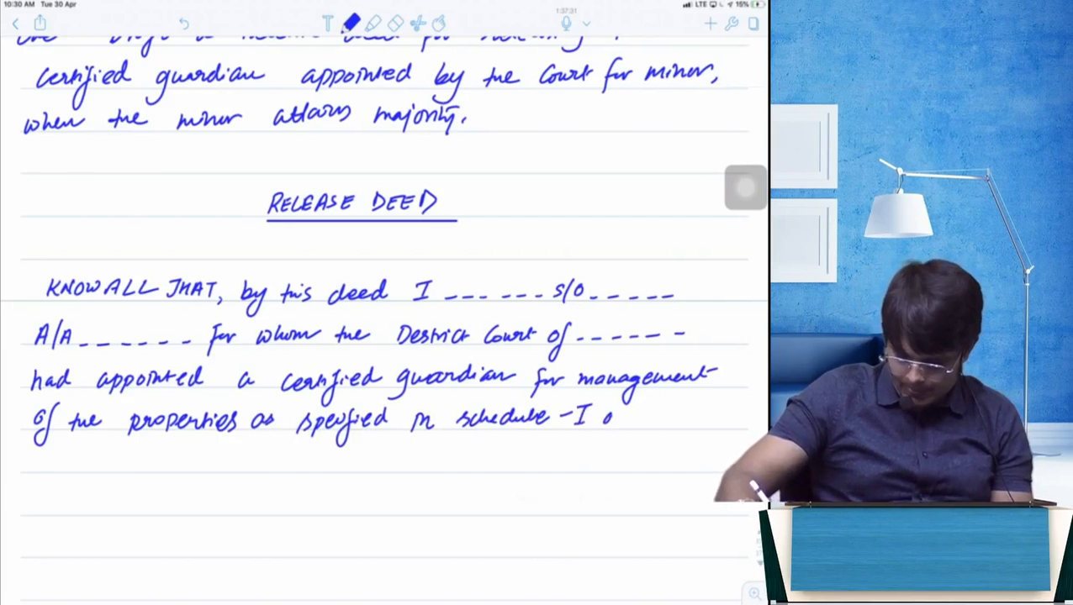
{"action": "type", "text": "of this de"}
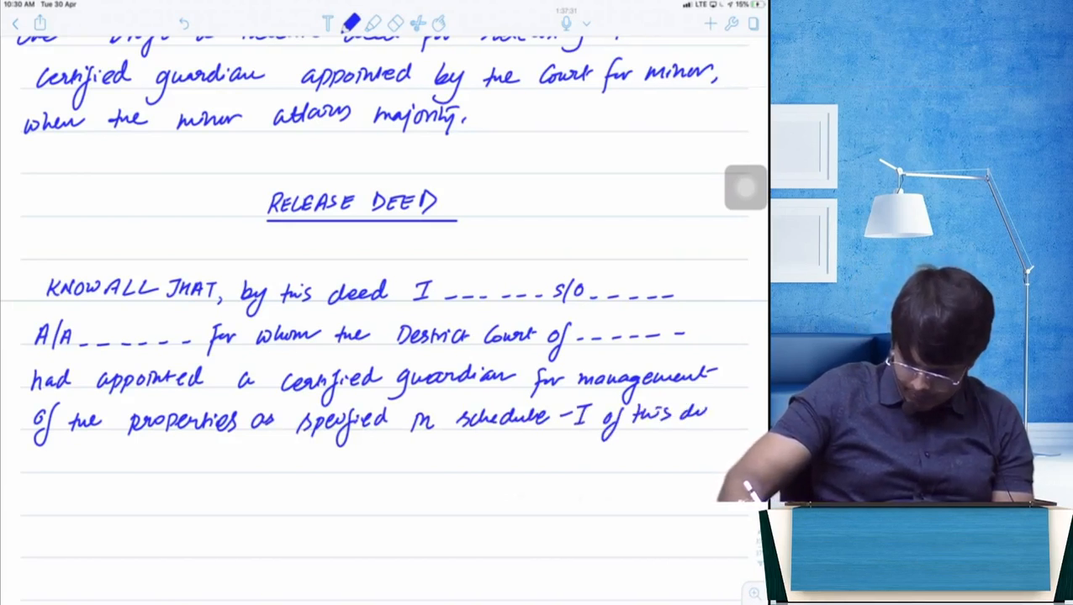
{"action": "type", "text": "deed,"}
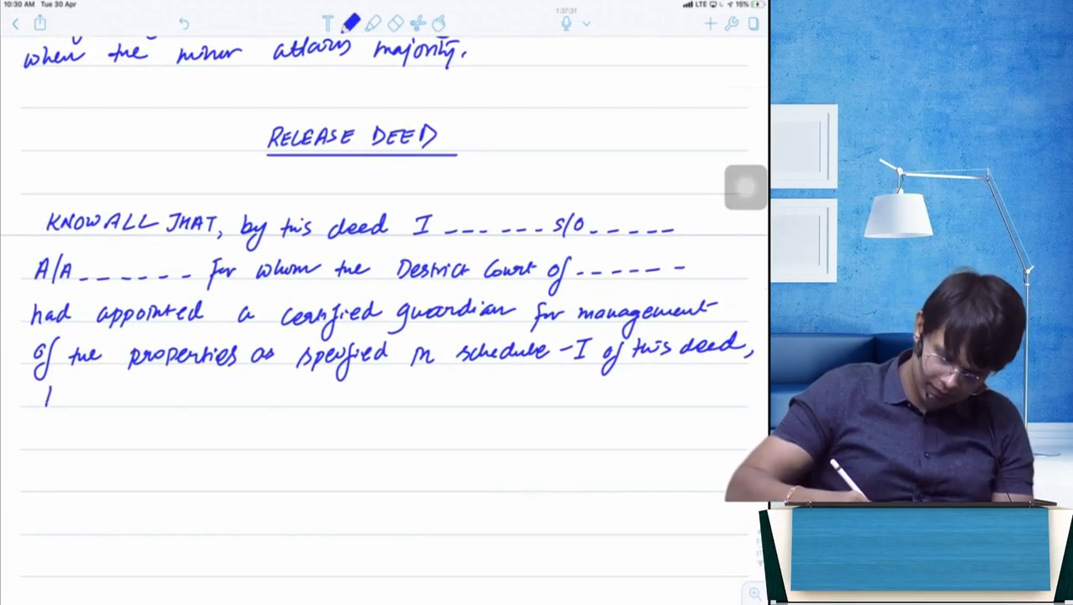
Step: Write 'hereby RELEASE the Certified guardian Mr. ____ as I have now attained majority.'
{"action": "type", "text": "here by"}
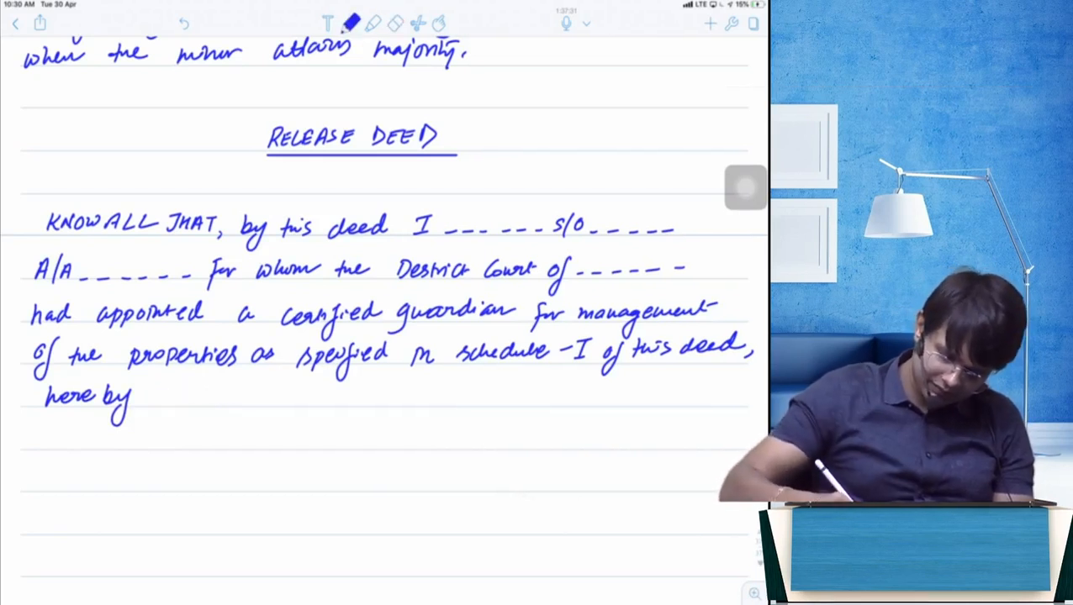
{"action": "type", "text": "RELE"}
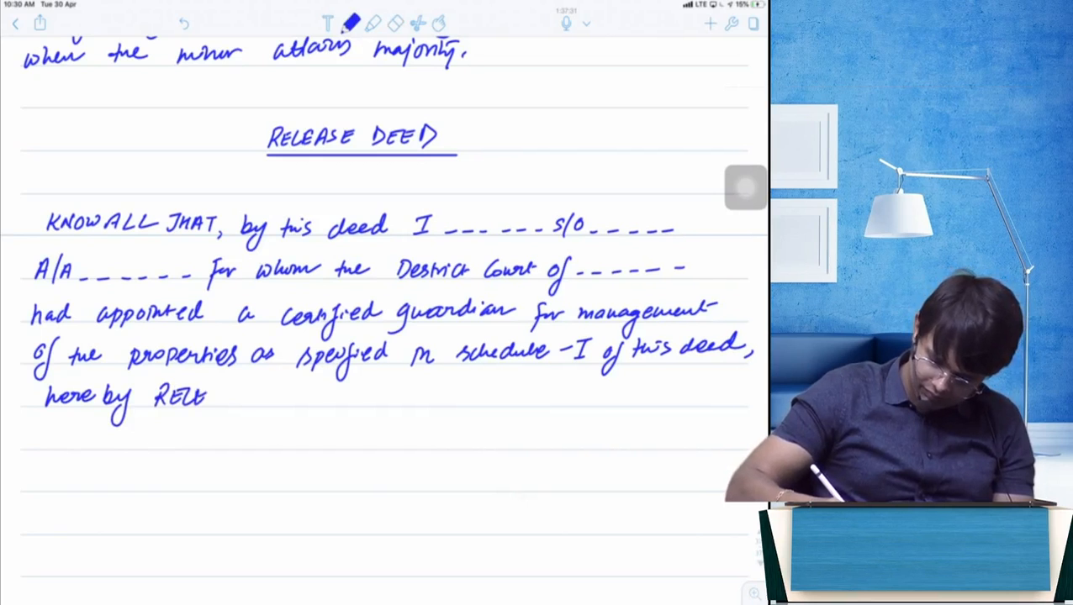
{"action": "type", "text": "ASE"}
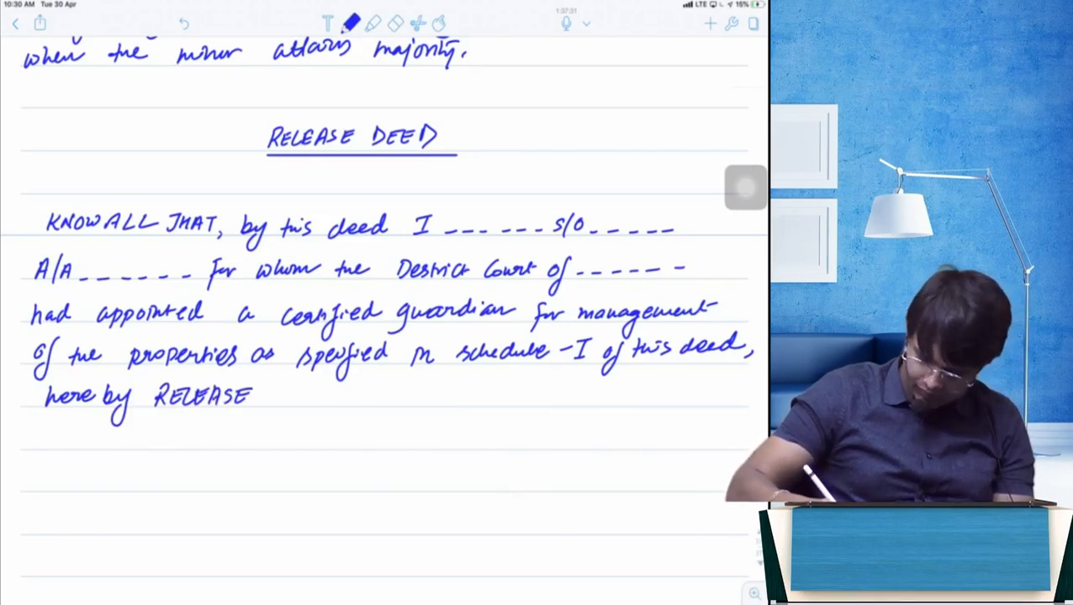
{"action": "type", "text": "the said ce"}
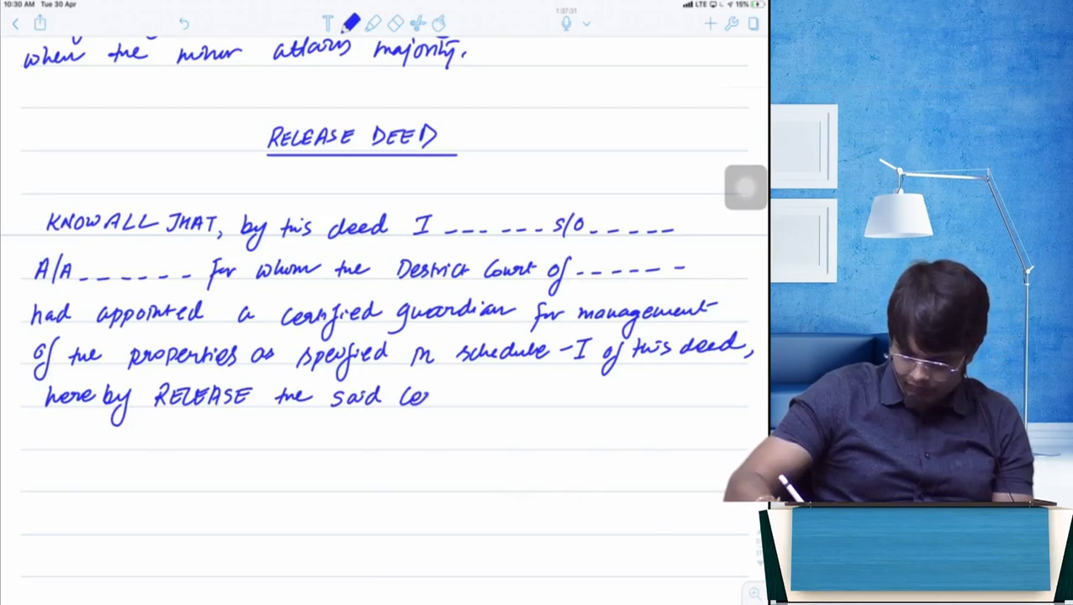
{"action": "type", "text": "Certified"}
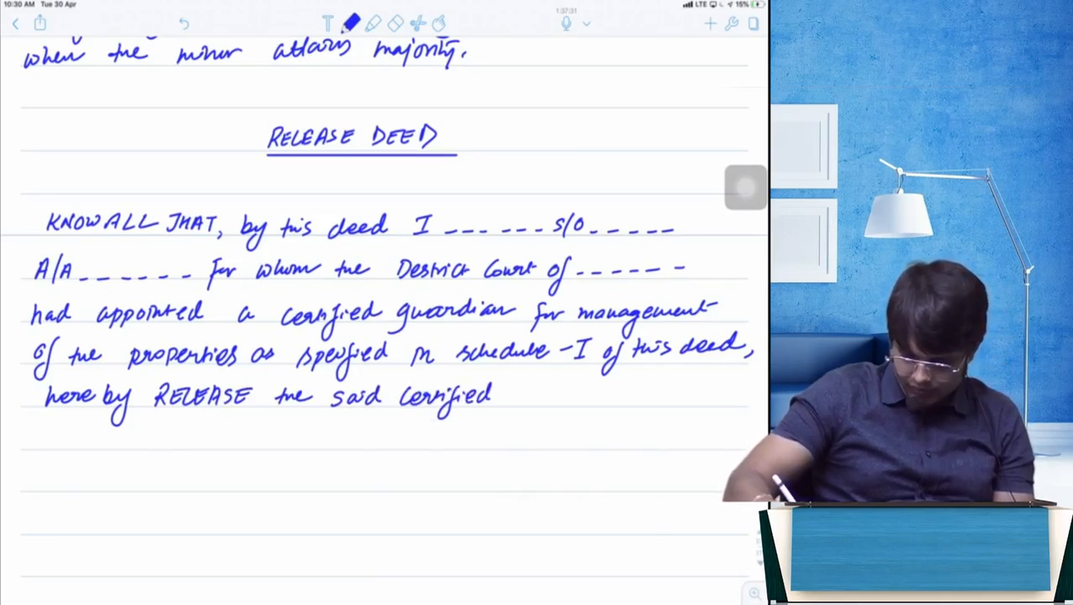
{"action": "type", "text": "guardian -IT"}
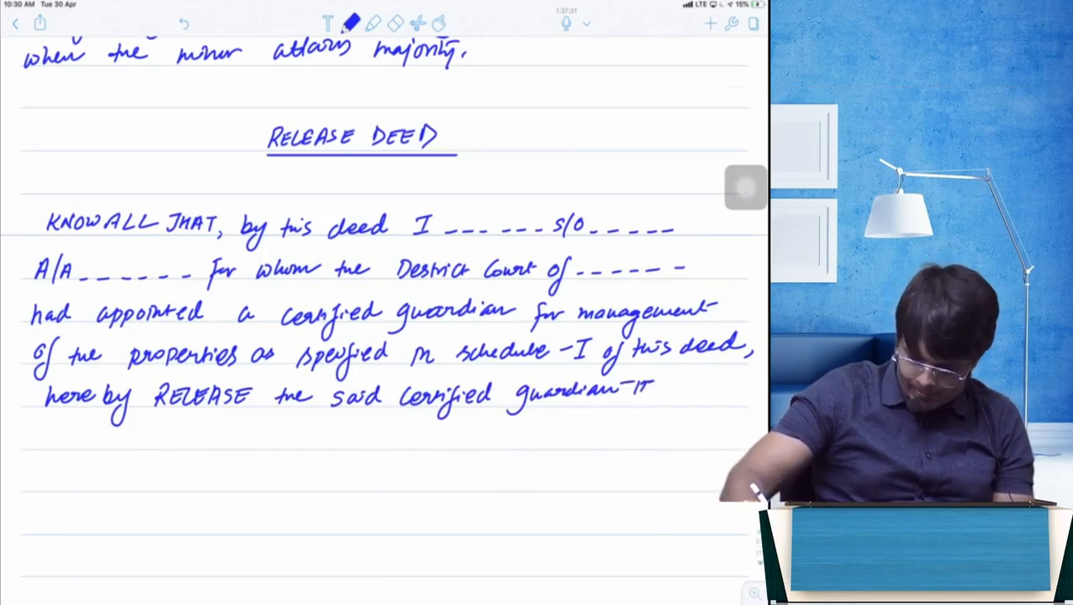
{"action": "type", "text": "Mr."}
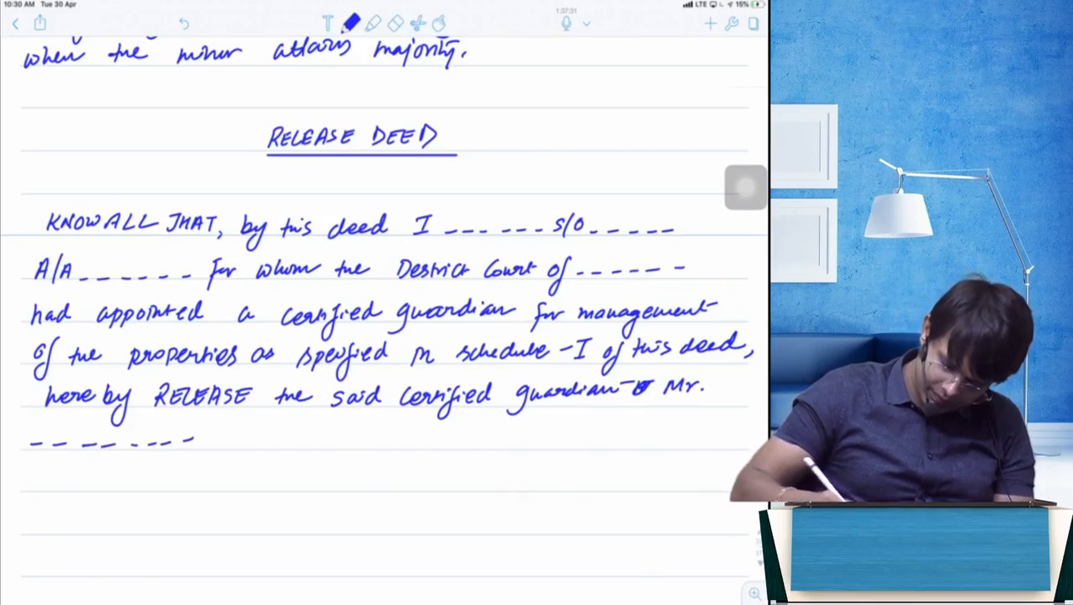
{"action": "type", "text": "as I have l"}
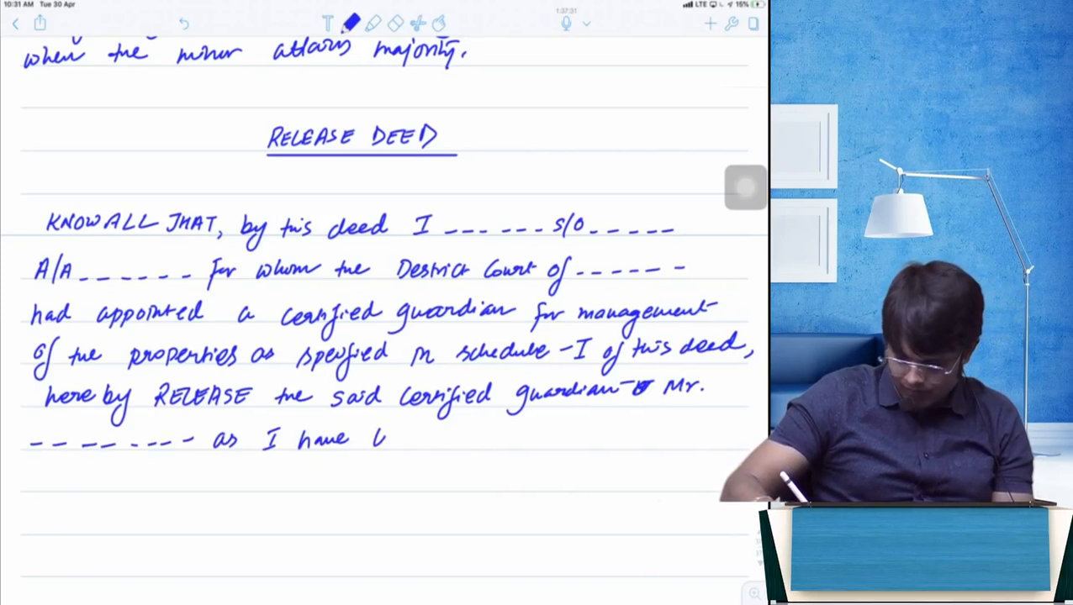
{"action": "type", "text": "how atto"}
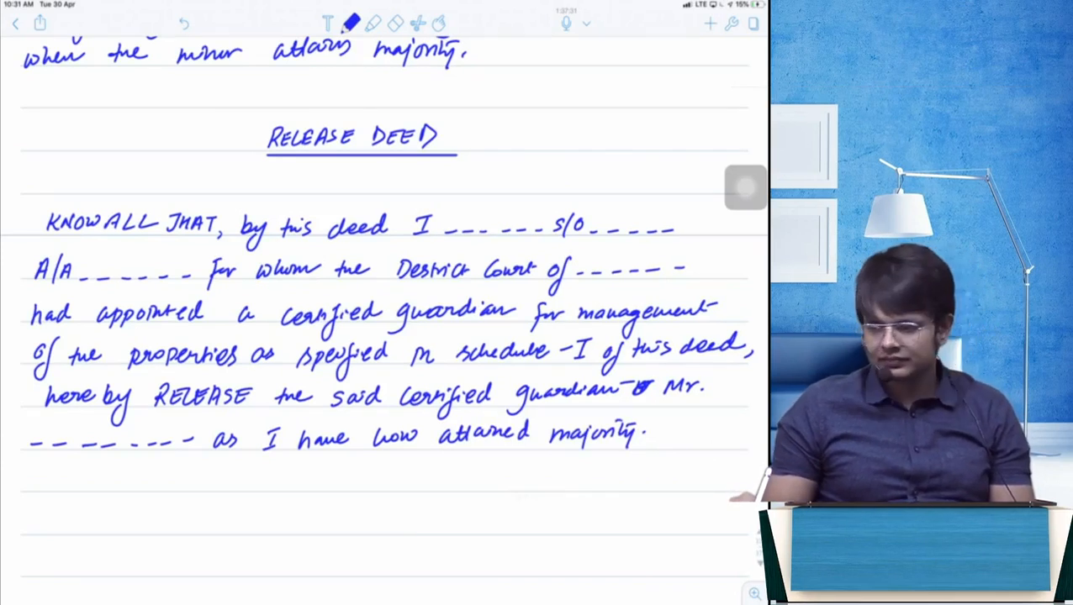
{"action": "scroll", "scroll_direction": "up", "scroll_amount": 3}
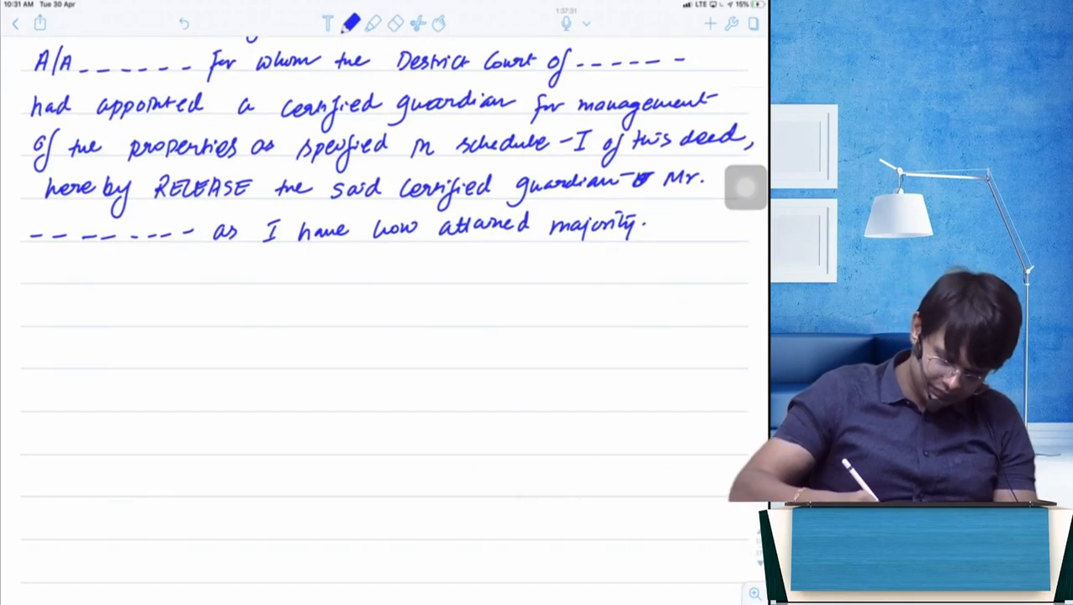
Step: Write 'WHEREAS, the said Certified guardian' who managed all my properties during my minority
{"action": "type", "text": "WHER"}
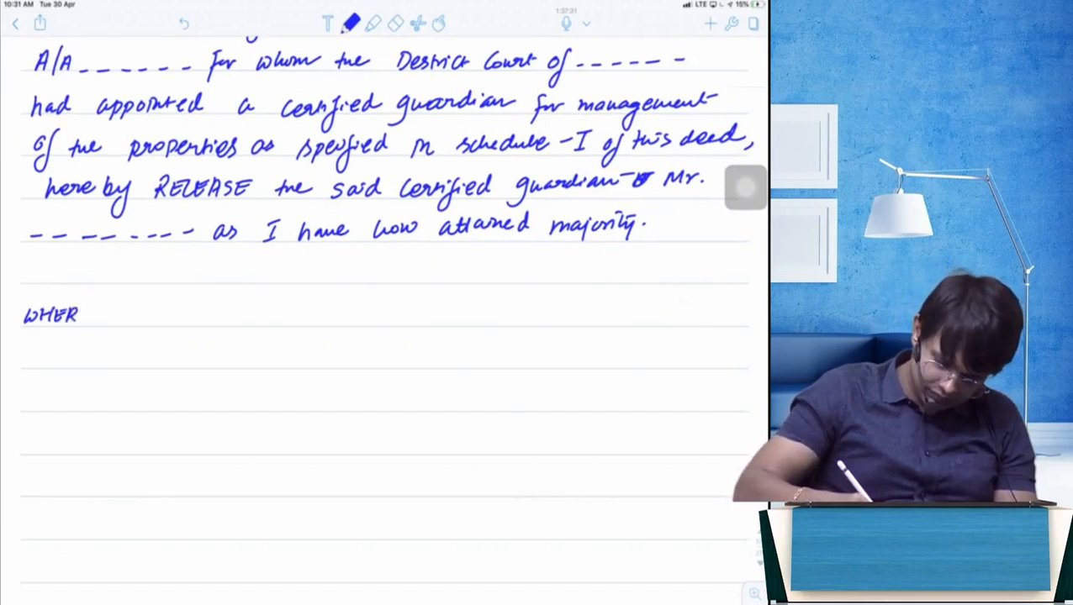
{"action": "type", "text": "EAS,"}
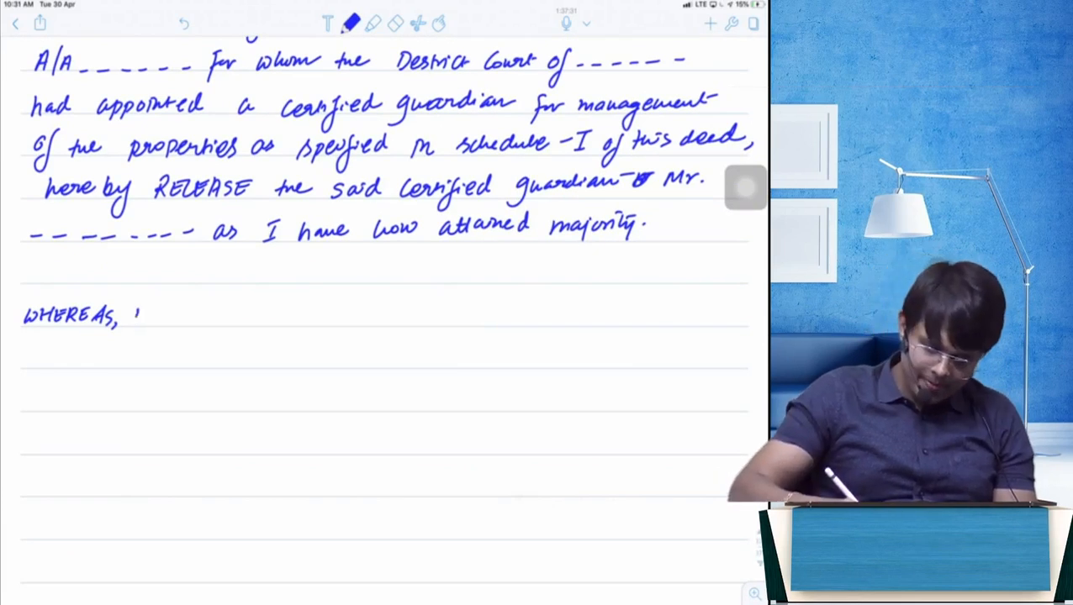
{"action": "type", "text": "the said"}
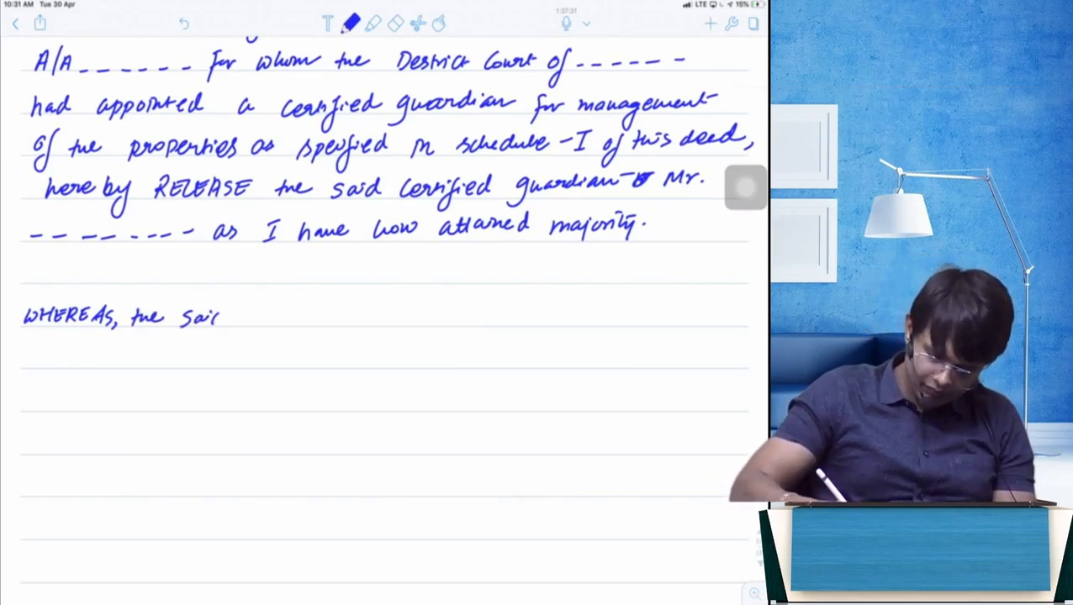
{"action": "type", "text": "Certi"}
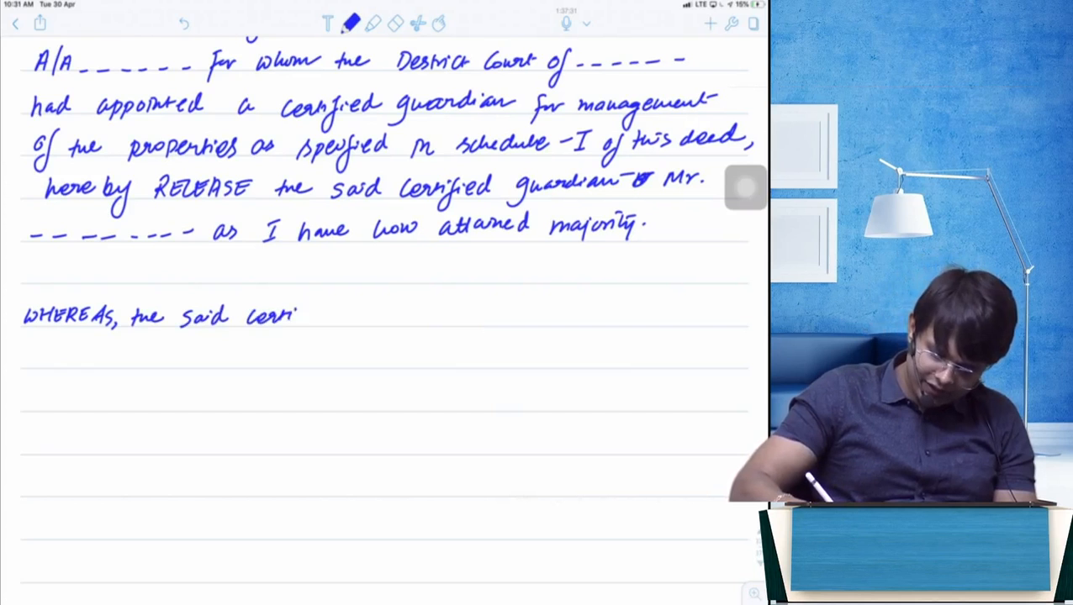
{"action": "type", "text": "fied g"}
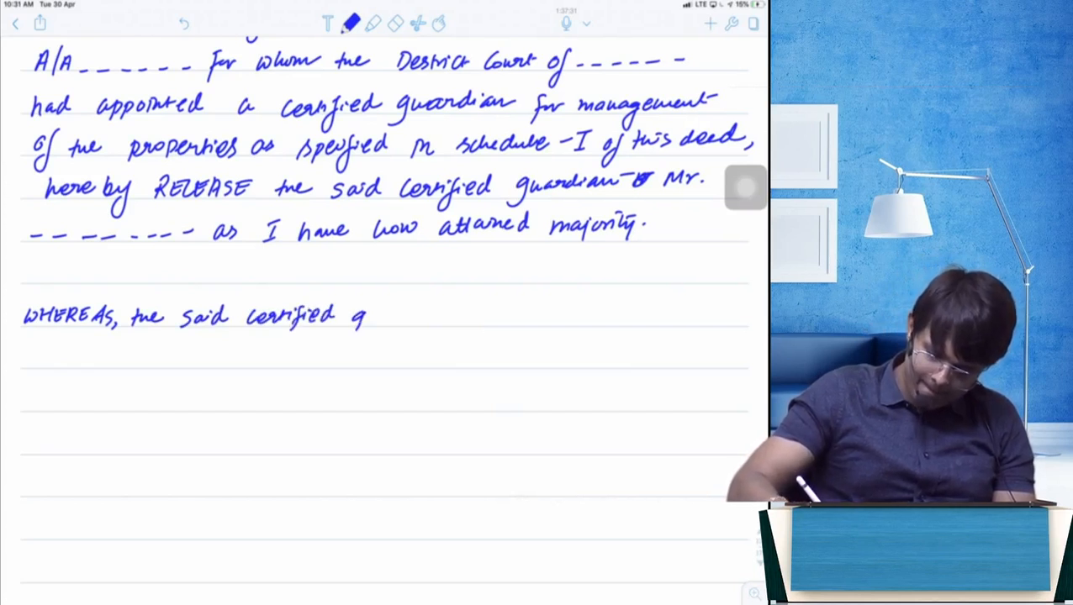
{"action": "type", "text": "guardian was managing o"}
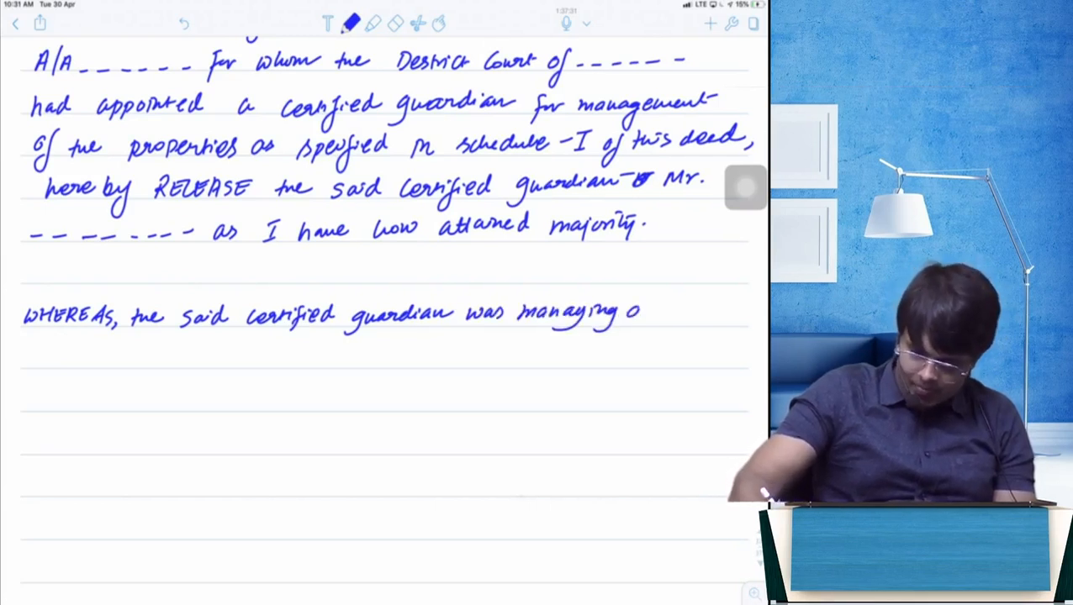
{"action": "type", "text": "all my"}
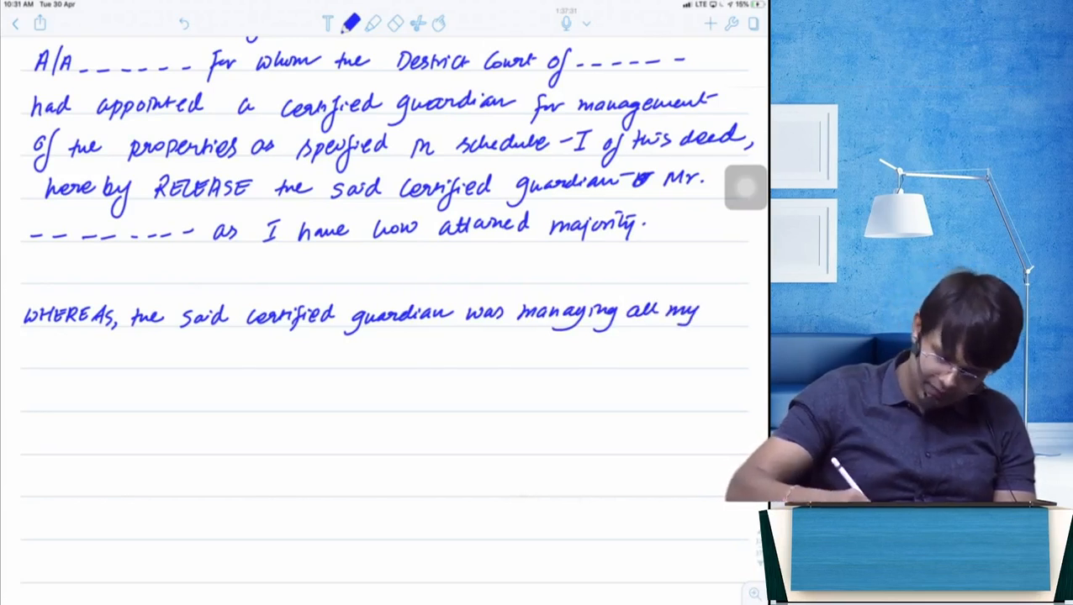
{"action": "type", "text": "properties"}
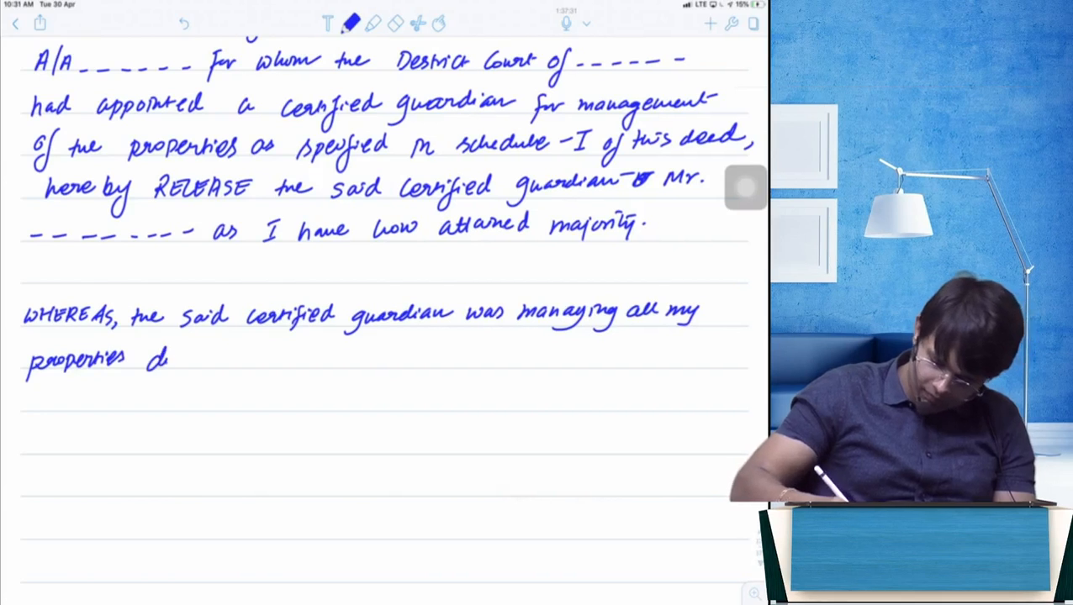
{"action": "type", "text": "during my minority h"}
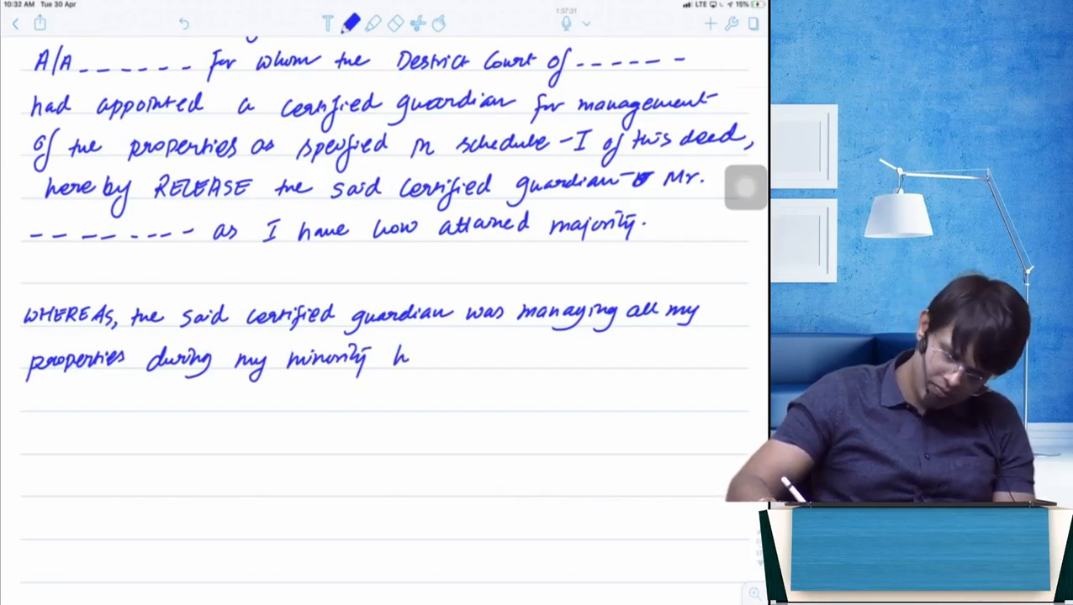
Step: Write that he provided all accounts & statements of Schedule-I properties, which I have approved
{"action": "left_click_drag", "start_coordinate": [404, 354], "coordinate": [429, 357]}
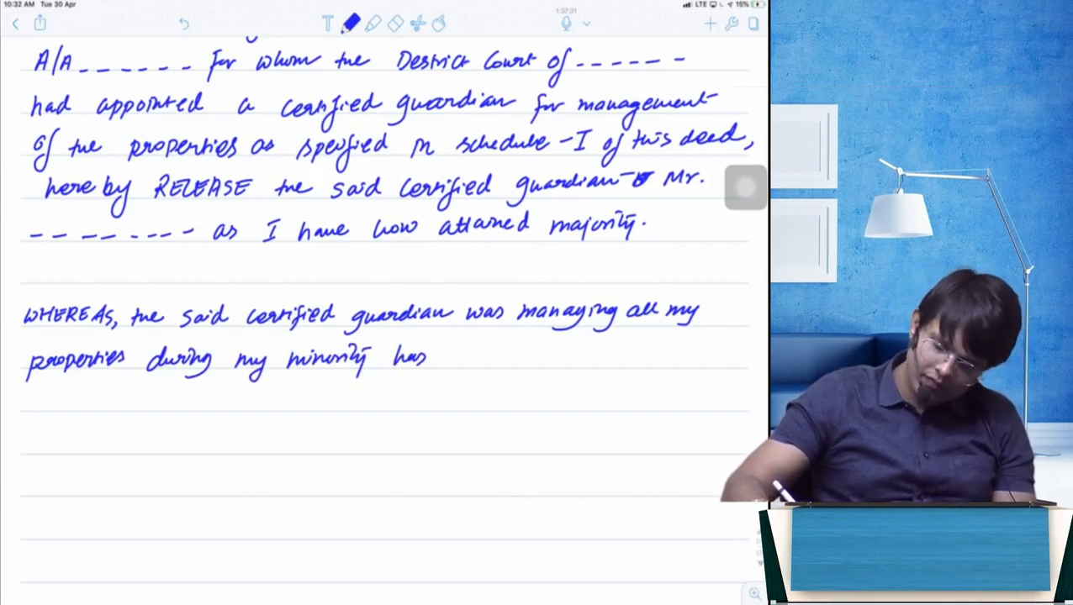
{"action": "type", "text": "provided me"}
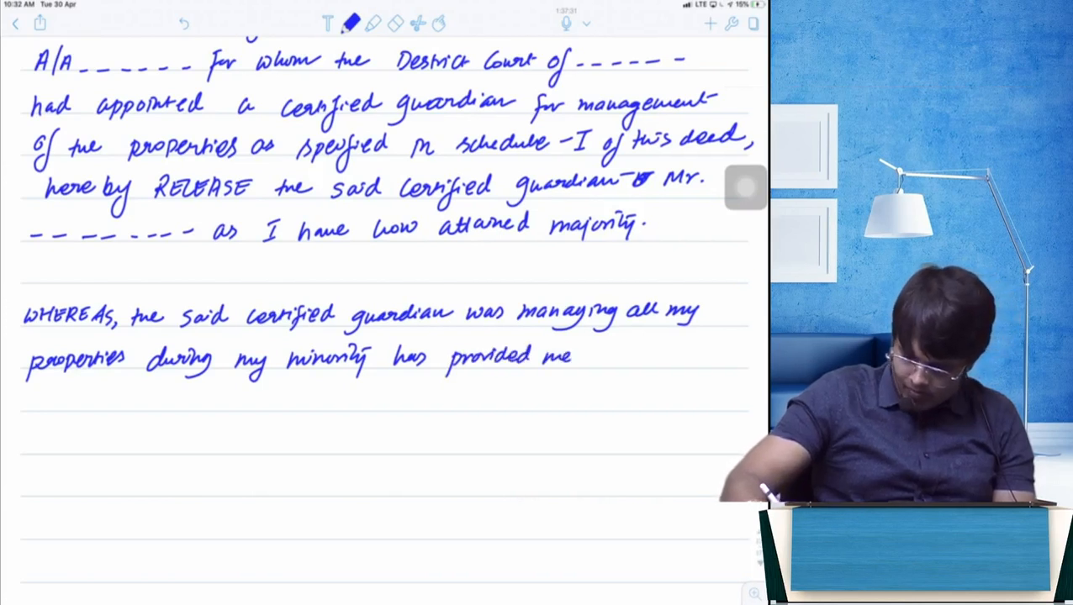
{"action": "type", "text": "with a"}
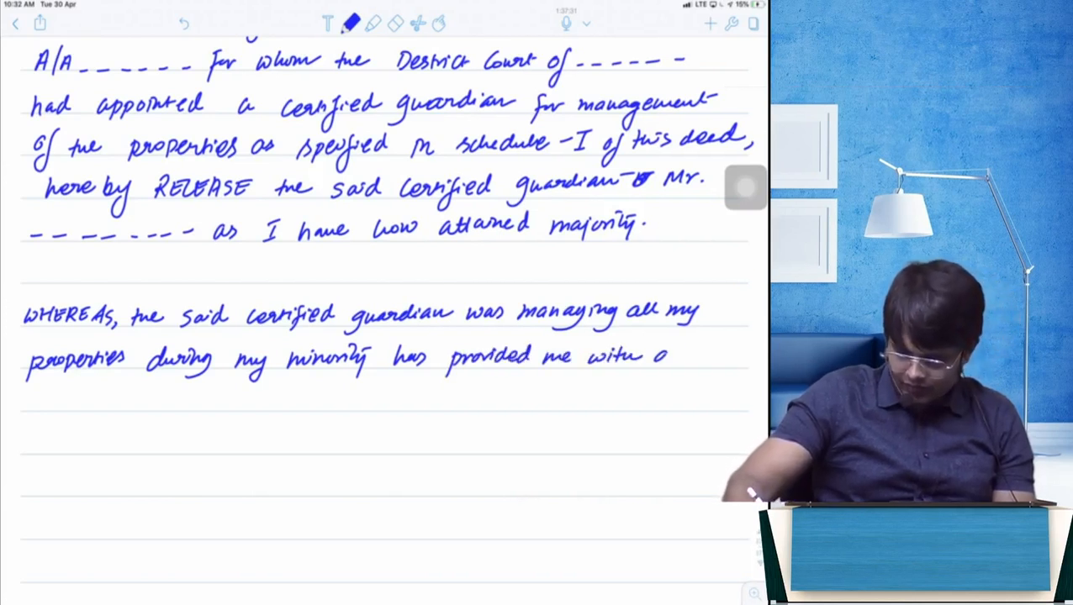
{"action": "type", "text": "all the"}
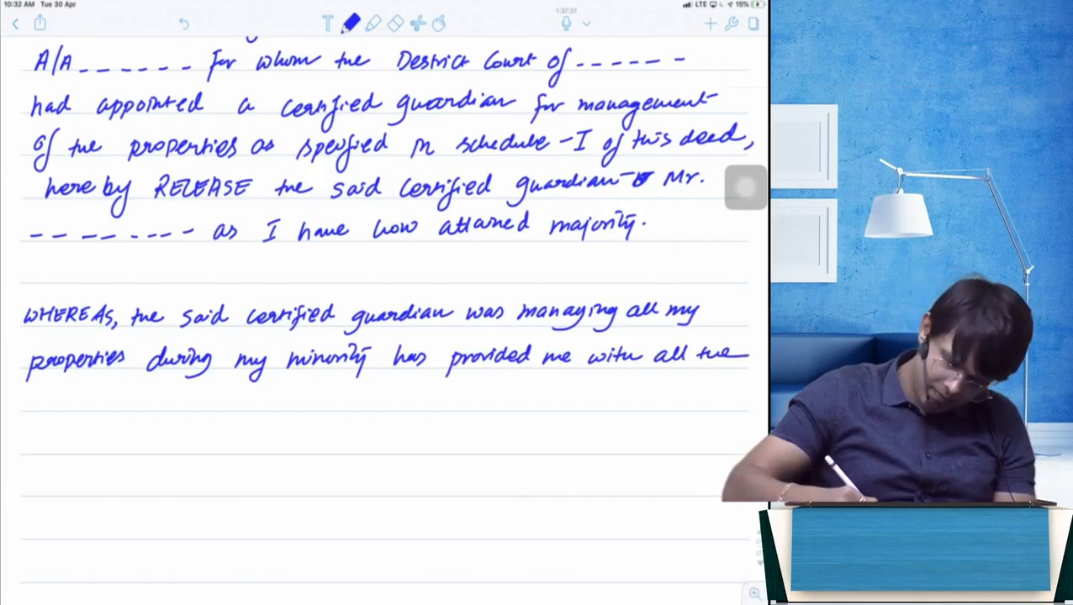
{"action": "type", "text": "accounts ,"}
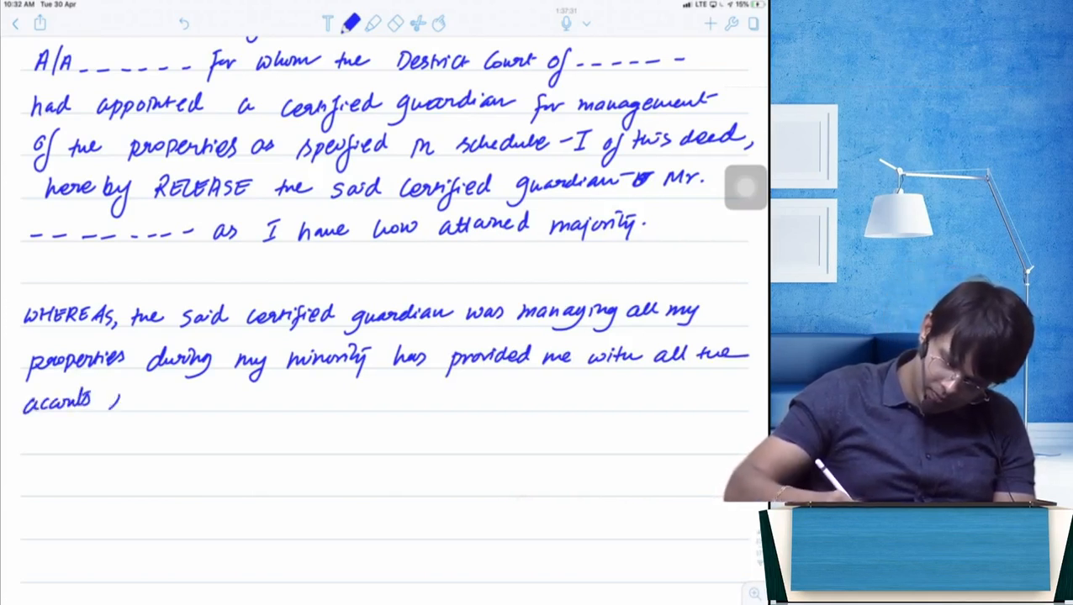
{"action": "type", "text": "& Statement of profits in respect of such"}
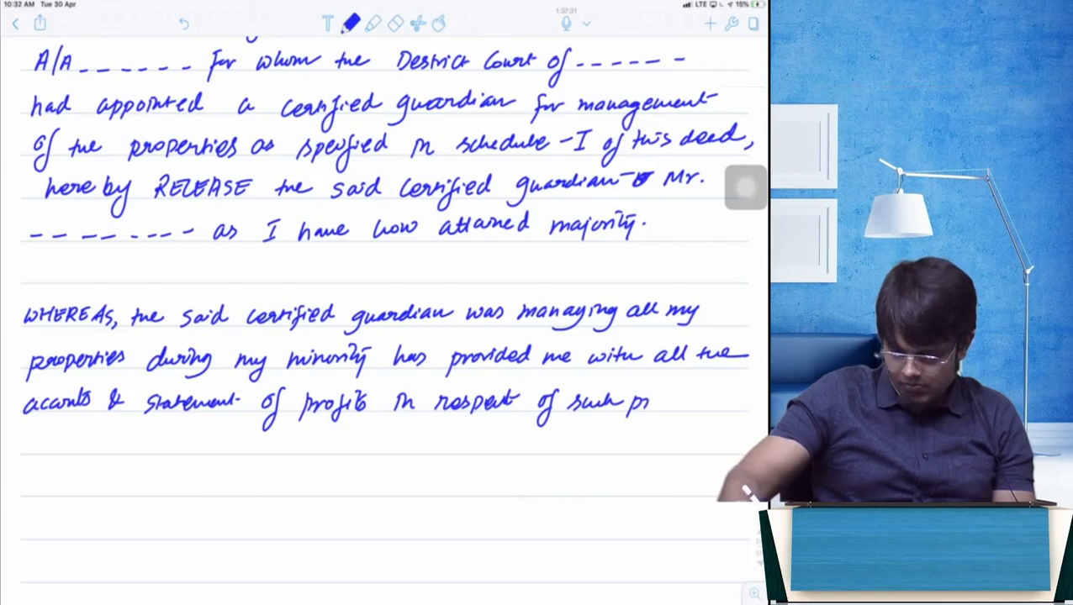
{"action": "type", "text": "properti"}
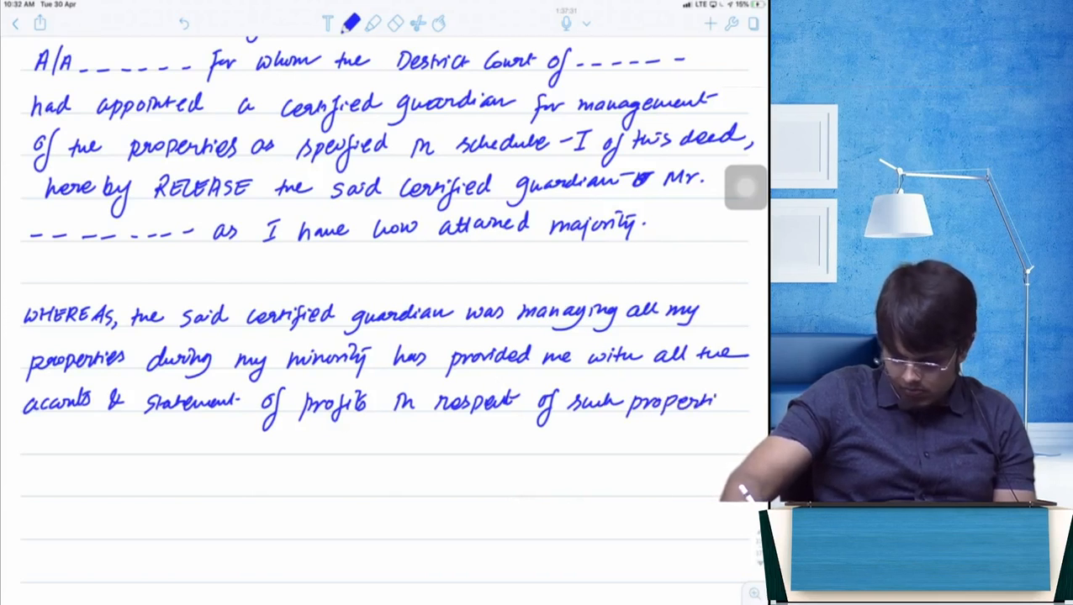
{"action": "scroll", "scroll_direction": "down", "scroll_amount": 3}
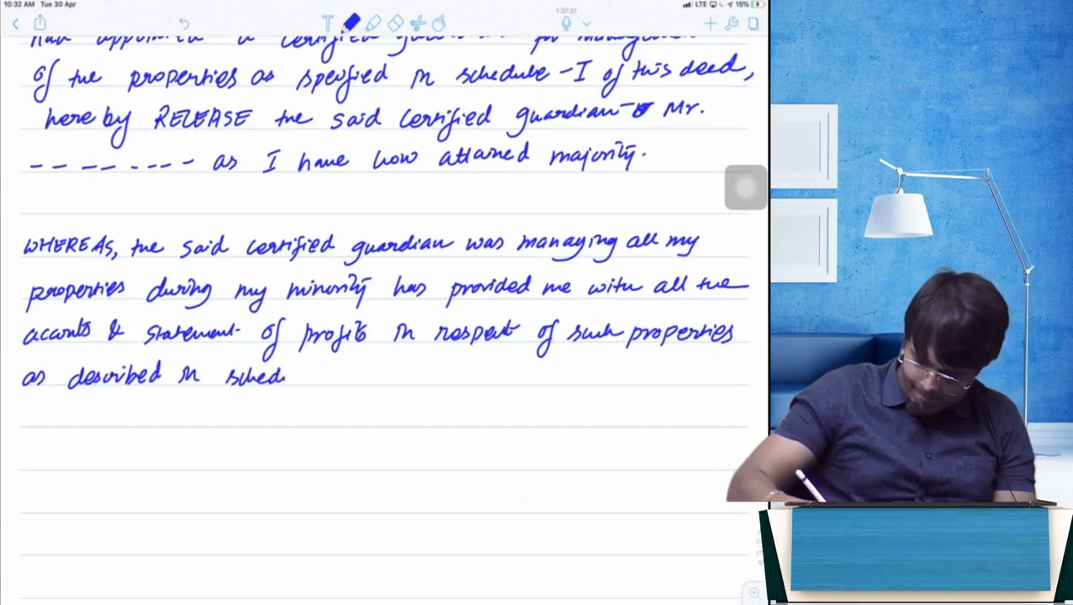
{"action": "type", "text": "schedule - I"}
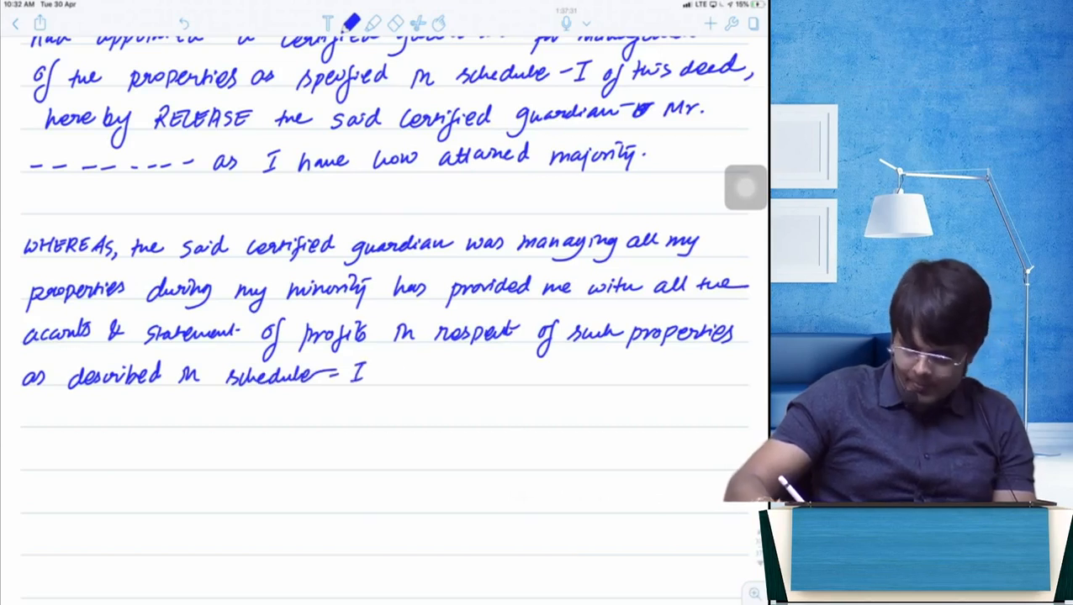
{"action": "type", "text": "& I I"}
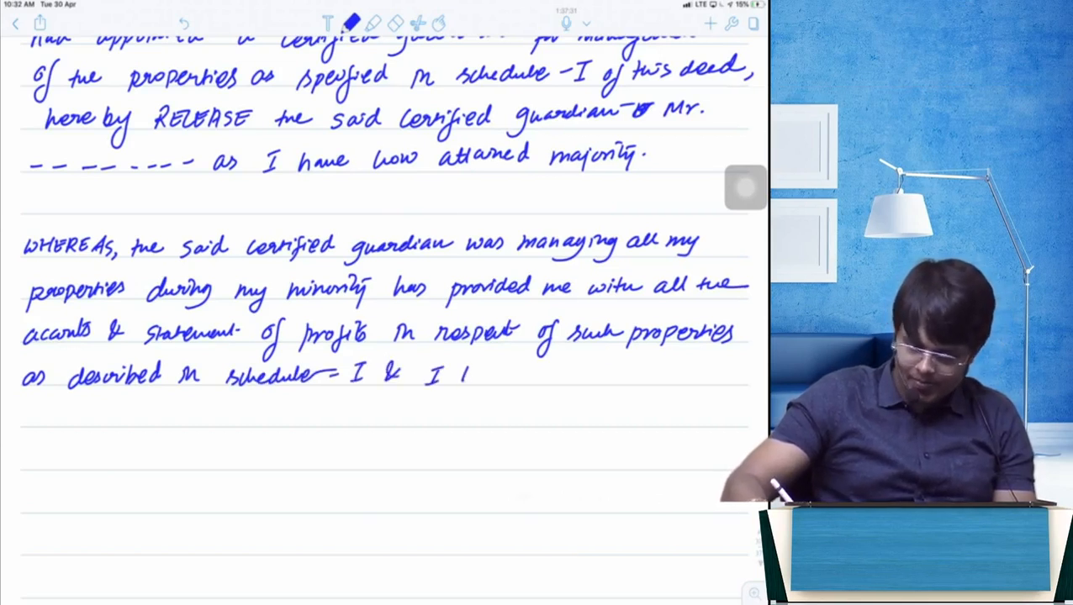
{"action": "type", "text": "have approved all"}
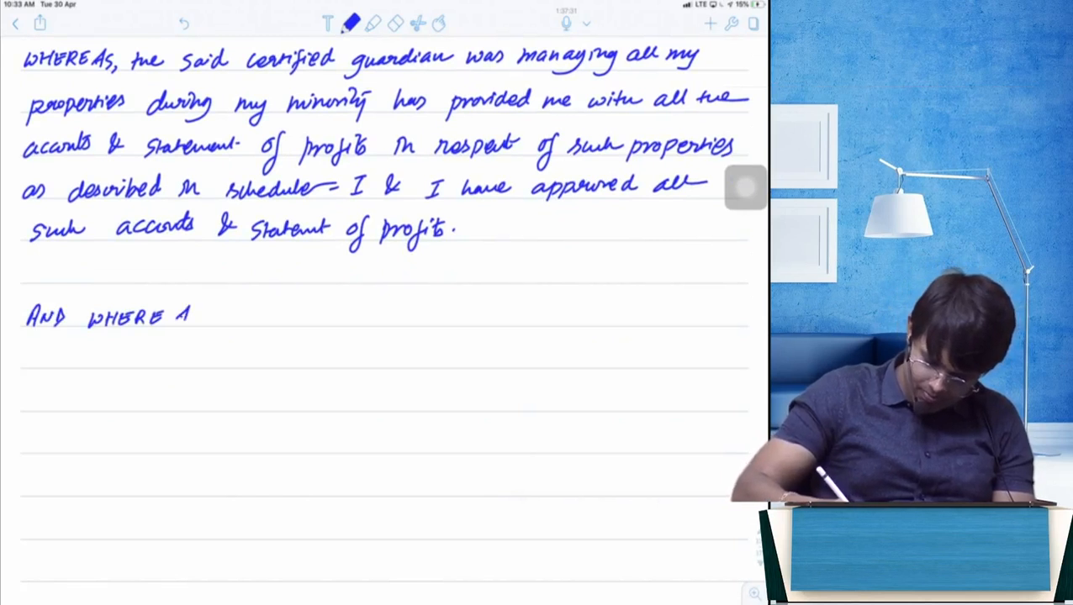
Step: Write 'AND WHEREAS' discharging the guardian from all his liabilities, erasing a miswritten word
{"action": "type", "text": "As, —"}
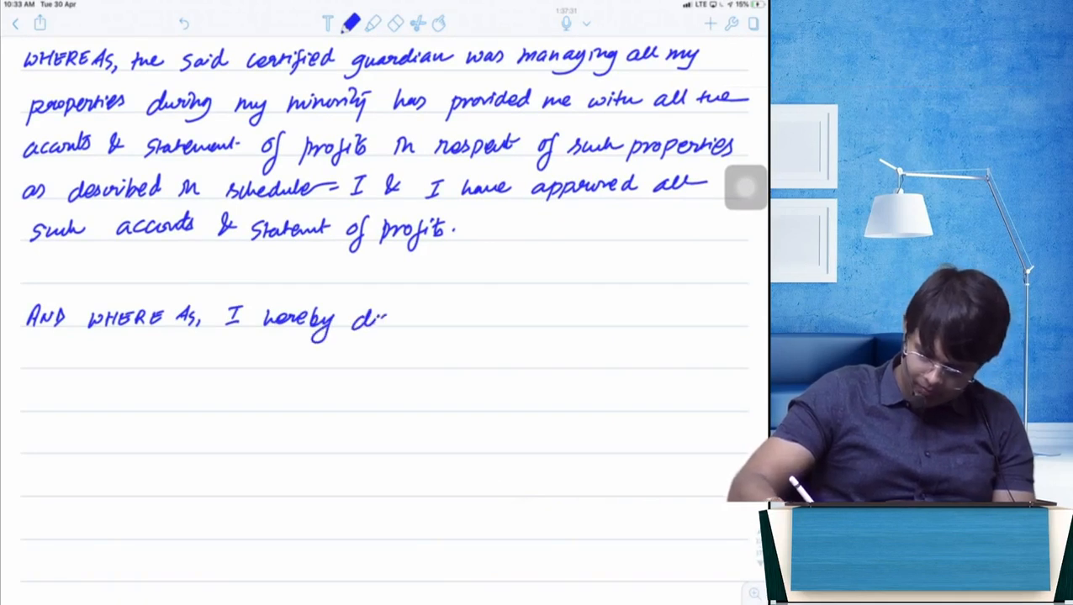
{"action": "type", "text": "discharge"}
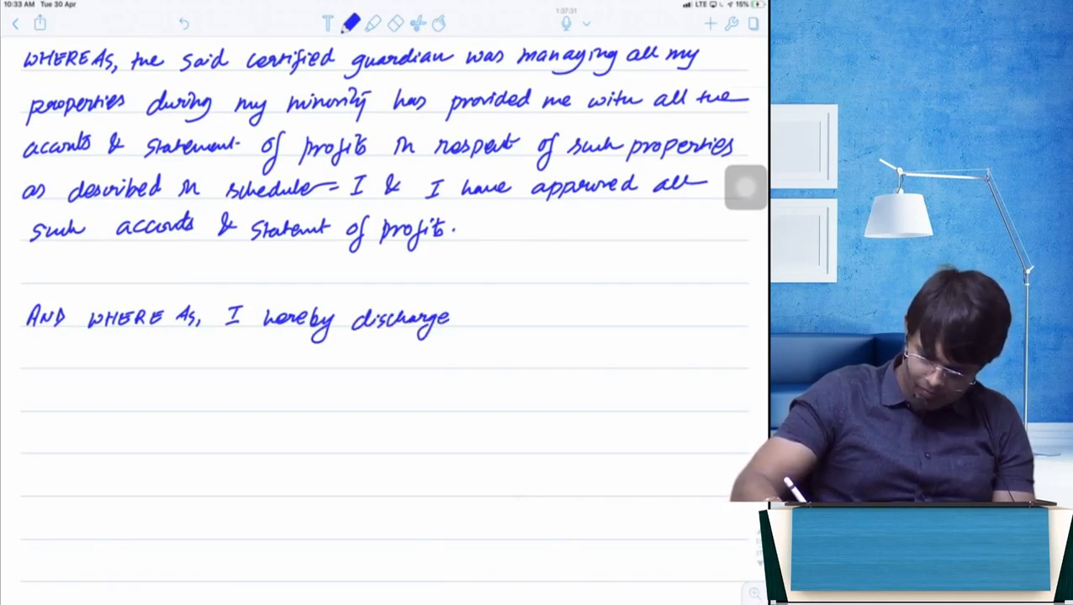
{"action": "type", "text": "the S"}
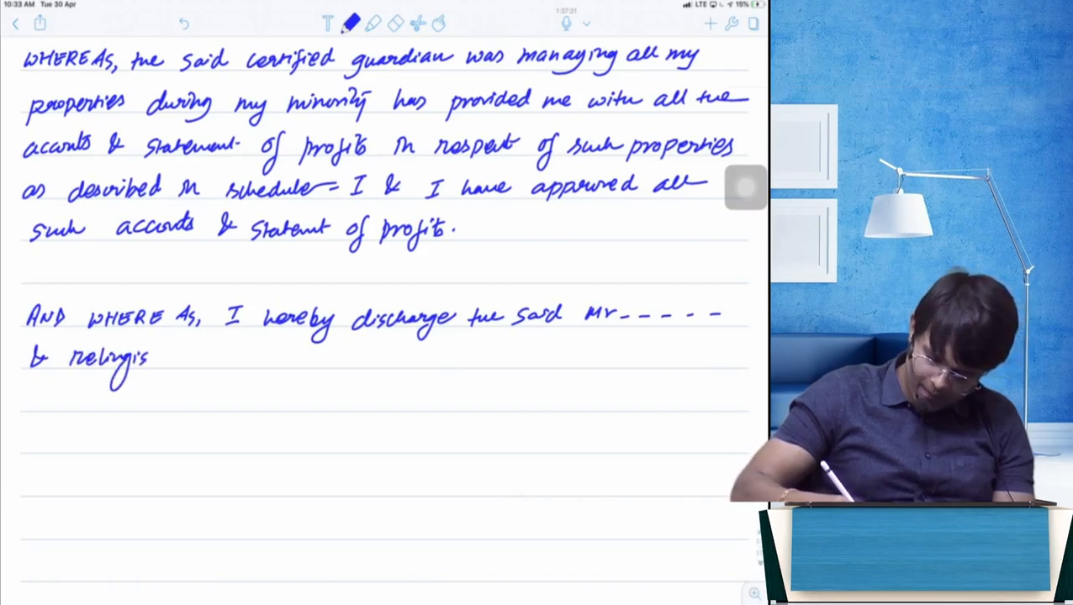
{"action": "left_click", "coordinate": [396, 23]}
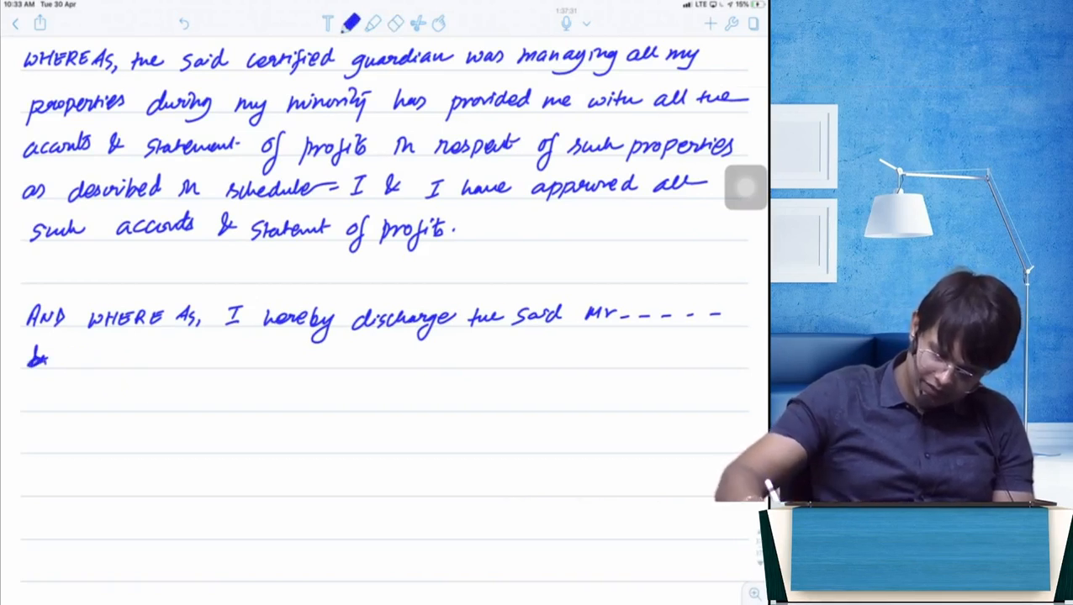
{"action": "type", "text": "from"}
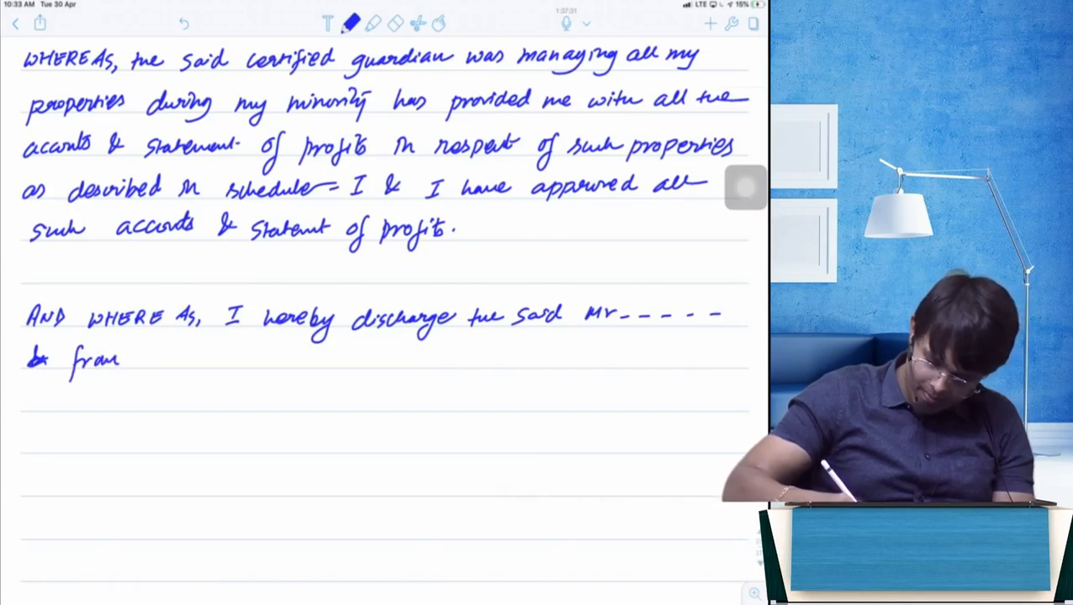
{"action": "type", "text": "all his liabiliti"}
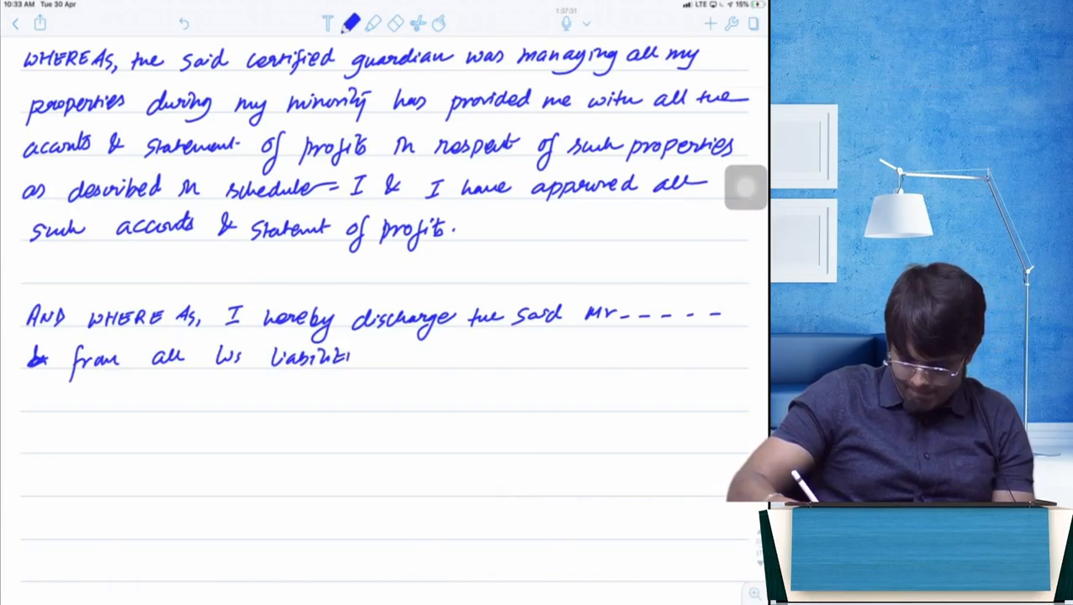
{"action": "type", "text": "as certifi"}
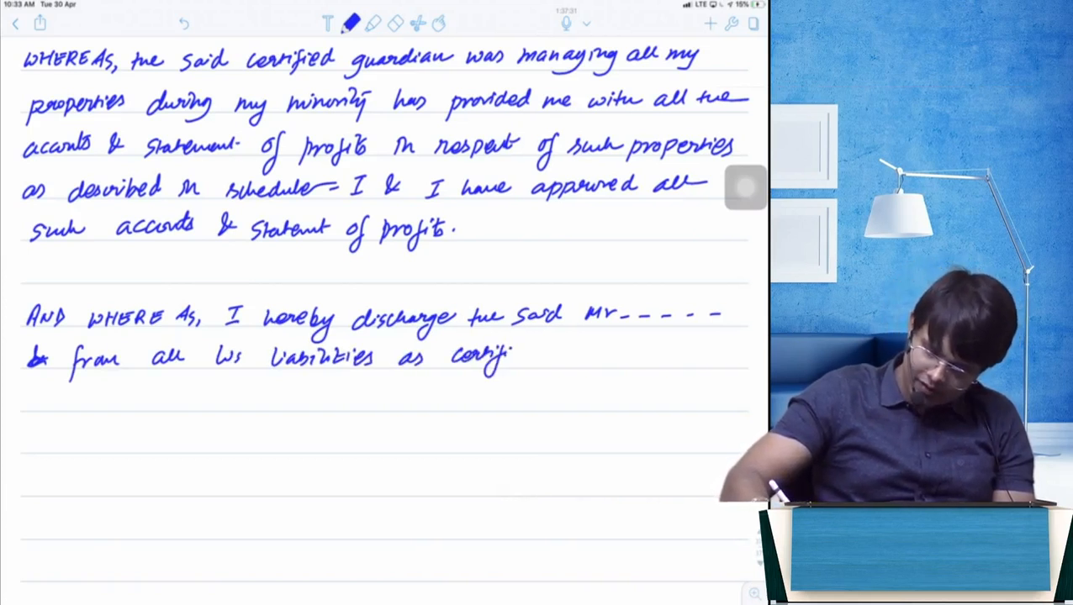
{"action": "type", "text": "ed guardian & I"}
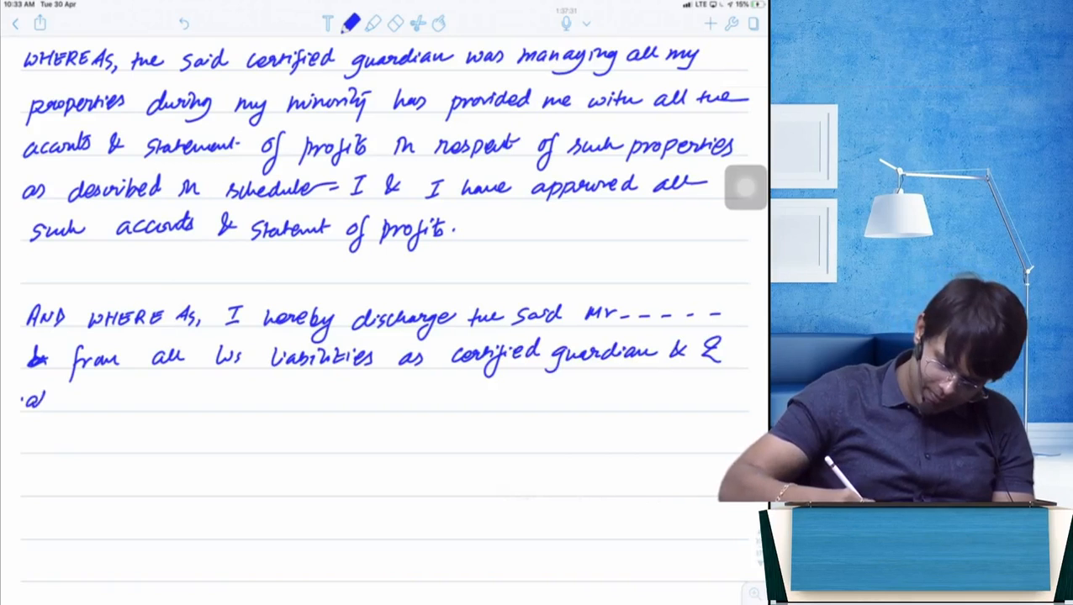
Step: Write that I have no claims against him and am fully satisfied with his services
{"action": "type", "text": "also state that I have no claims against"}
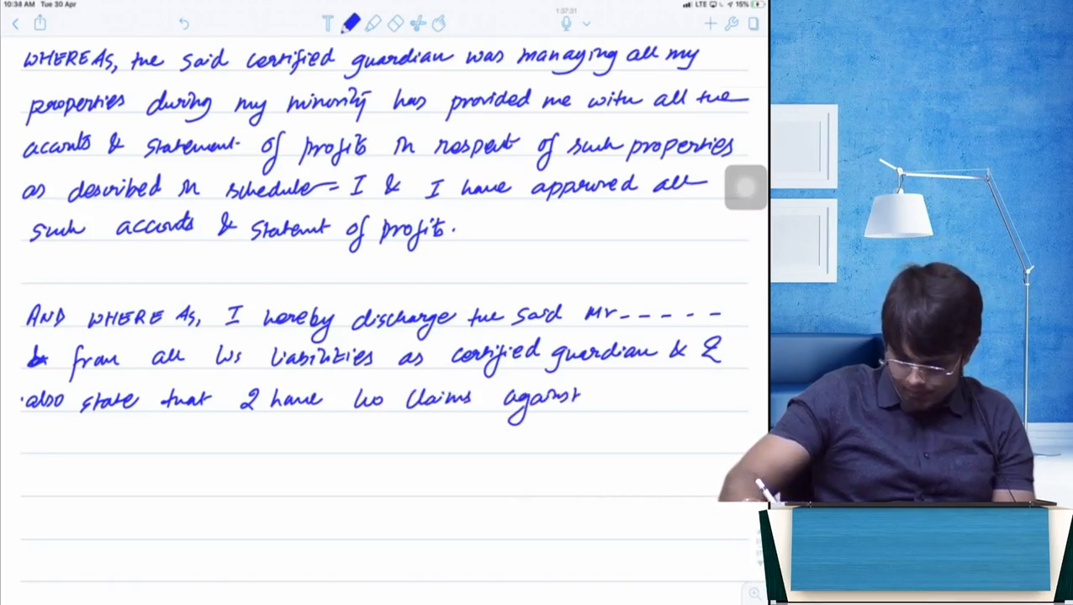
{"action": "type", "text": "him & I"}
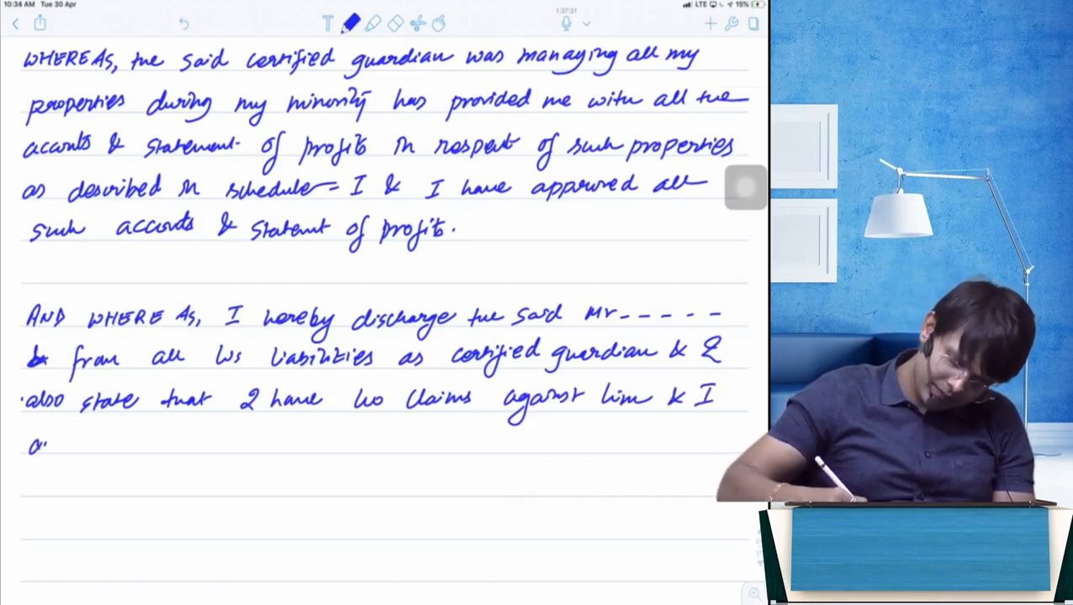
{"action": "type", "text": "am fully"}
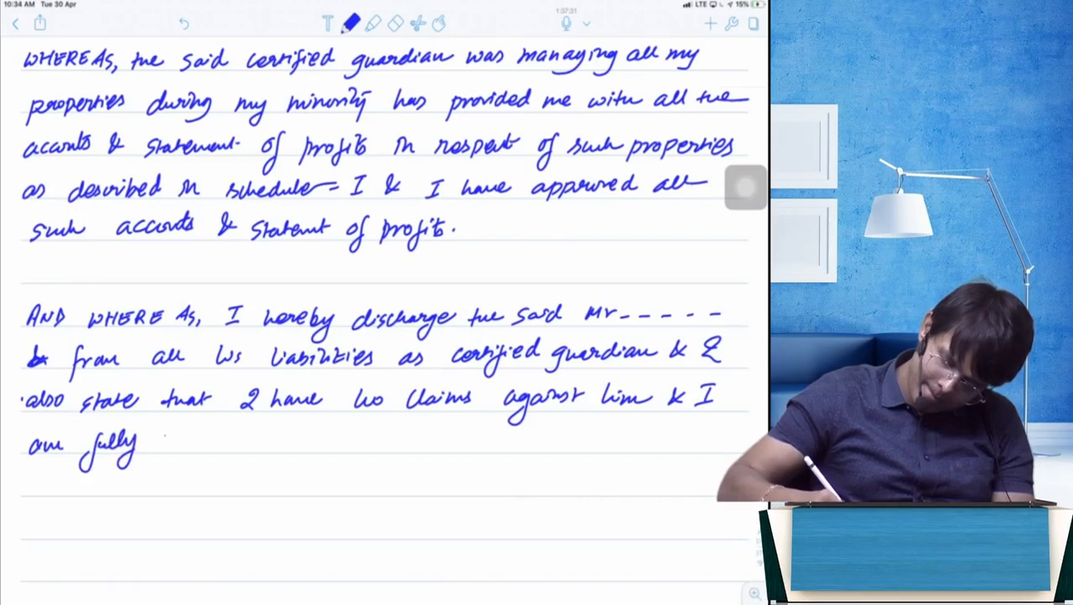
{"action": "type", "text": "satisfi"}
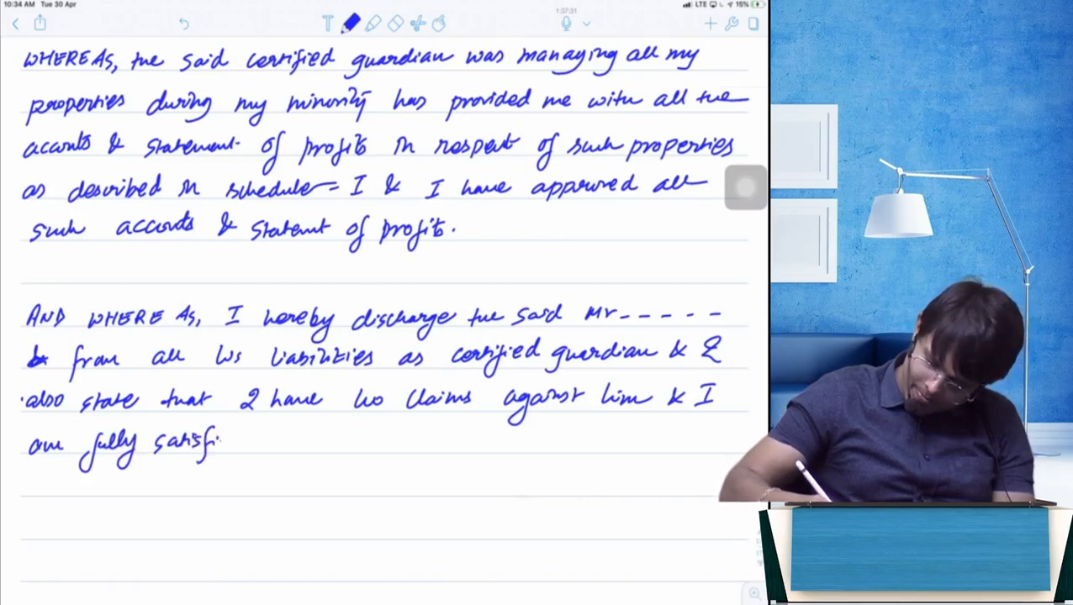
{"action": "type", "text": "ed of the Ser"}
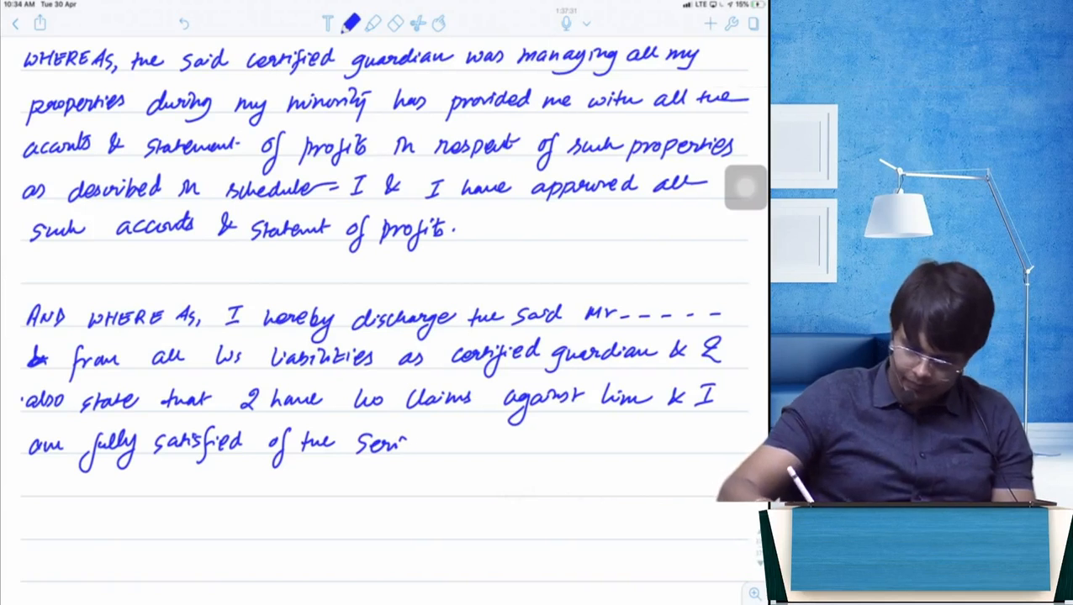
{"action": "type", "text": "ces that were"}
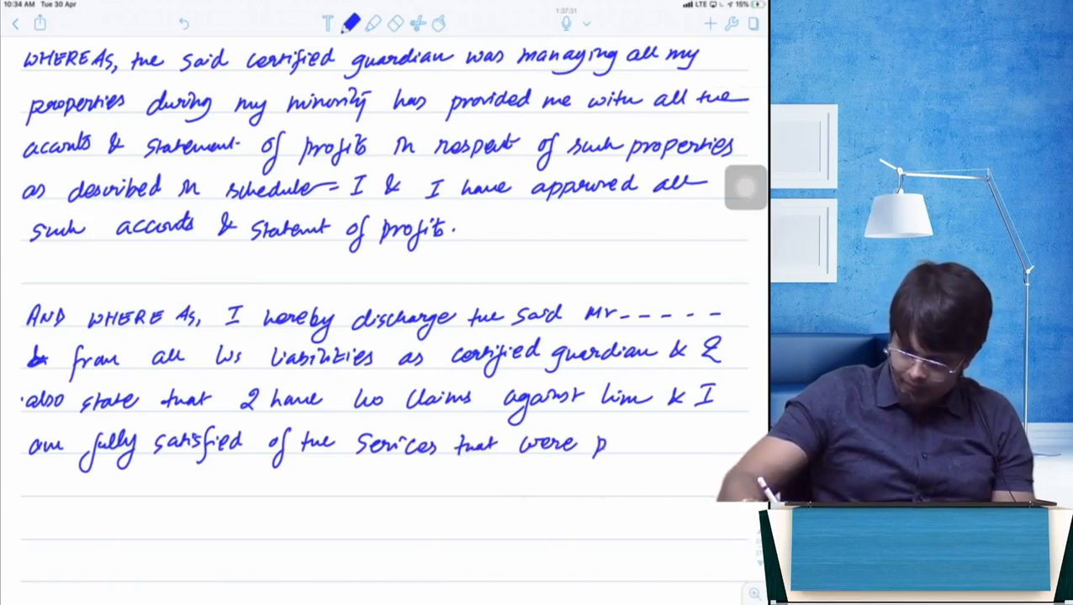
{"action": "type", "text": "provided"}
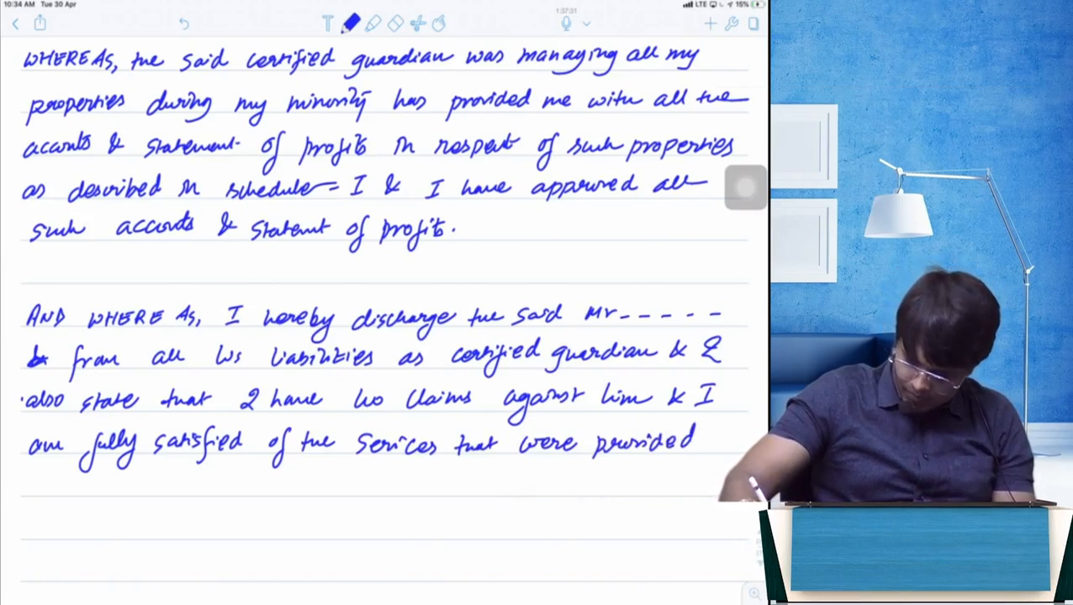
{"action": "type", "text": "by B"}
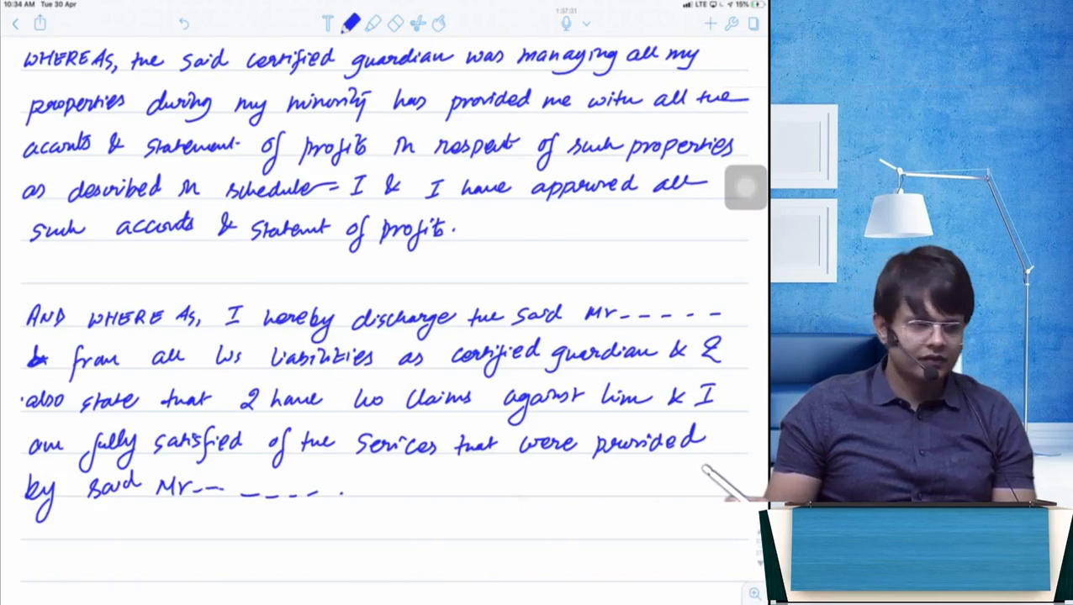
{"action": "scroll", "scroll_direction": "down", "scroll_amount": 3}
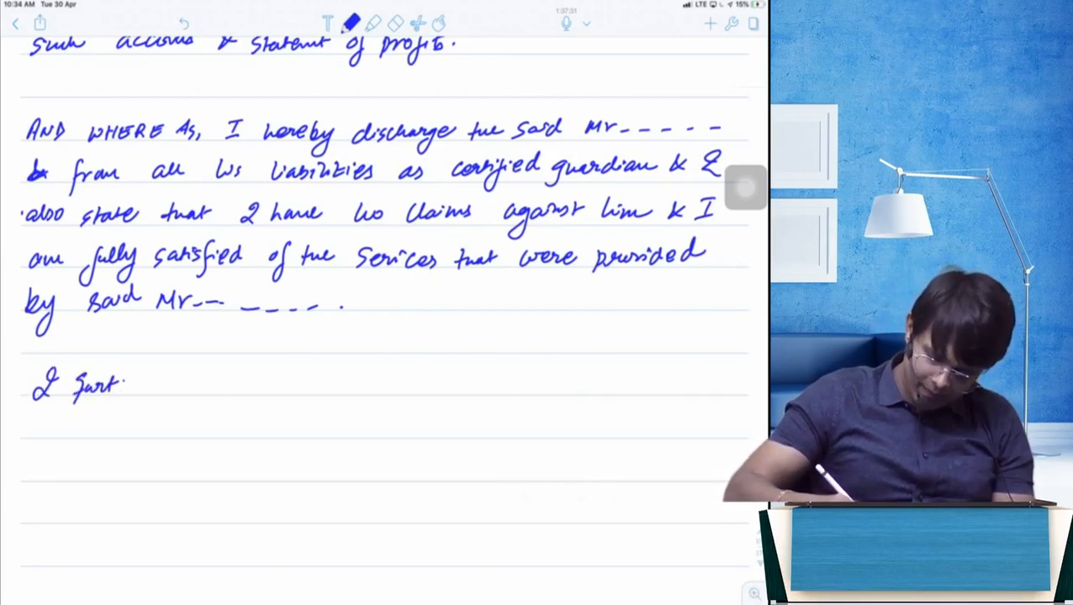
Step: Write 'I further state that the District Judge Court has also passed' discharge of Mr. ____
{"action": "type", "text": "further state that the Desh"}
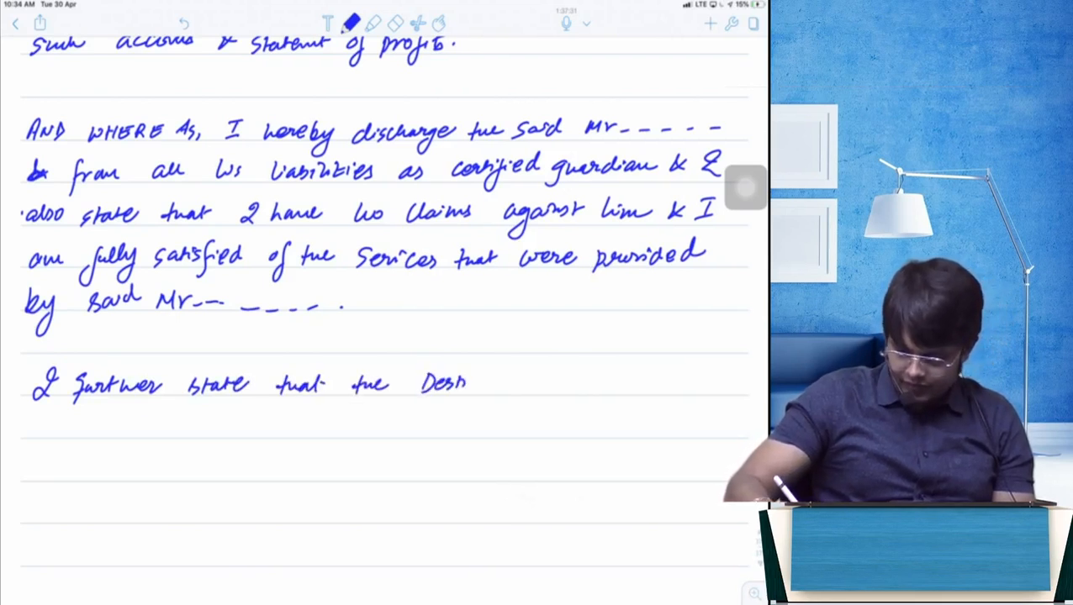
{"action": "type", "text": "District Judge of ----"}
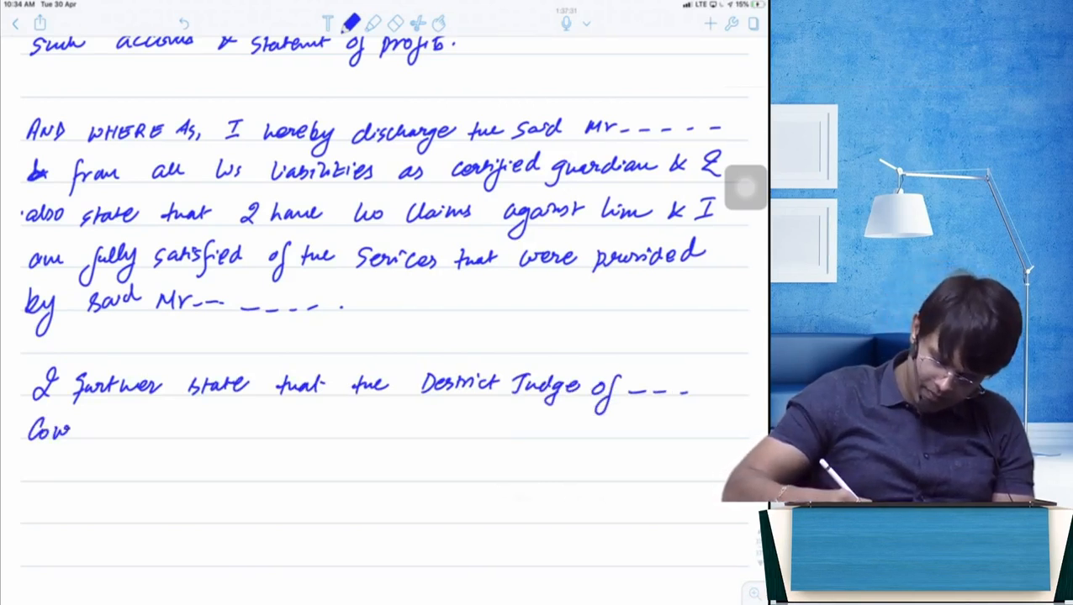
{"action": "type", "text": "Court has"}
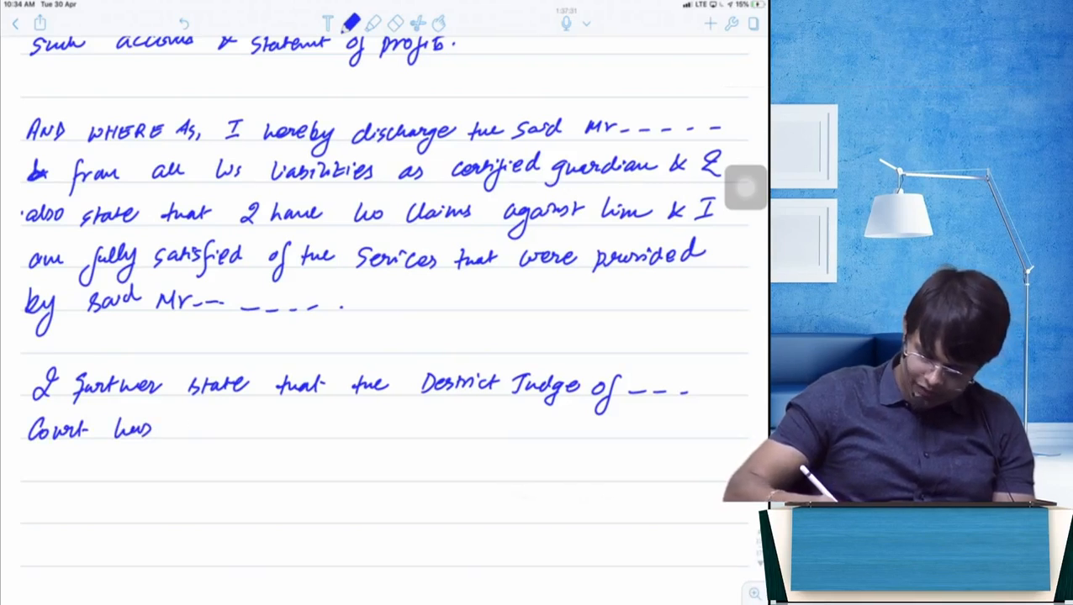
{"action": "type", "text": "also passed an order for the"}
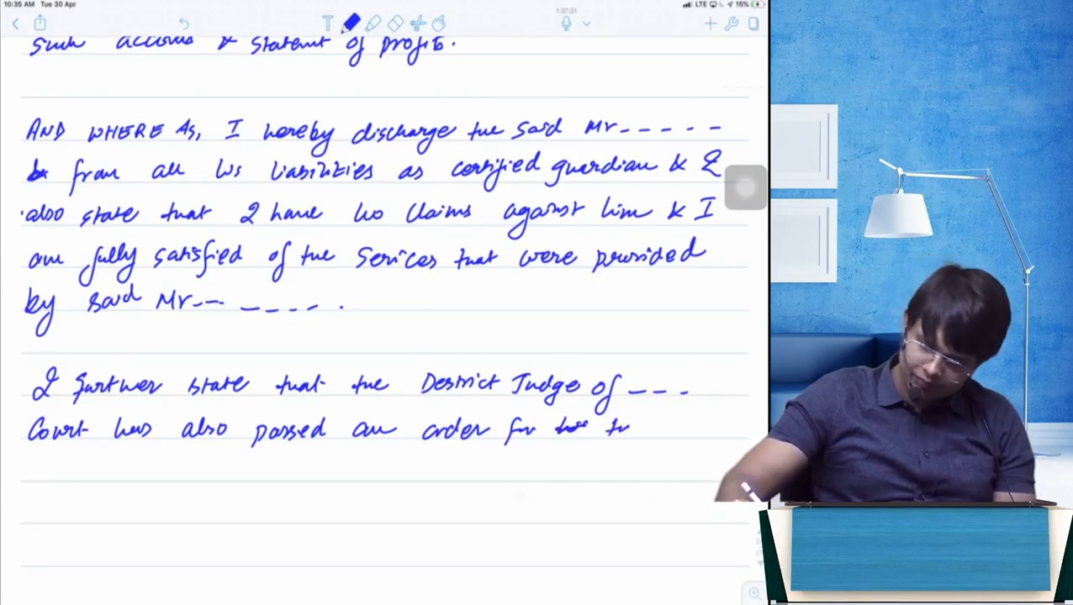
{"action": "type", "text": "disu"}
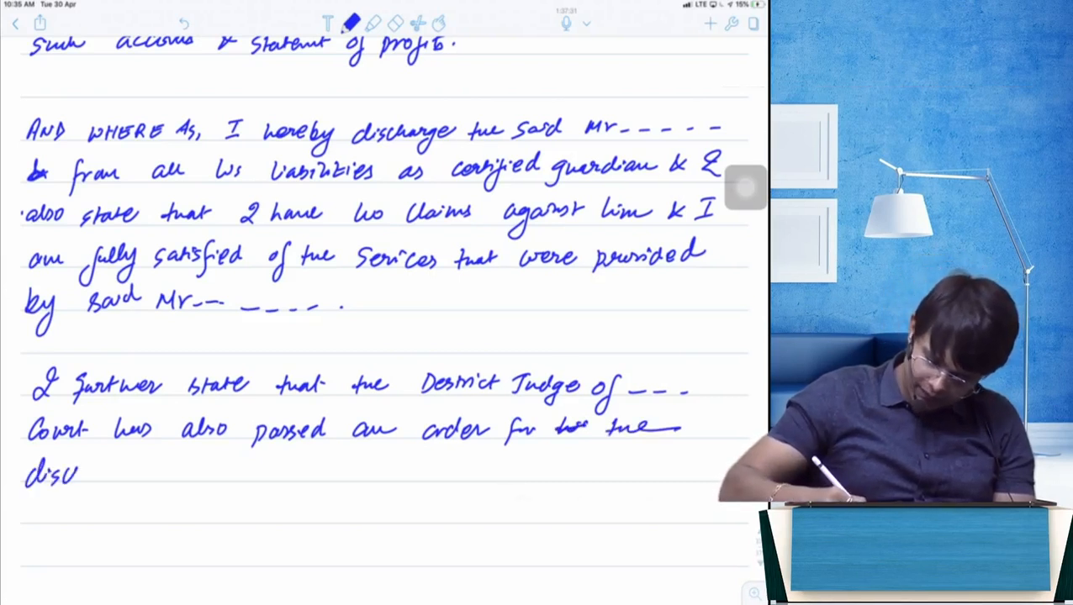
{"action": "type", "text": "discharge of said Mr."}
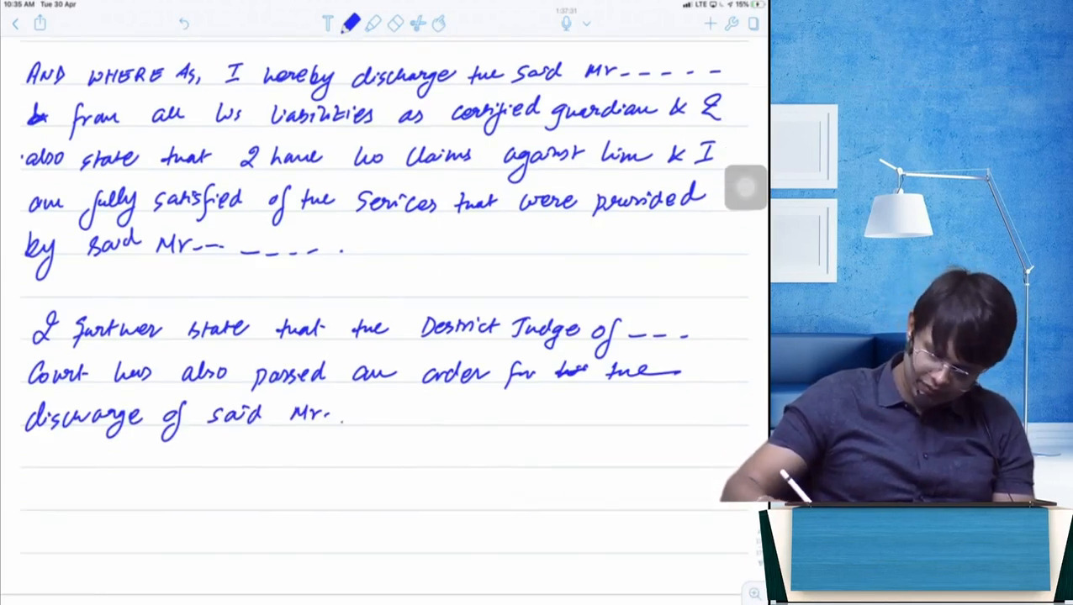
{"action": "left_click_drag", "start_coordinate": [340, 418], "coordinate": [466, 418]}
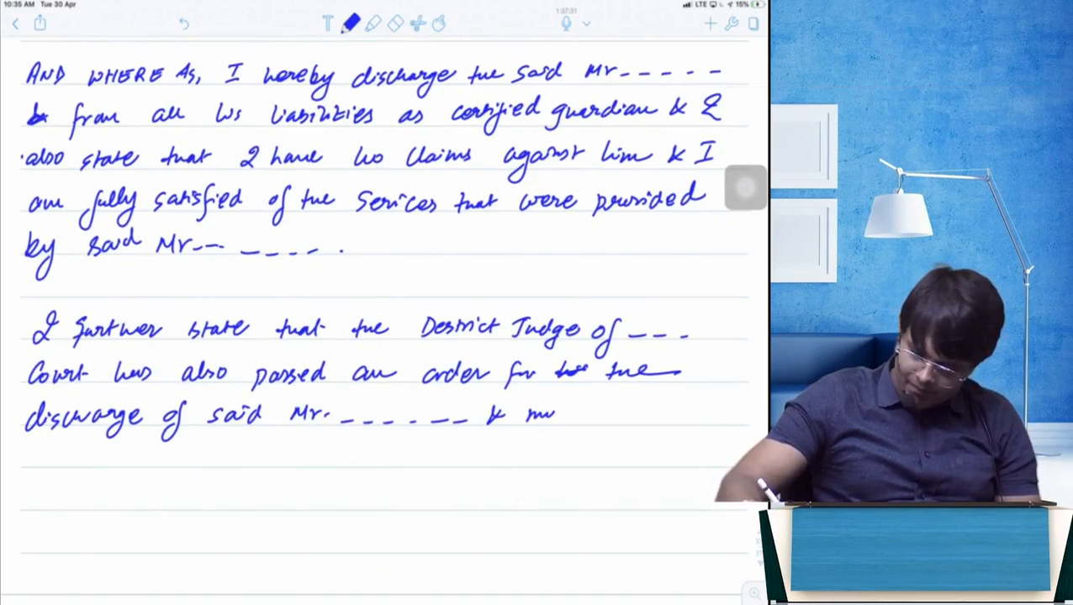
Step: Write that my majority has been declared by the court under the Courts & Wards Act
{"action": "type", "text": "my majo"}
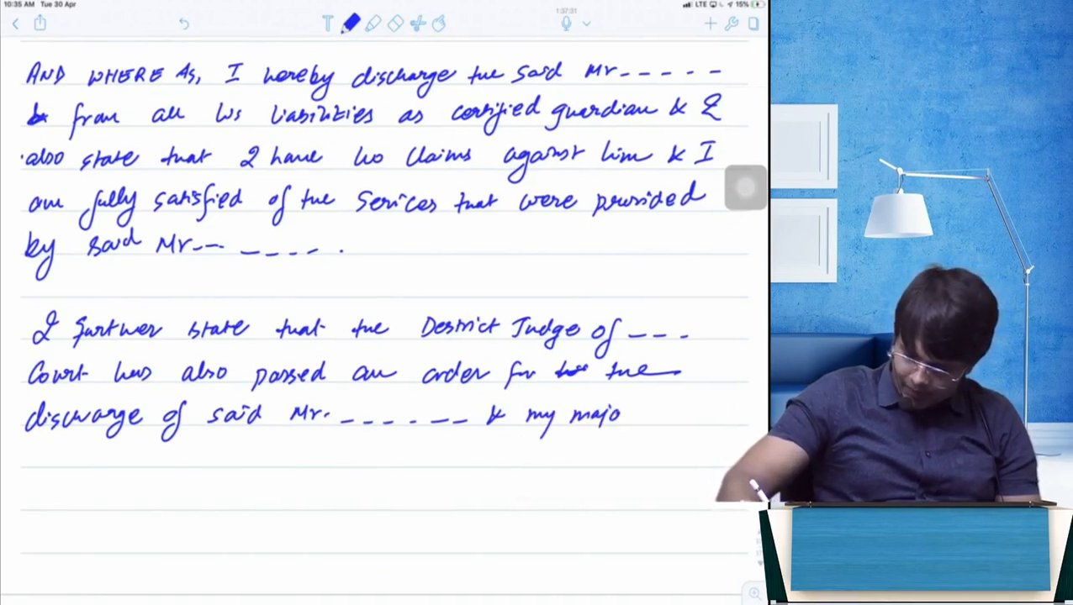
{"action": "type", "text": "majority has"}
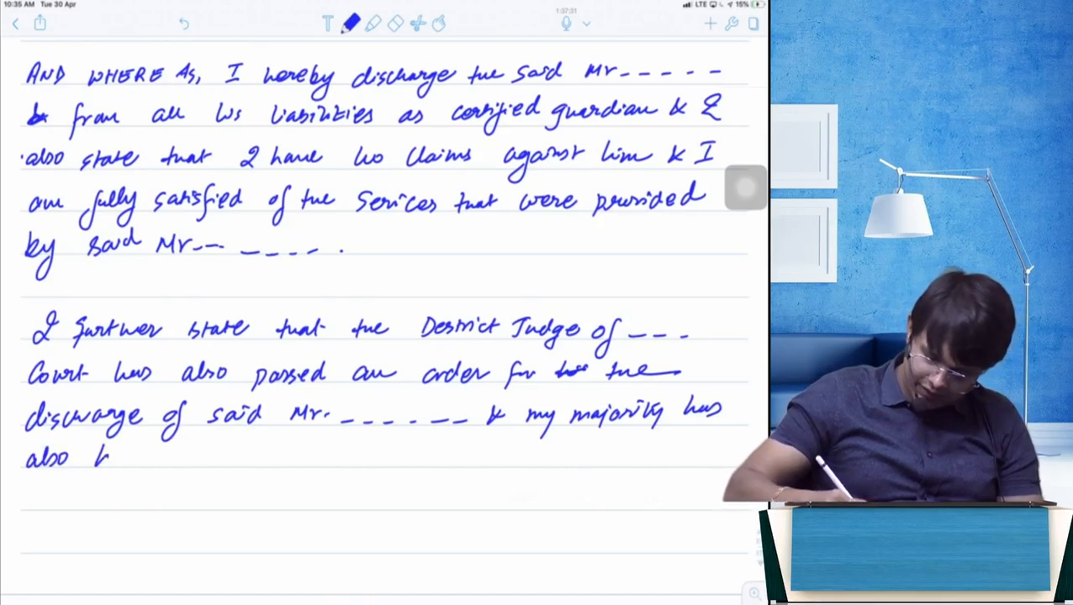
{"action": "type", "text": "been declared"}
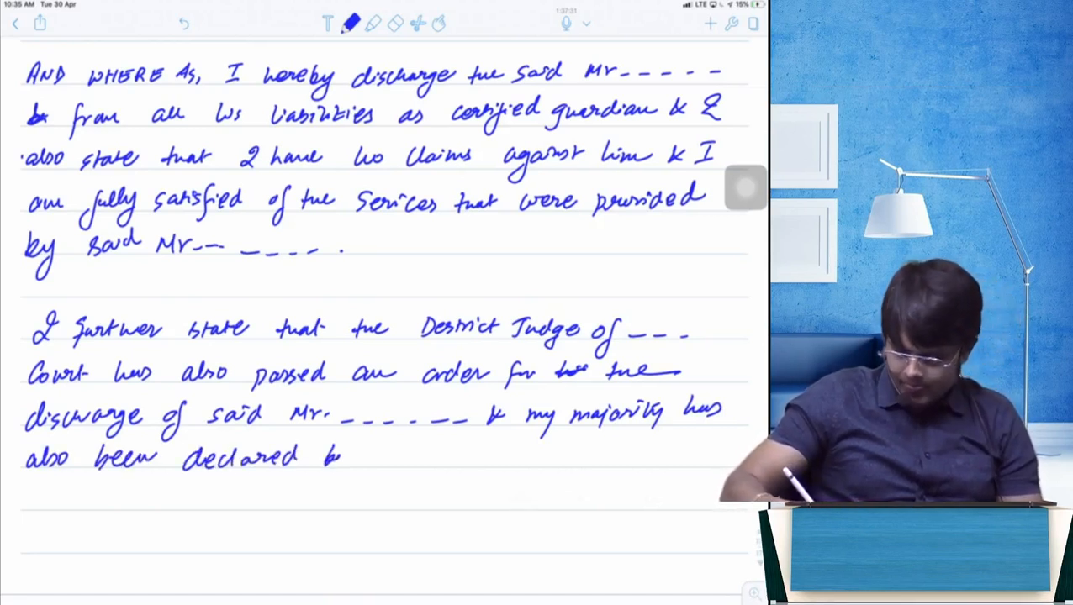
{"action": "type", "text": "by the said Court in accordance"}
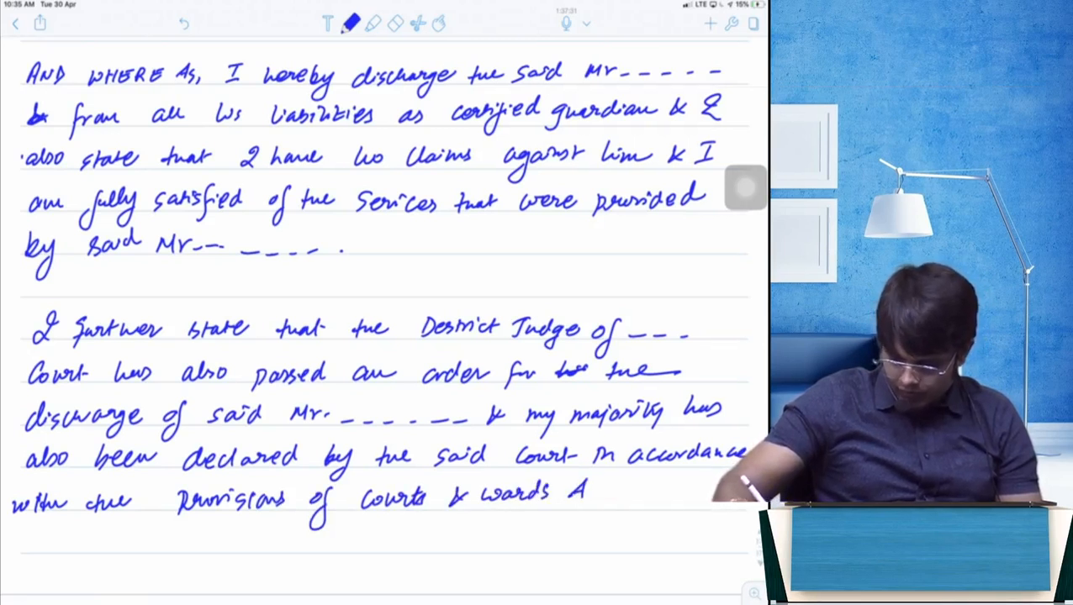
{"action": "type", "text": "ct."}
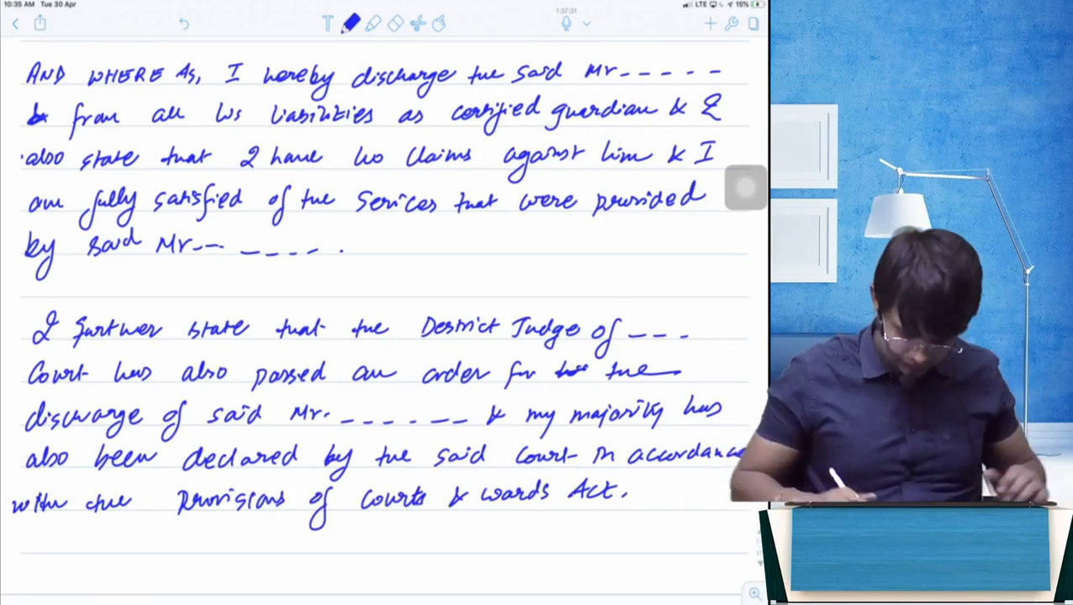
{"action": "scroll", "scroll_direction": "down", "scroll_amount": 3}
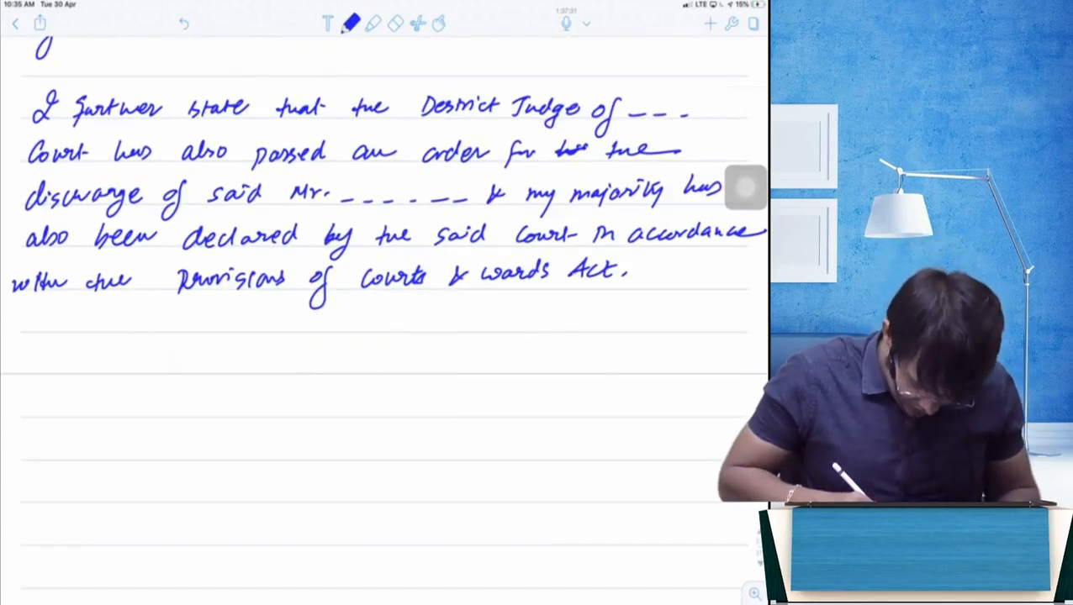
Step: Write 'From the DATE OF THIS deed' I have no claims against the certified guardian
{"action": "type", "text": "From"}
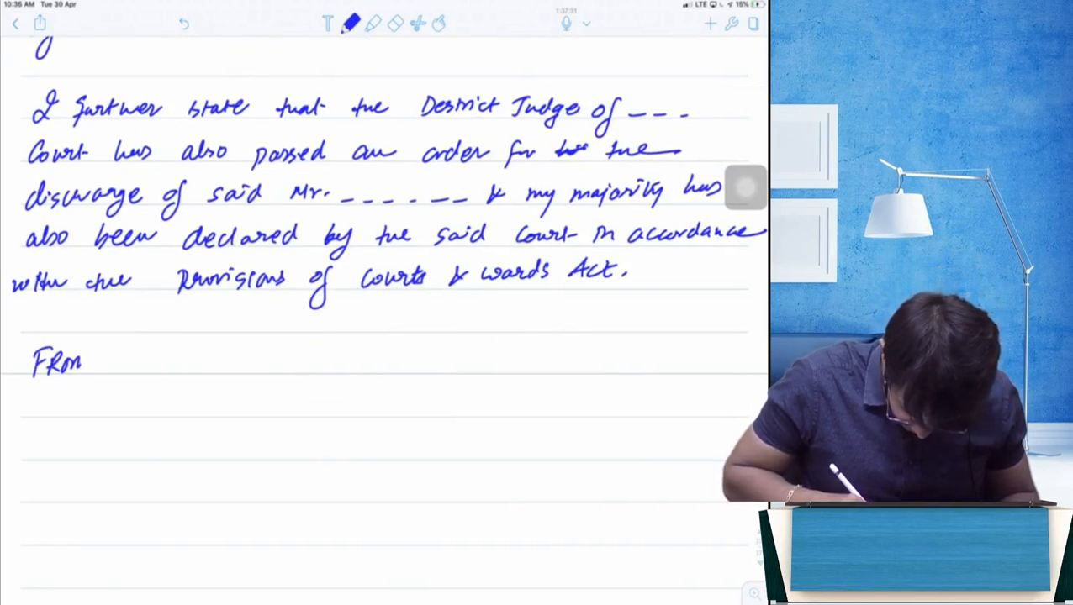
{"action": "type", "text": "Jhi"}
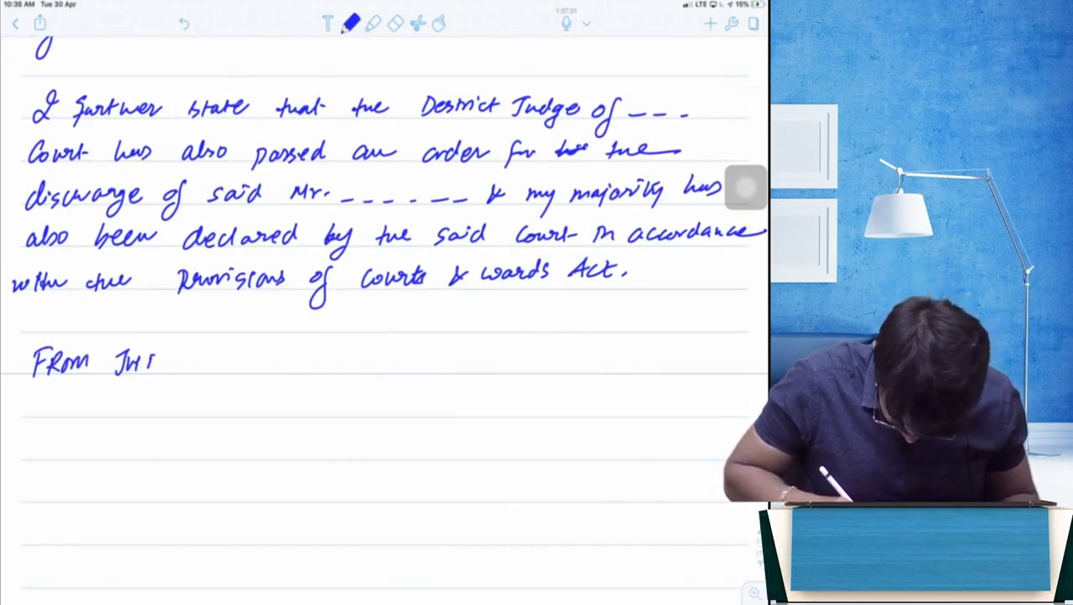
{"action": "type", "text": "DAT"}
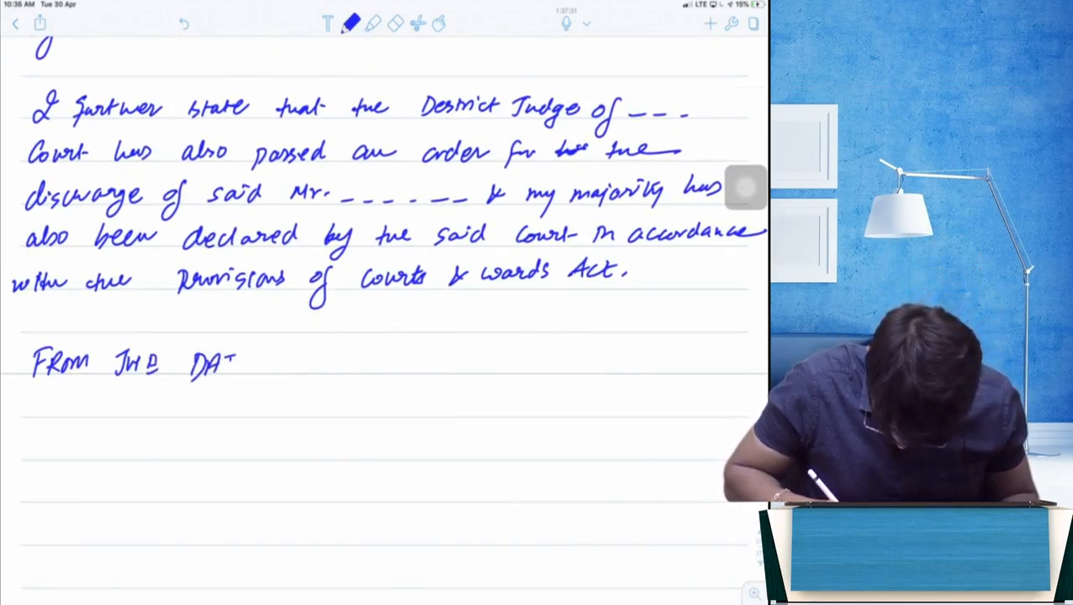
{"action": "type", "text": "DATE OF JHIS DEED I shall have"}
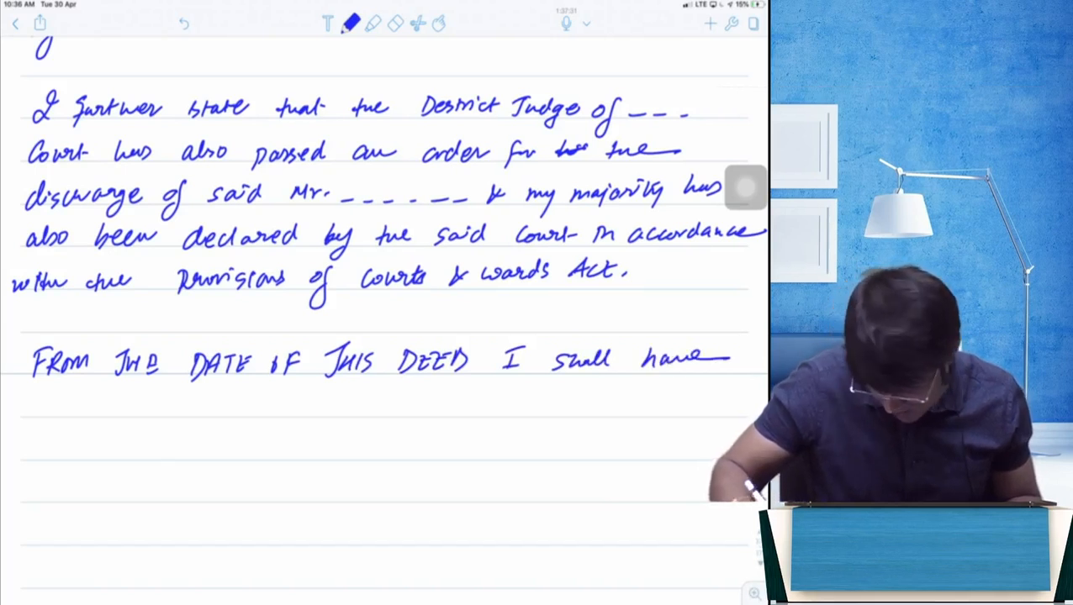
{"action": "type", "text": "no Claims against said Mr____ the"}
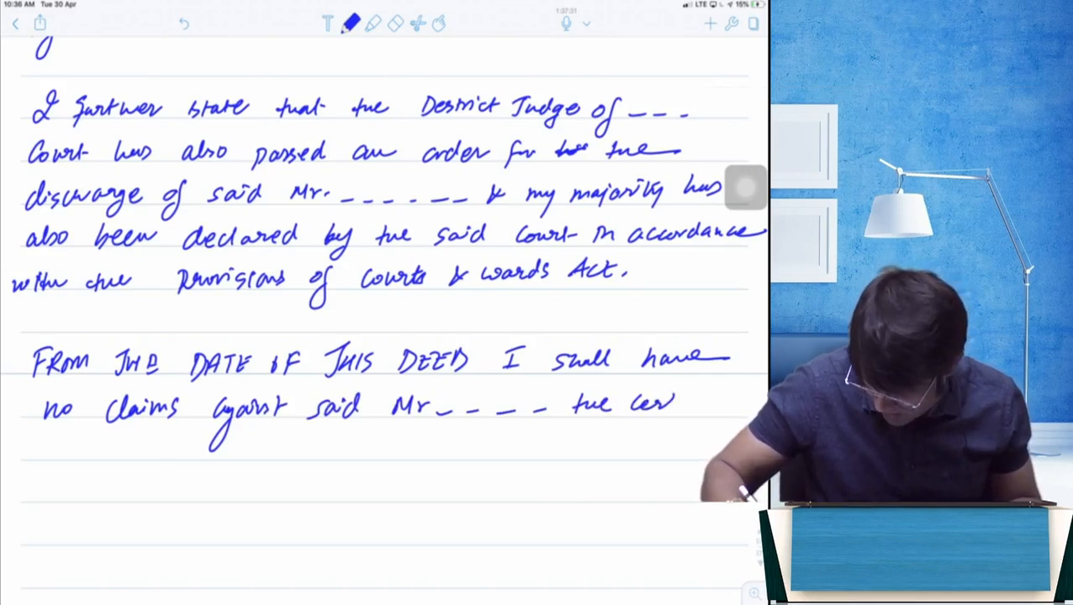
{"action": "type", "text": "certified"}
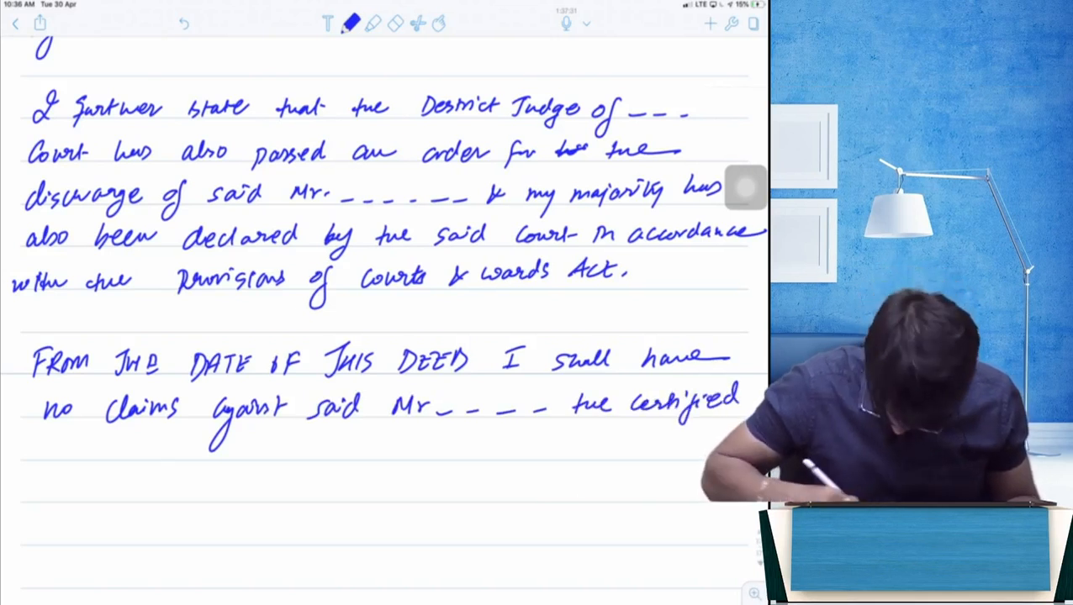
{"action": "type", "text": "guard"}
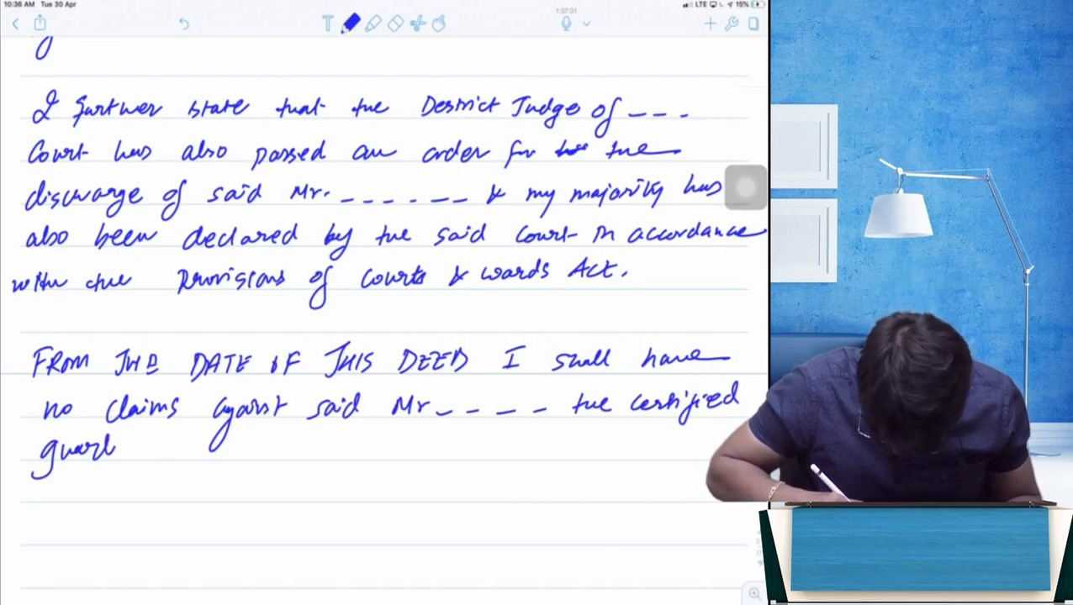
{"action": "type", "text": "guardian &"}
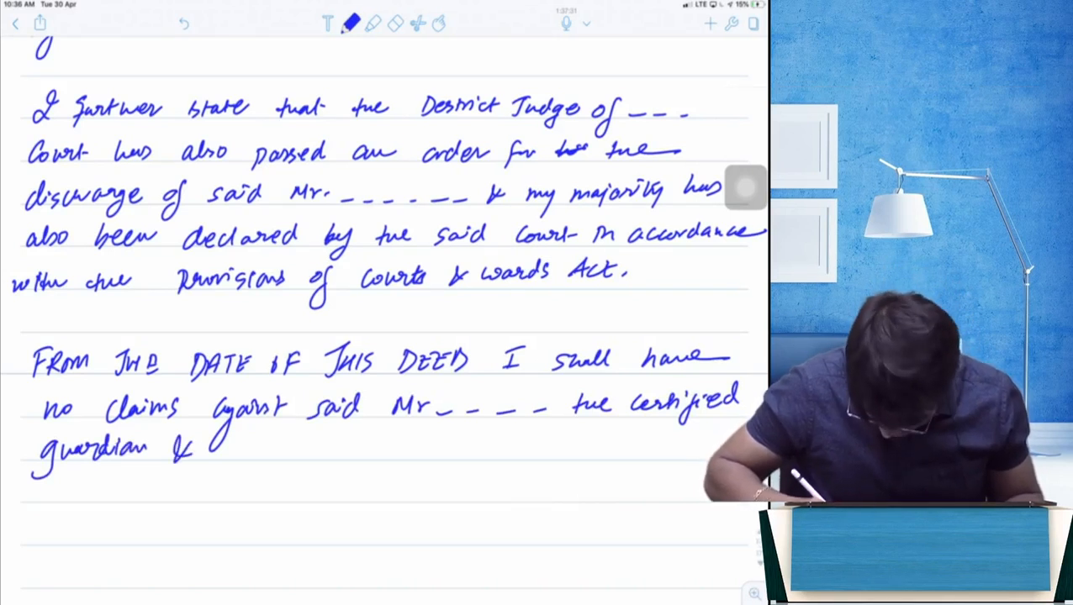
Step: Write that all the Schedule-I property has been given and transferred to me
{"action": "type", "text": "all the p"}
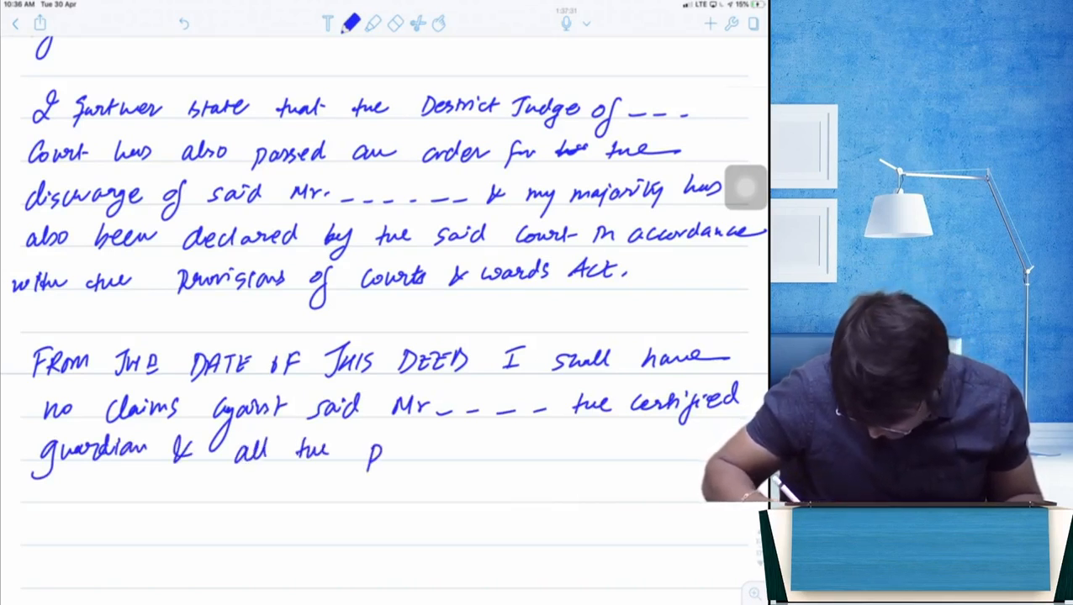
{"action": "type", "text": "property"}
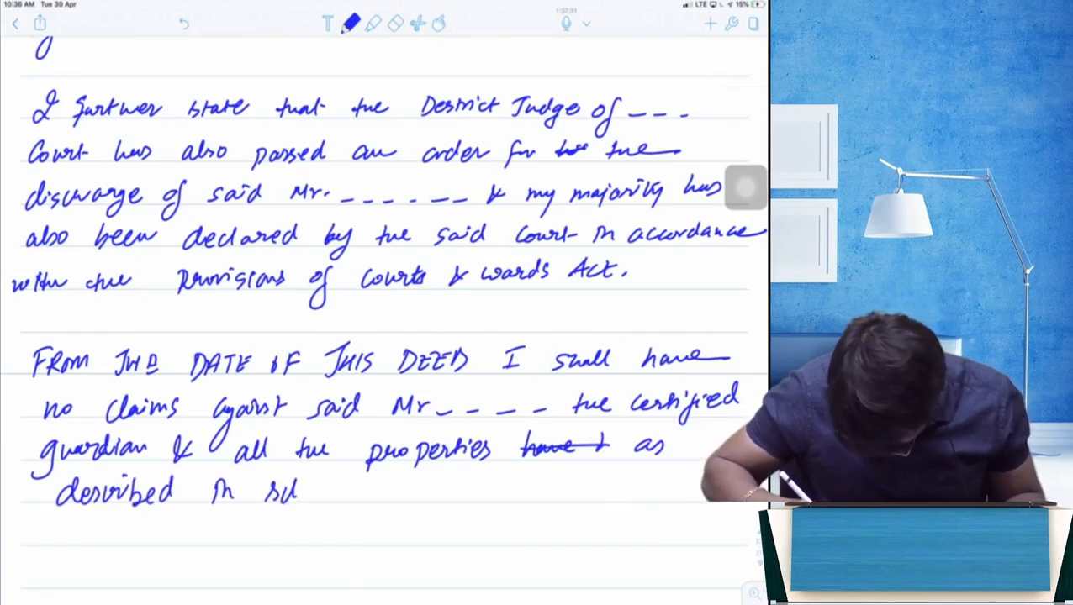
{"action": "type", "text": "schedule -I of this deed hr"}
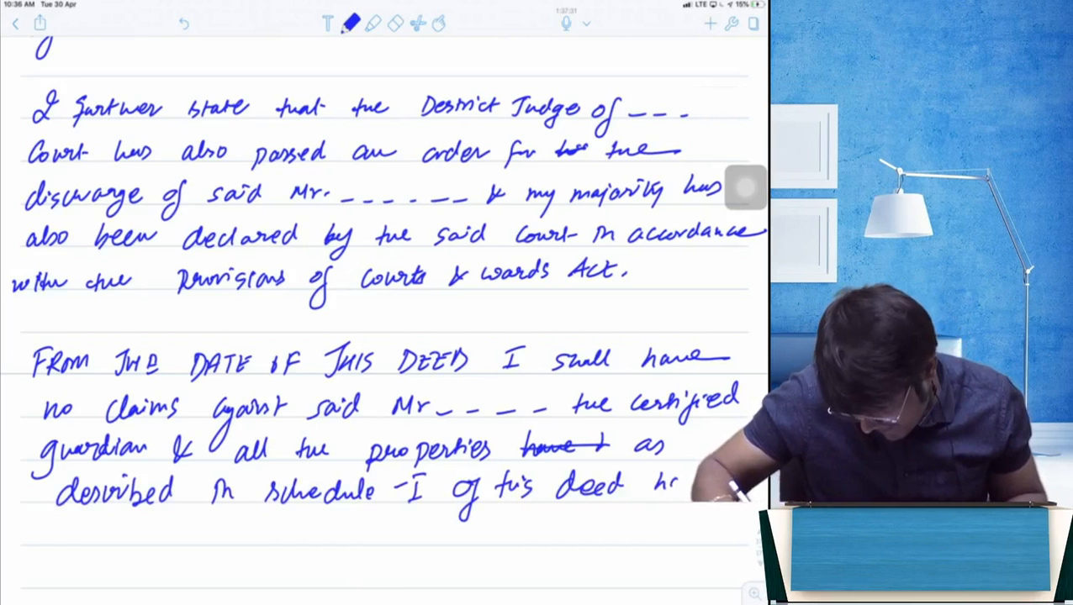
{"action": "type", "text": "bee"}
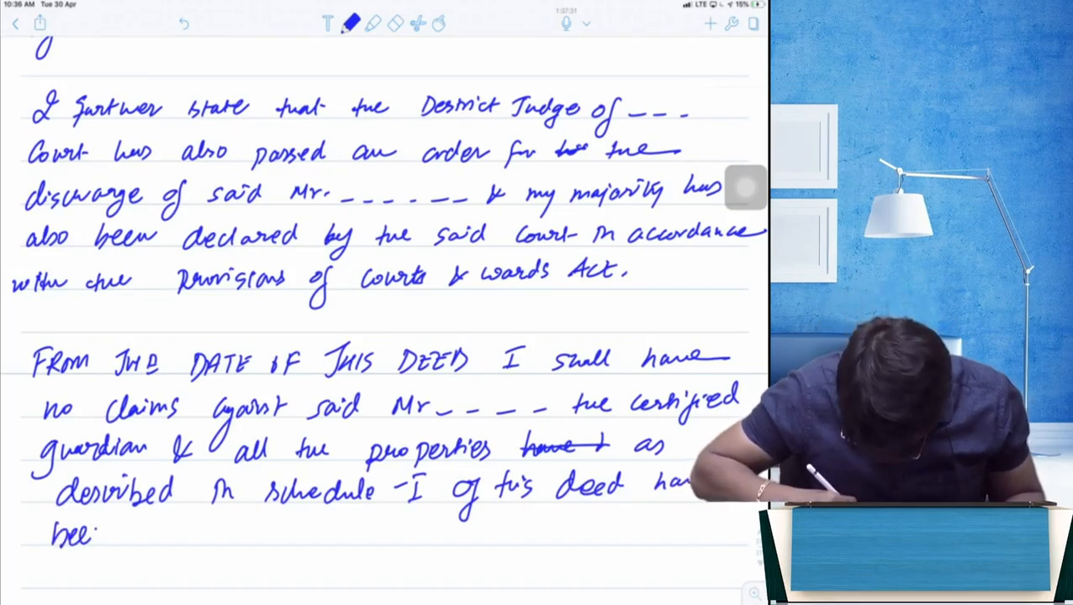
{"action": "type", "text": "given"}
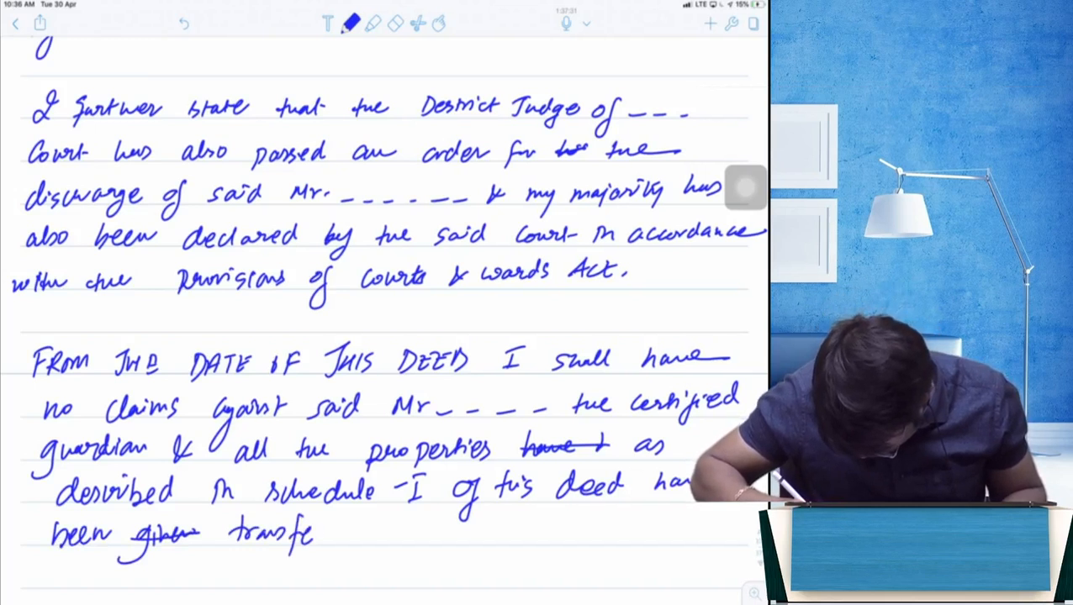
{"action": "type", "text": "transferred to"}
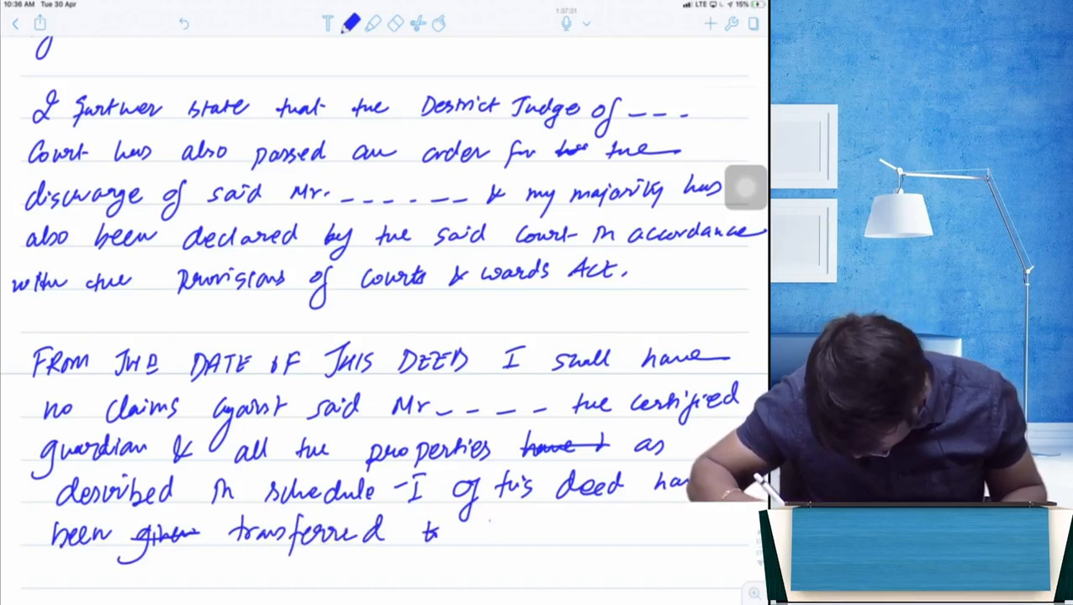
{"action": "type", "text": "me."}
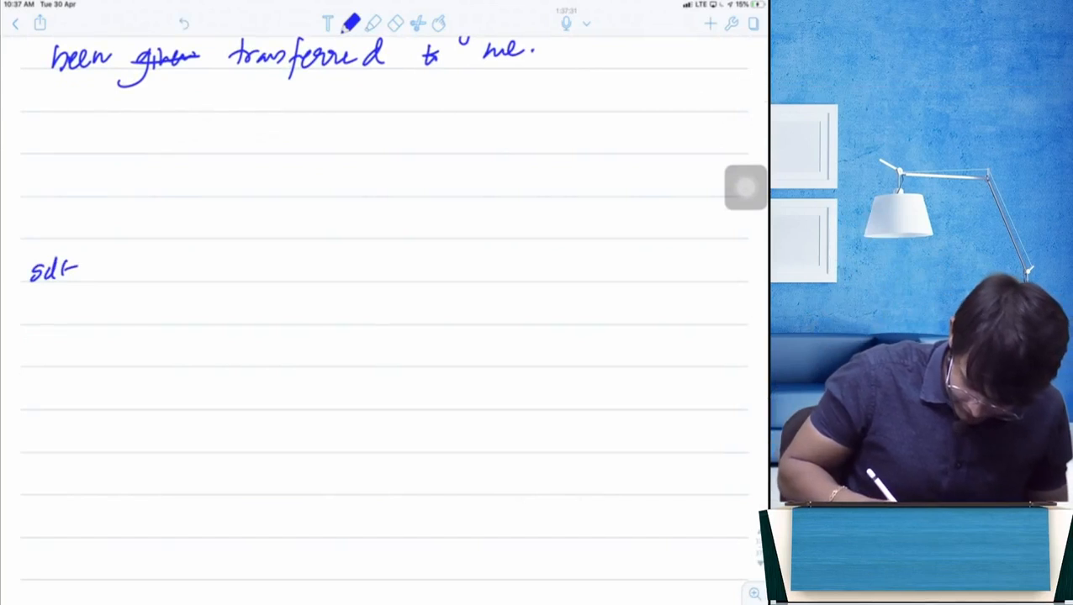
Step: Write the W-1 and W-2 witness entries, rule a full-width line, and begin 'Sche' below
{"action": "left_click", "coordinate": [575, 223]}
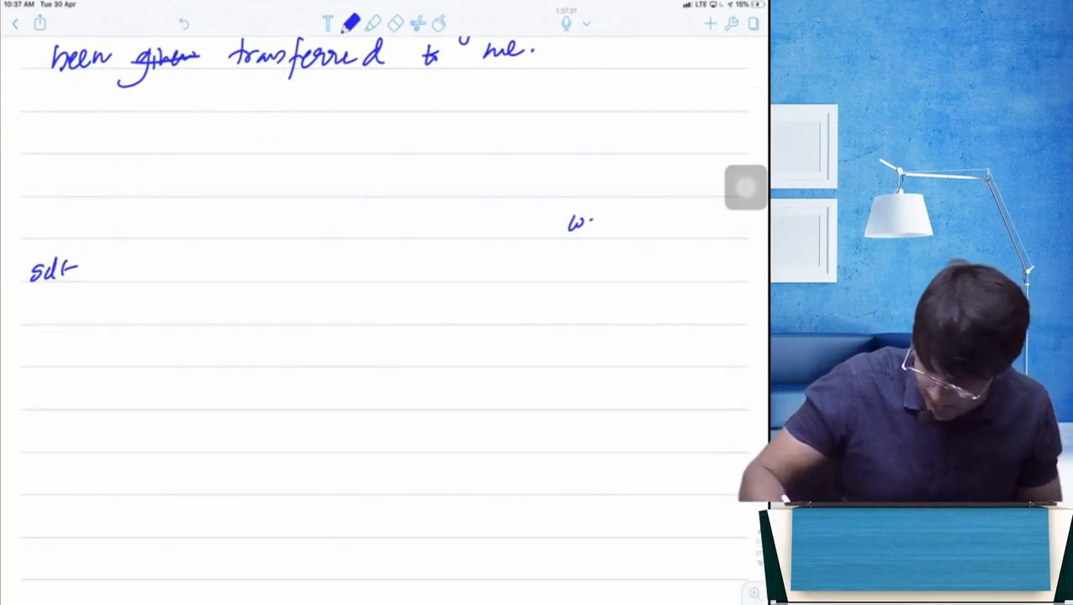
{"action": "type", "text": "w-2"}
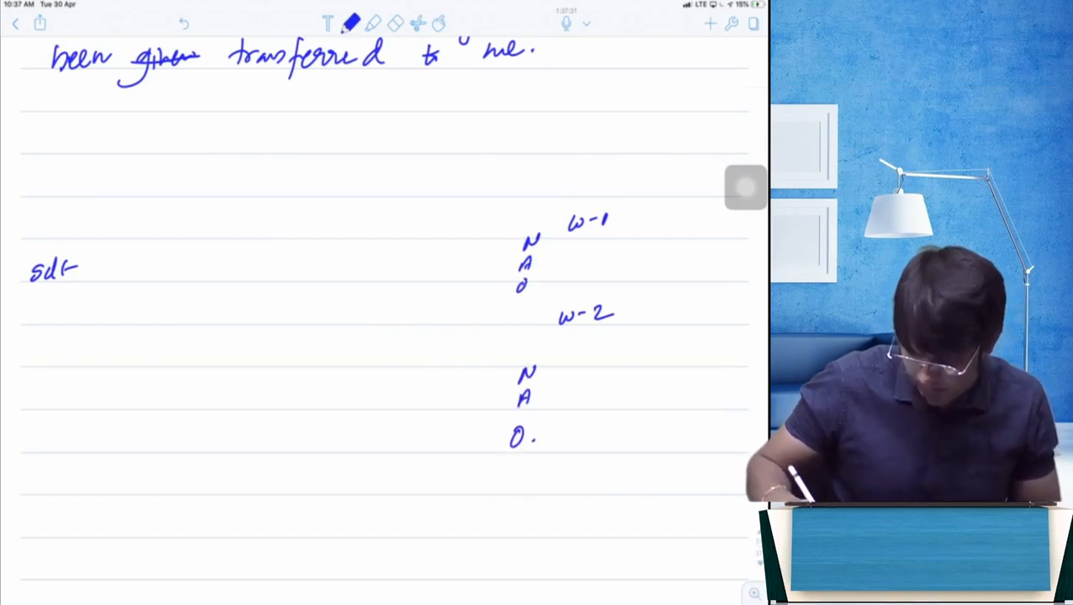
{"action": "left_click_drag", "start_coordinate": [8, 488], "coordinate": [740, 488]}
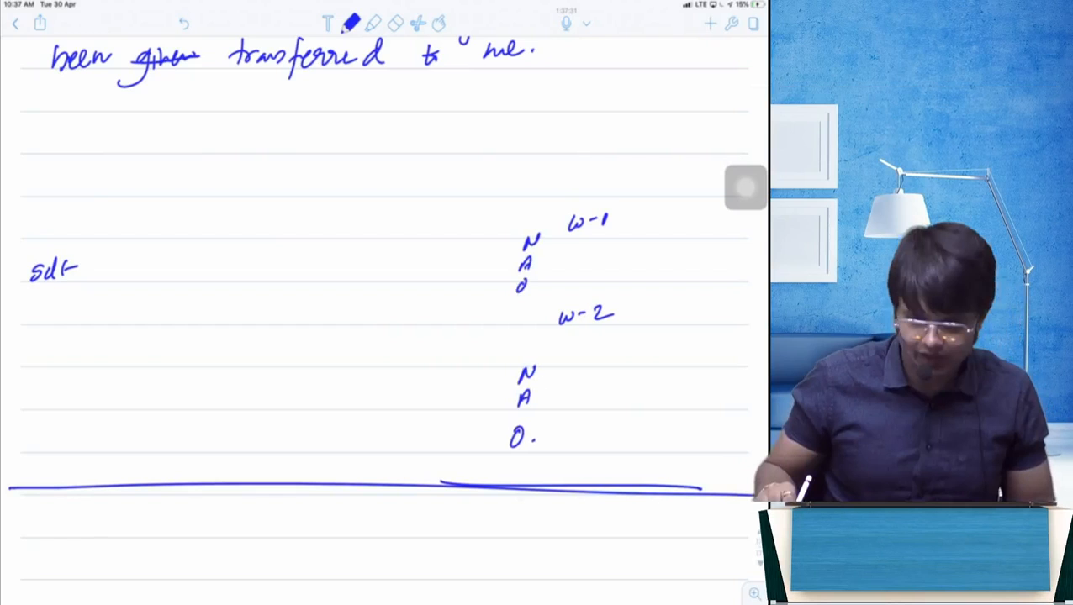
{"action": "type", "text": "Sche."}
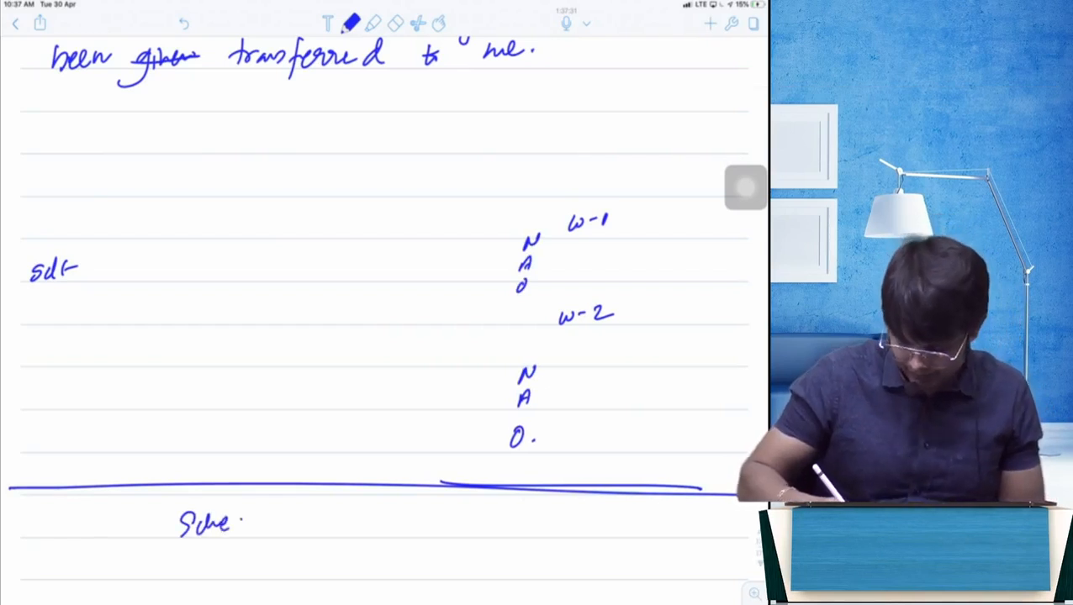